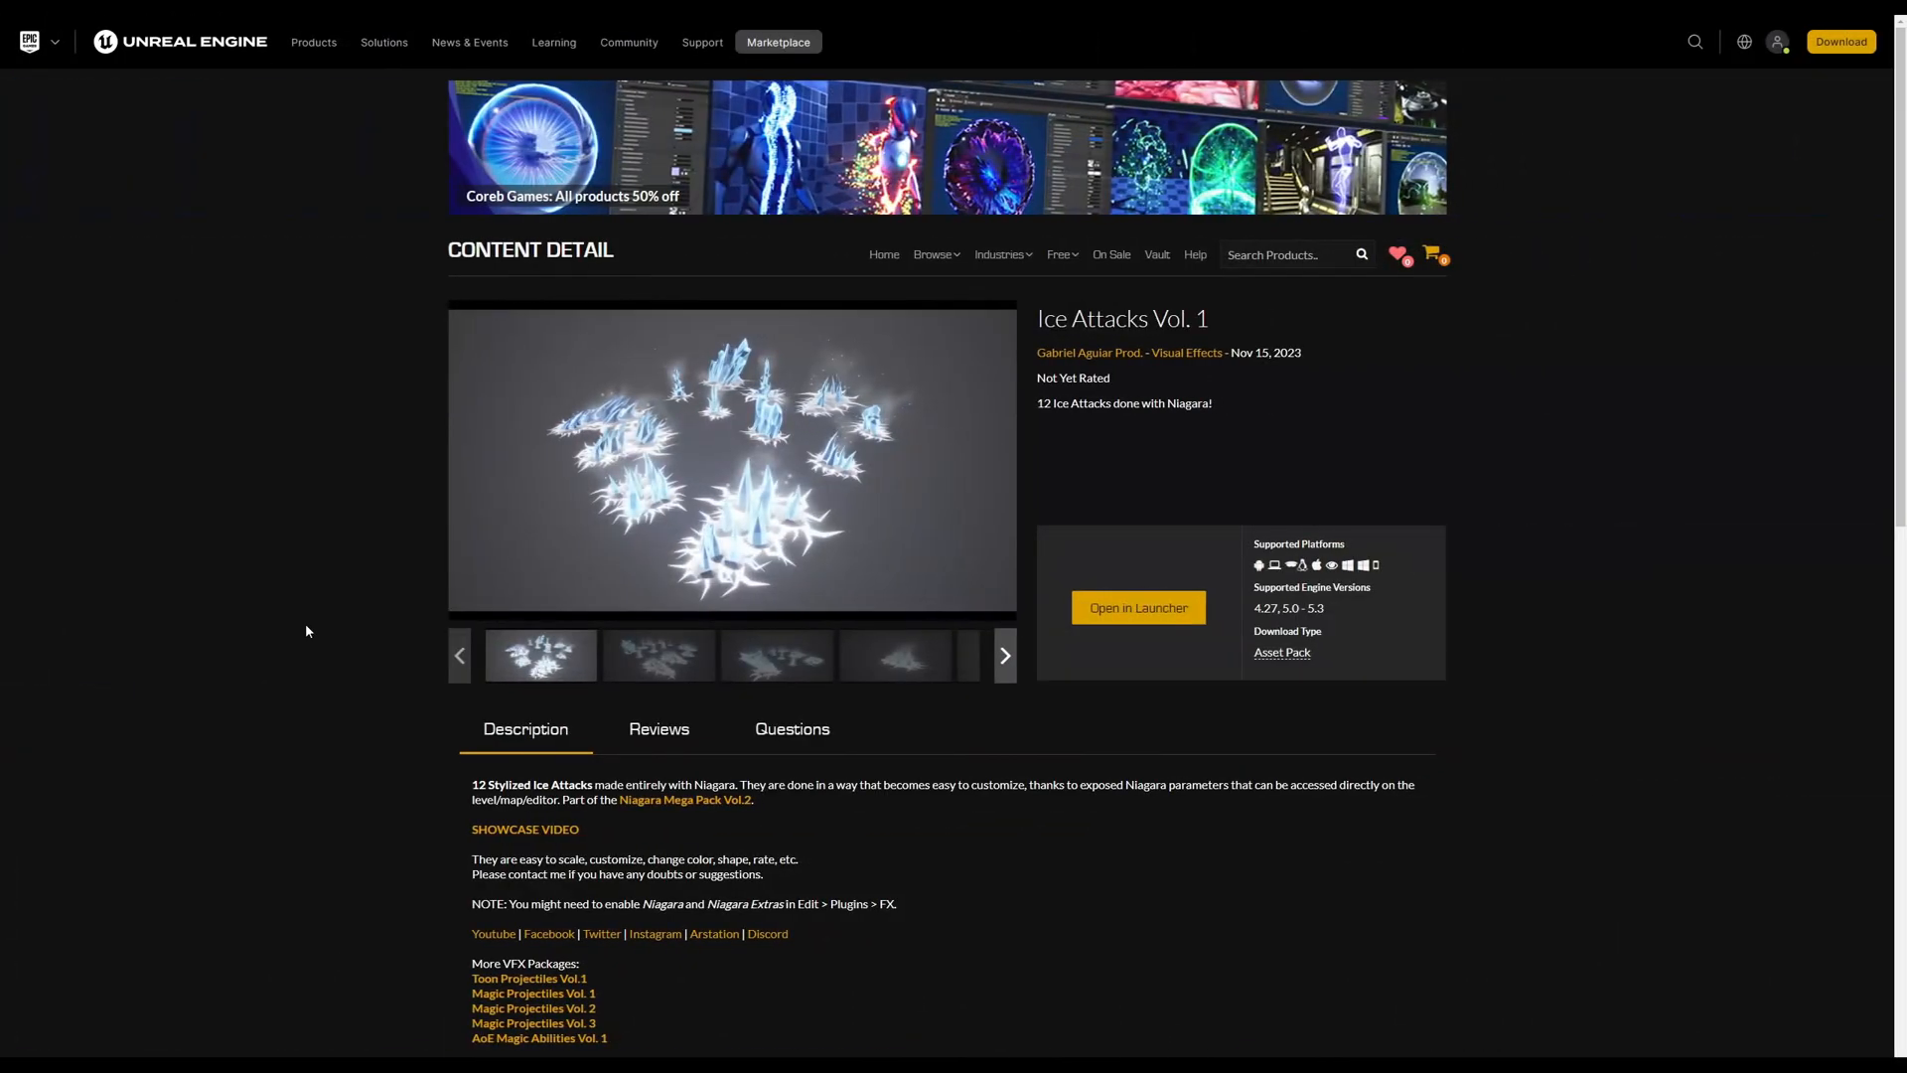
Replay the NS_IceAttack effect with Reset, then remove its actor from the level
{"action": "scroll", "scroll_direction": "down", "scroll_amount": 3}
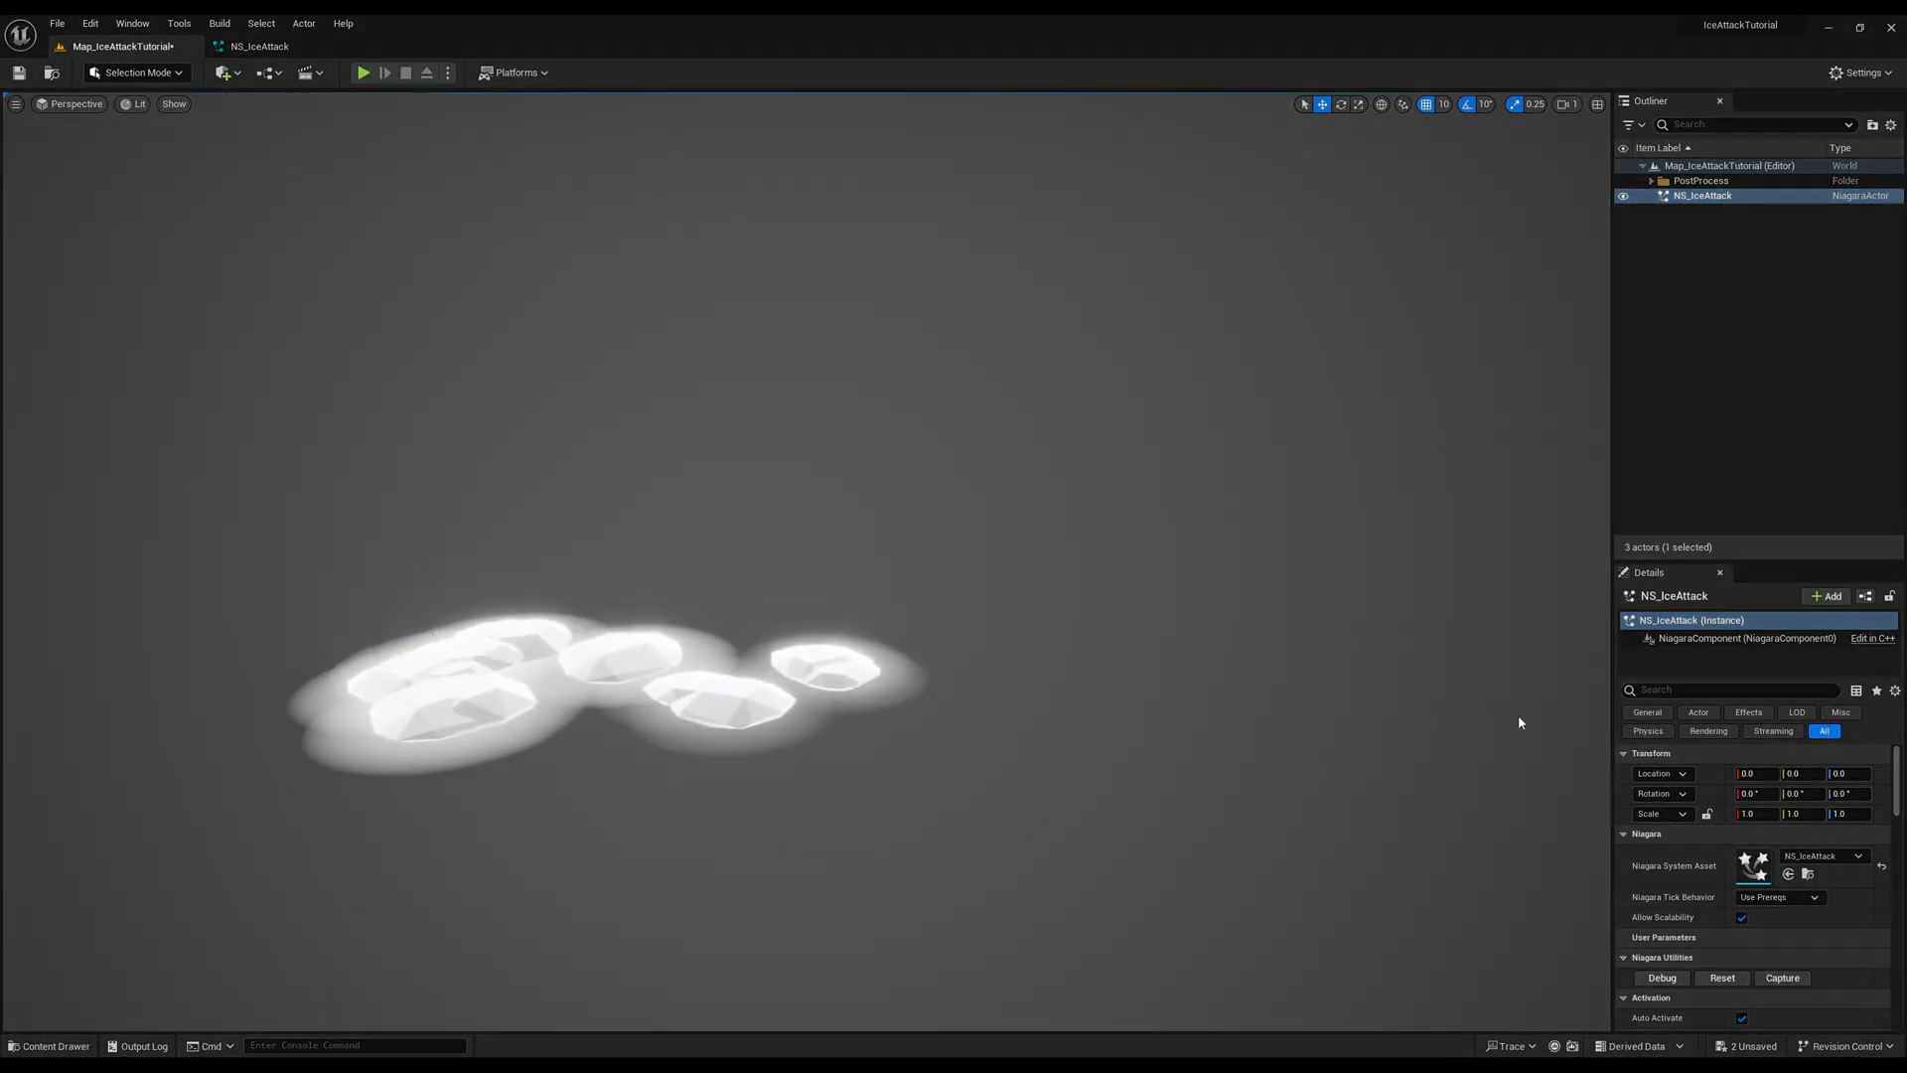
{"action": "left_click", "coordinate": [1721, 976]}
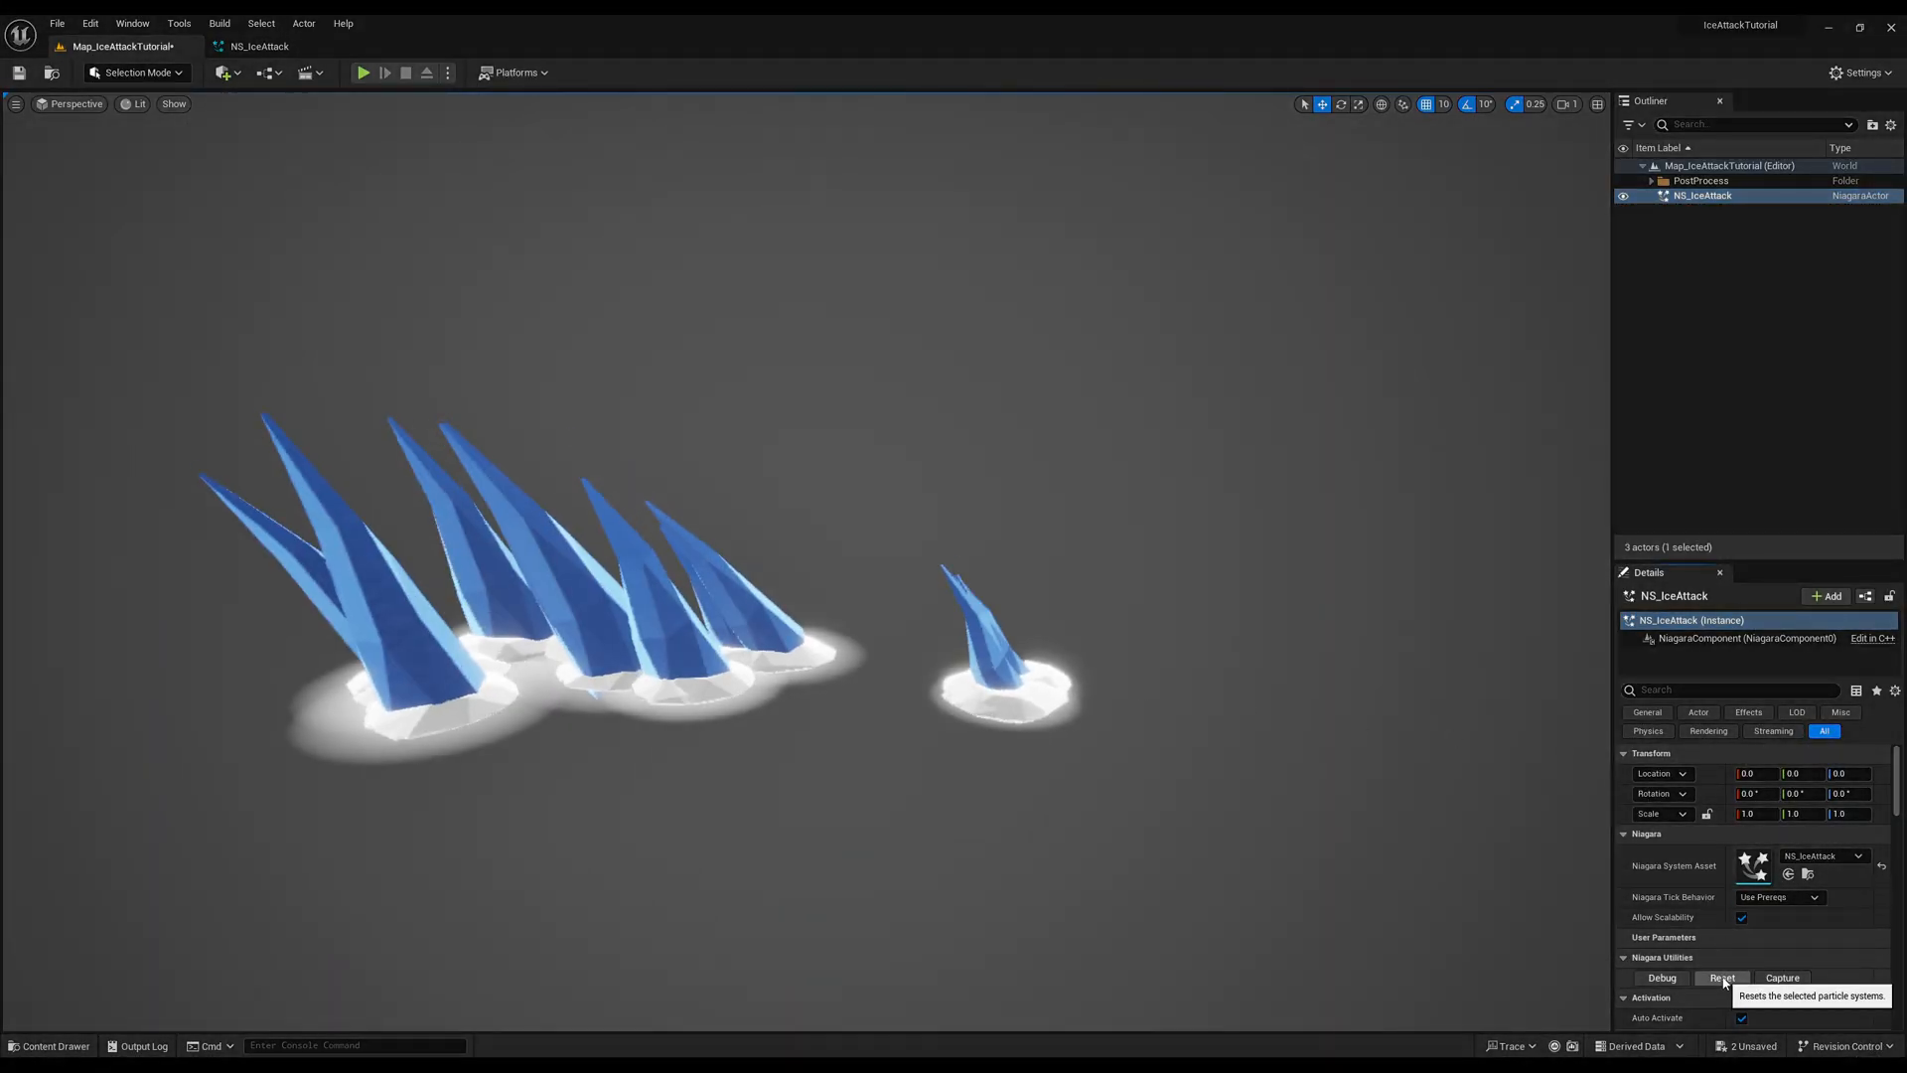
{"action": "left_click", "coordinate": [1719, 978]}
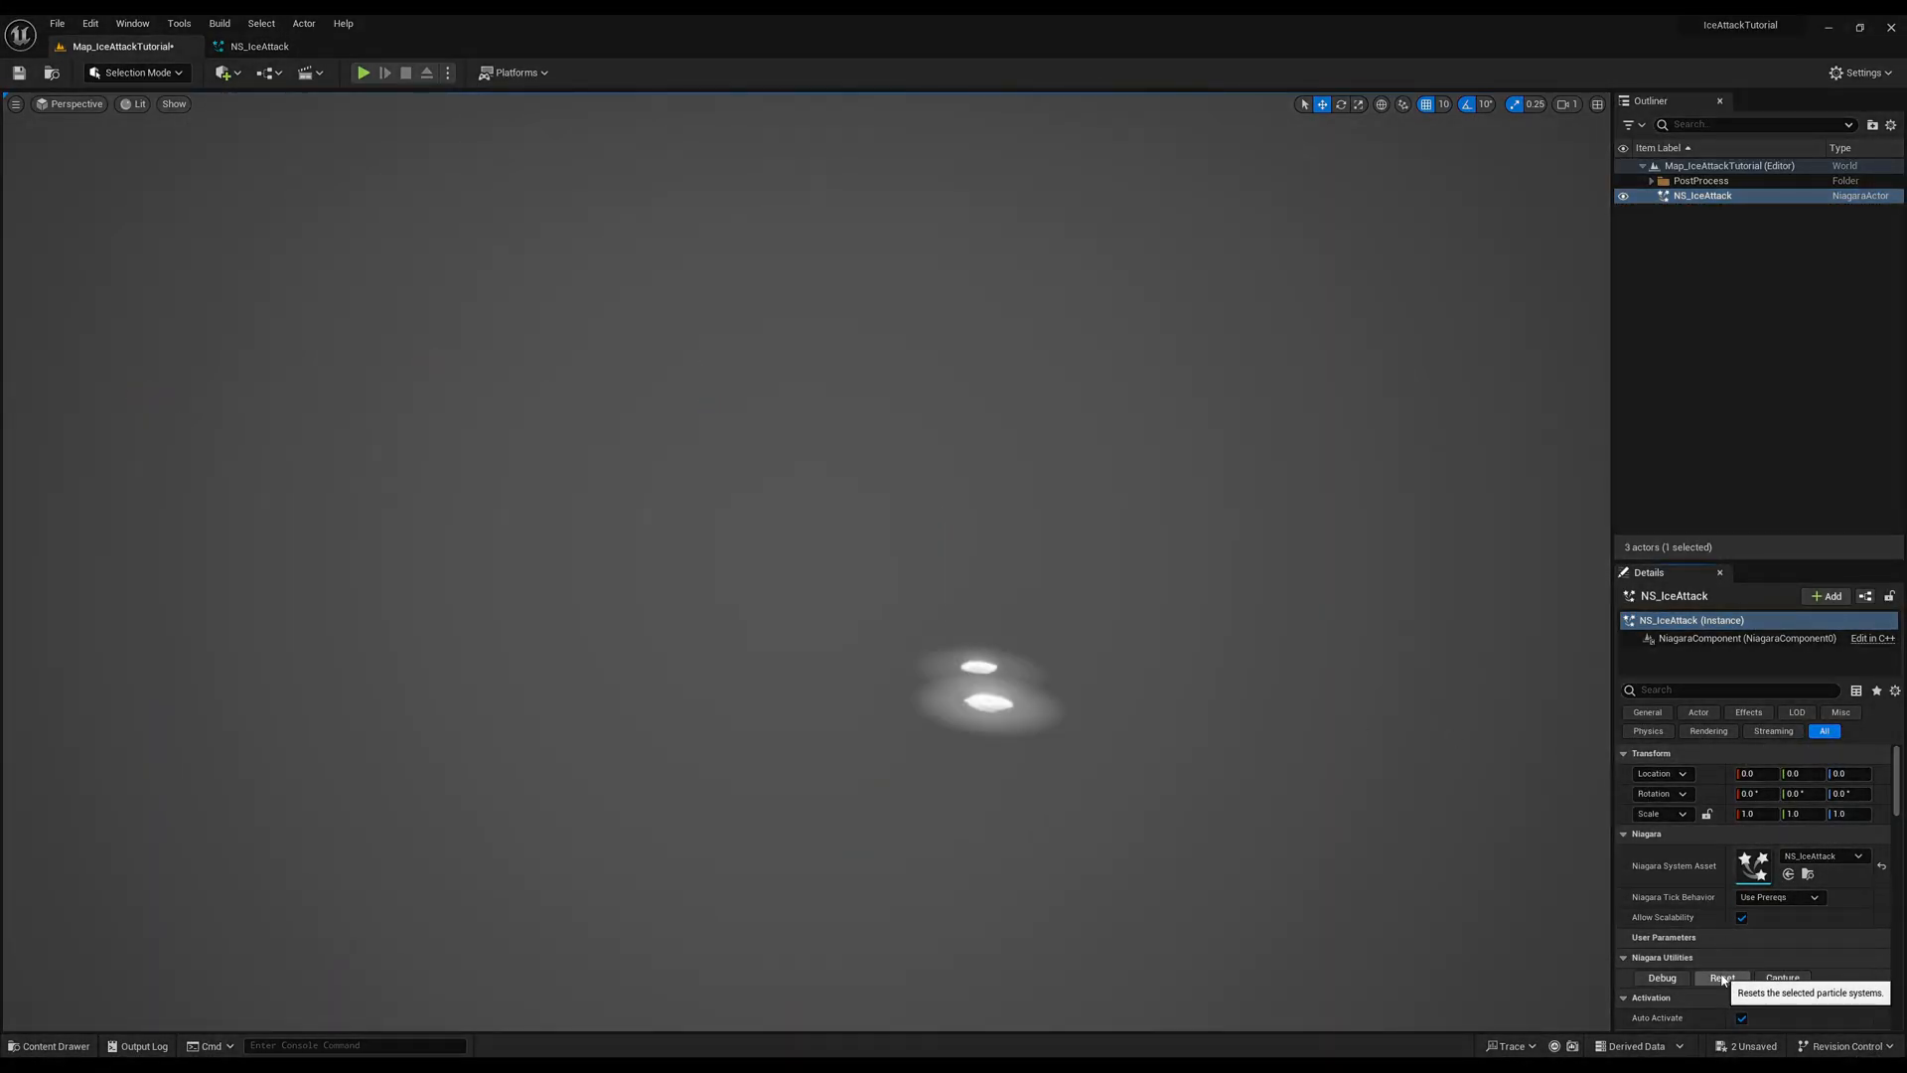
{"action": "left_click", "coordinate": [1721, 978]}
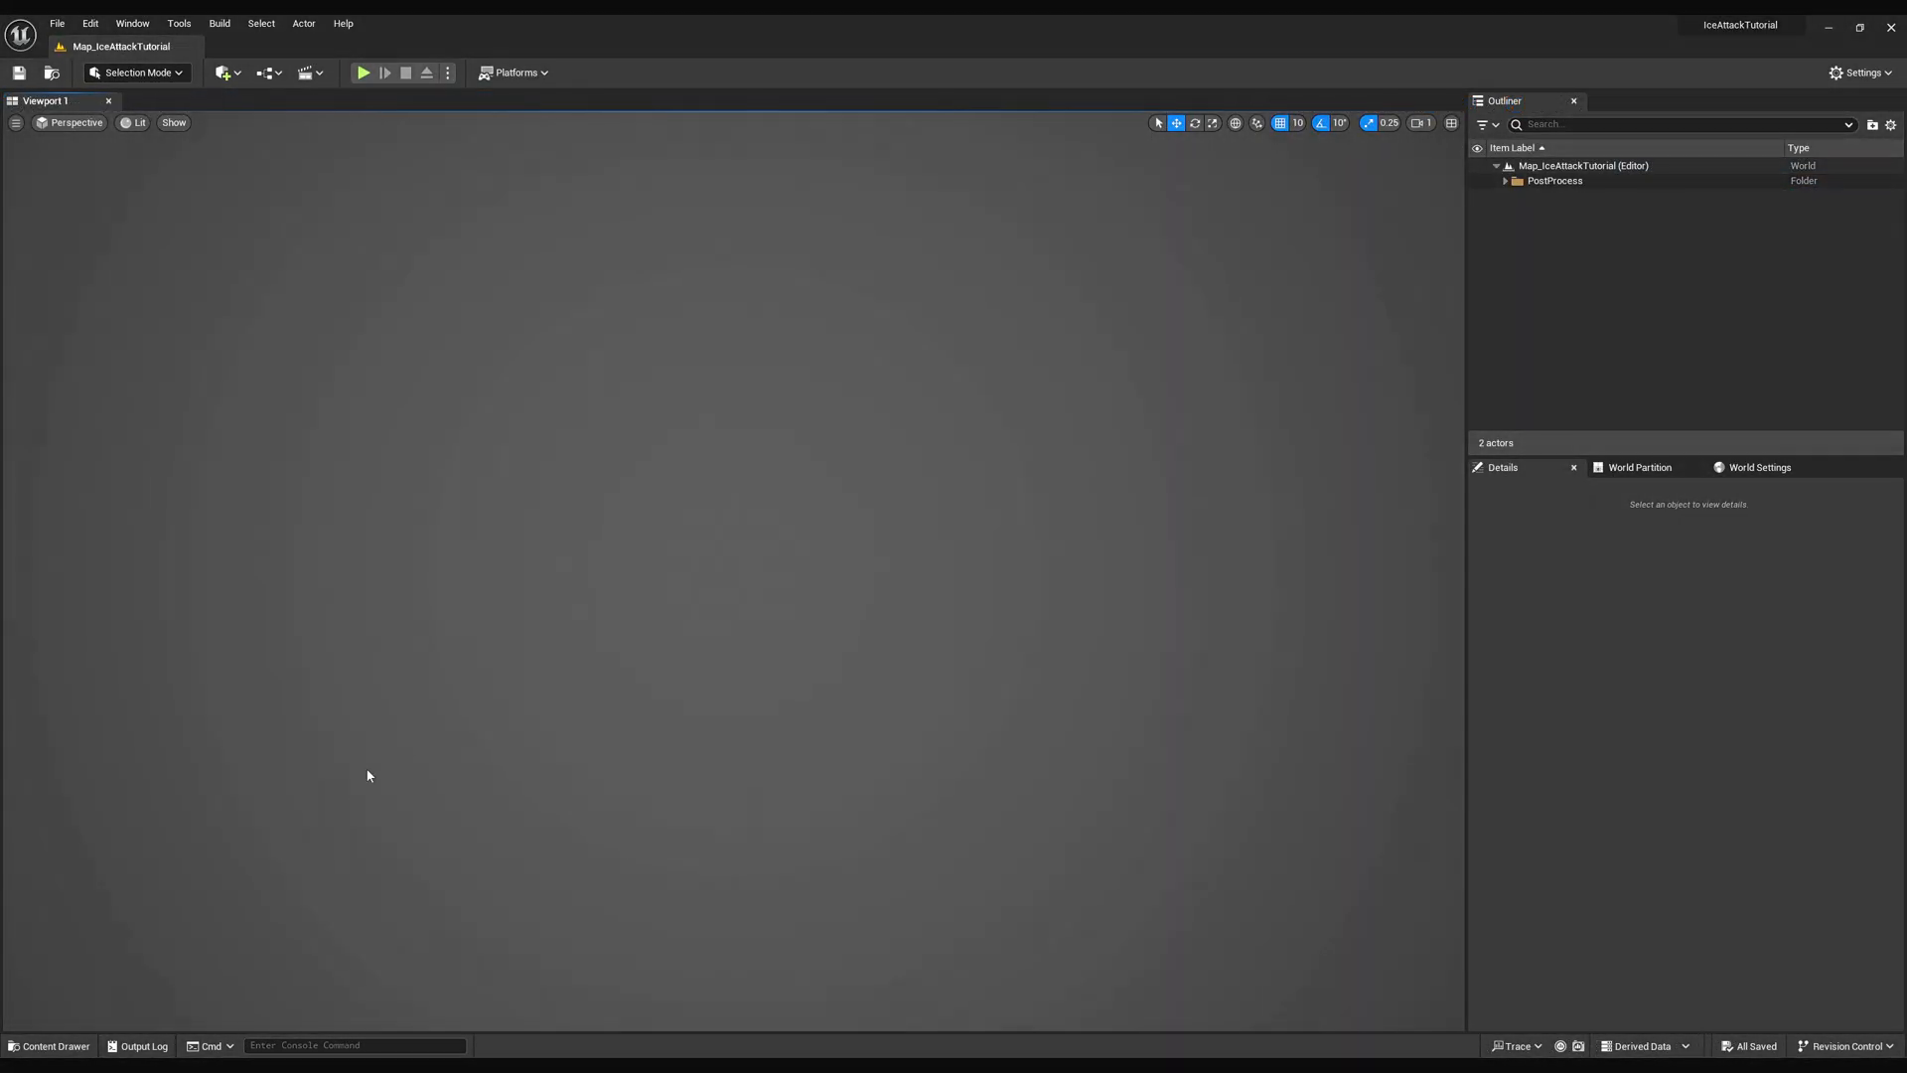
Create an empty-template Niagara emitter named NE_Spike and open it
{"action": "left_click", "coordinate": [48, 1045]}
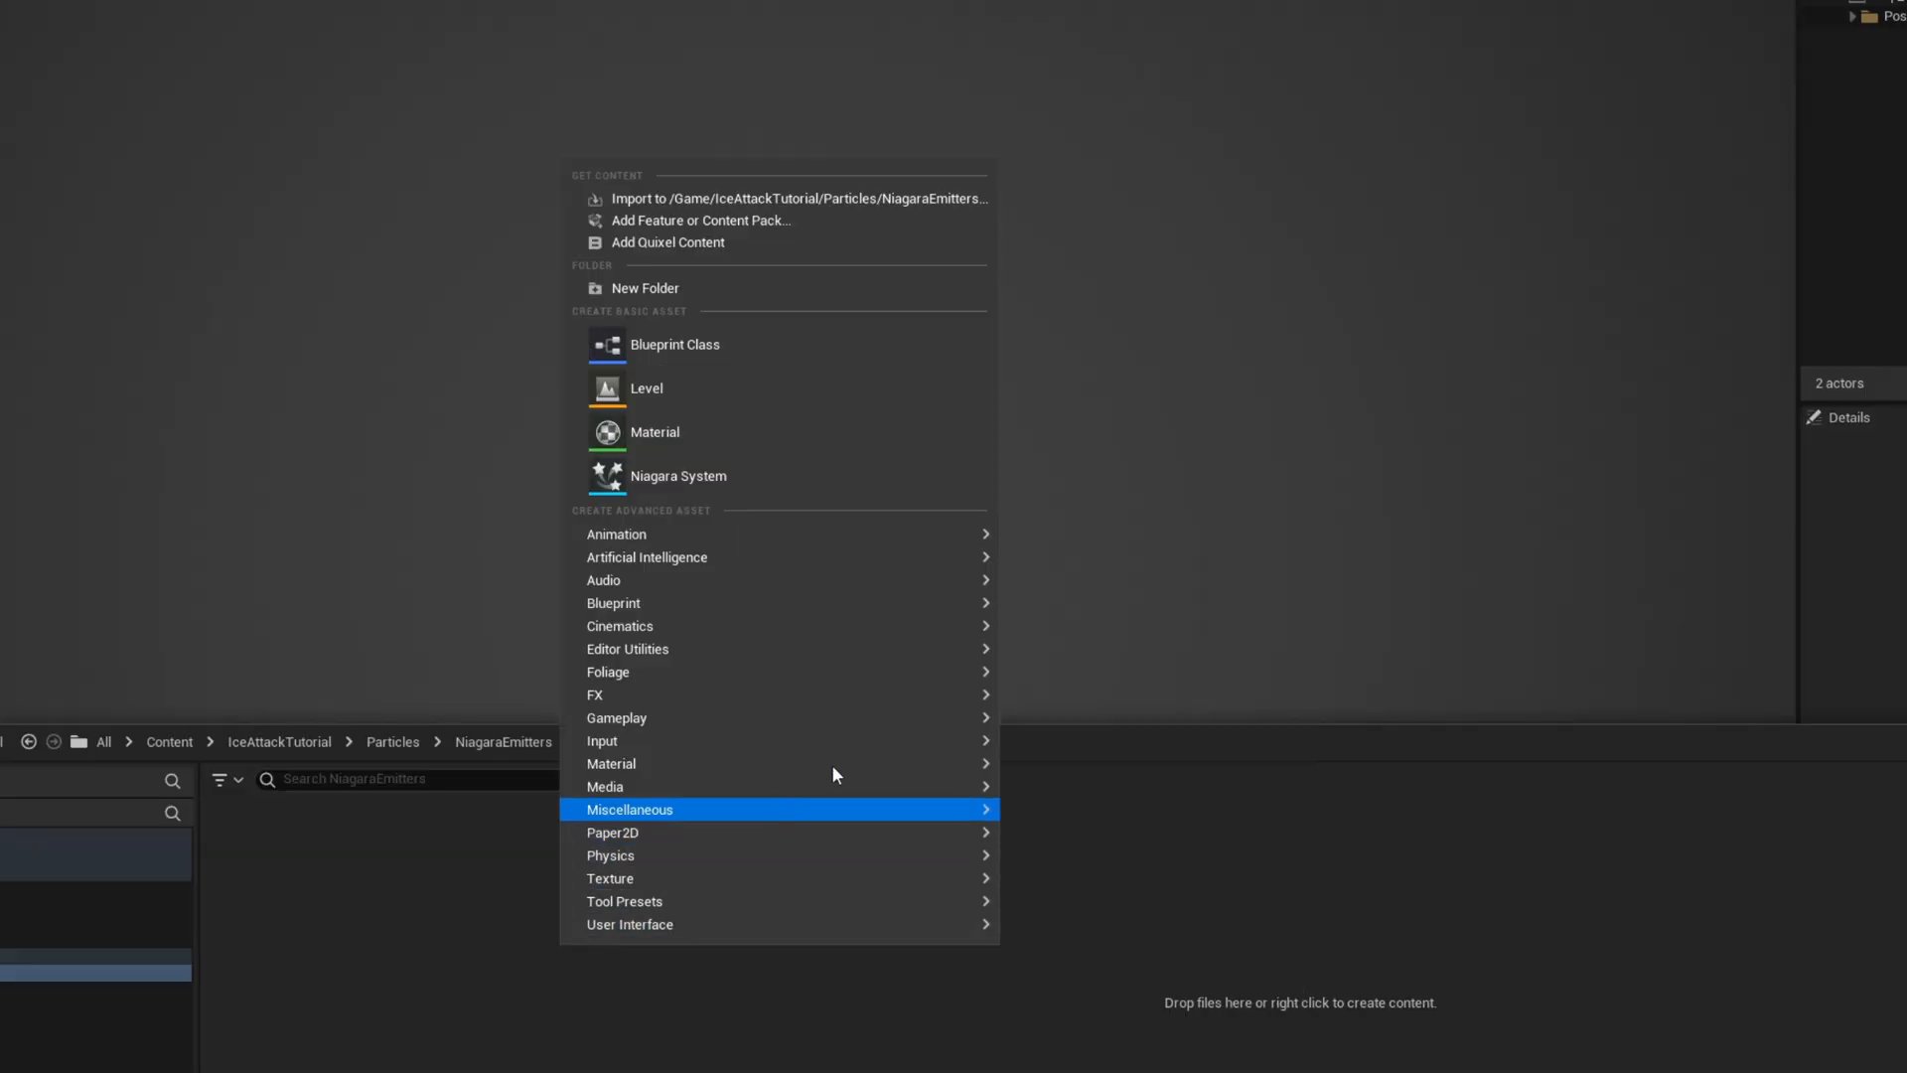
{"action": "left_click", "coordinate": [678, 475]}
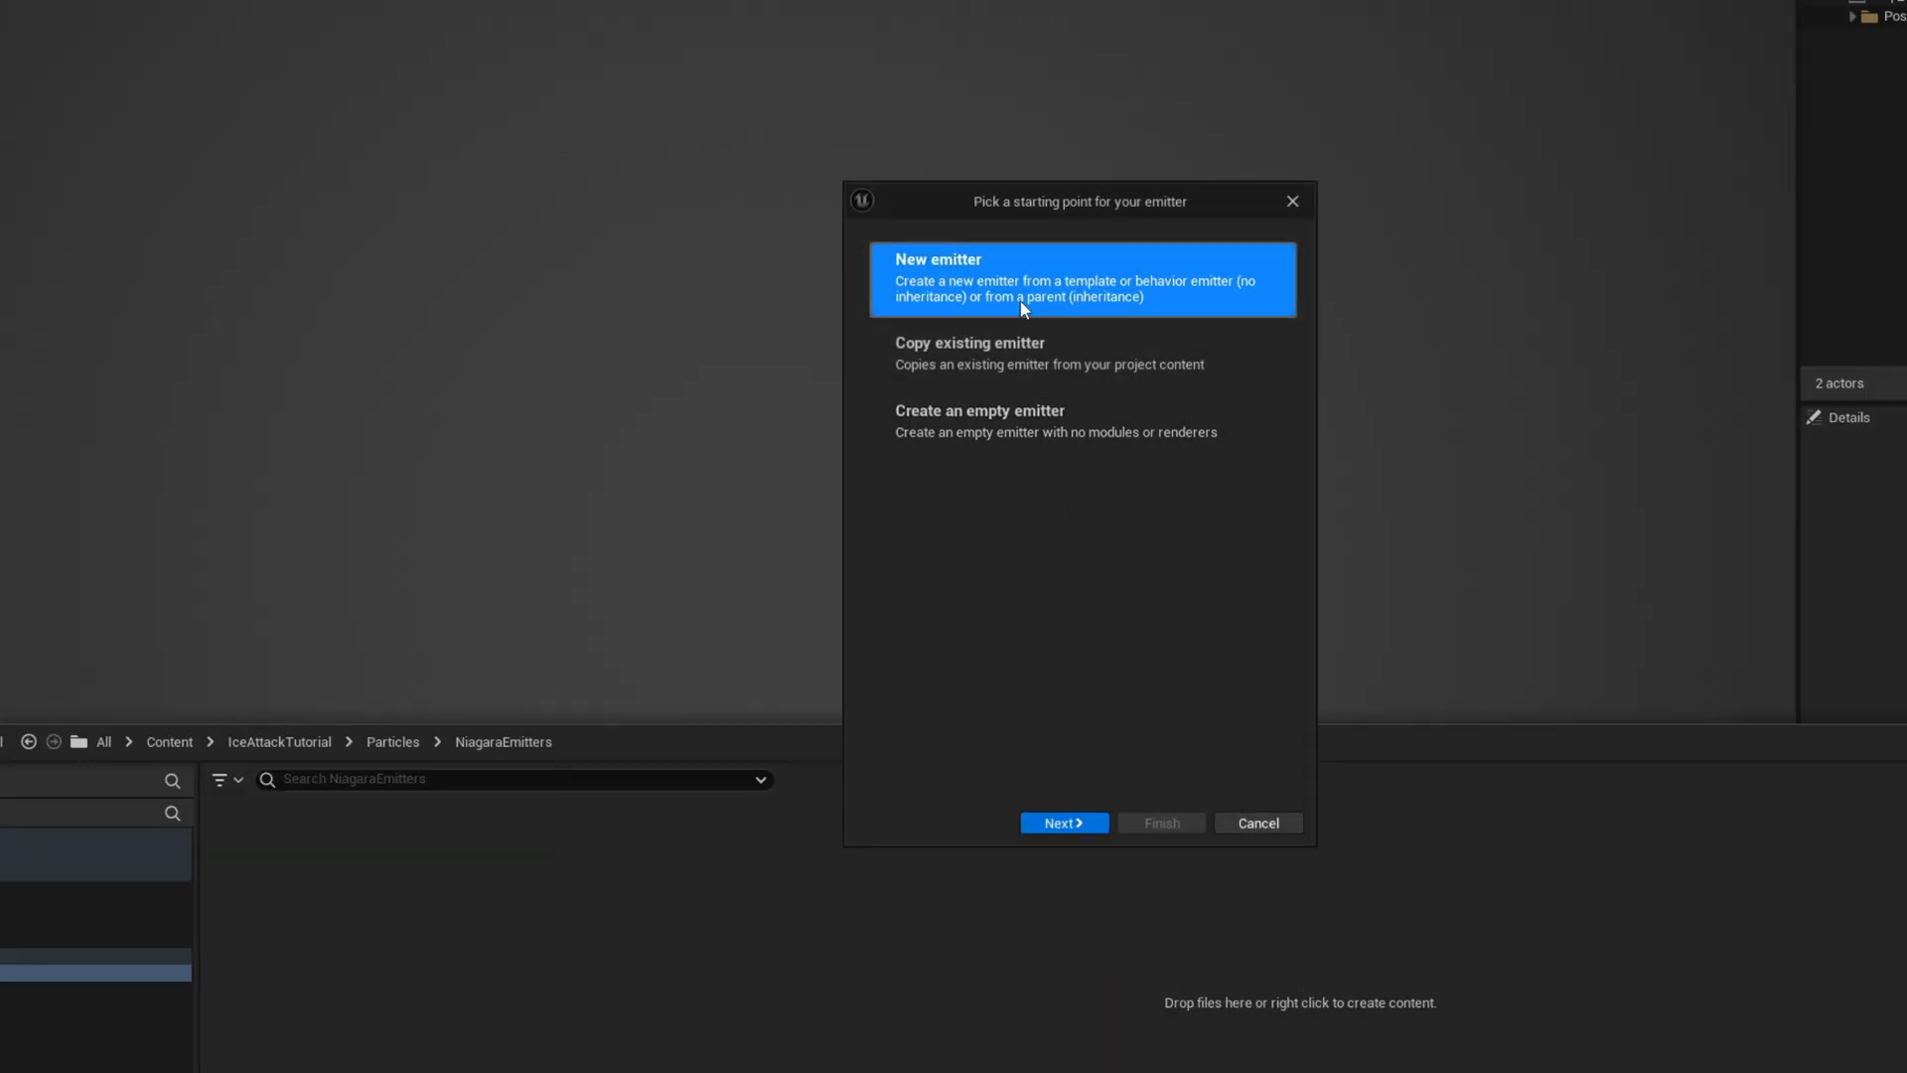
{"action": "left_click", "coordinate": [1062, 822]}
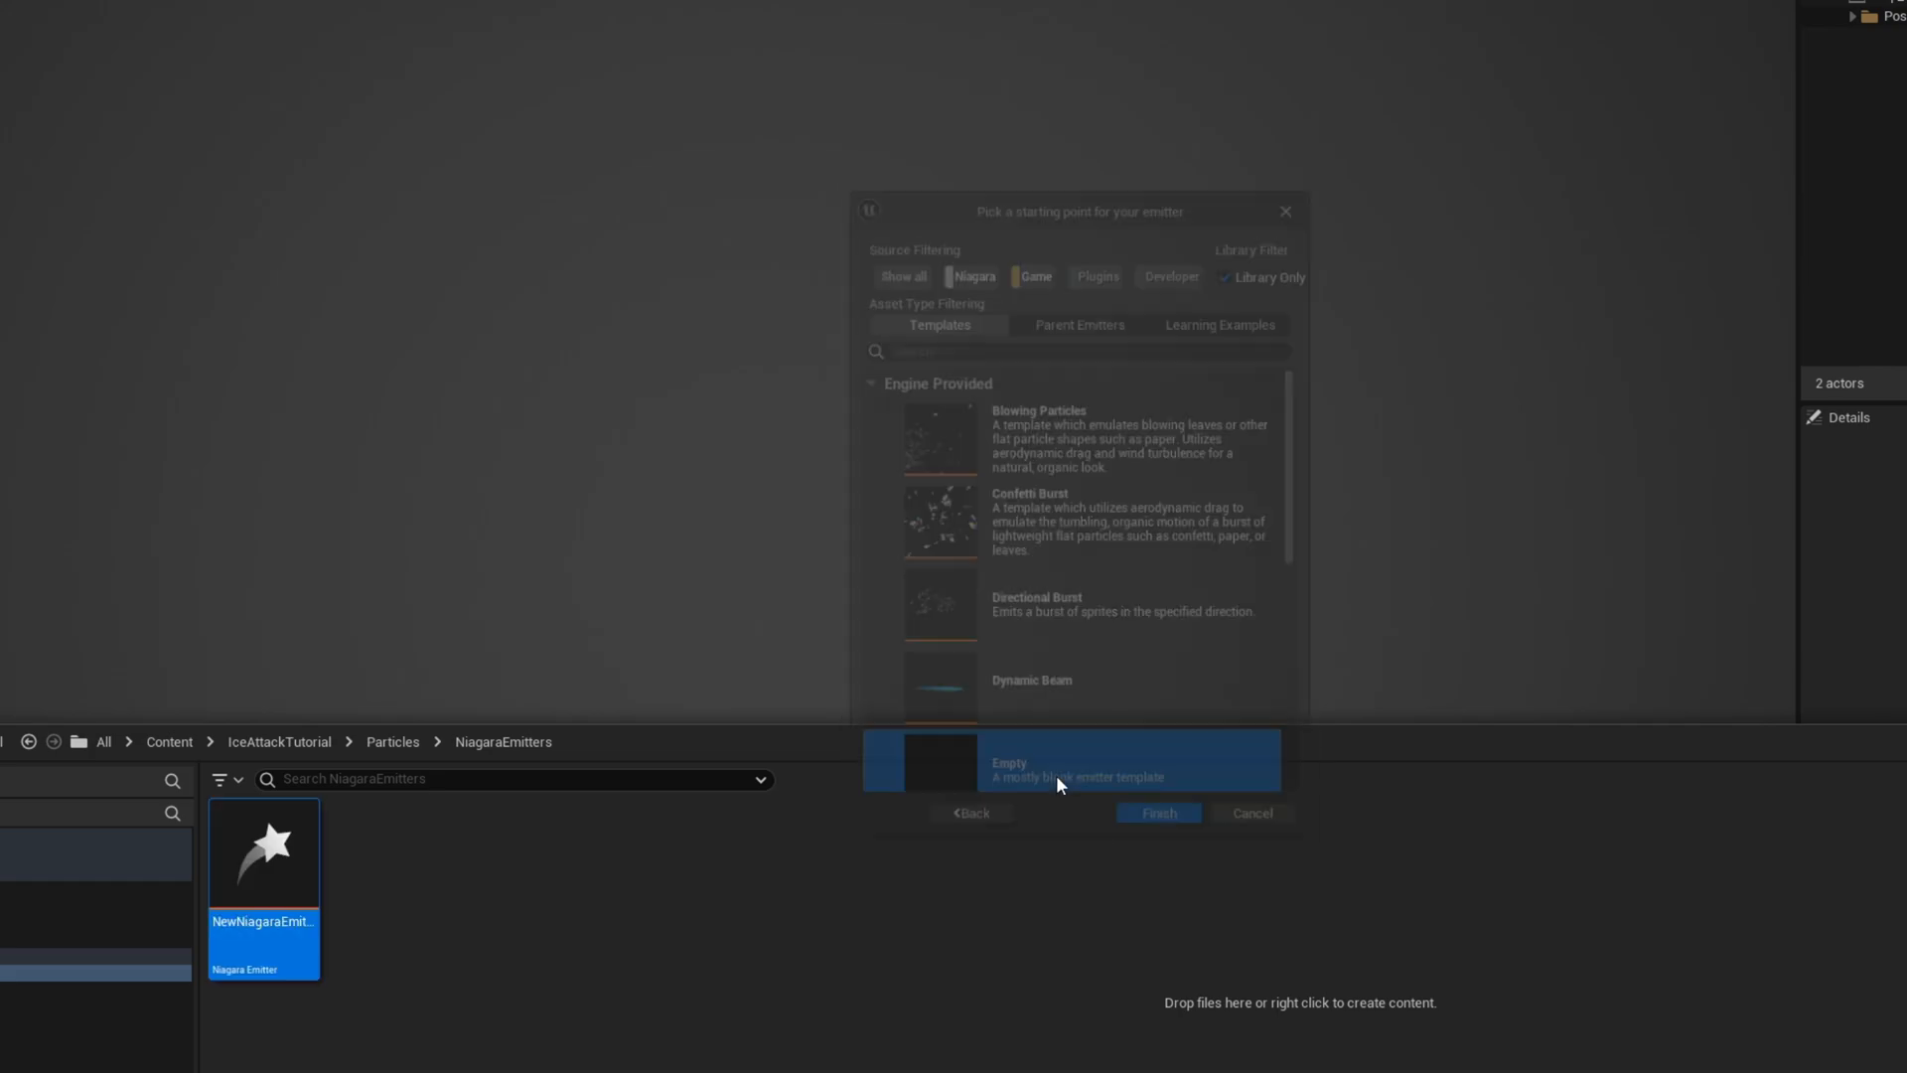
{"action": "left_click", "coordinate": [1156, 812]}
{"action": "type", "text": "NE_Spike"}
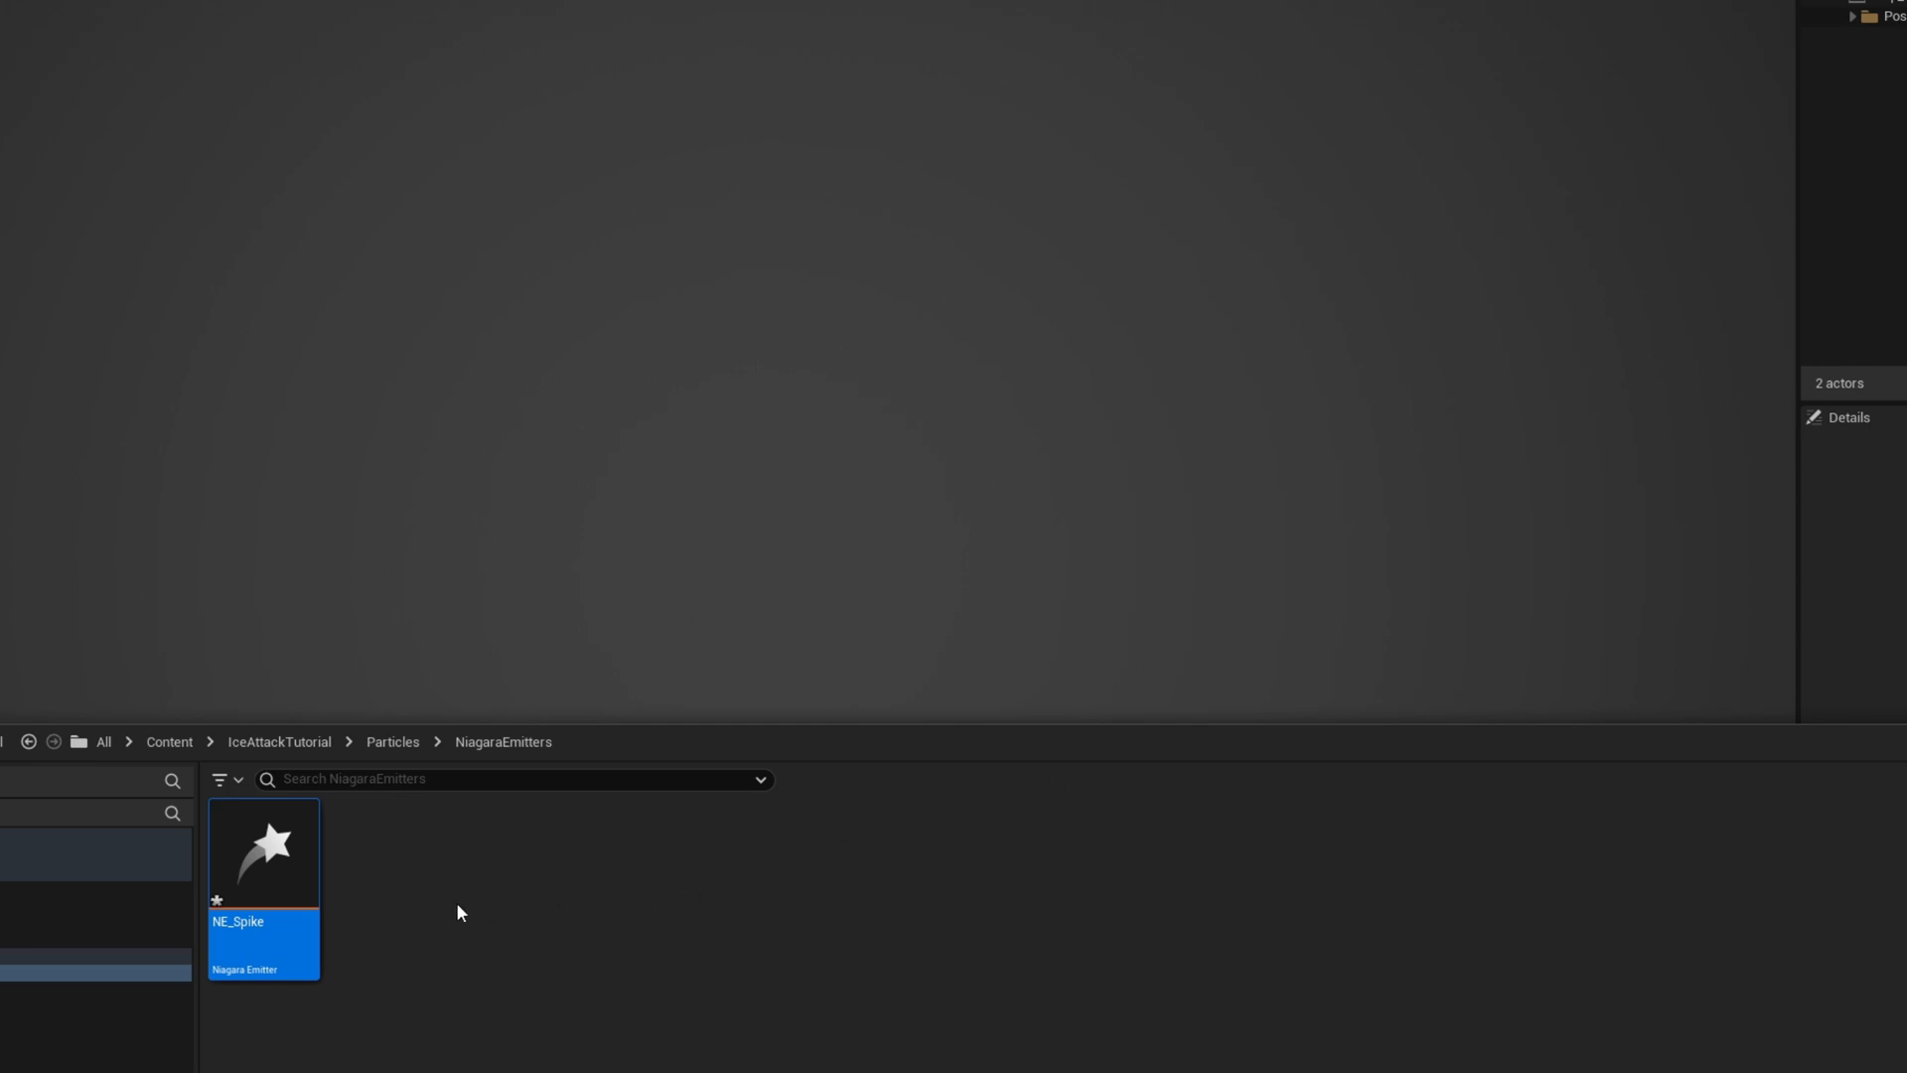
{"action": "double_click", "coordinate": [262, 853]}
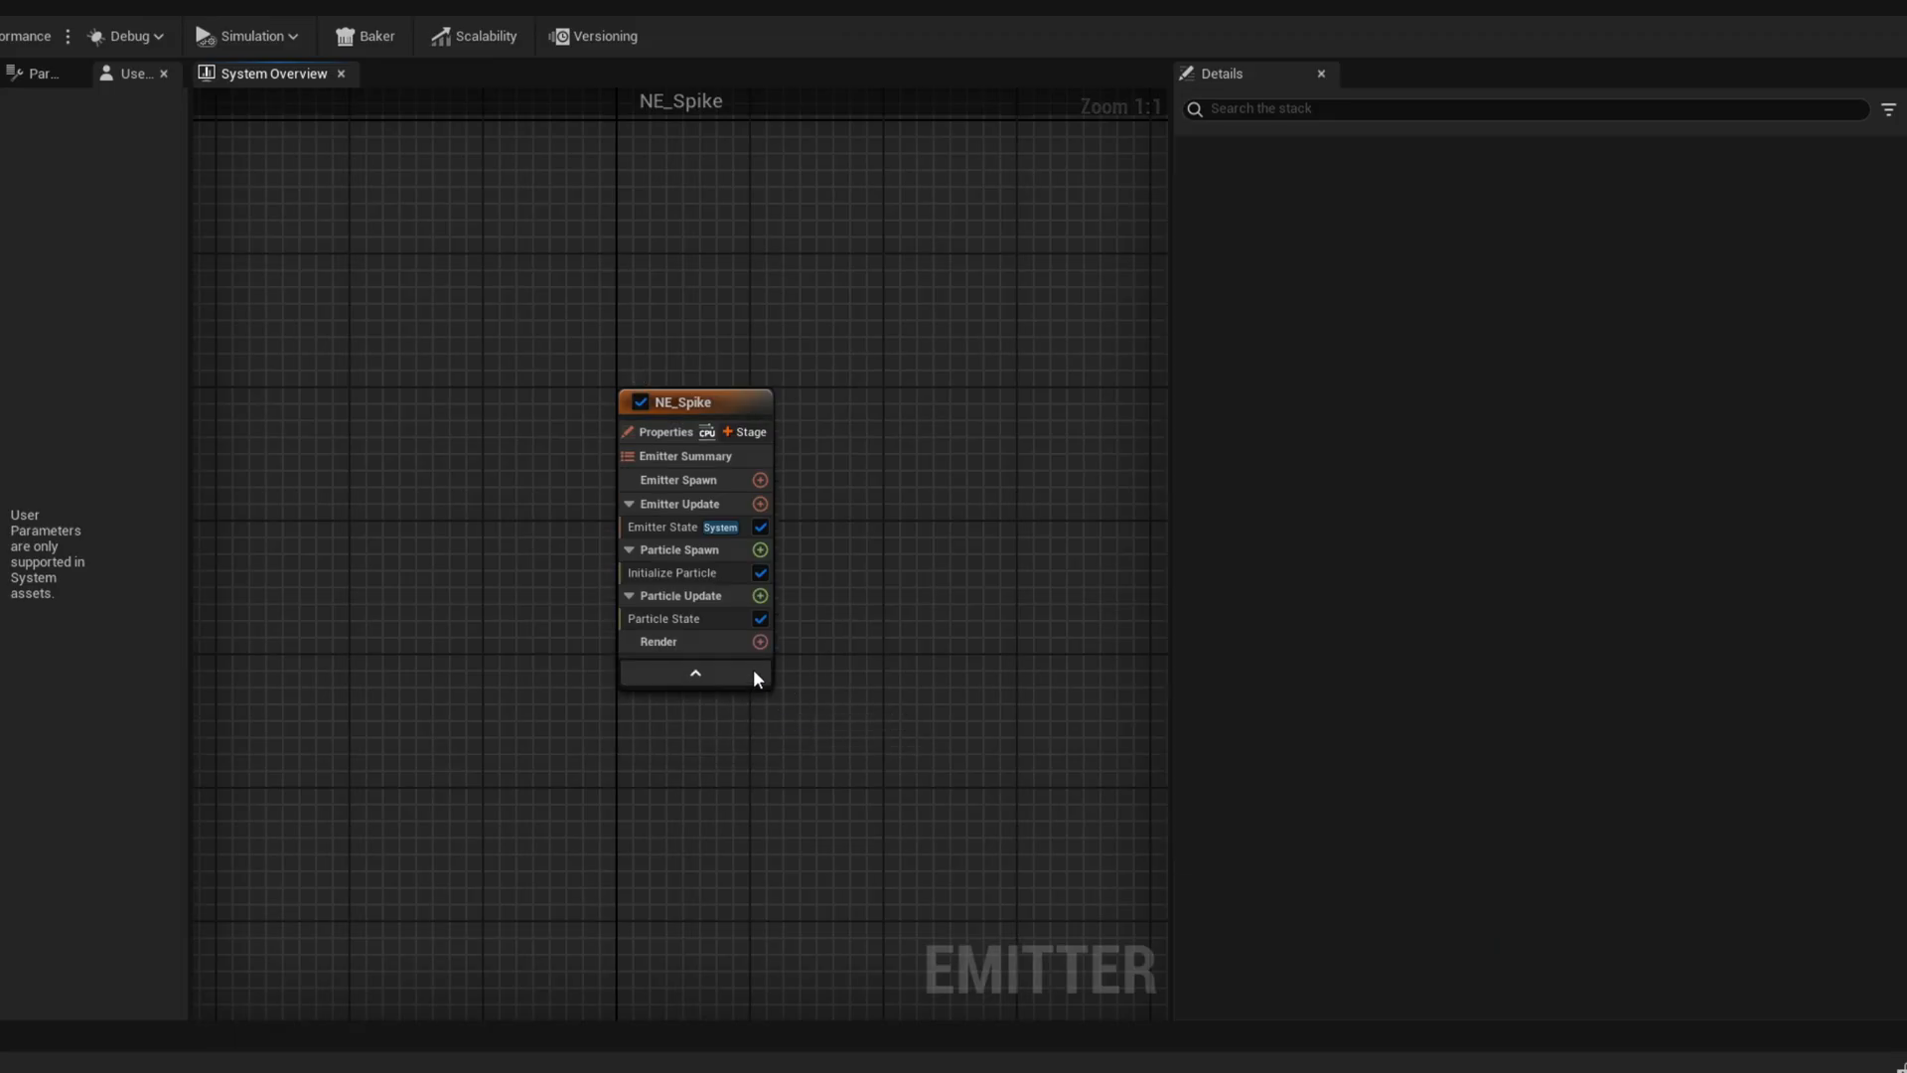
Add a Mesh Renderer to NE_Spike's Render stage and browse to the Models folder
{"action": "left_click", "coordinate": [760, 641]}
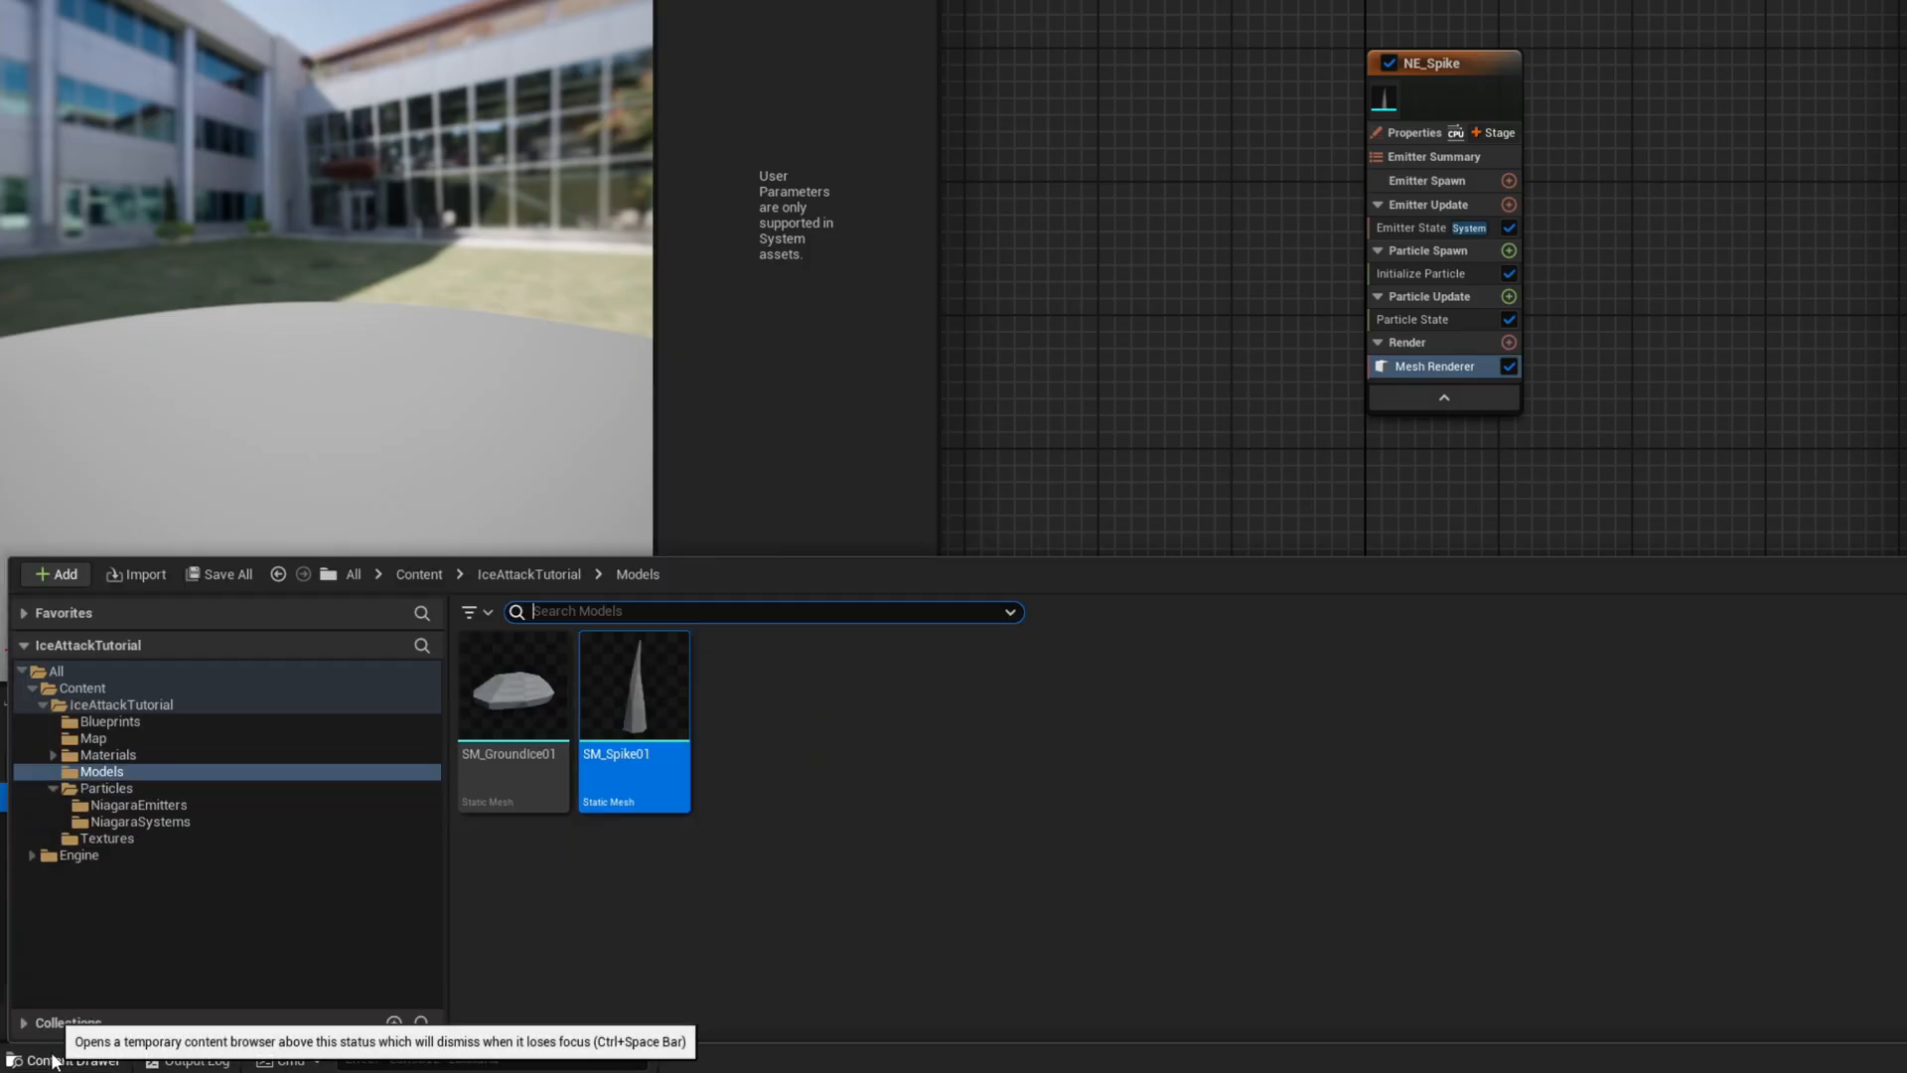
{"action": "left_click", "coordinate": [109, 754]}
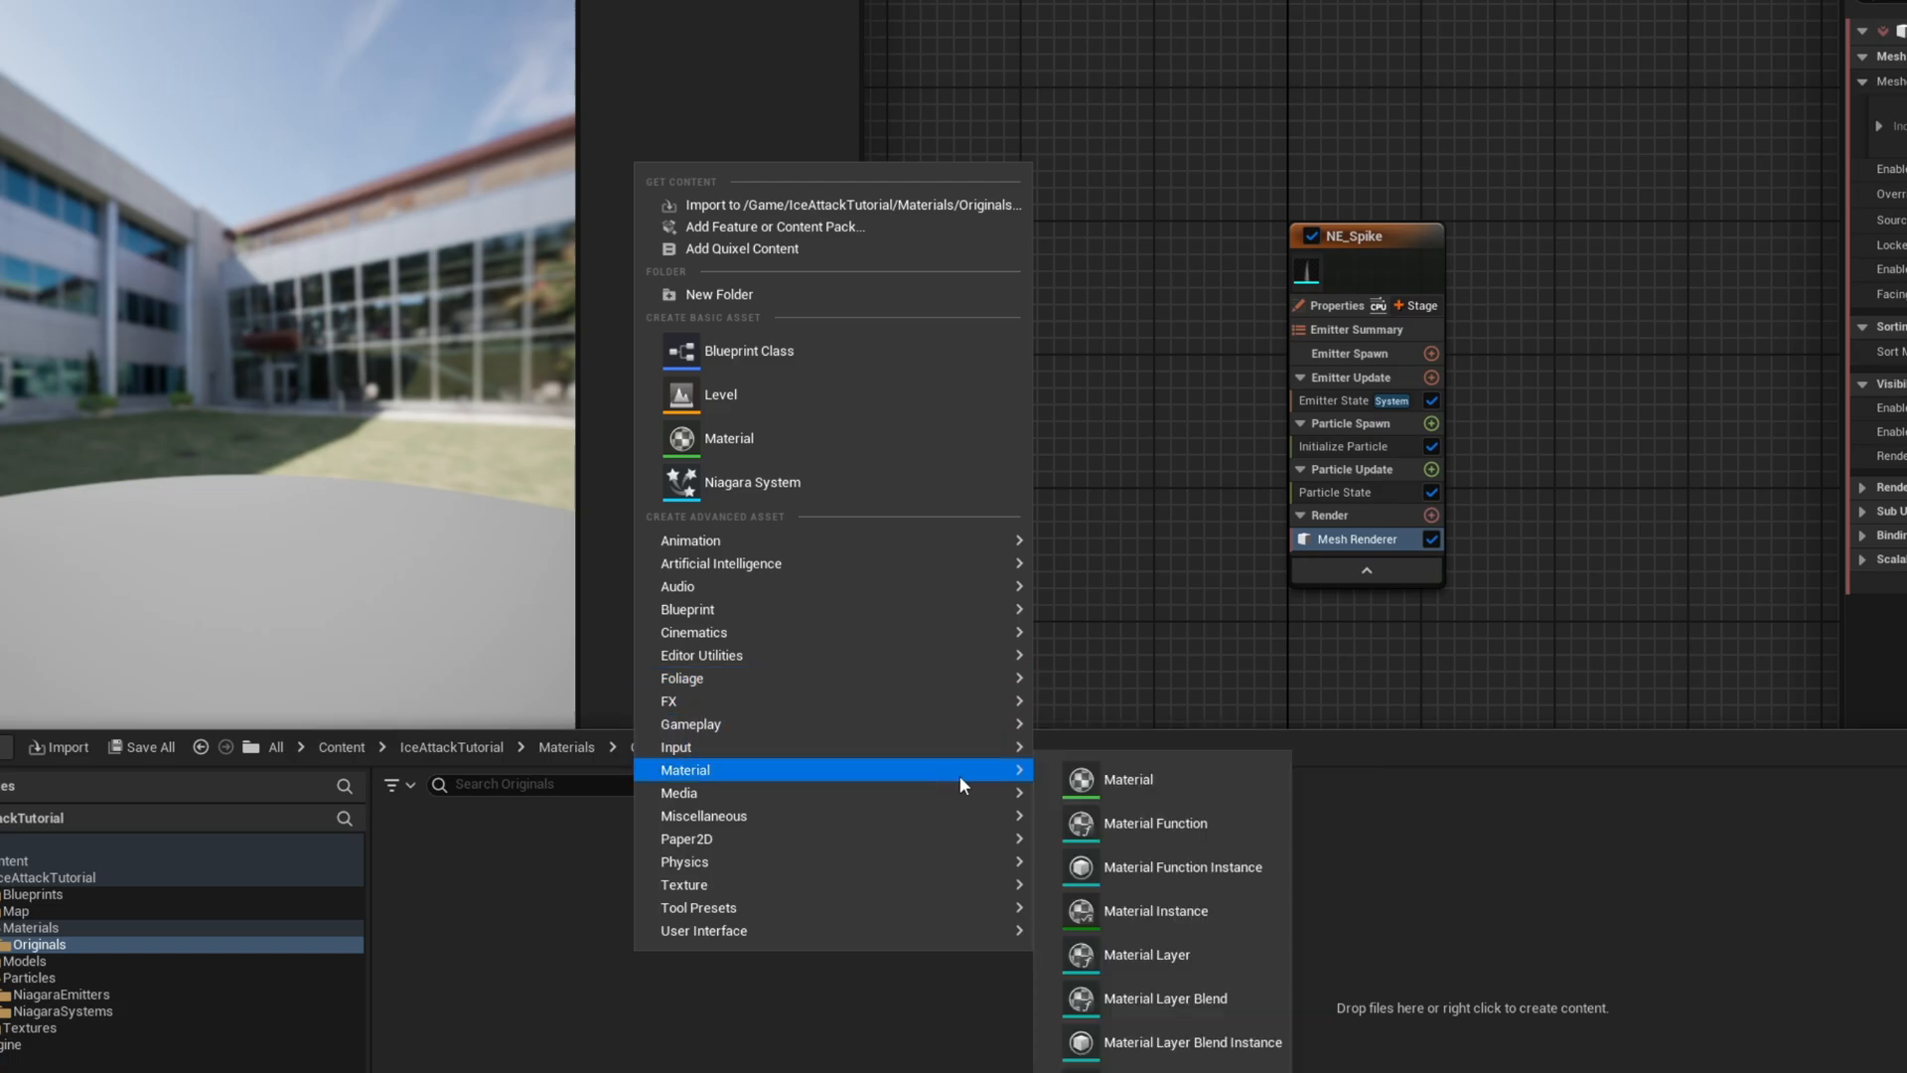
Create the M_Fresnel material in Materials/Originals and open it for editing
{"action": "left_click", "coordinate": [1125, 779]}
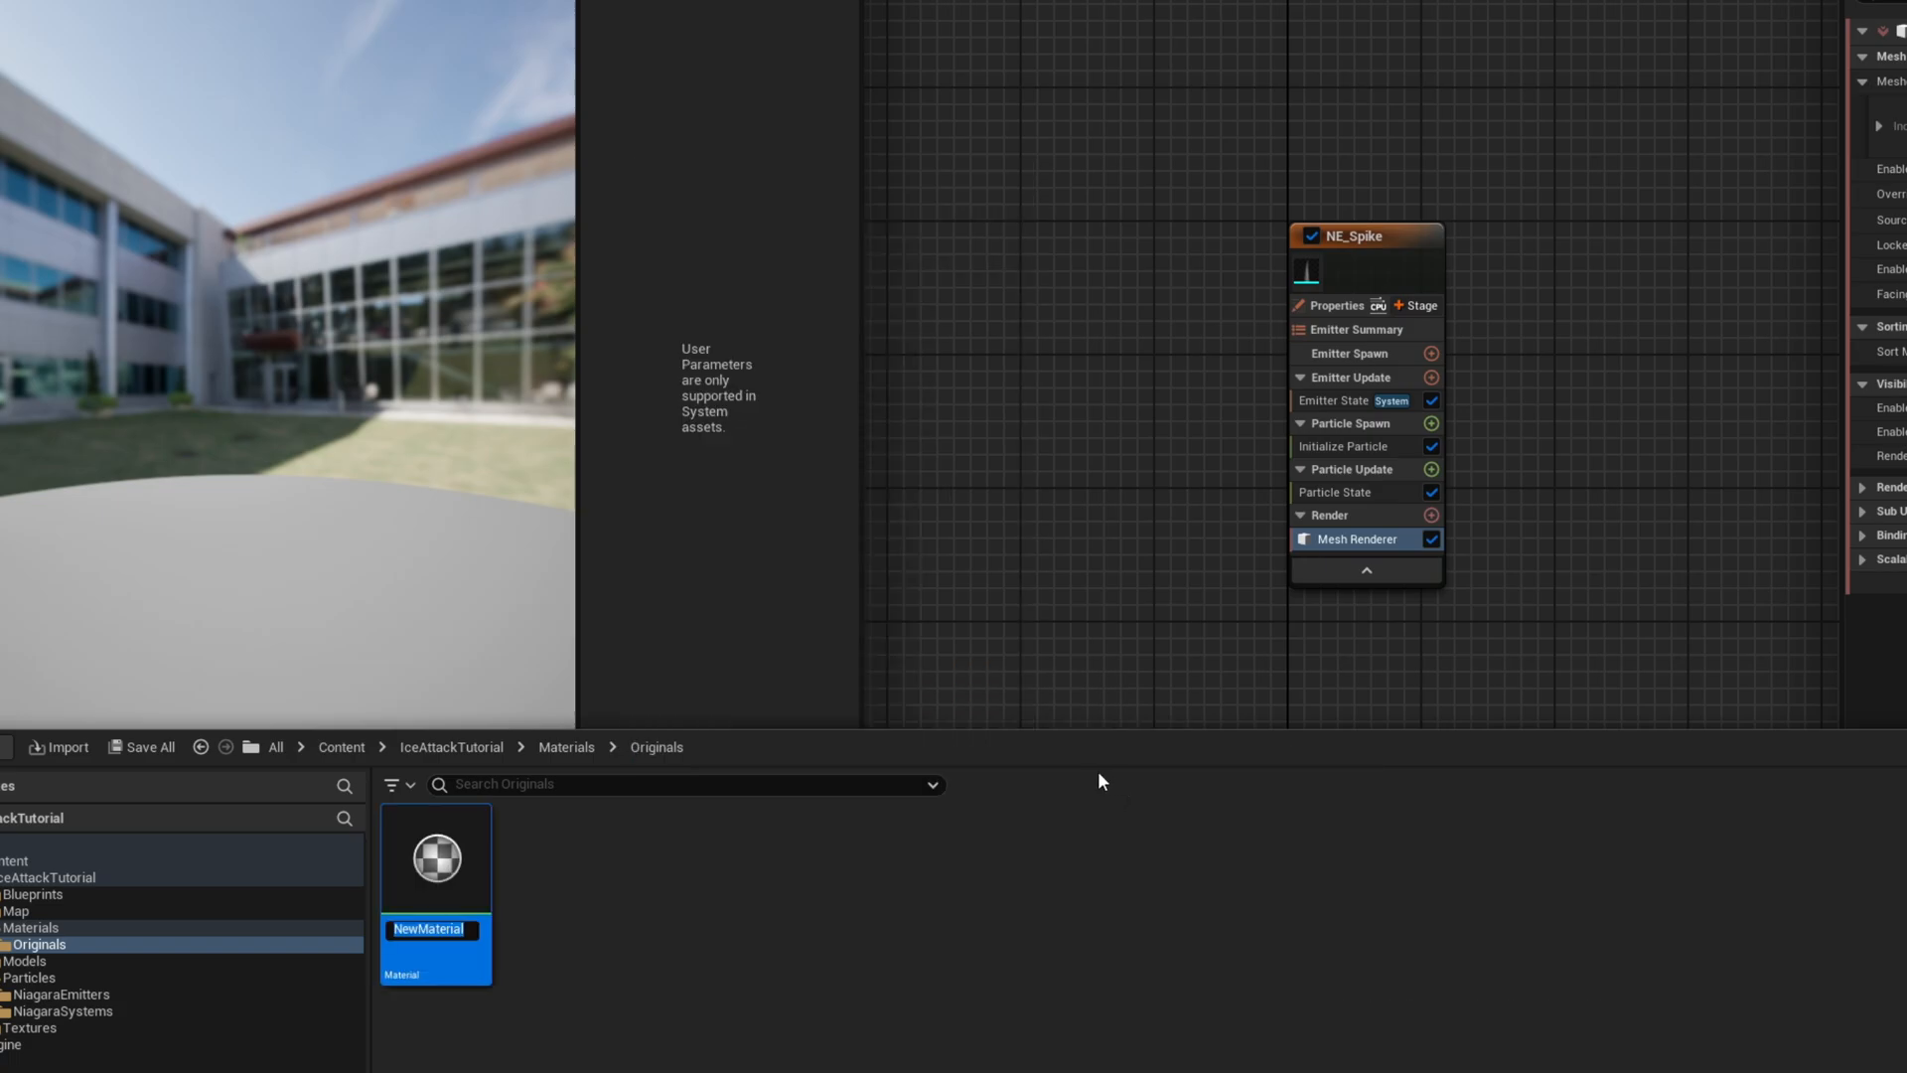
{"action": "type", "text": "M_Fresnel"}
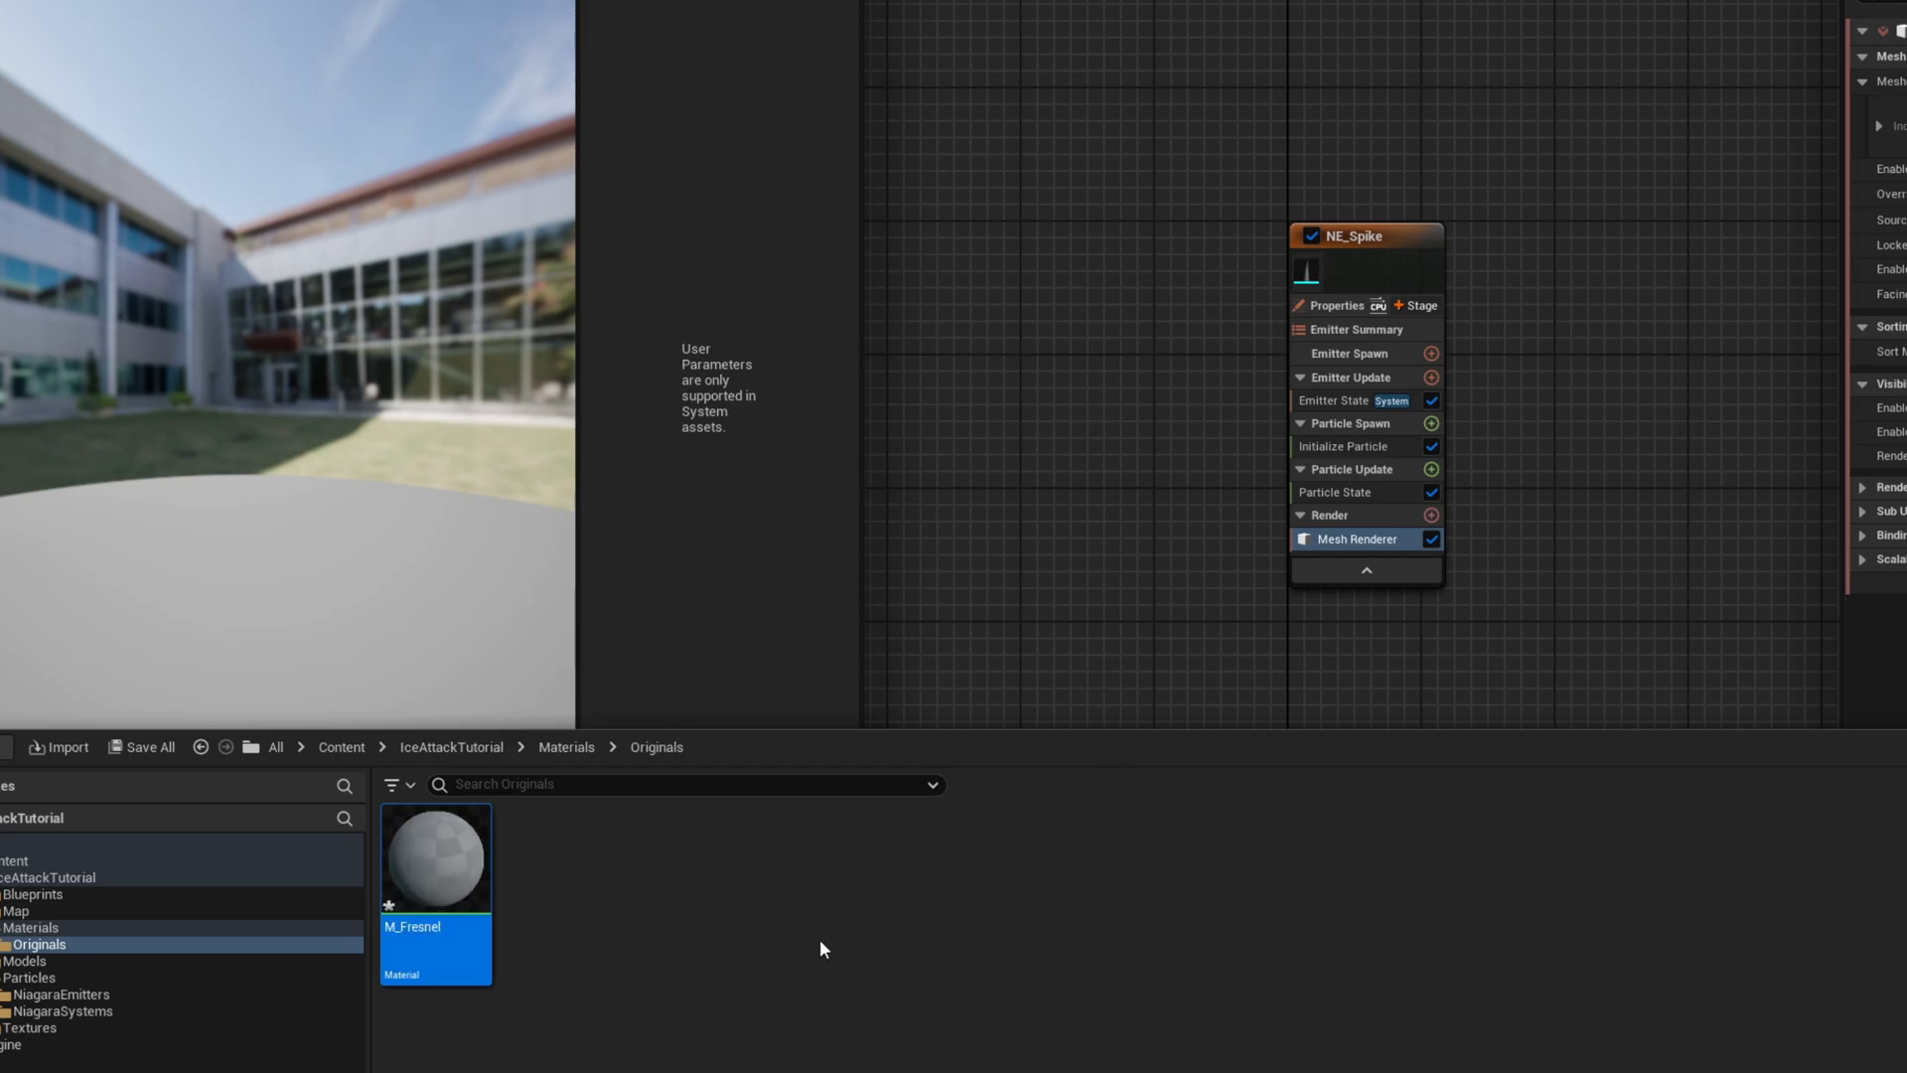
{"action": "double_click", "coordinate": [434, 857]}
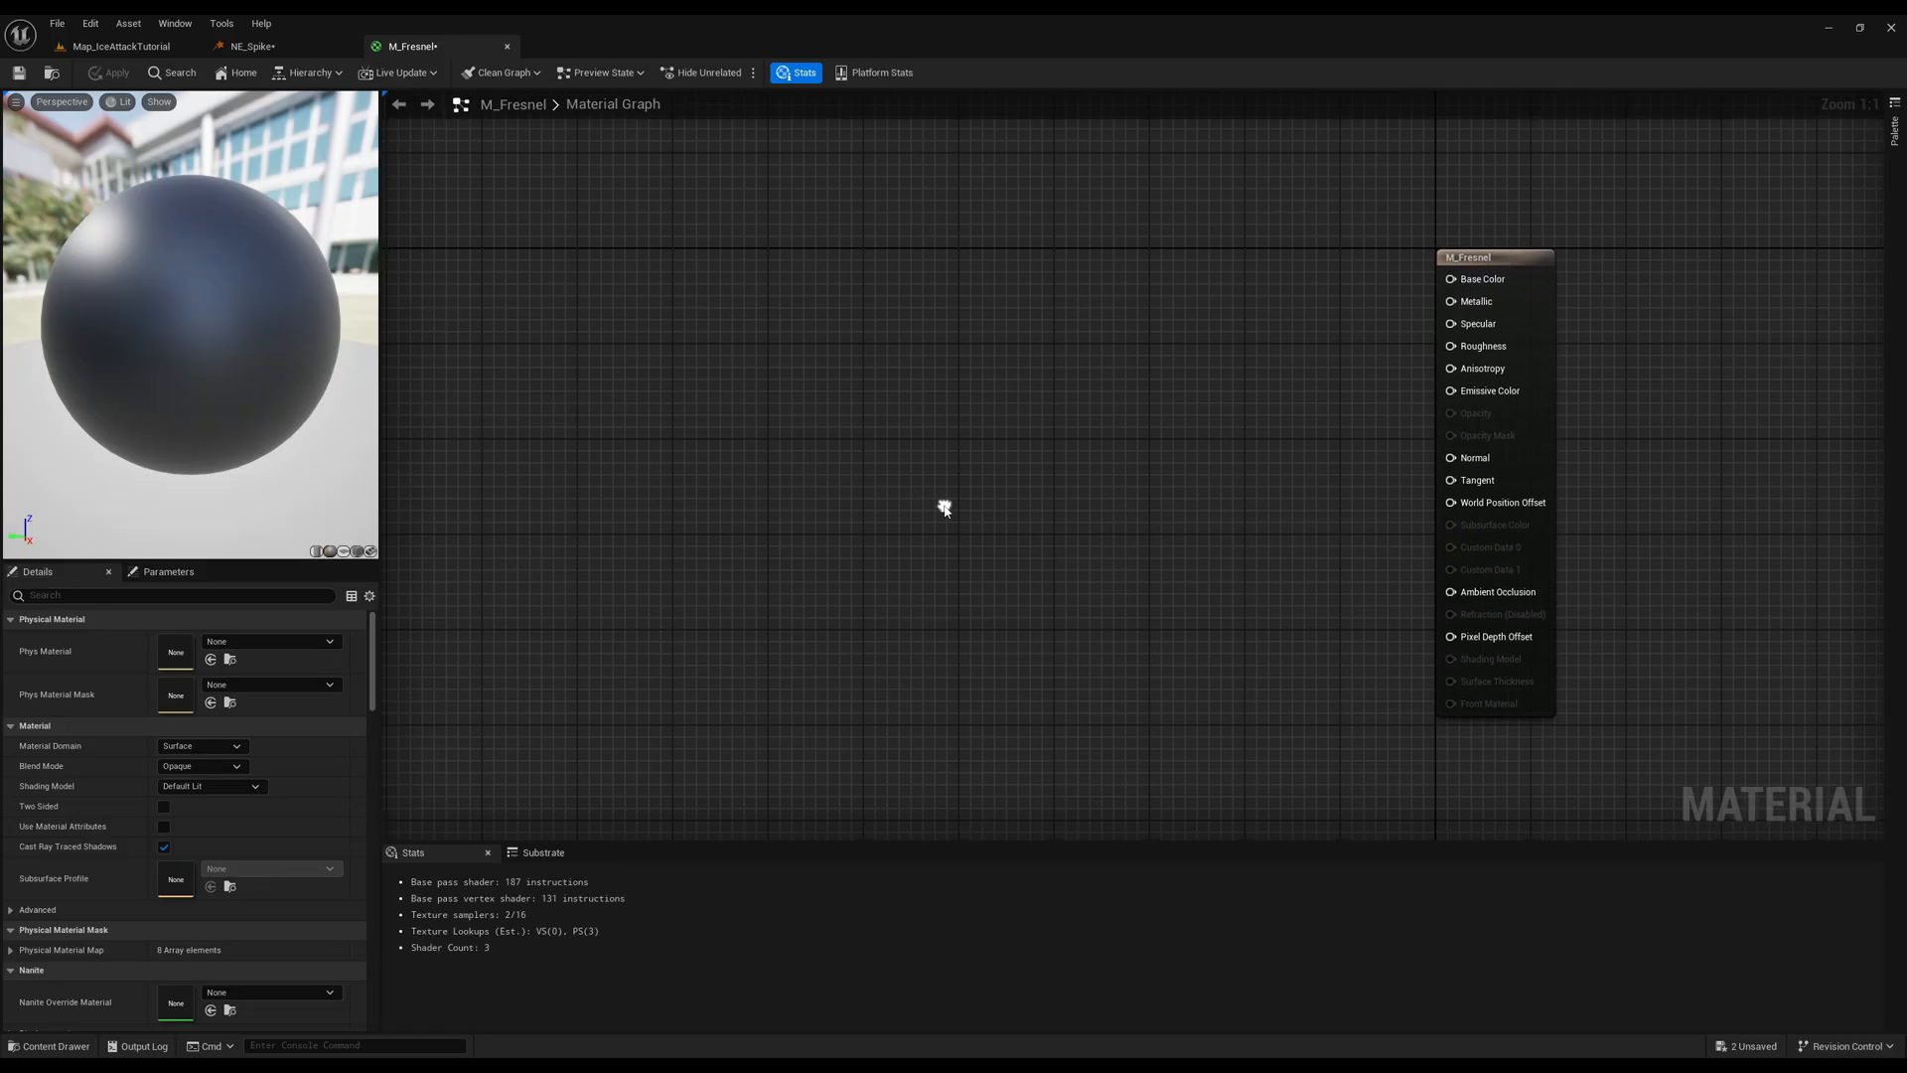
Add vector parameter, Fresnel and 'Fresnel Power' scalar nodes, wiring Fresnel Power into the exponent
{"action": "type", "text": "vectorp"}
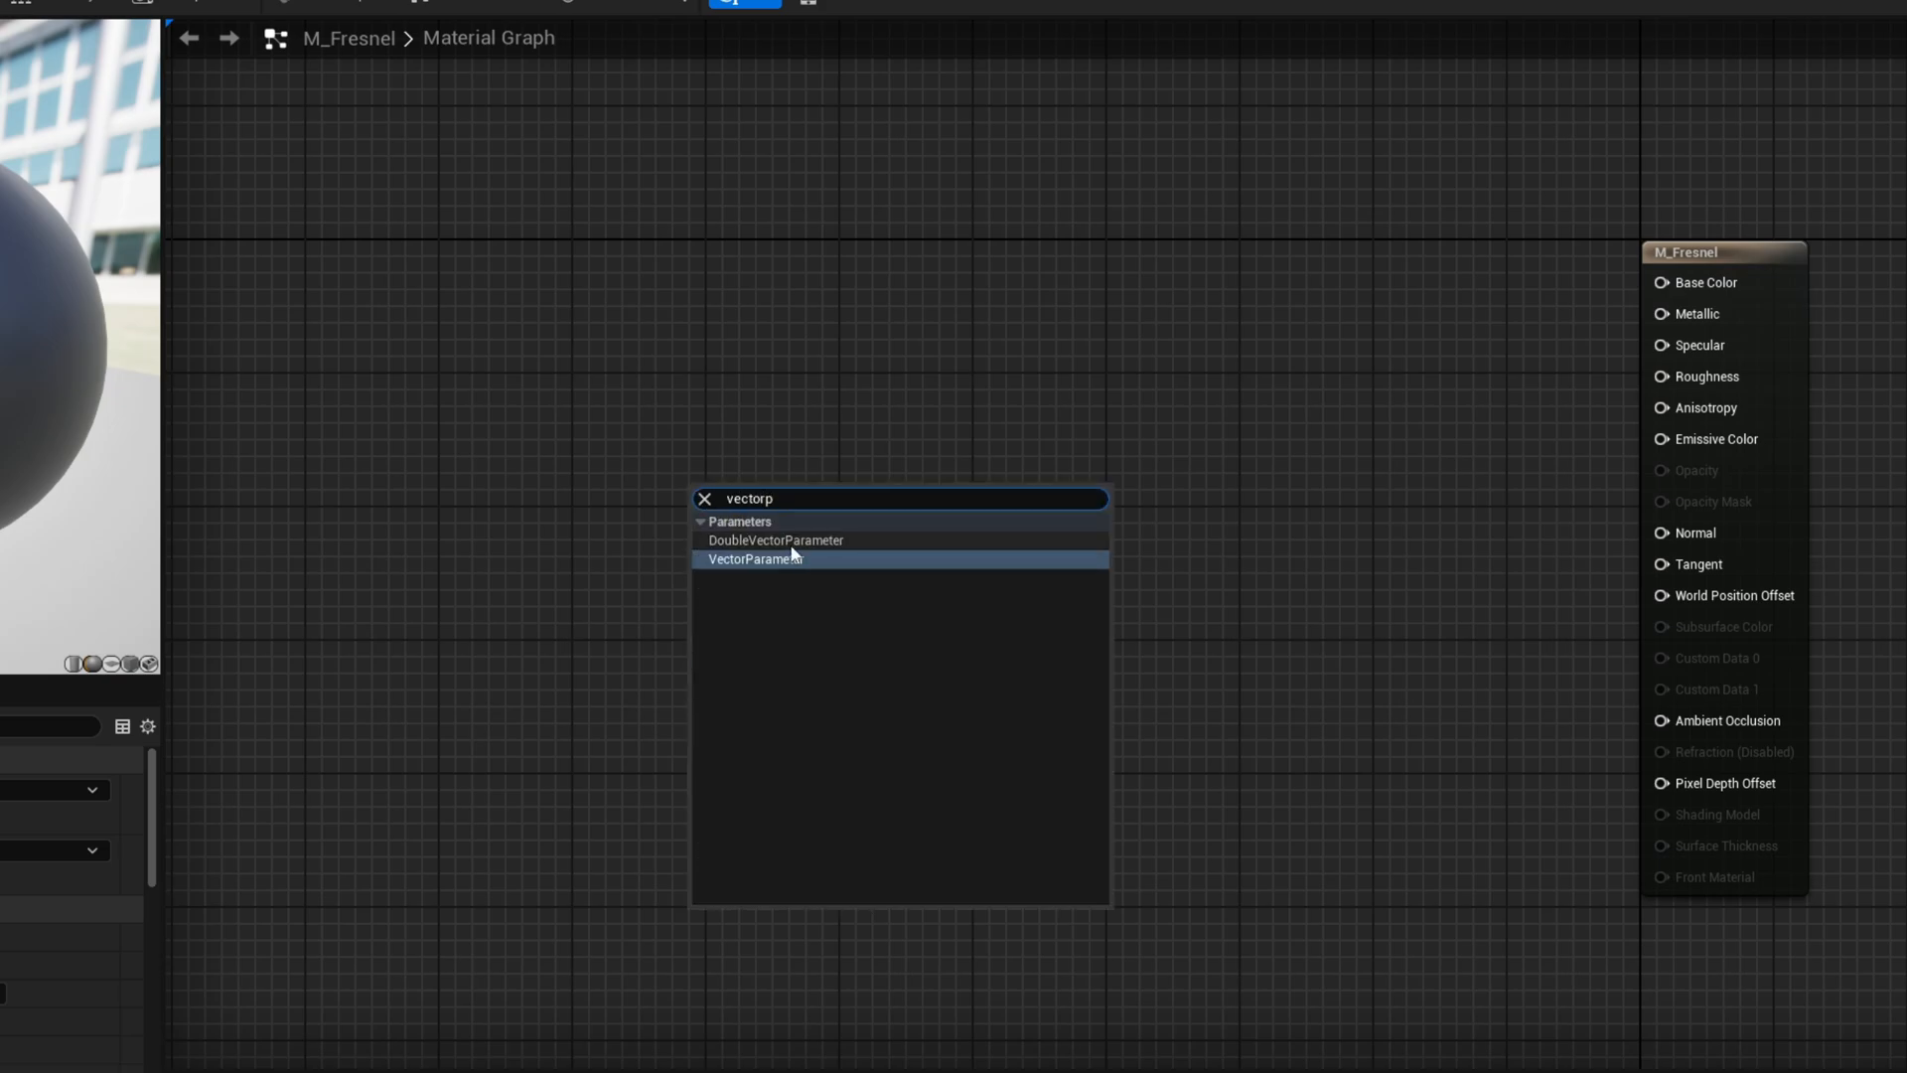
{"action": "left_click", "coordinate": [755, 558]}
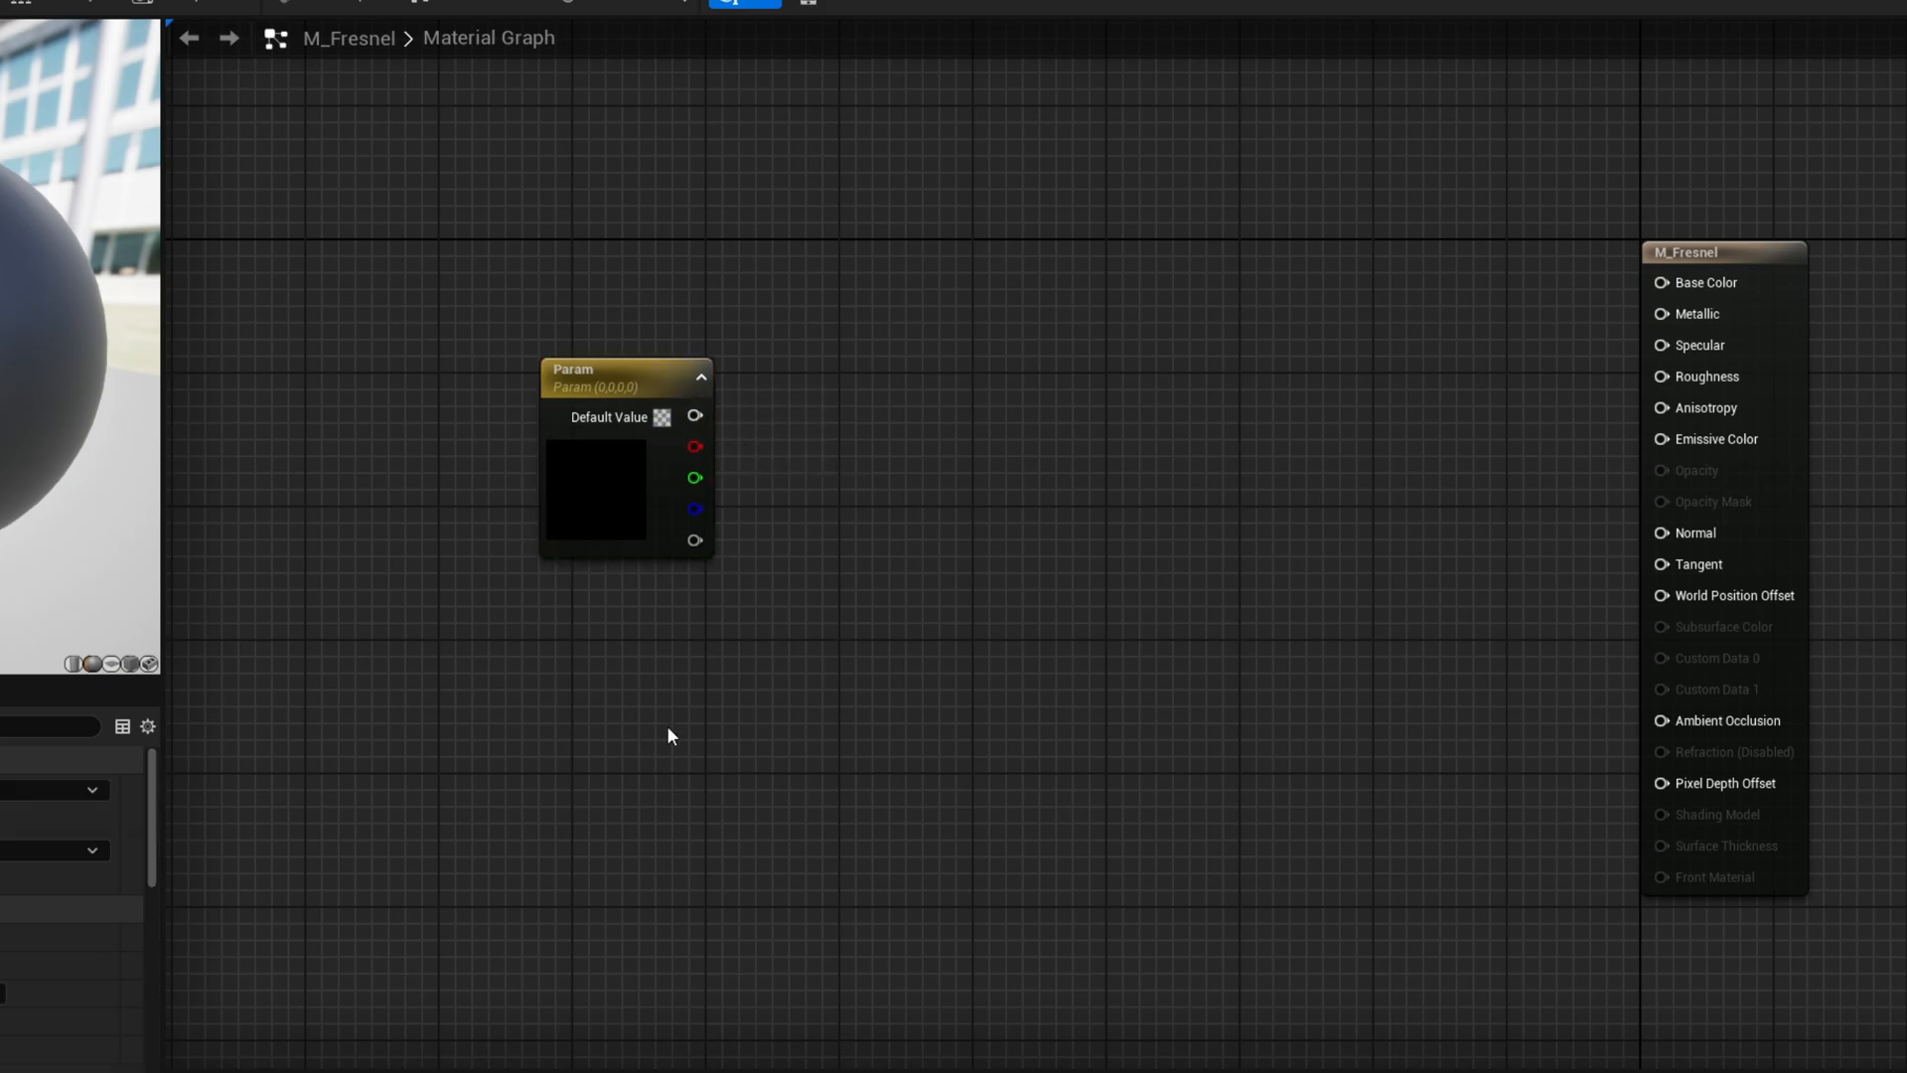
{"action": "type", "text": "fres"}
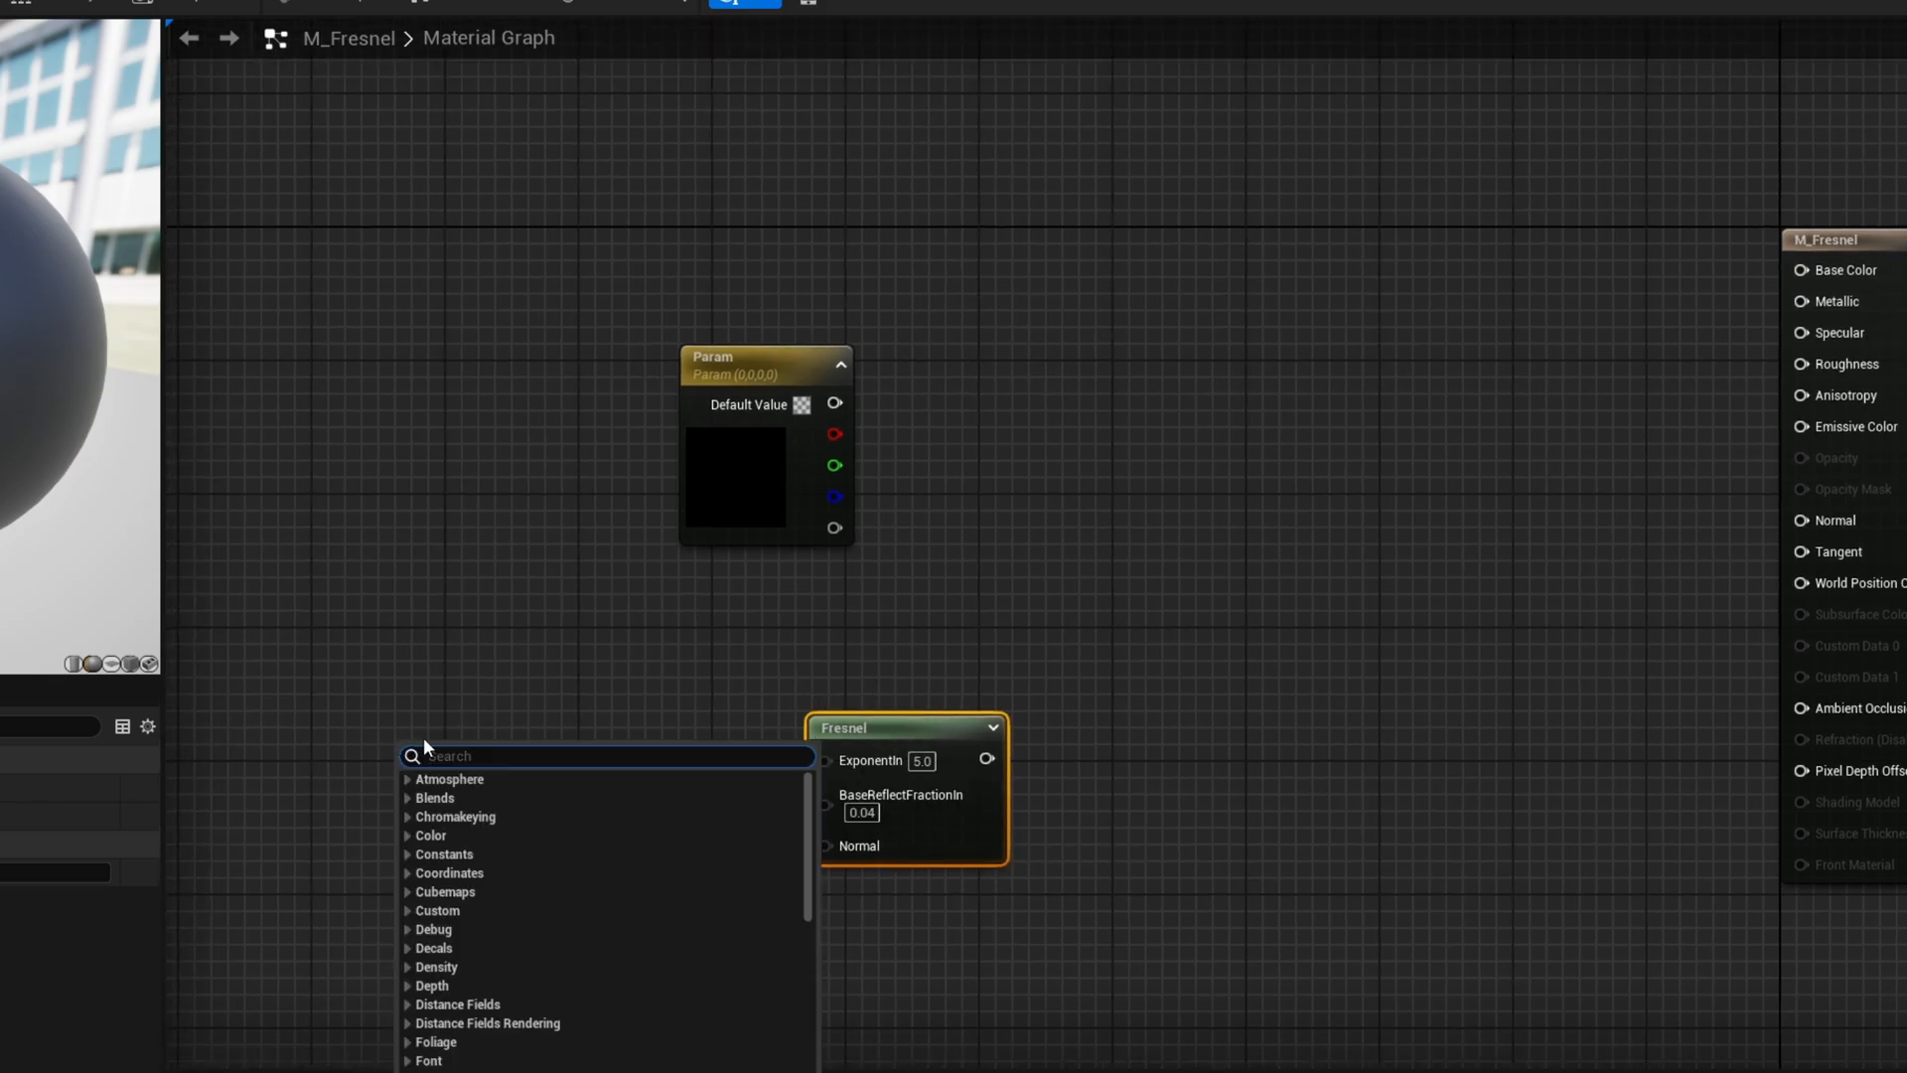
{"action": "type", "text": "scalar"}
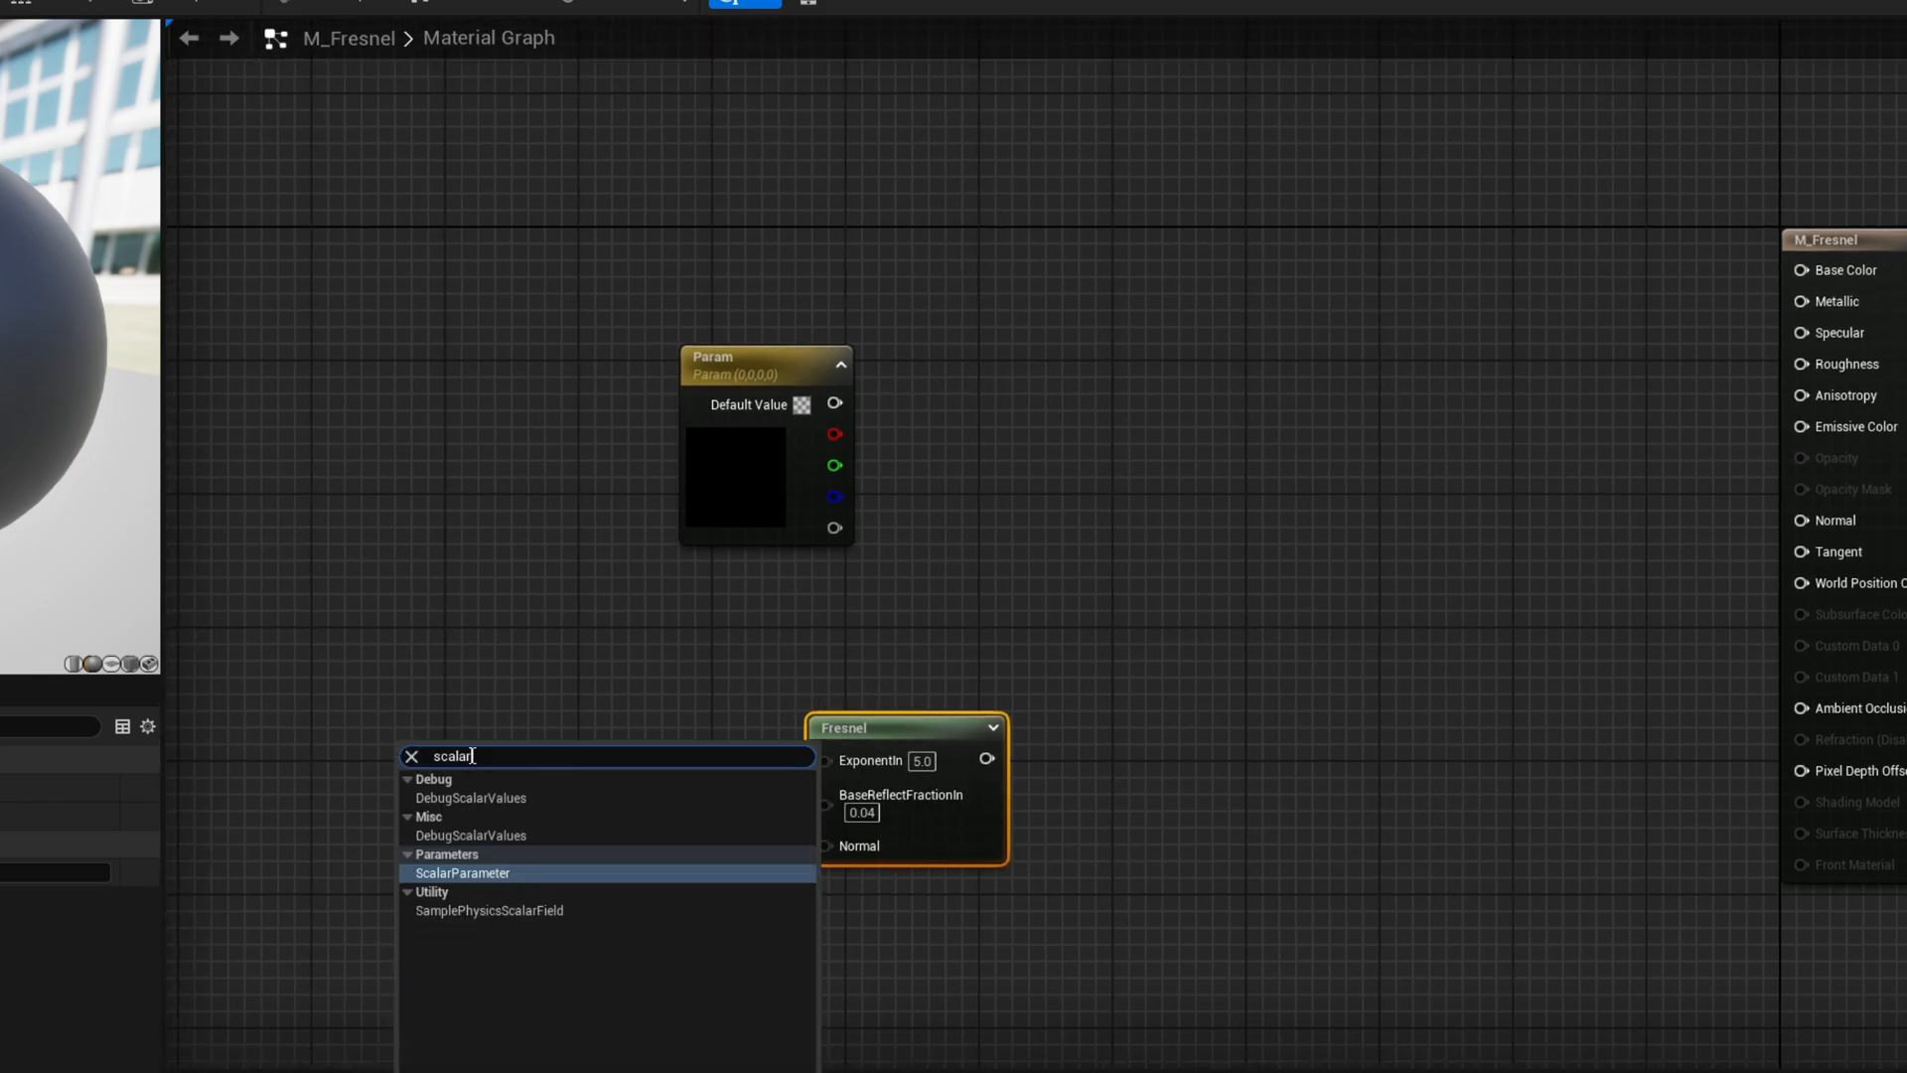
{"action": "left_click", "coordinate": [464, 872]}
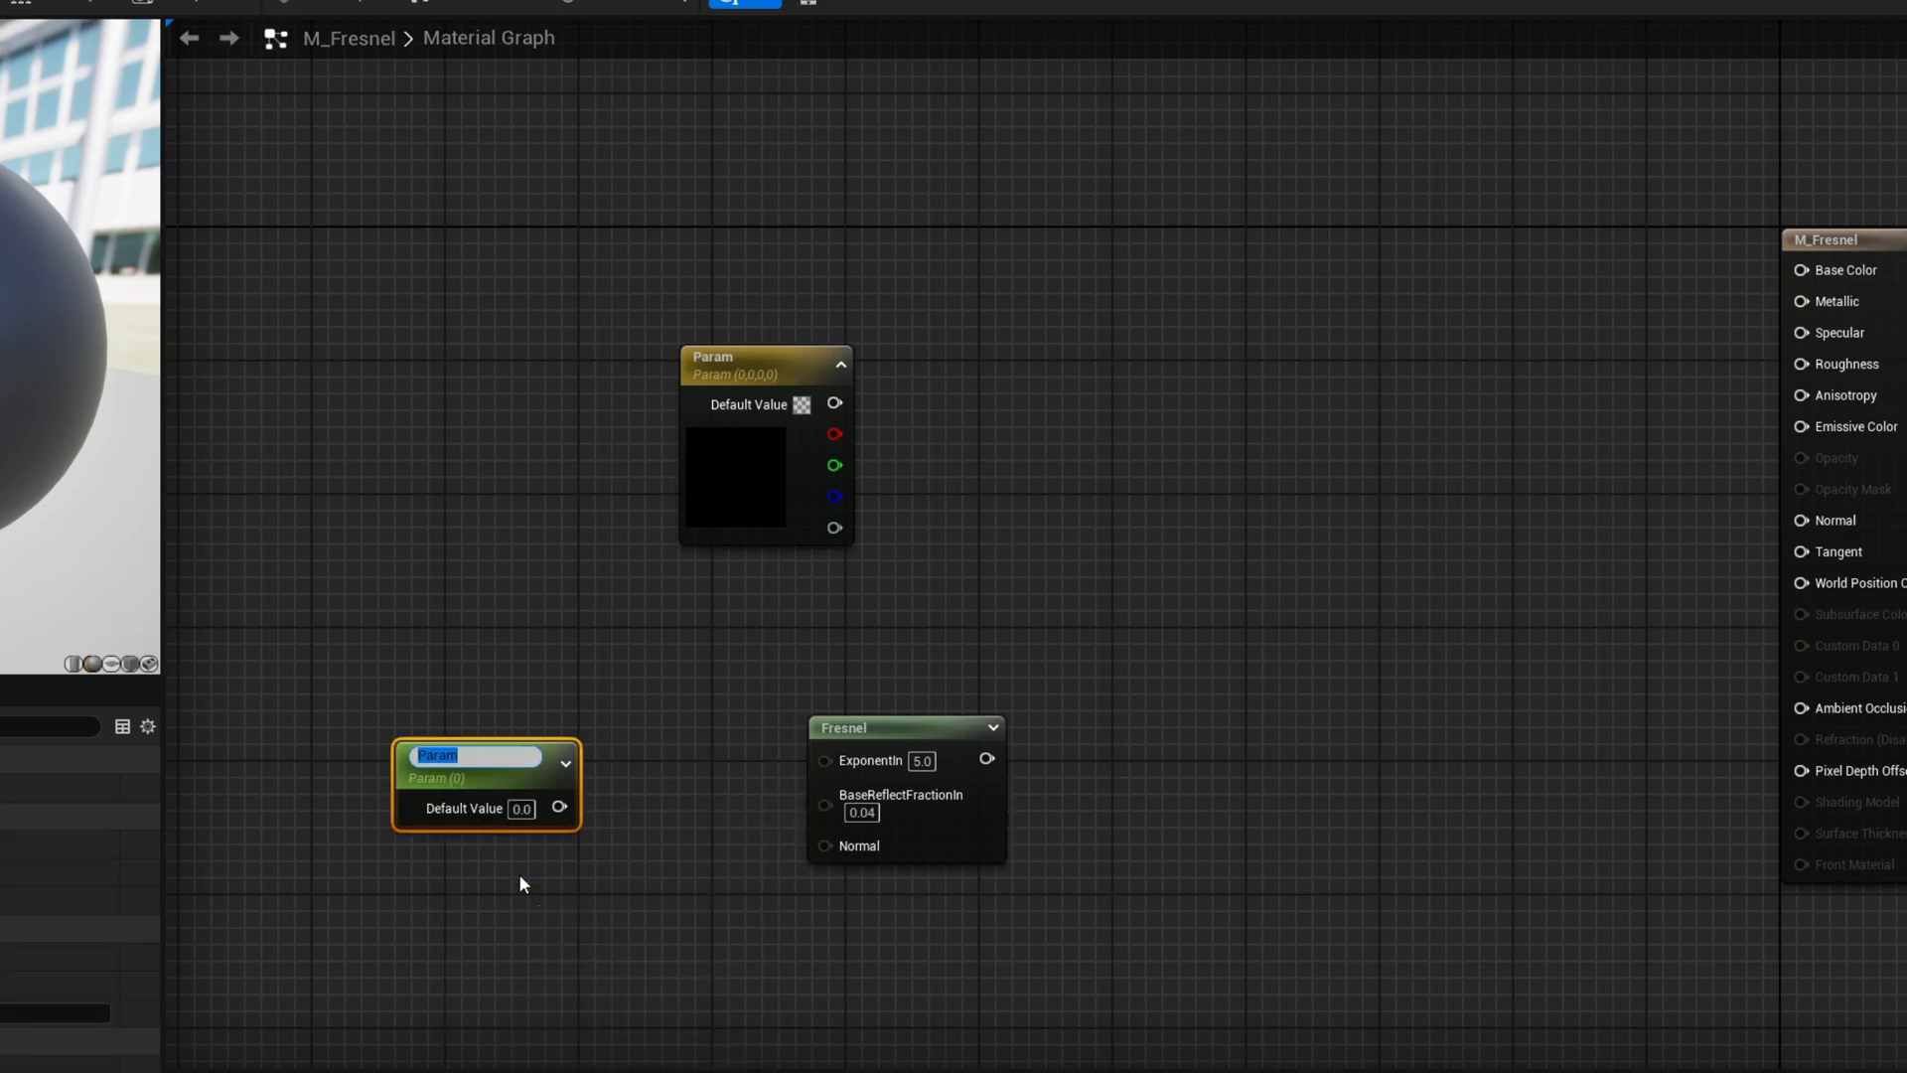
{"action": "type", "text": "Fresnel Power"}
{"action": "left_click", "coordinate": [521, 808]}
{"action": "type", "text": "2"}
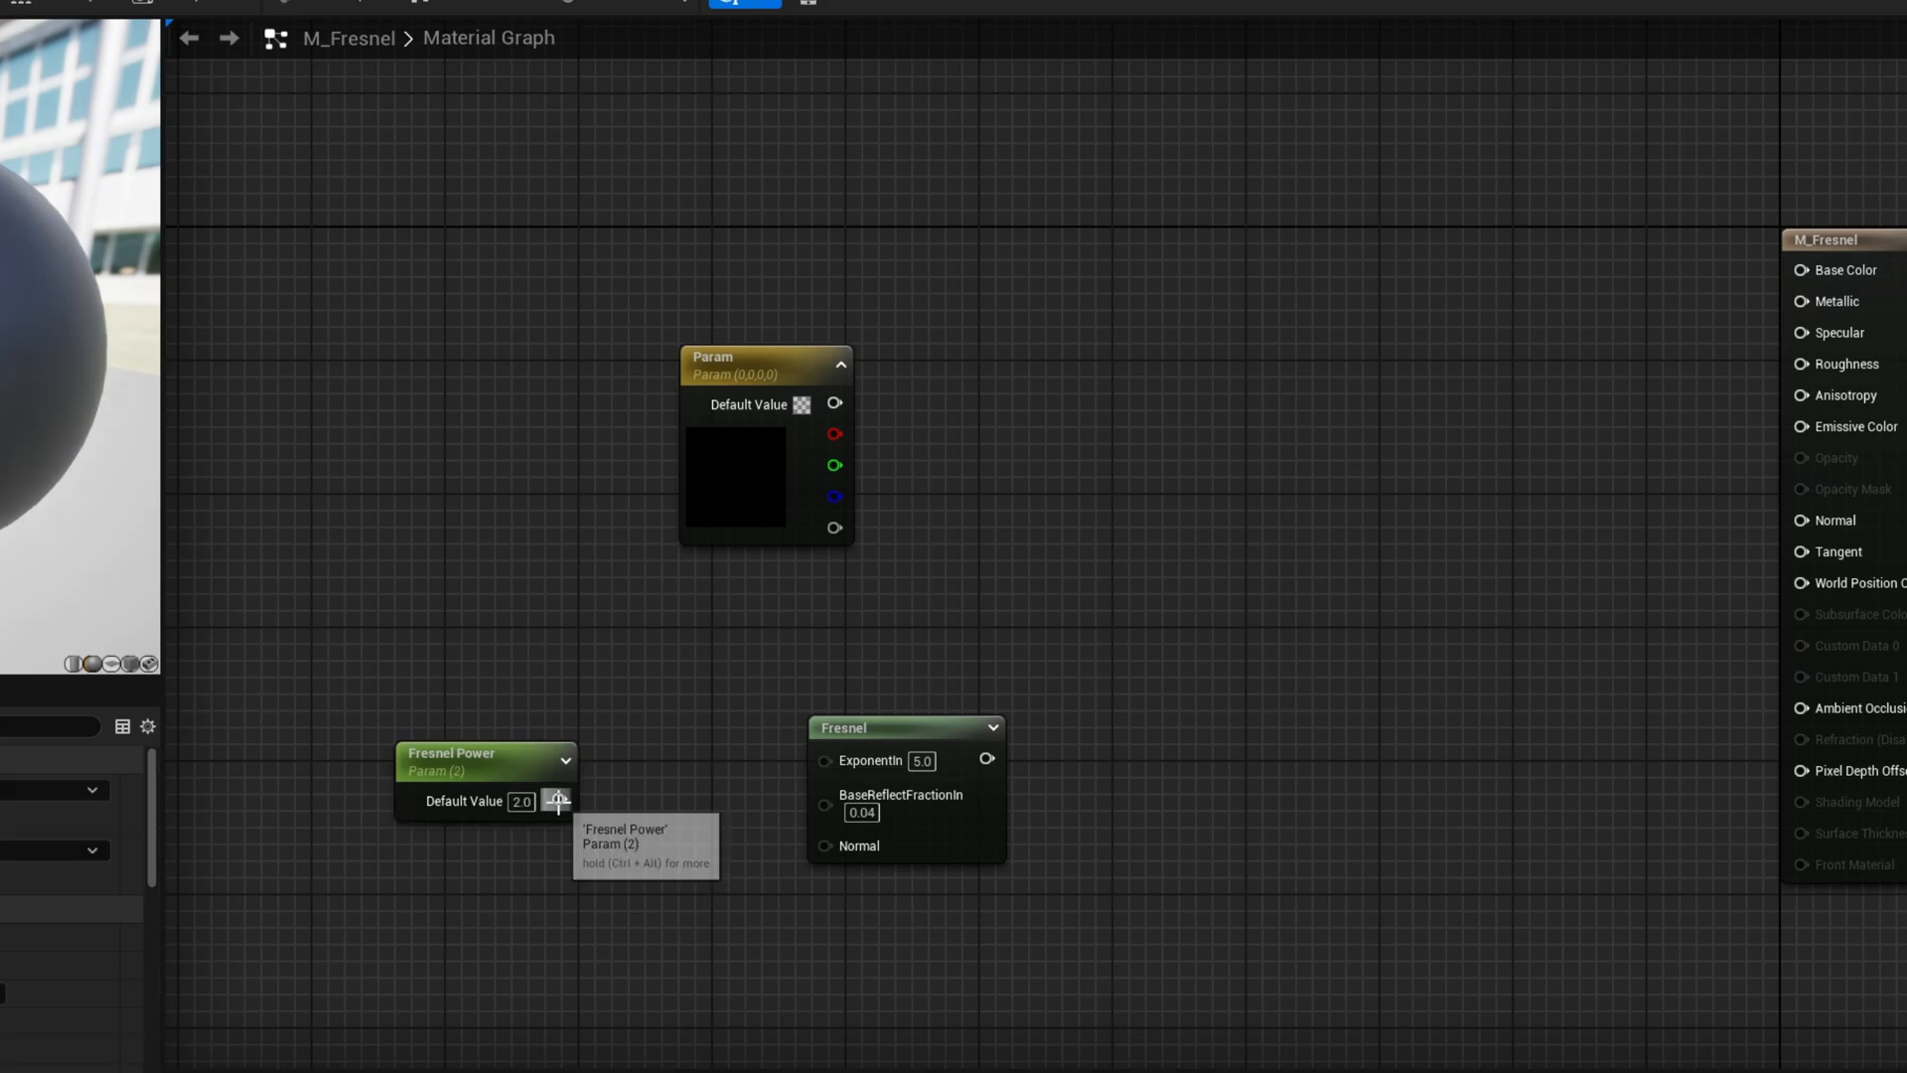
{"action": "left_click_drag", "start_coordinate": [557, 801], "coordinate": [826, 758]}
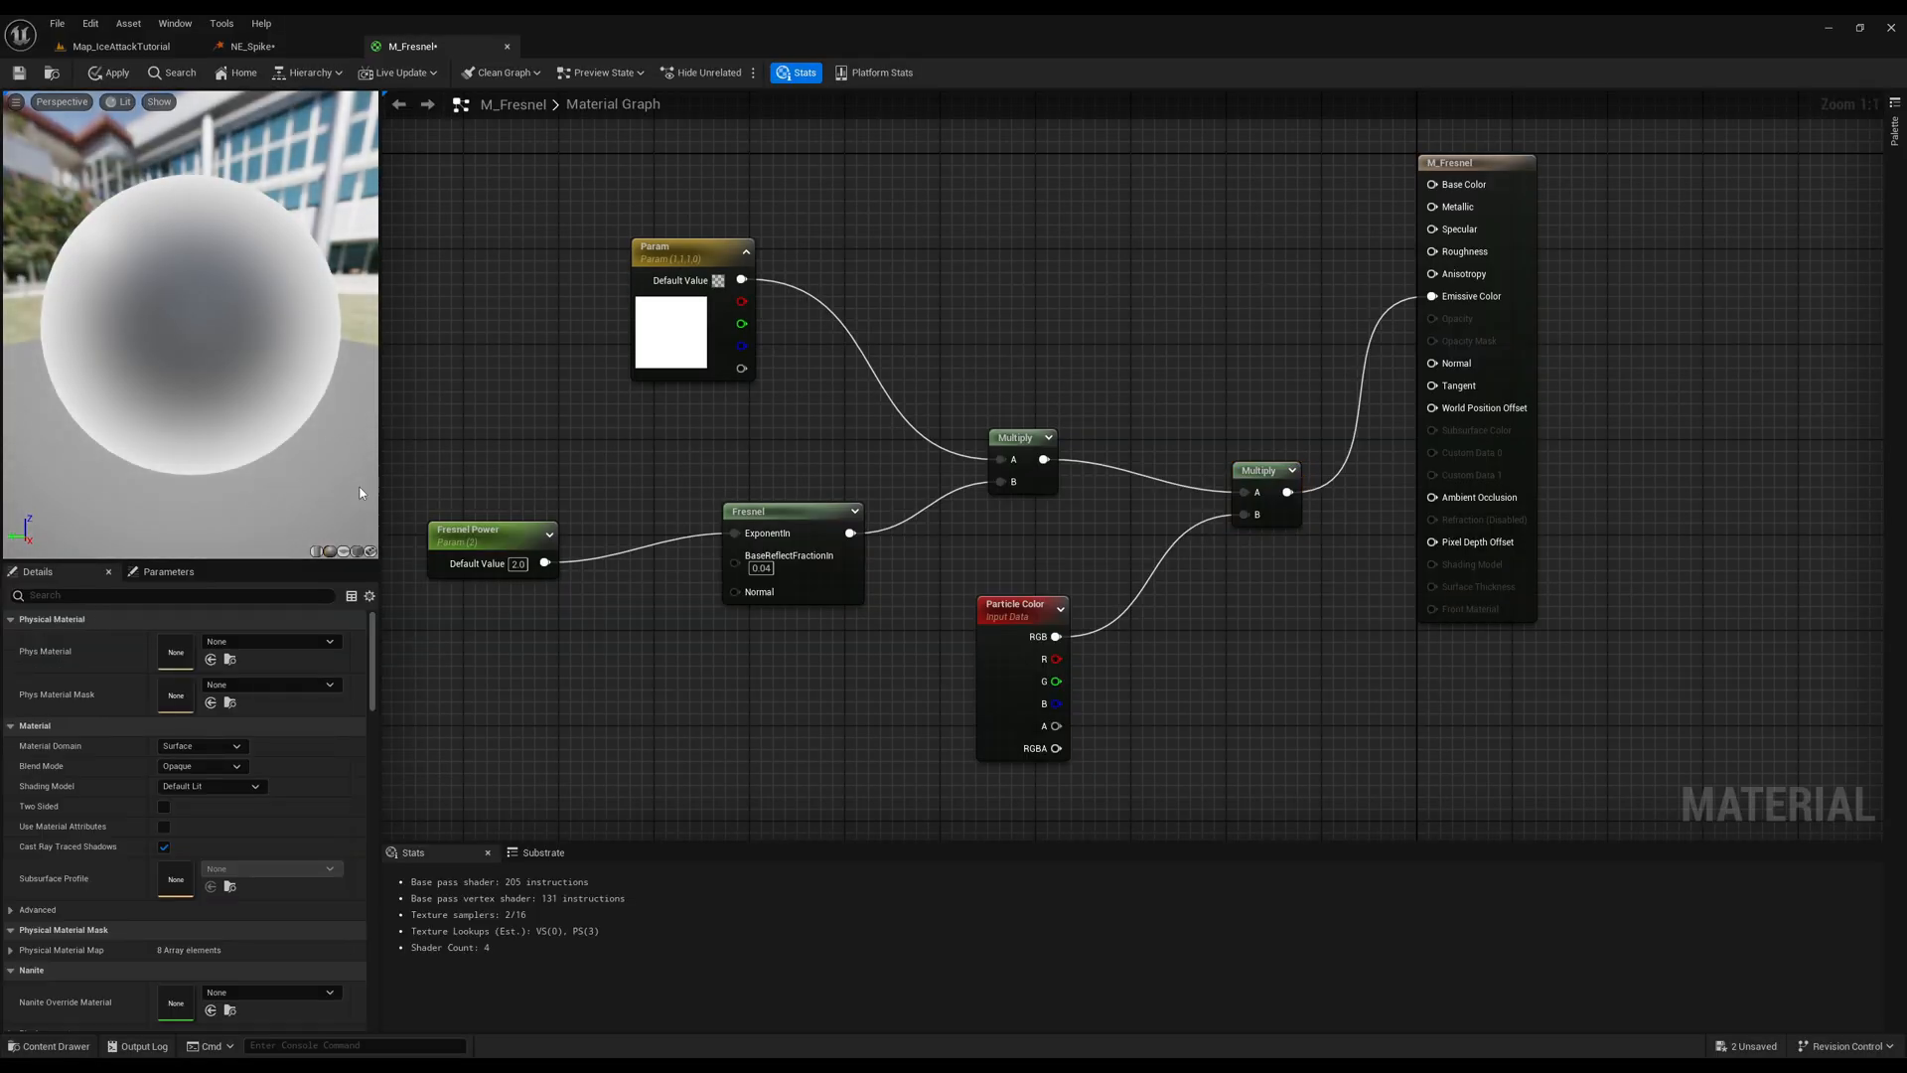
Apply M_Fresnel, create its instance MI_Fresnel and move it into Materials
{"action": "left_click", "coordinate": [110, 72]}
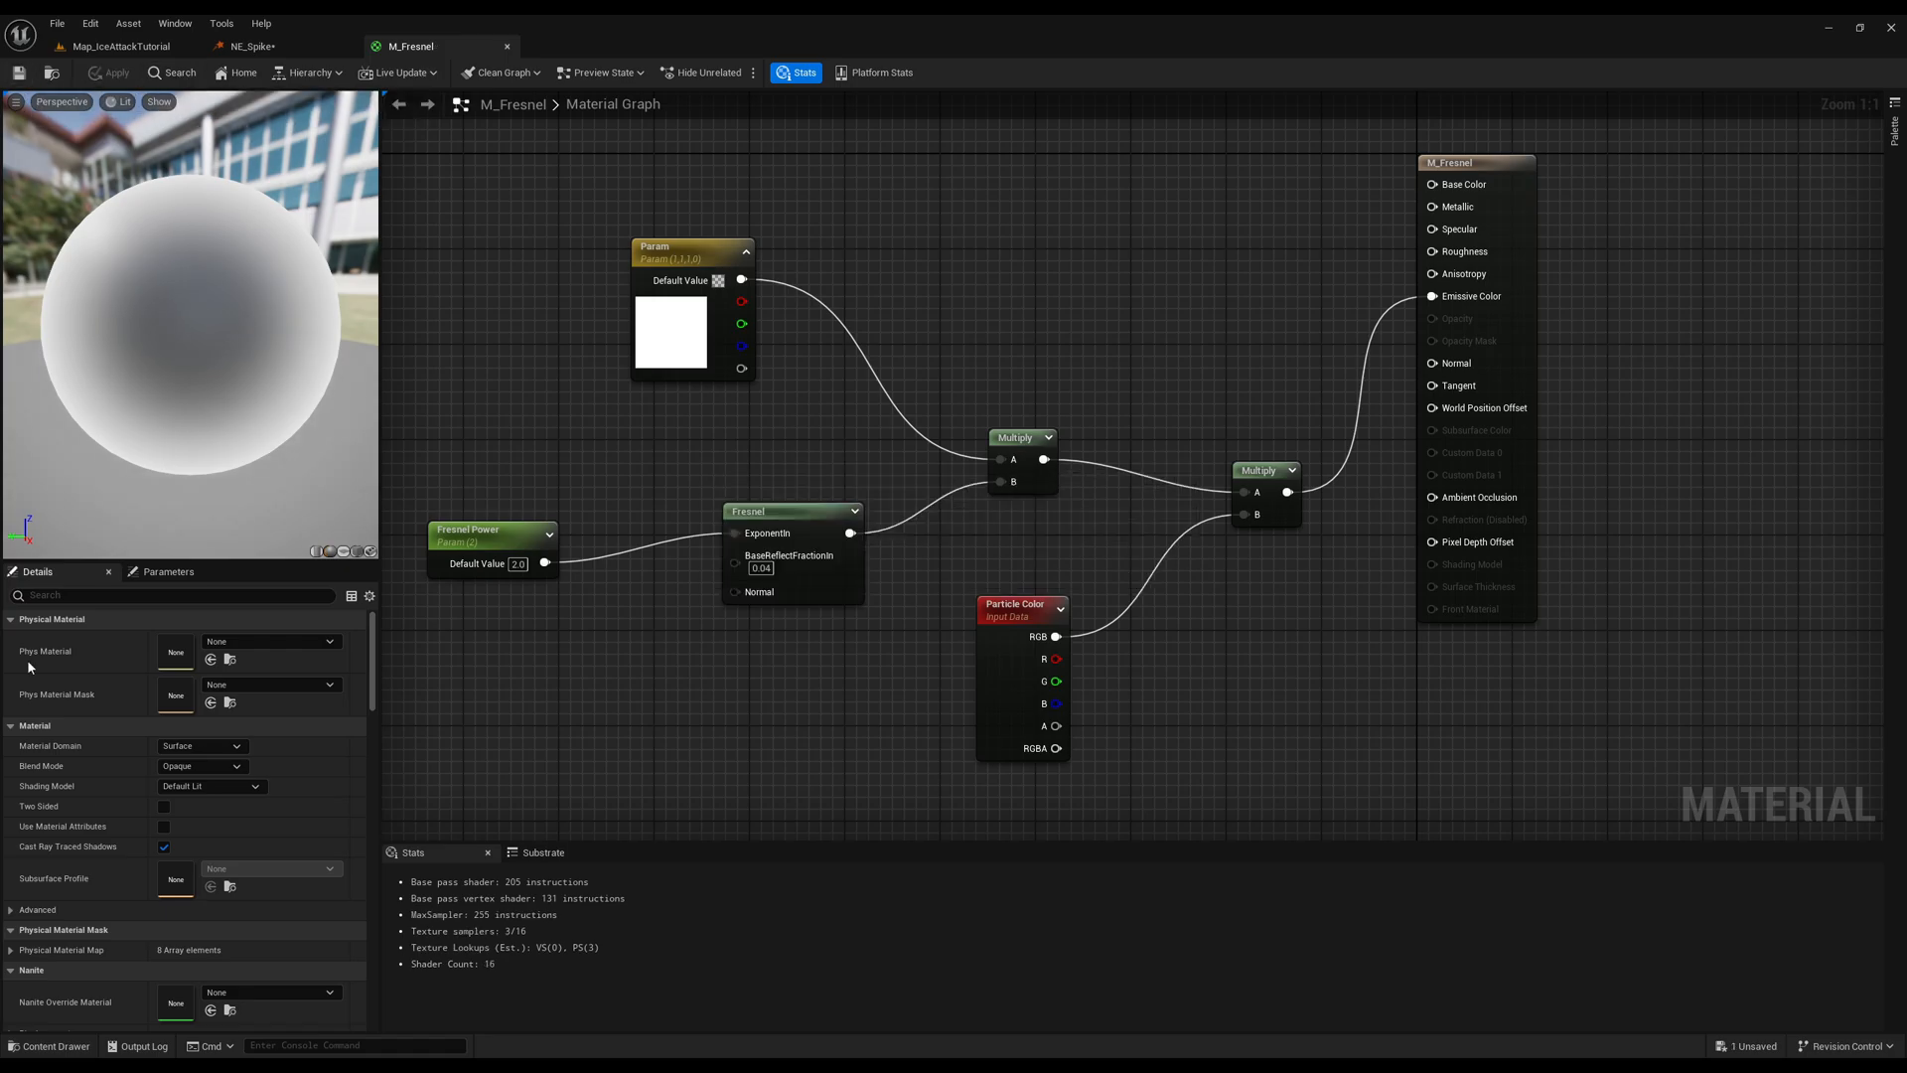
{"action": "right_click", "coordinate": [488, 687]}
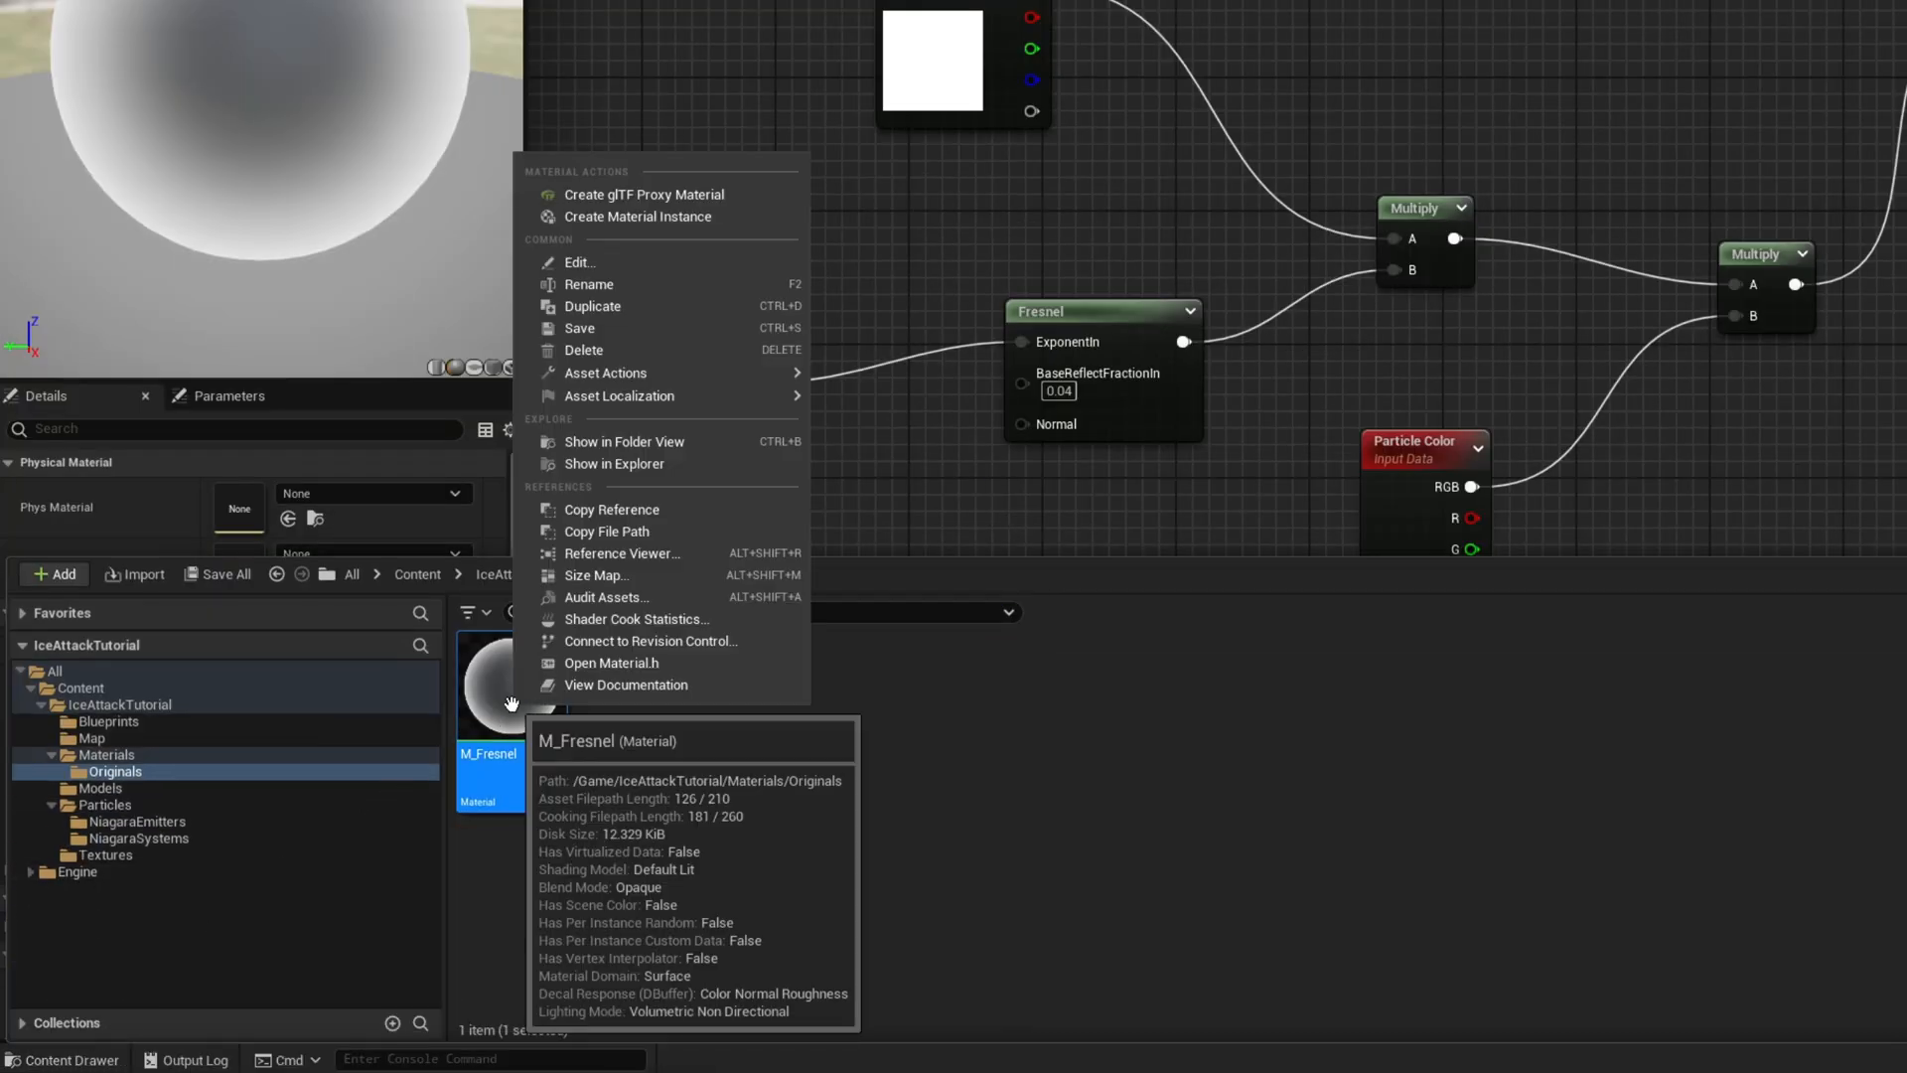
{"action": "mouse_move", "coordinate": [648, 441]}
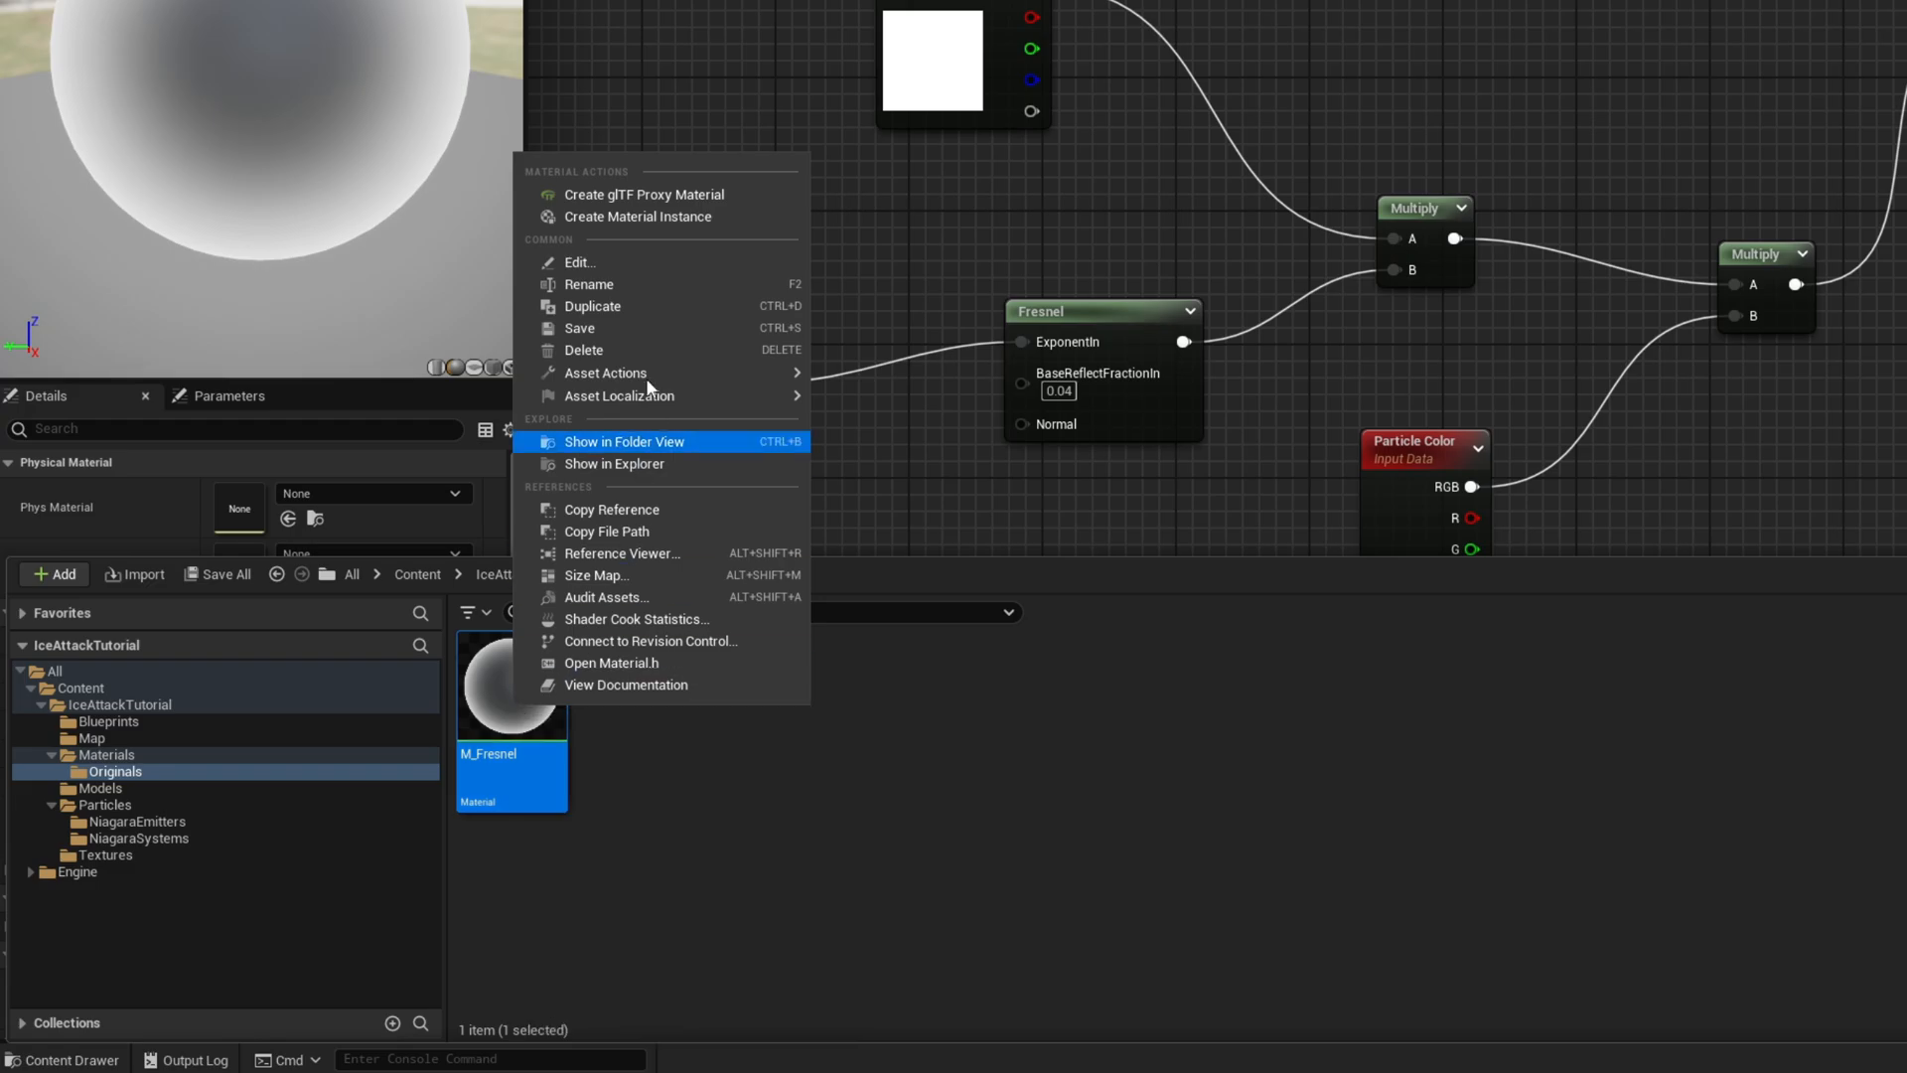
{"action": "left_click", "coordinate": [638, 217]}
{"action": "type", "text": "Mi_Fresnel"}
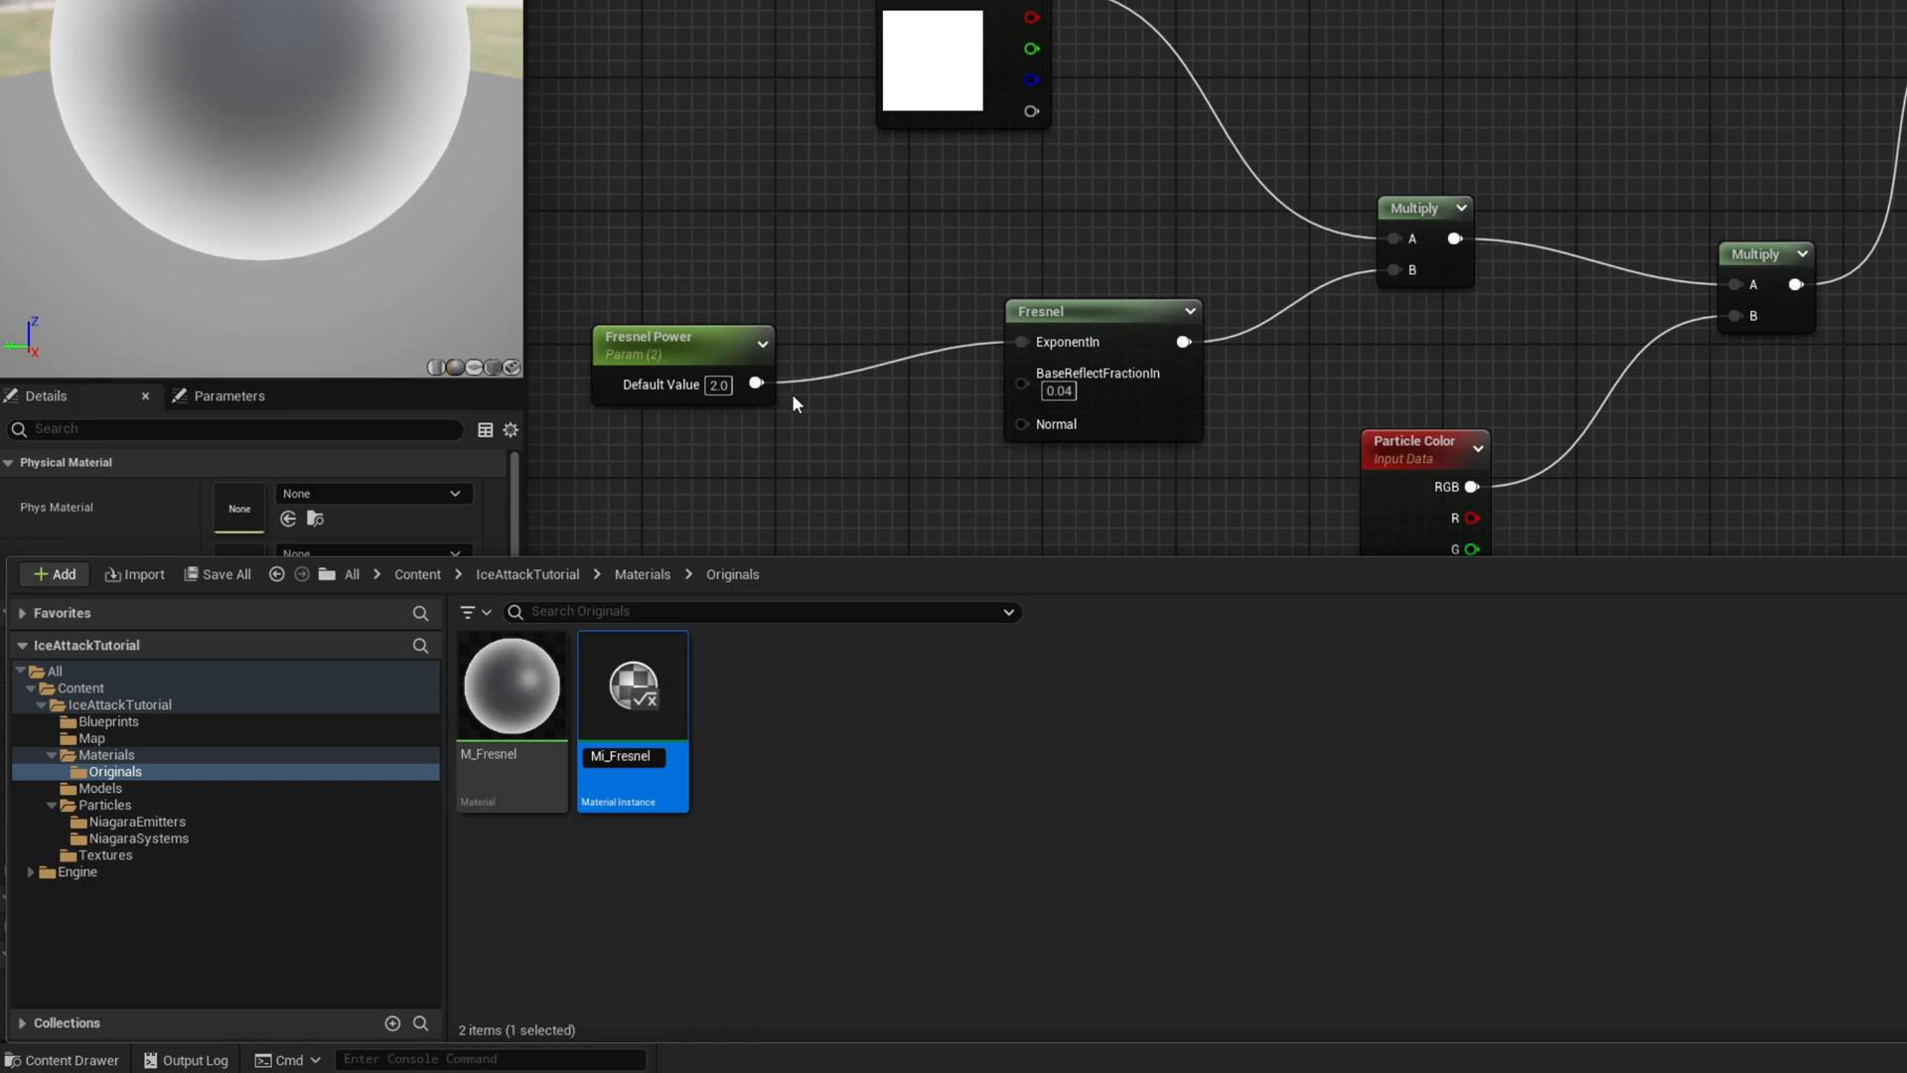
{"action": "mouse_move", "coordinate": [630, 683]}
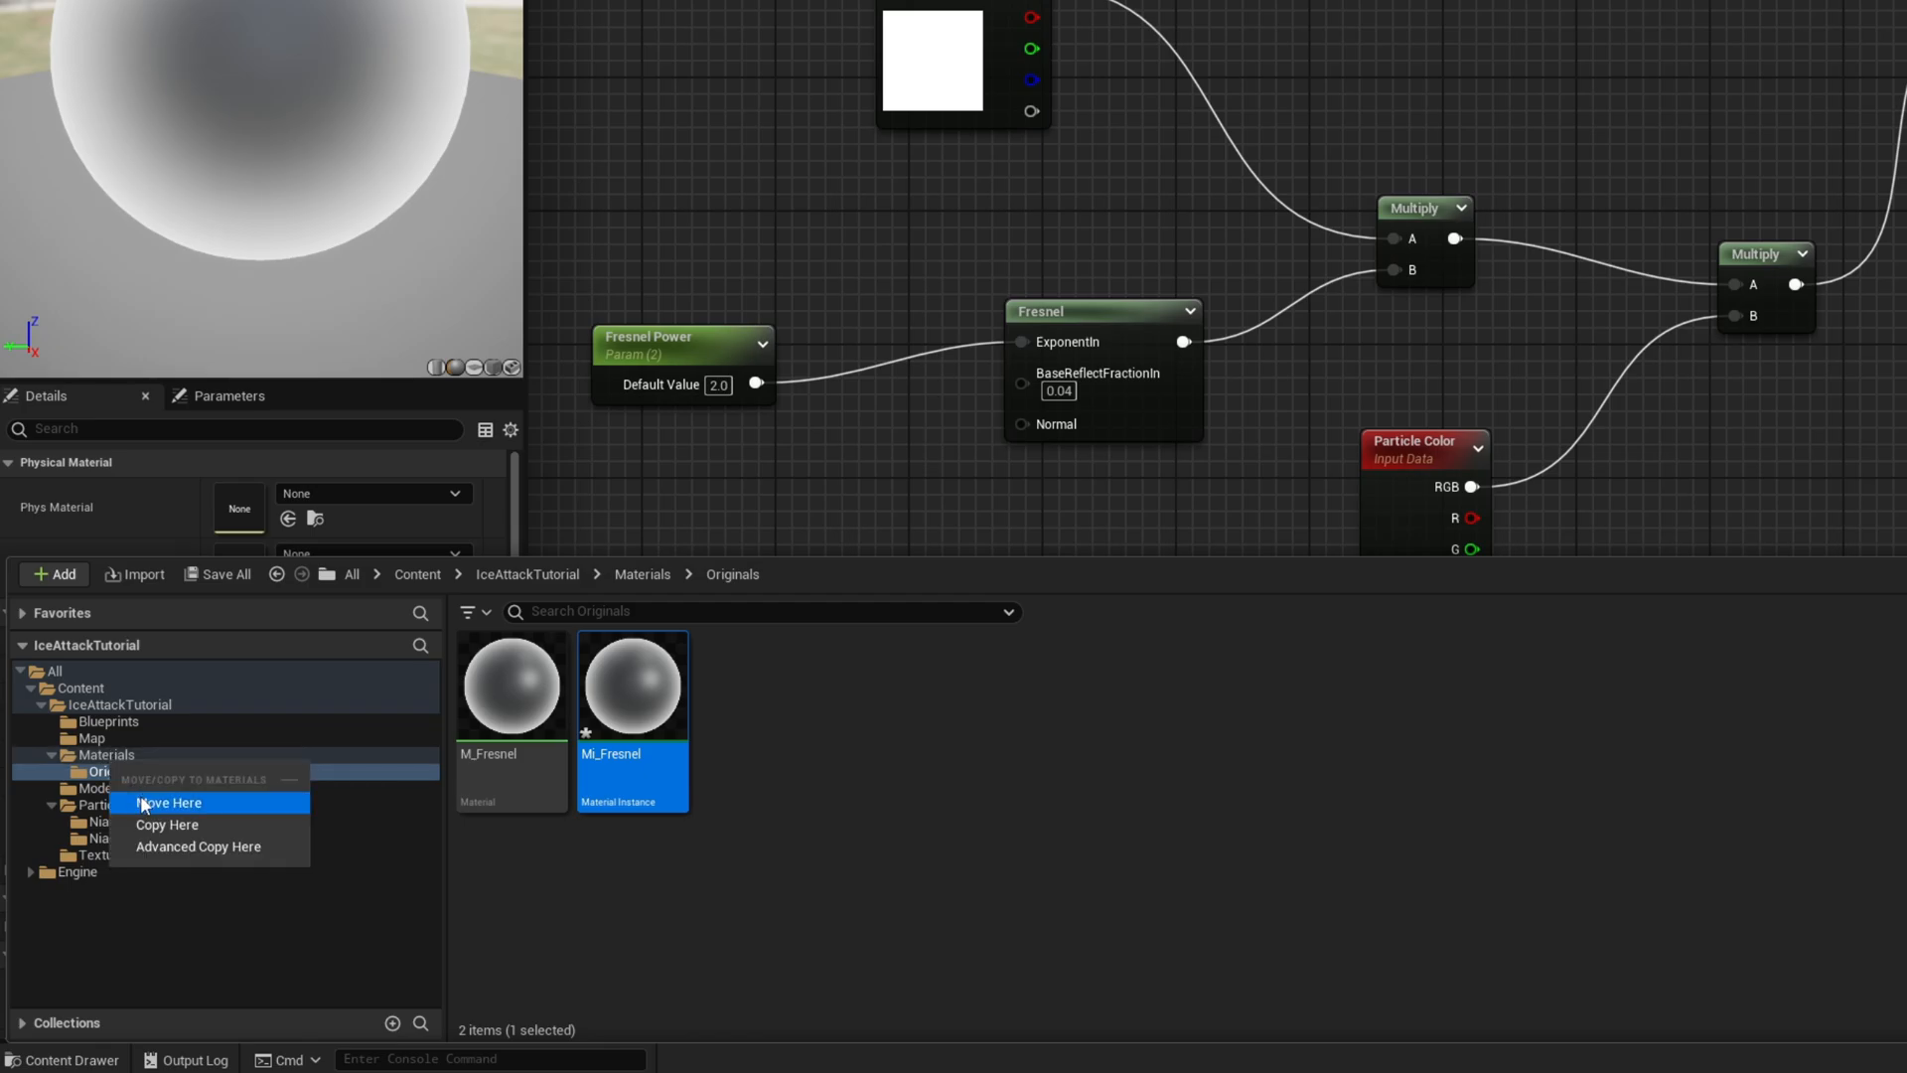
{"action": "left_click", "coordinate": [169, 803]}
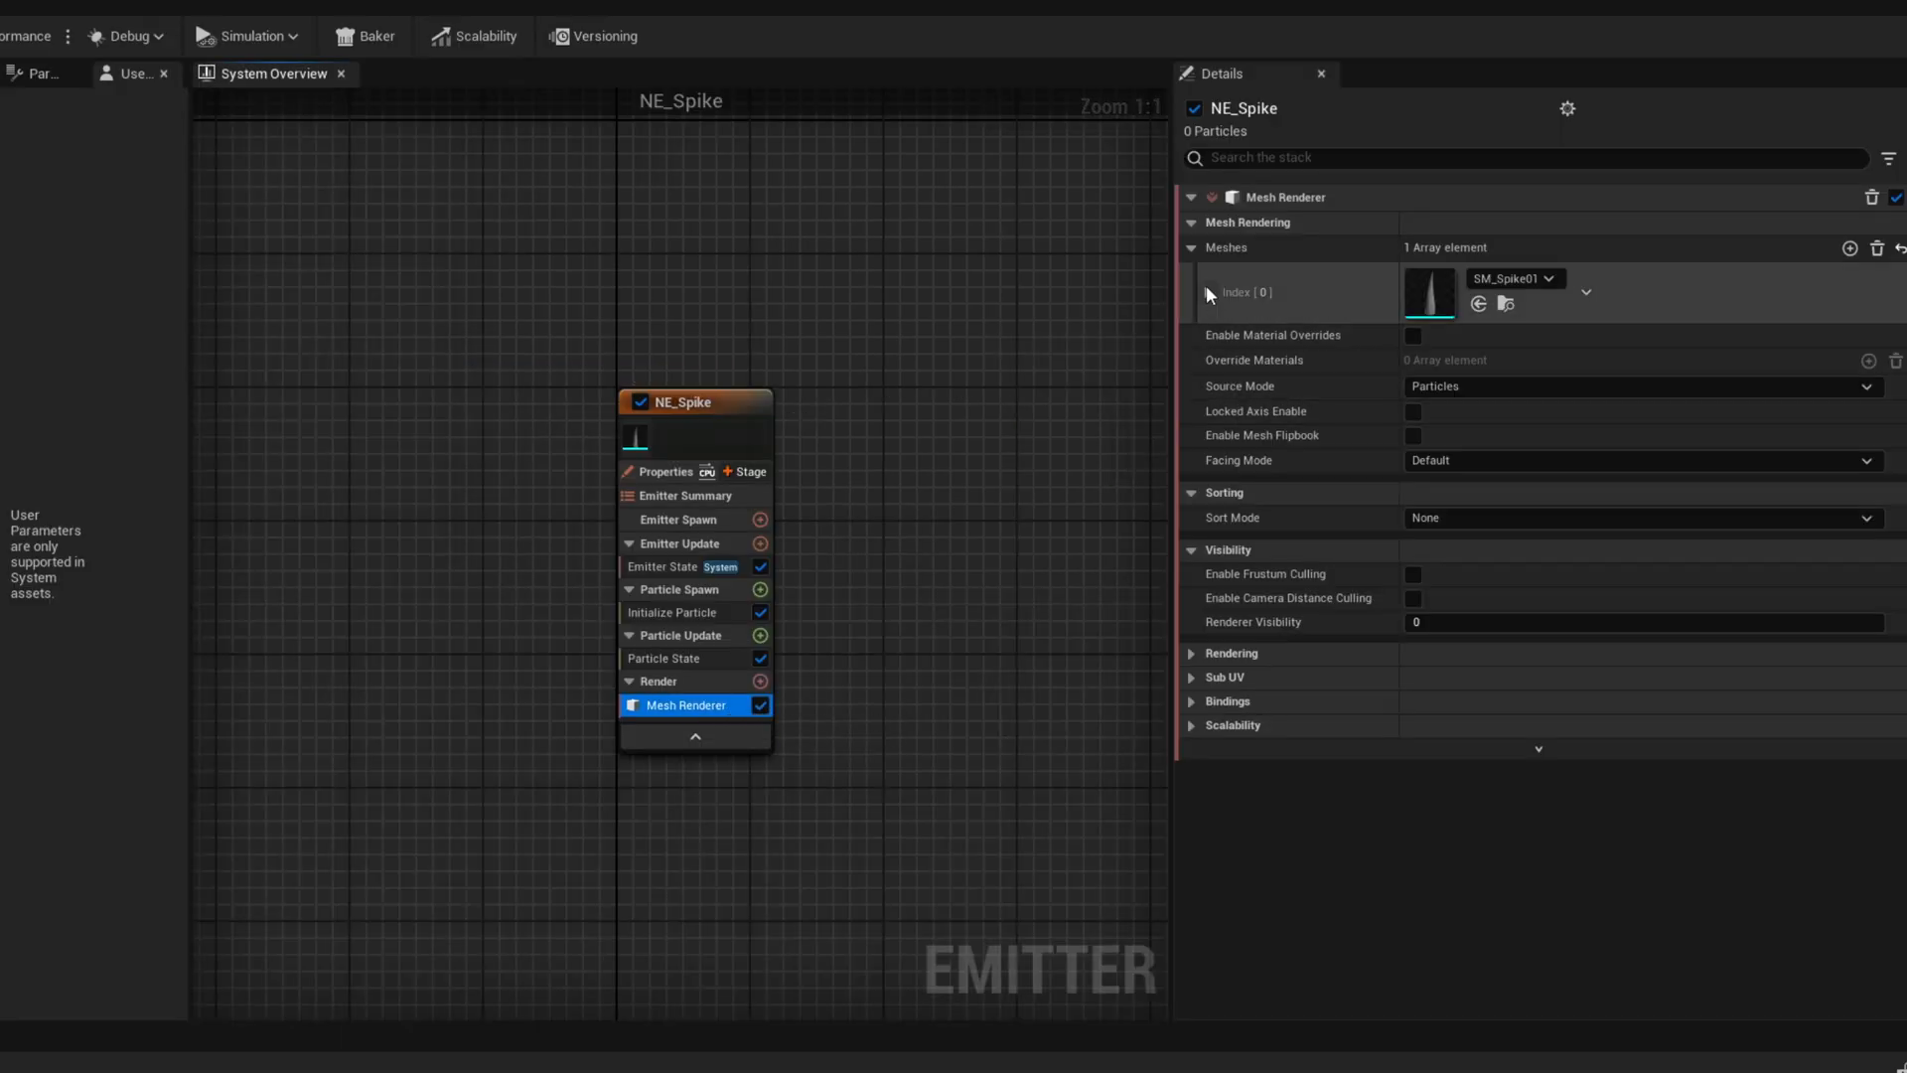
Enable material overrides on NE_Spike's Mesh Renderer and assign a Fresnel material
{"action": "left_click", "coordinate": [1414, 335]}
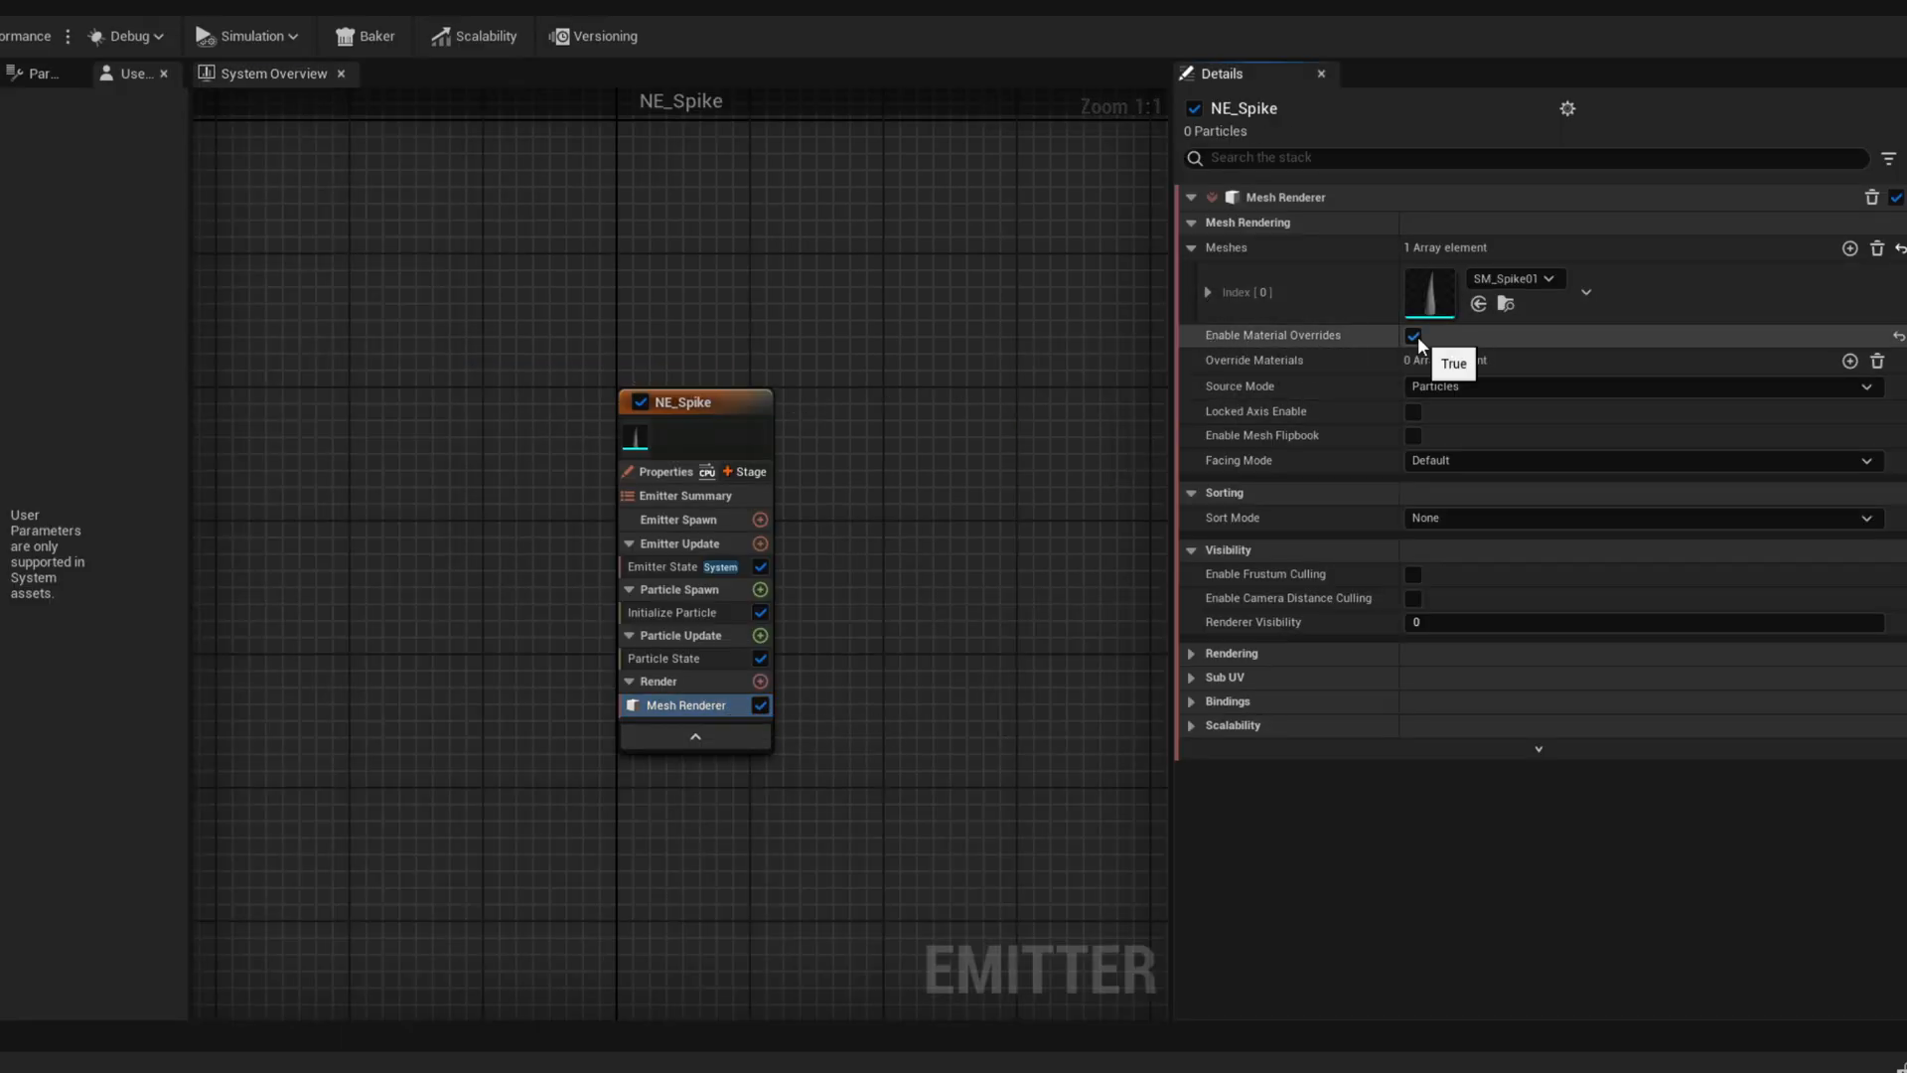
{"action": "left_click", "coordinate": [1191, 360]}
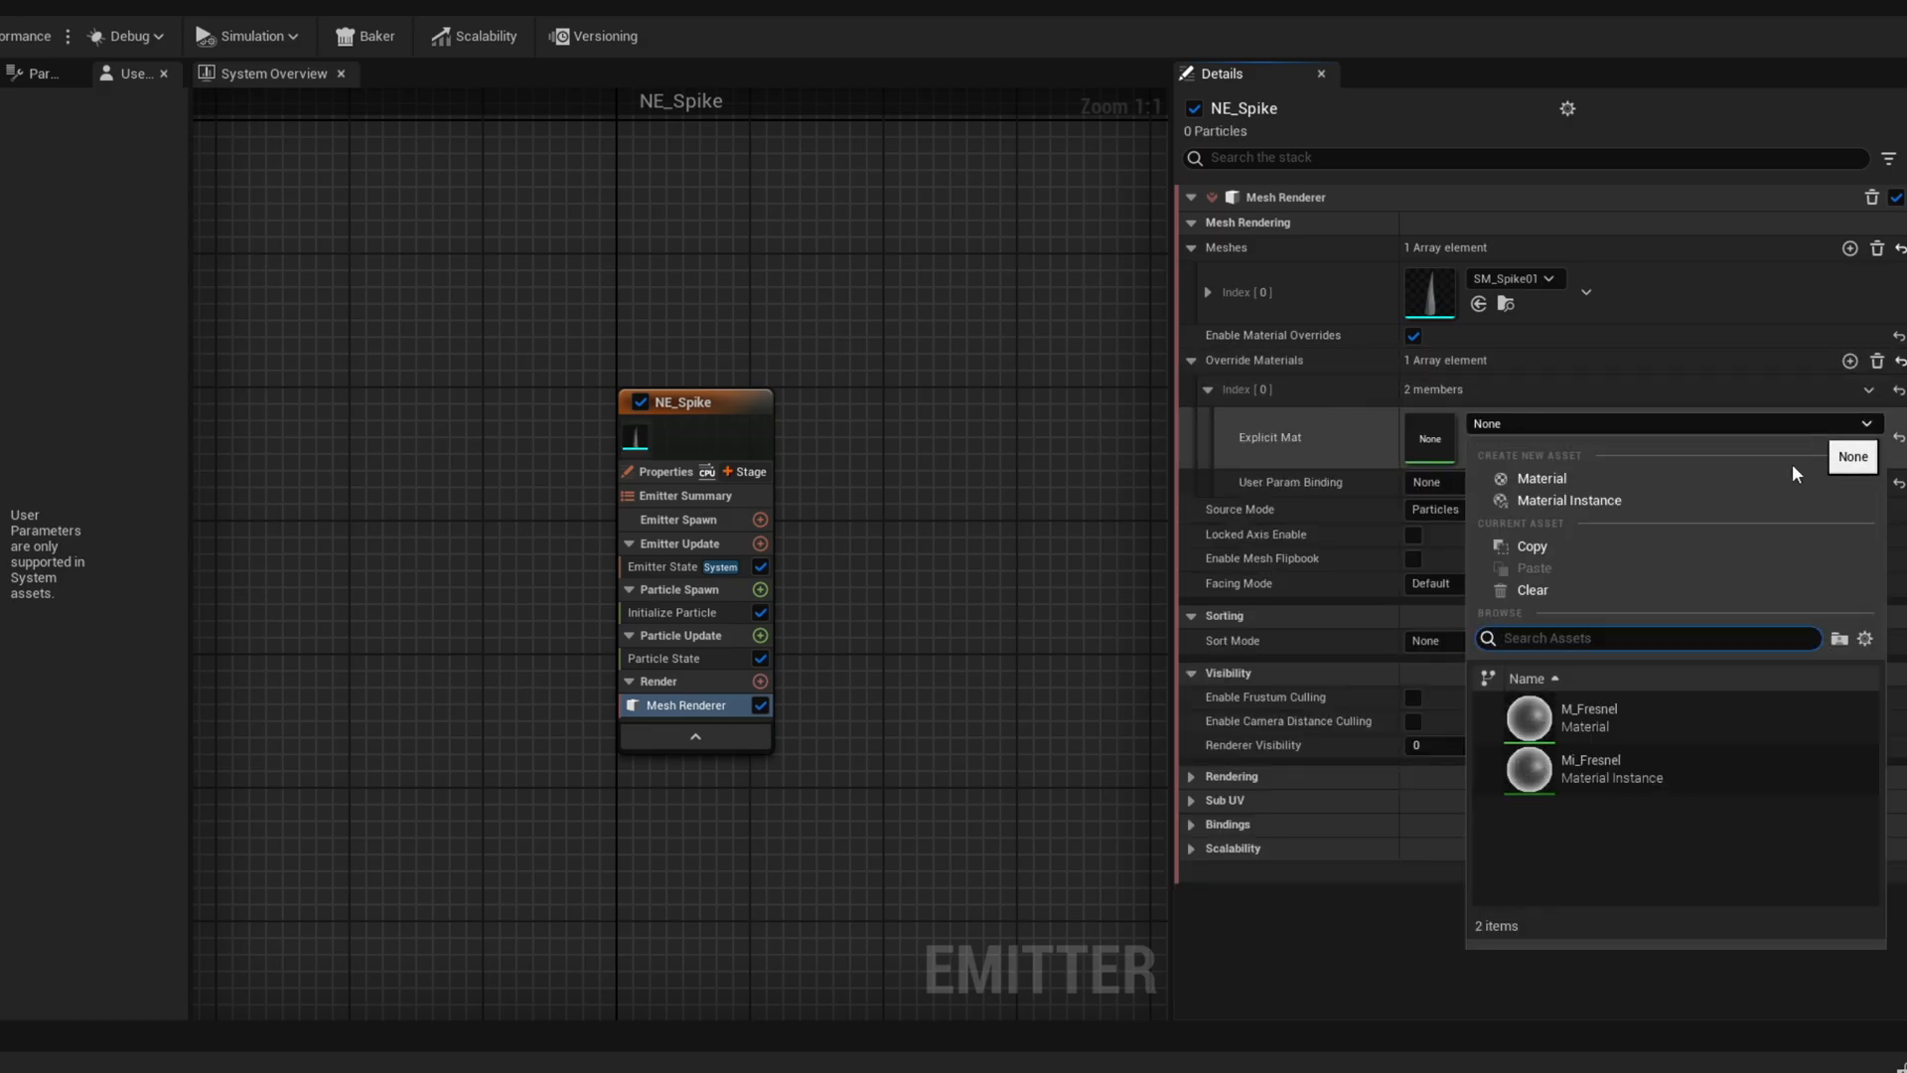
{"action": "left_click", "coordinate": [1589, 769]}
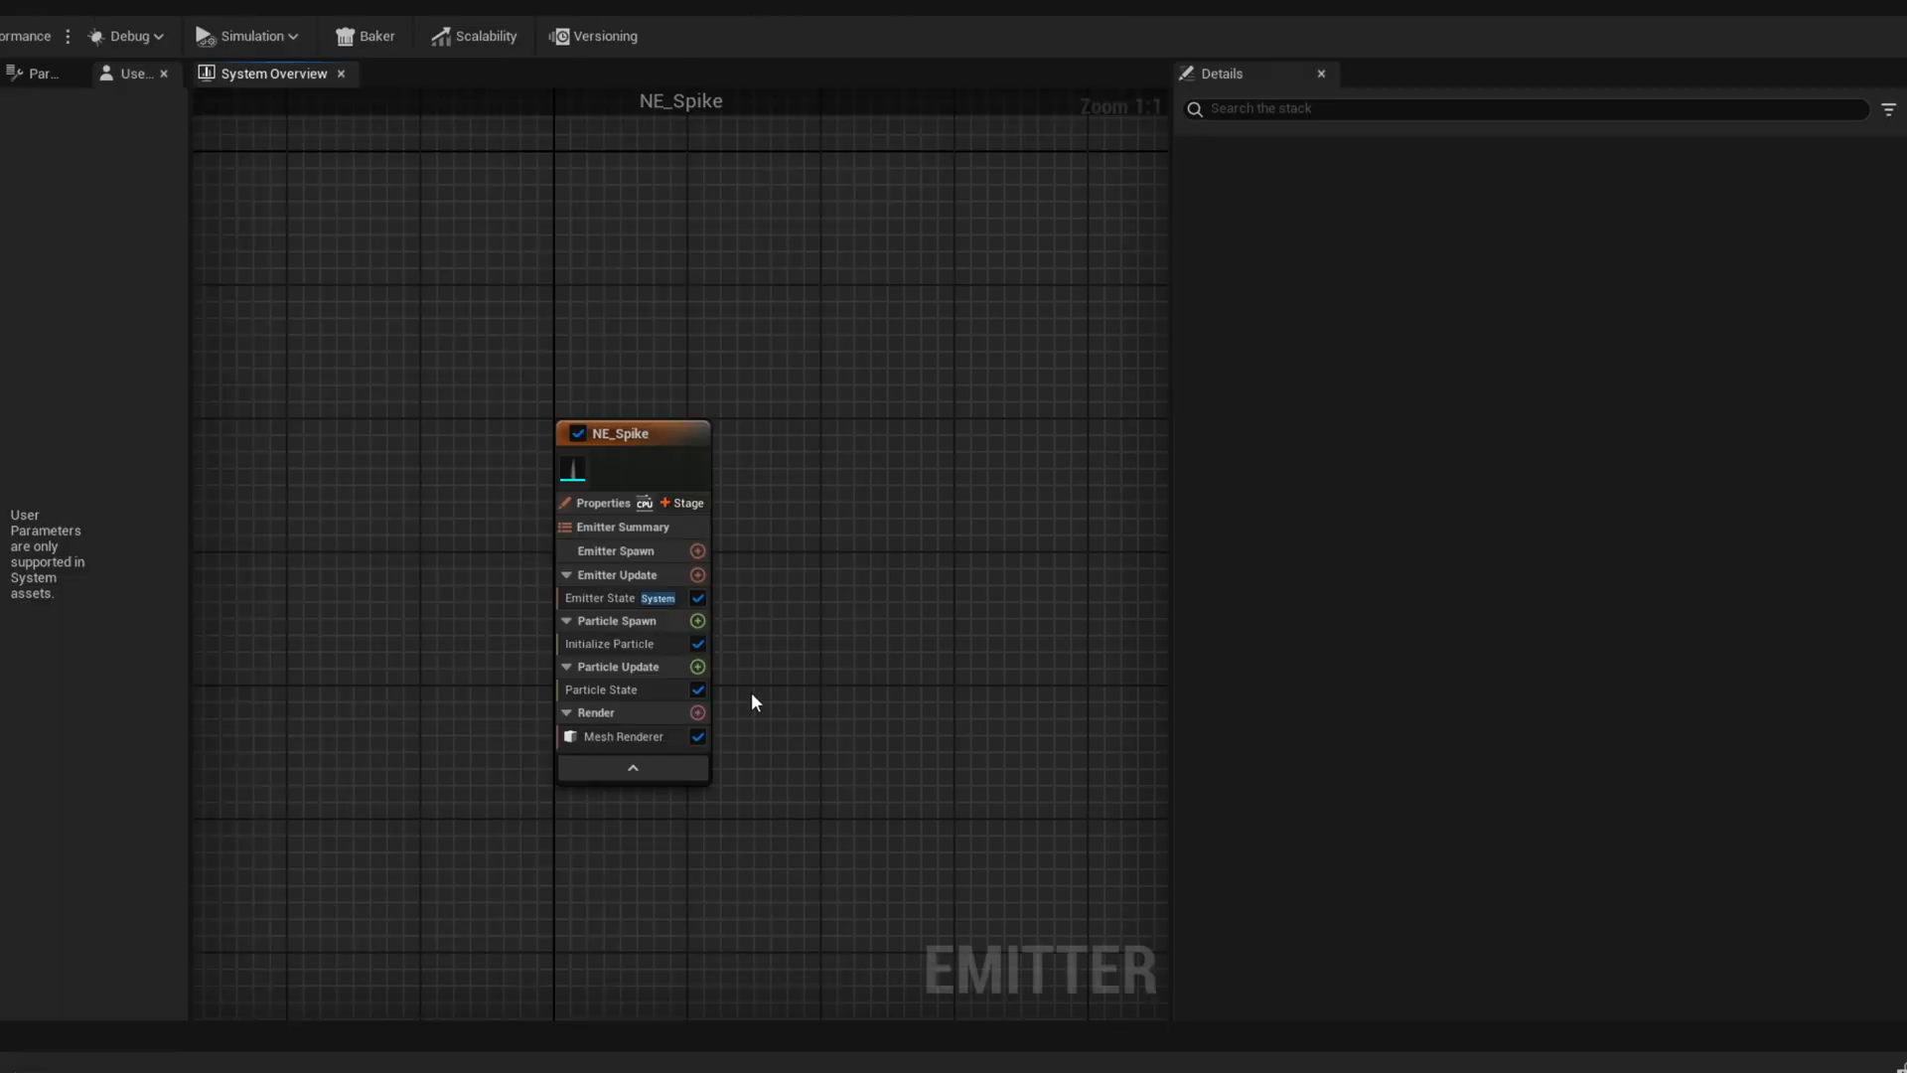
Set Emitter State life cycle to Self and add a Spawn Burst Instantaneous of 3
{"action": "left_click", "coordinate": [597, 597]}
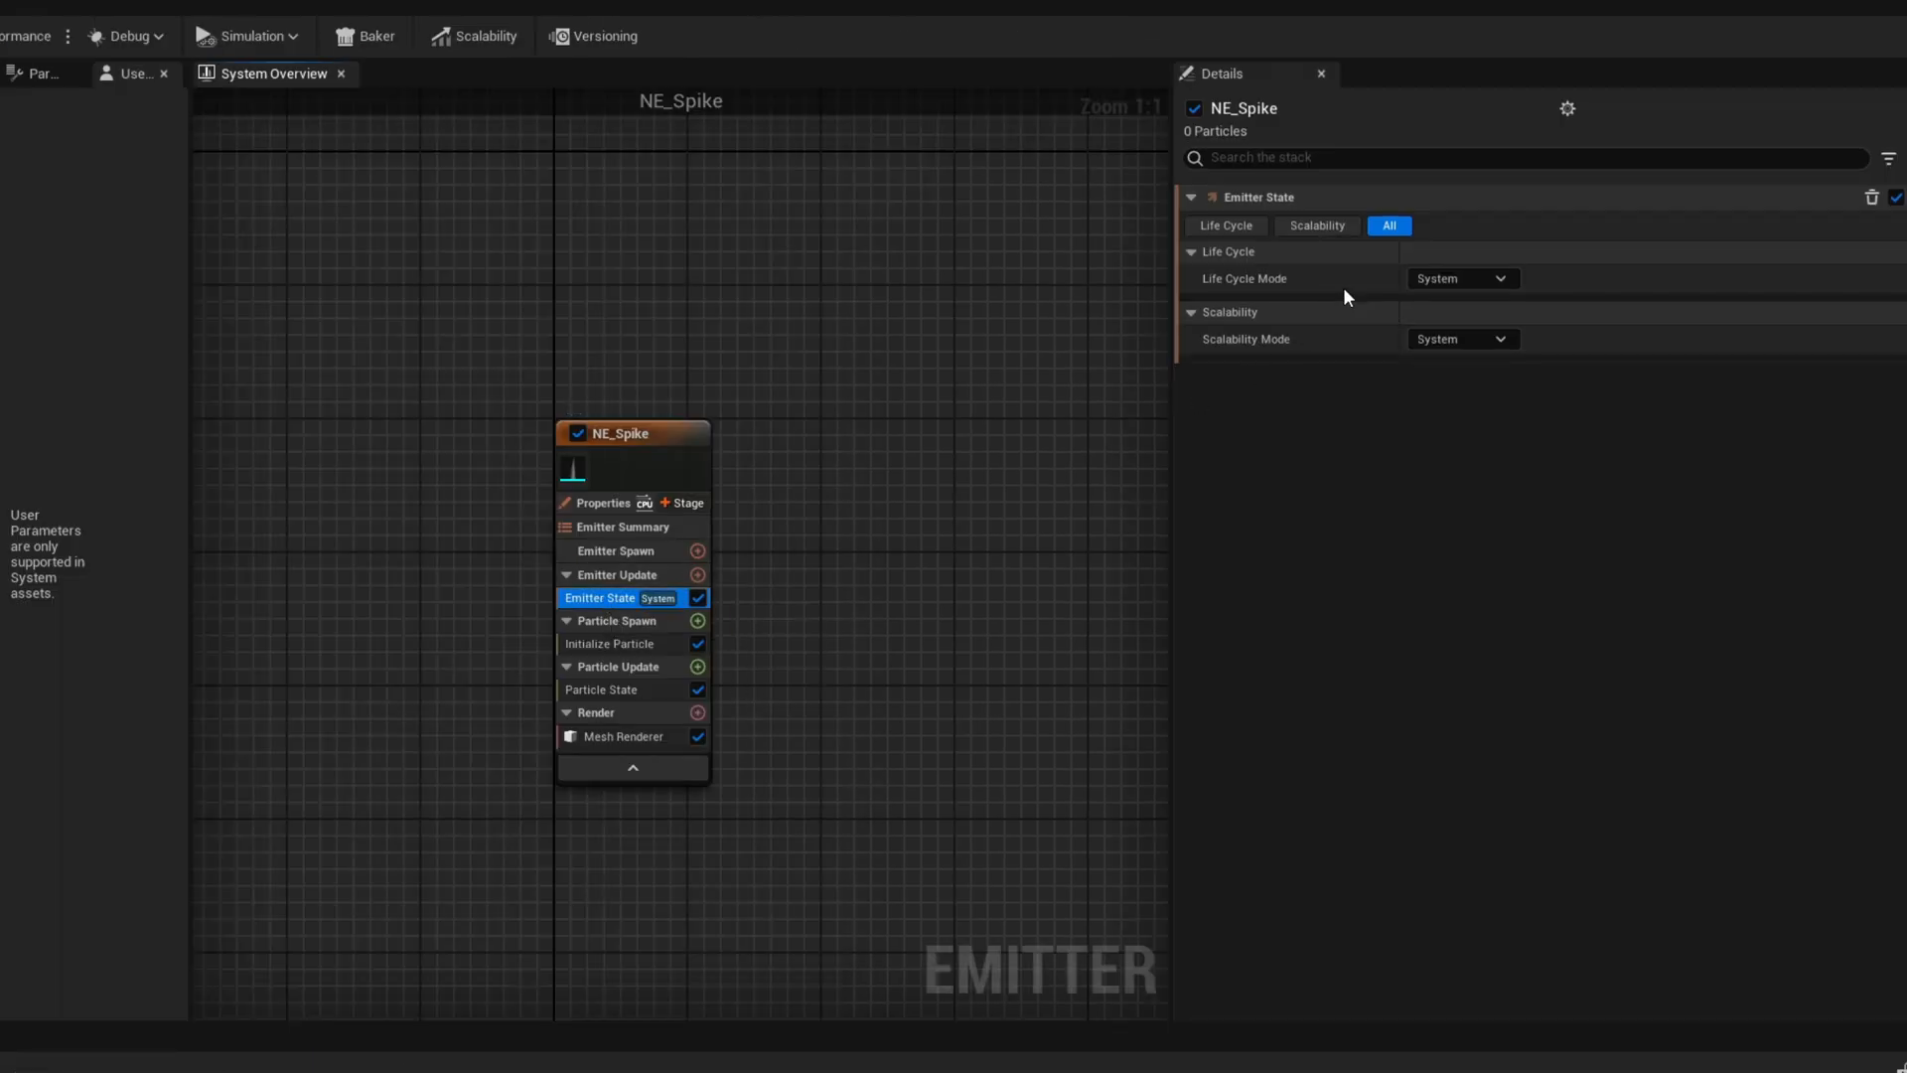
{"action": "left_click", "coordinate": [1461, 277]}
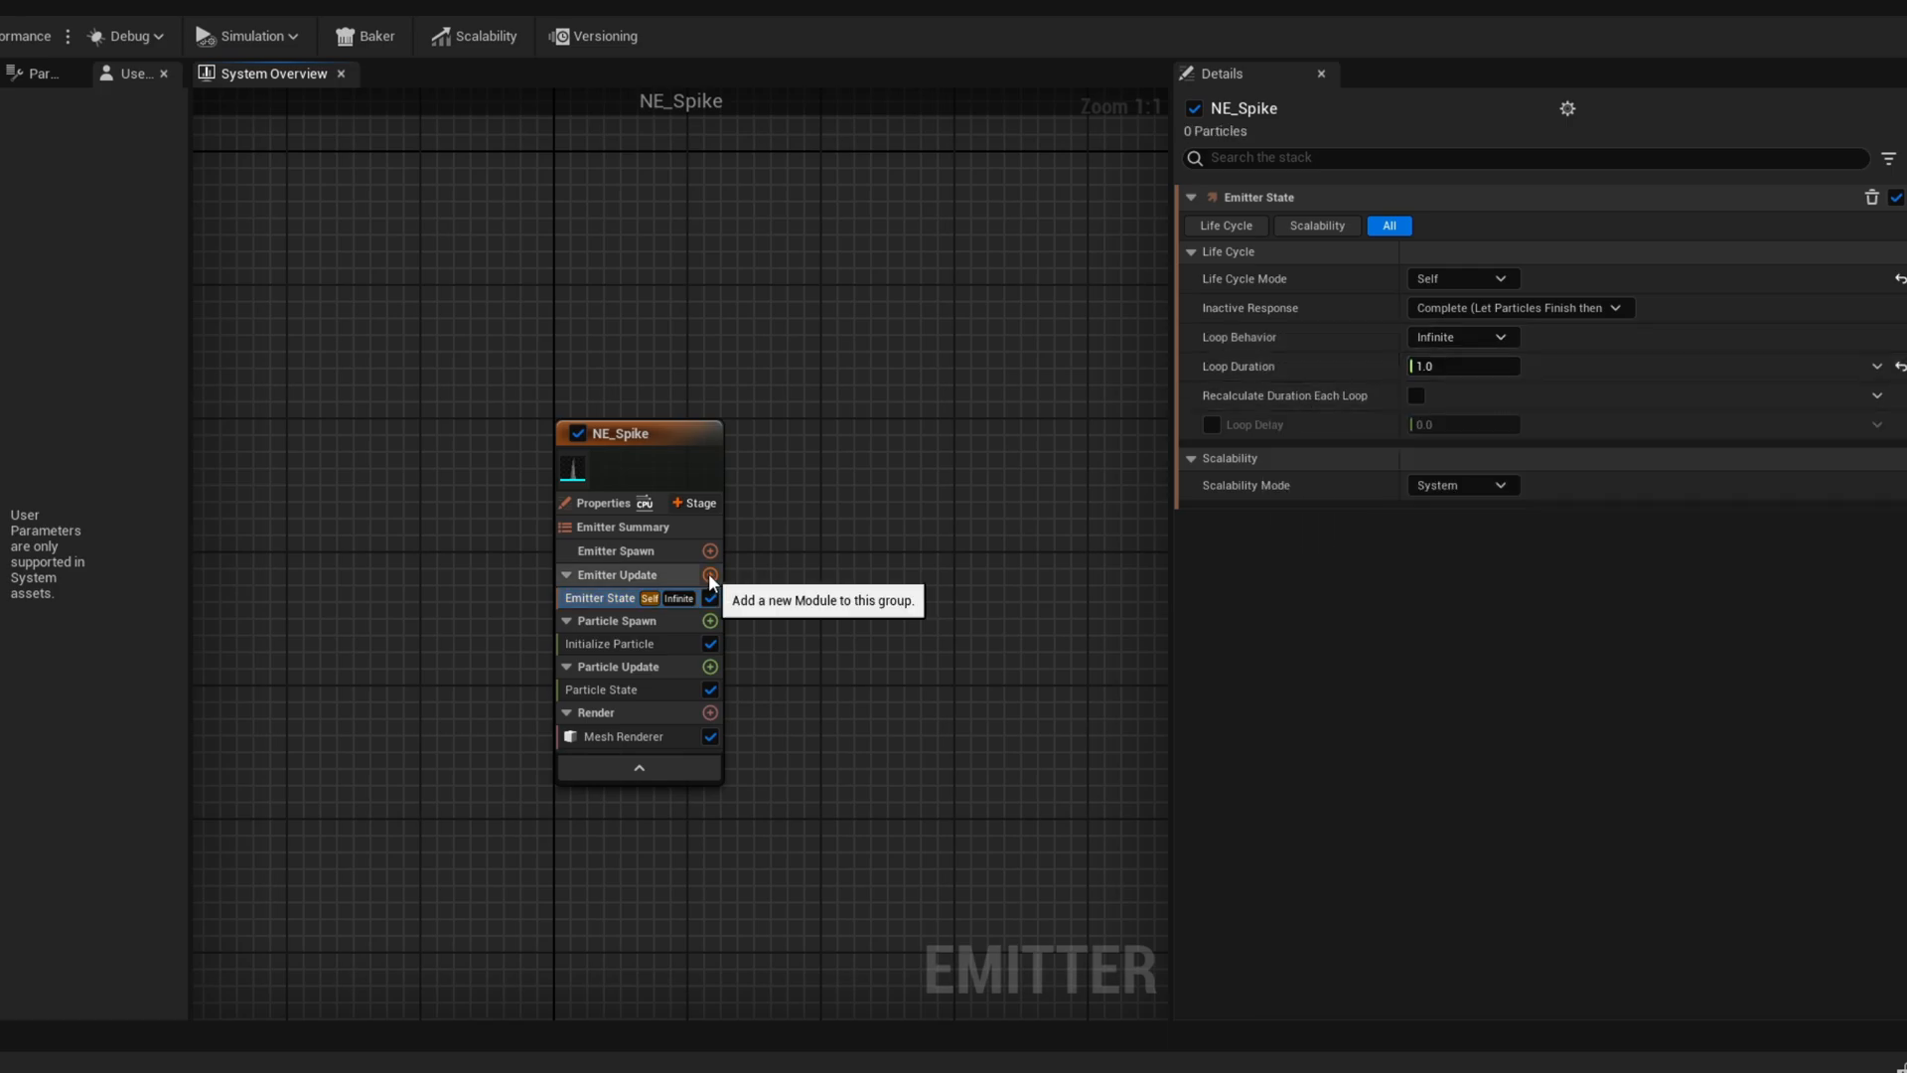
{"action": "left_click", "coordinate": [710, 574]}
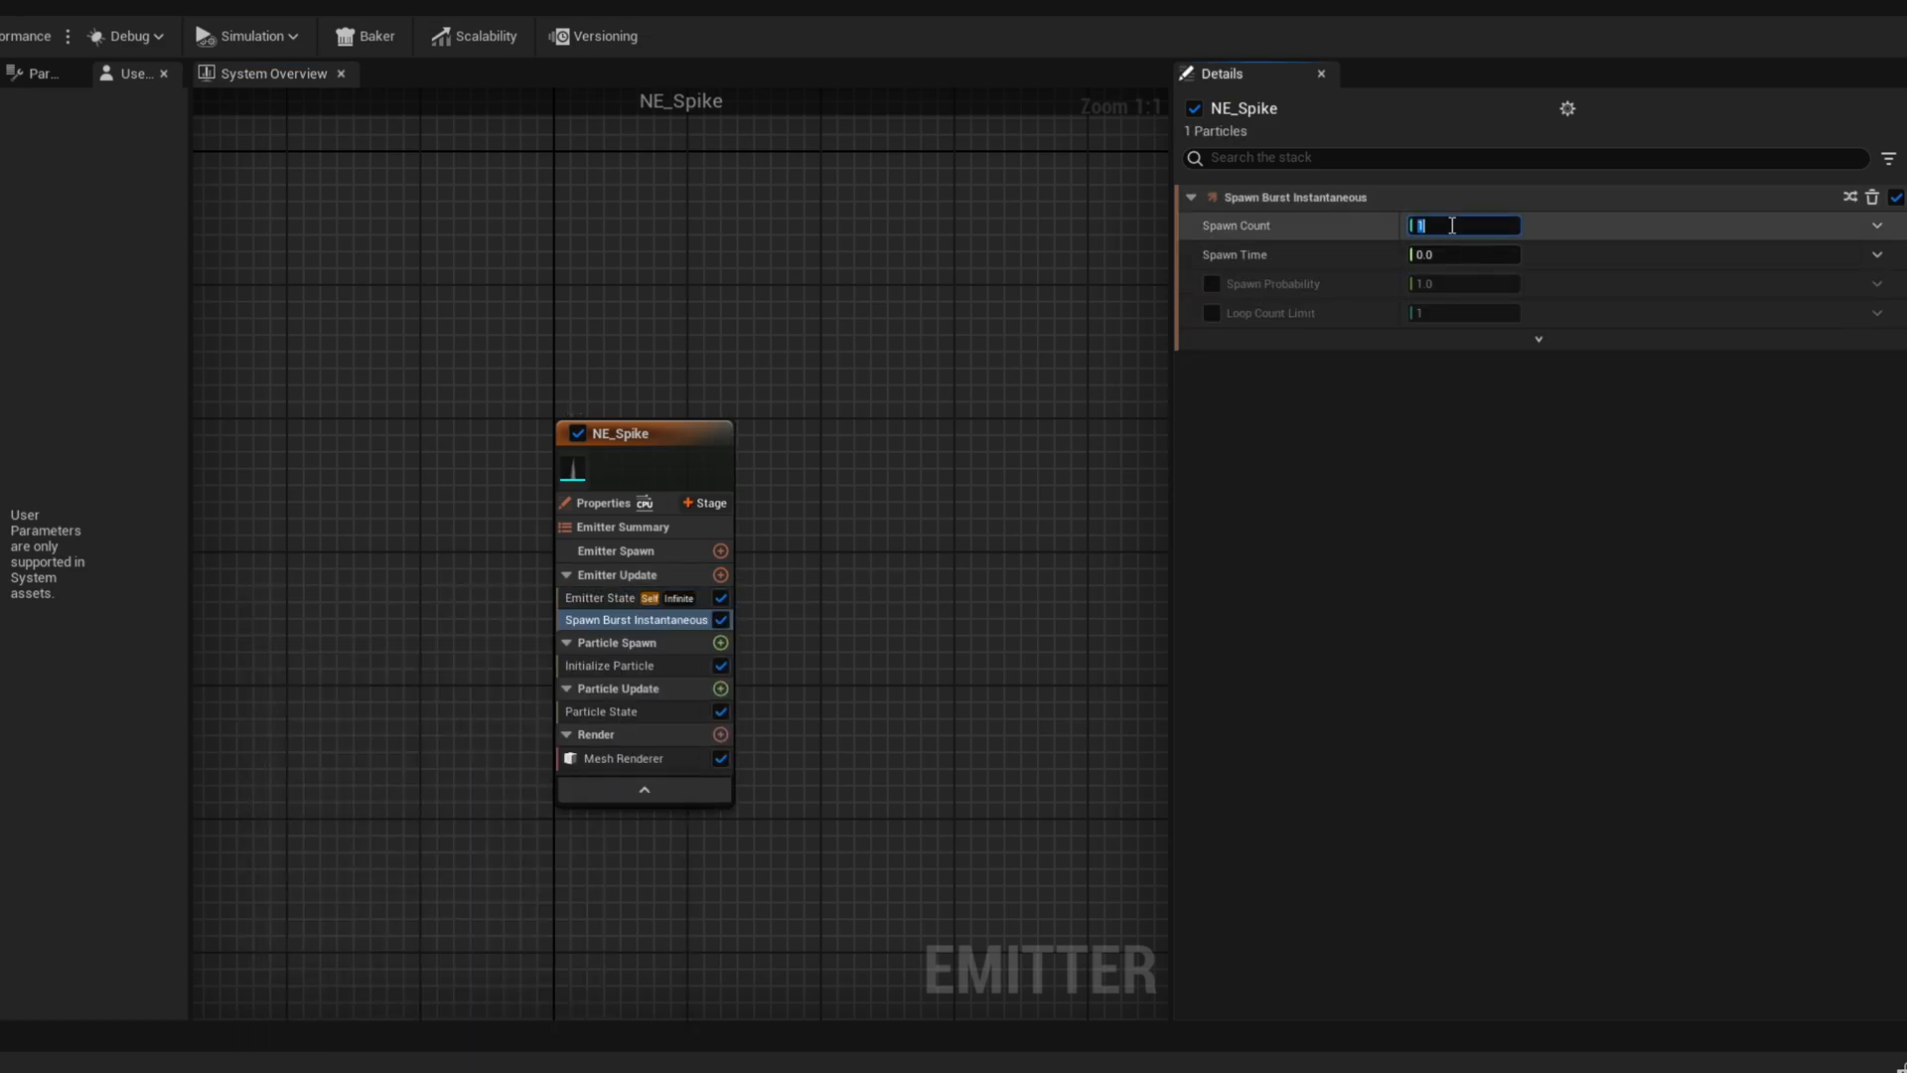
{"action": "type", "text": "3"}
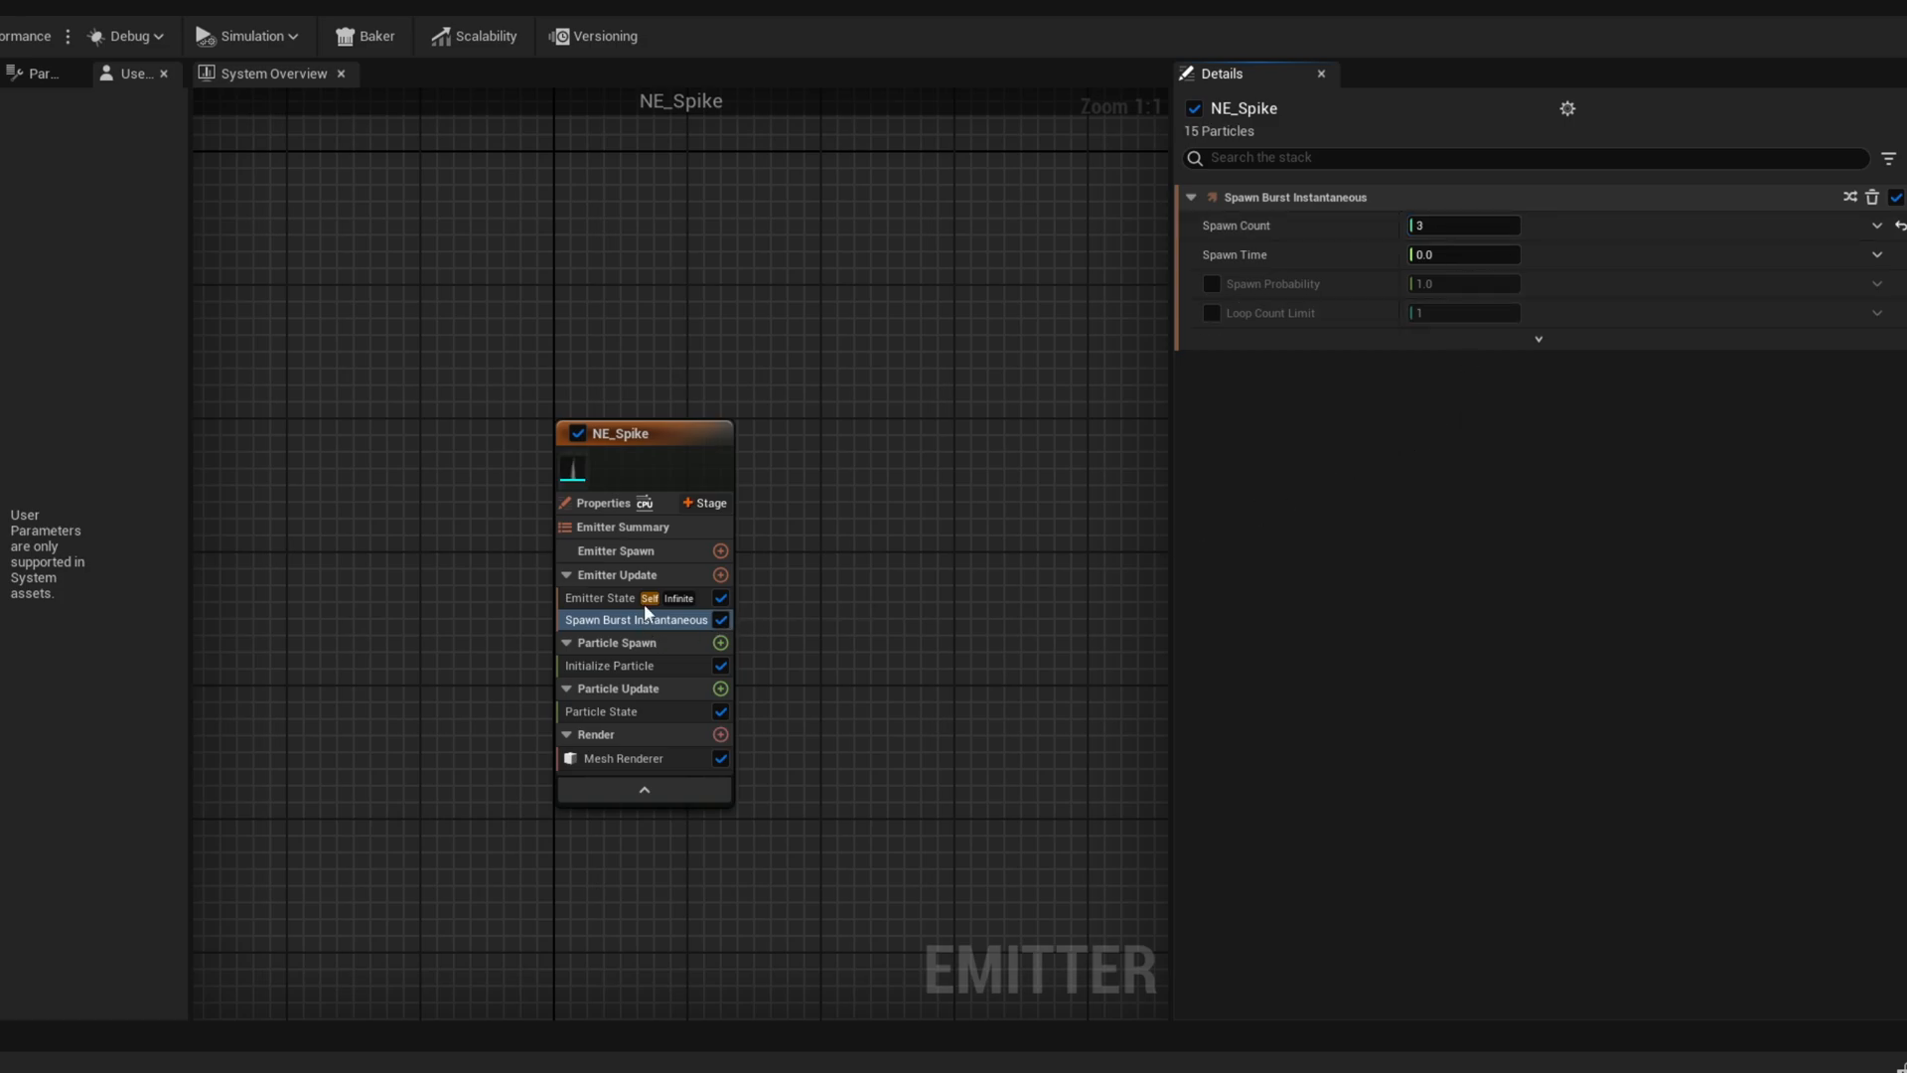
Give particles random 2.0–2.2 lifetime, direct-set blue color, and random uniform mesh scale
{"action": "left_click", "coordinate": [611, 666]}
{"action": "type", "text": "ra"}
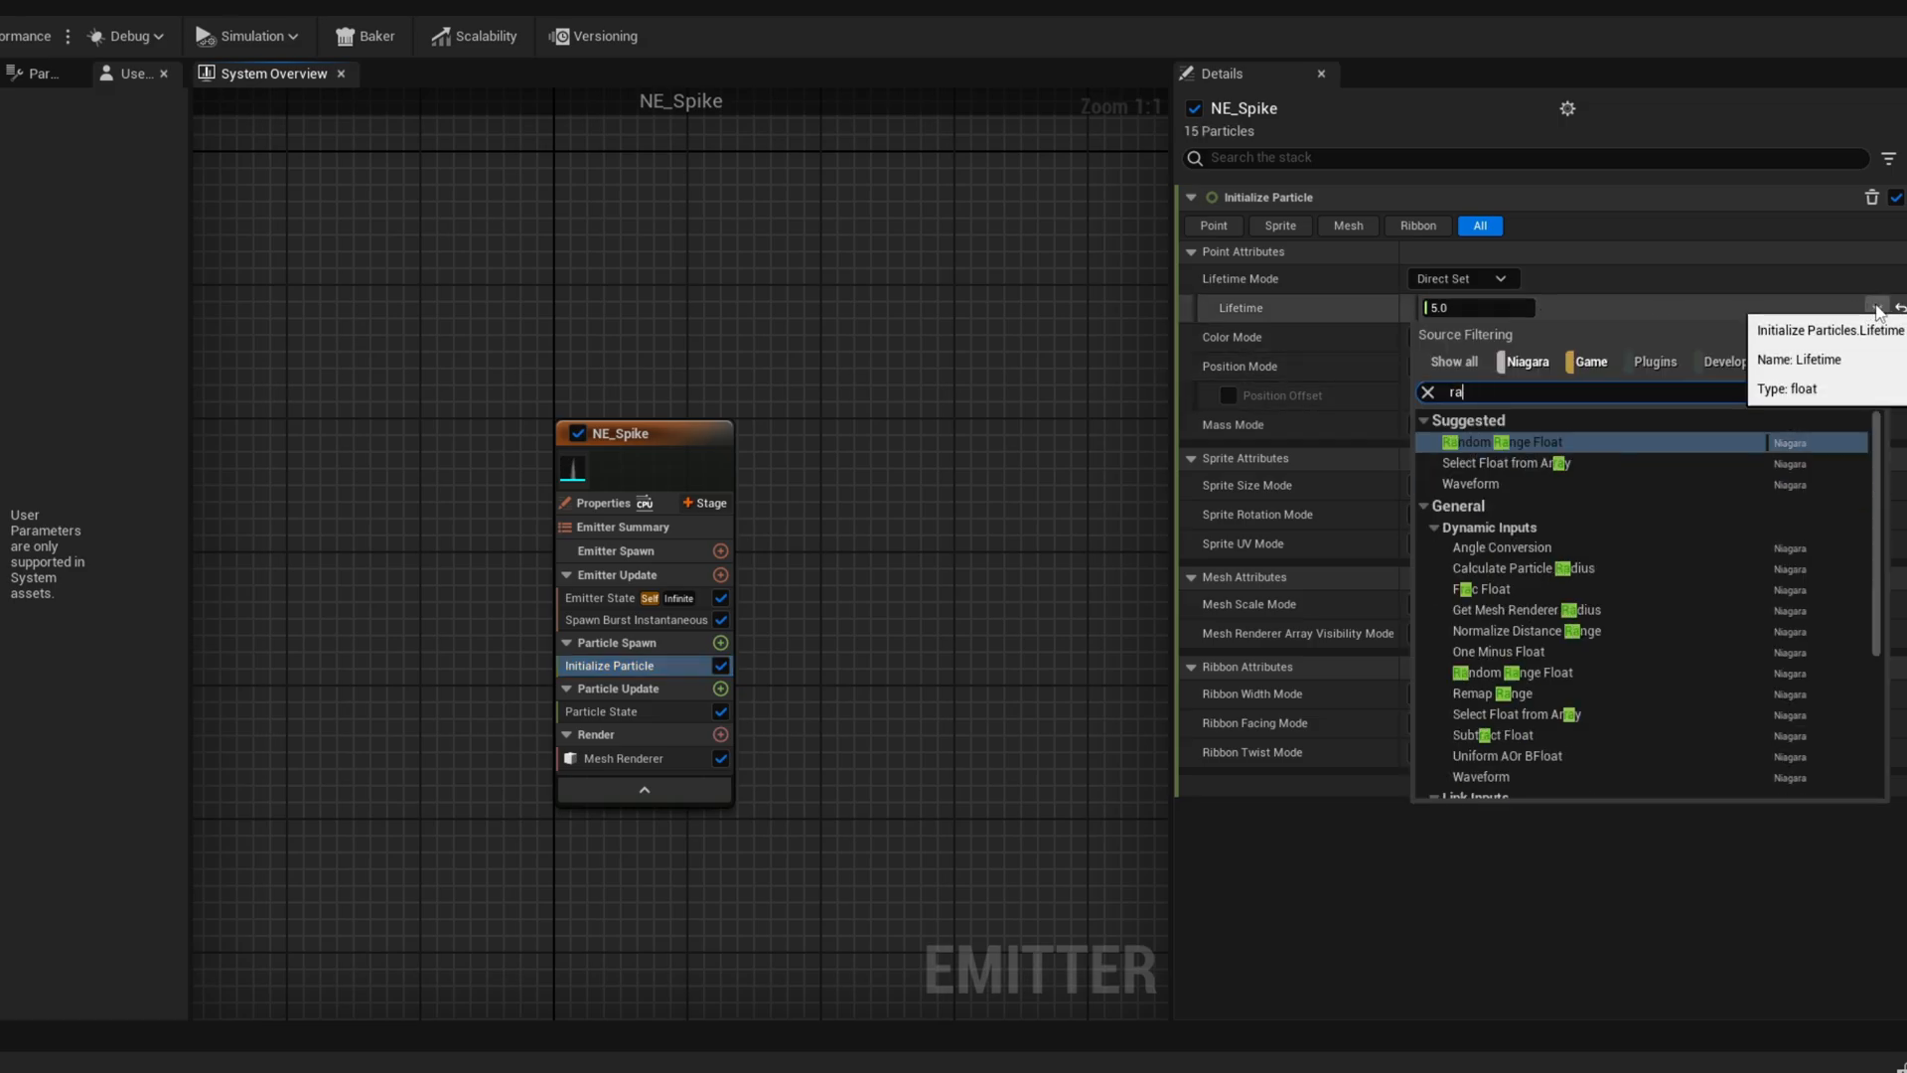
{"action": "left_click", "coordinate": [1490, 441]}
{"action": "type", "text": "2.2"}
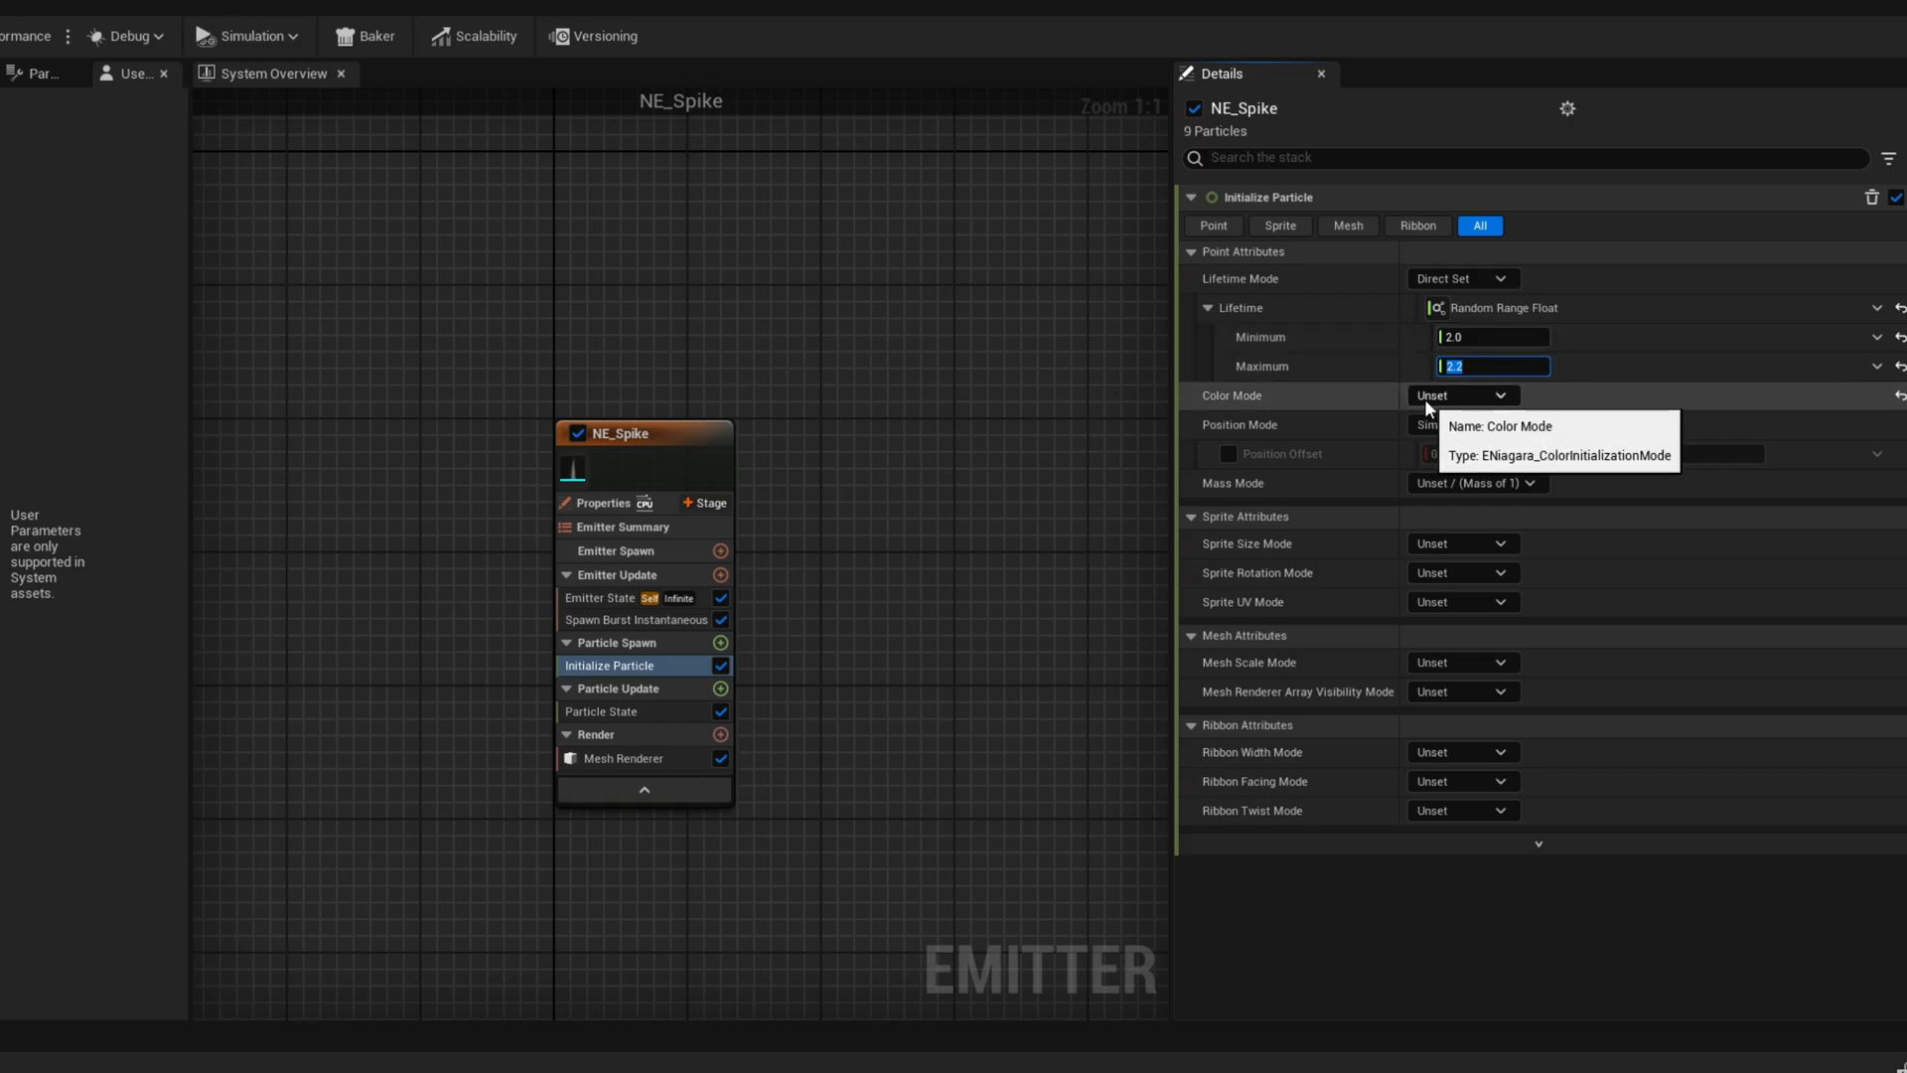
{"action": "left_click", "coordinate": [1462, 396]}
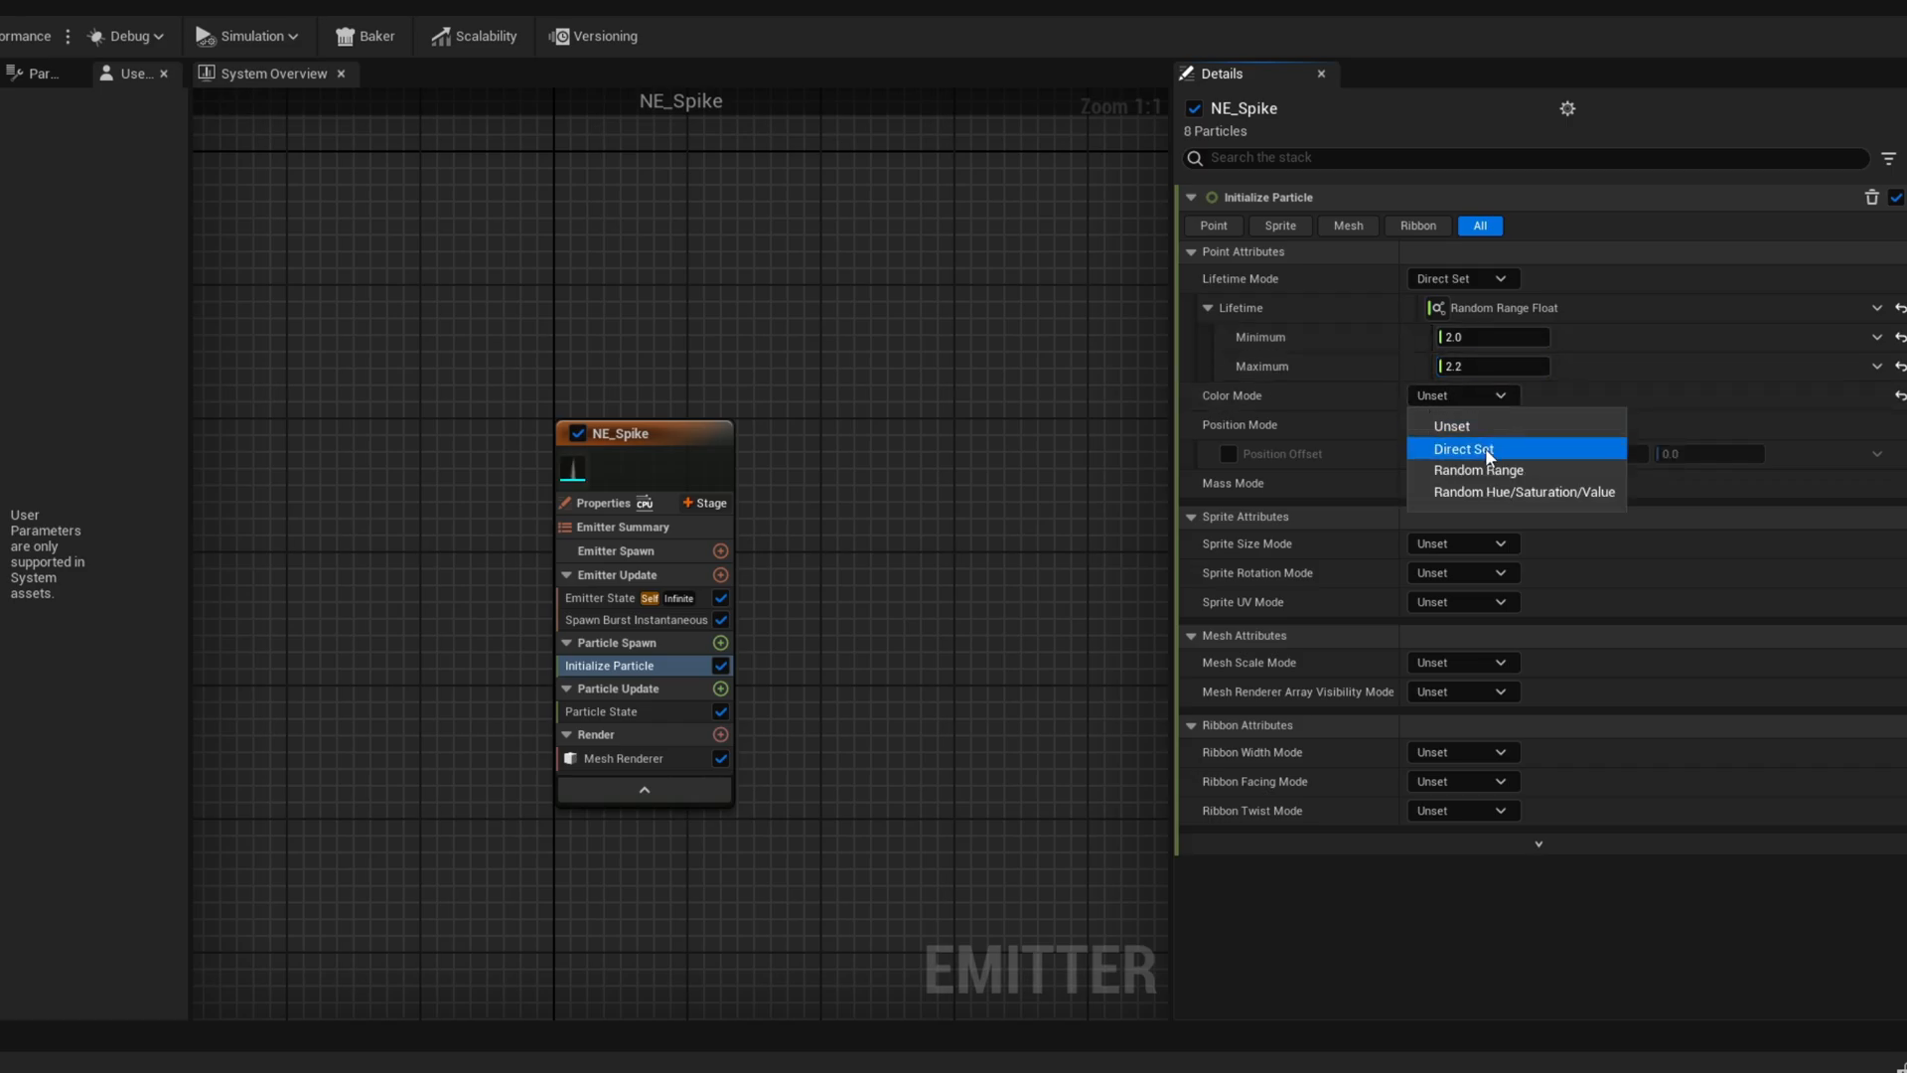
{"action": "left_click", "coordinate": [1464, 449]}
{"action": "type", "text": "r"}
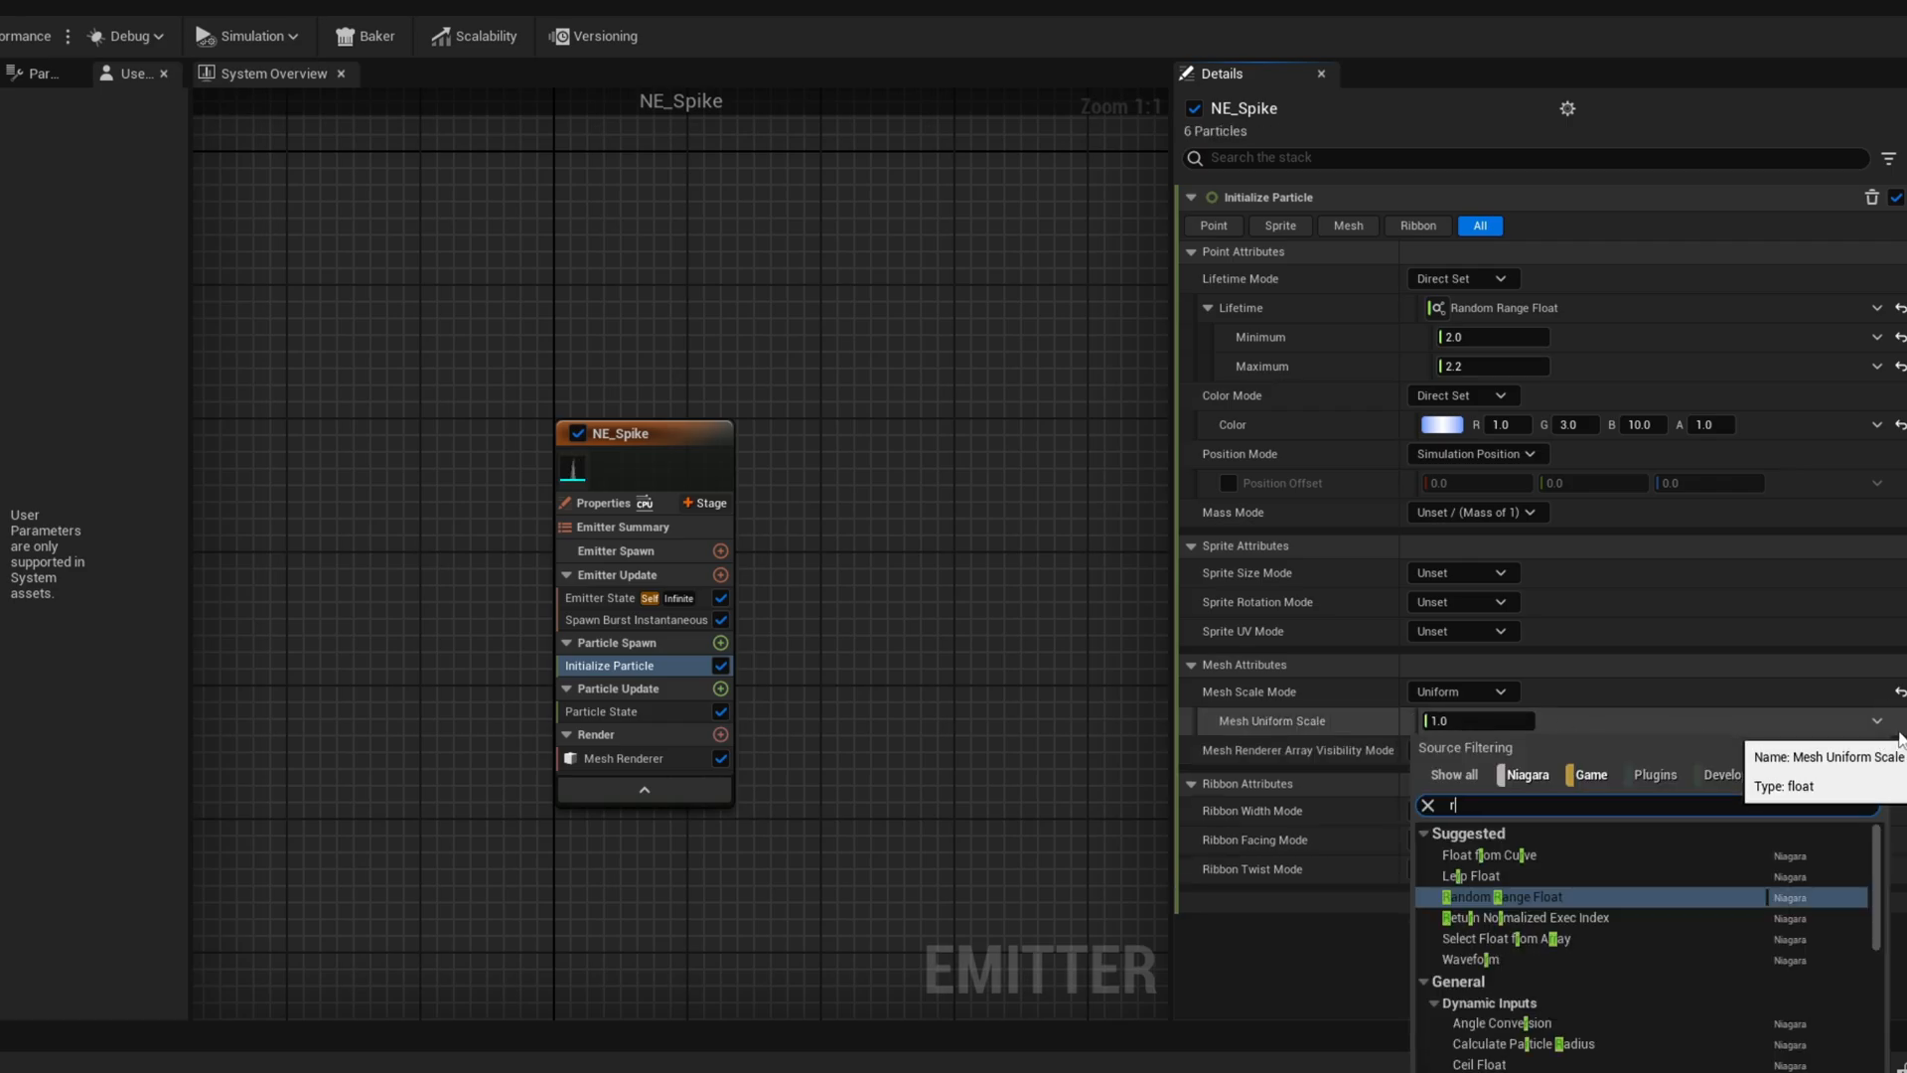
{"action": "left_click", "coordinate": [1499, 896]}
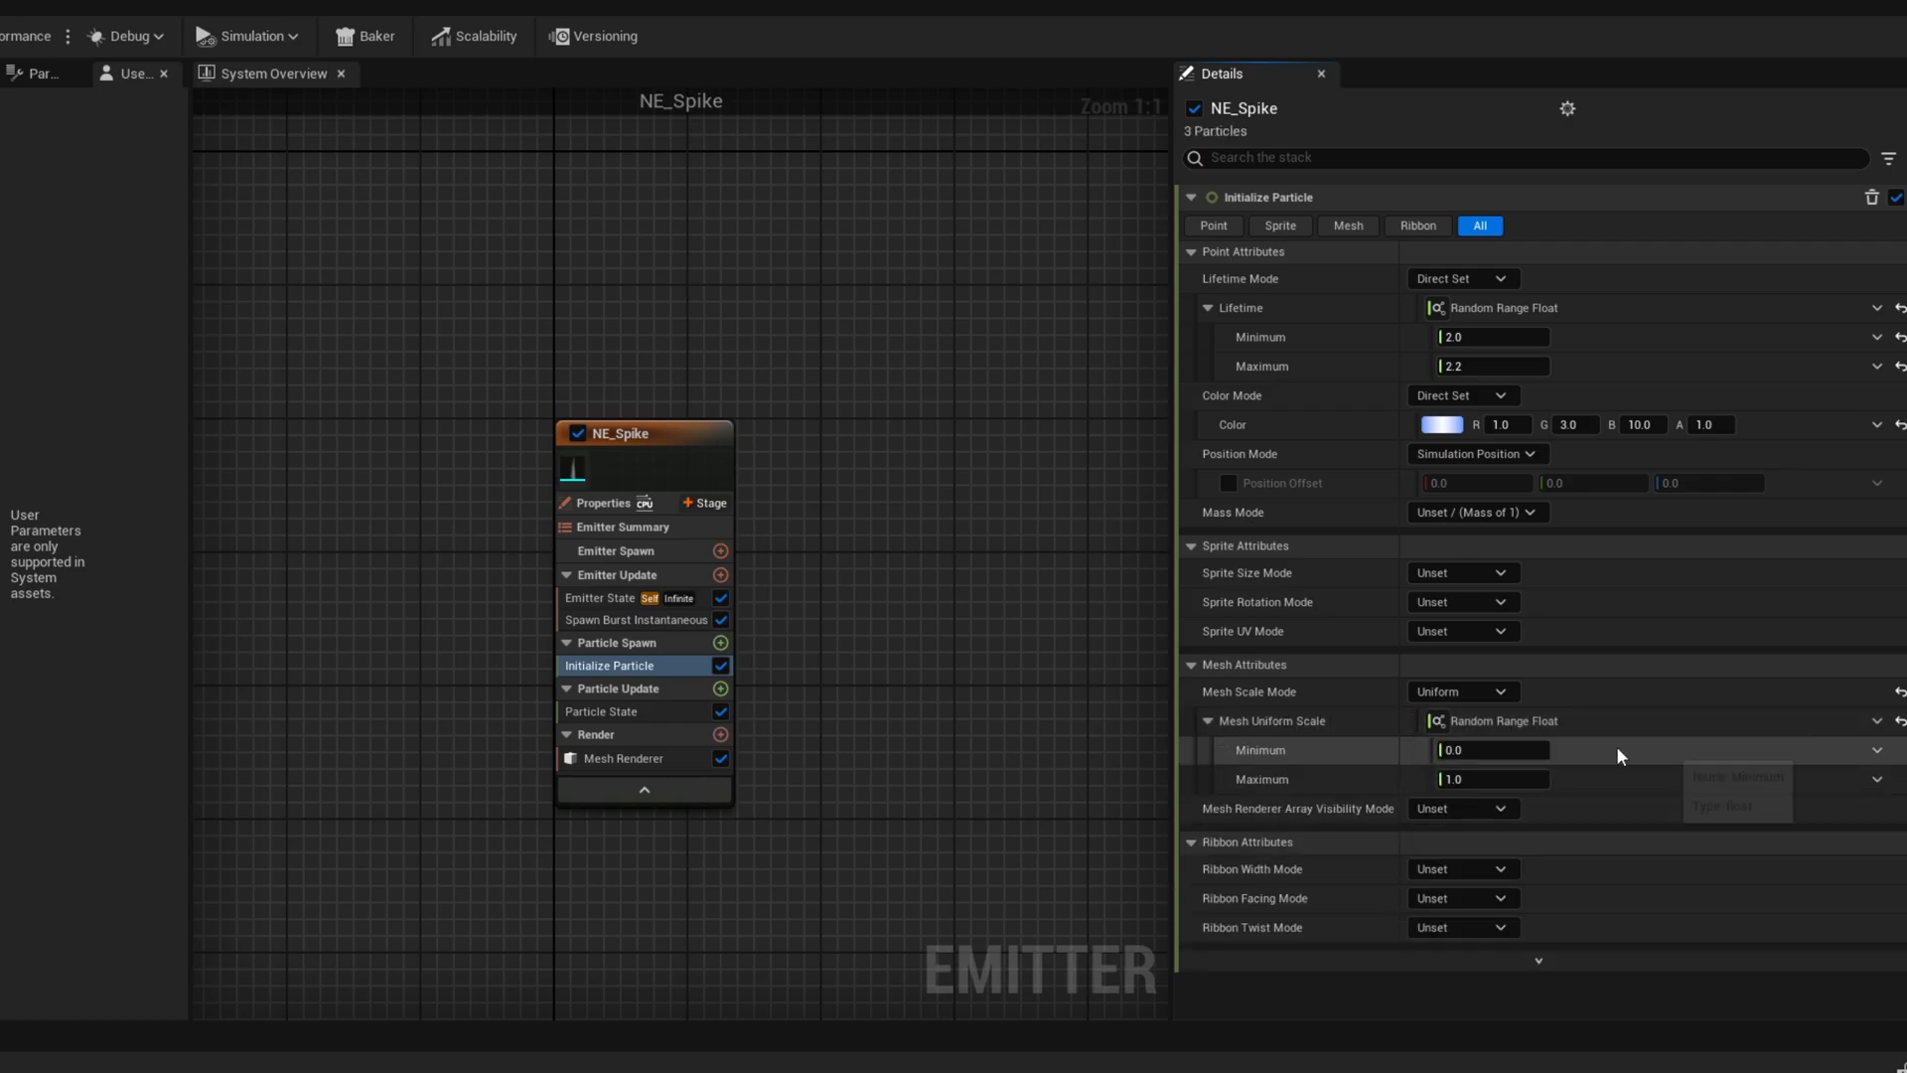
Set minimum mesh scale to 0.7 and spawn particles on a torus of radius 200
{"action": "type", "text": "0.7"}
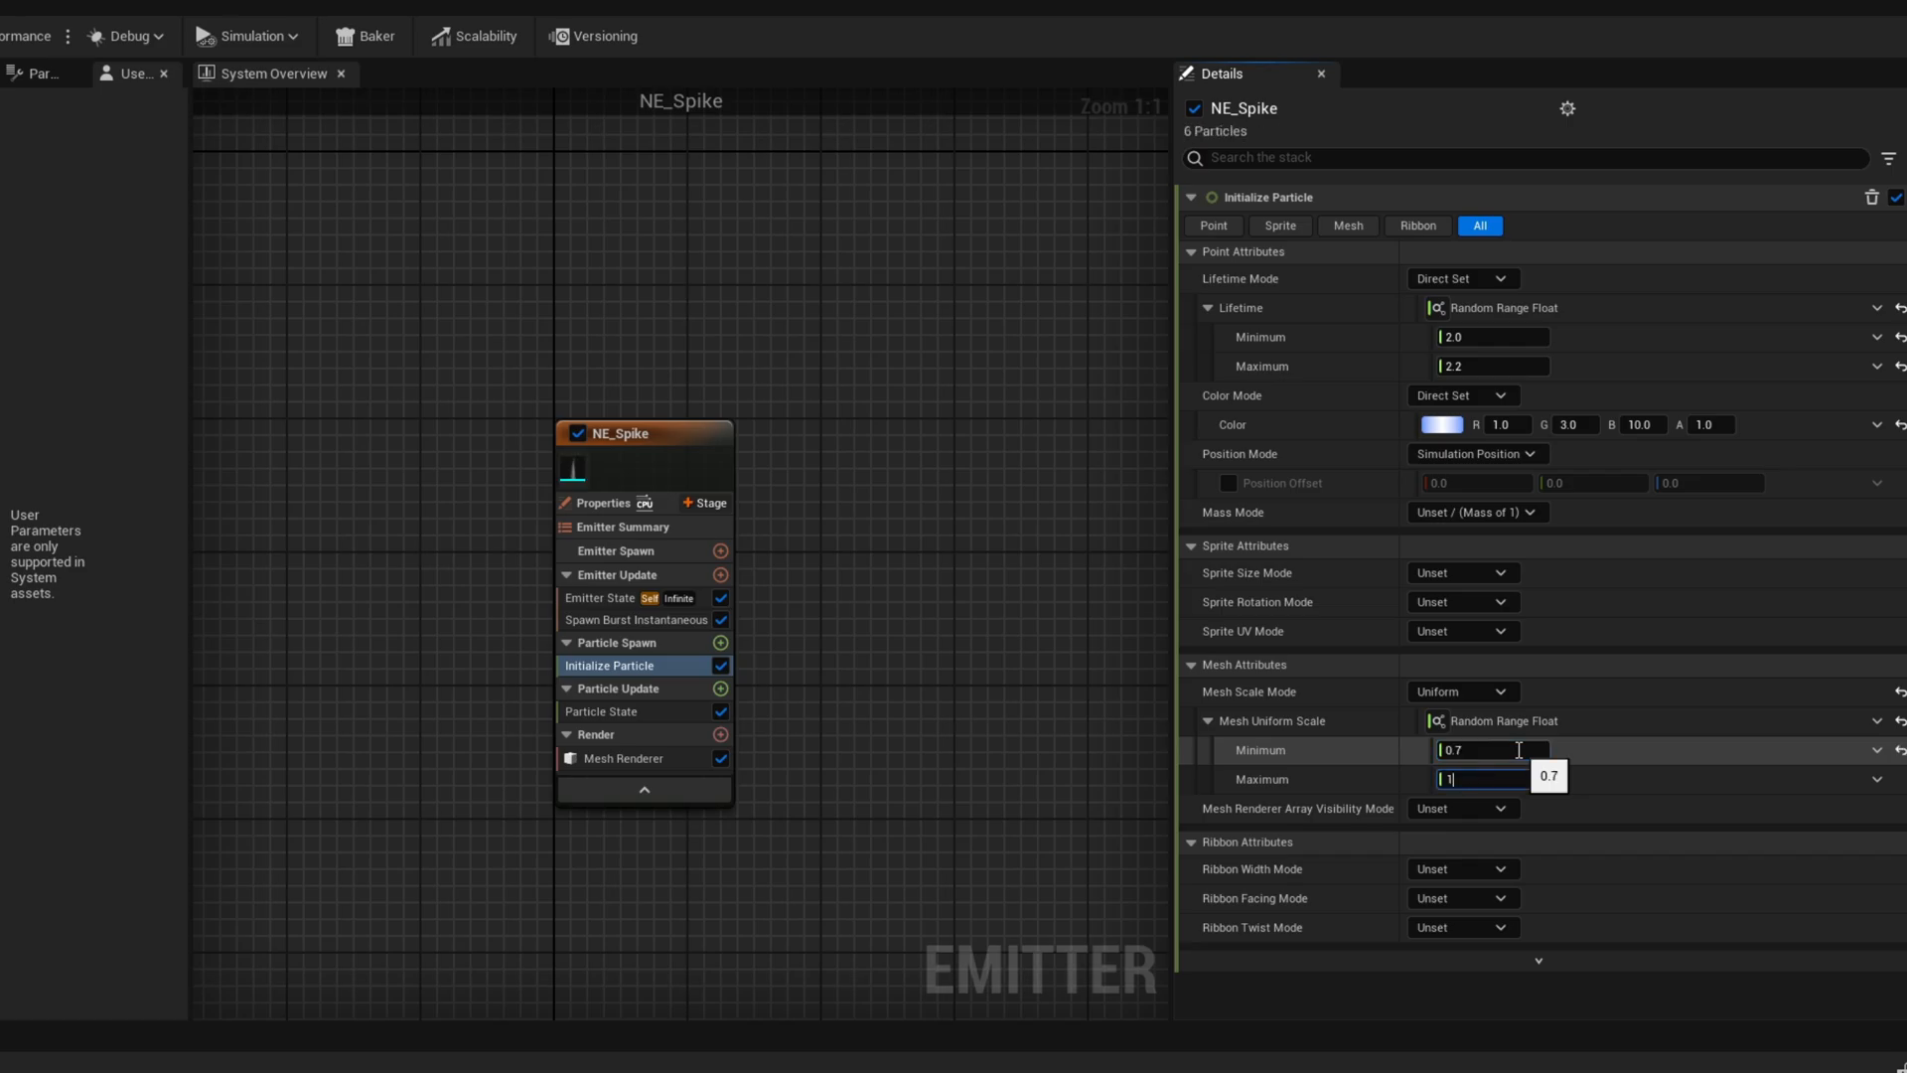
{"action": "left_click", "coordinate": [720, 643]}
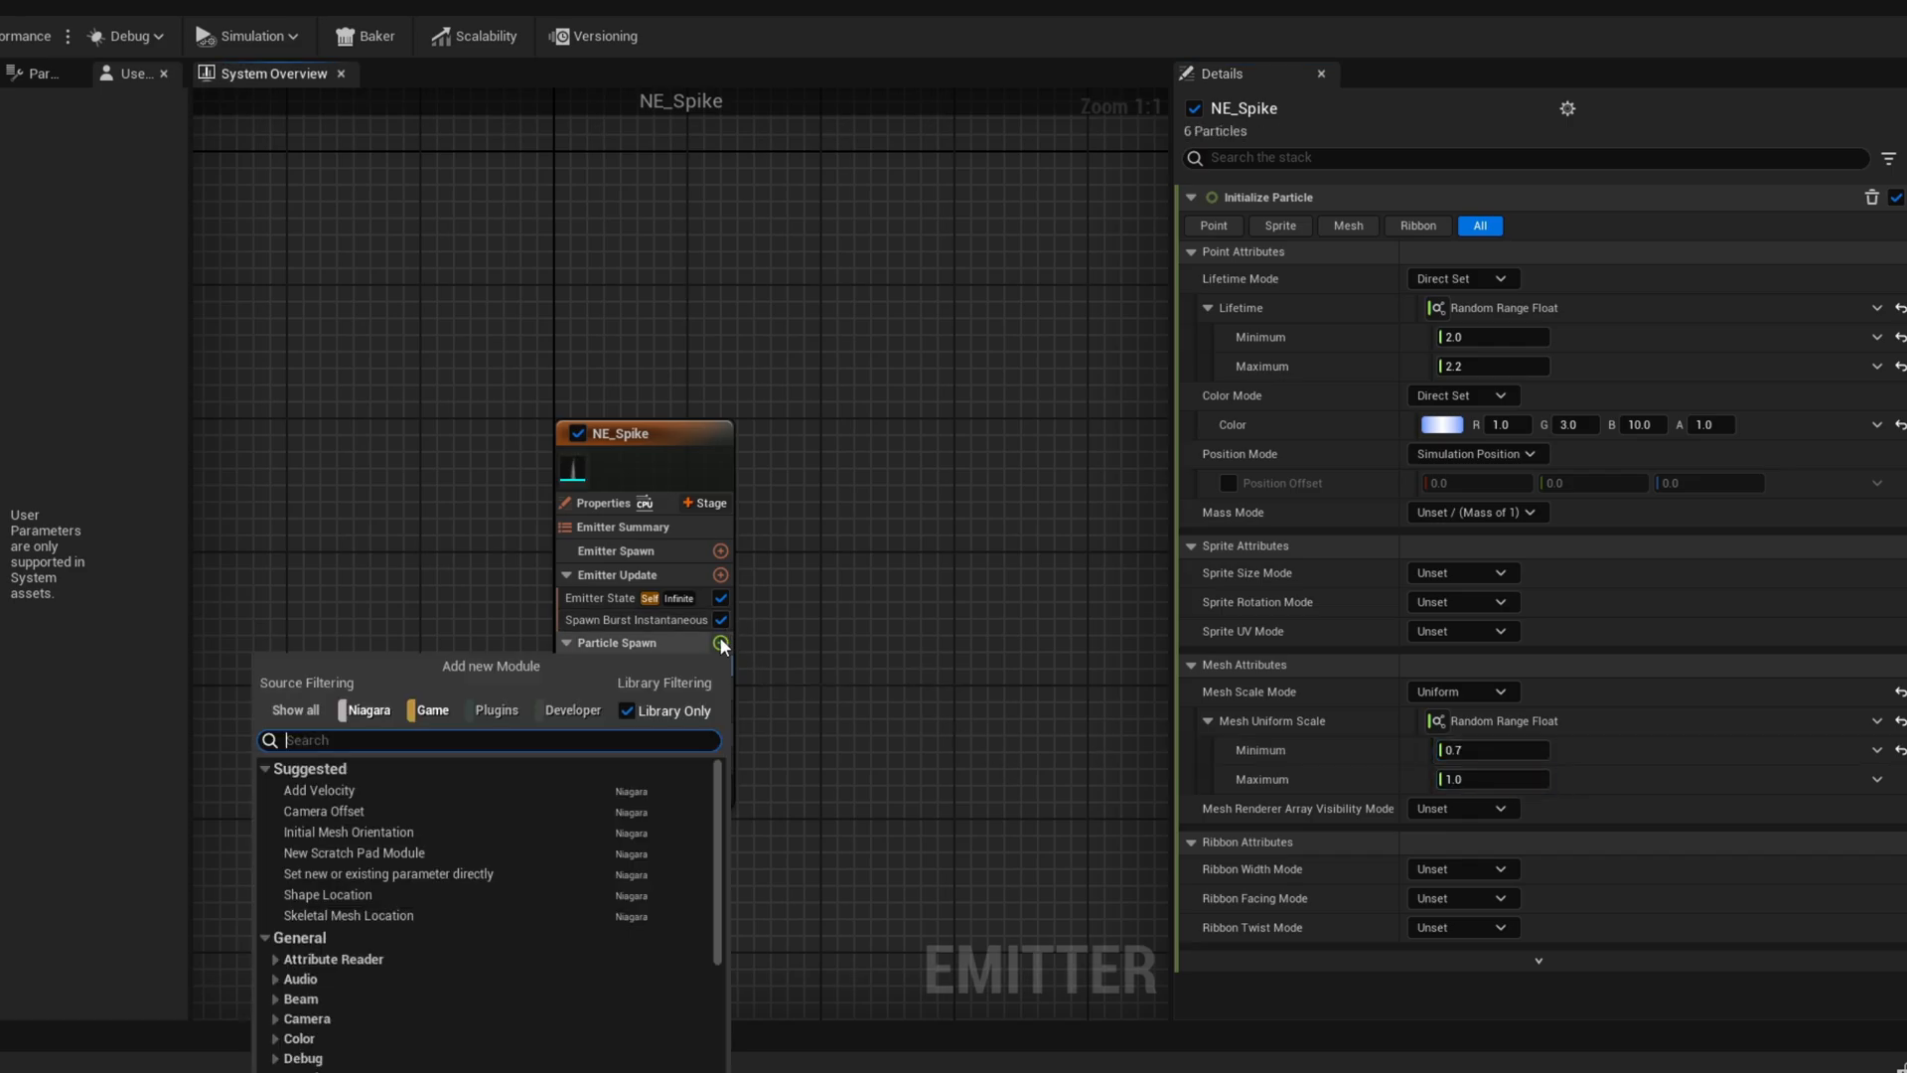
{"action": "type", "text": "shape"}
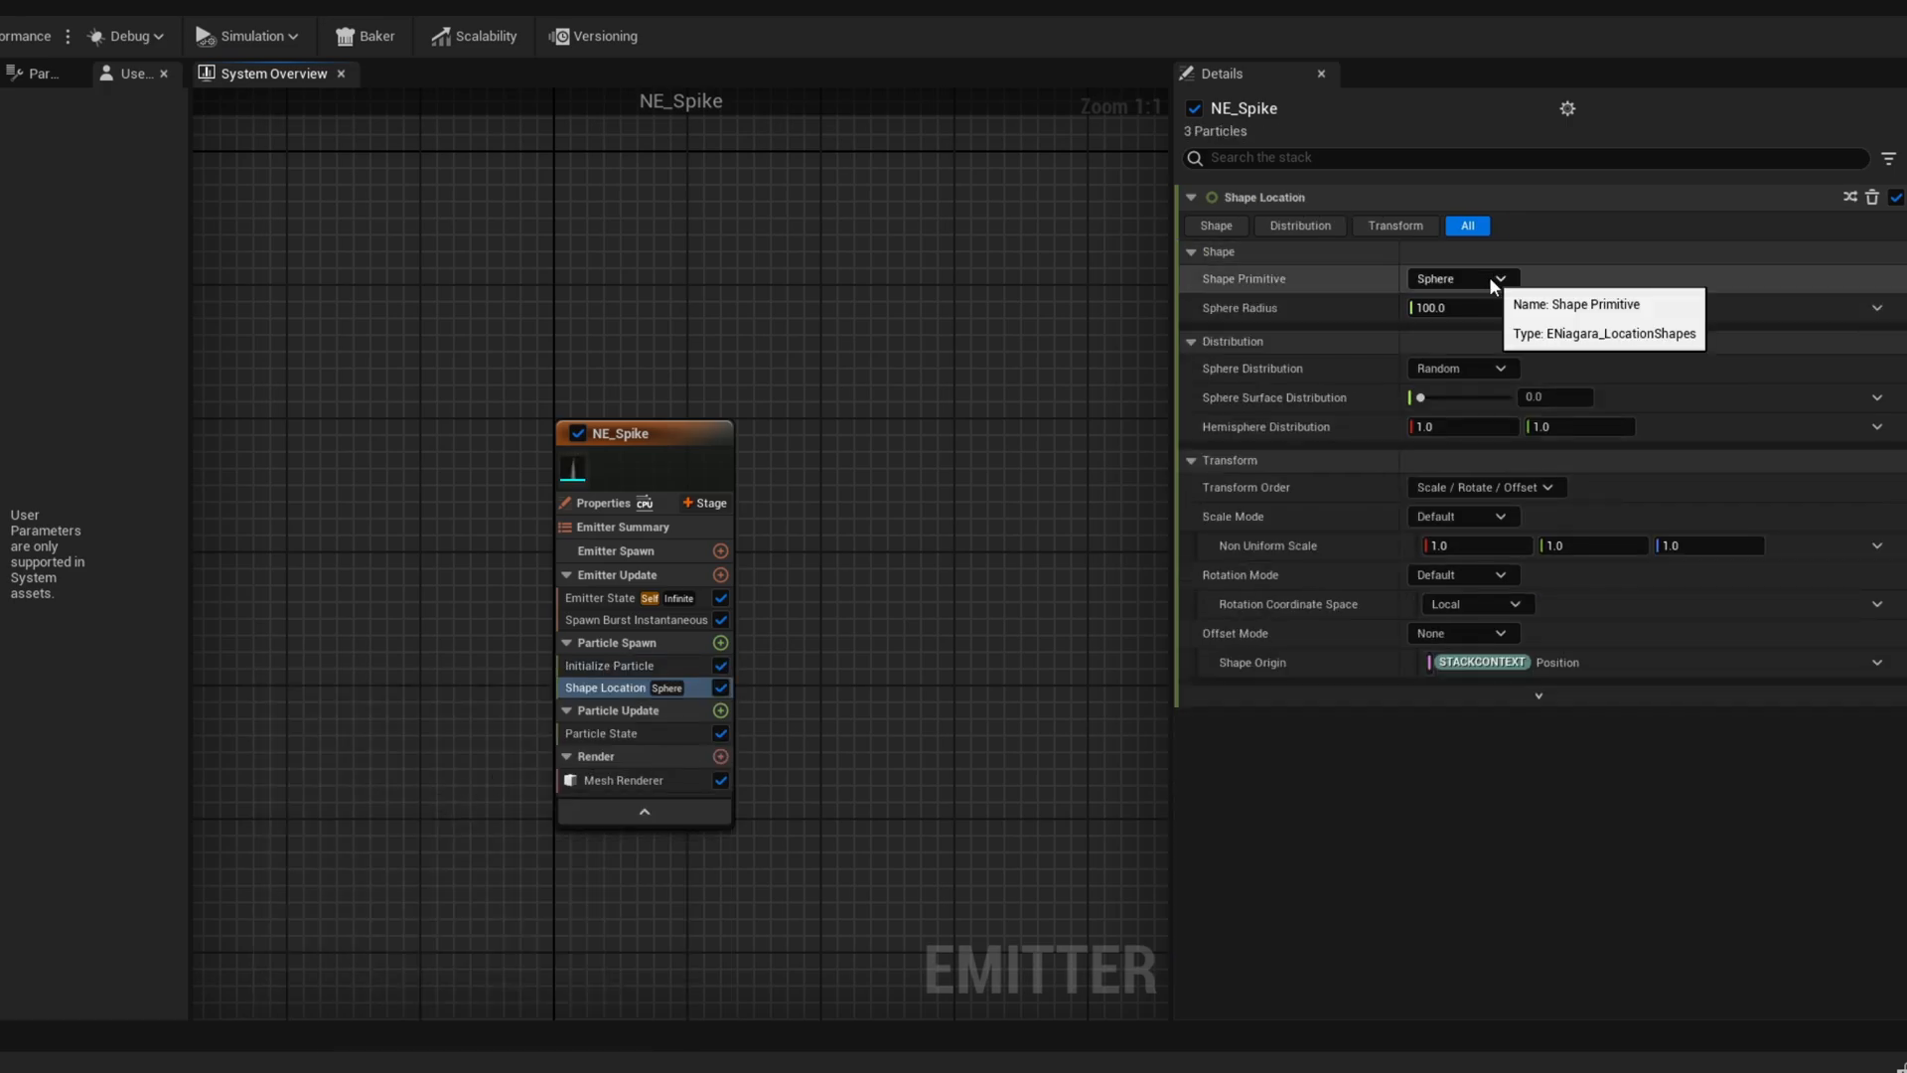
{"action": "left_click", "coordinate": [1459, 278]}
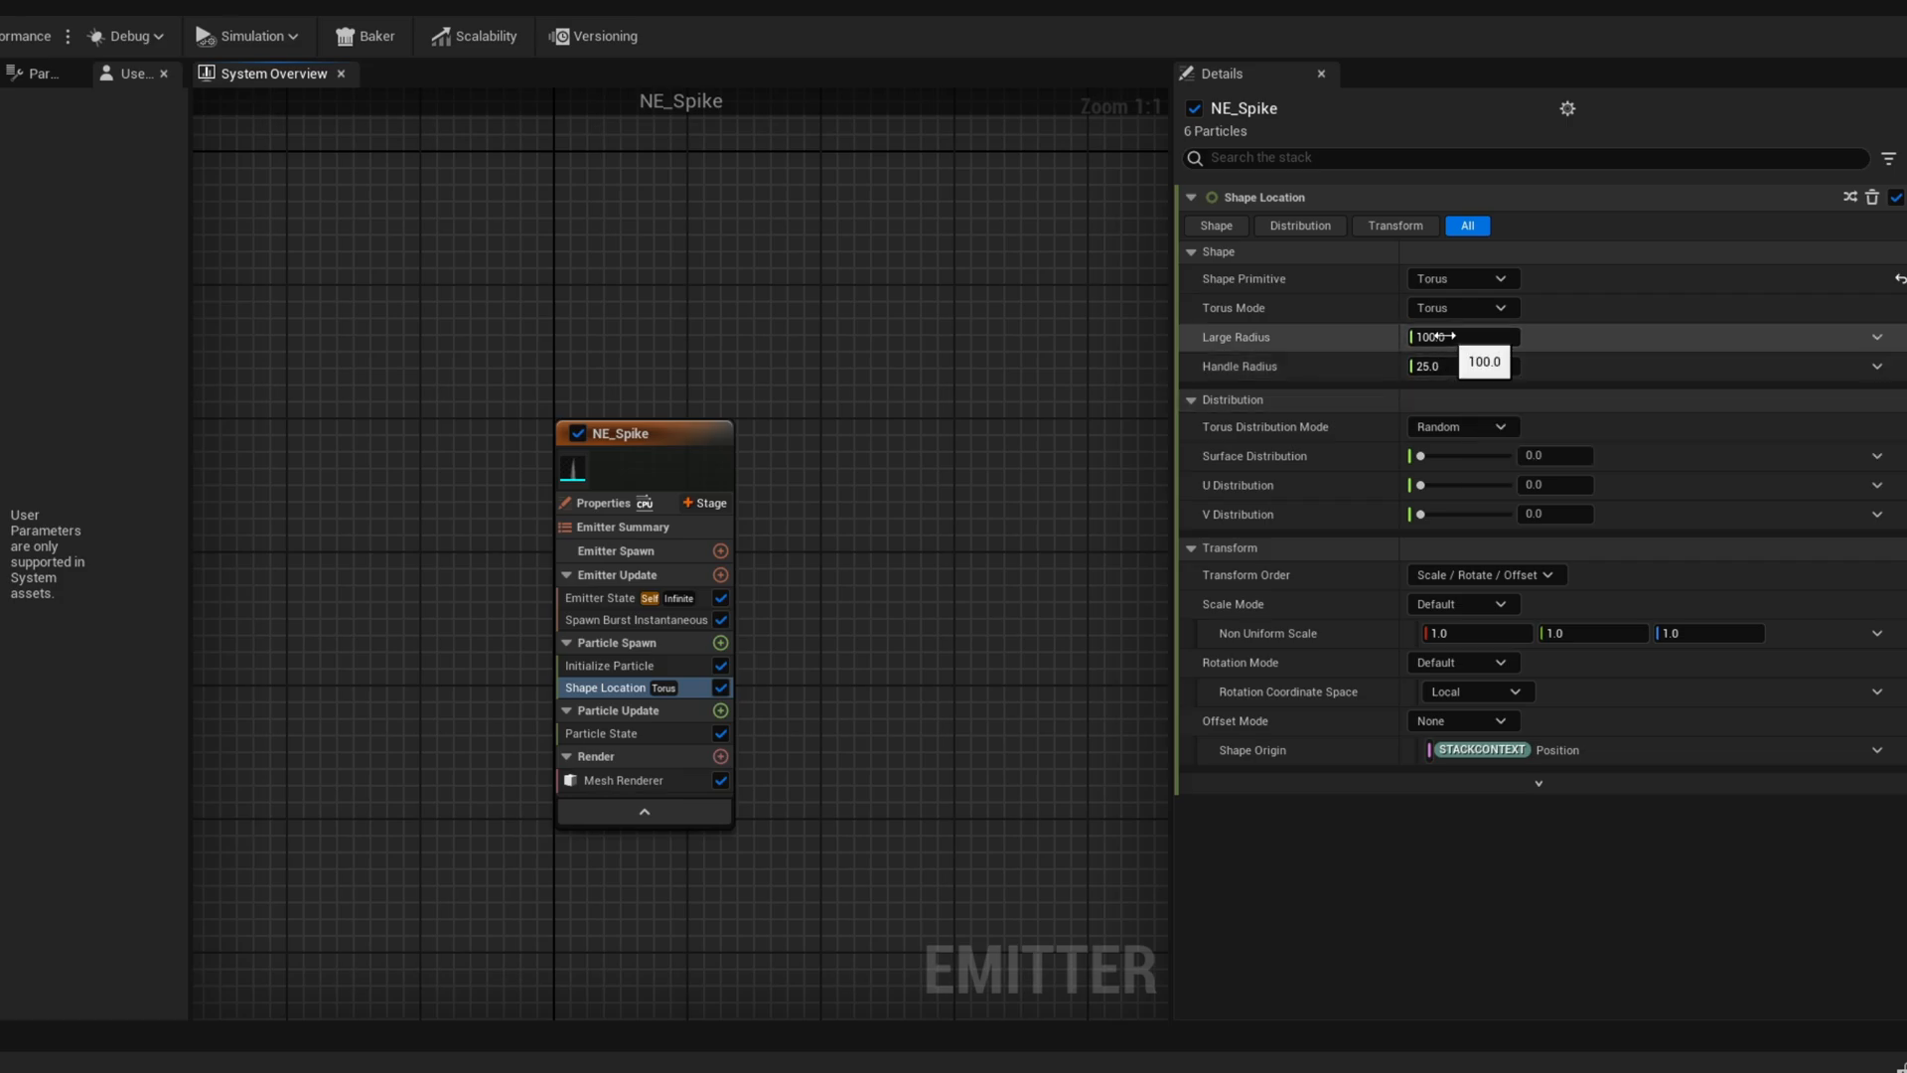
{"action": "type", "text": "200.0"}
{"action": "left_click", "coordinate": [1464, 366]}
{"action": "type", "text": "3"}
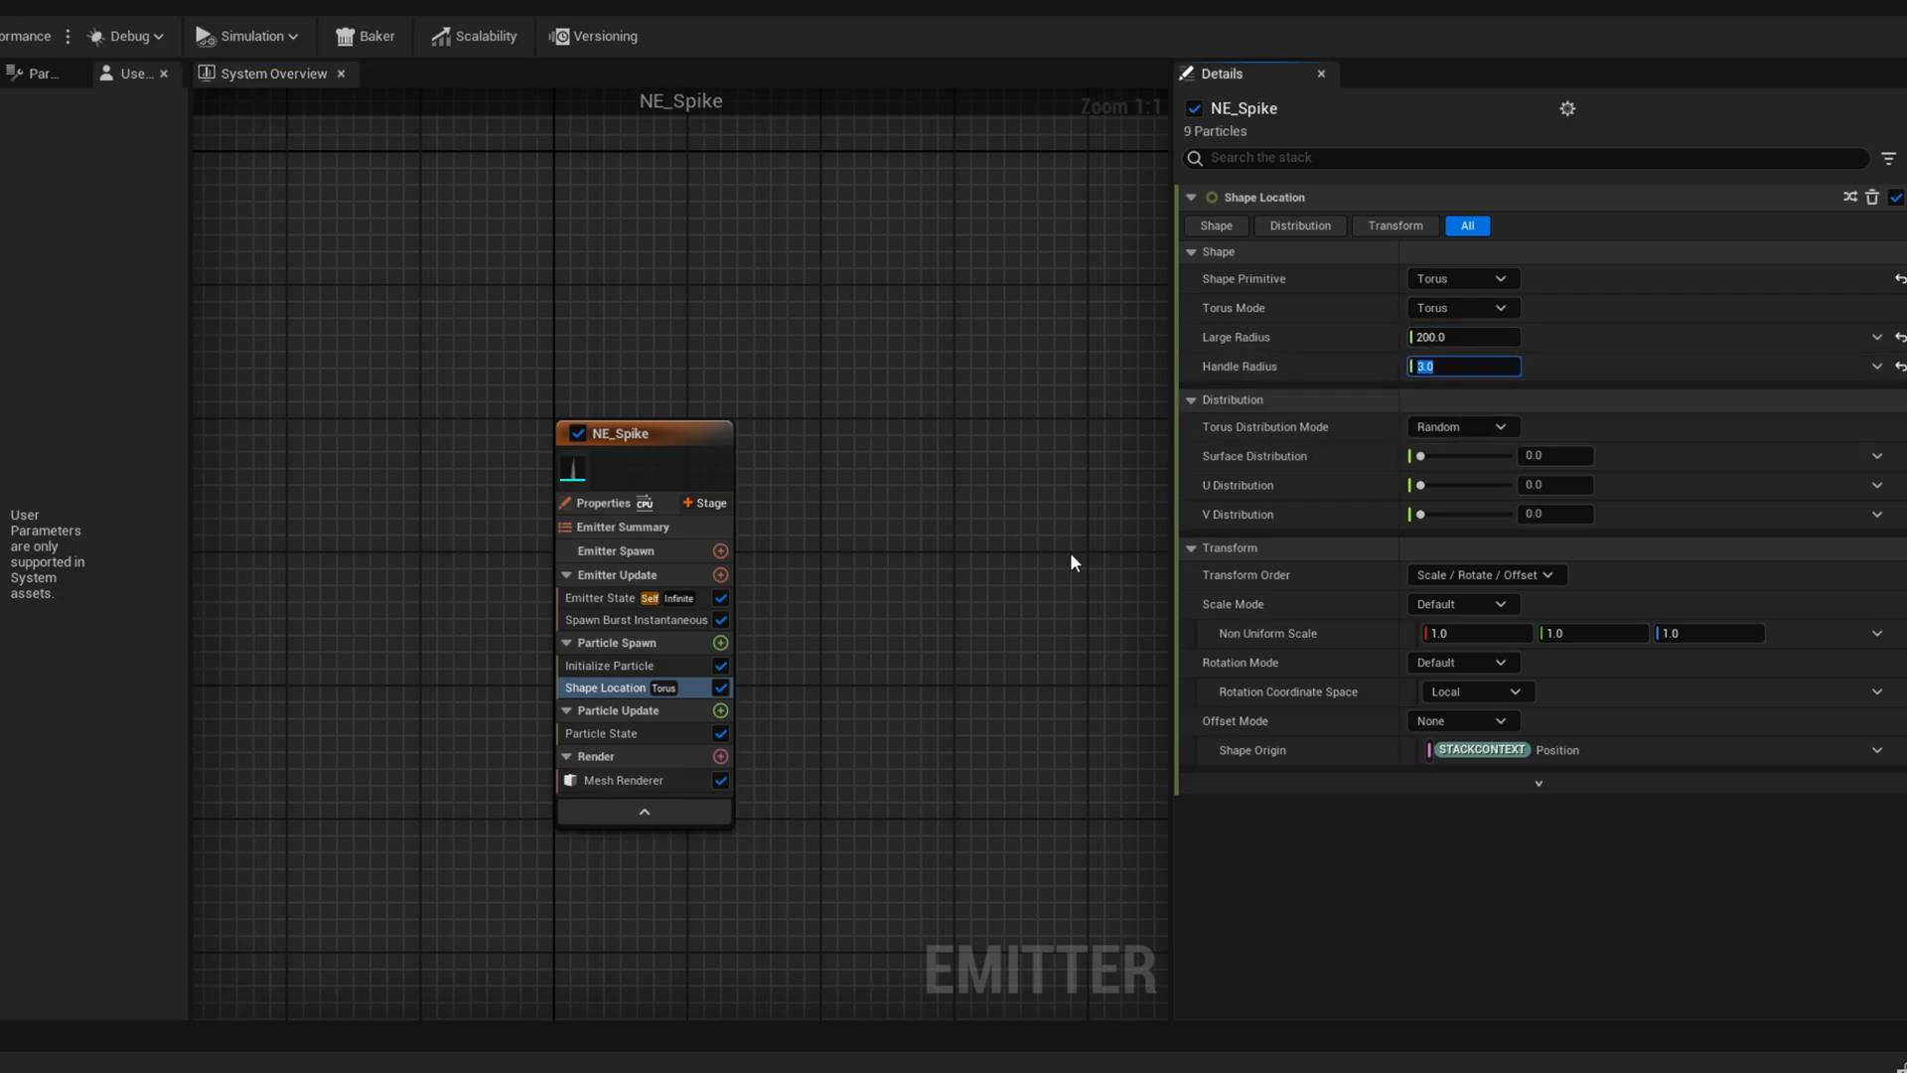
{"action": "left_click", "coordinate": [721, 642]}
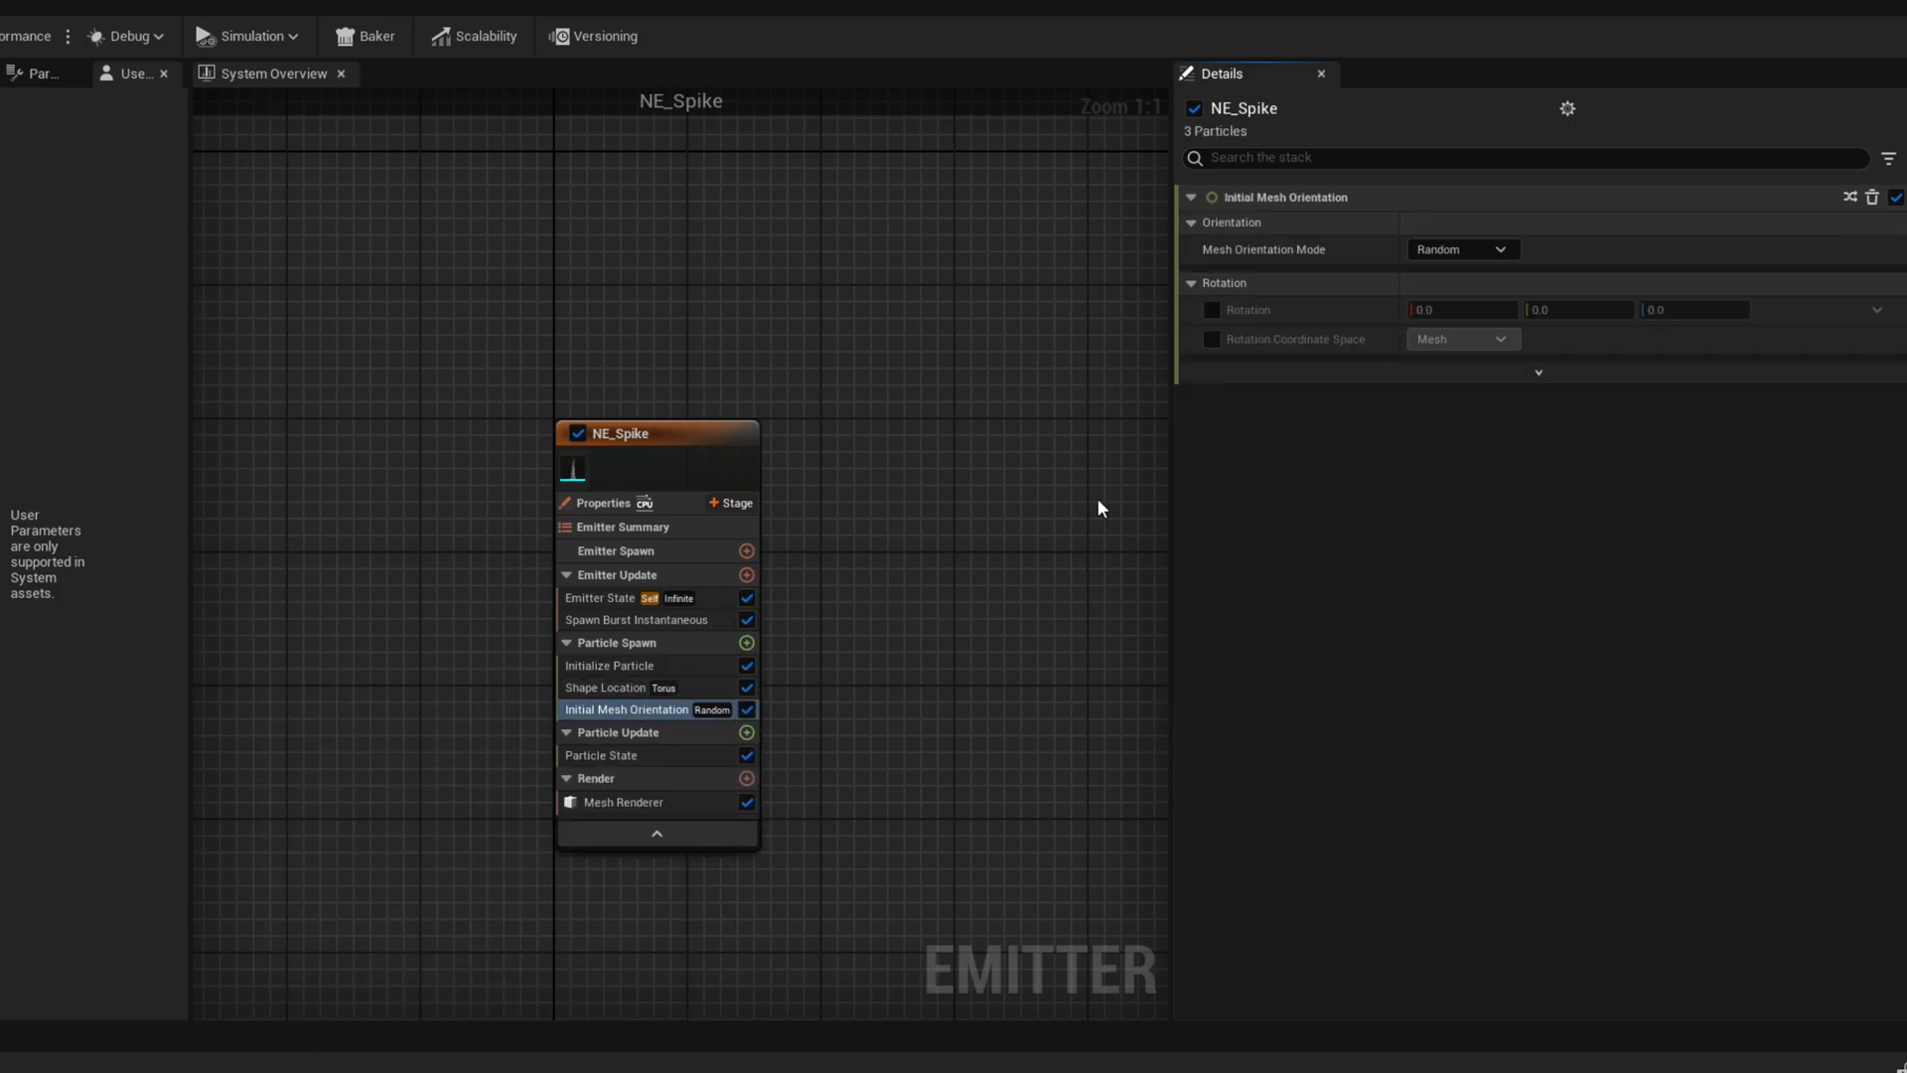
Set mesh orientation mode to None and make Rotation a Random Range Vector (max 0.03/0.1/0)
{"action": "left_click", "coordinate": [1462, 249]}
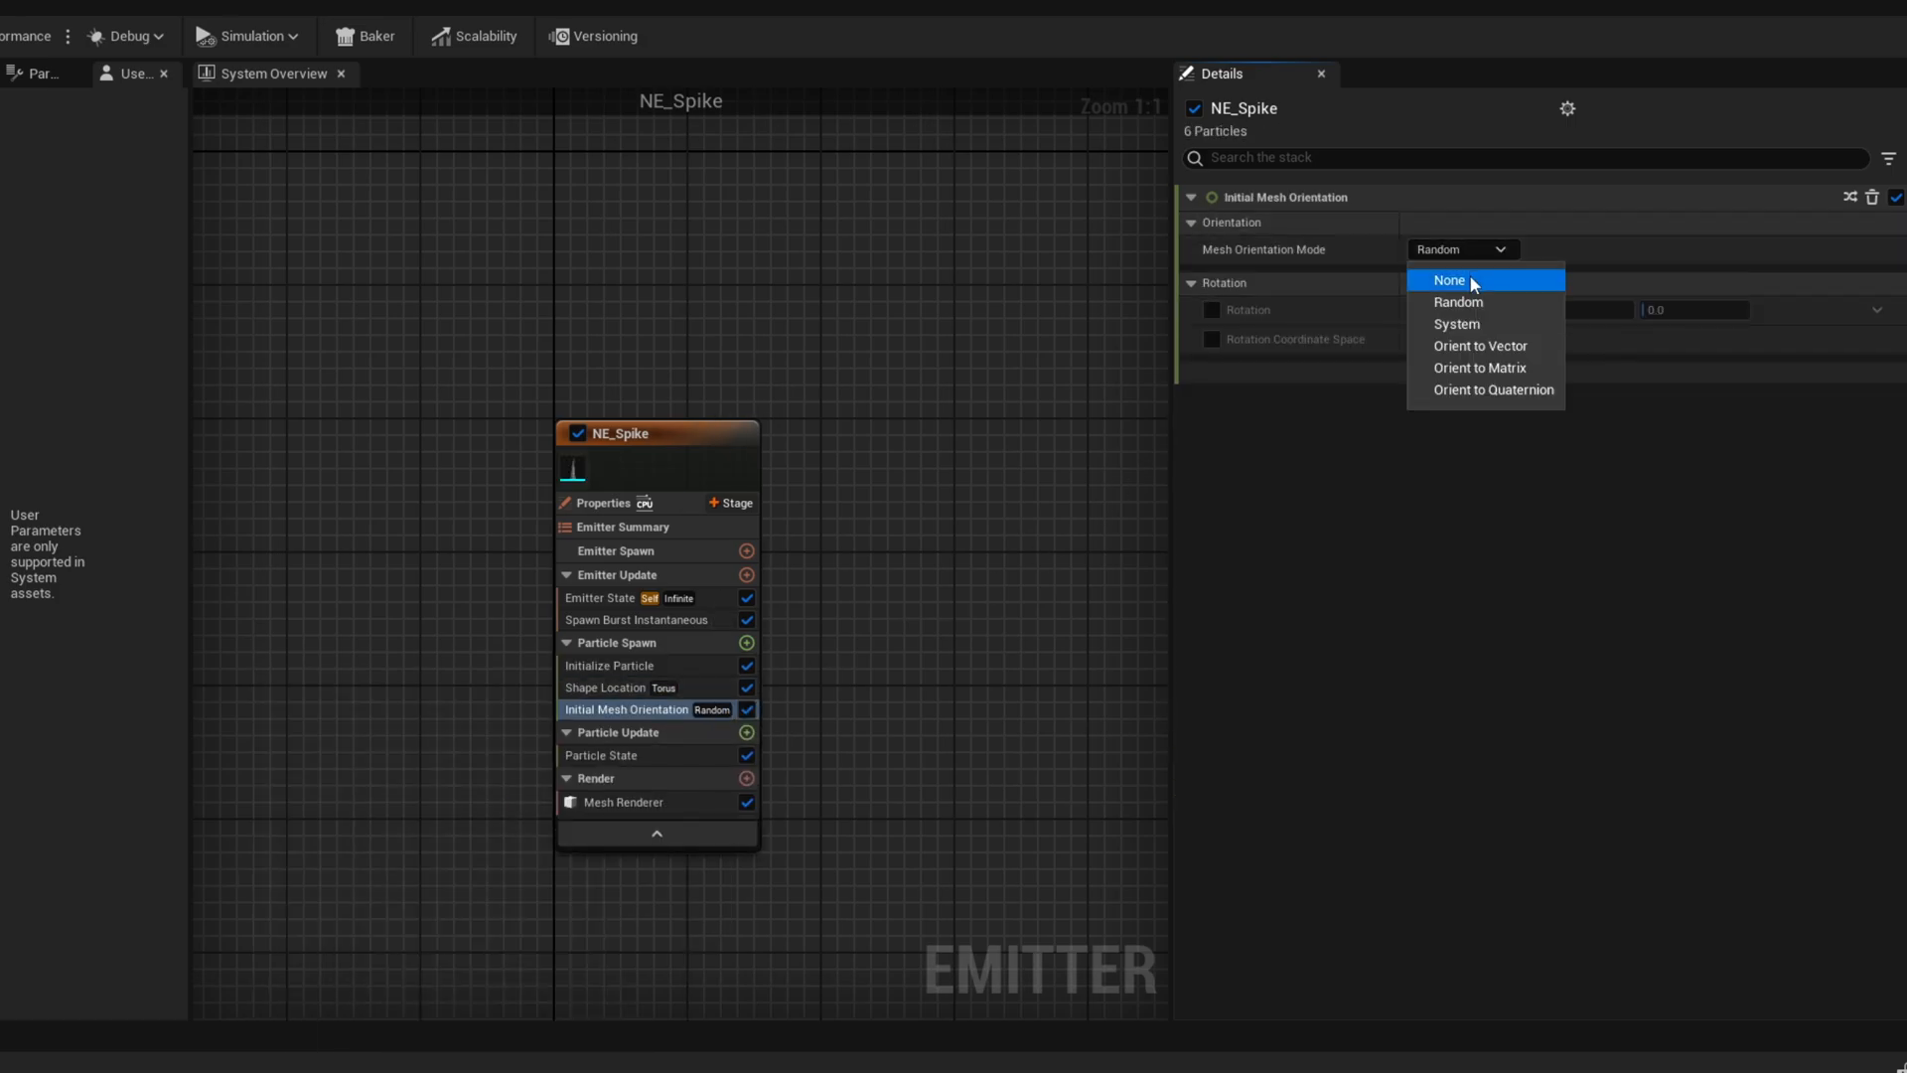
{"action": "left_click", "coordinate": [1448, 280]}
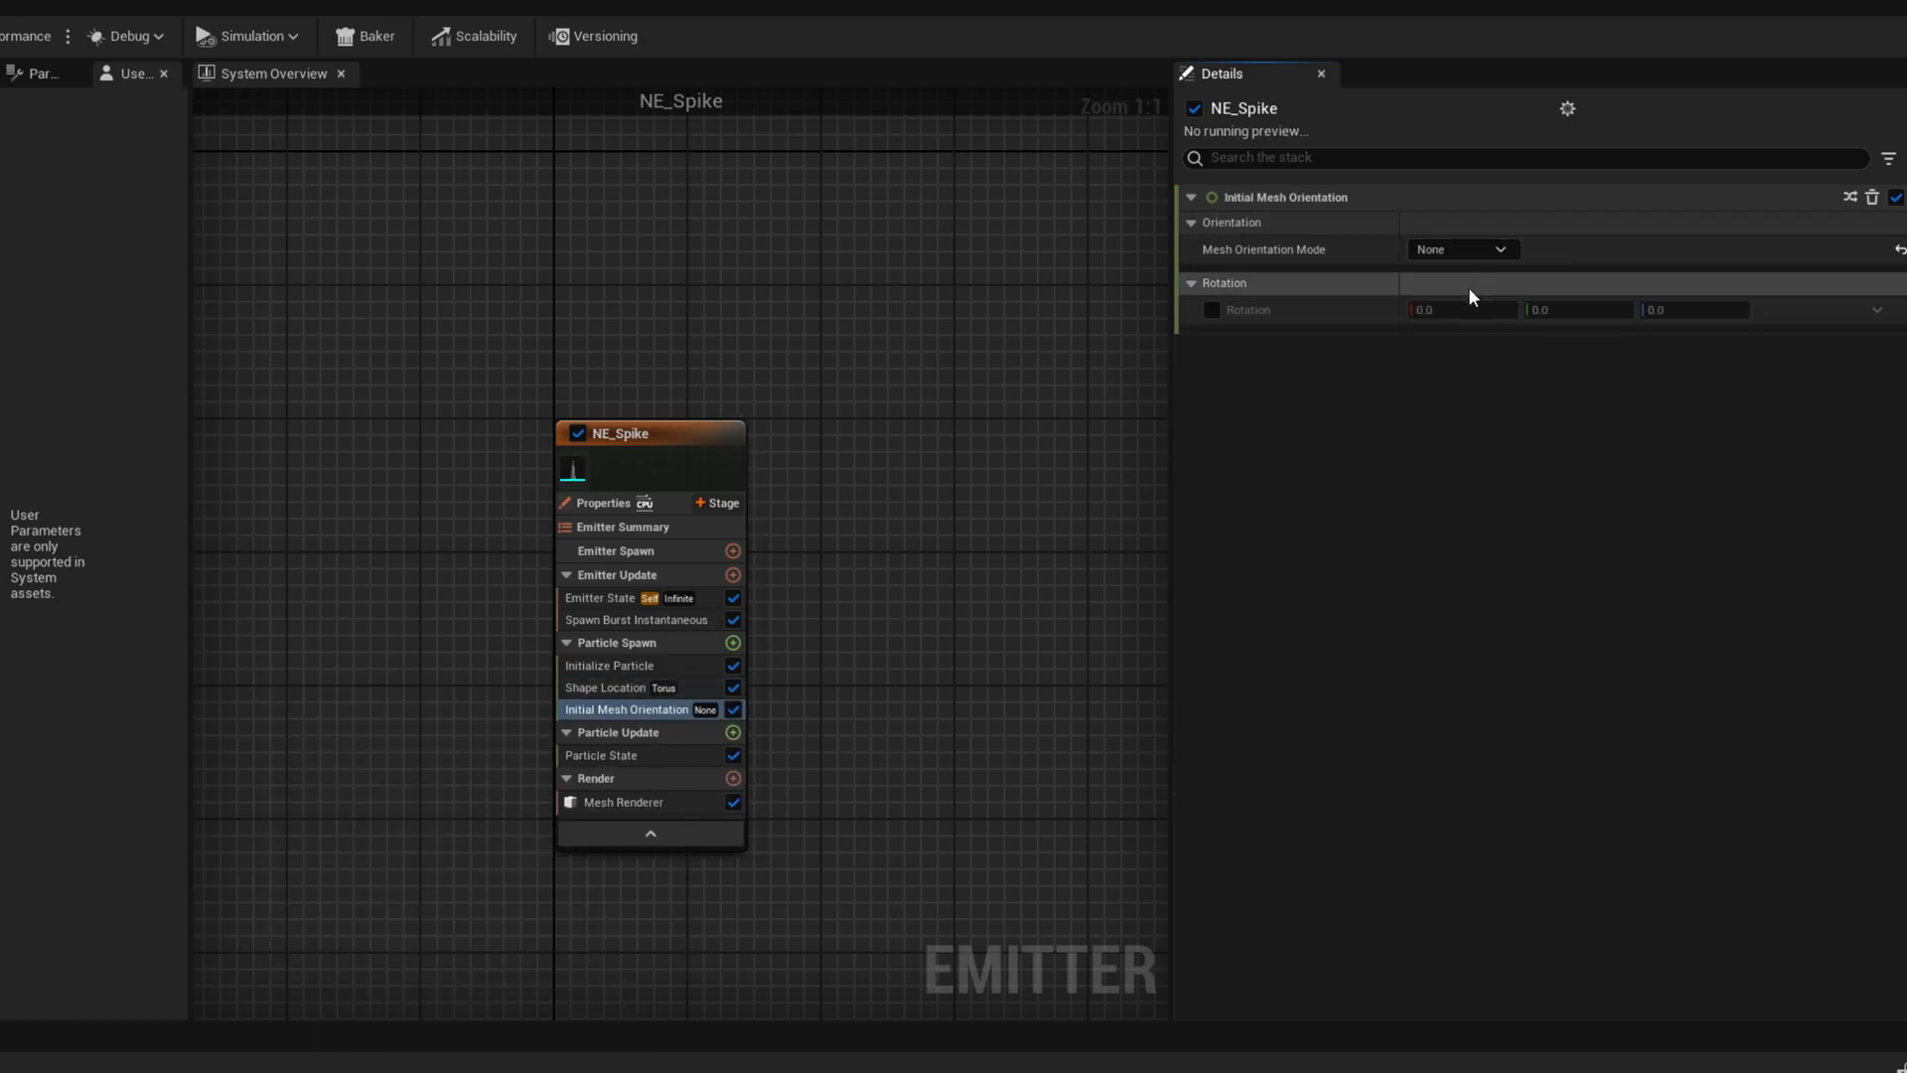
{"action": "left_click", "coordinate": [1210, 309]}
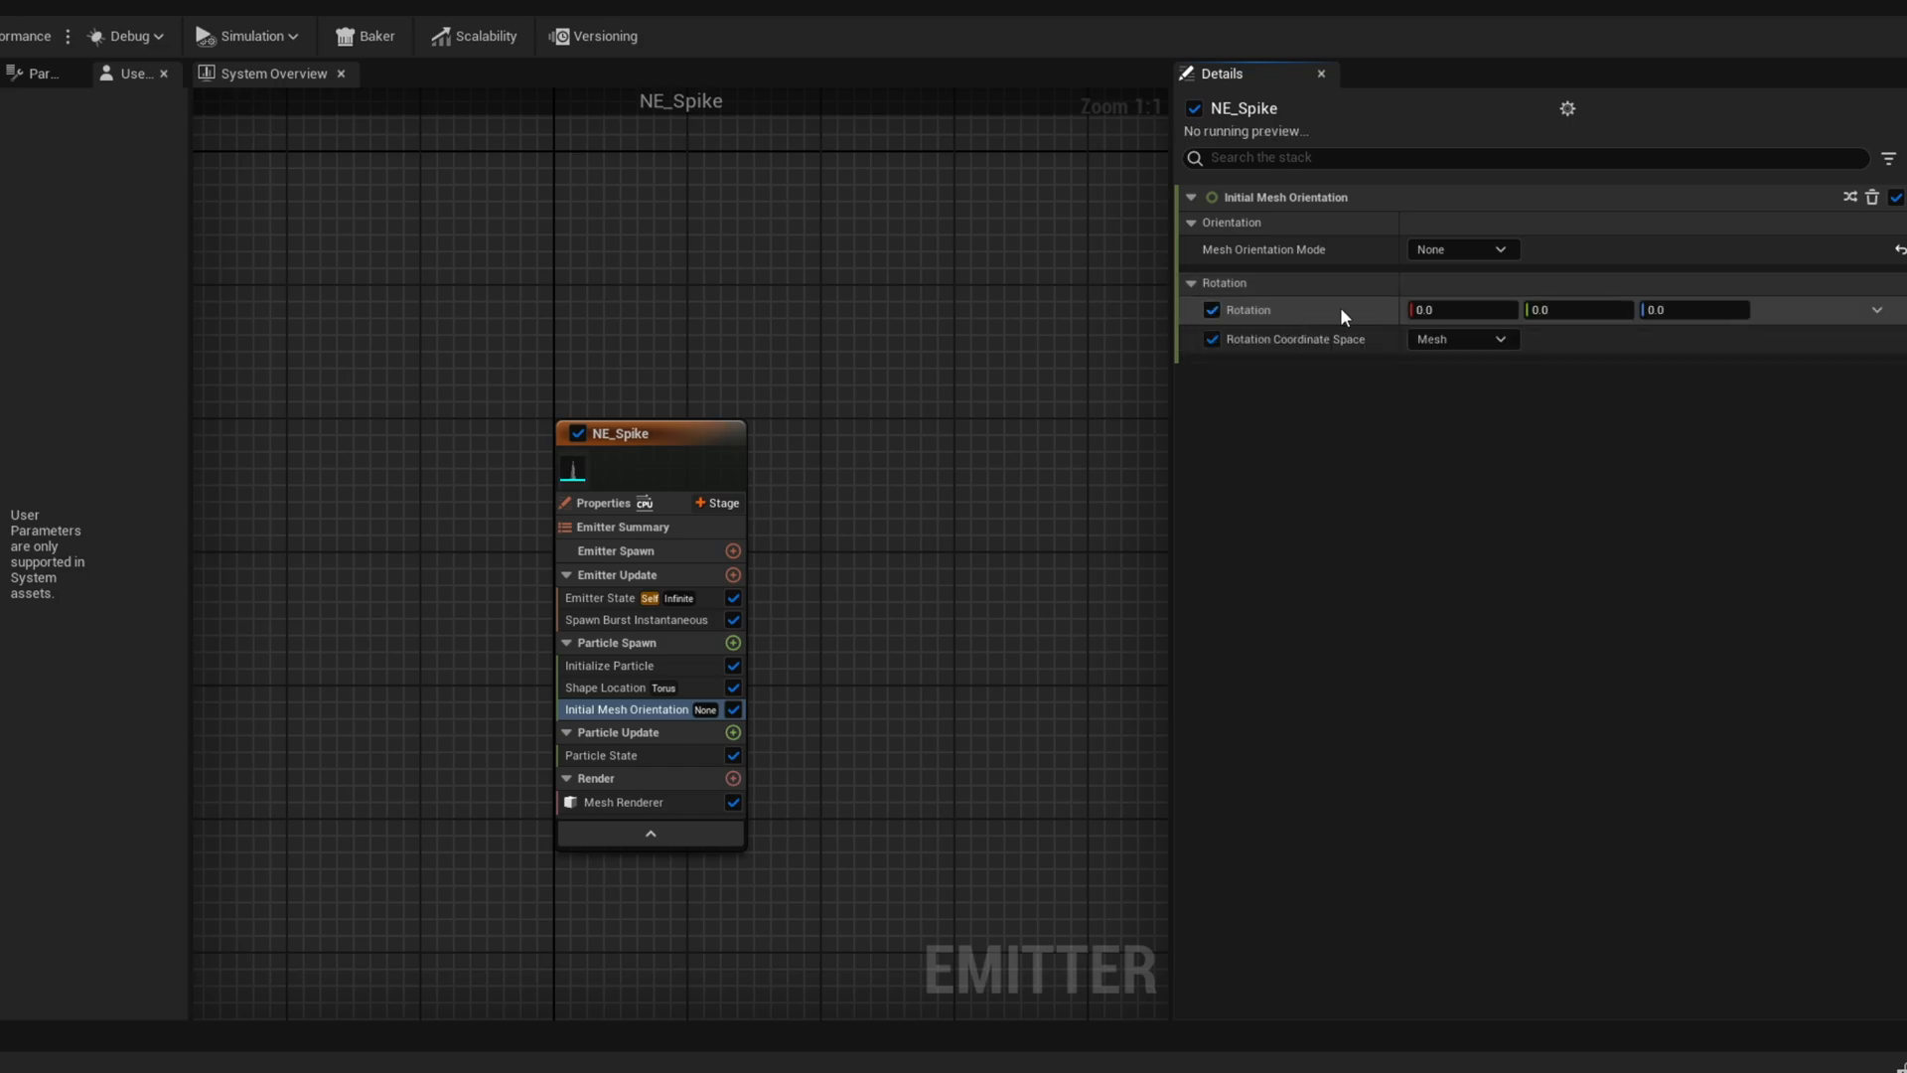
{"action": "left_click", "coordinate": [1879, 309]}
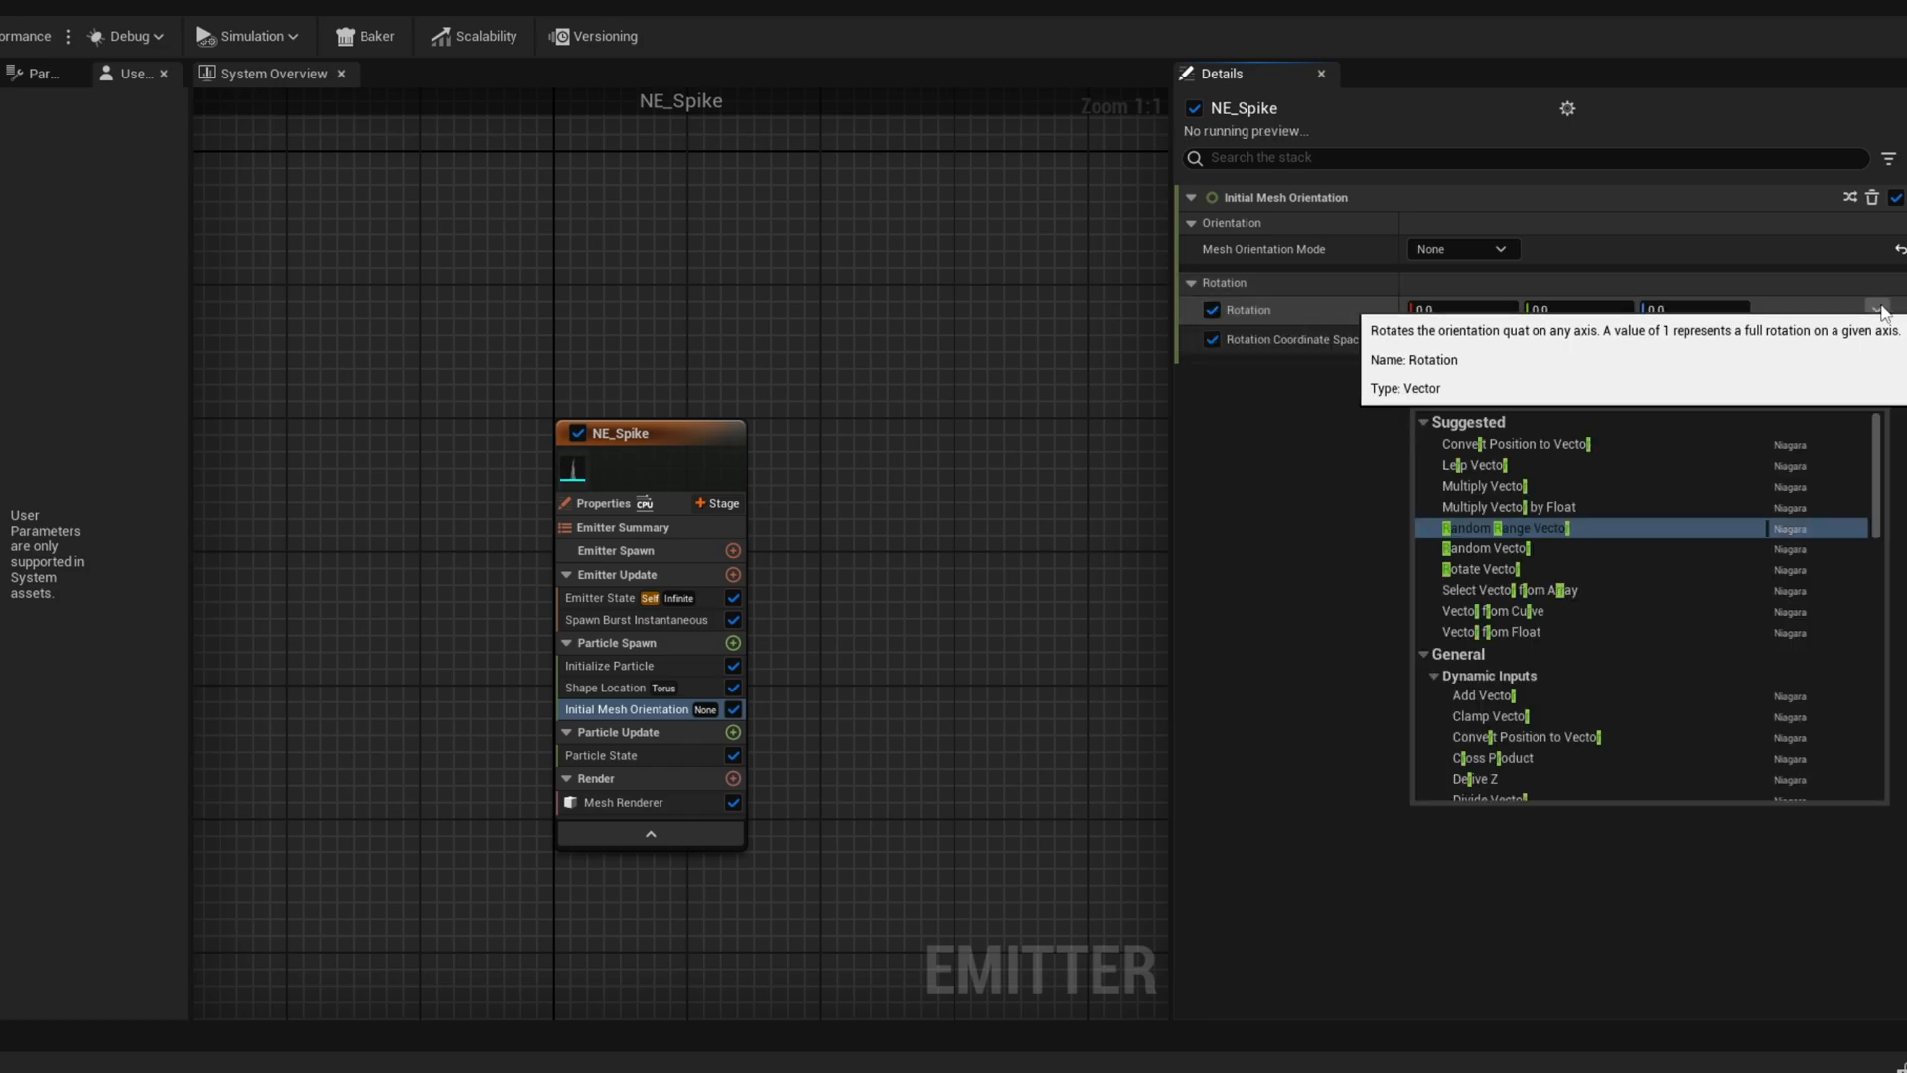
{"action": "type", "text": "ran"}
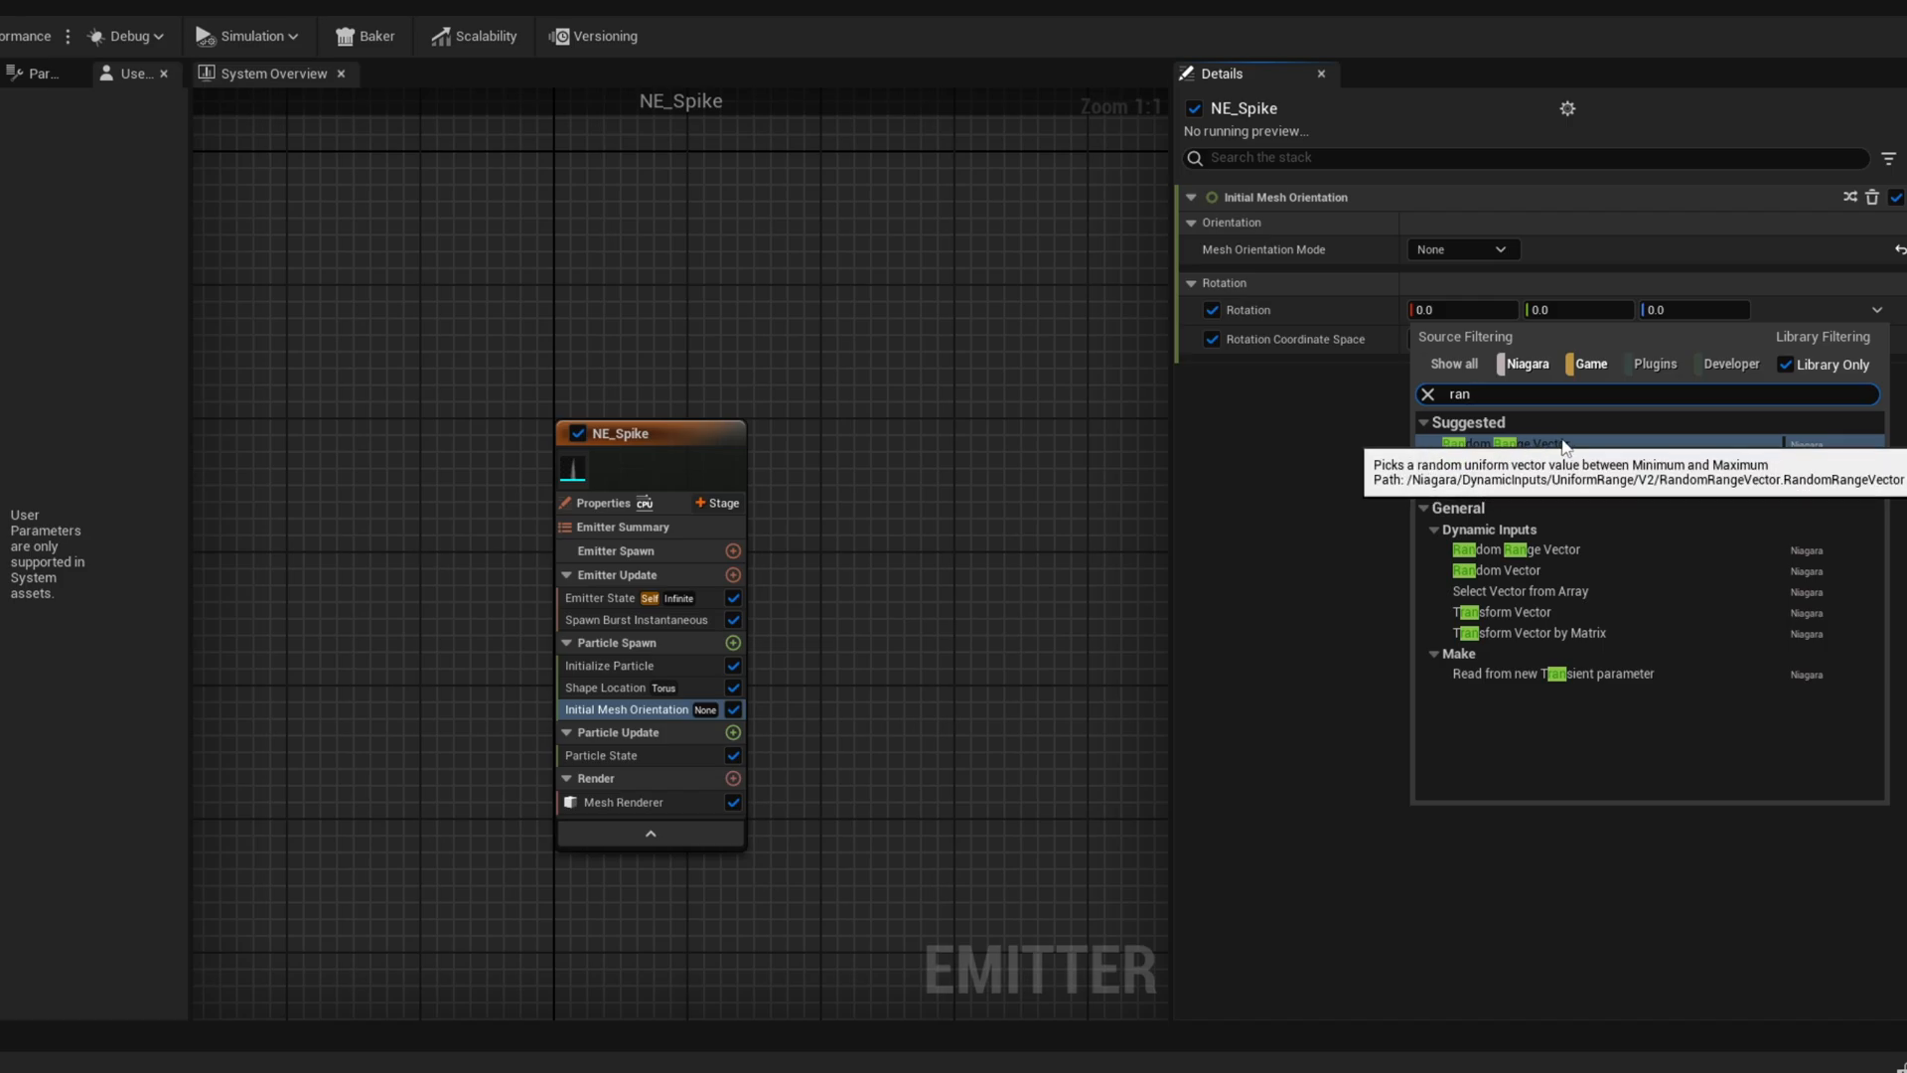
{"action": "left_click", "coordinate": [1501, 443]}
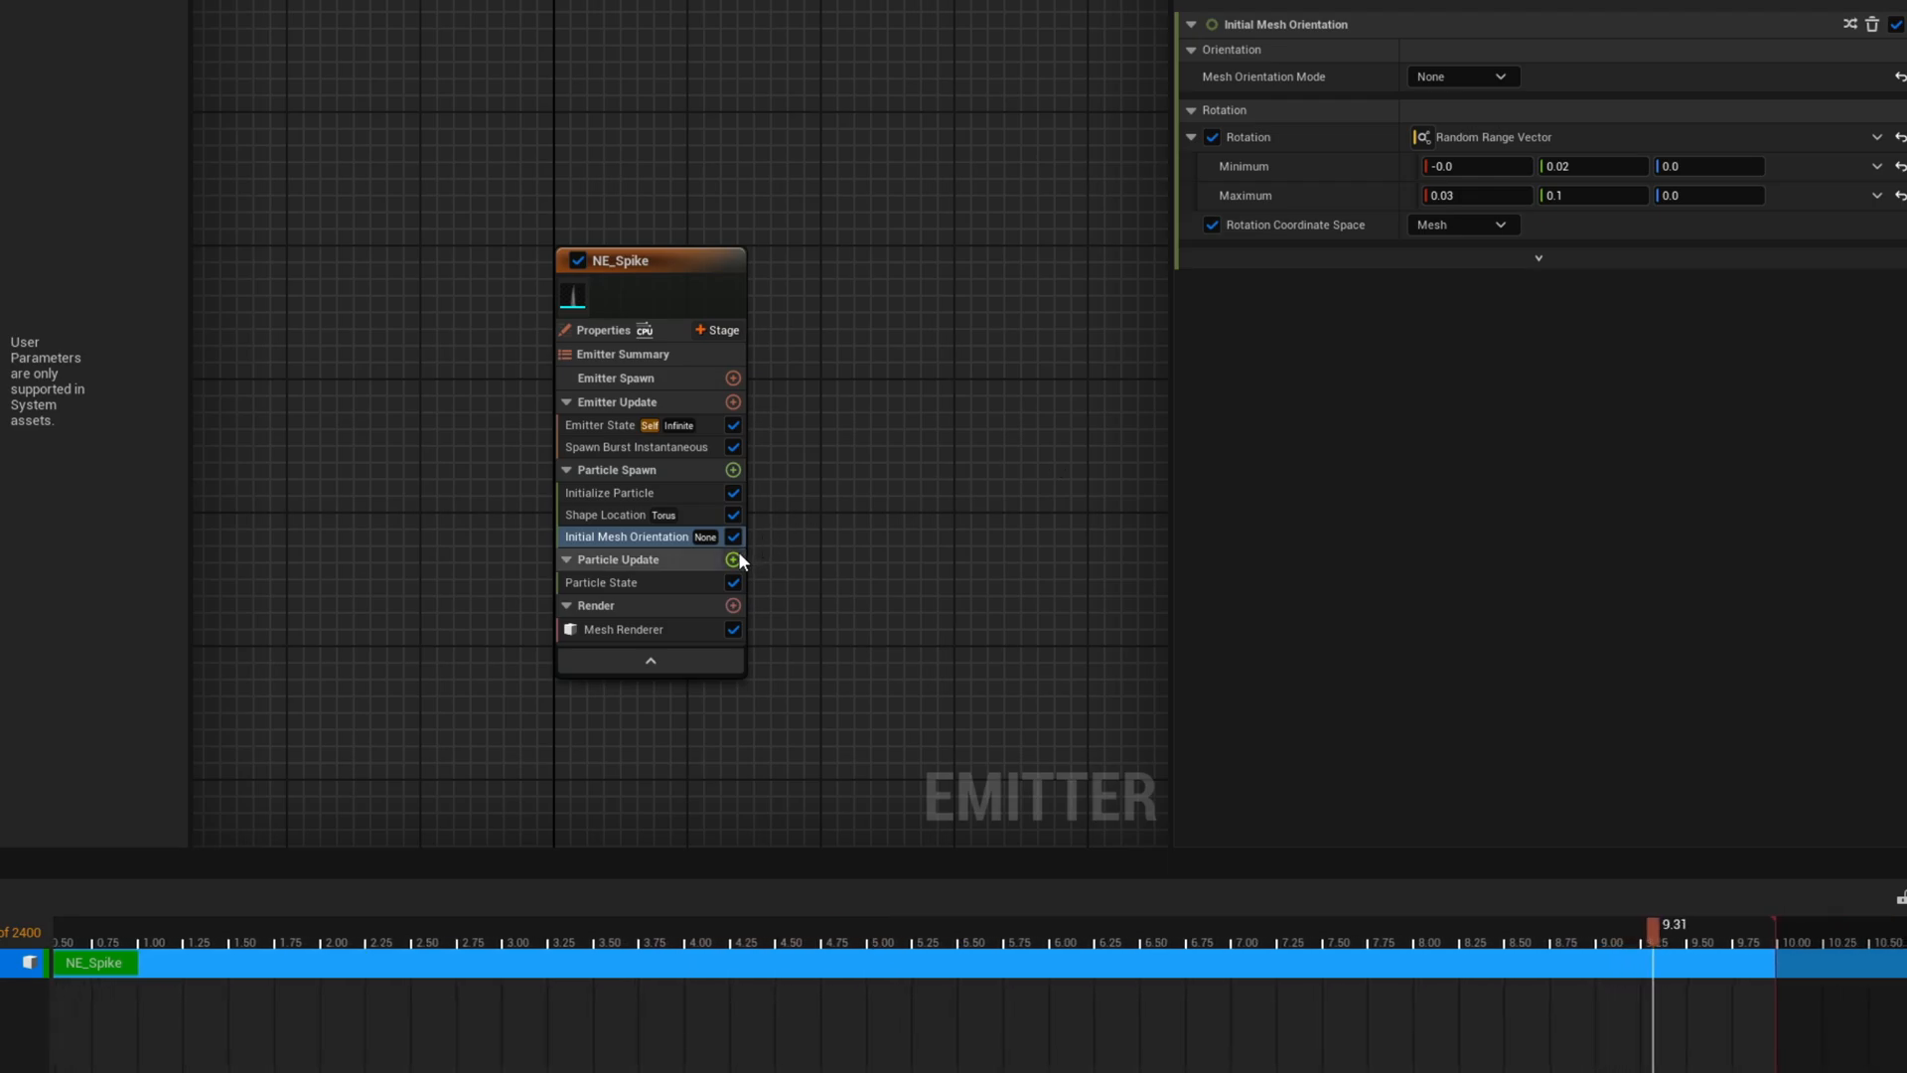
Add a Scale Mesh Size module driven by a vector curve with auto-interpolated keys
{"action": "left_click", "coordinate": [733, 559]}
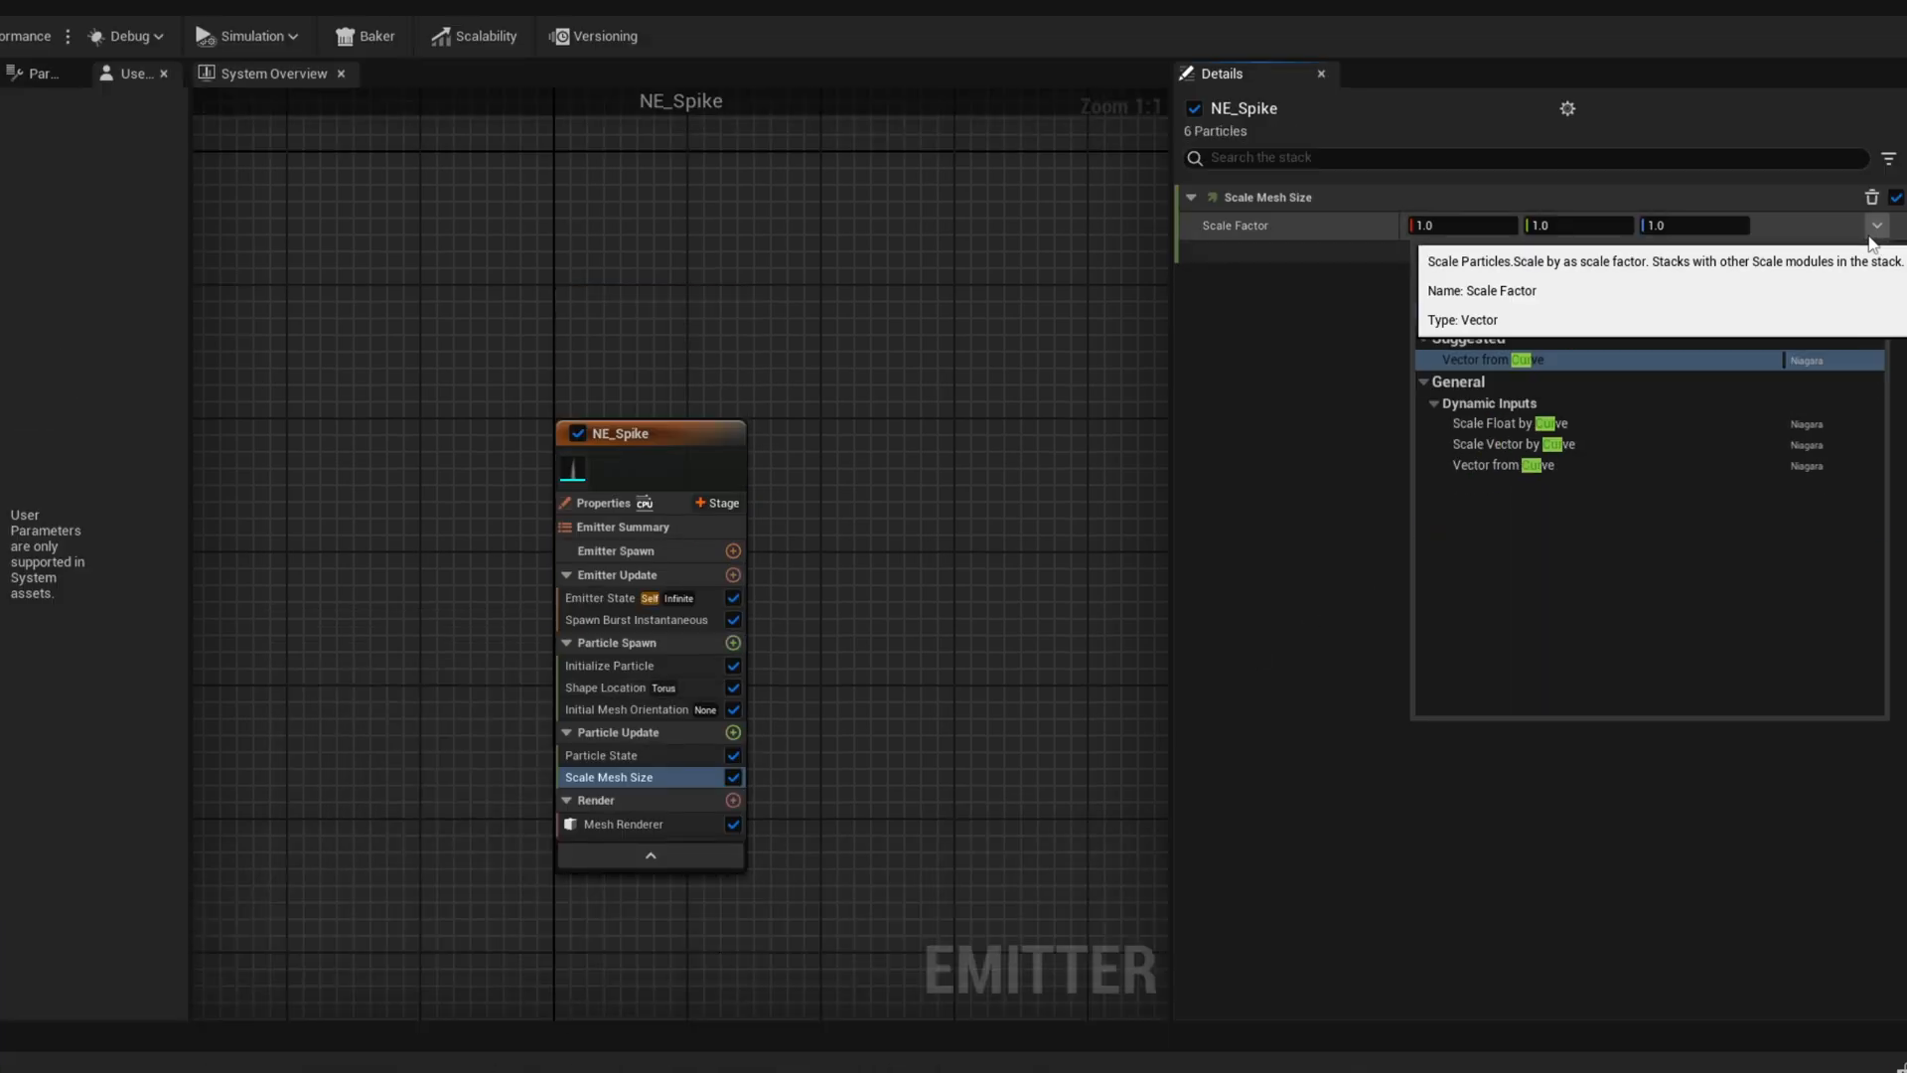
{"action": "left_click", "coordinate": [1492, 359]}
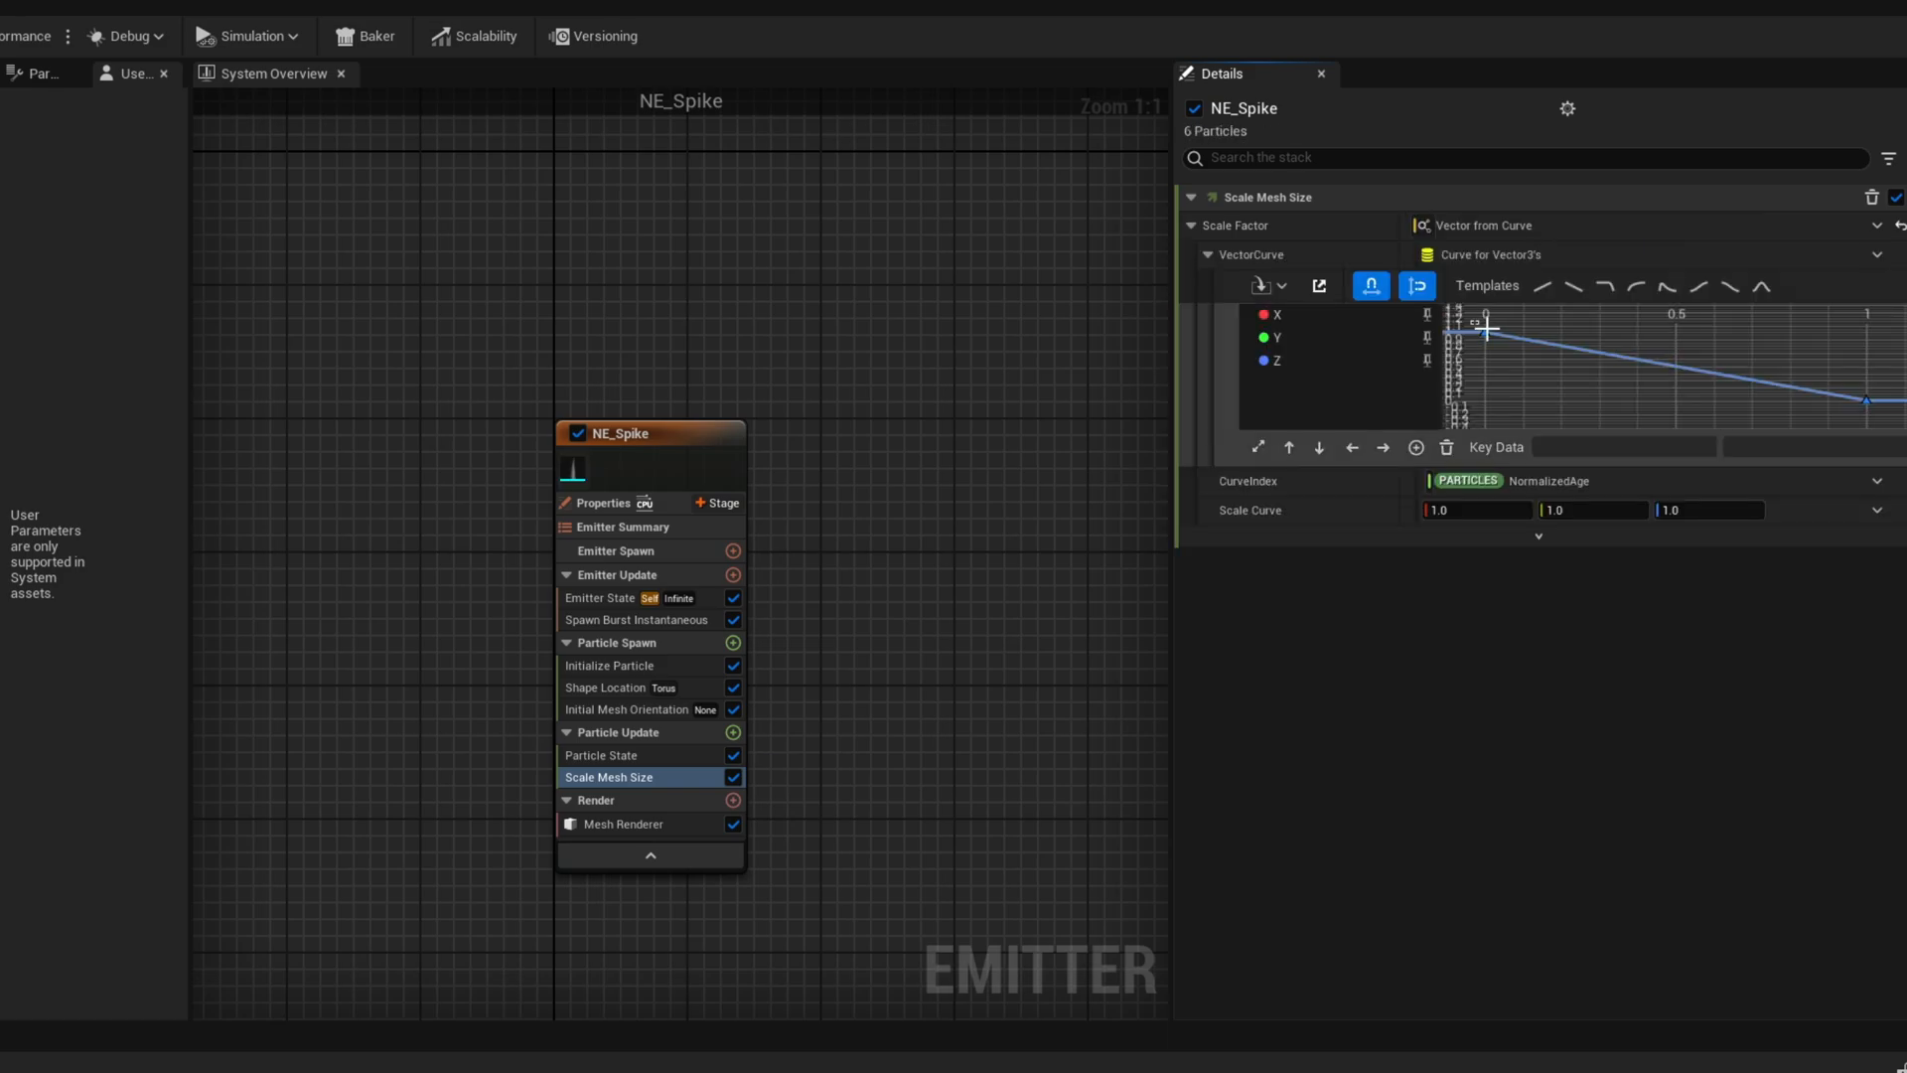
{"action": "right_click", "coordinate": [1488, 330]}
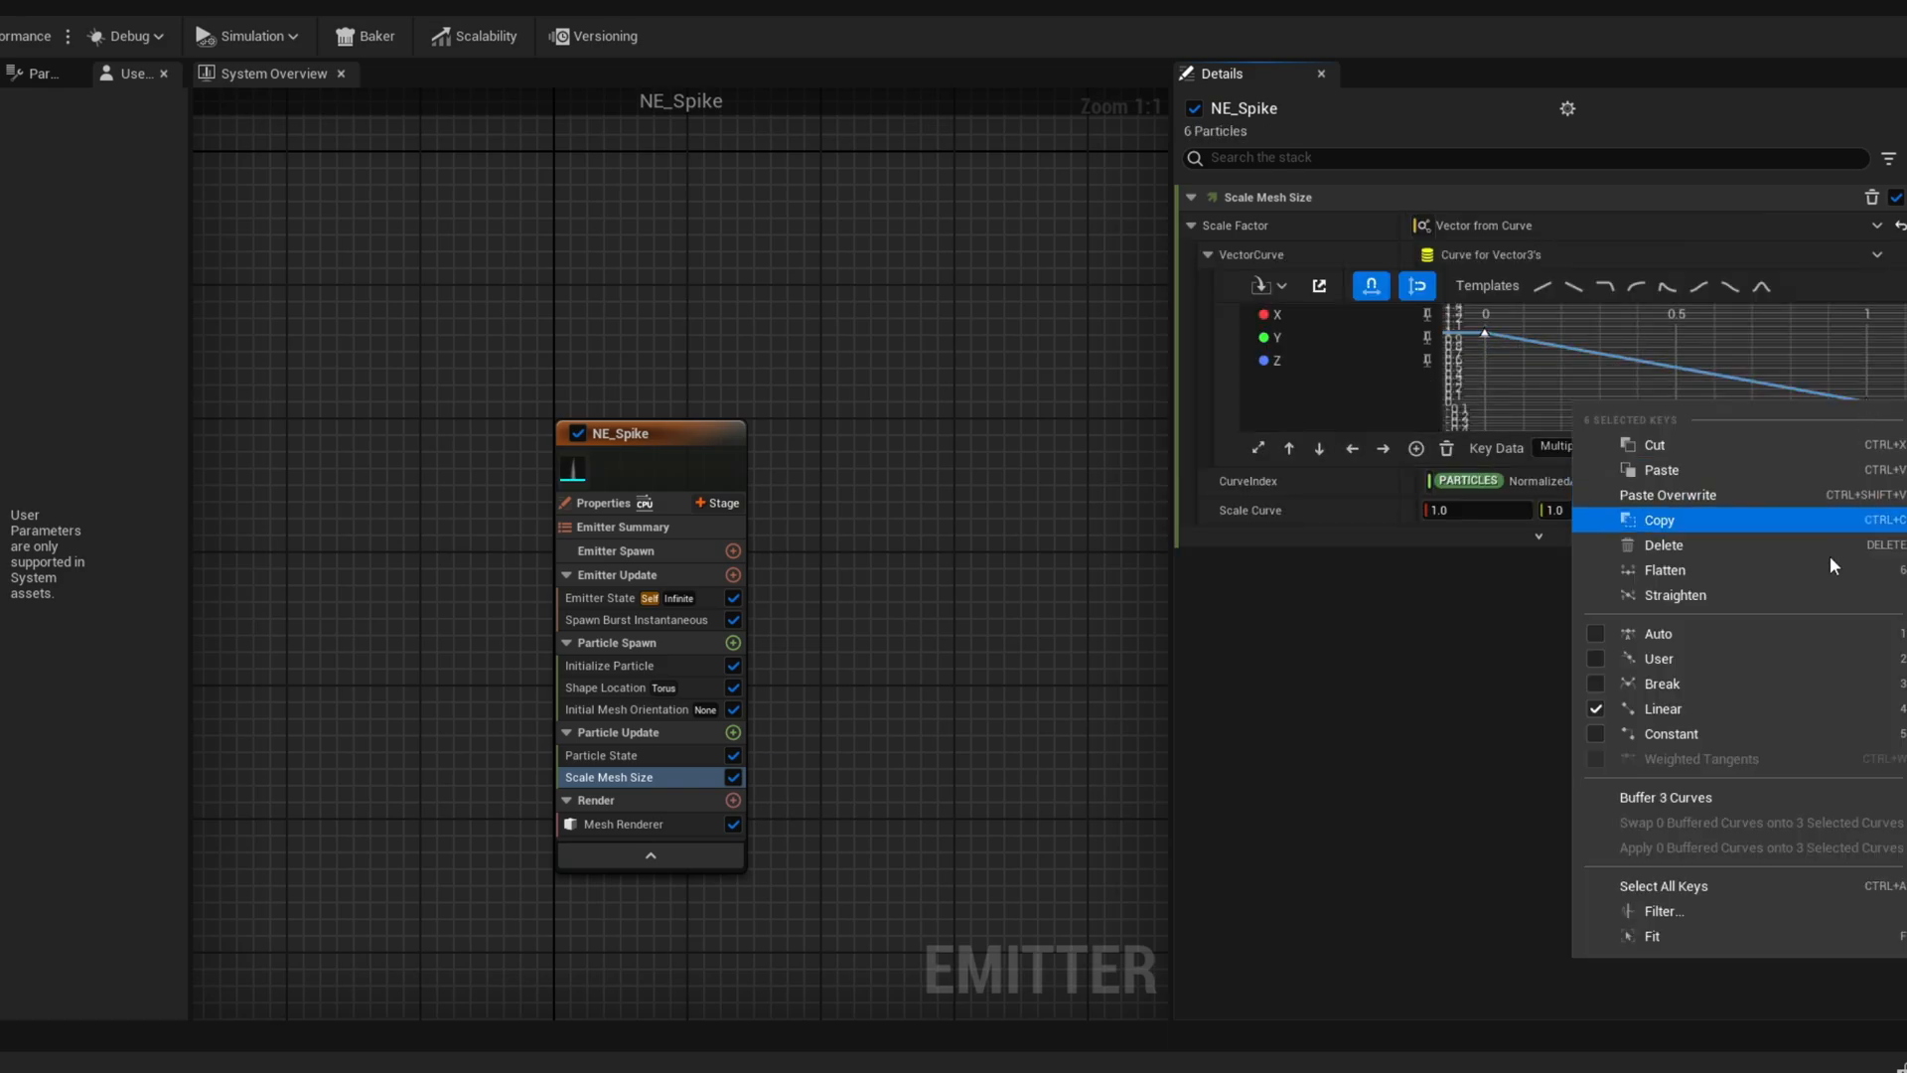
{"action": "mouse_move", "coordinate": [1692, 632]}
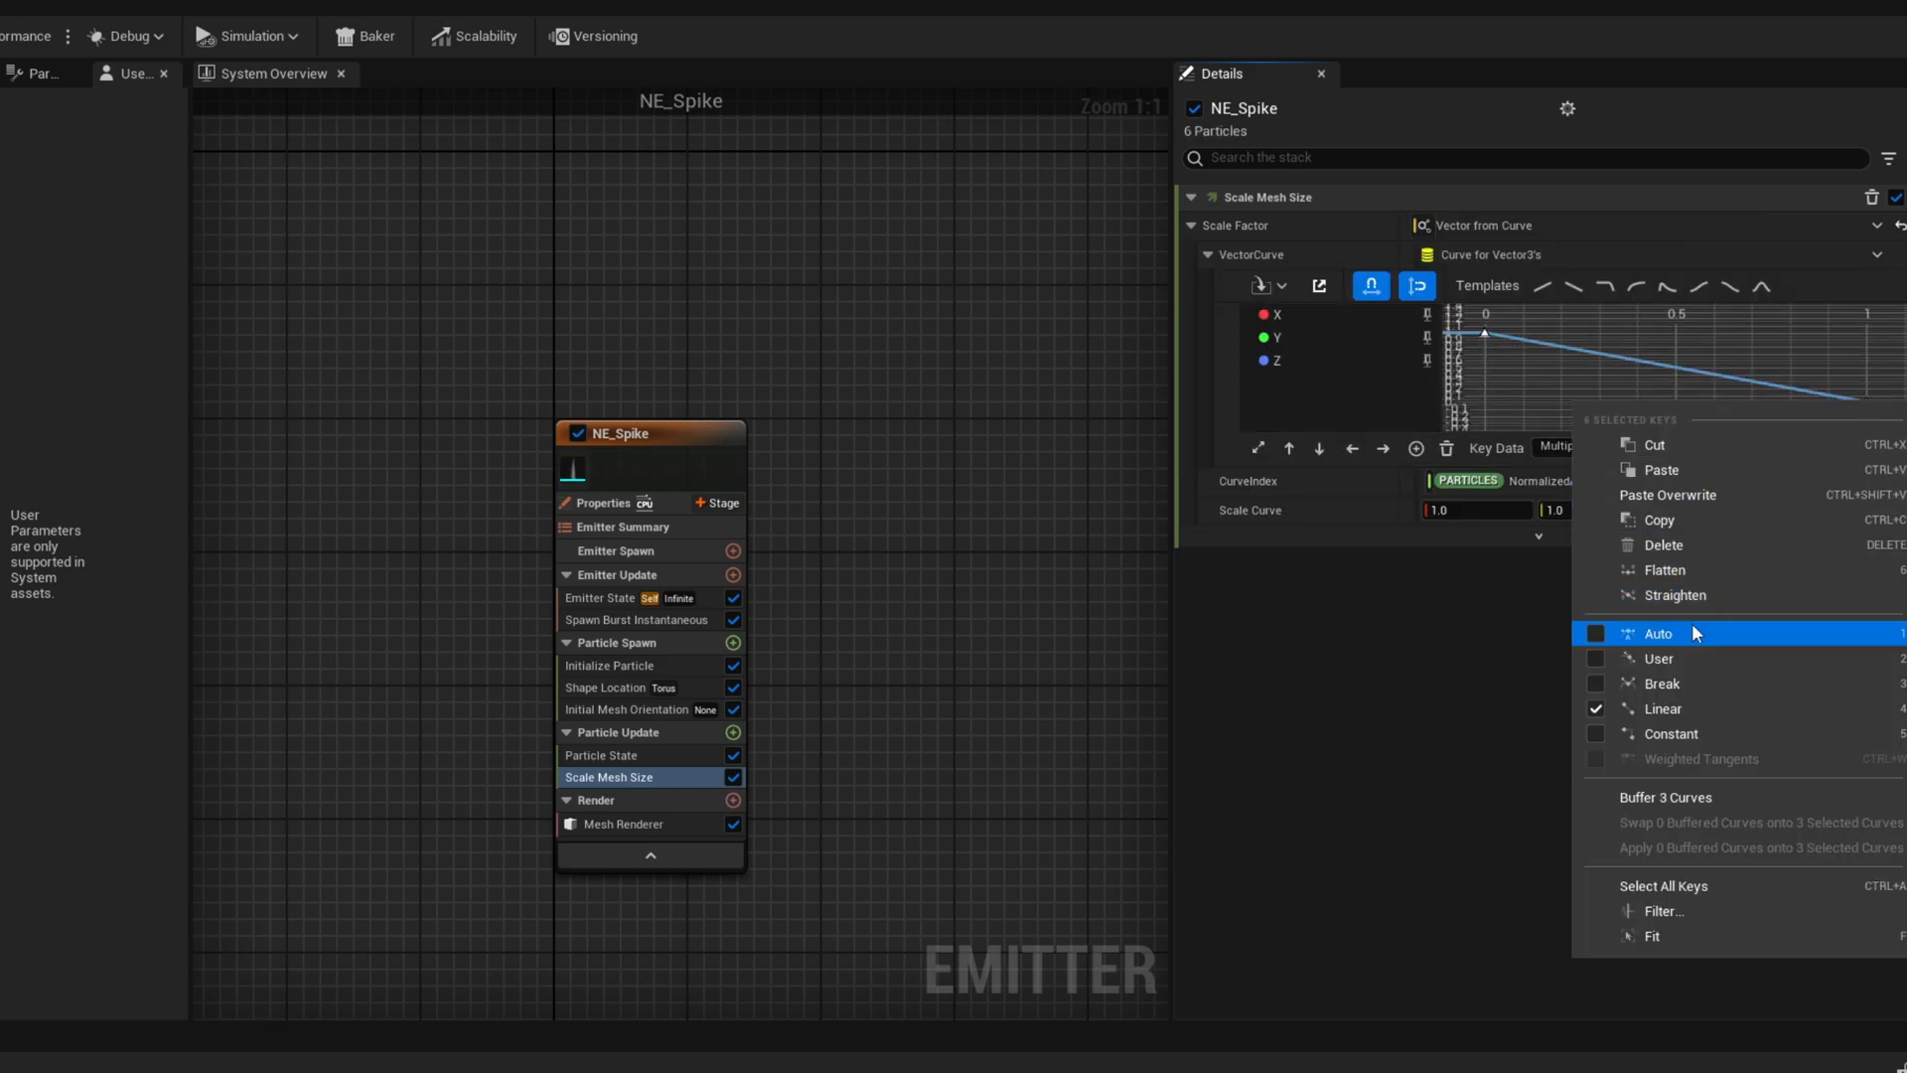
{"action": "left_click", "coordinate": [1657, 633]}
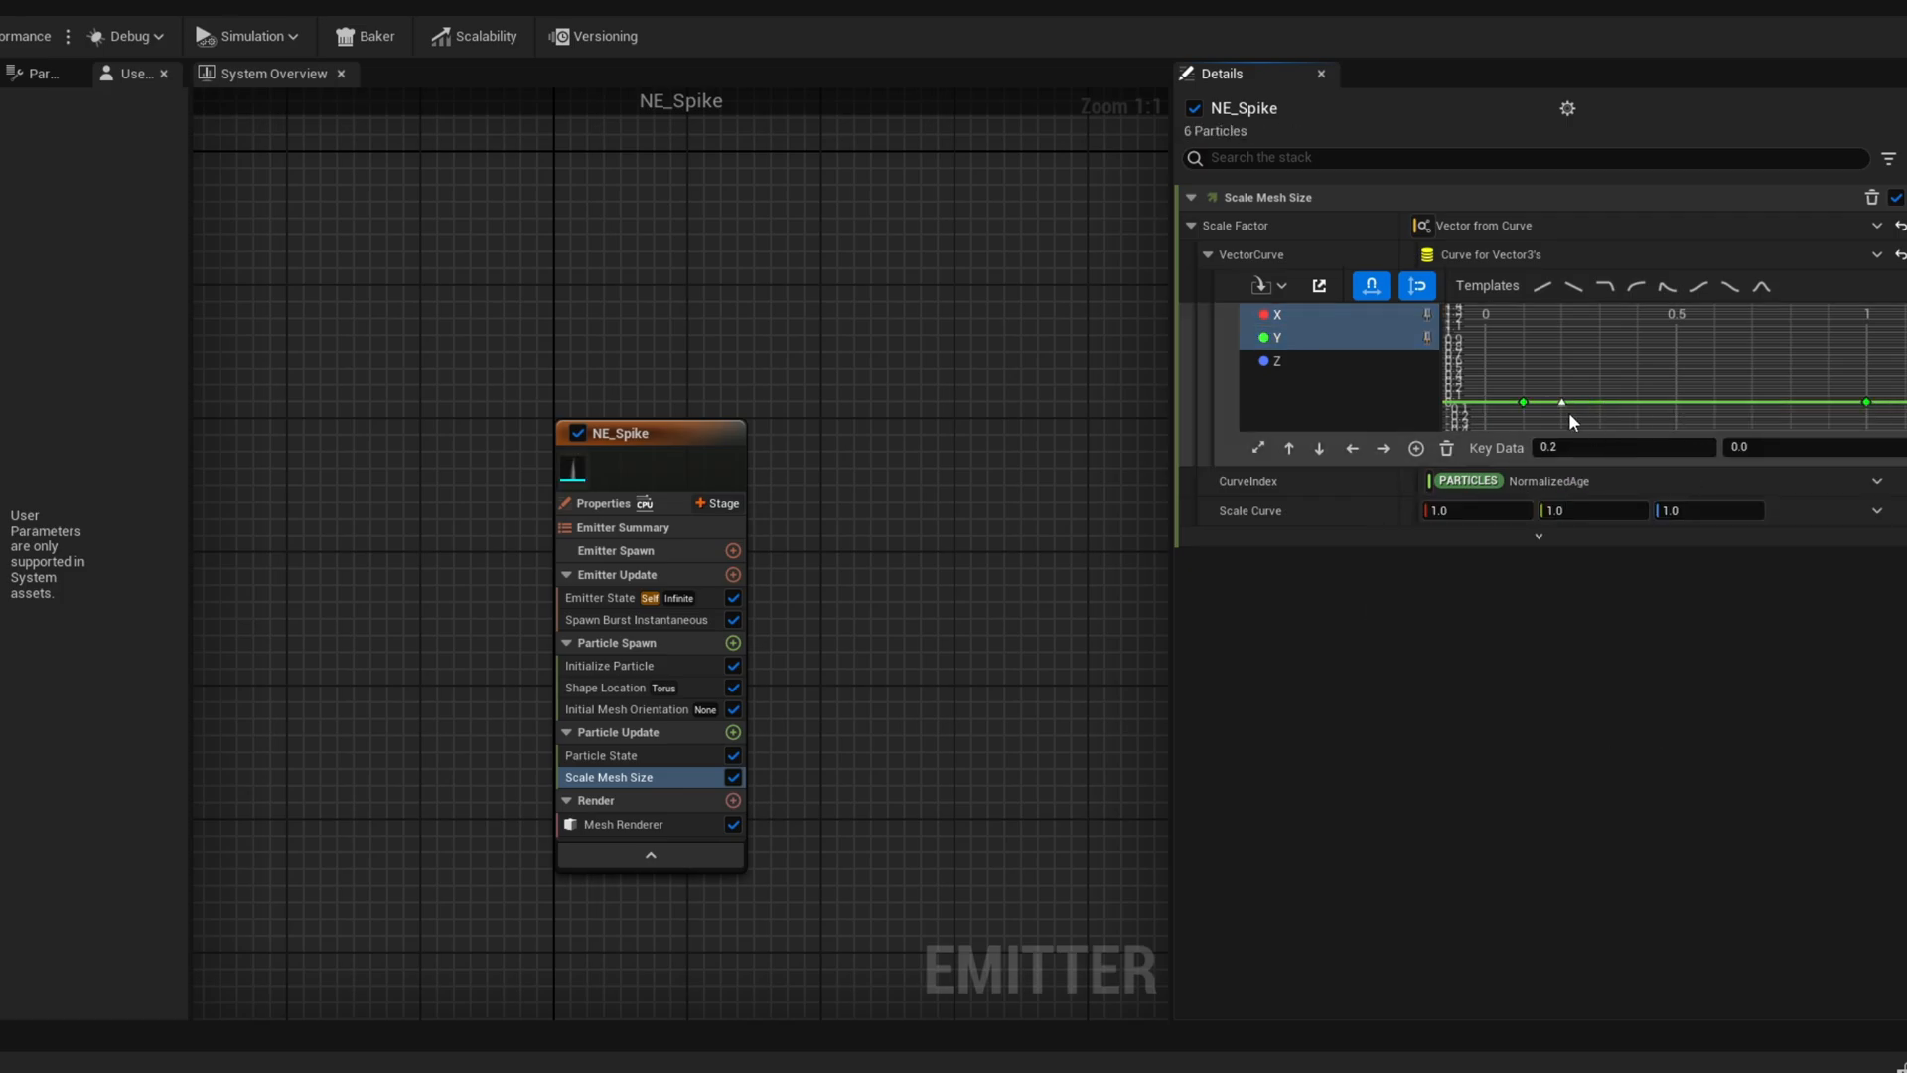
Set the X/Y curve key value to 1.0 and the falloff key time to 0.85
{"action": "left_click", "coordinate": [1624, 446]}
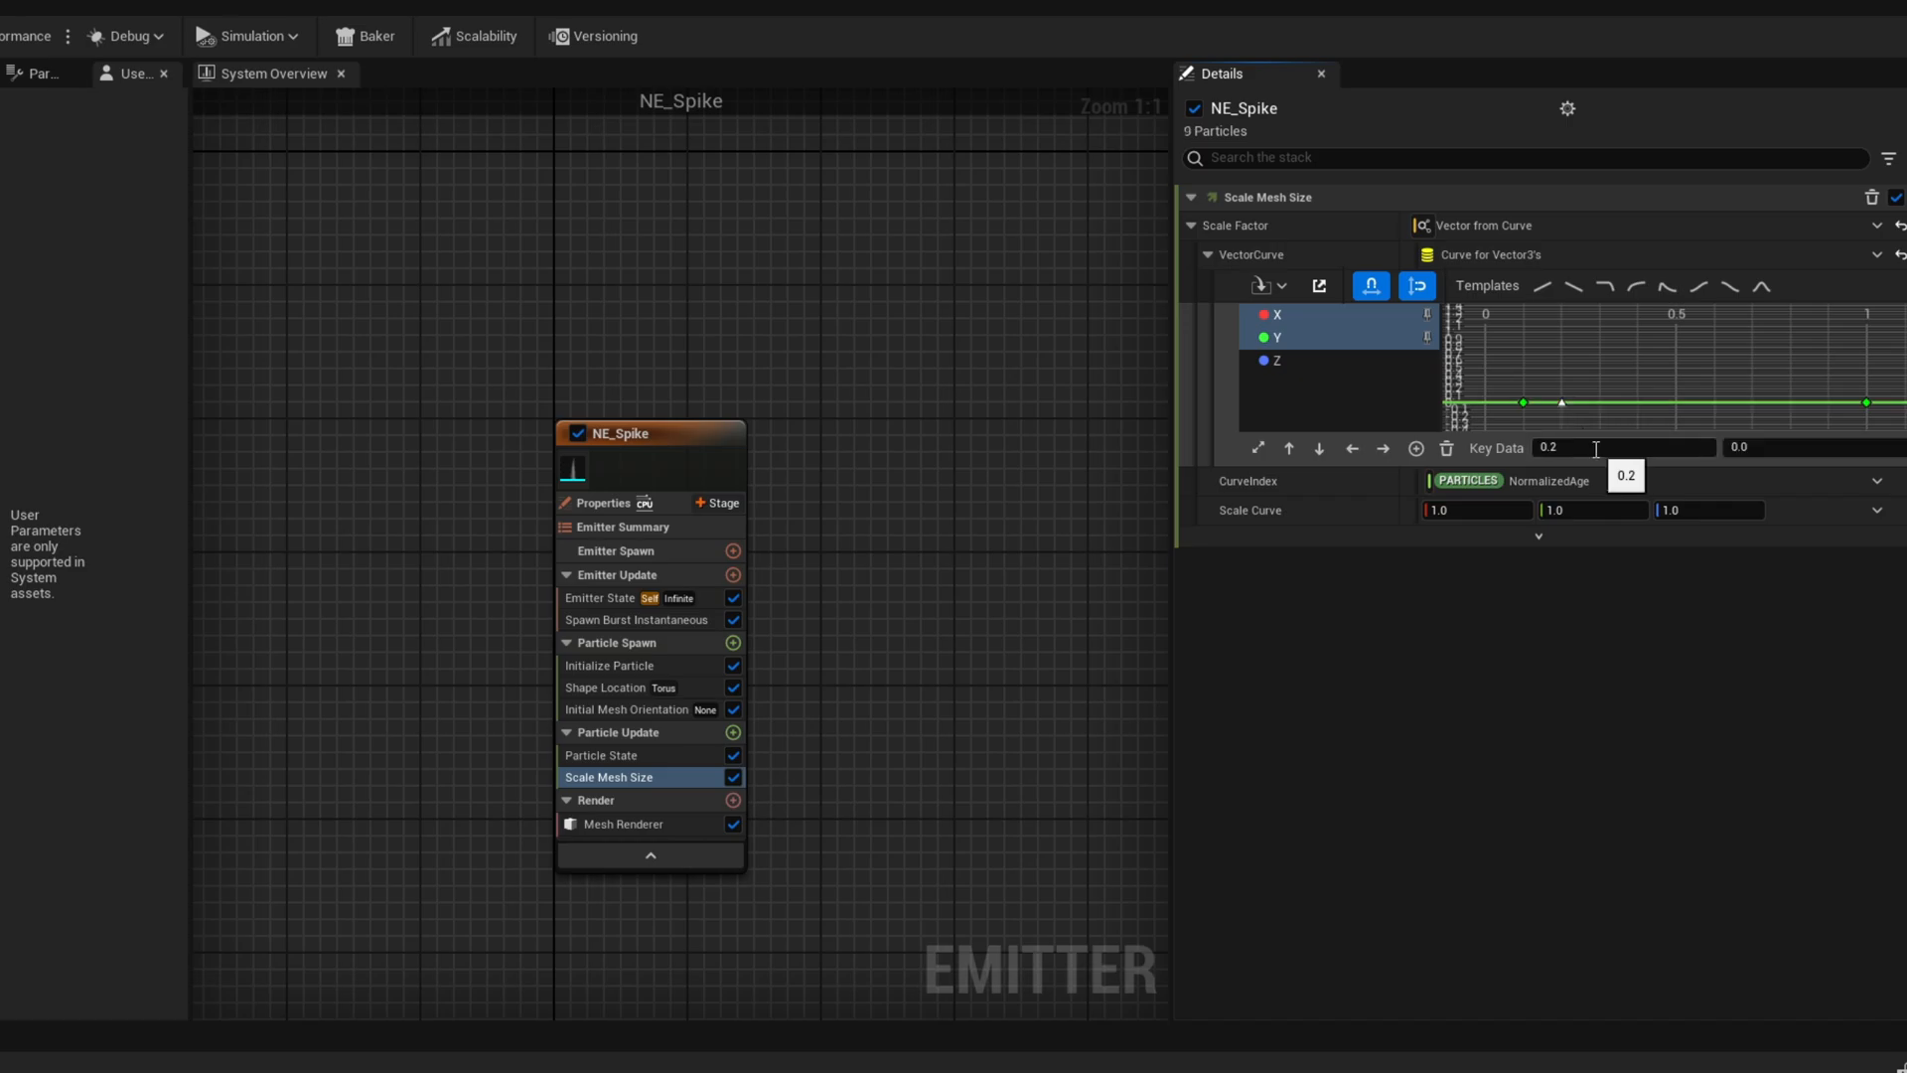
{"action": "type", "text": "1.0"}
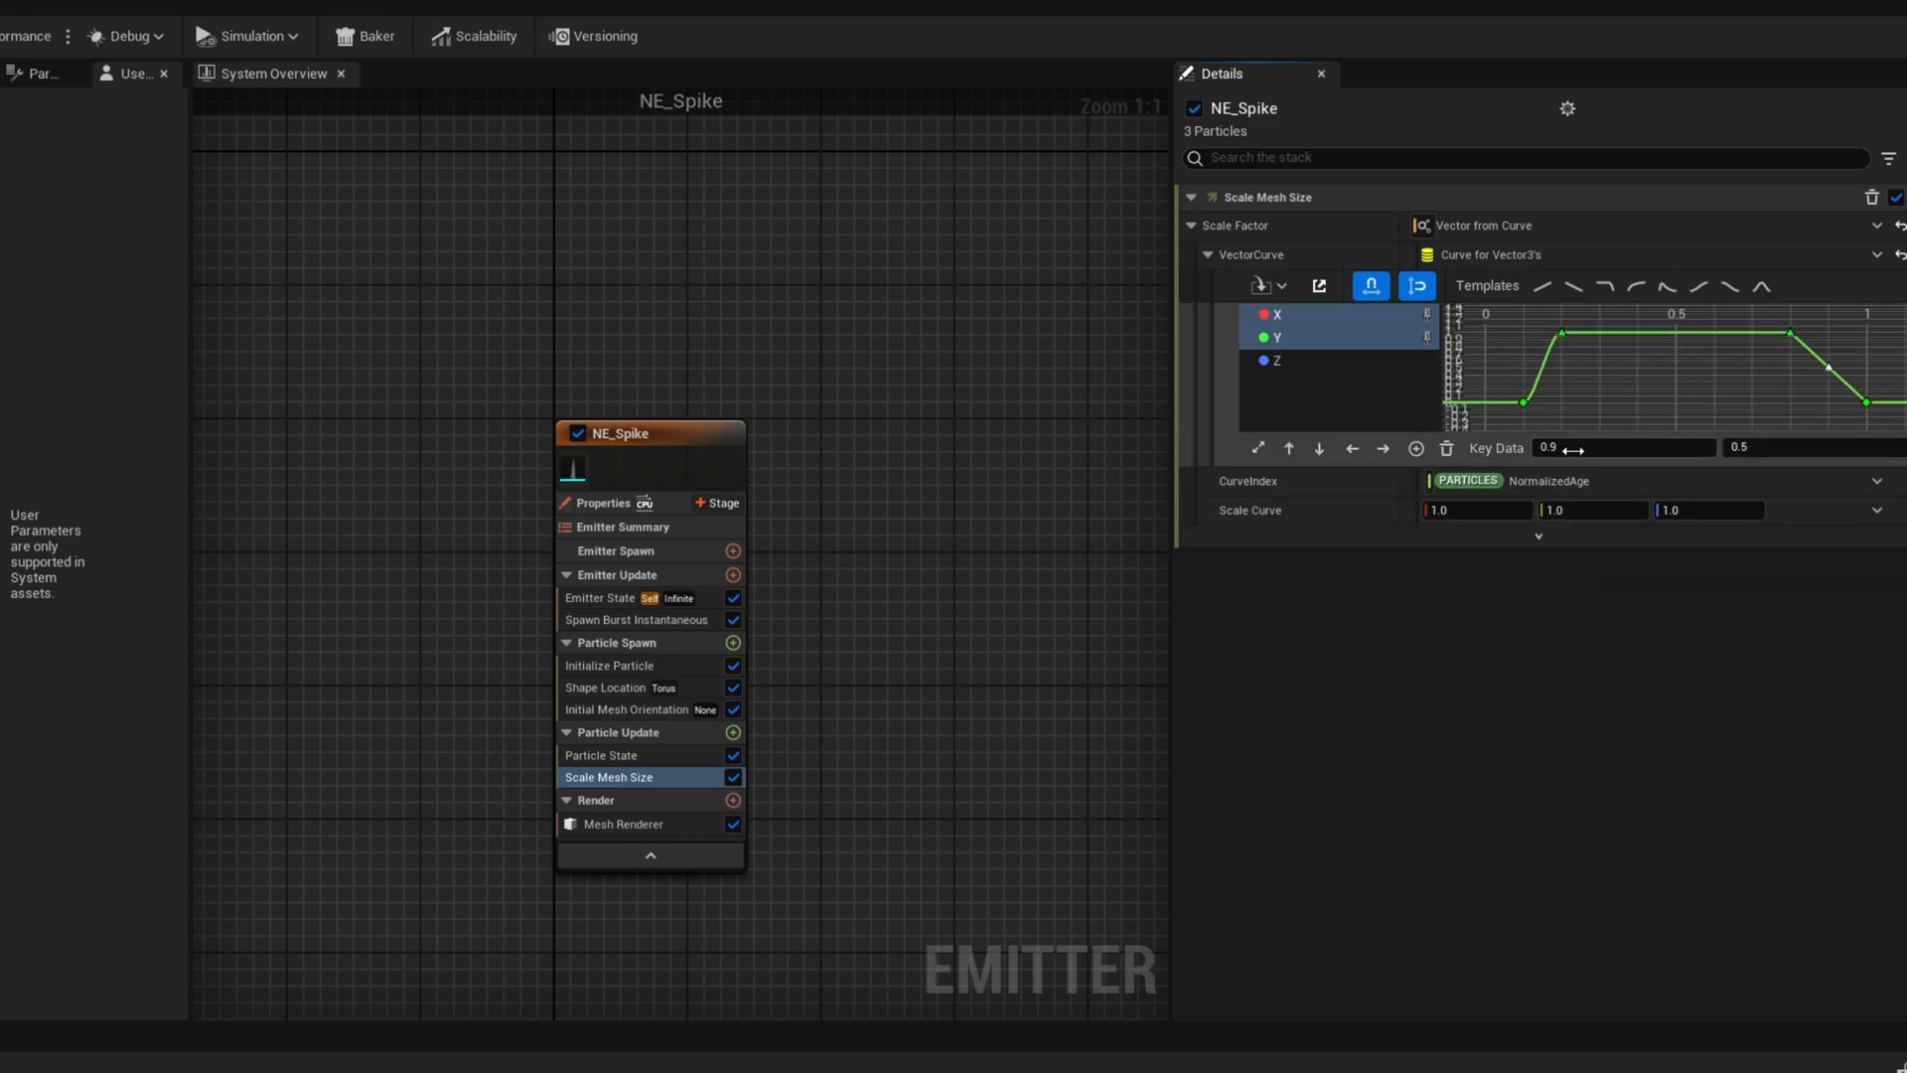
{"action": "left_click", "coordinate": [1624, 446]}
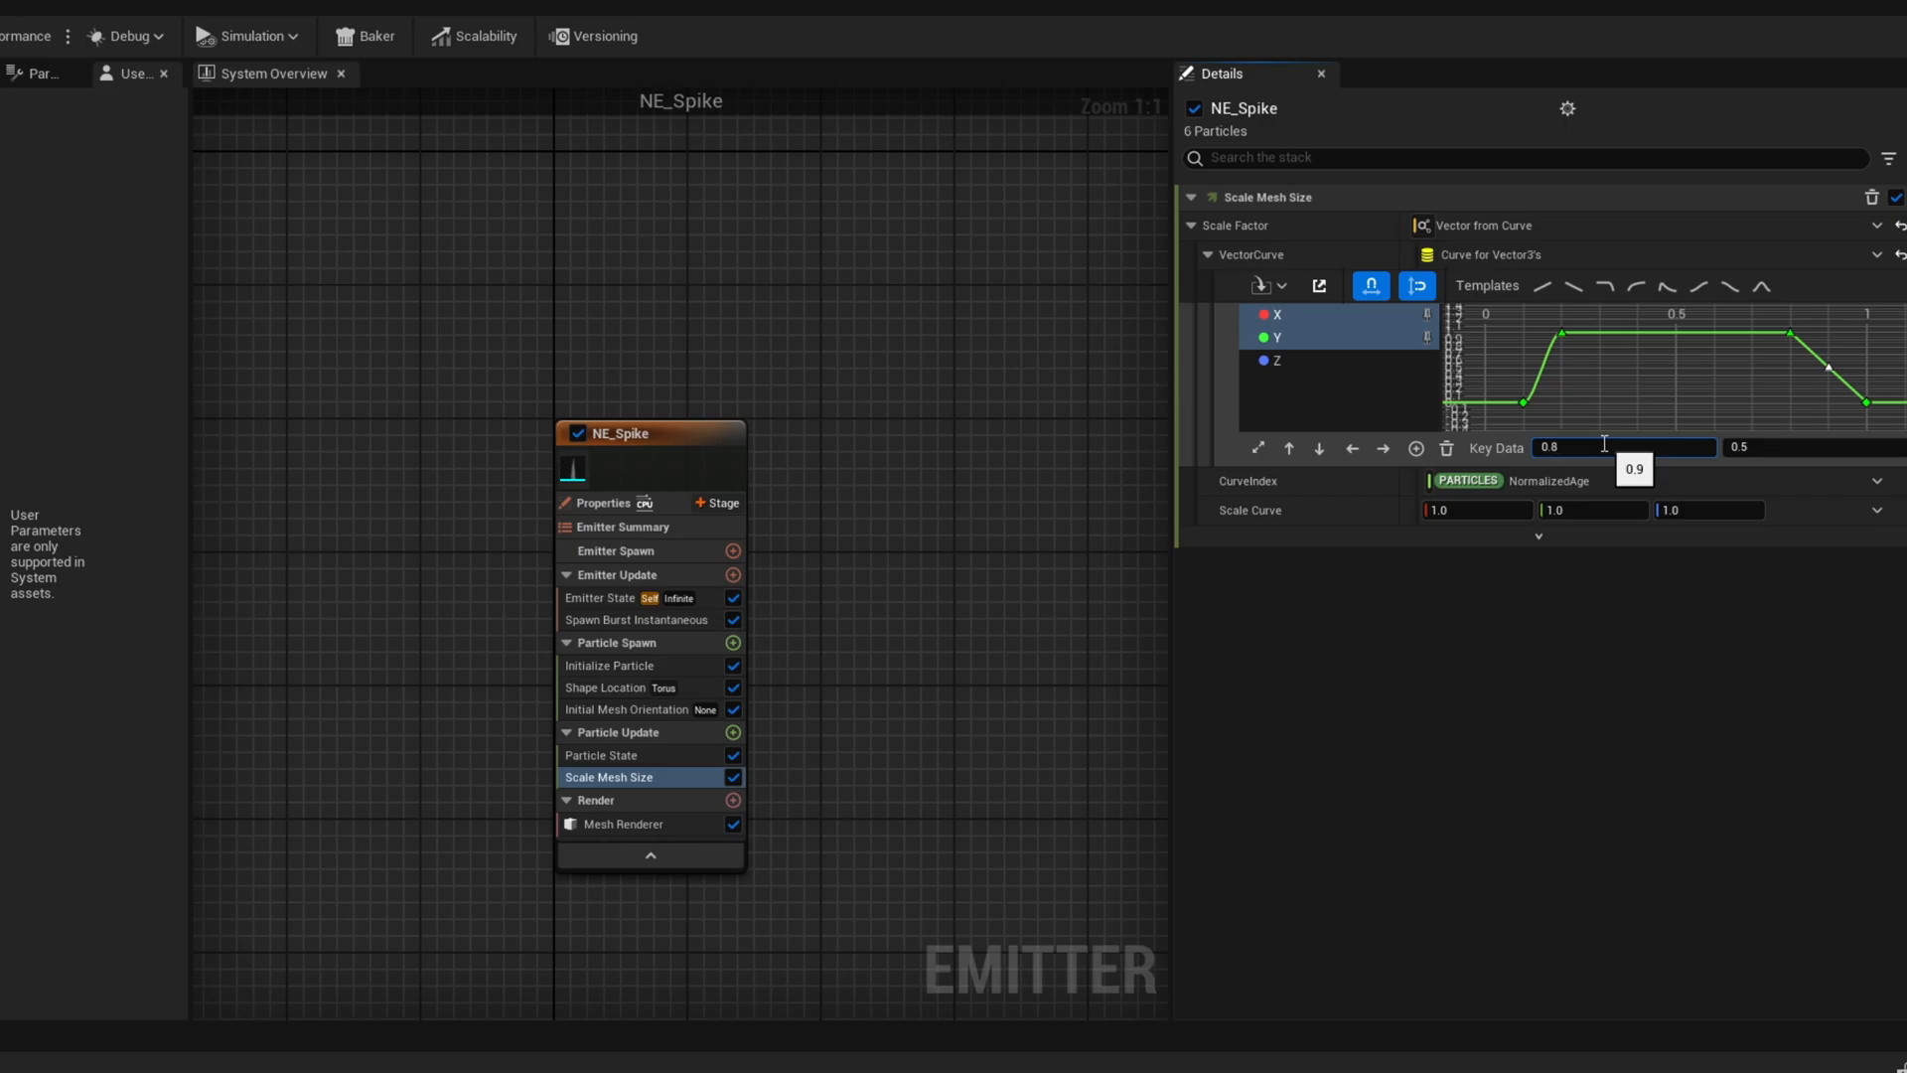
{"action": "type", "text": "0.85"}
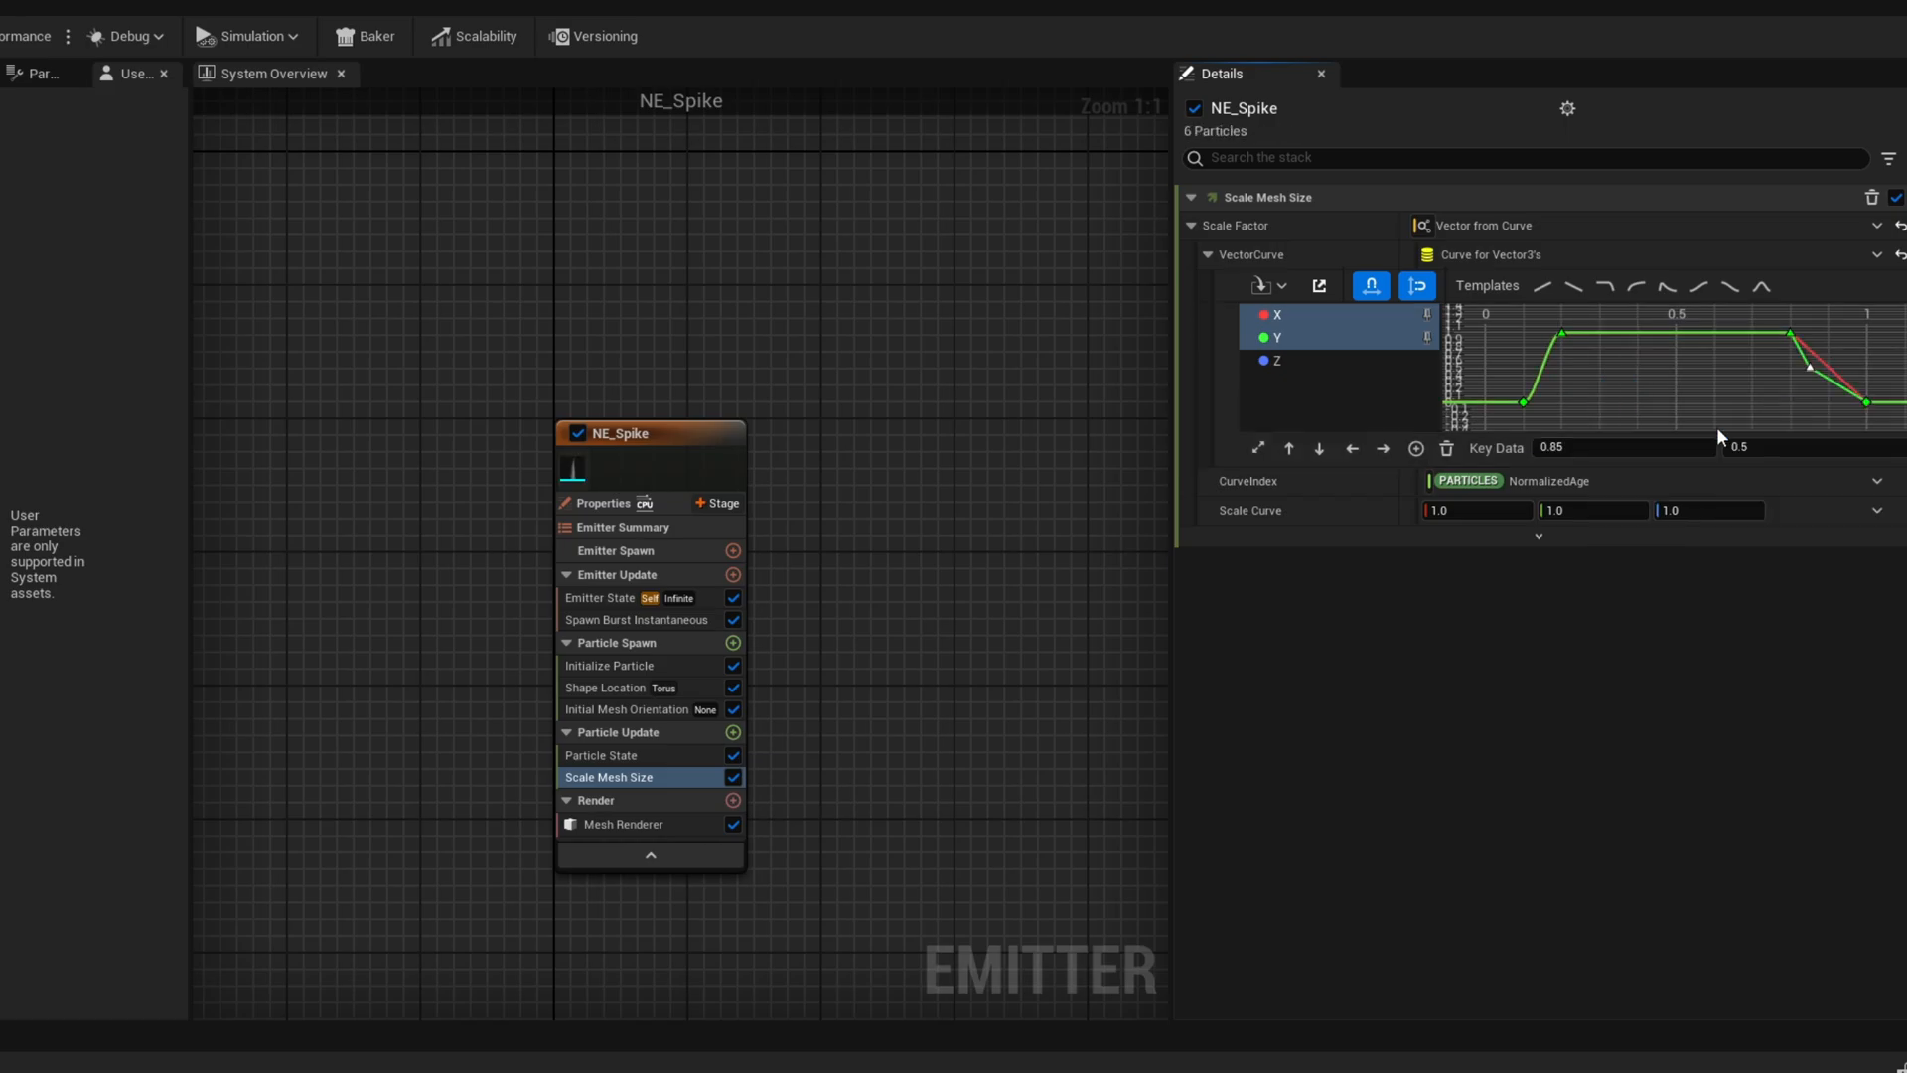
{"action": "left_click", "coordinate": [1803, 335]}
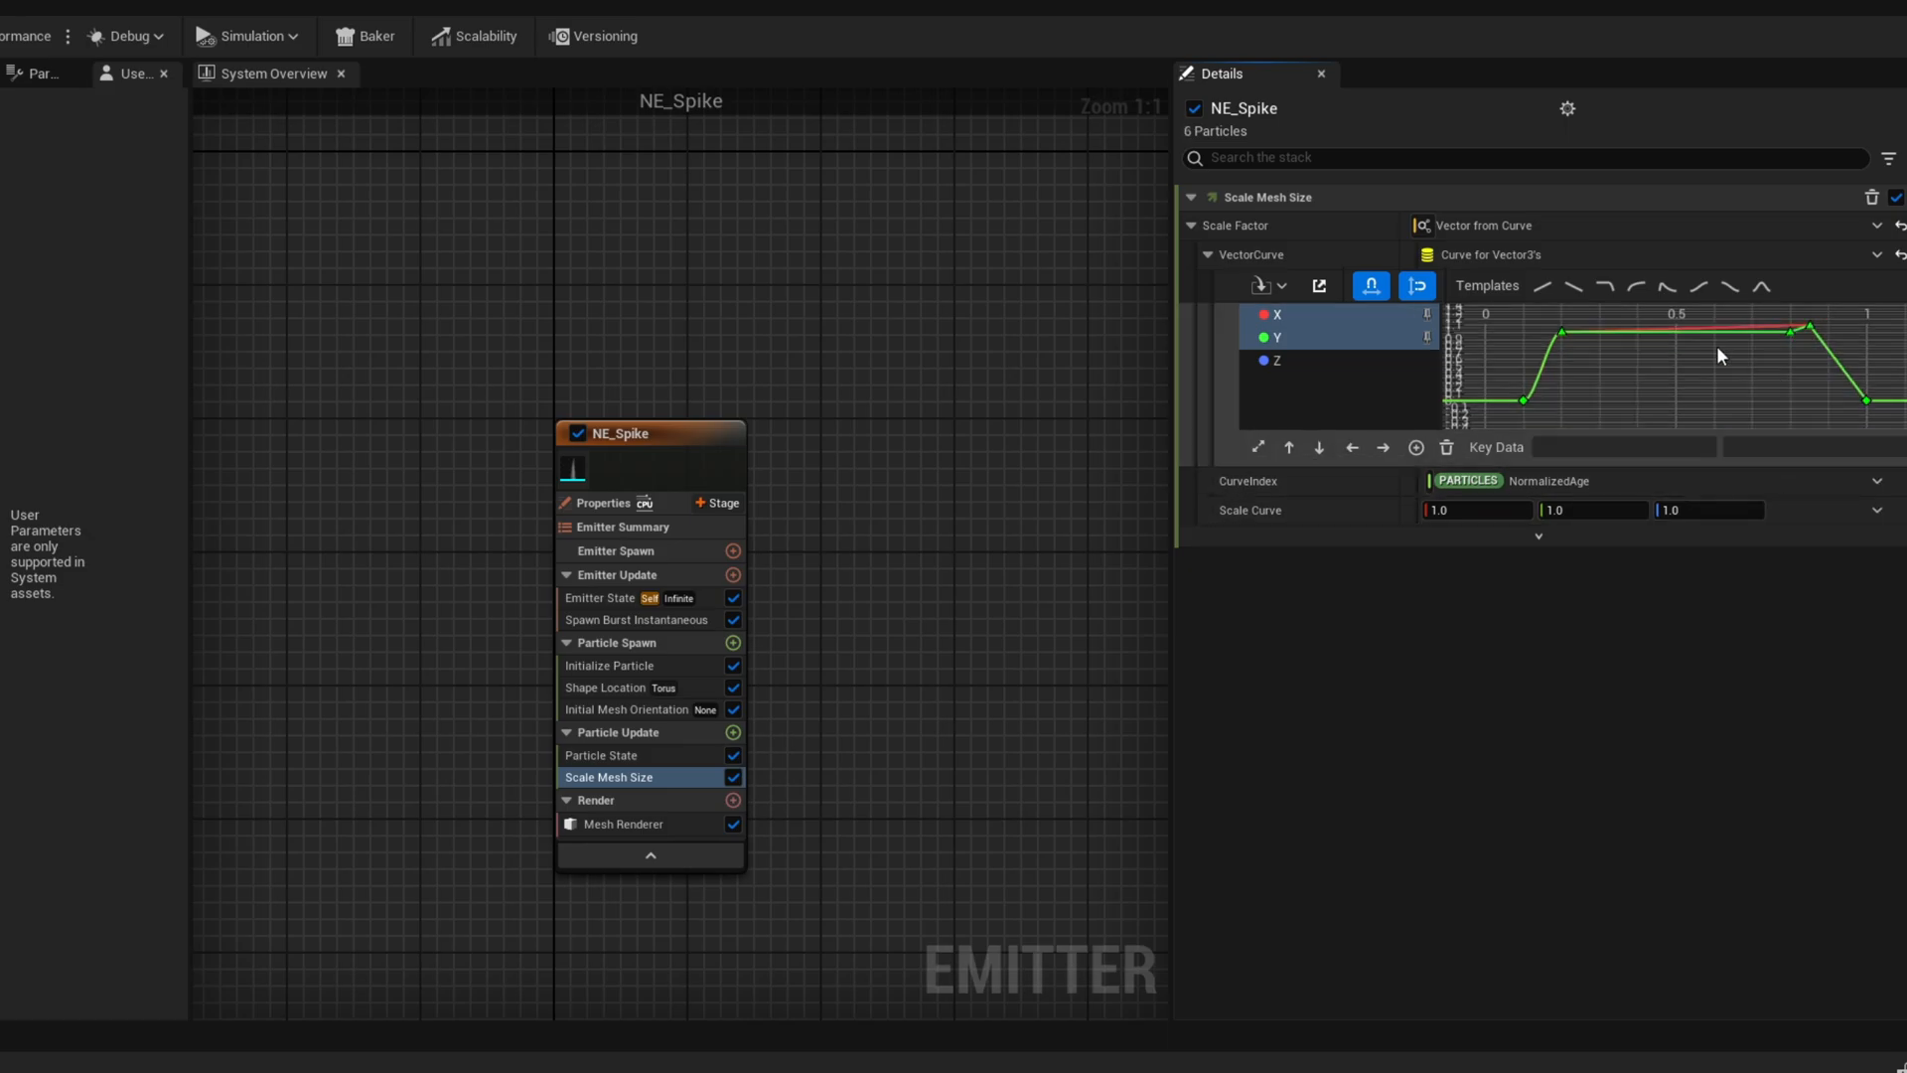
{"action": "left_click", "coordinate": [1277, 314]}
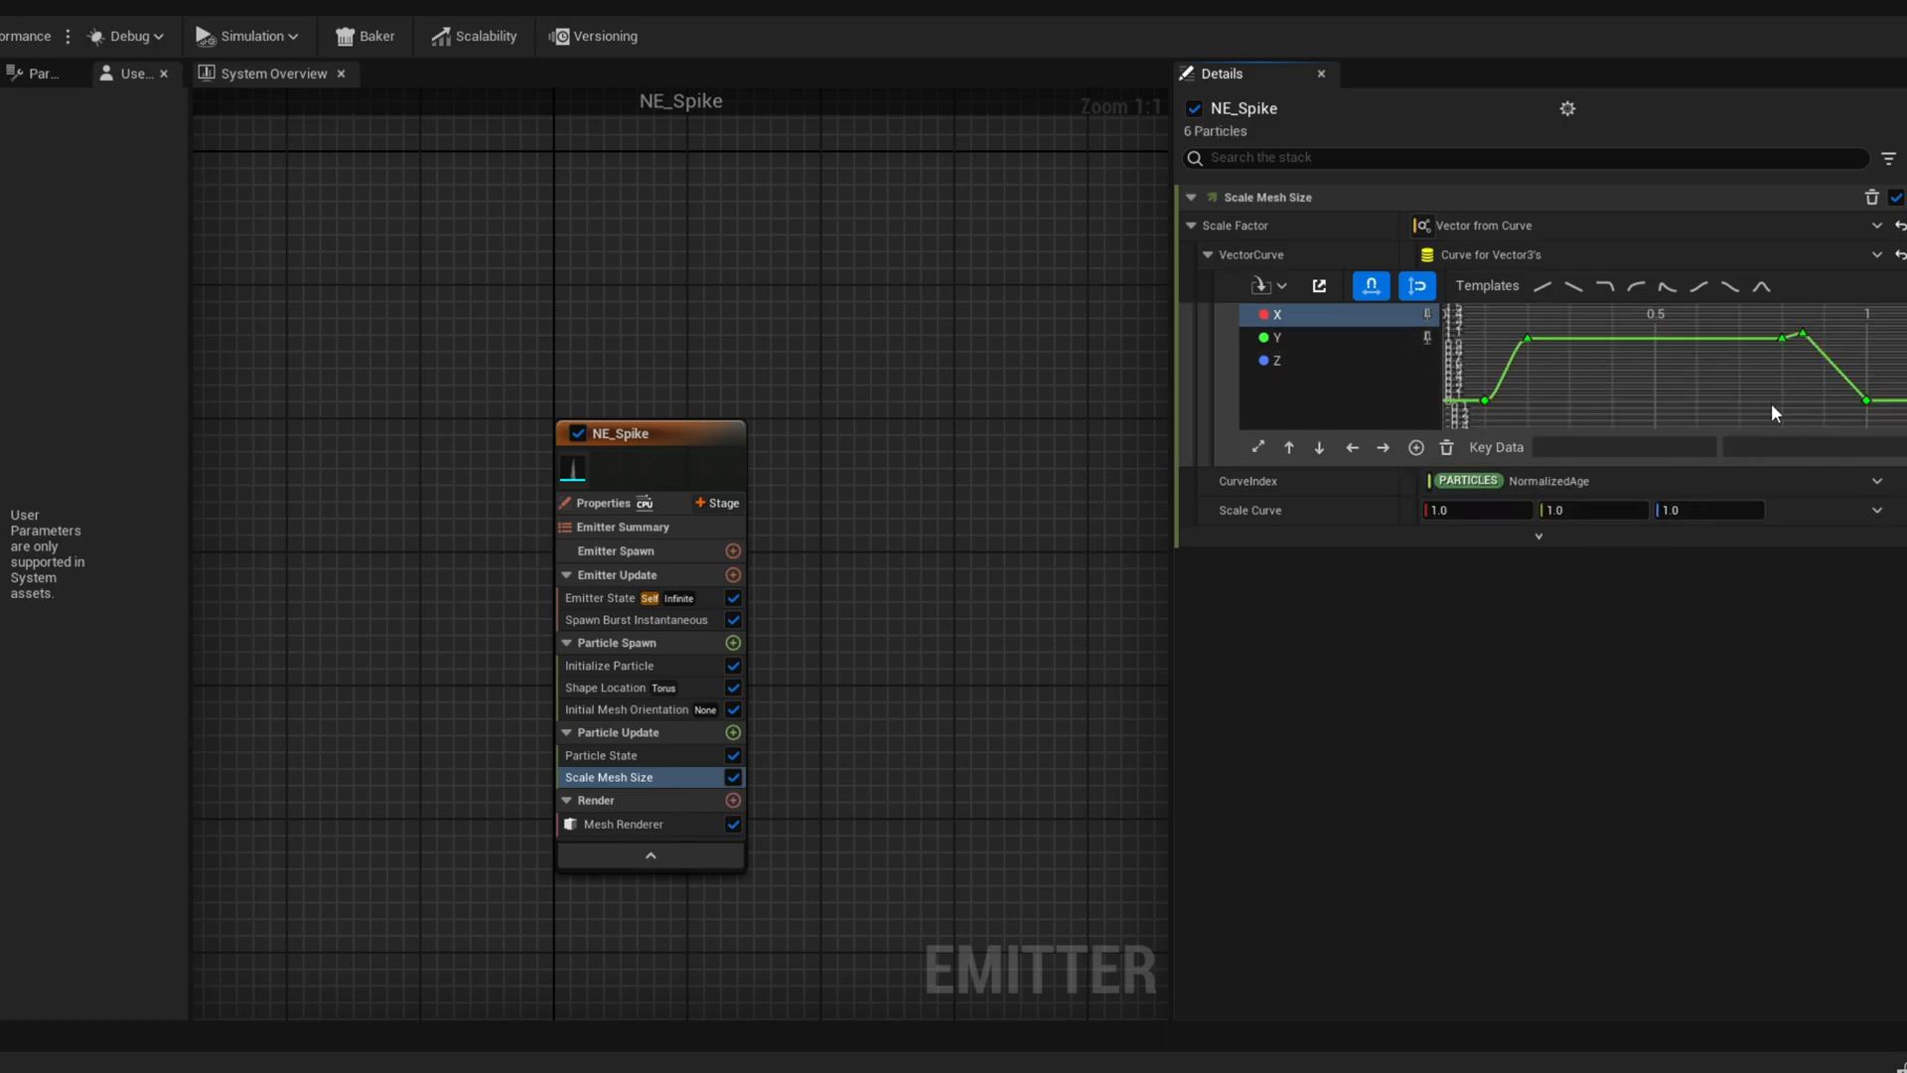
{"action": "right_click", "coordinate": [1798, 341]}
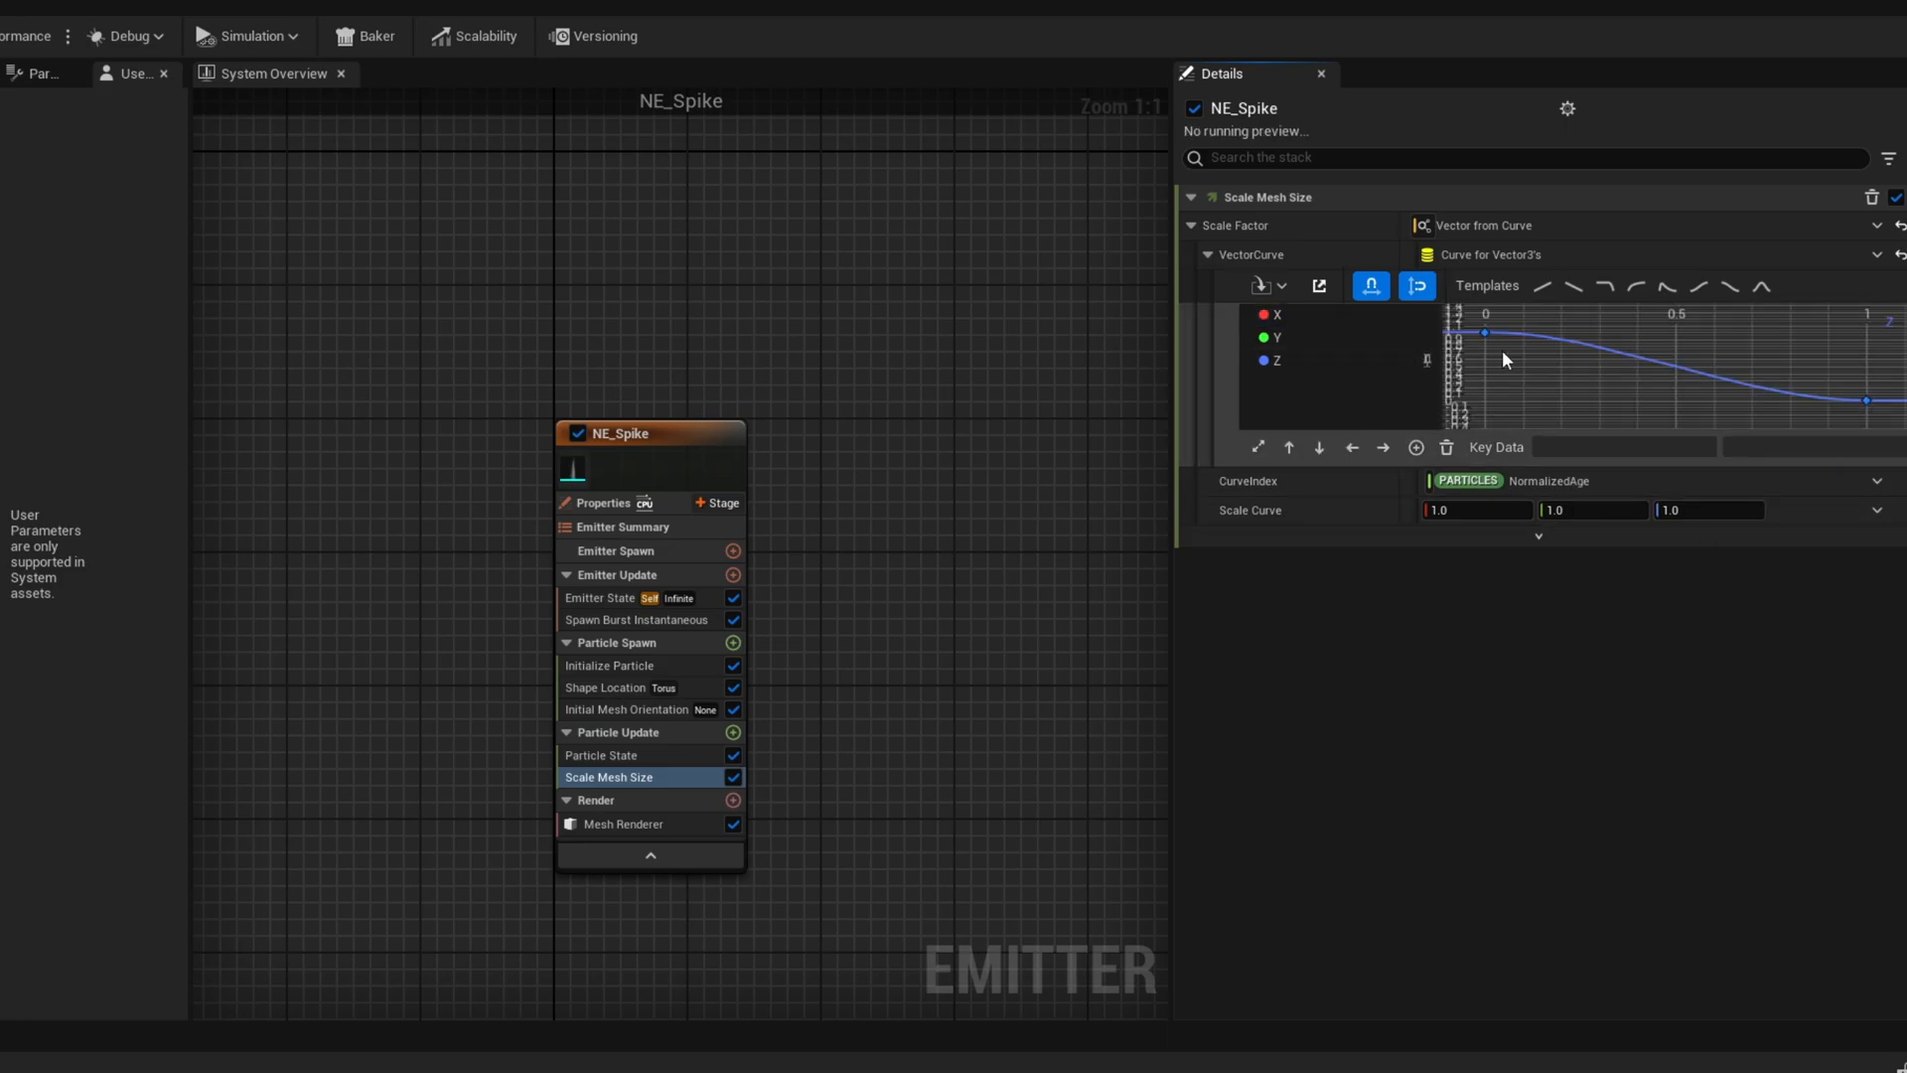
Reshape the Z scale curve, moving its falloff key to time 0.9
{"action": "left_click", "coordinate": [1483, 332]}
{"action": "type", "text": "0.15"}
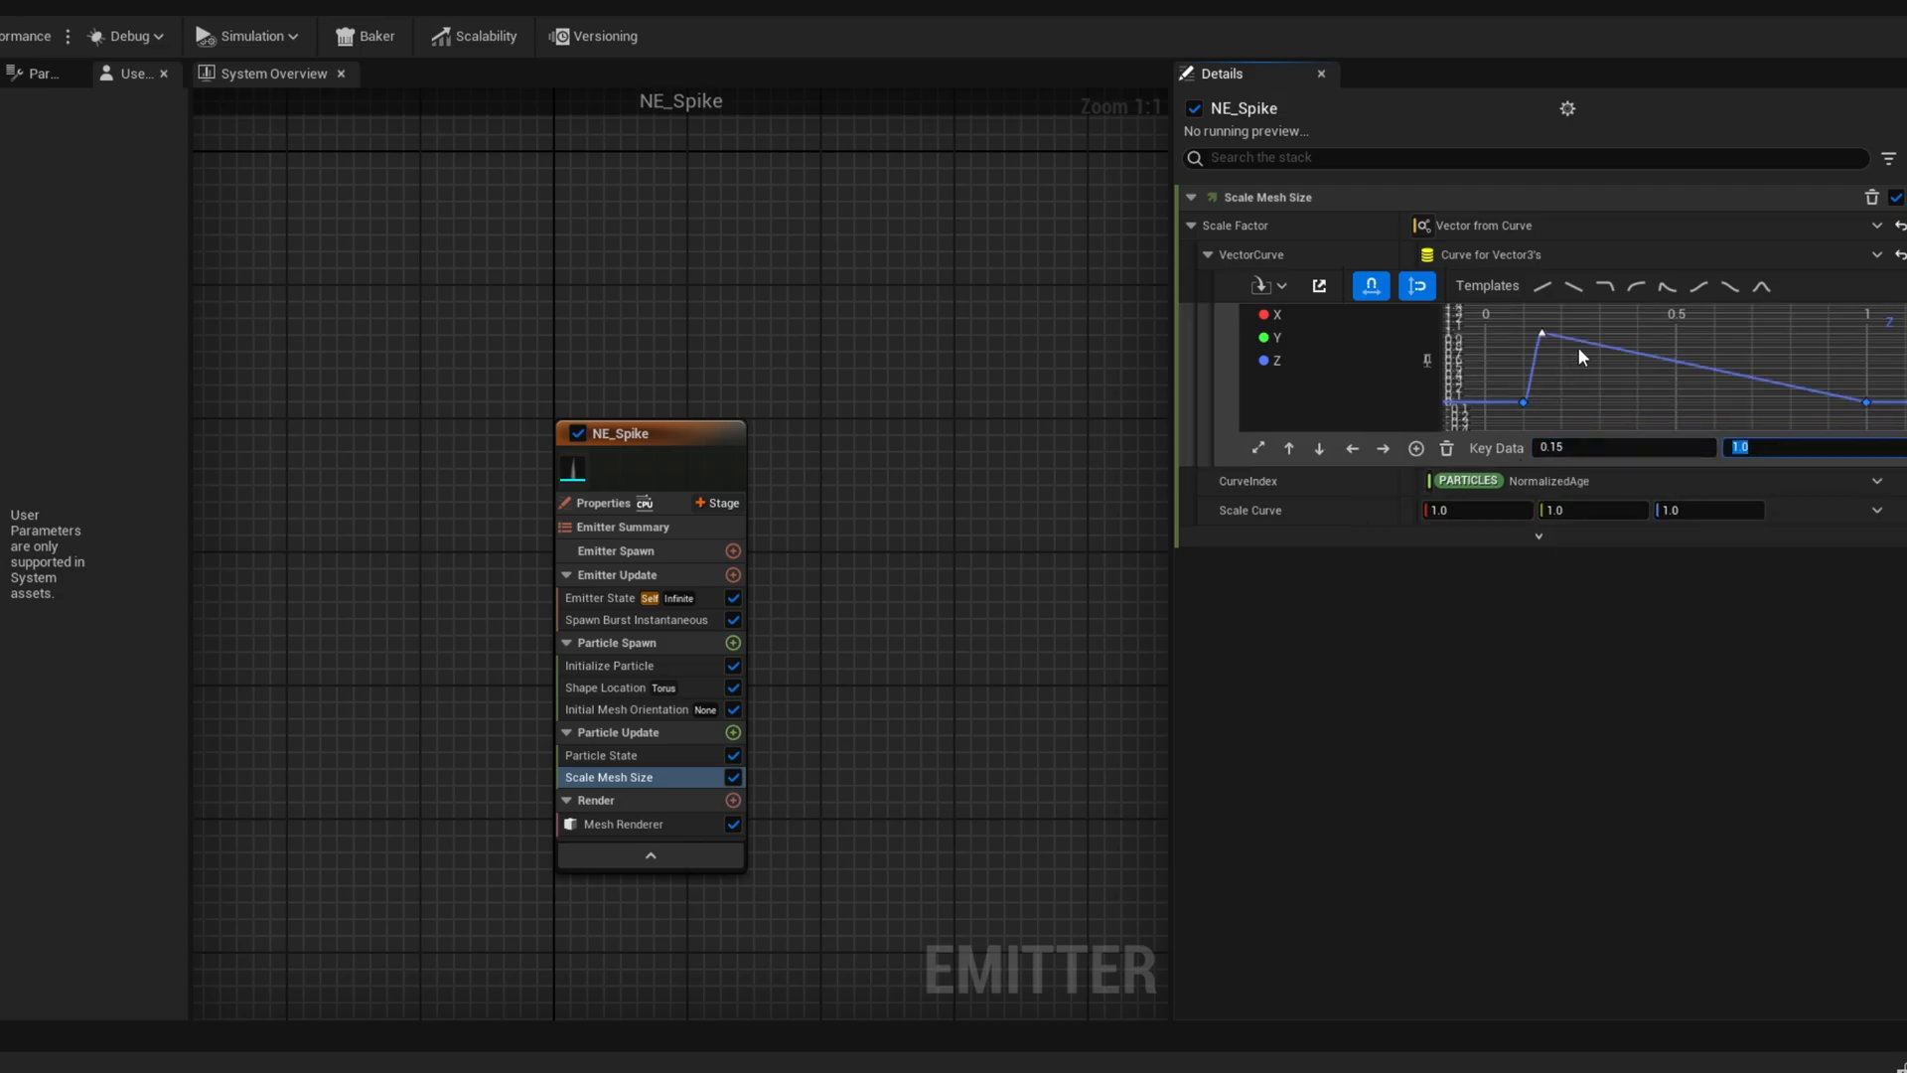
{"action": "left_click_drag", "start_coordinate": [1543, 334], "coordinate": [1600, 345]}
{"action": "type", "text": "0.8"}
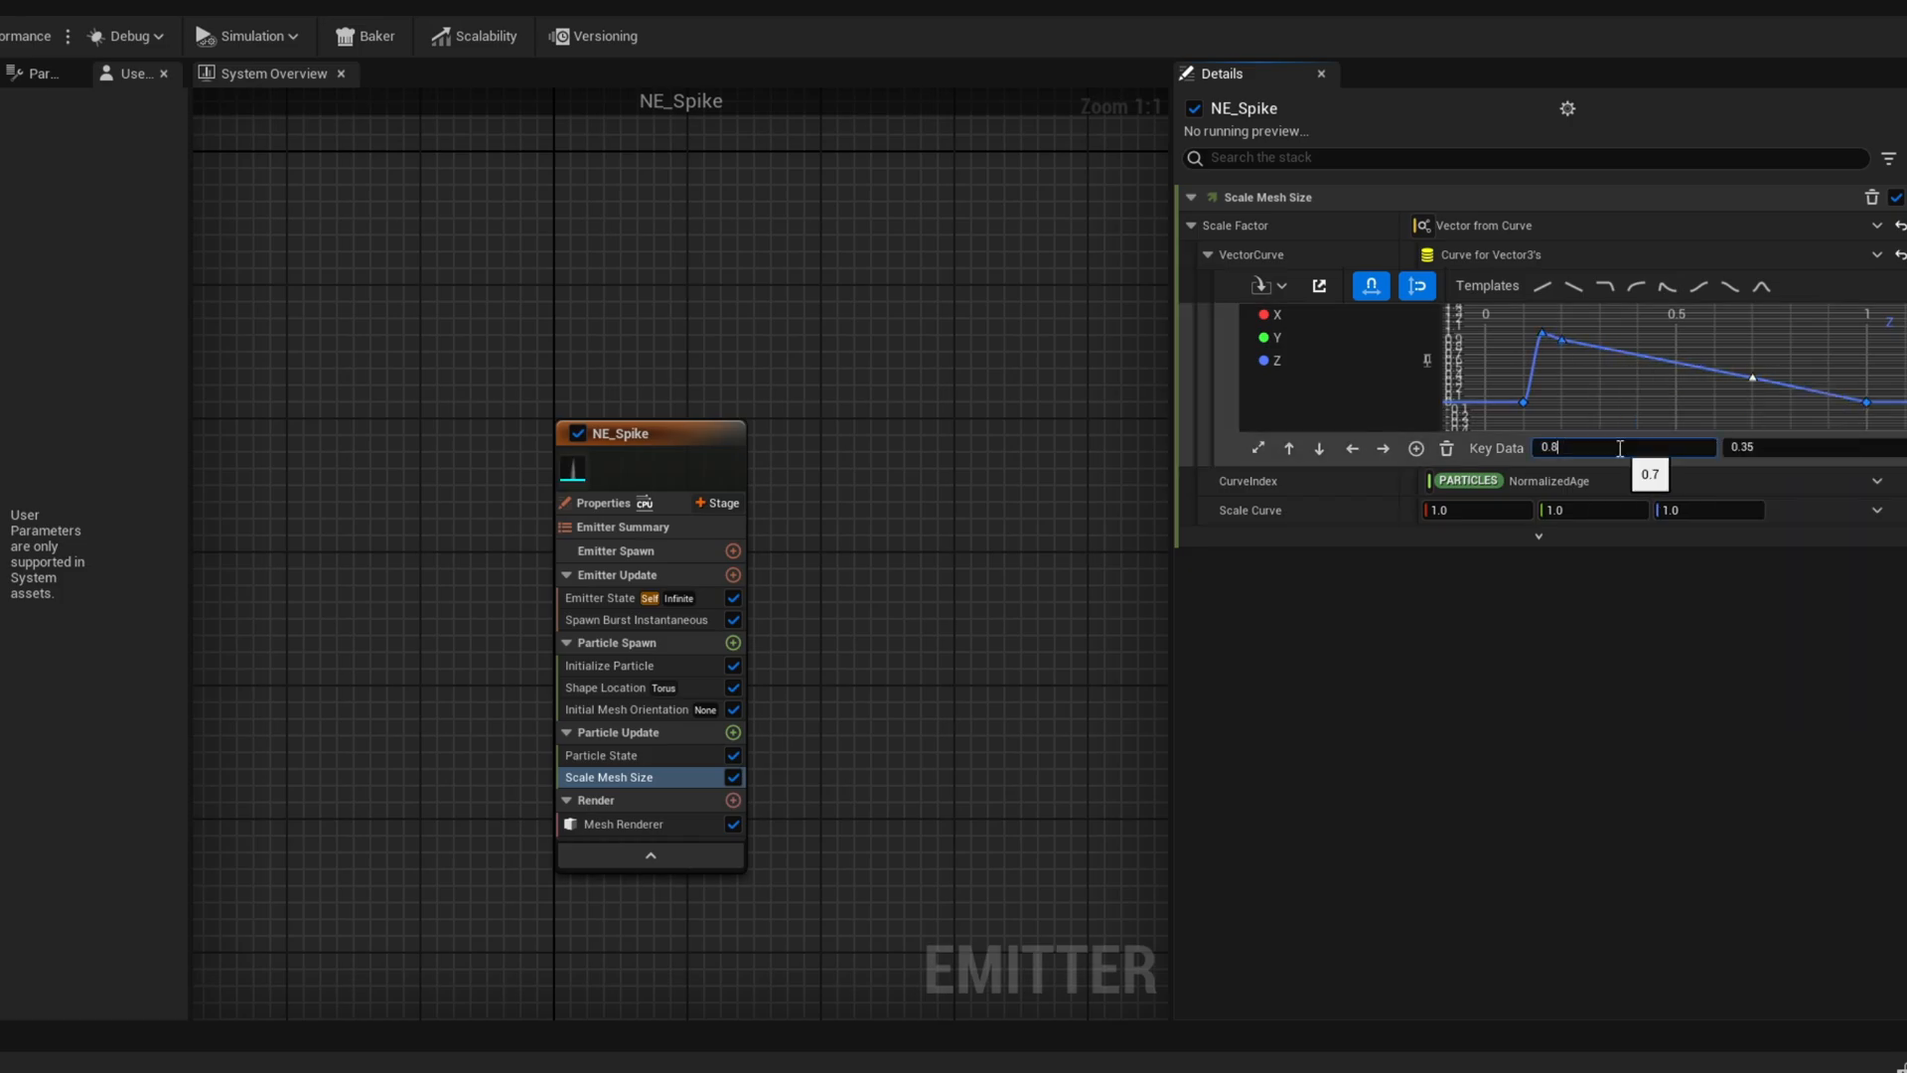
{"action": "type", "text": "0.9"}
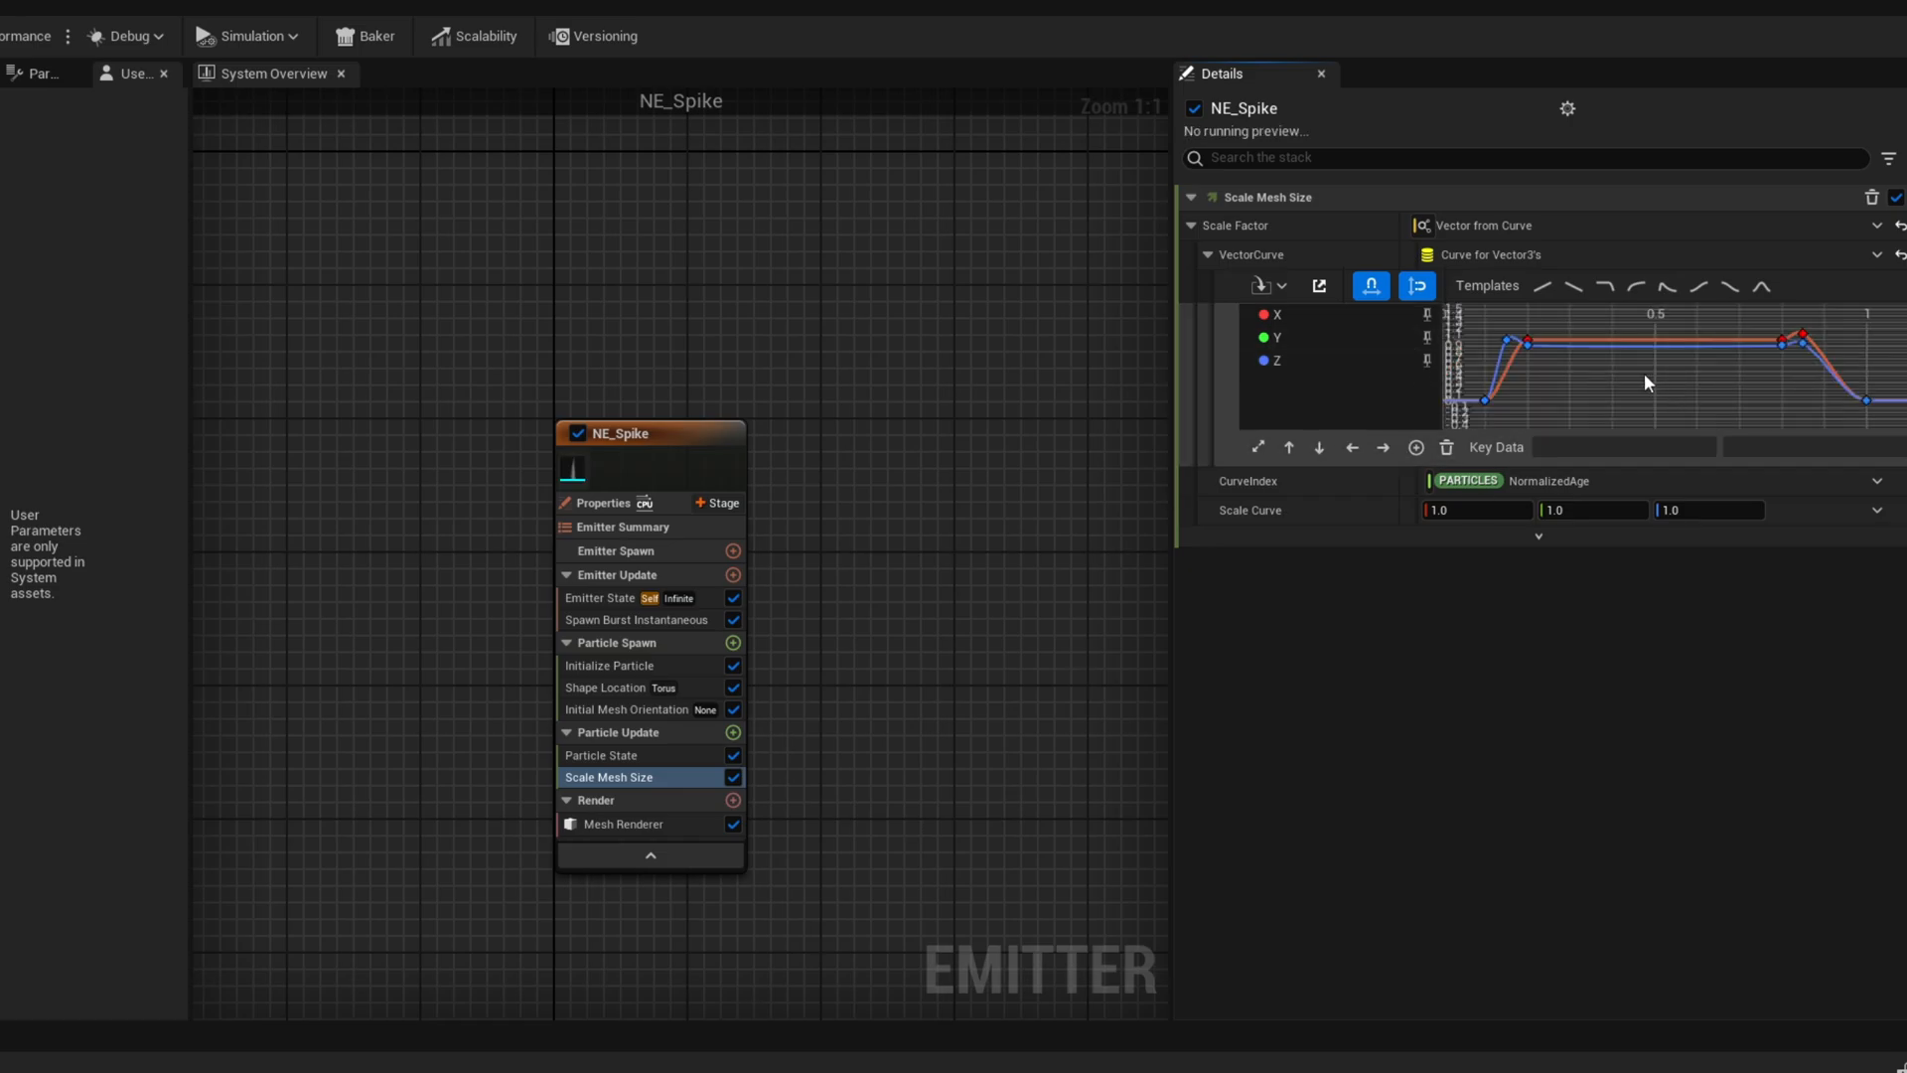
Set Loop Behavior to Once and make Scale Curve a Random Range Vector with minimum 1.0
{"action": "left_click", "coordinate": [598, 597]}
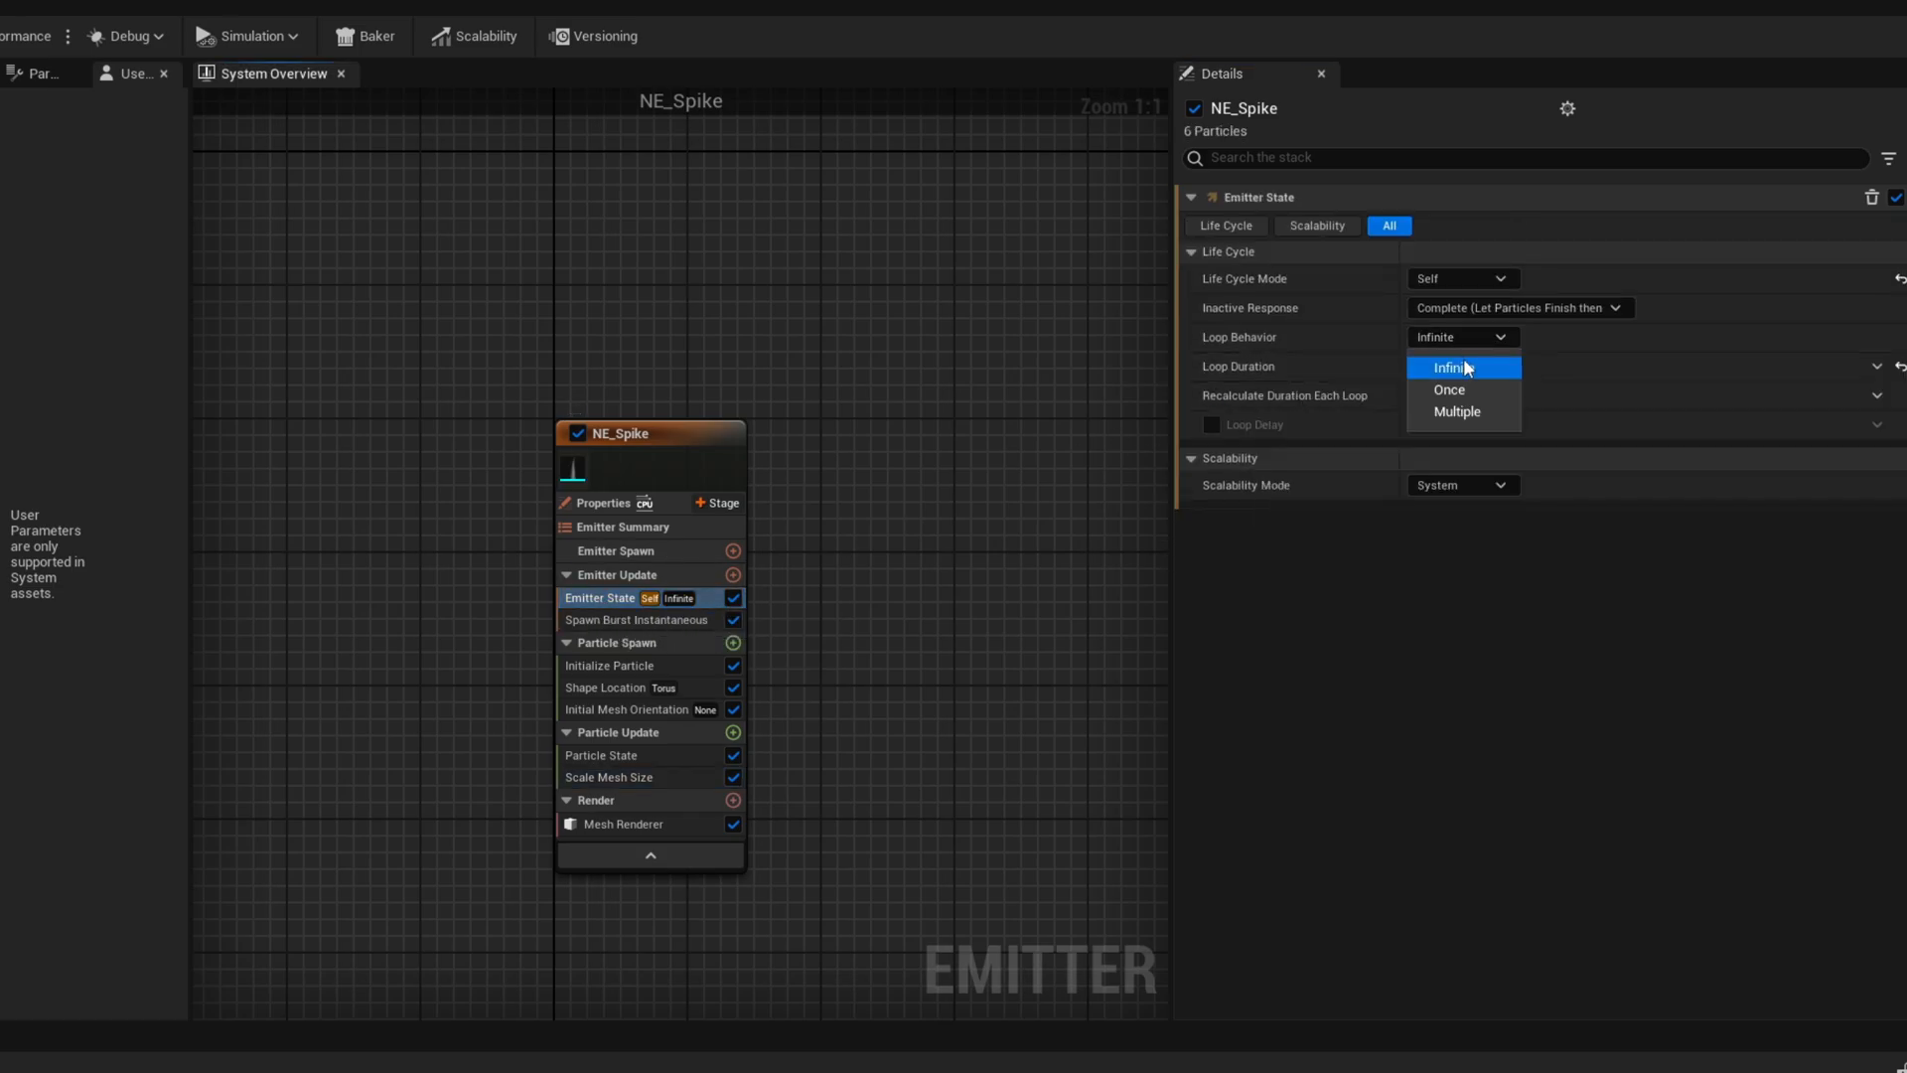
{"action": "left_click", "coordinate": [1449, 389]}
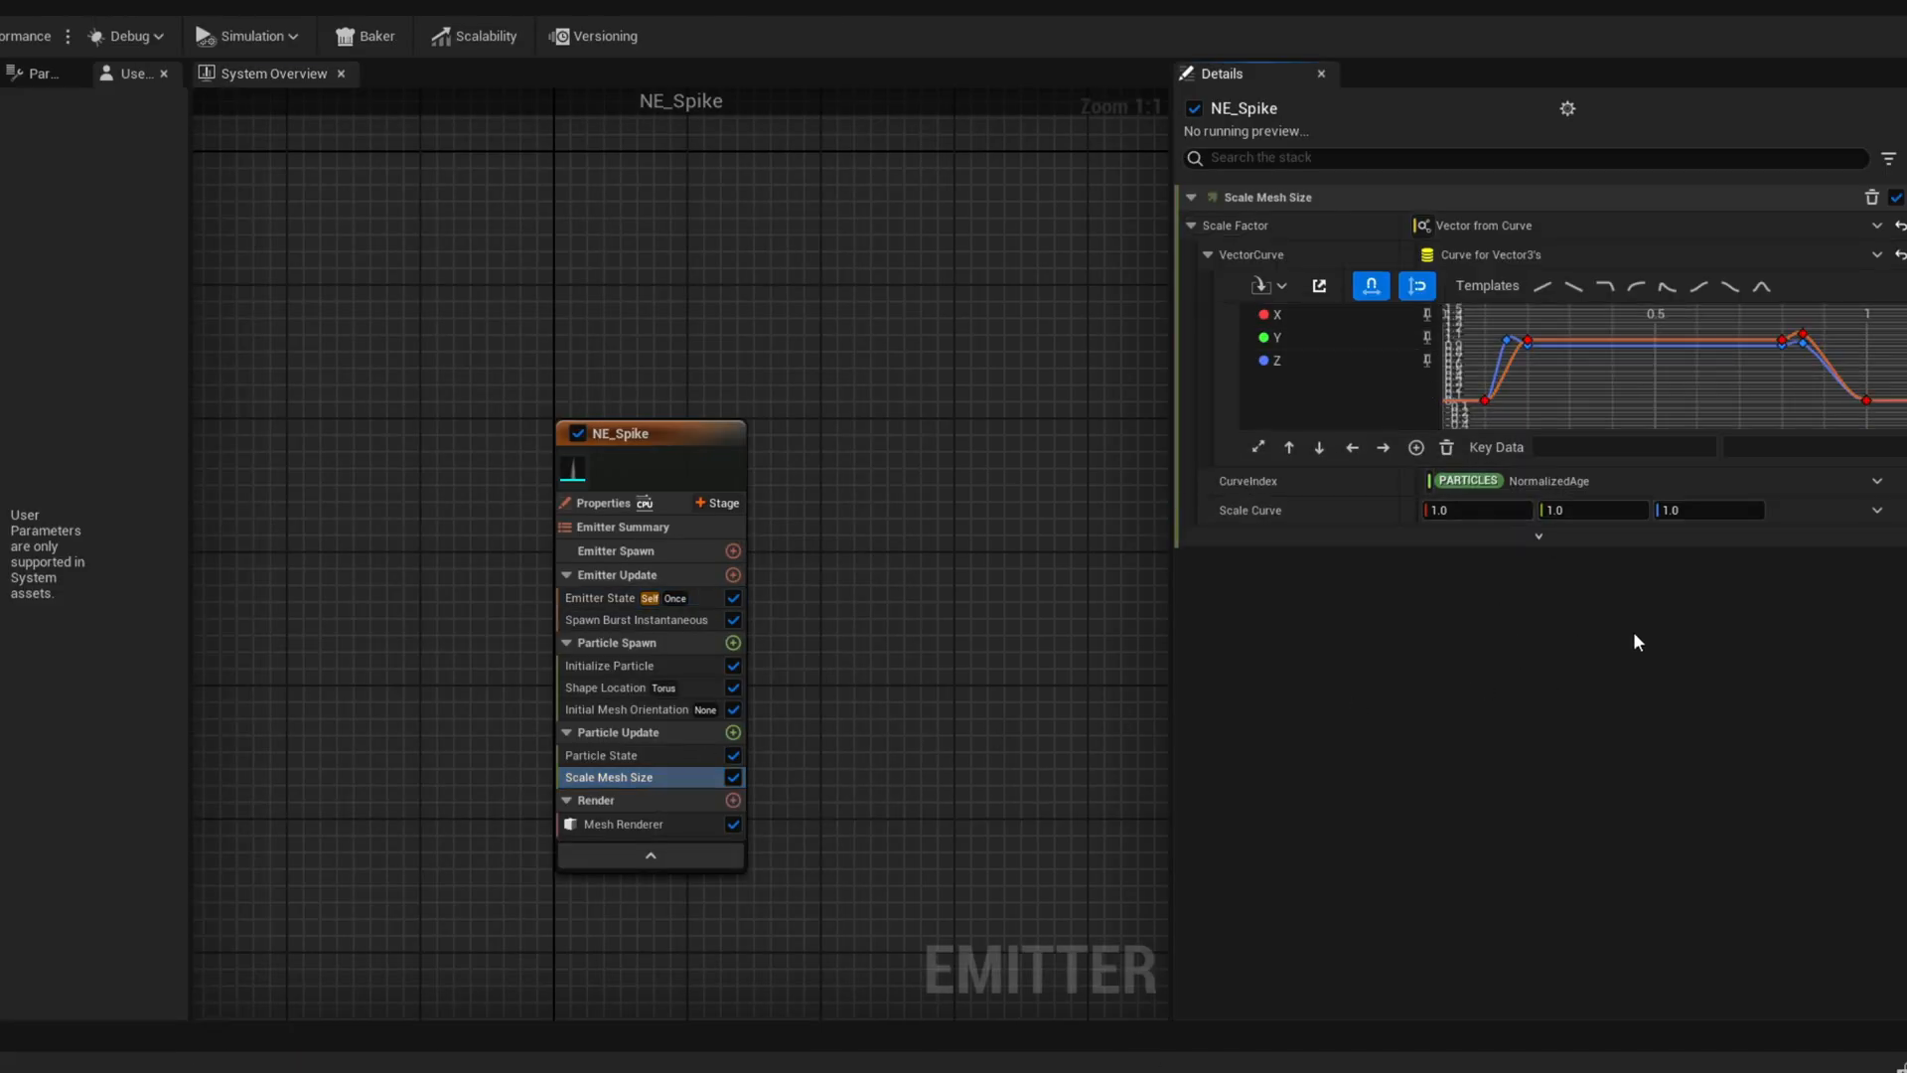
{"action": "left_click", "coordinate": [1874, 510]}
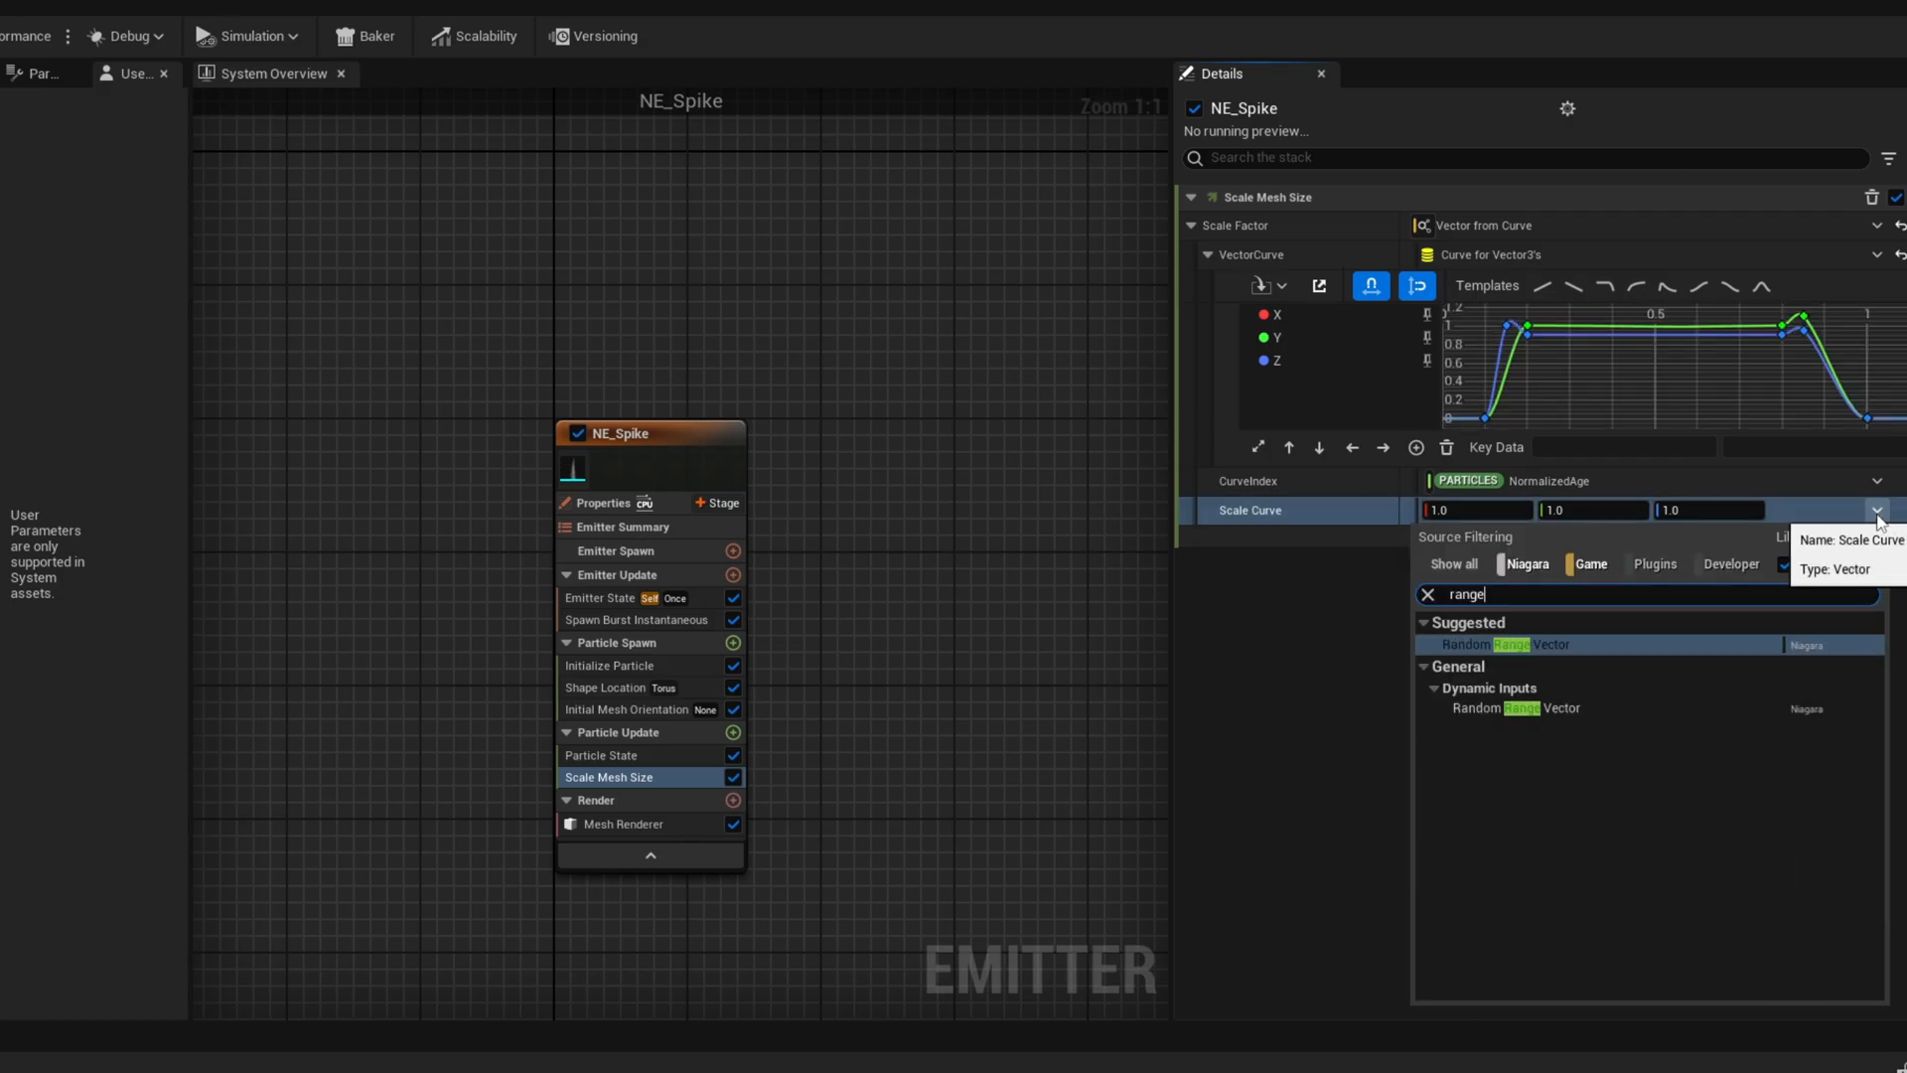
{"action": "left_click", "coordinate": [1513, 644]}
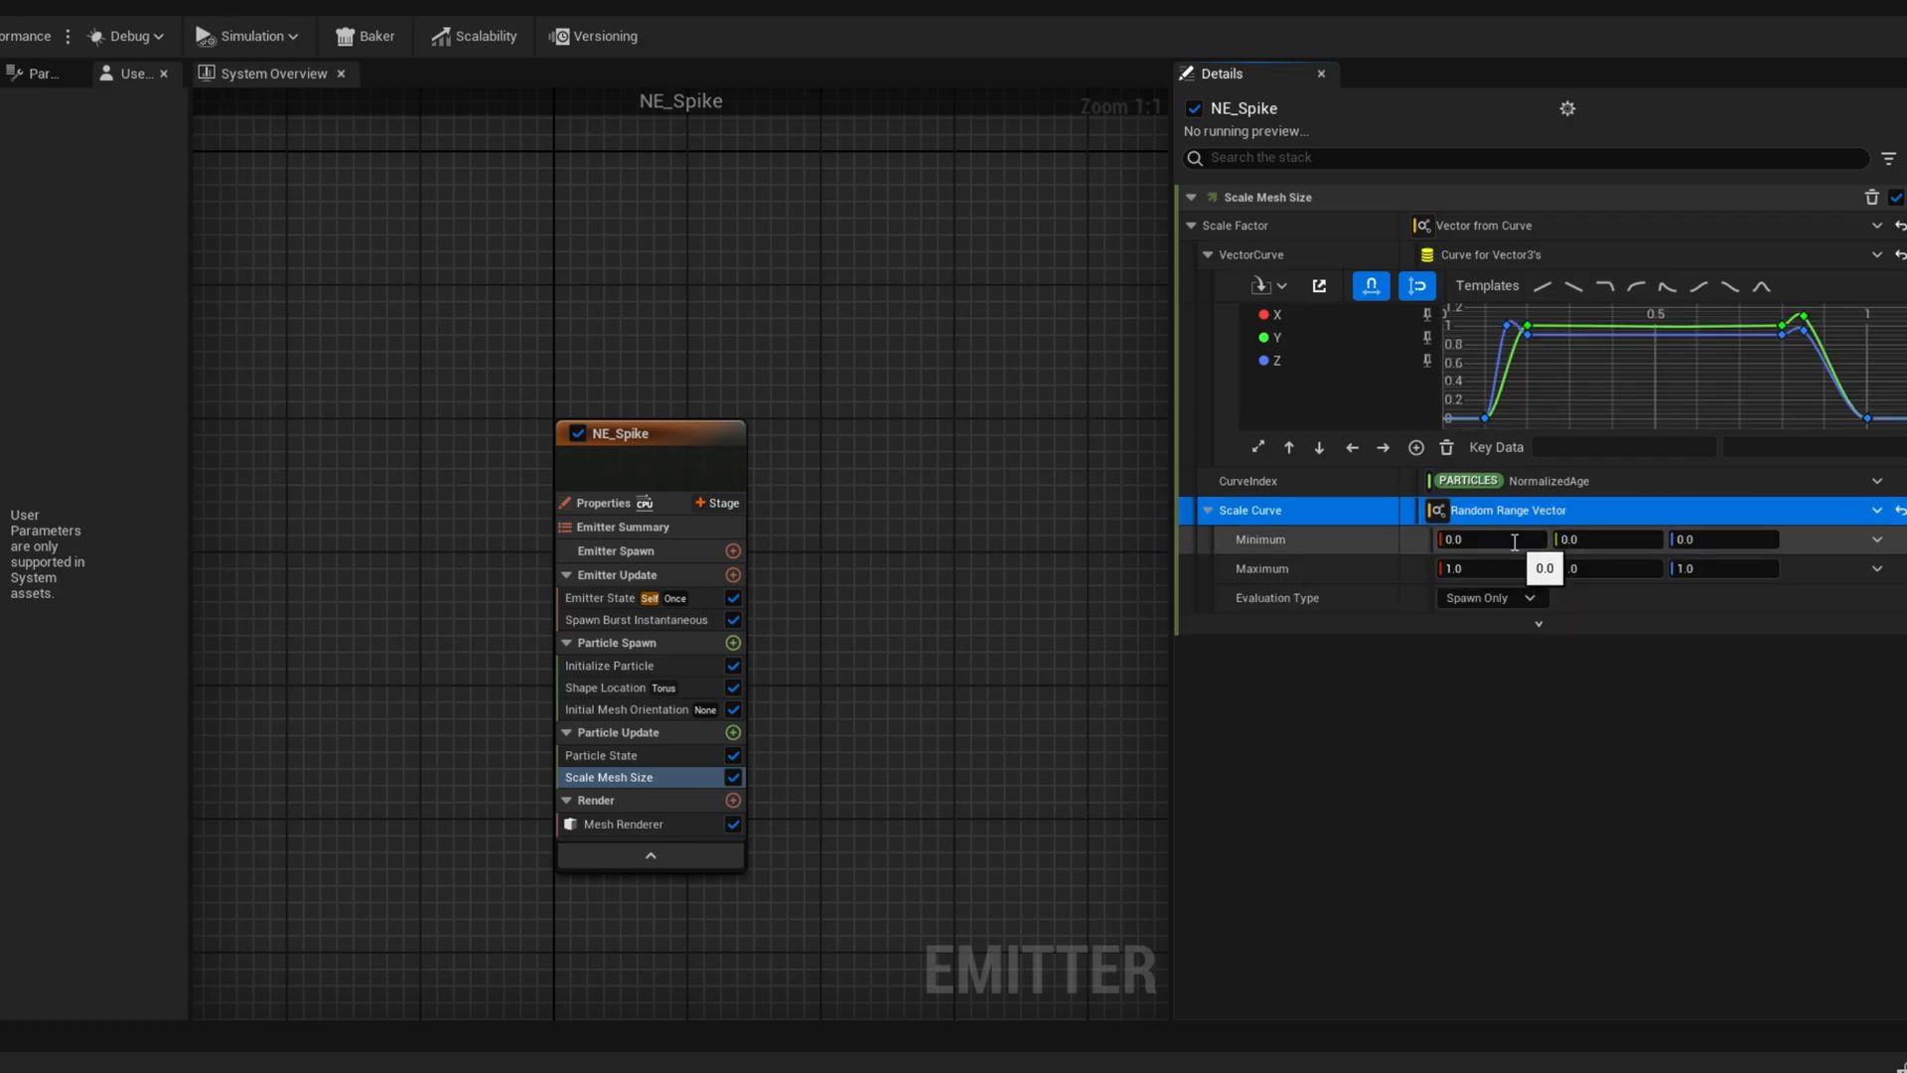
{"action": "type", "text": "1.0"}
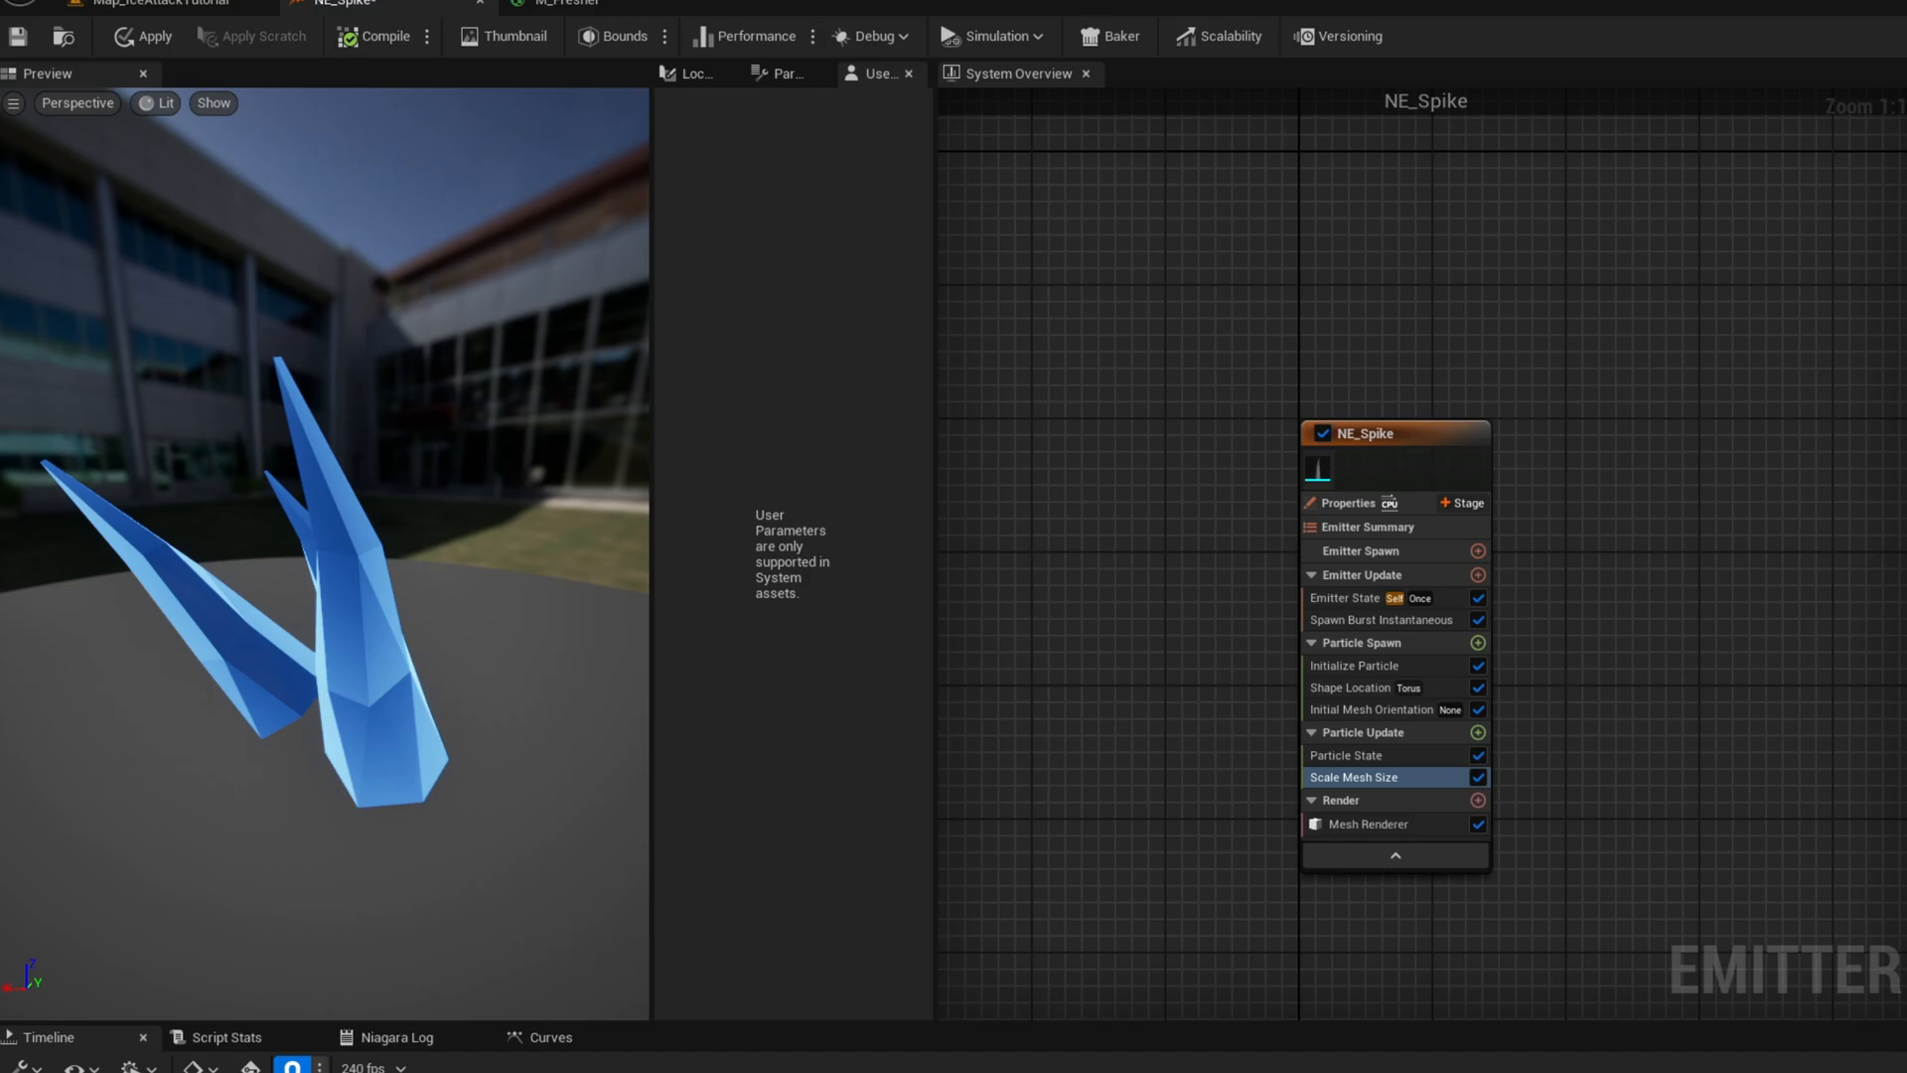
Add Generate Location Event, auto-fix to add Solve Forces and Velocity, and set send rate 10.0
{"action": "left_click", "coordinate": [1353, 776]}
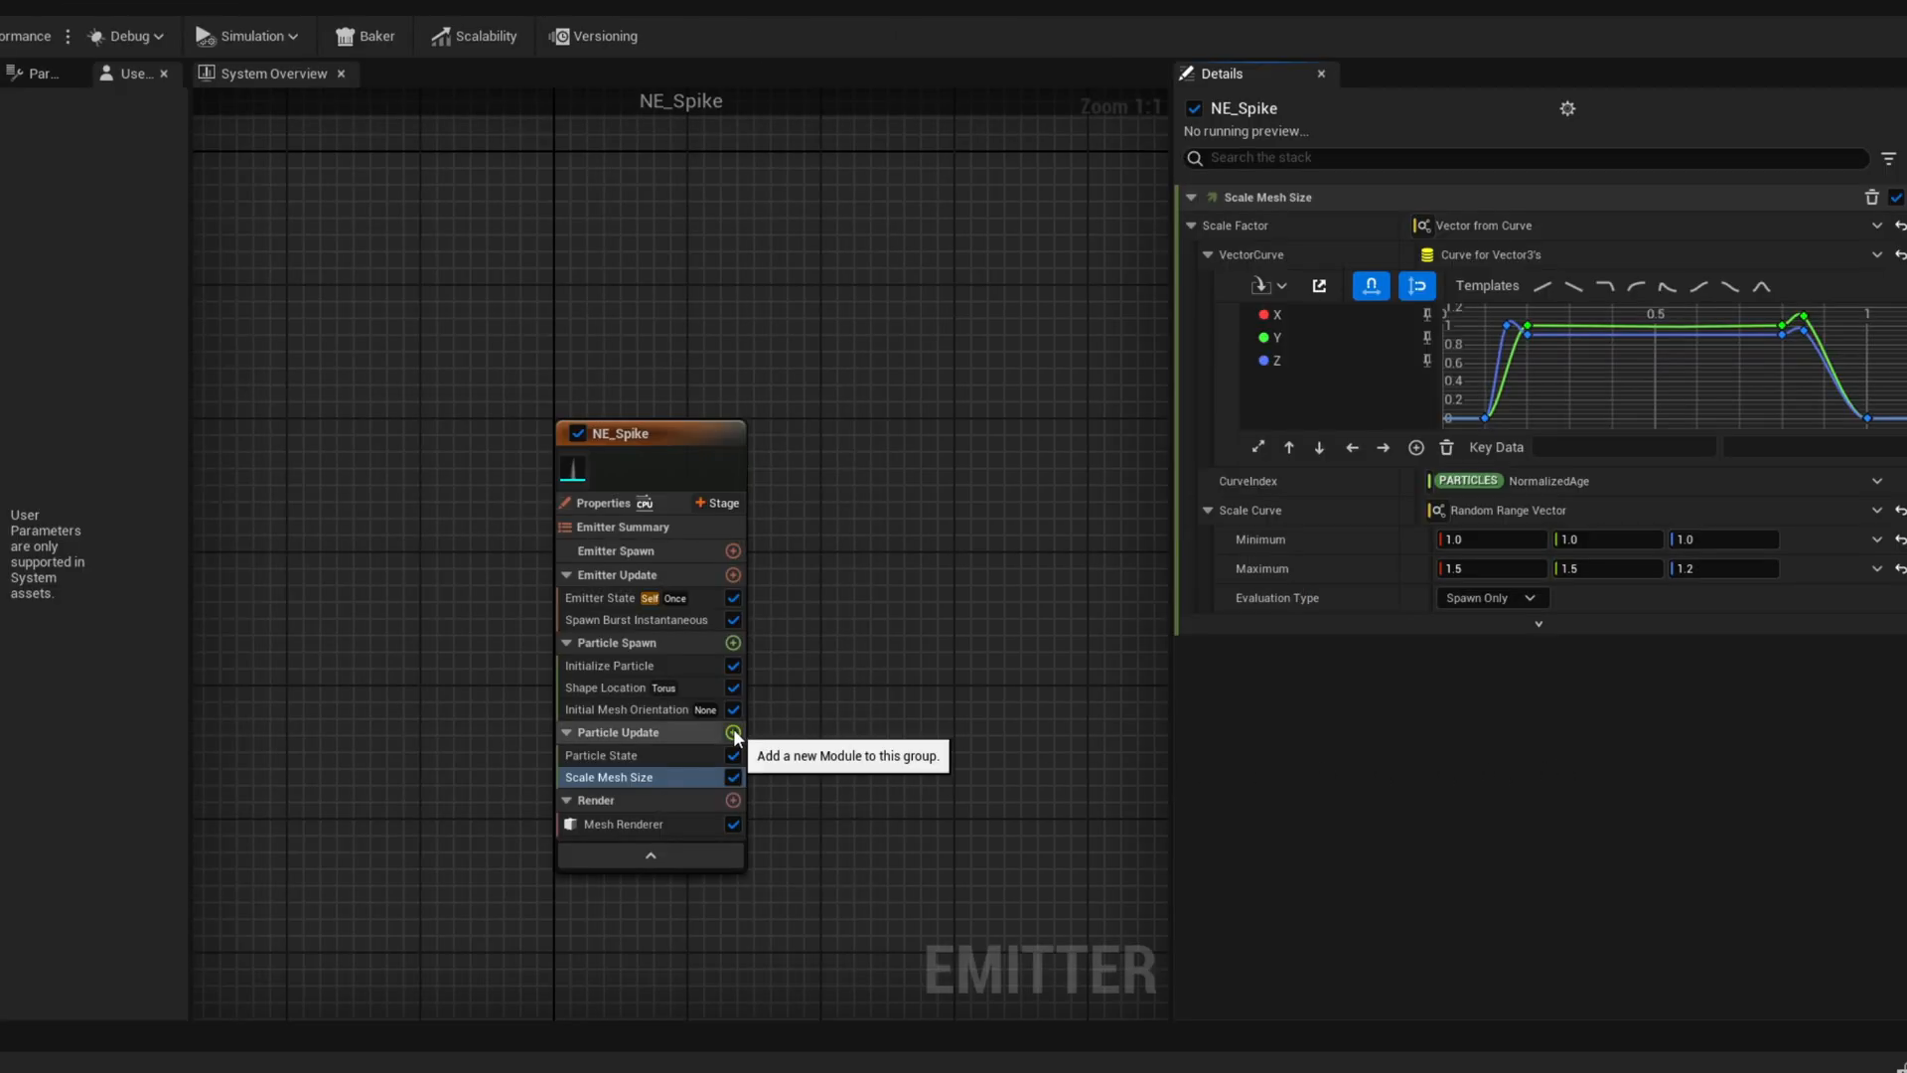
{"action": "left_click", "coordinate": [733, 732]}
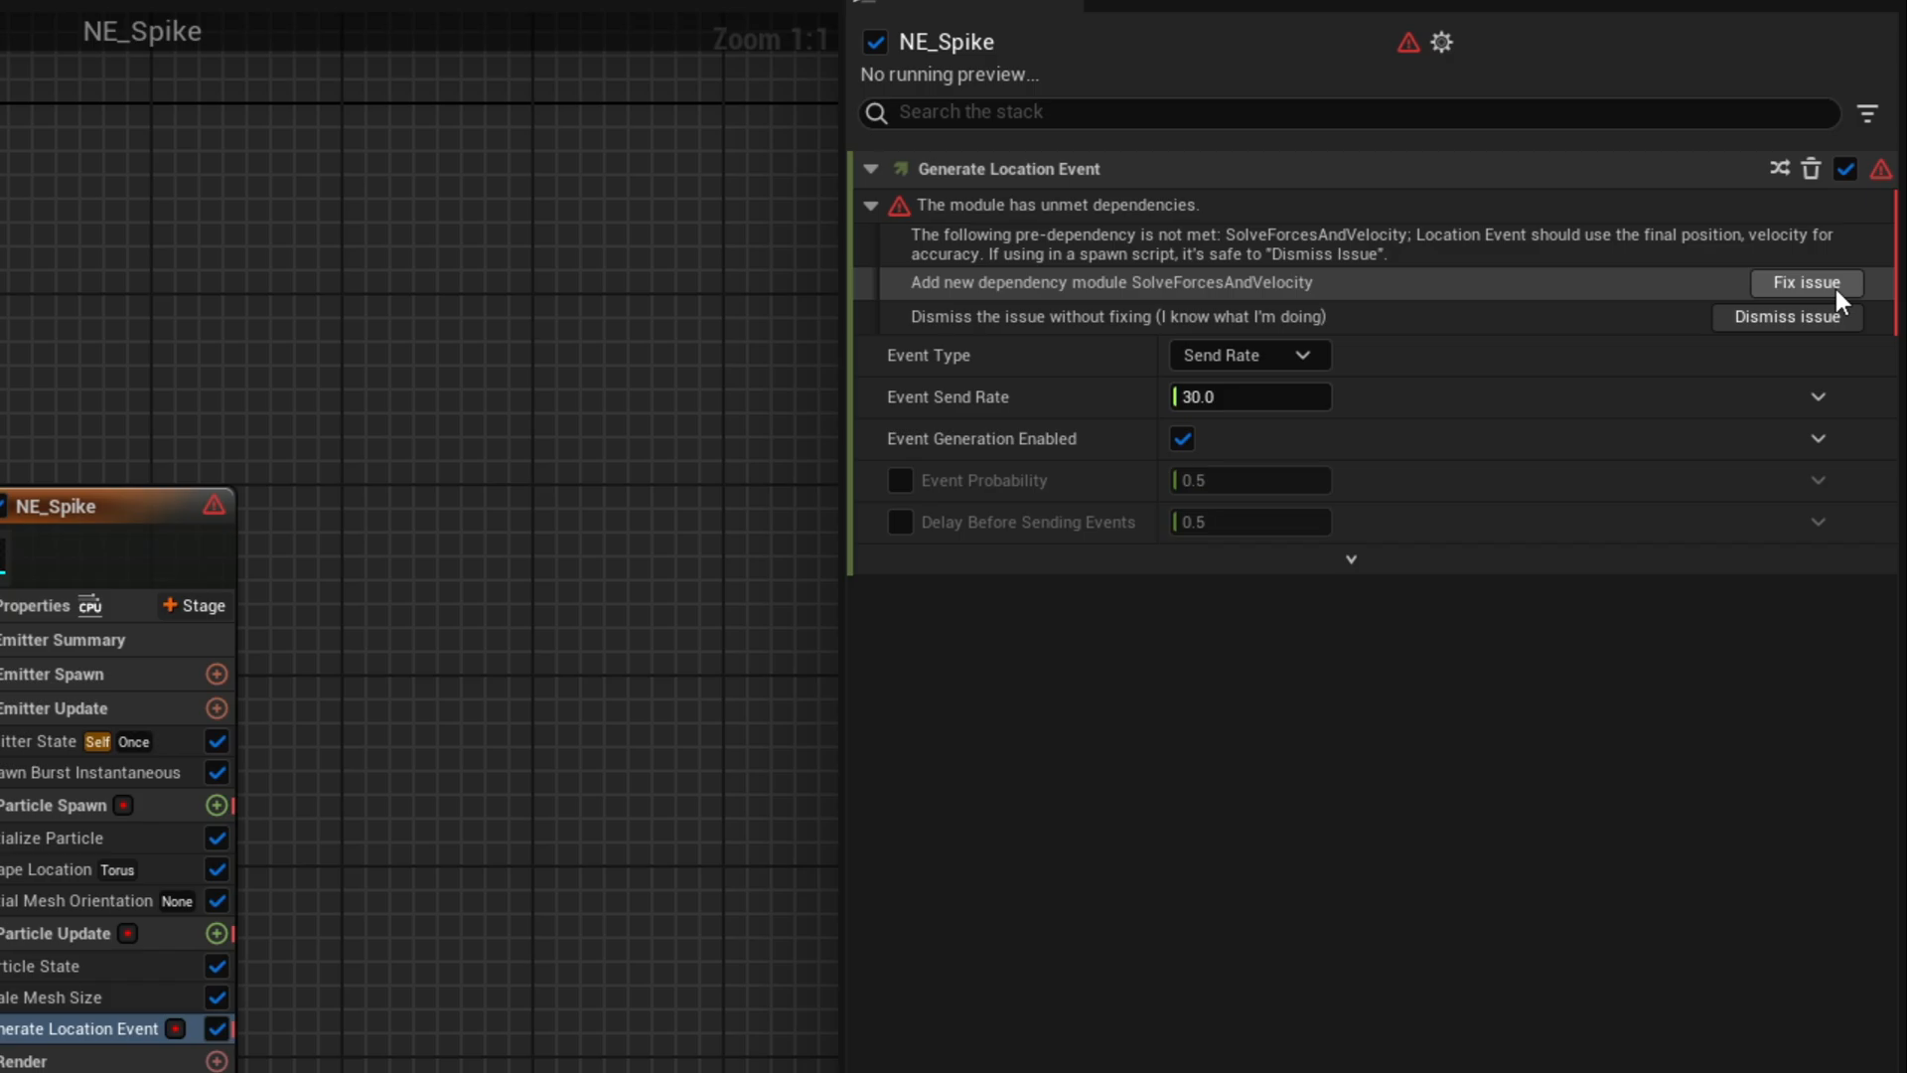
{"action": "left_click", "coordinate": [1805, 283]}
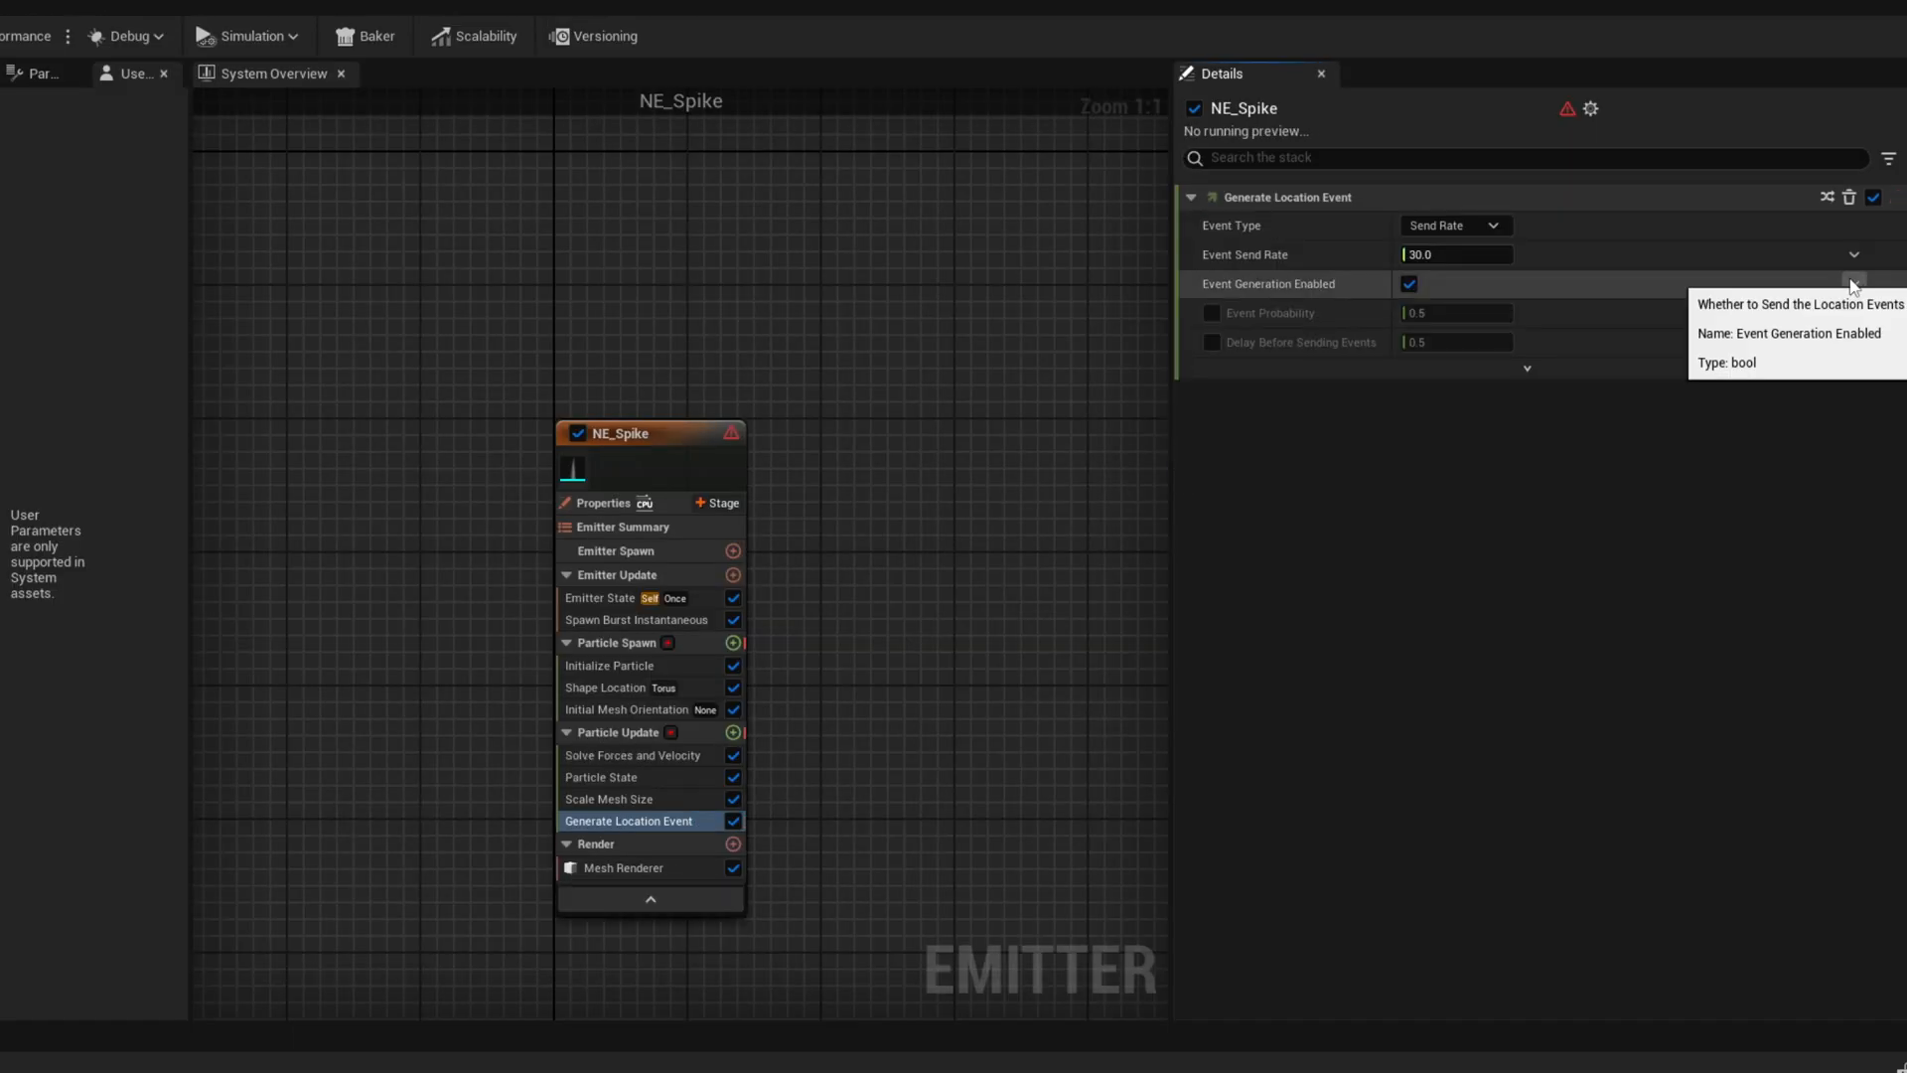
{"action": "left_click", "coordinate": [618, 434]}
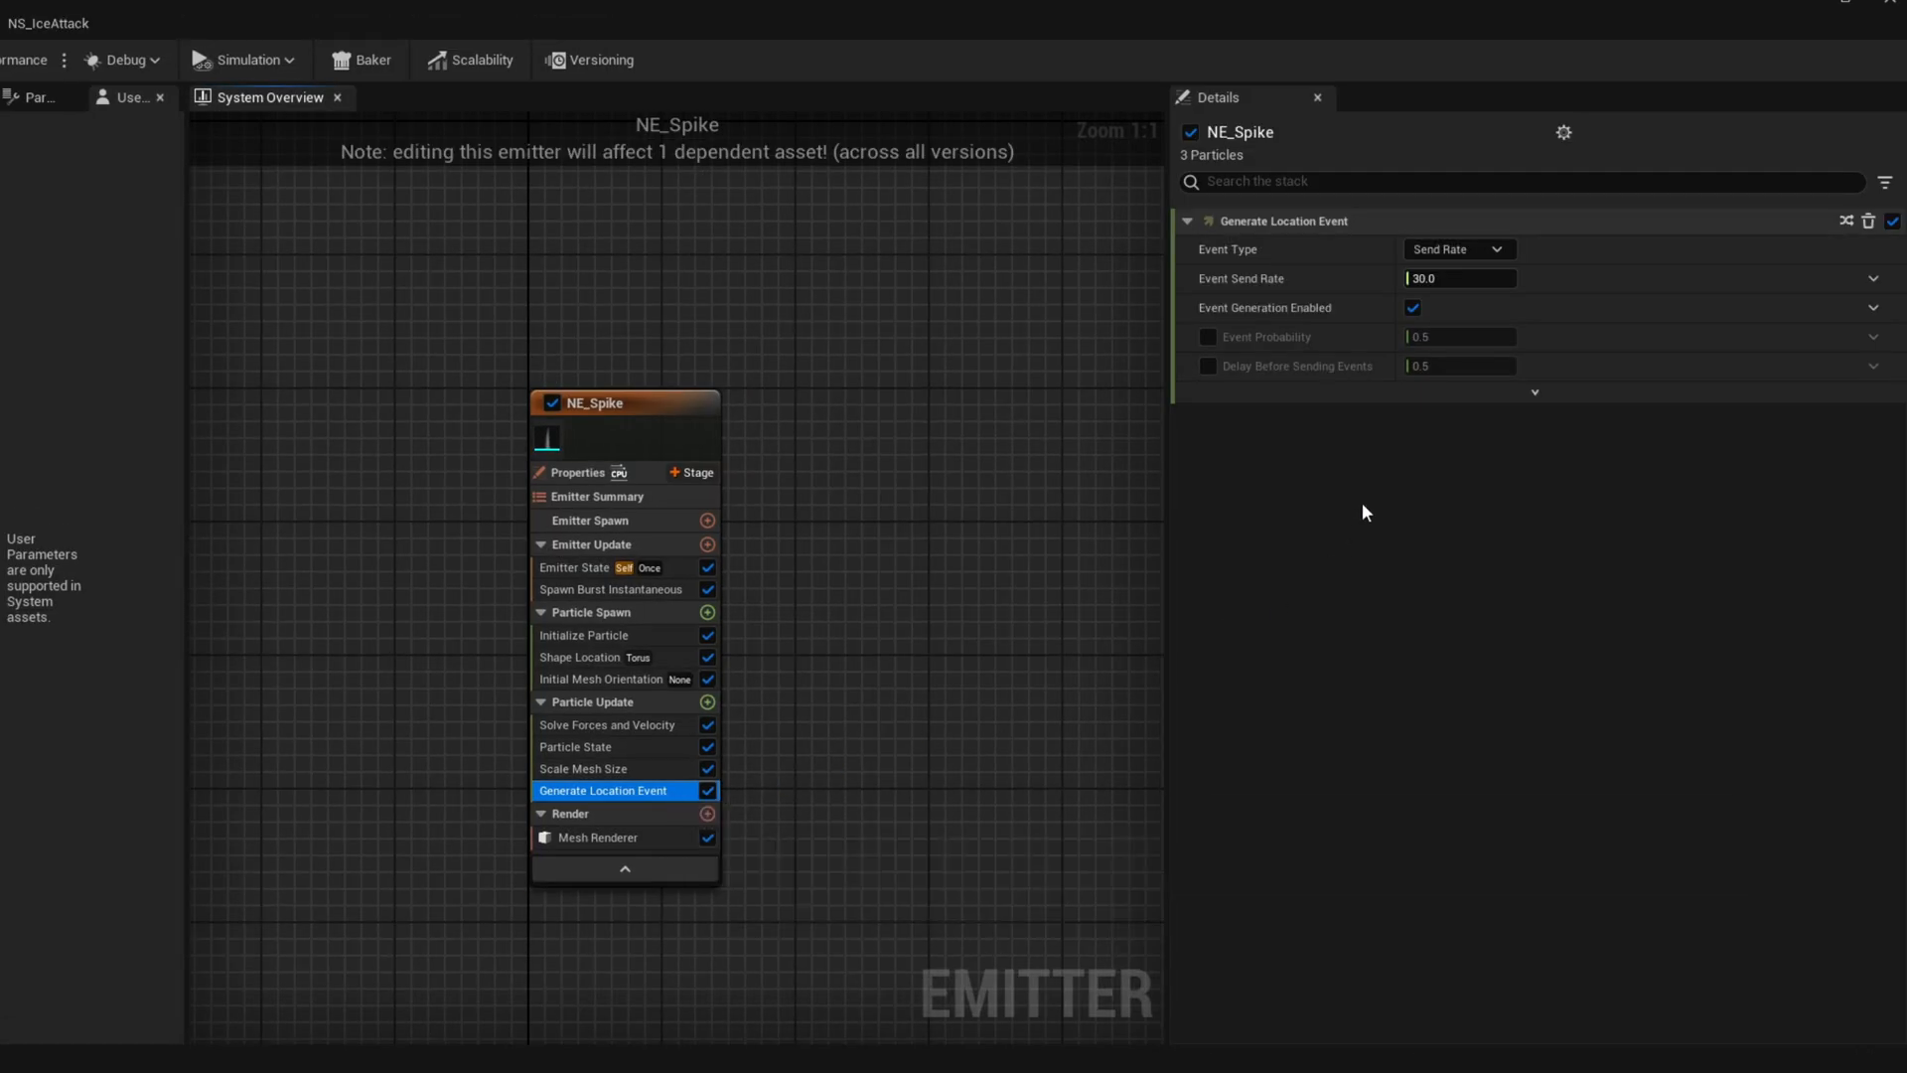
{"action": "left_click", "coordinate": [1459, 277]}
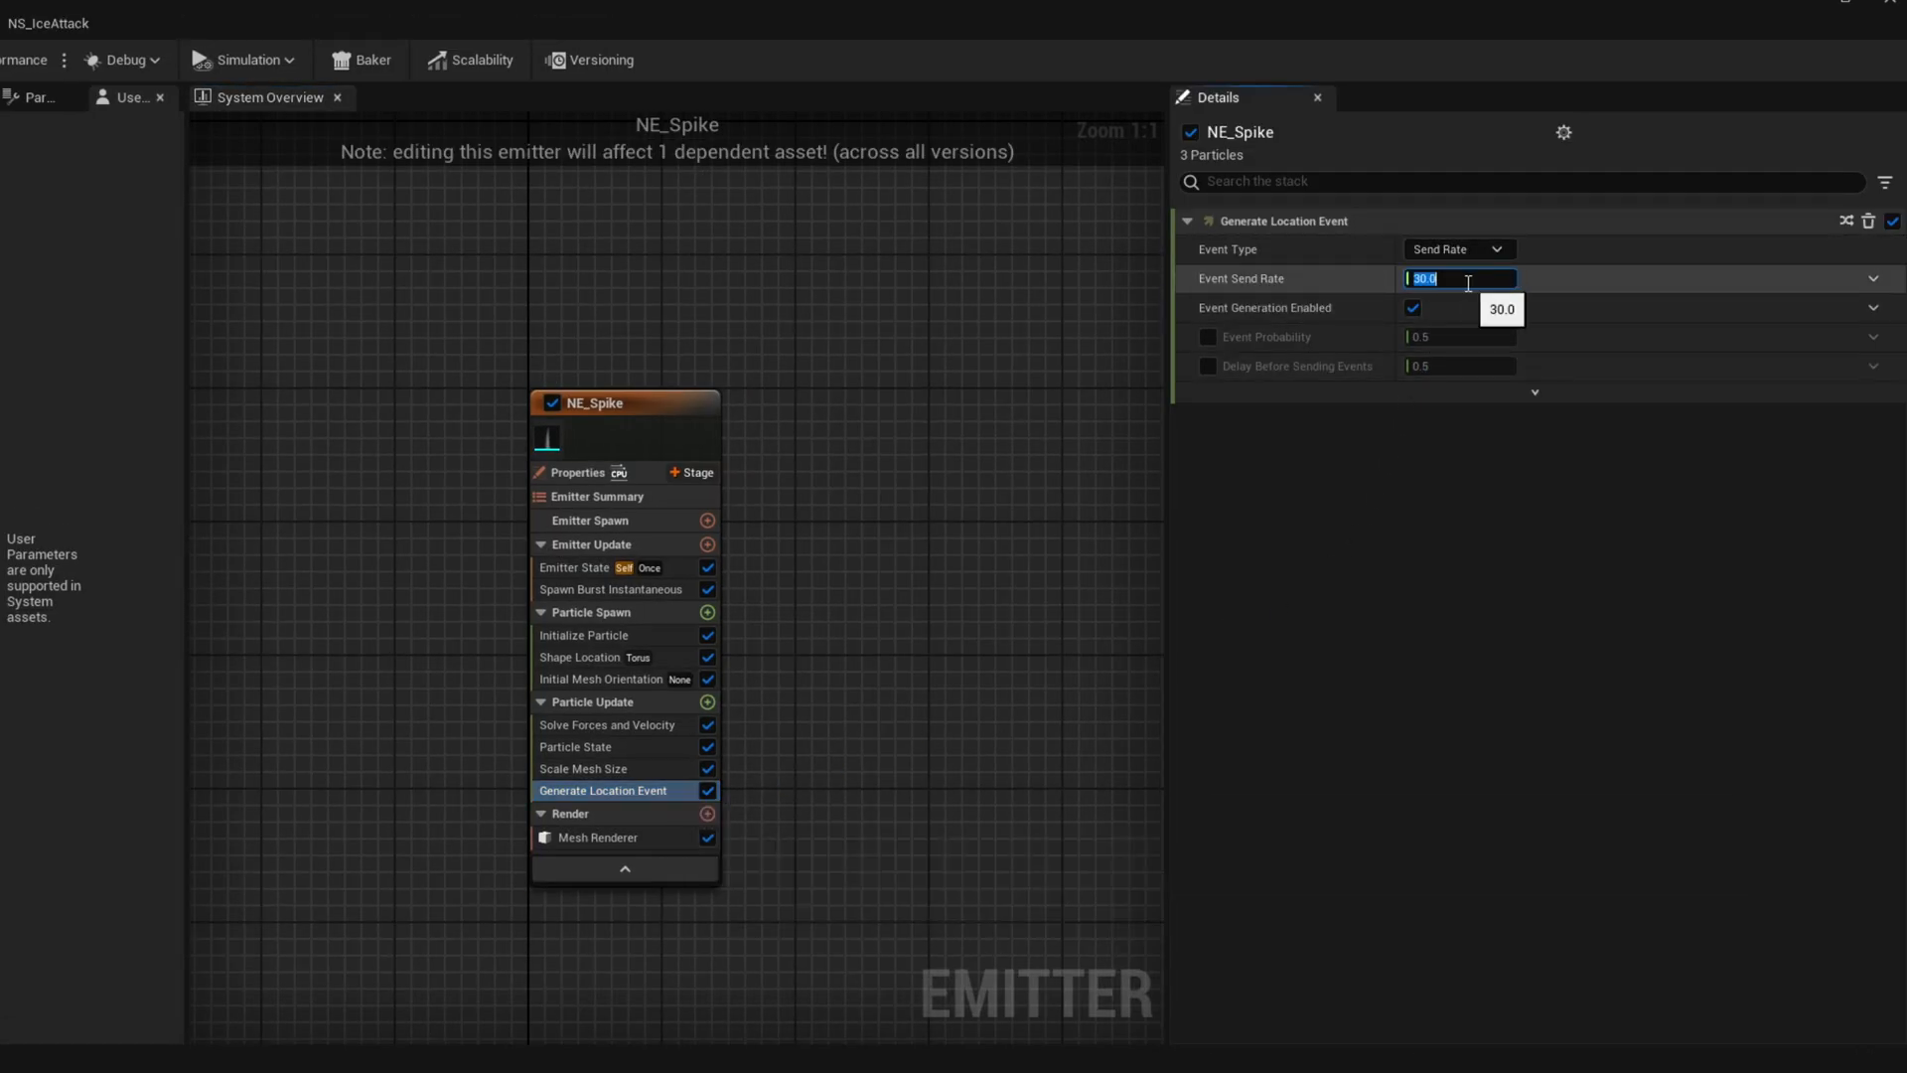
{"action": "type", "text": "10.0"}
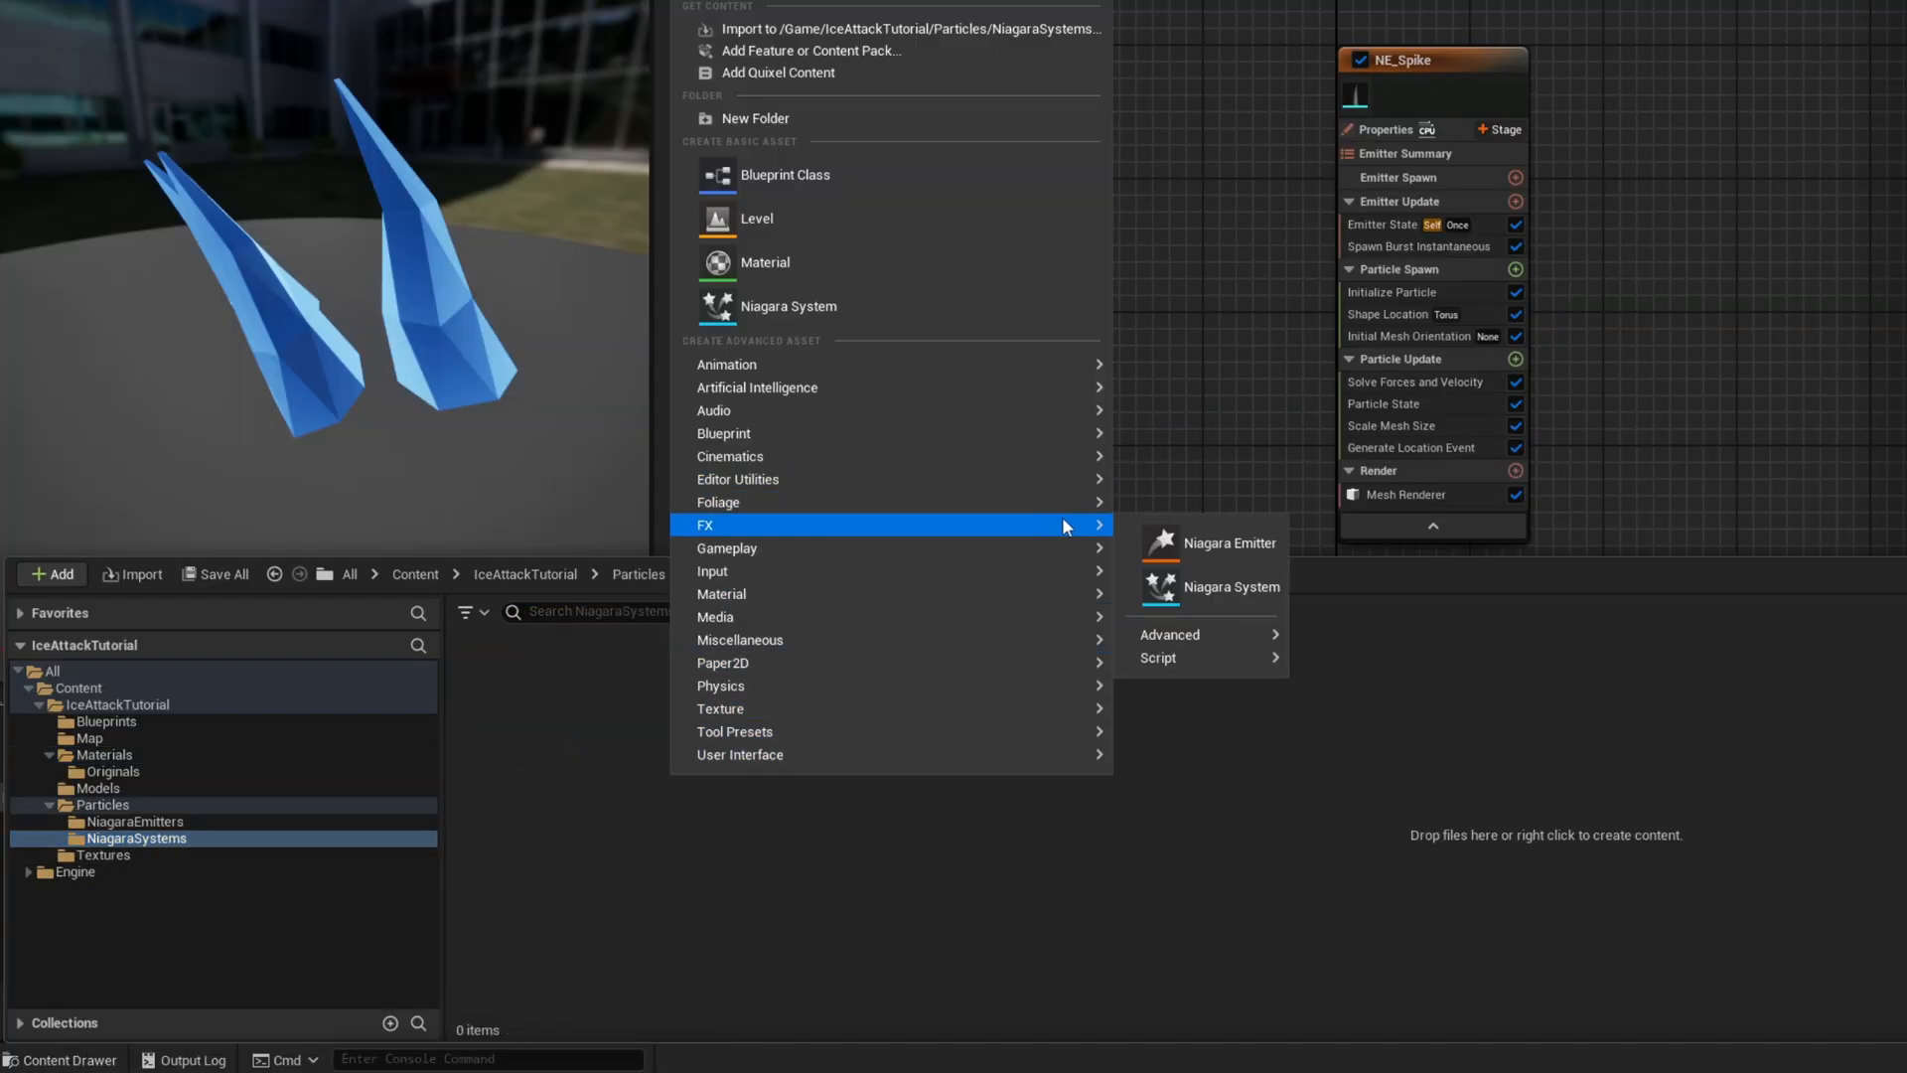
Create empty system NS_IceAttack with NE_Spike, place it in the level, Auto Activate off
{"action": "left_click", "coordinate": [1227, 586]}
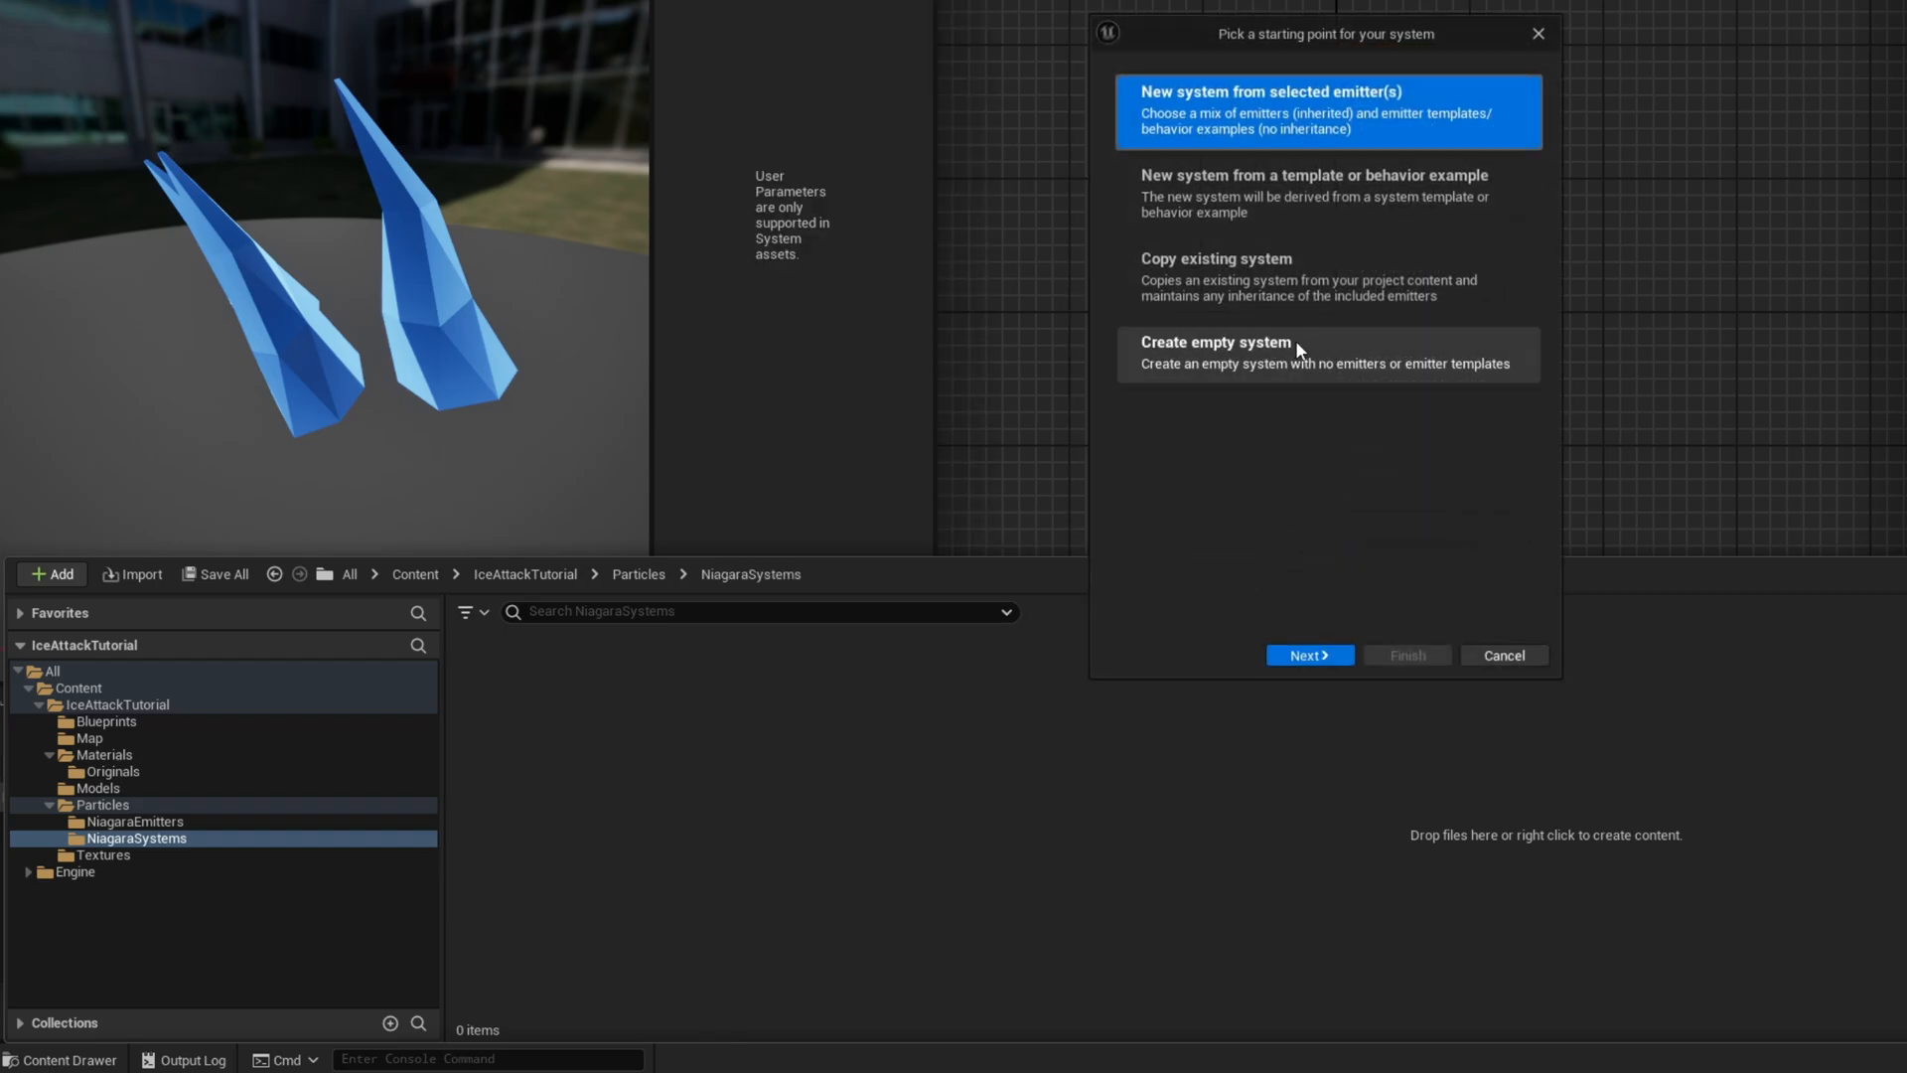
{"action": "left_click", "coordinate": [1307, 655]}
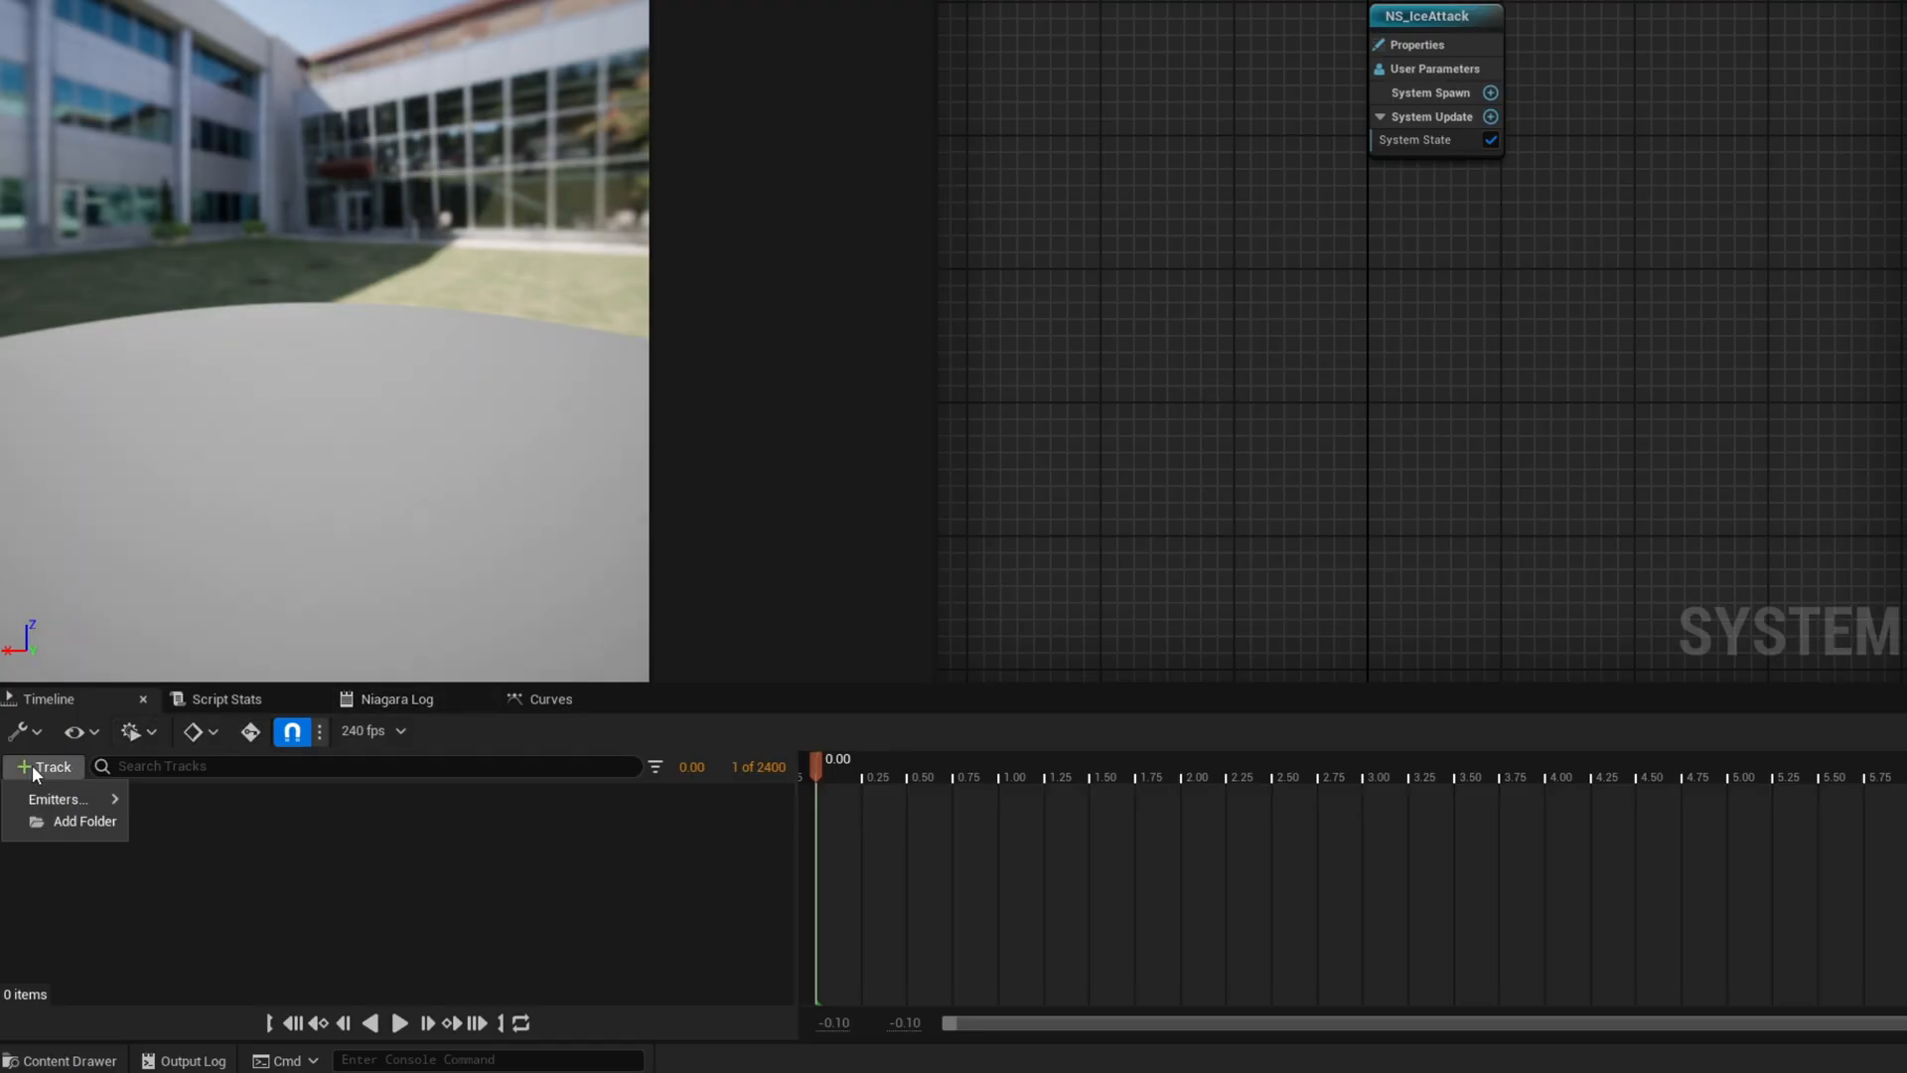
{"action": "left_click", "coordinate": [57, 799]}
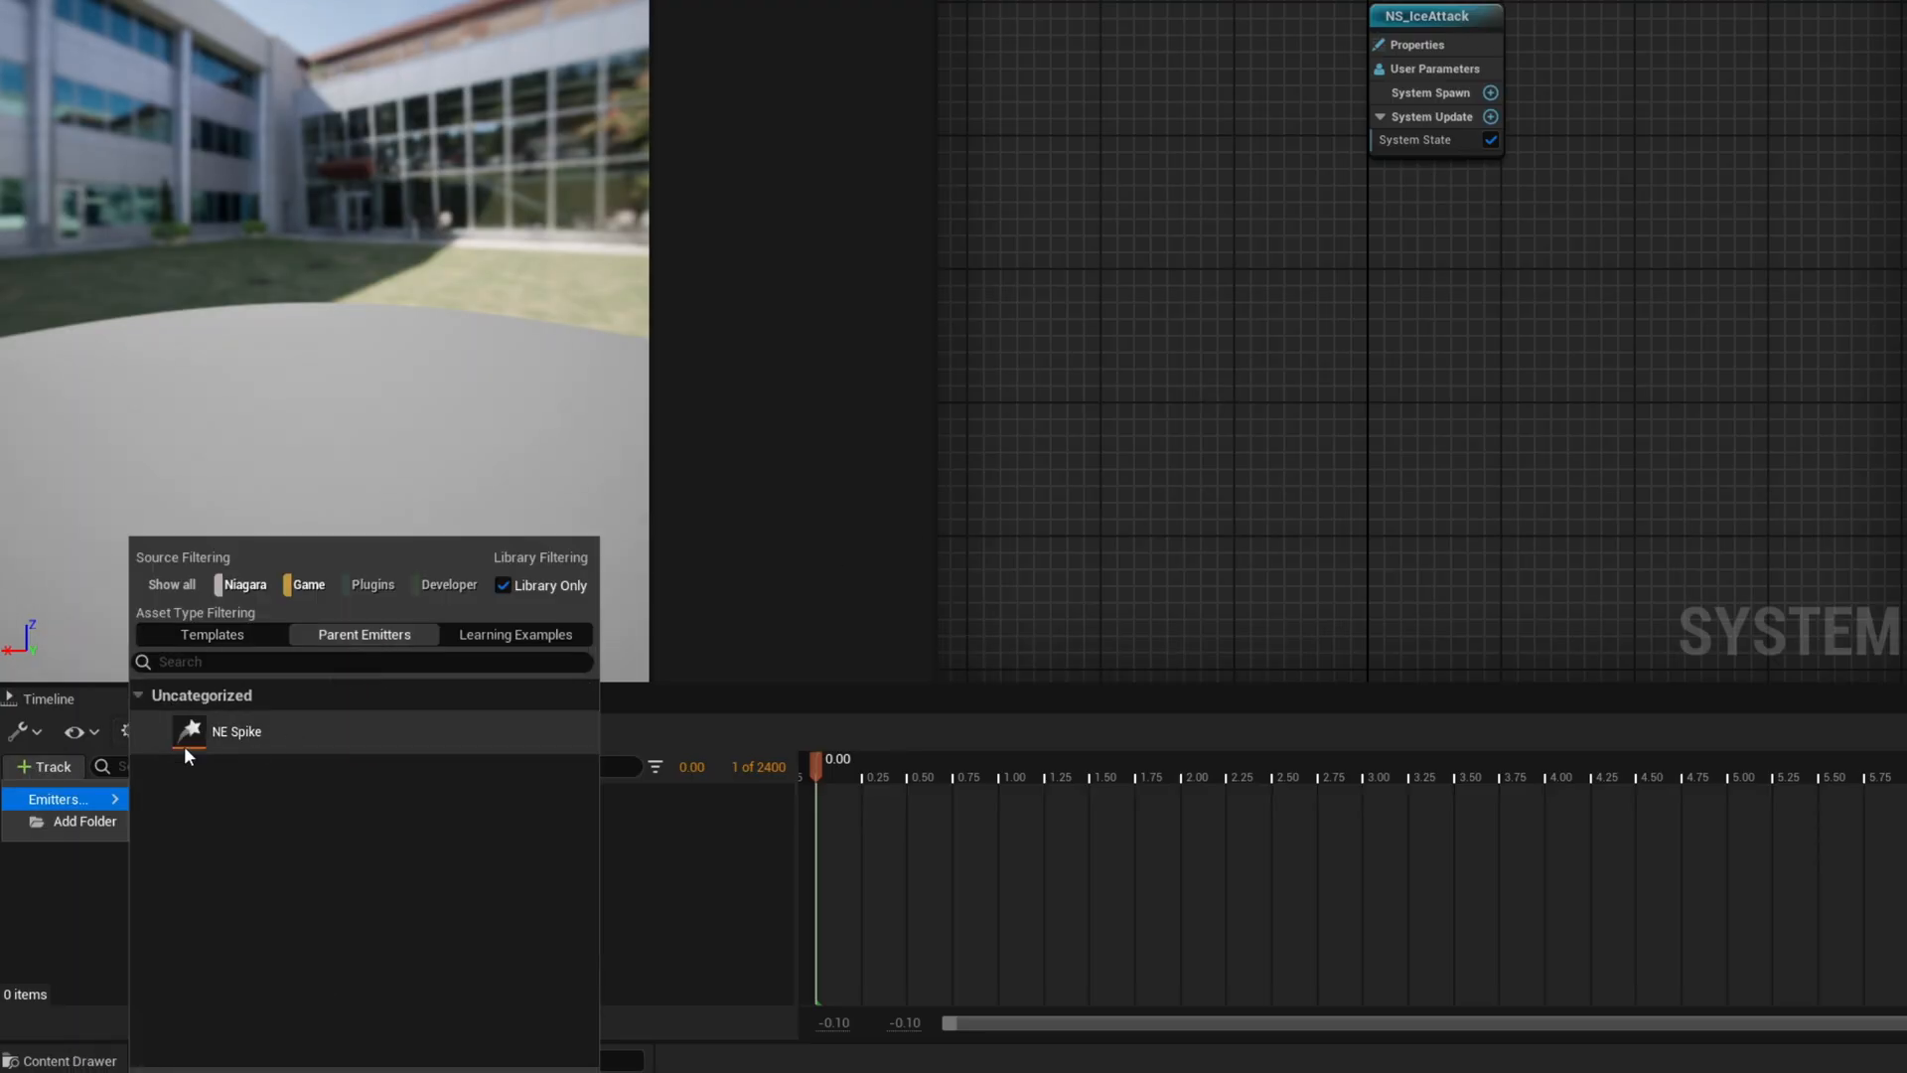
{"action": "double_click", "coordinate": [238, 732]}
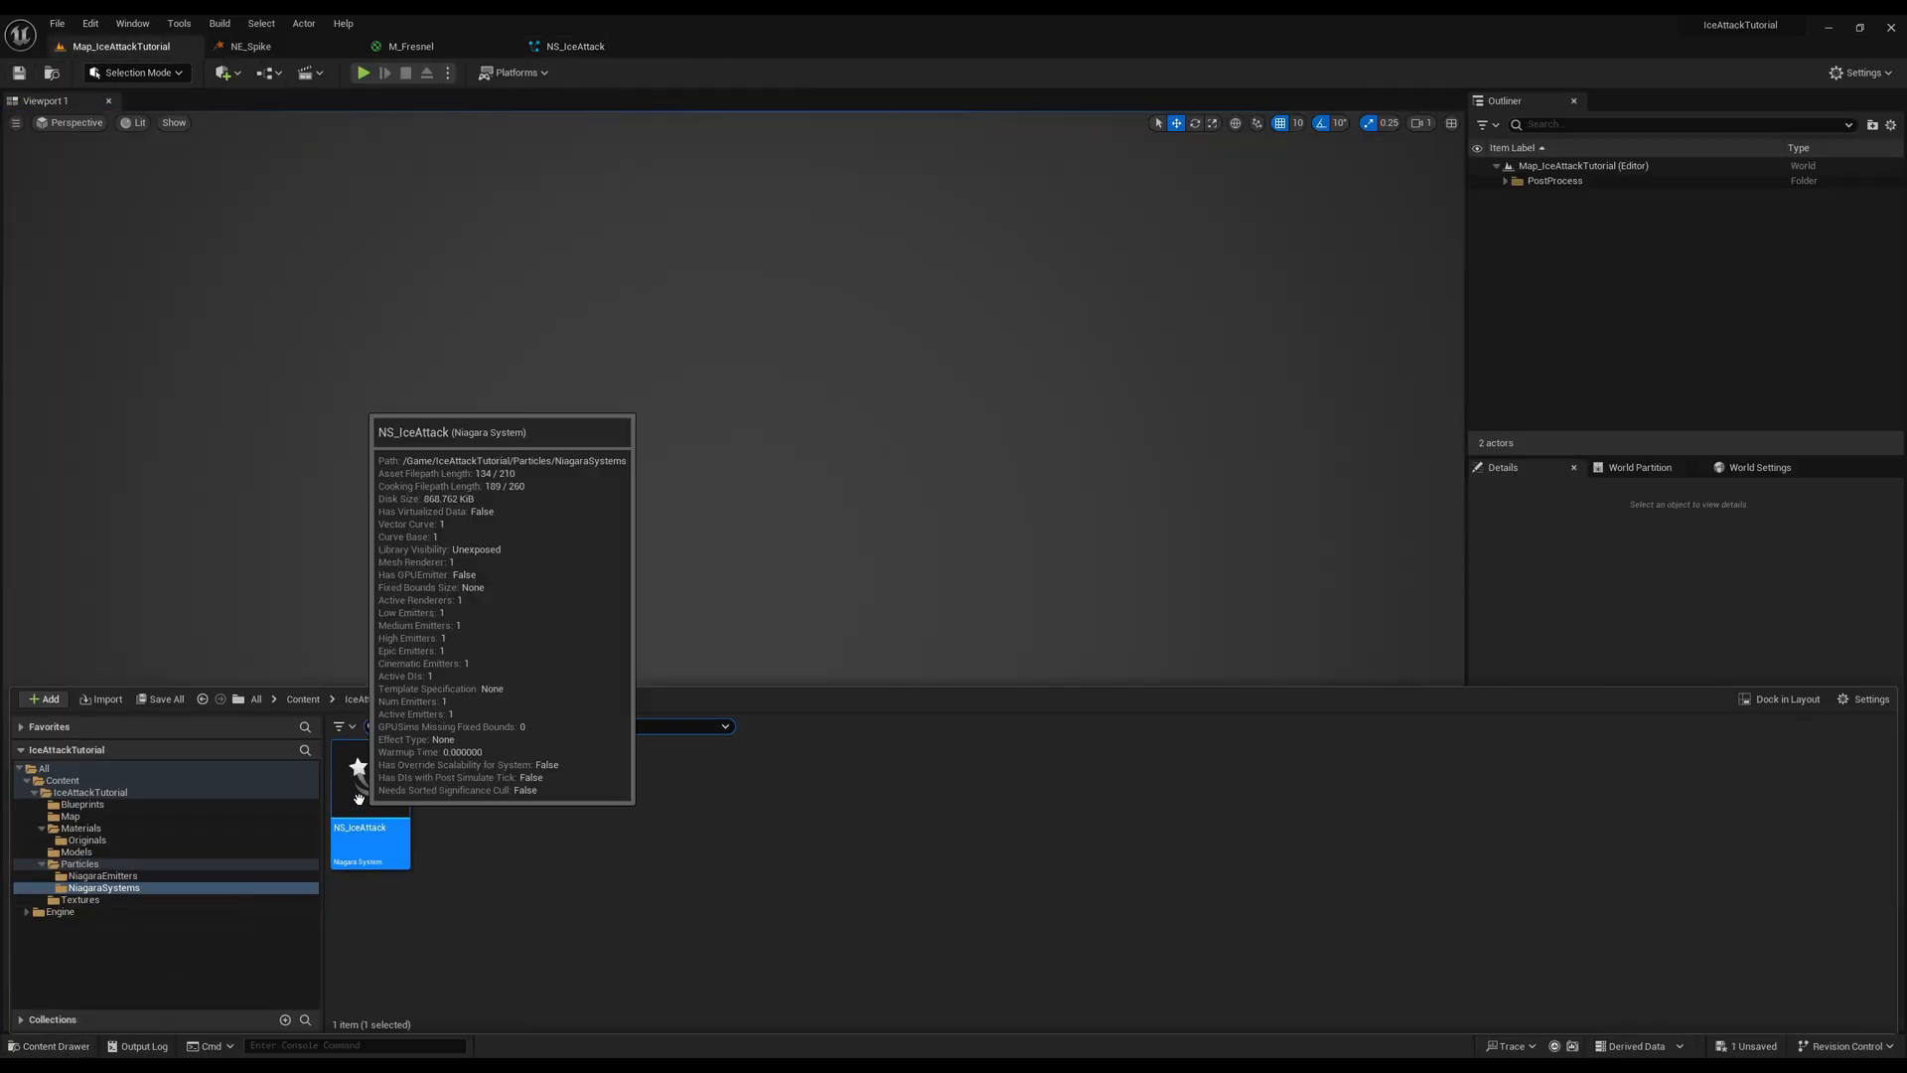
{"action": "left_click_drag", "start_coordinate": [369, 840], "coordinate": [676, 548]}
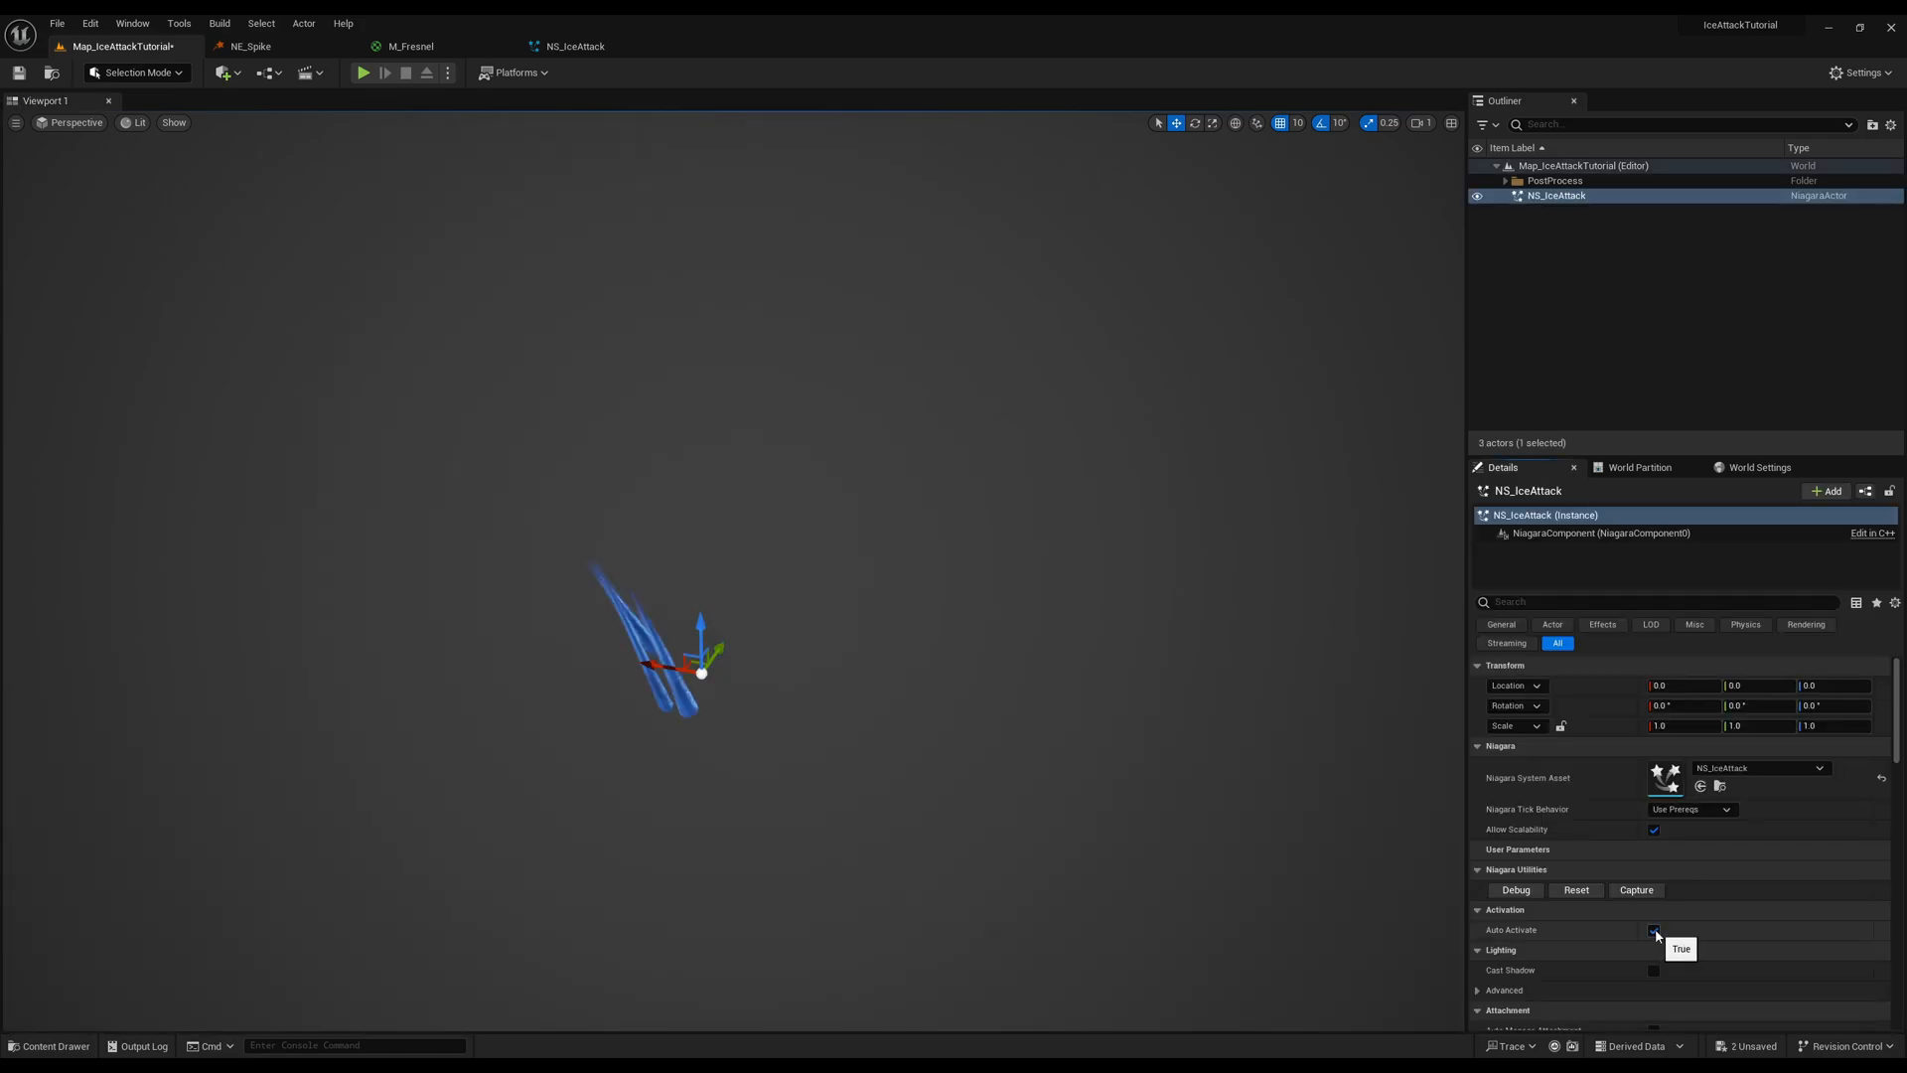
{"action": "left_click", "coordinate": [1654, 930]}
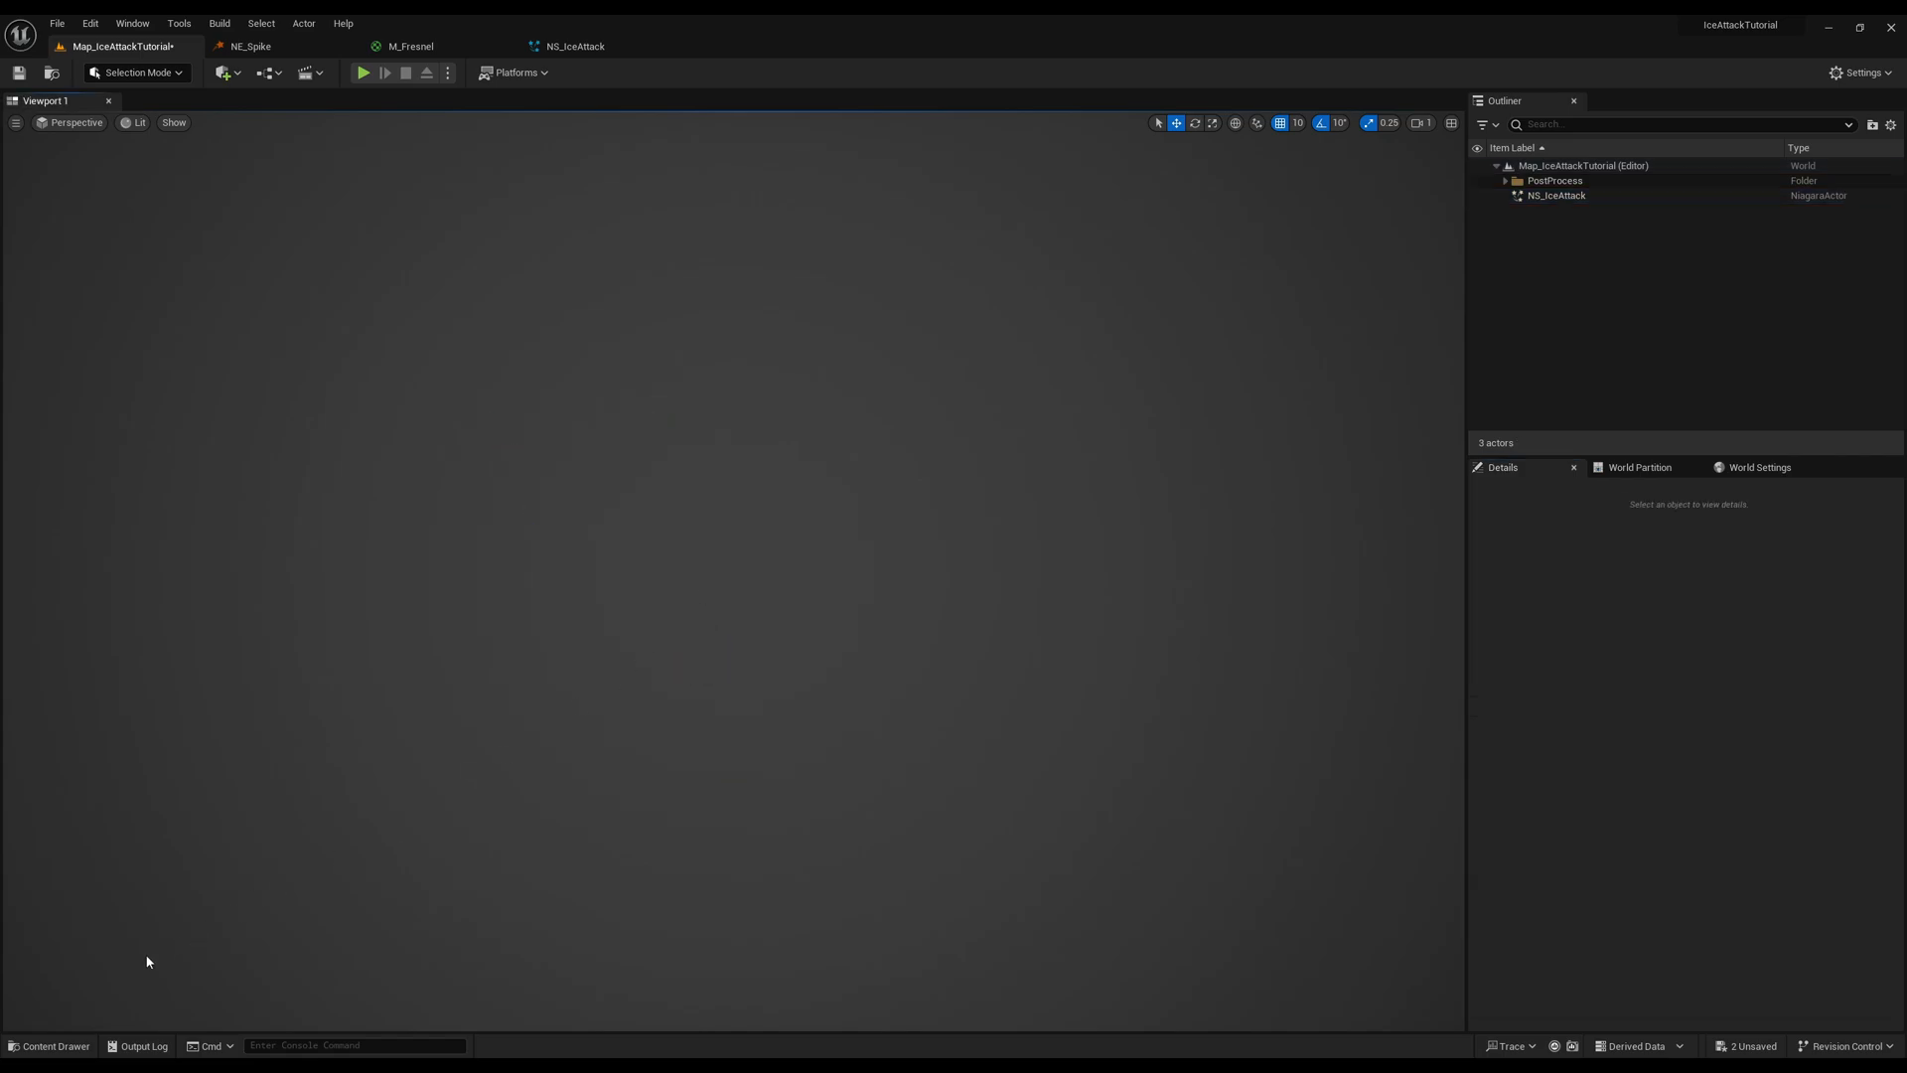
Create Niagara emitter NE_GroundIce in the NiagaraEmitters folder and open it
{"action": "left_click", "coordinate": [49, 1046]}
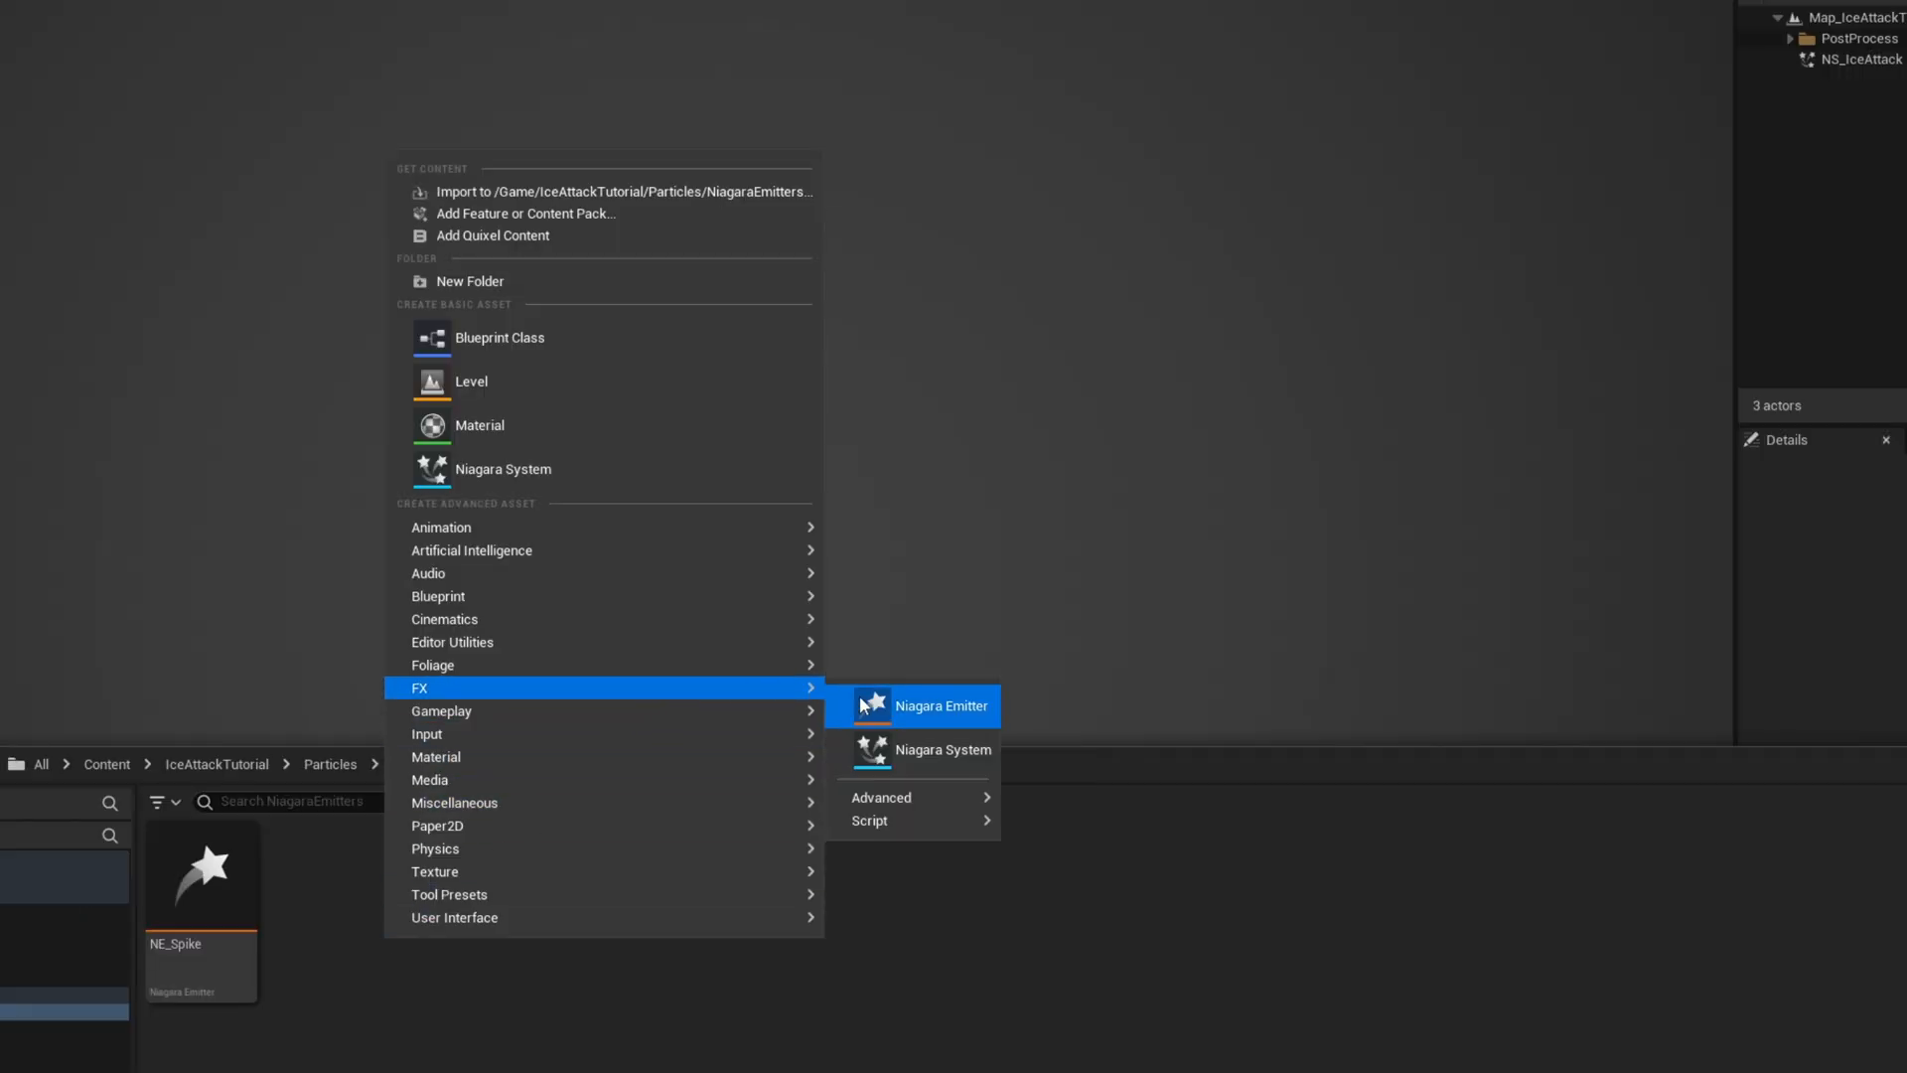
{"action": "left_click", "coordinate": [941, 705]}
{"action": "type", "text": "NE_GroundIce"}
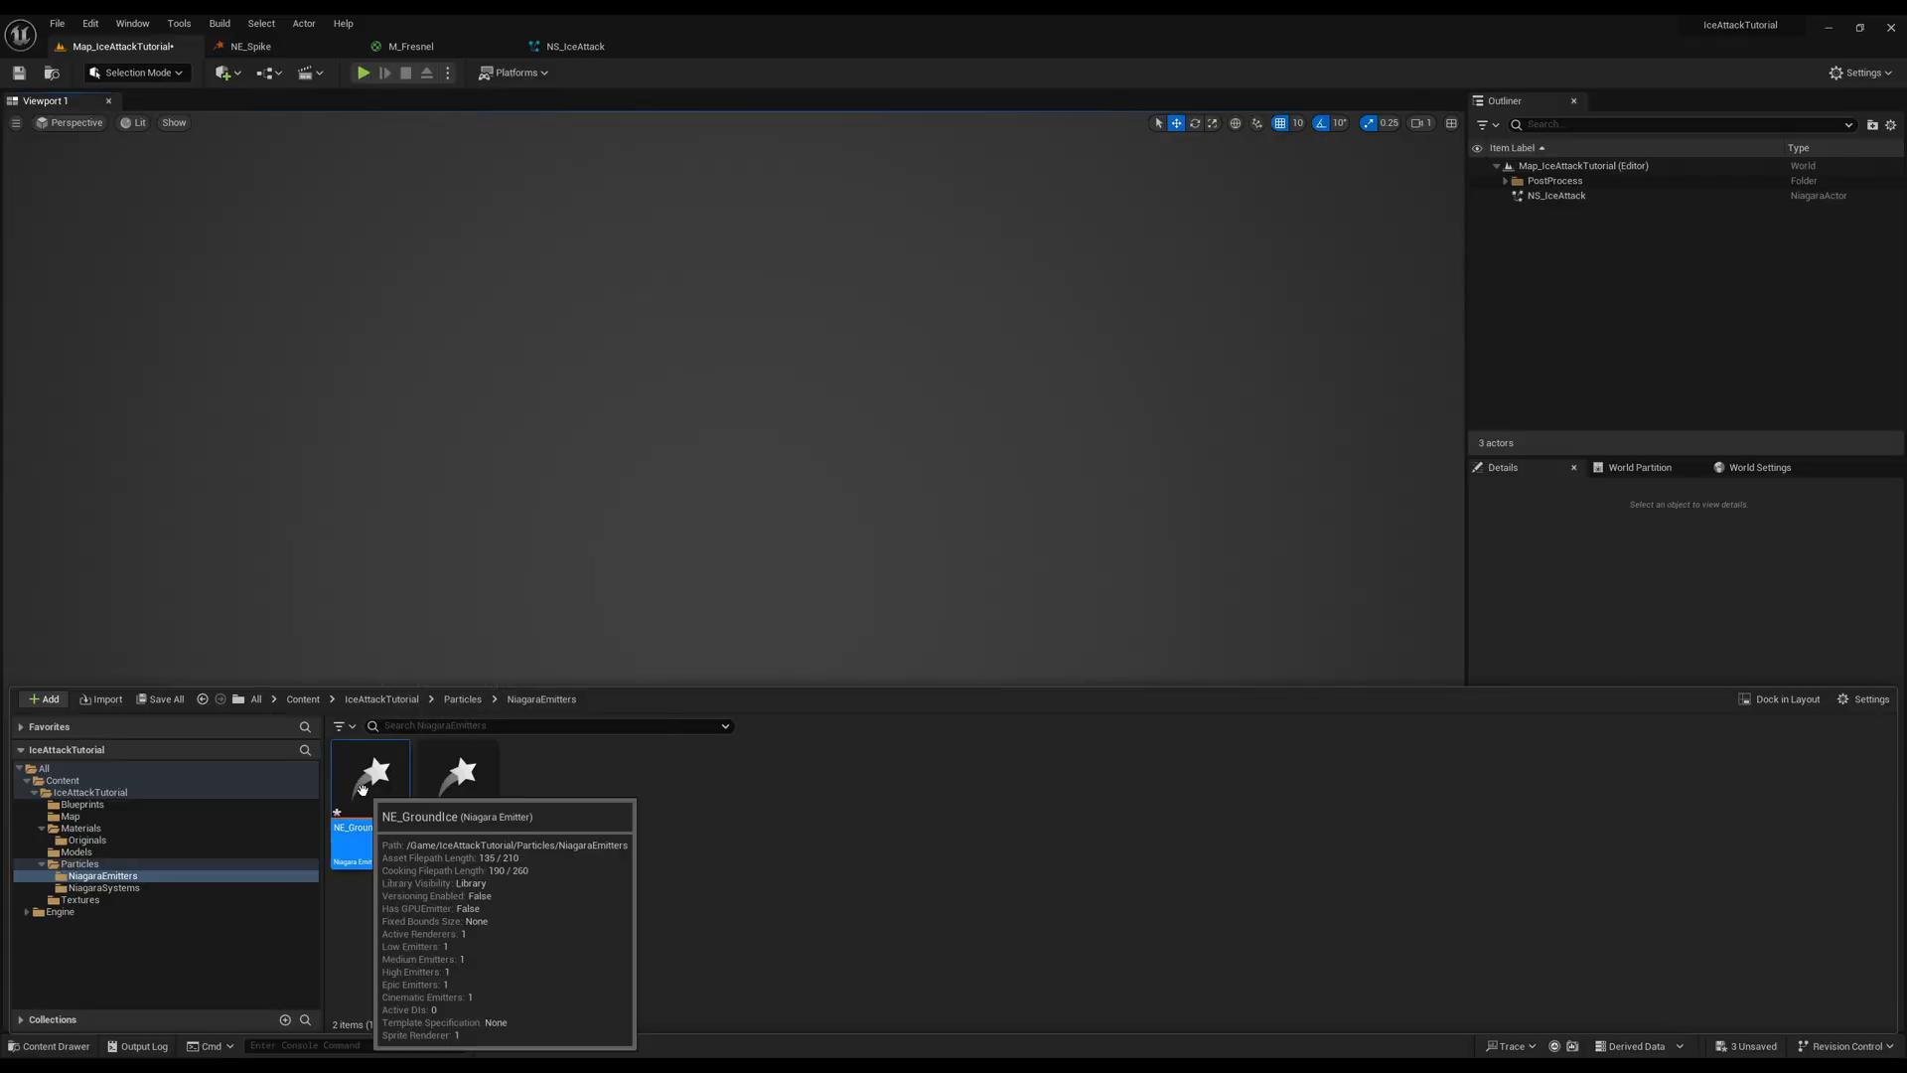
{"action": "double_click", "coordinate": [371, 773]}
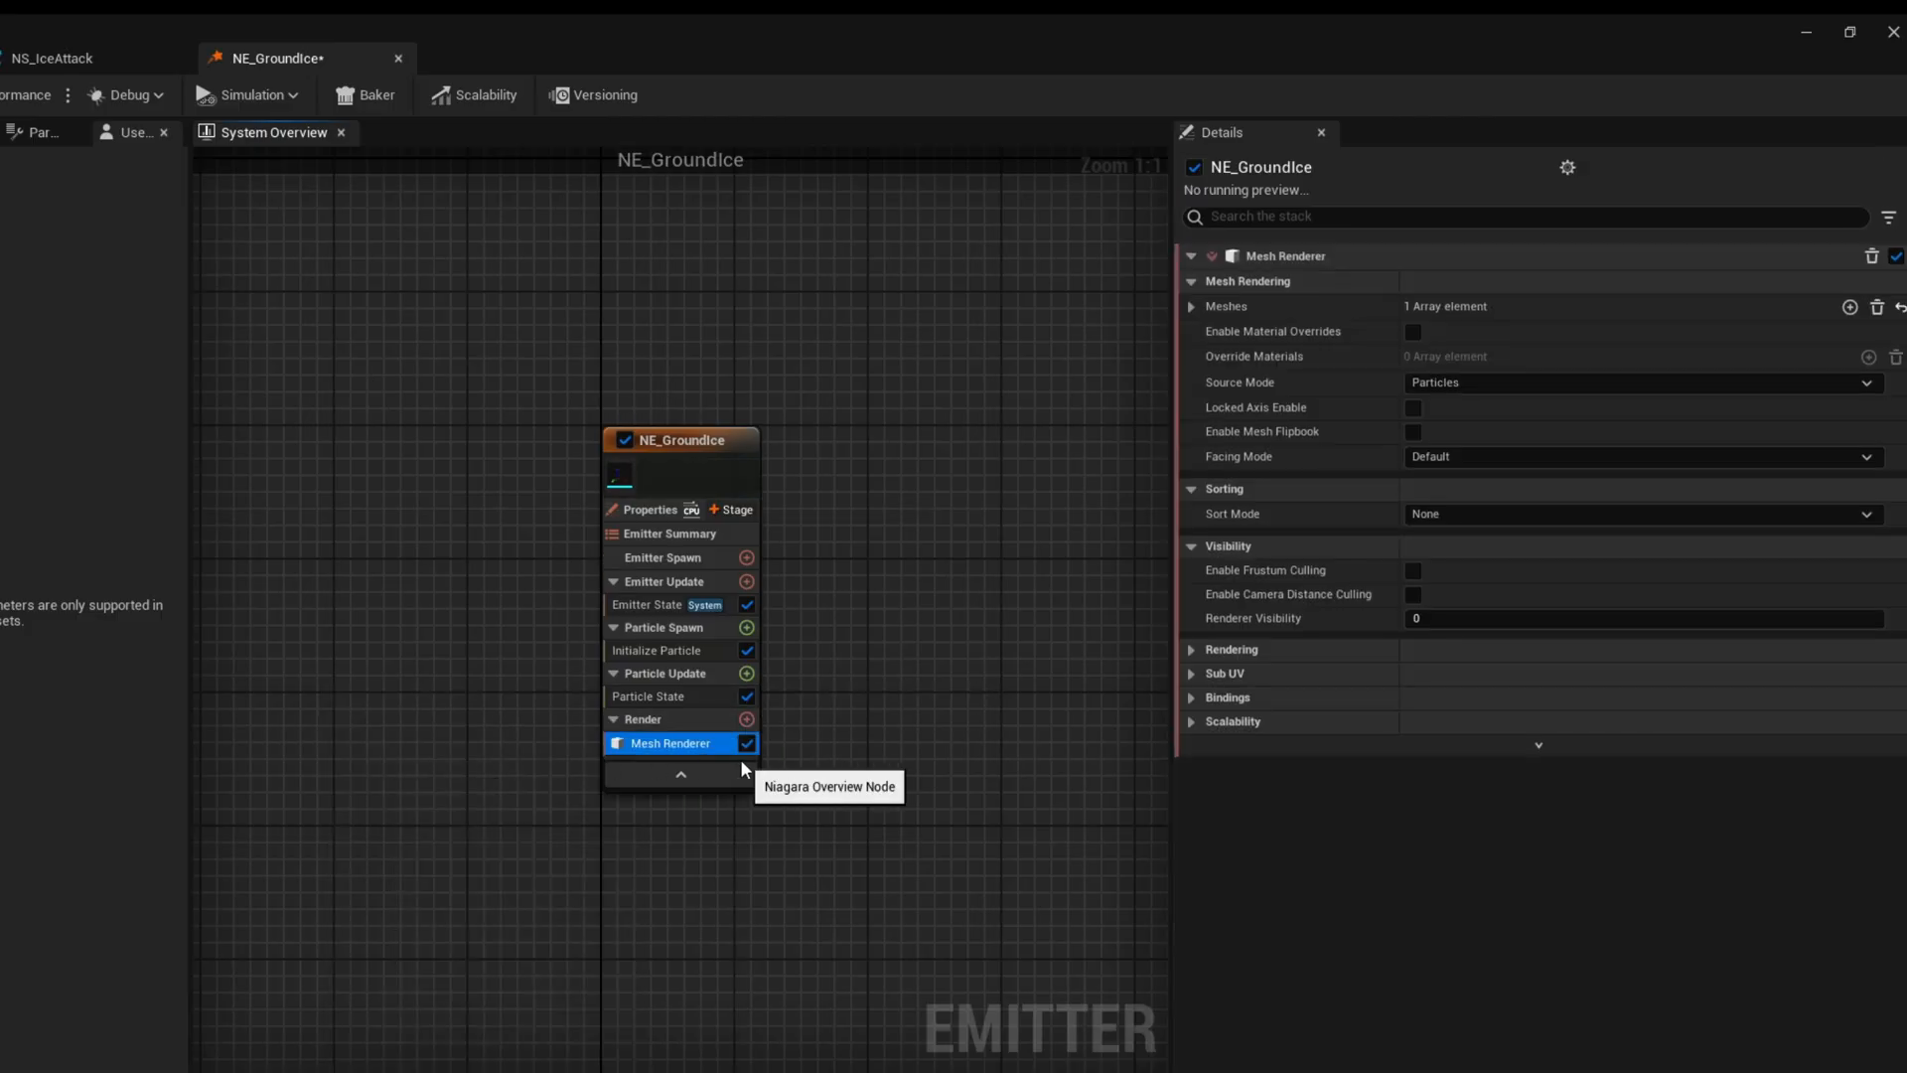
Add an Override Materials slot on the Mesh Renderer using MI_Fresnel
{"action": "left_click", "coordinate": [1510, 336]}
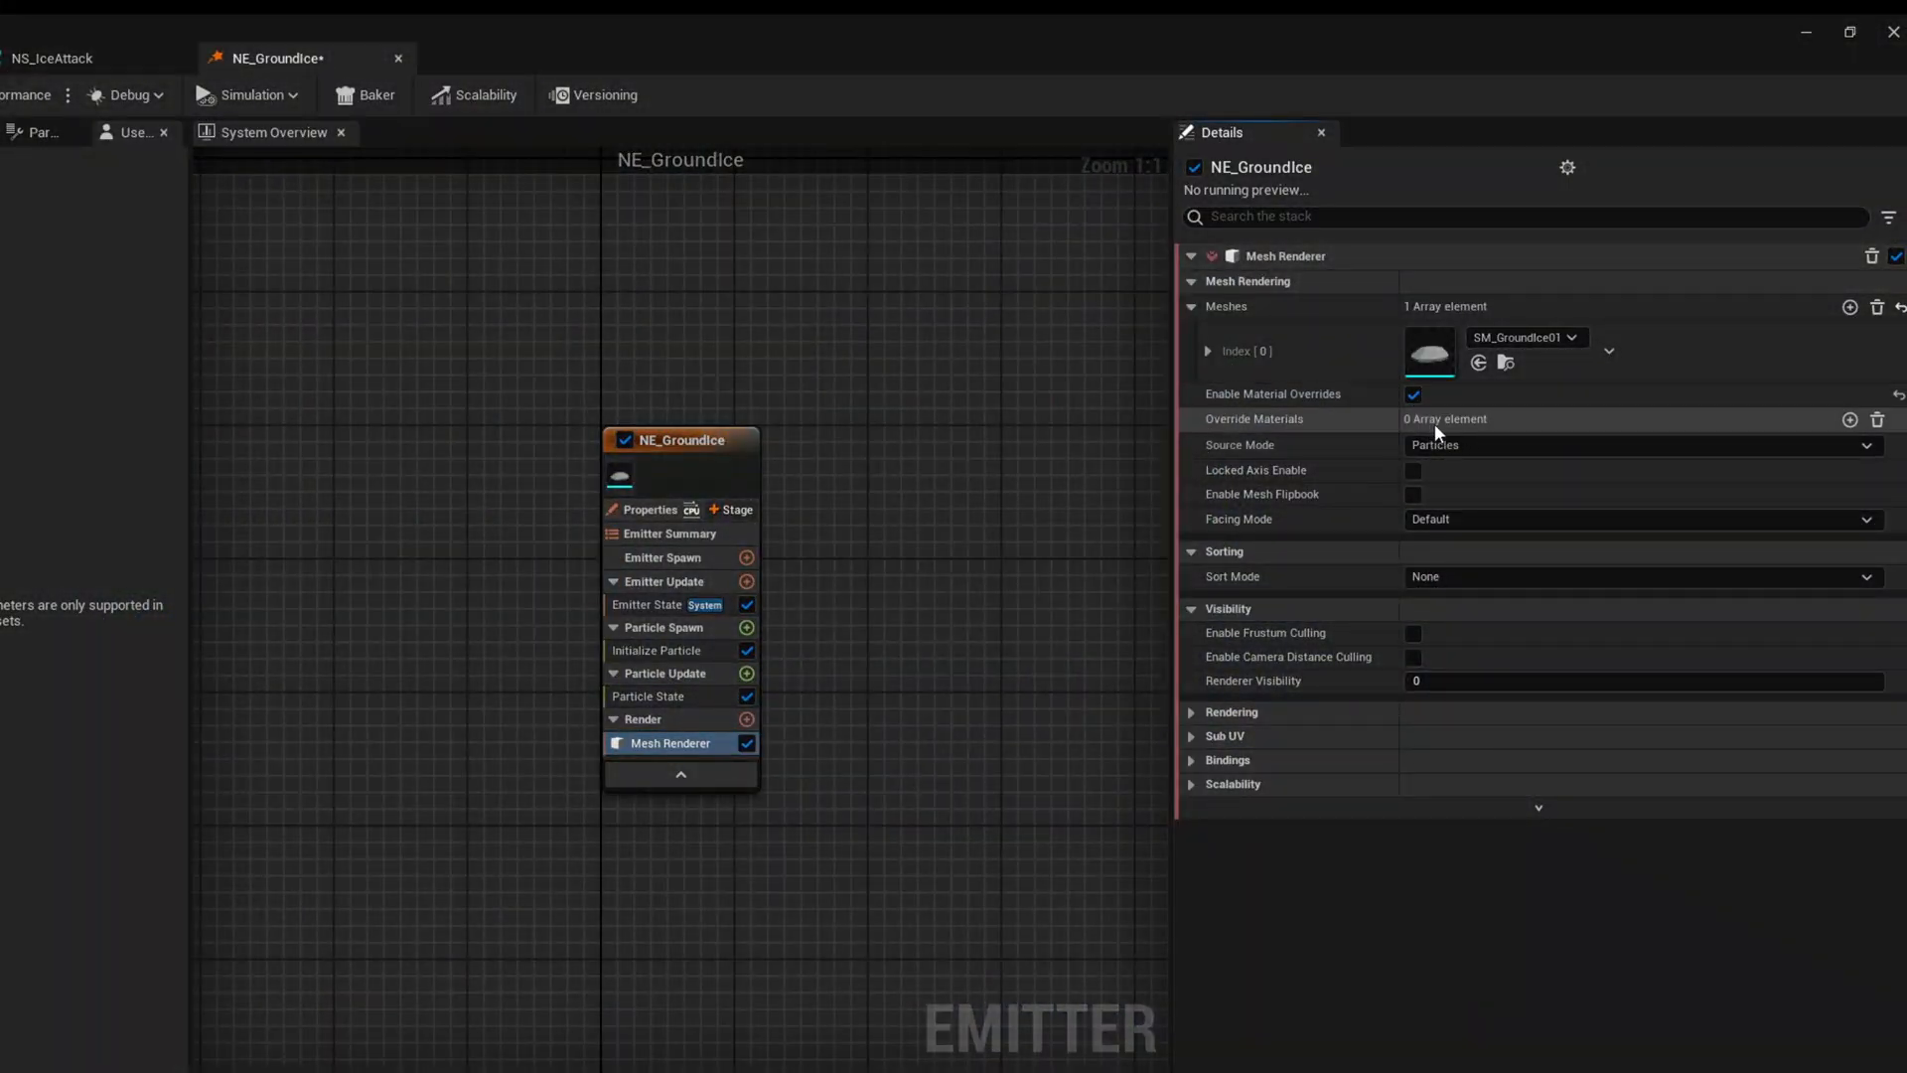
{"action": "left_click", "coordinate": [1192, 418]}
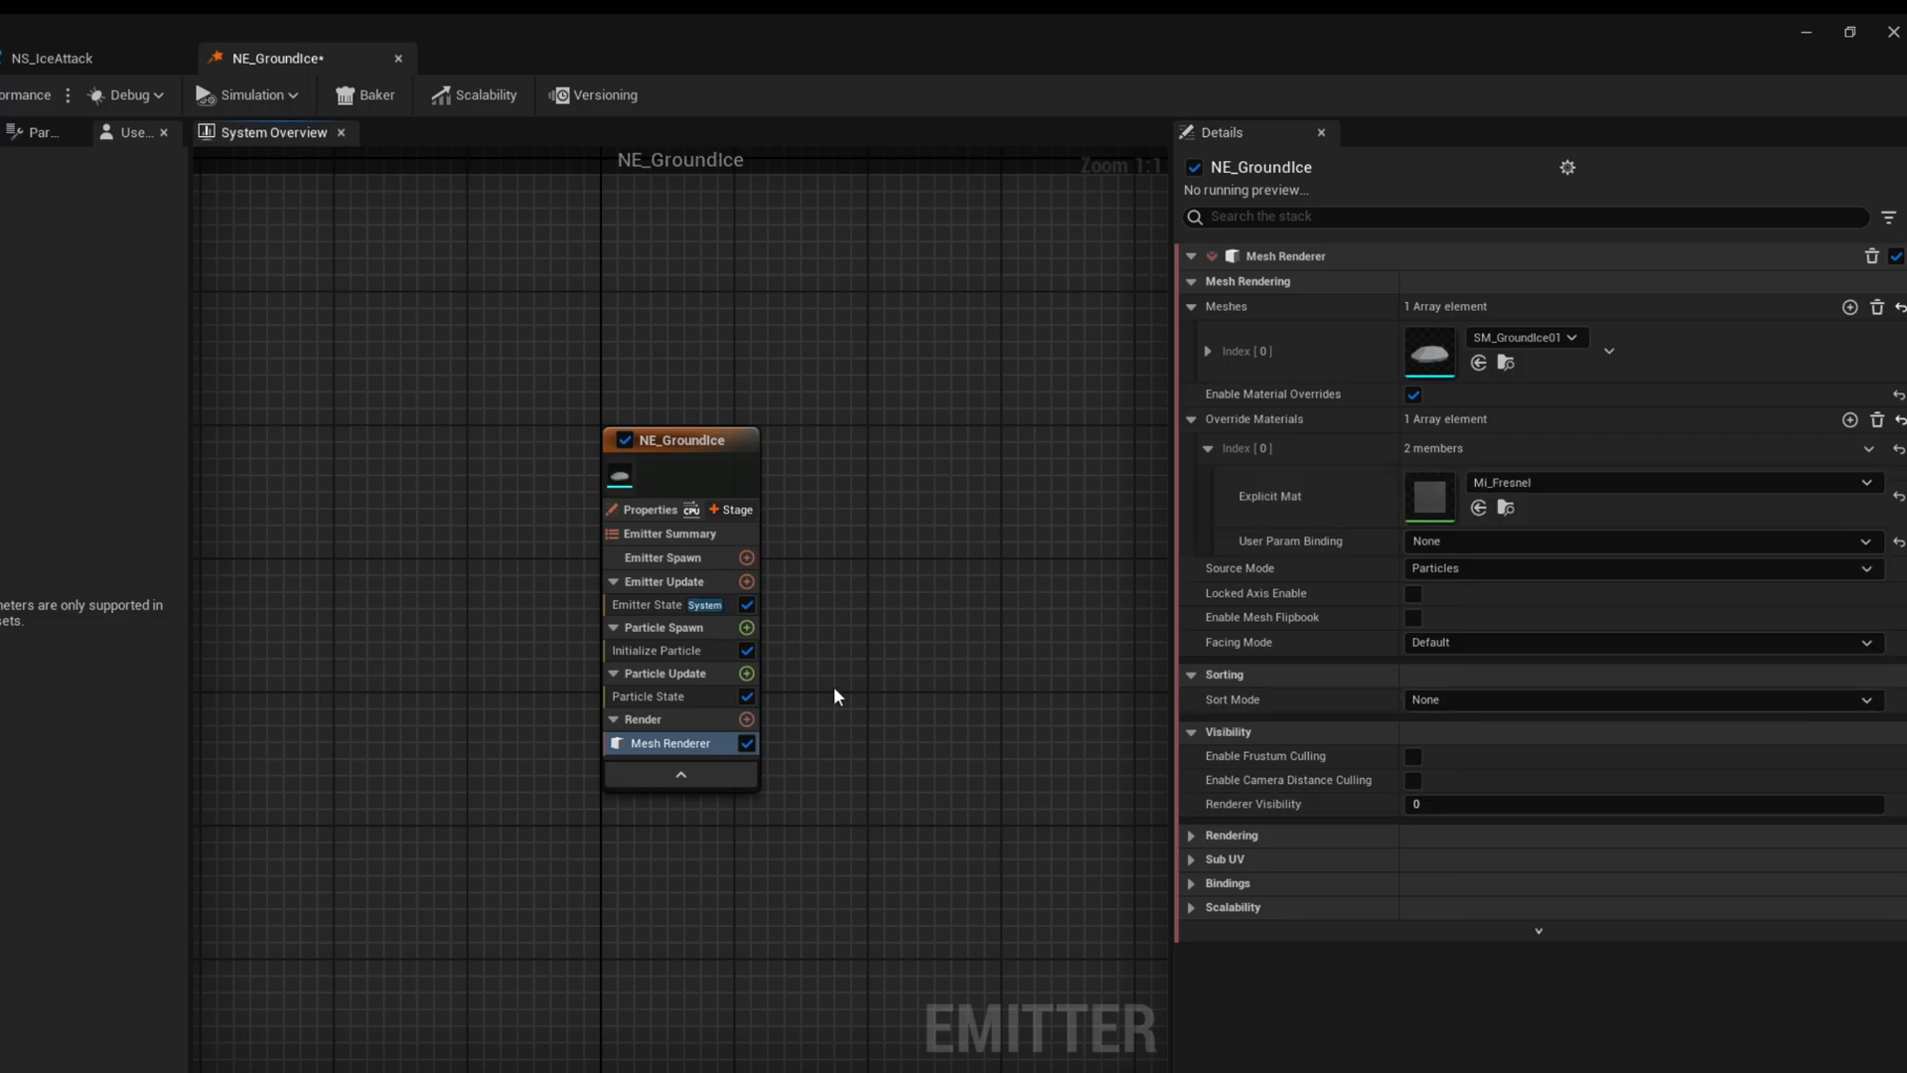
Set Emitter State to Self life cycle, Loop Behavior Once, loop duration 0.1
{"action": "left_click", "coordinate": [663, 605]}
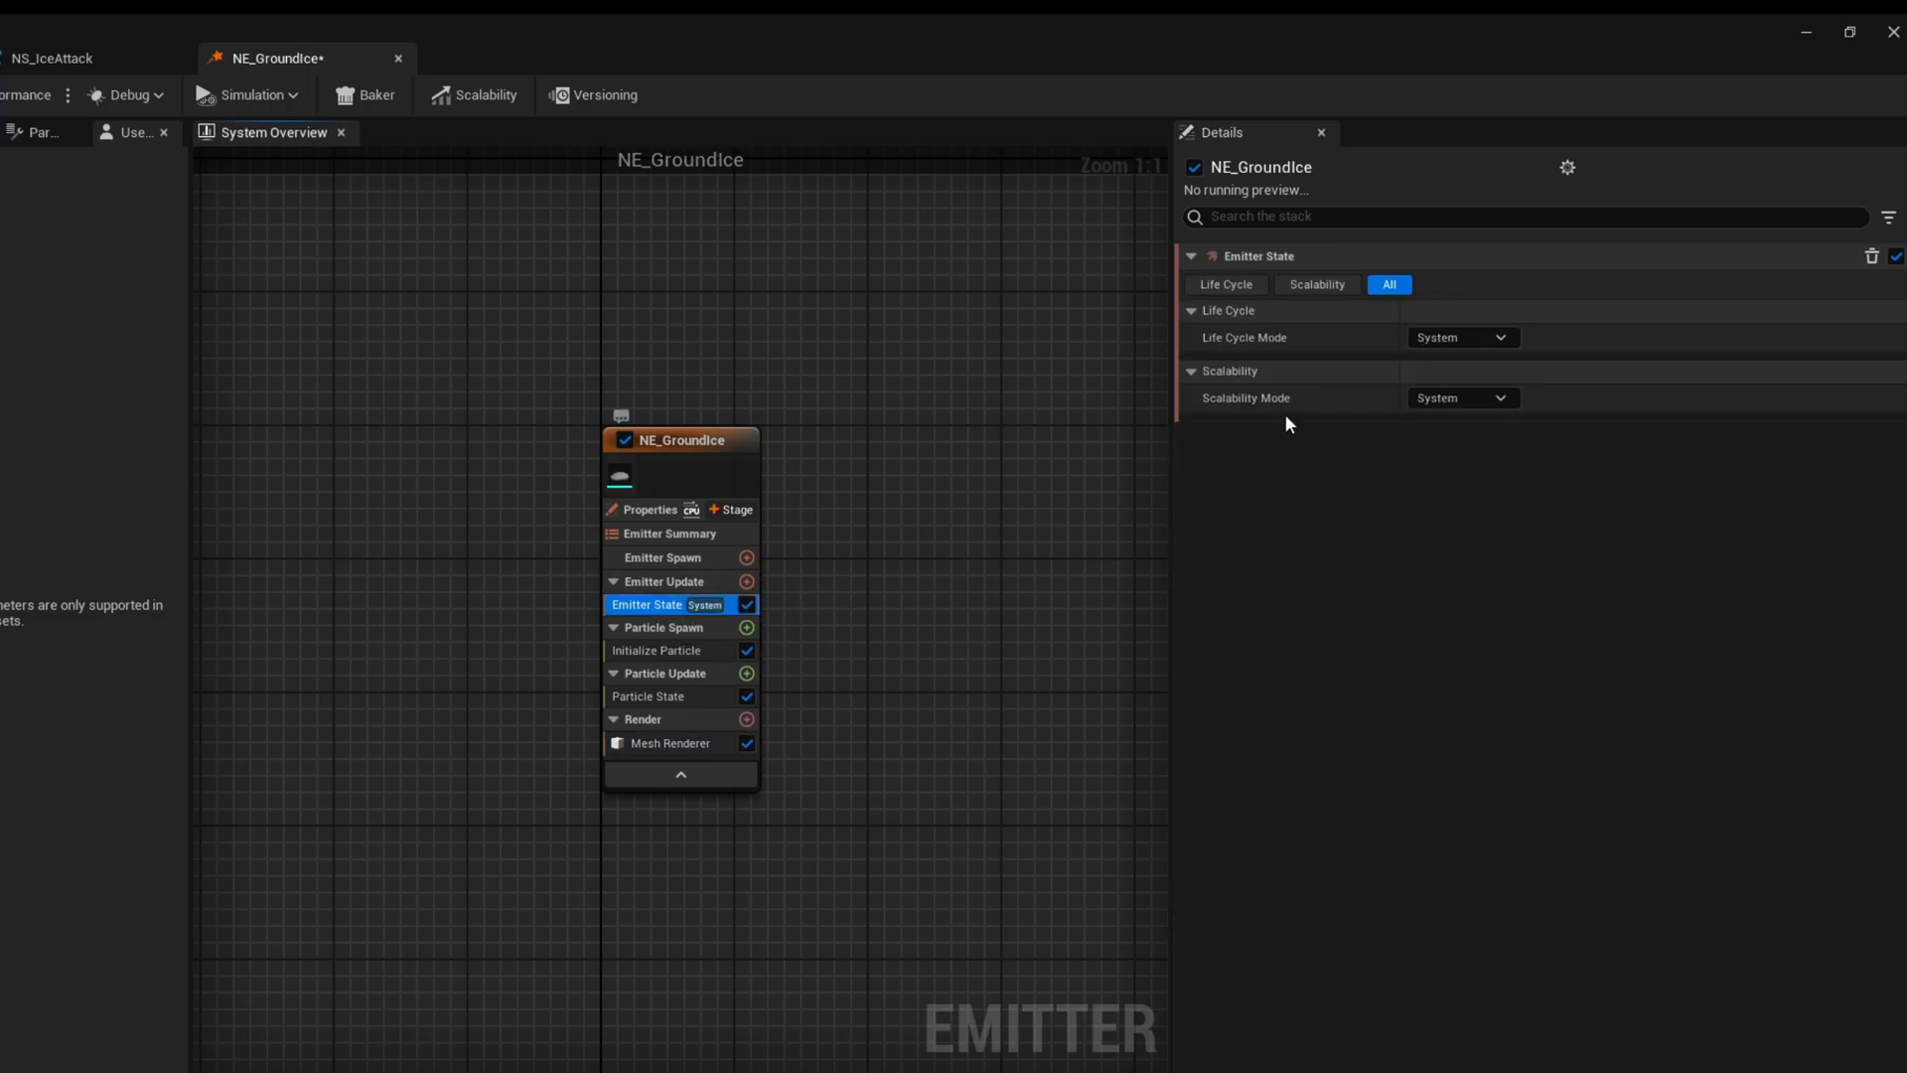
{"action": "left_click", "coordinate": [1460, 337]}
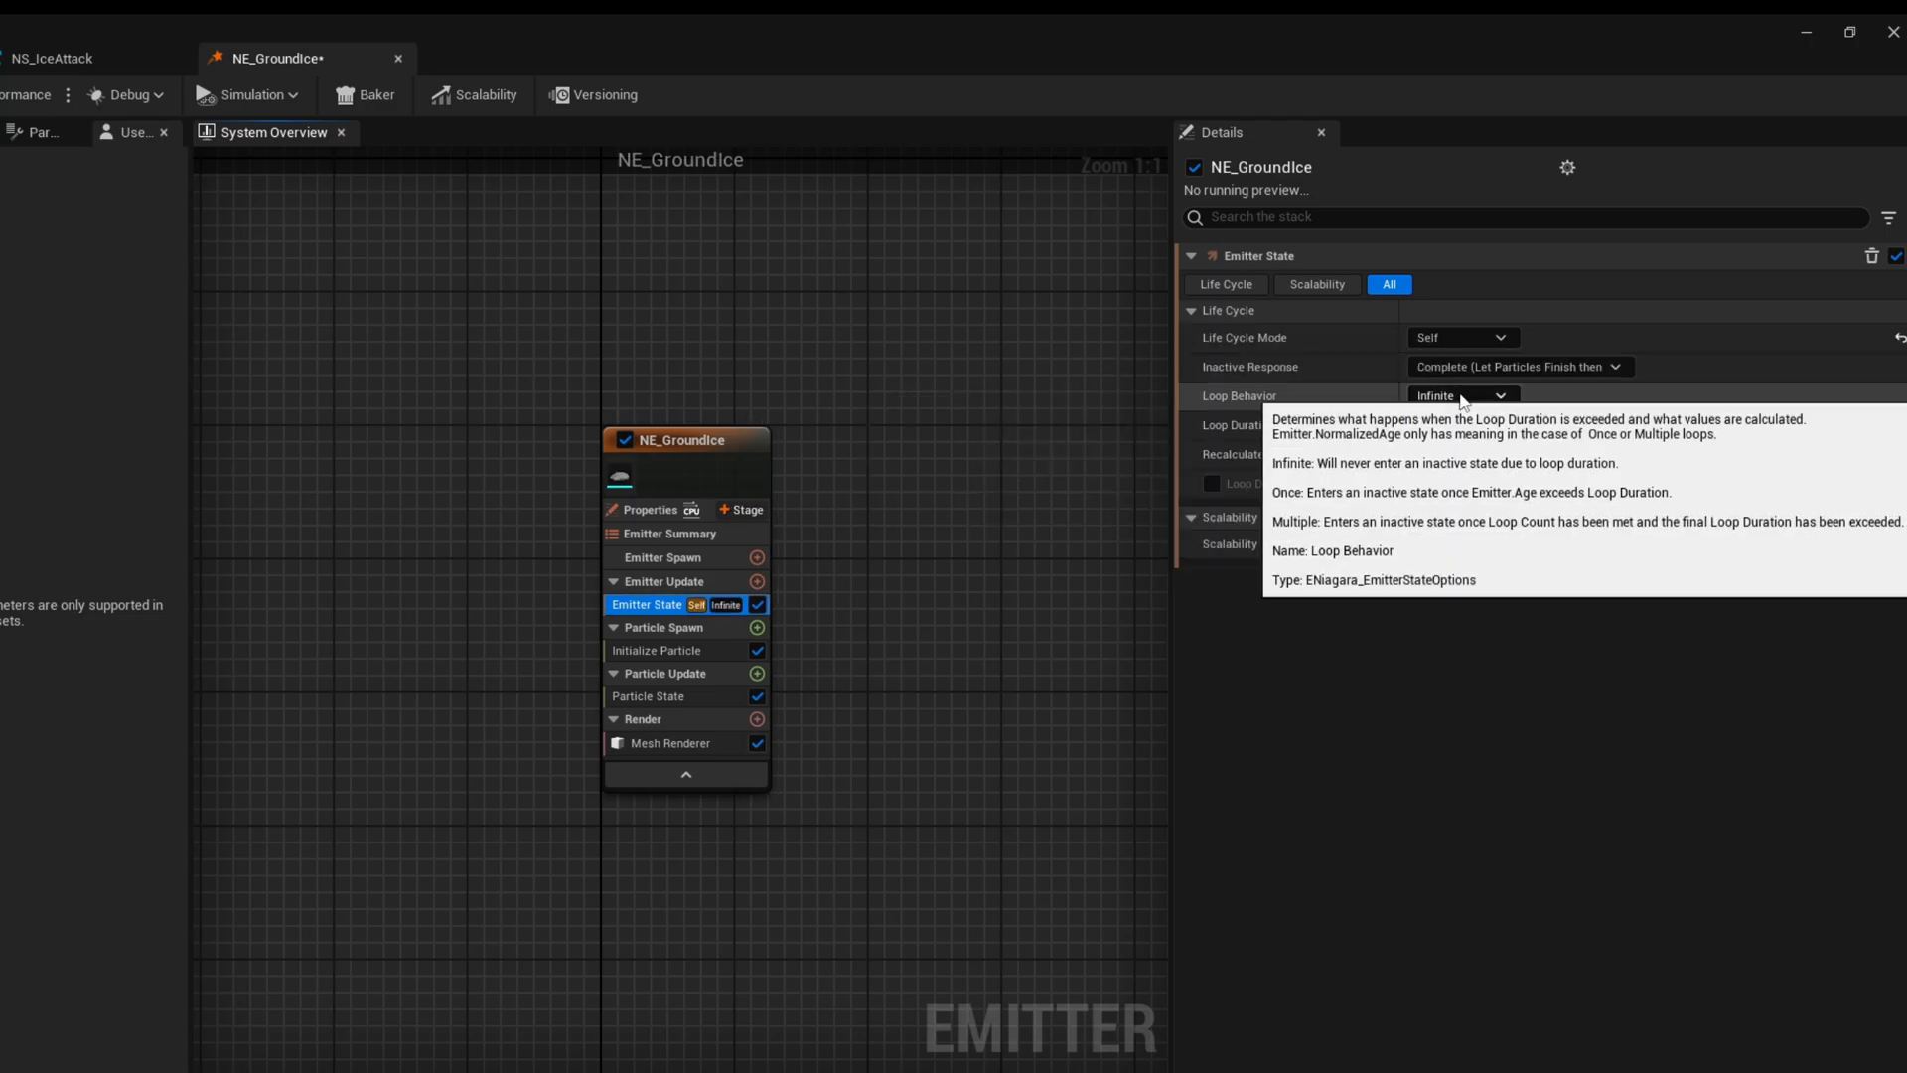
{"action": "left_click", "coordinate": [1462, 395]}
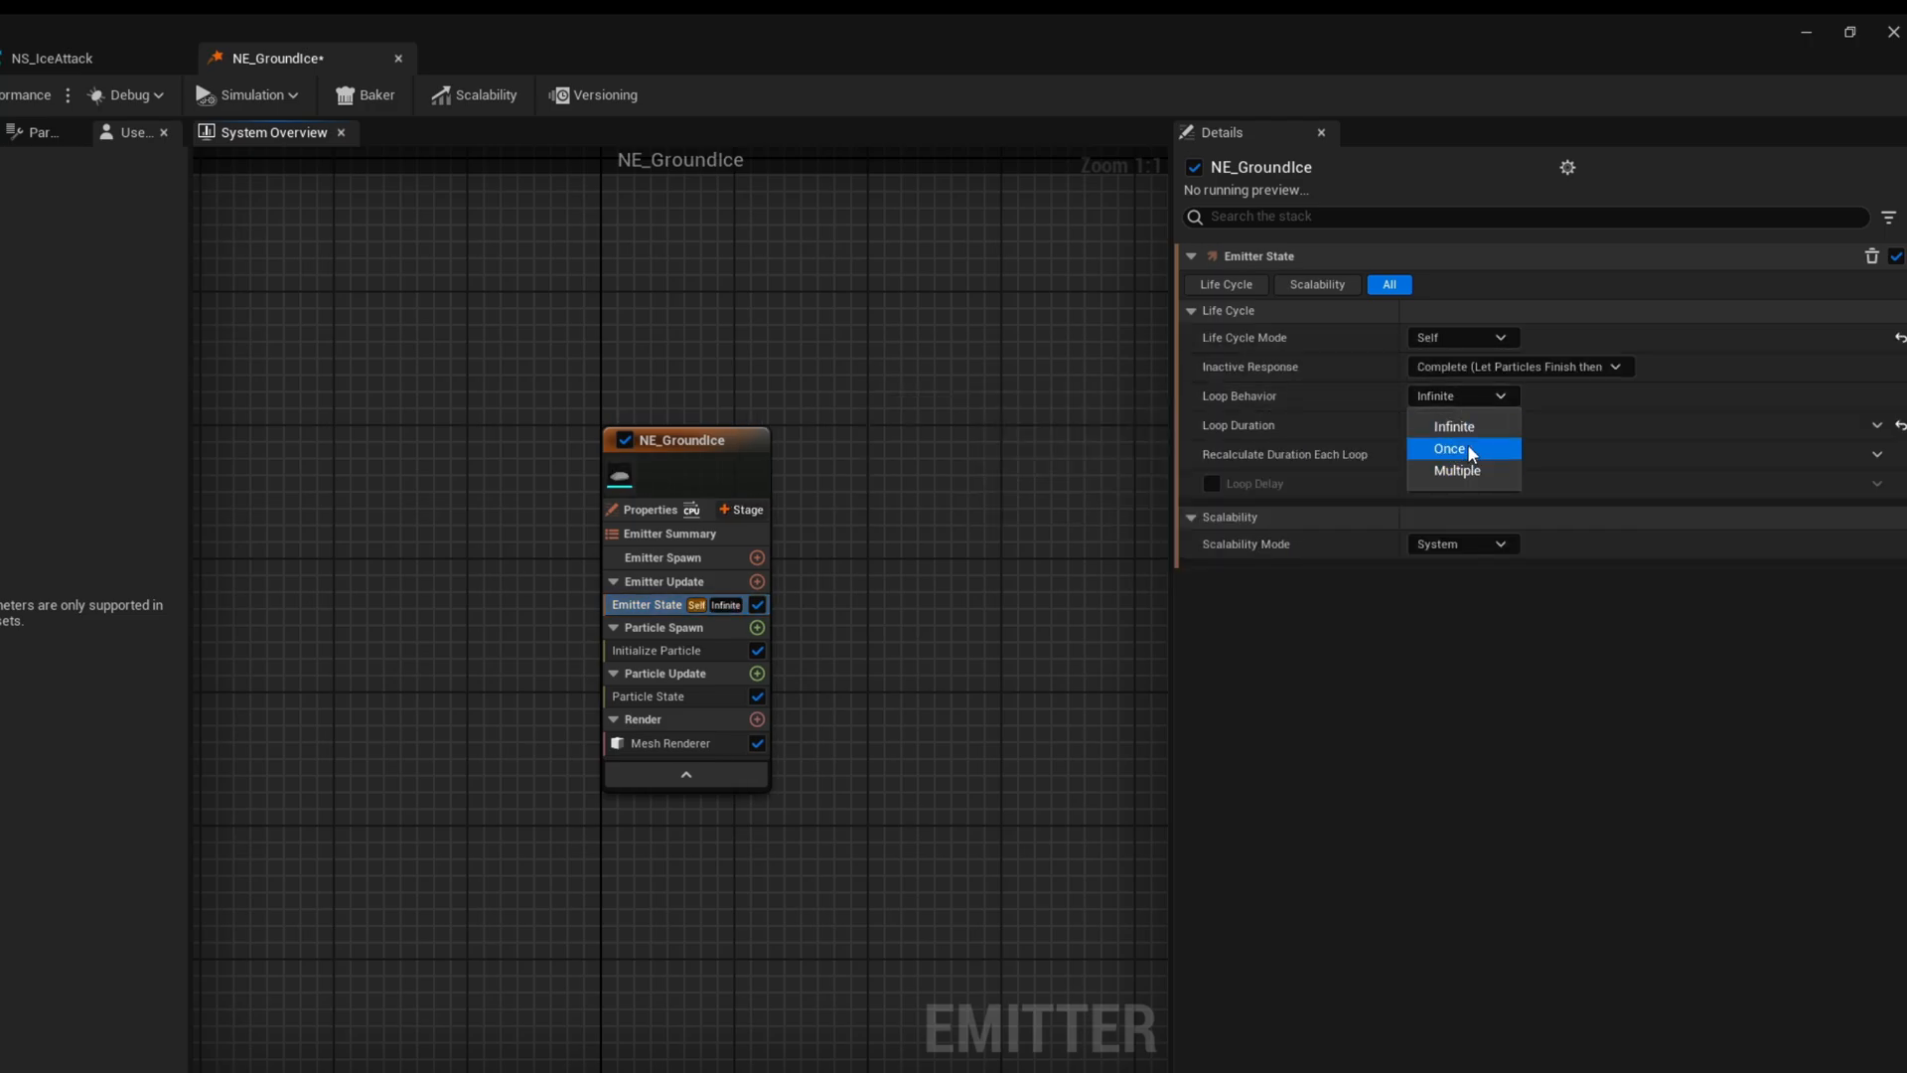
{"action": "left_click", "coordinate": [1448, 448]}
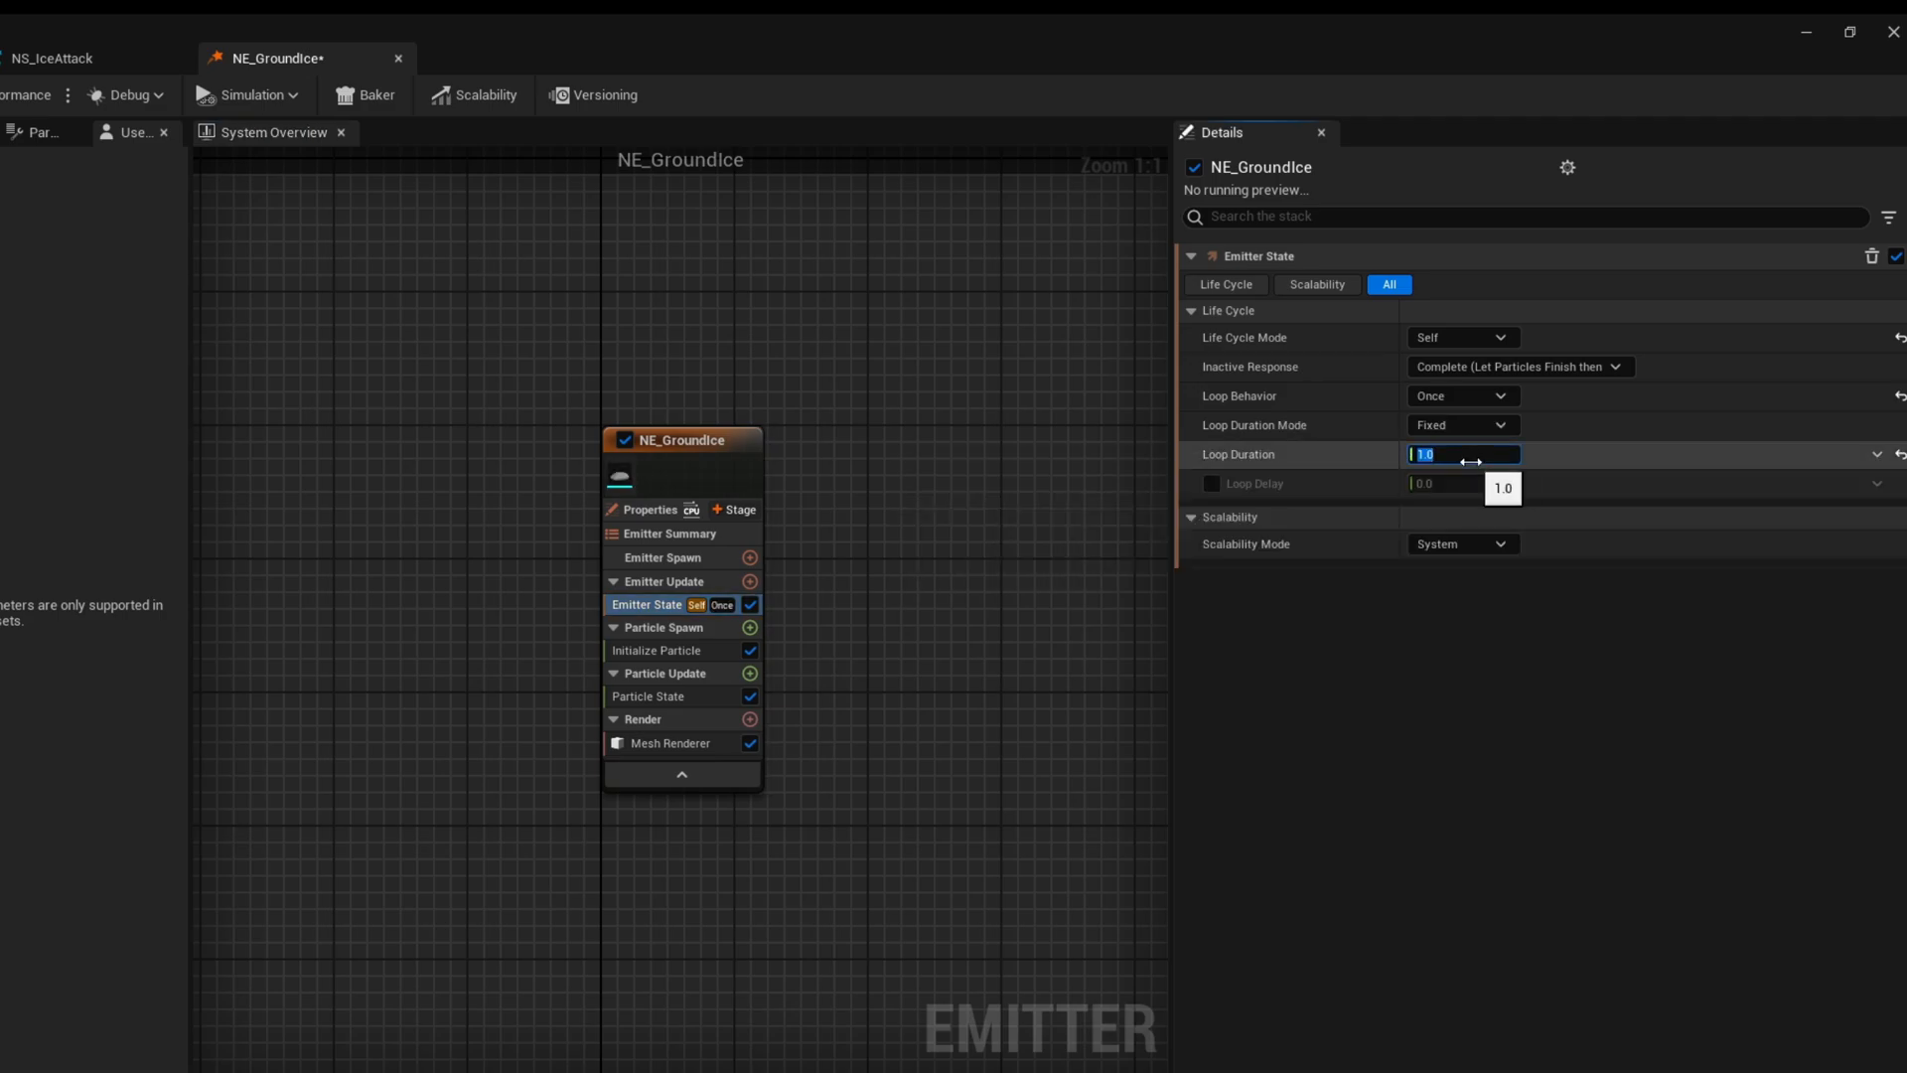
{"action": "type", "text": "0.1"}
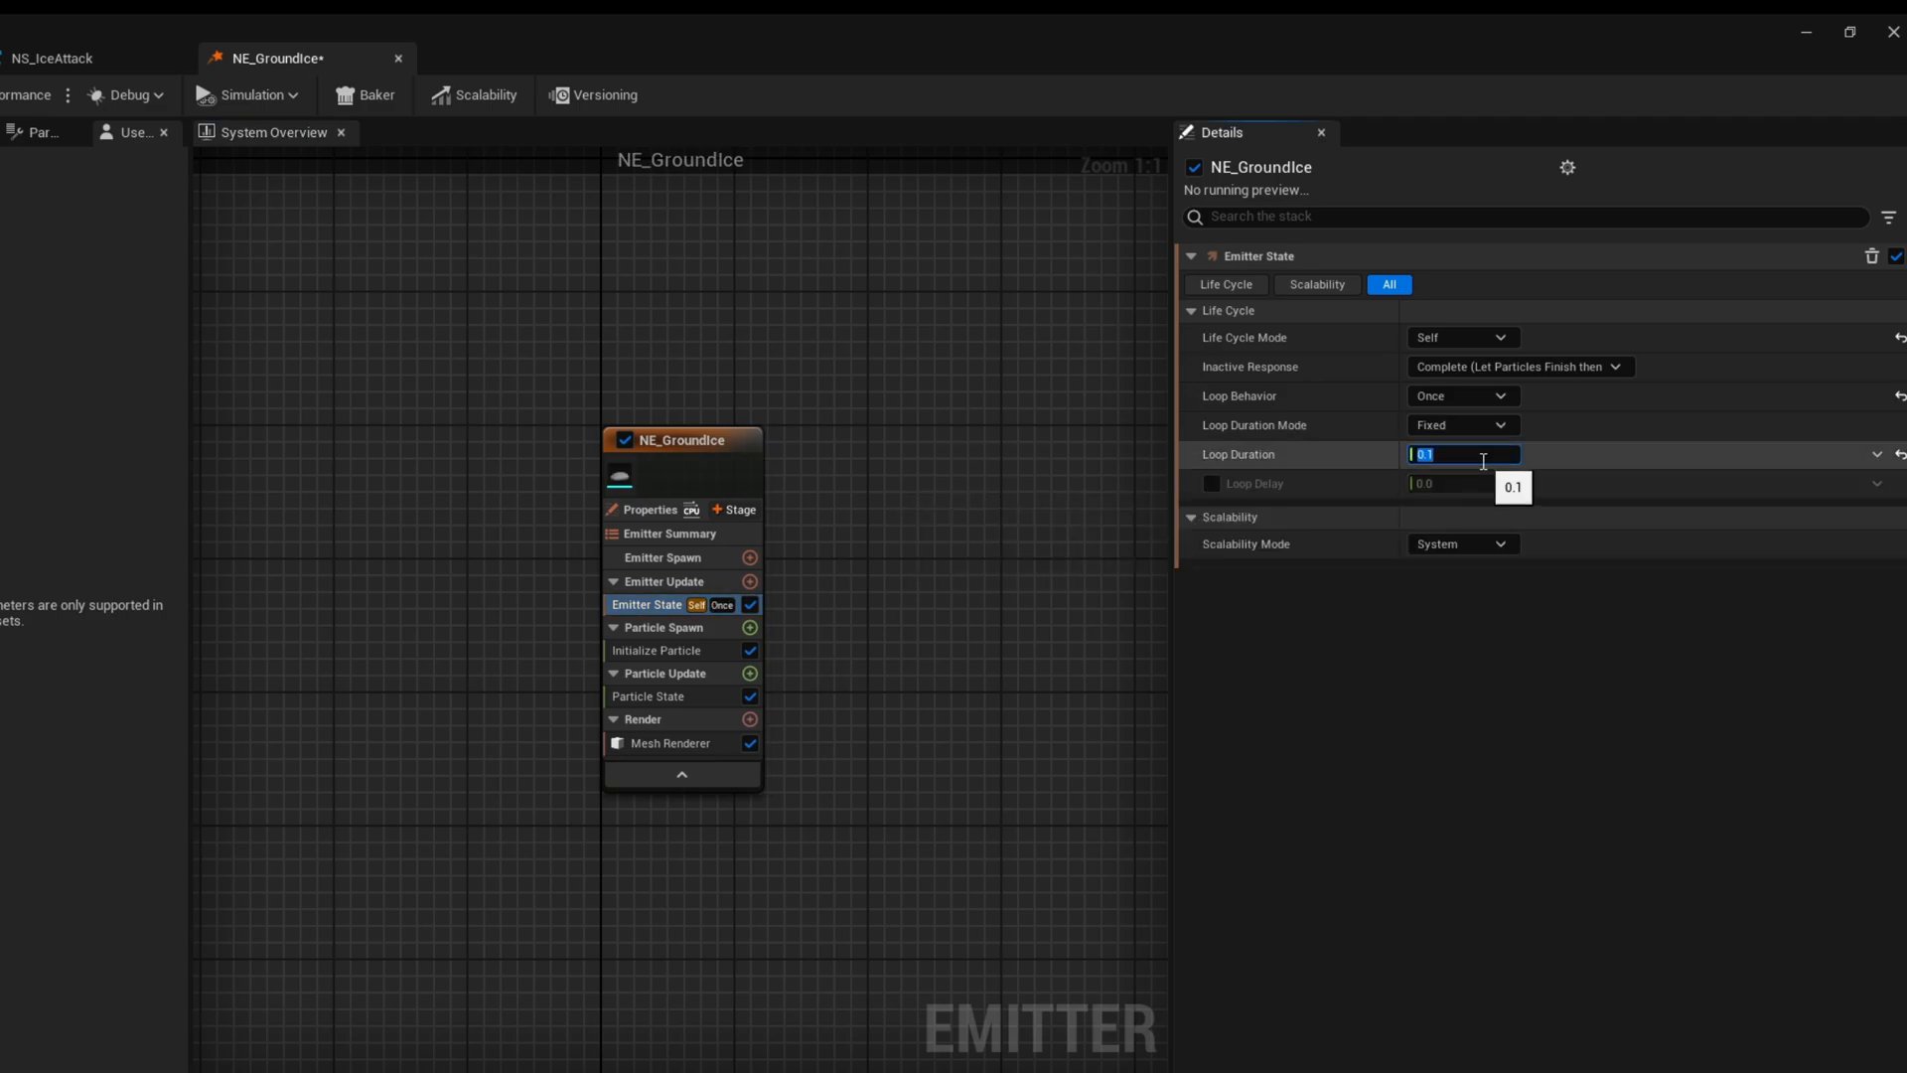
{"action": "left_click", "coordinate": [657, 649]}
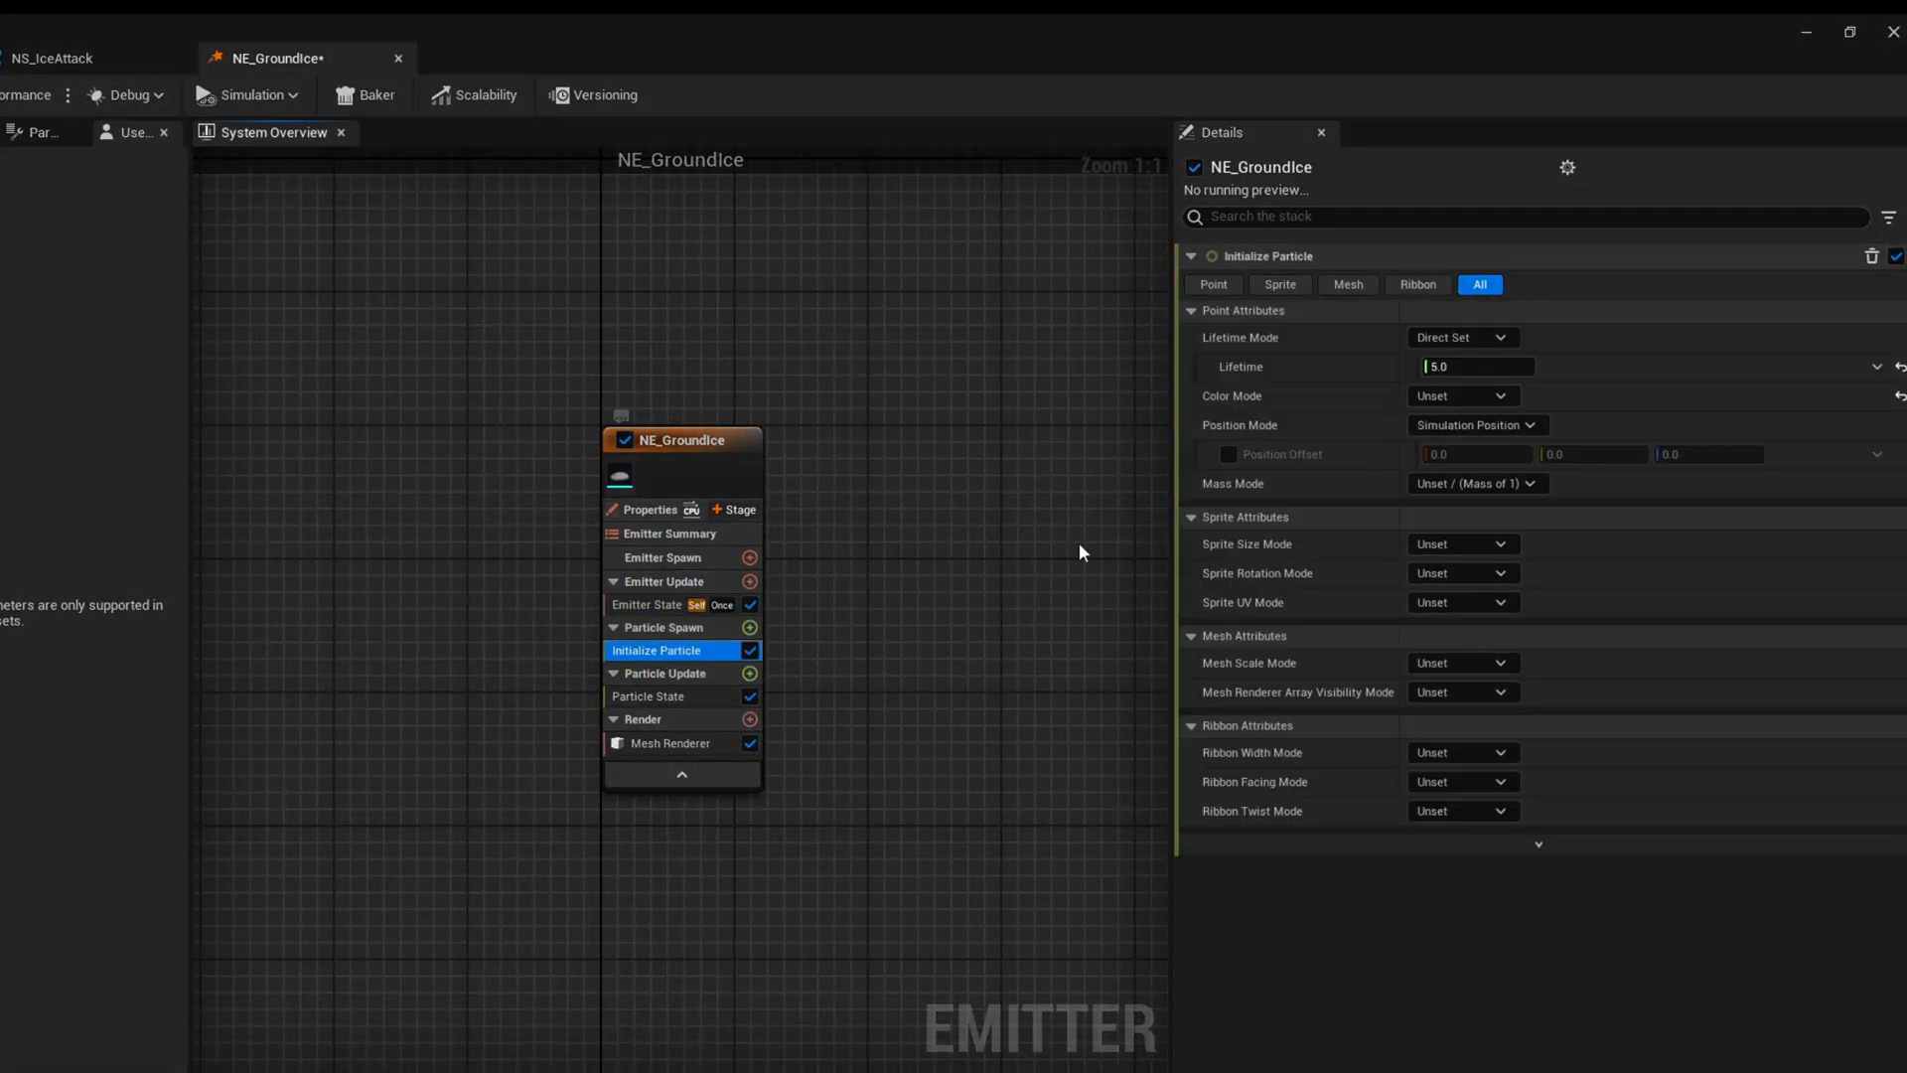
Give particle Lifetime a Random Range Float between 2.6 and 2.8 seconds
{"action": "type", "text": "ran"}
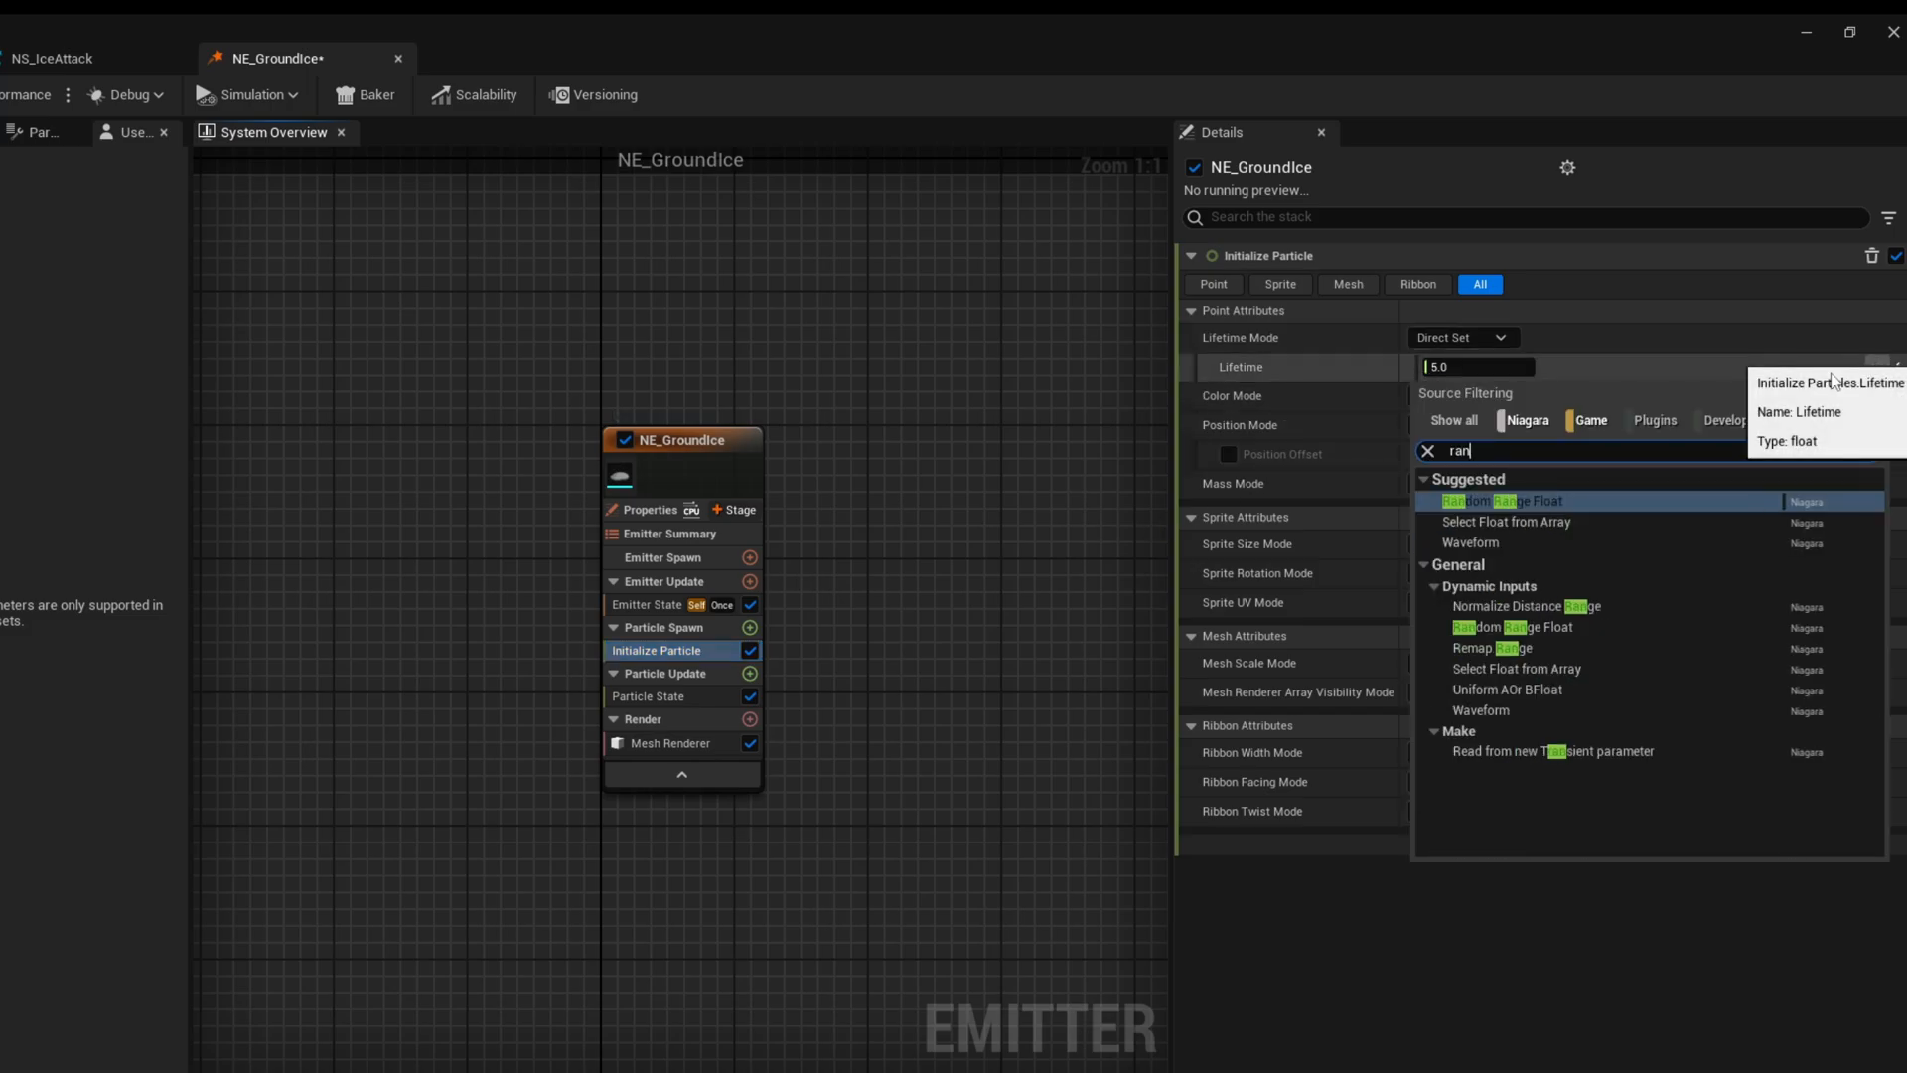
{"action": "left_click", "coordinate": [1499, 500]}
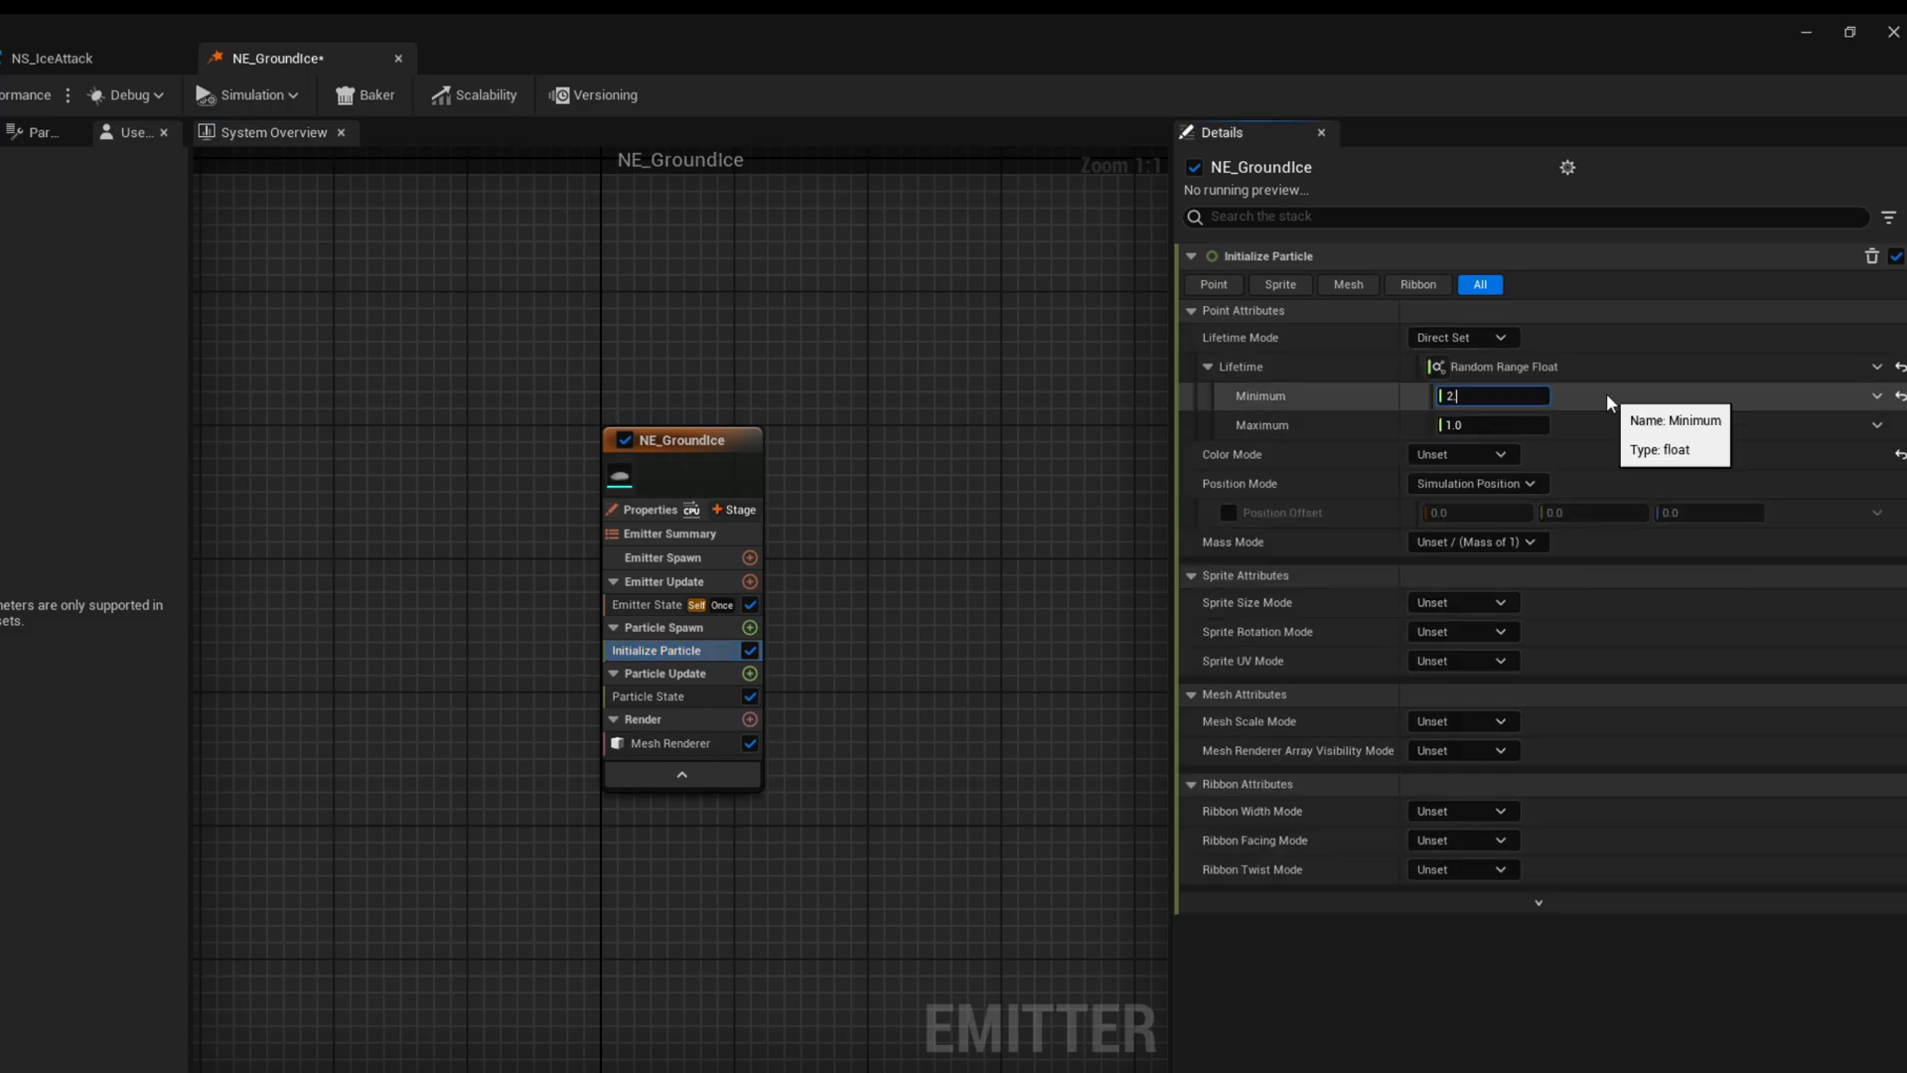
{"action": "left_click", "coordinate": [1462, 454]}
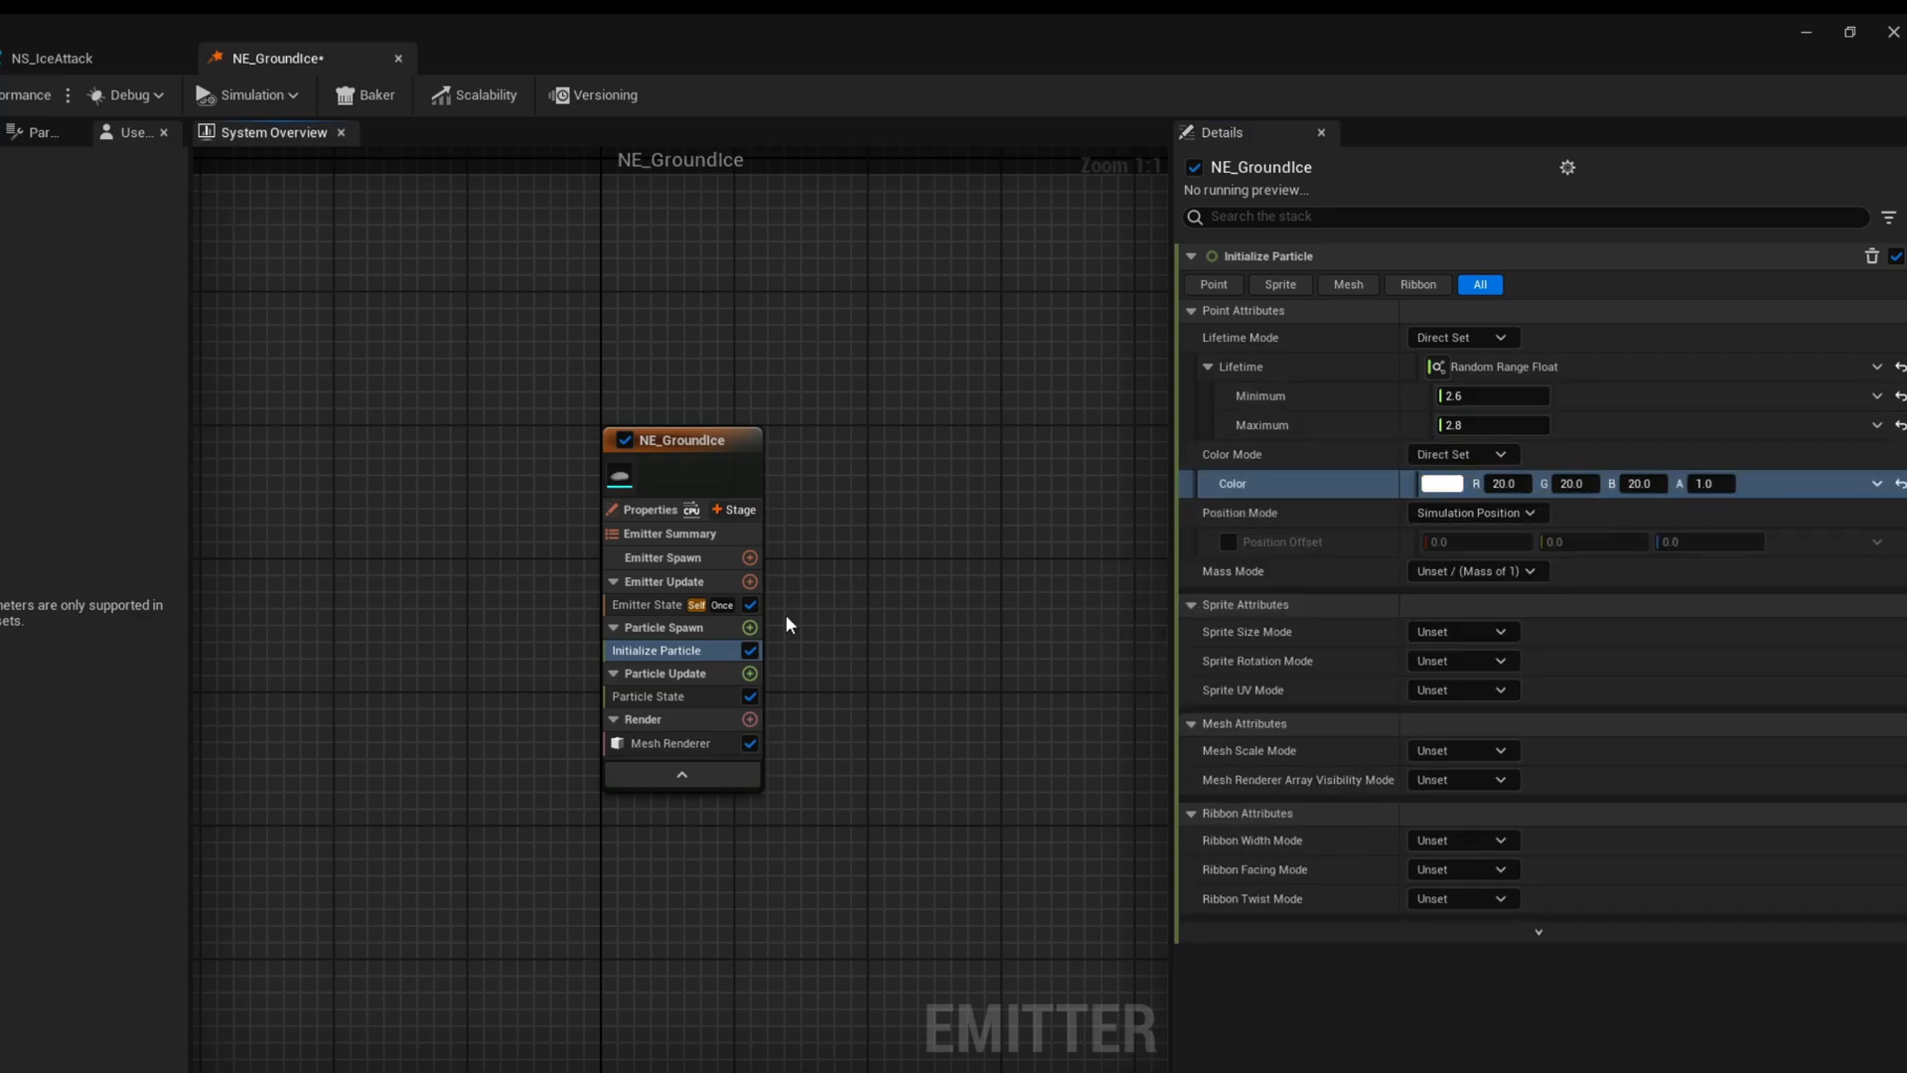
{"action": "left_click", "coordinate": [749, 628]}
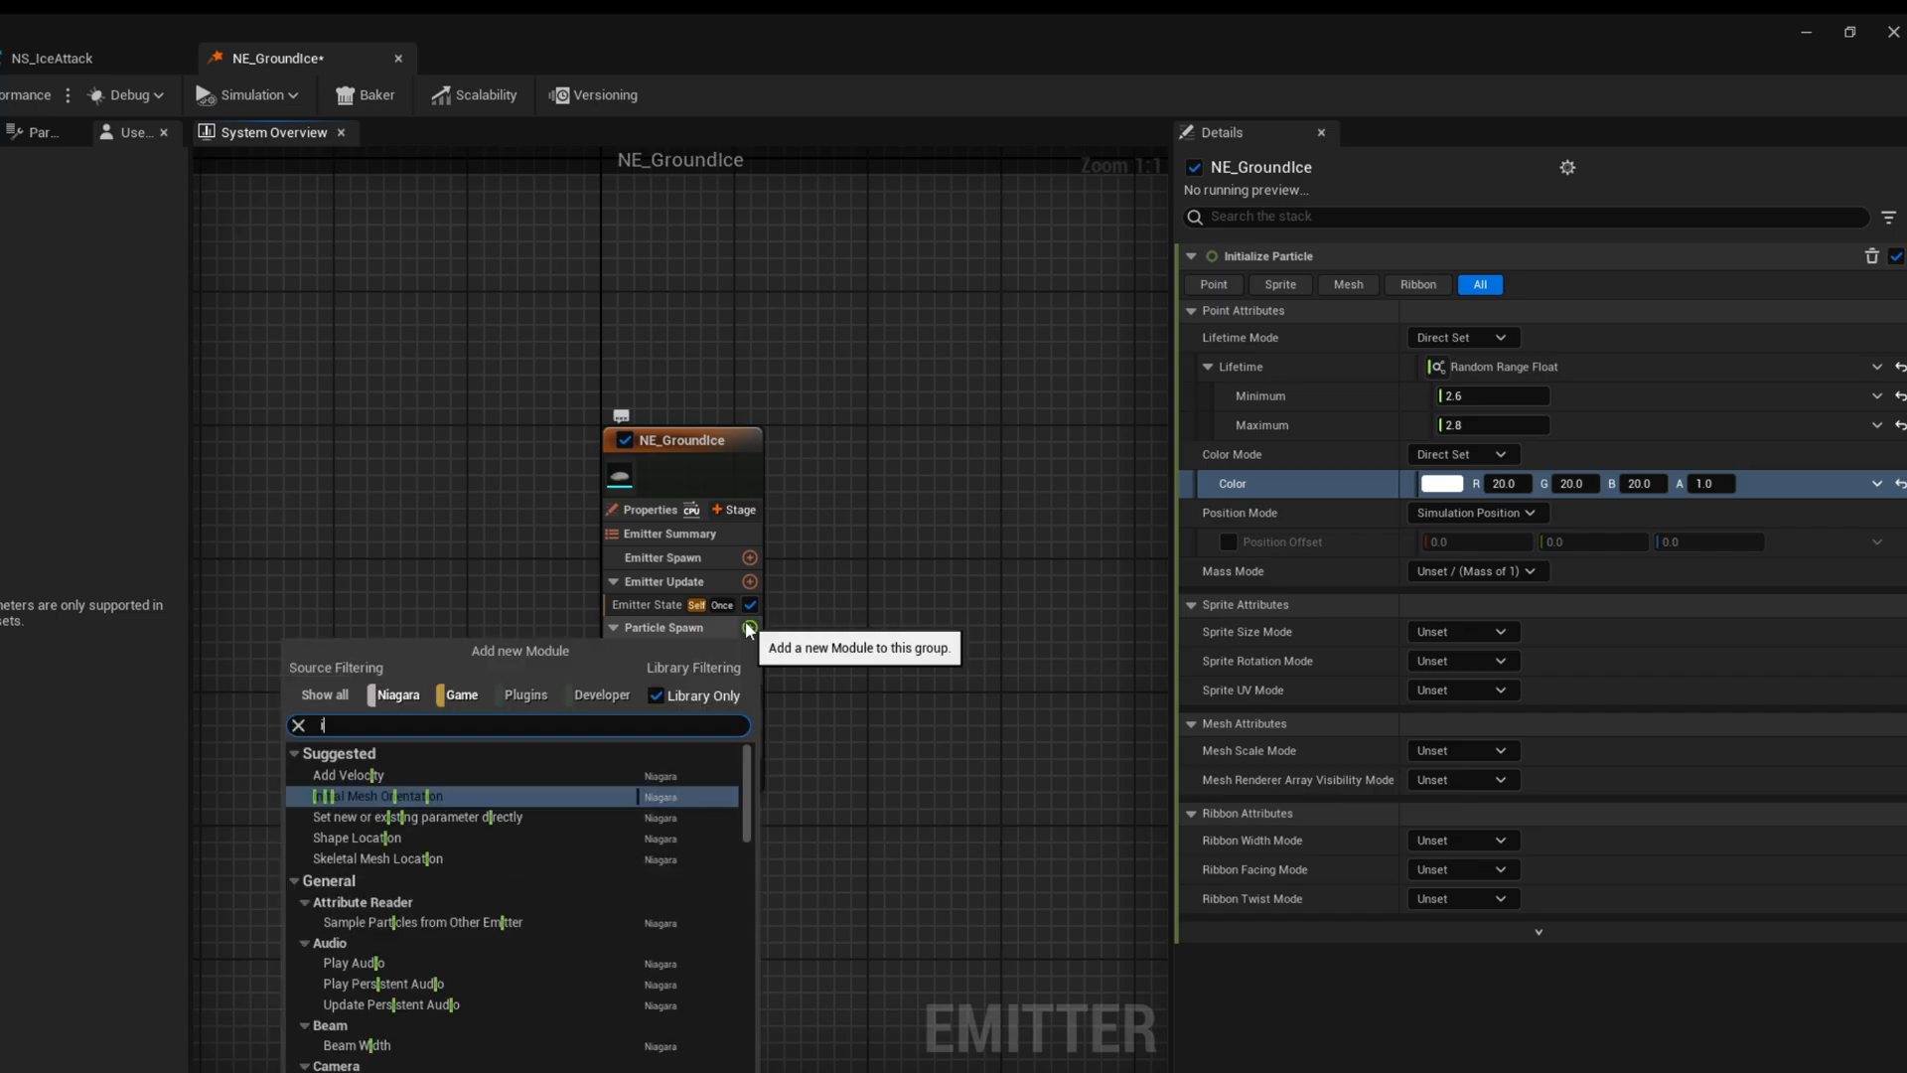
Add Initial Mesh Orientation with rotation as a Random Range Vector, maximum Z 1.0
{"action": "type", "text": "nit"}
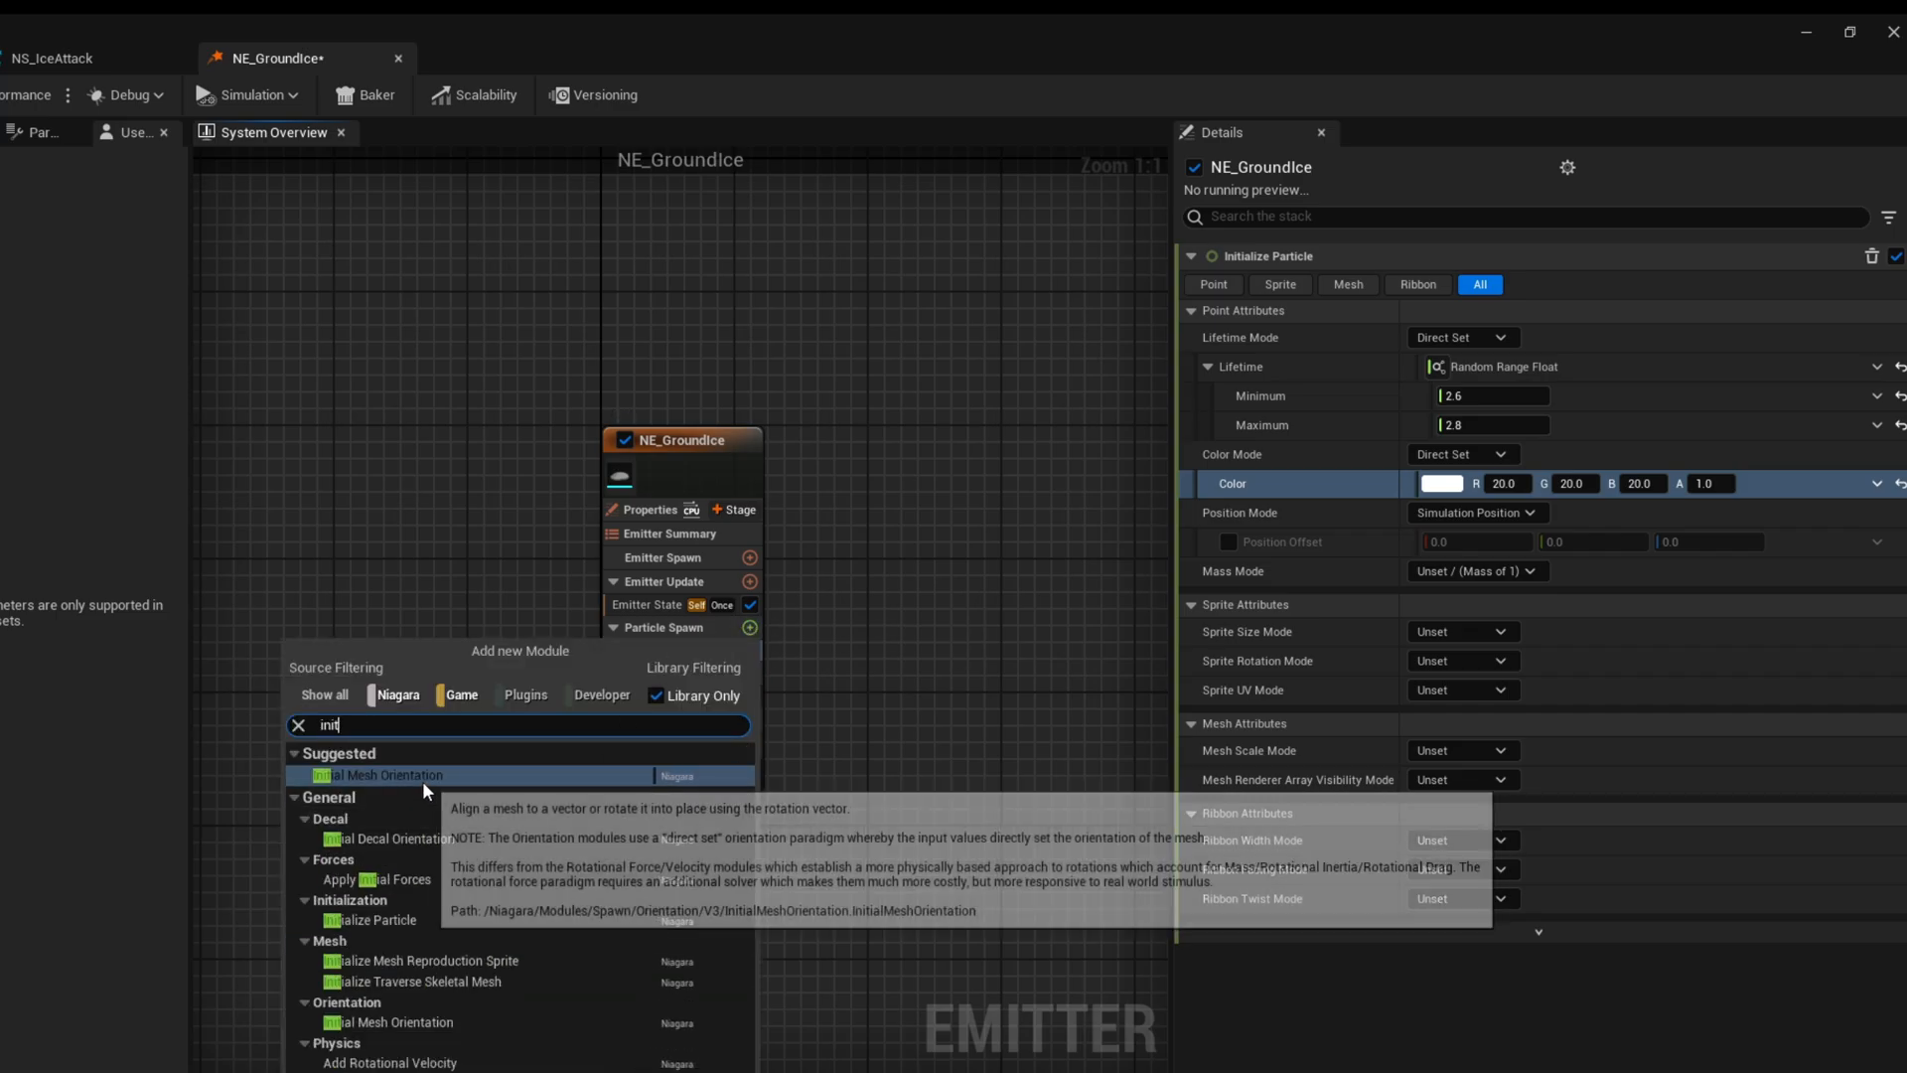
{"action": "left_click", "coordinate": [379, 775]}
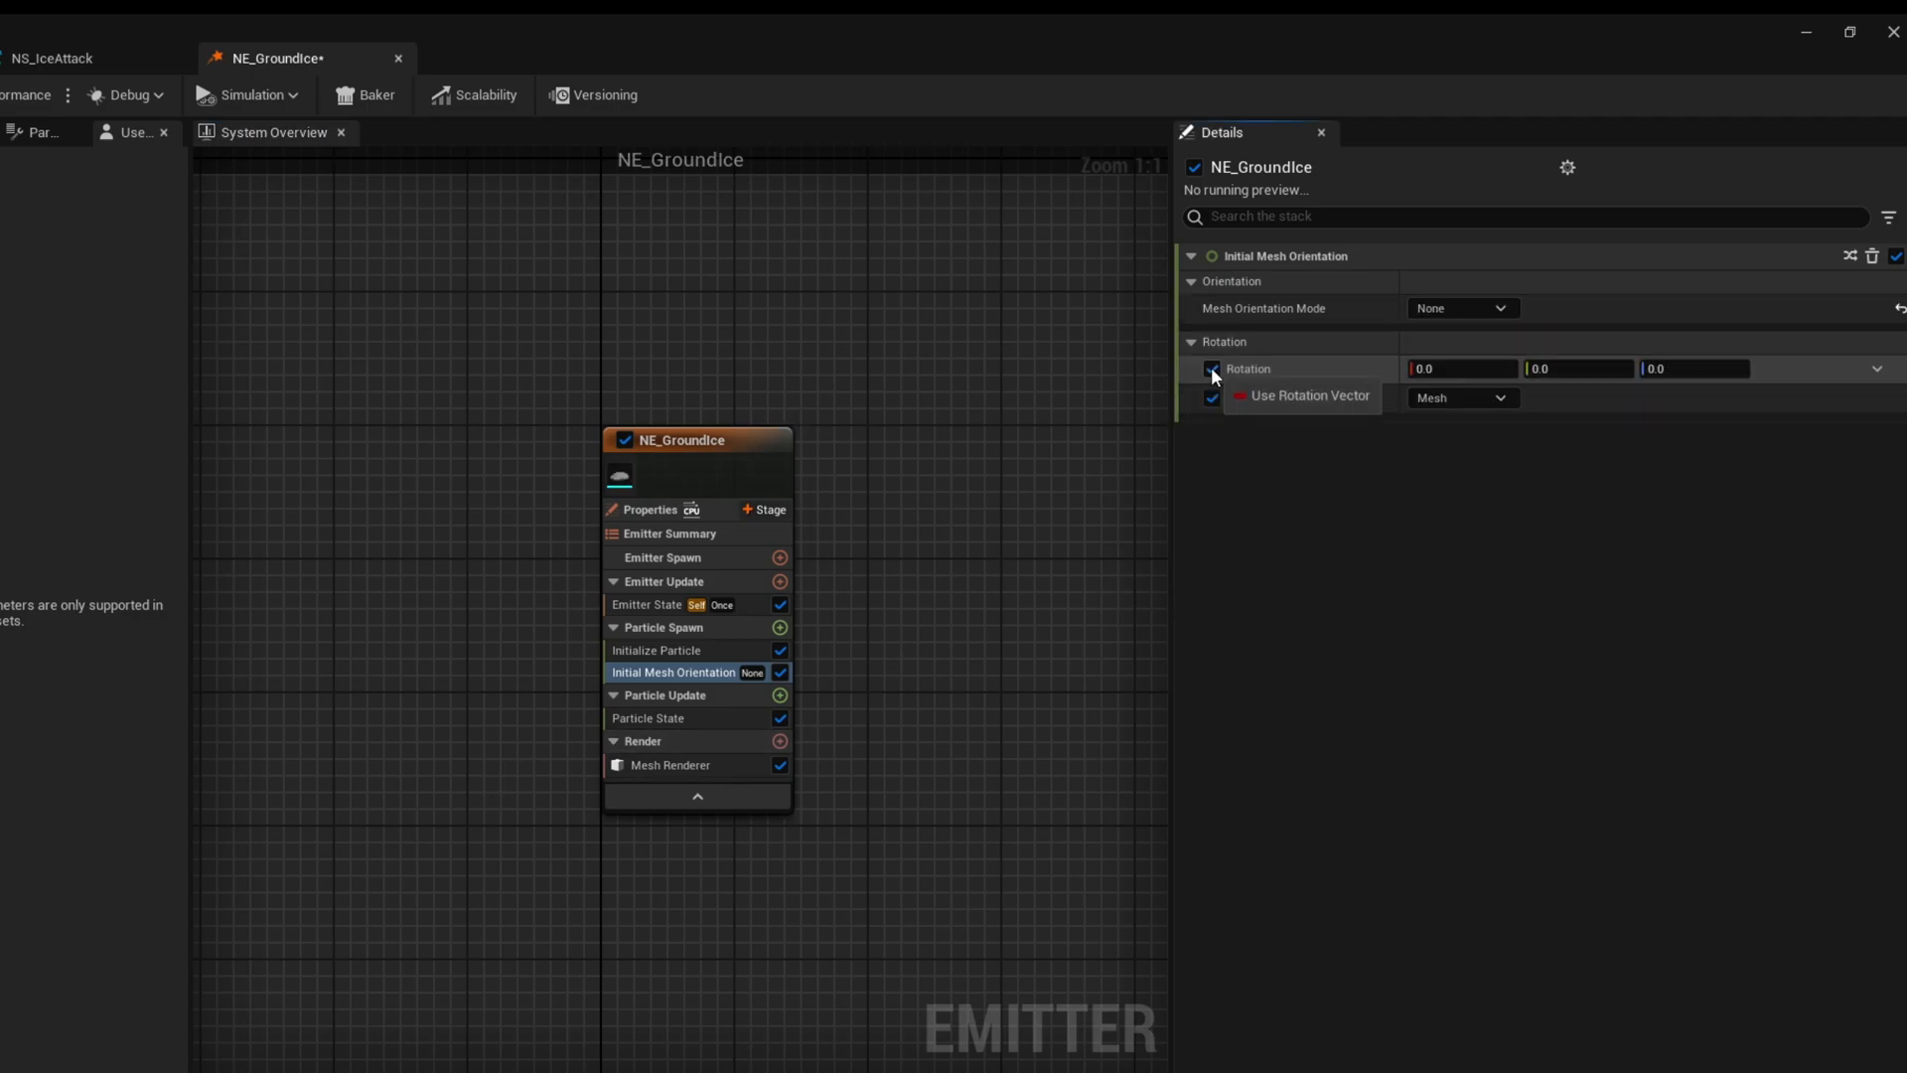
{"action": "left_click", "coordinate": [1879, 369]}
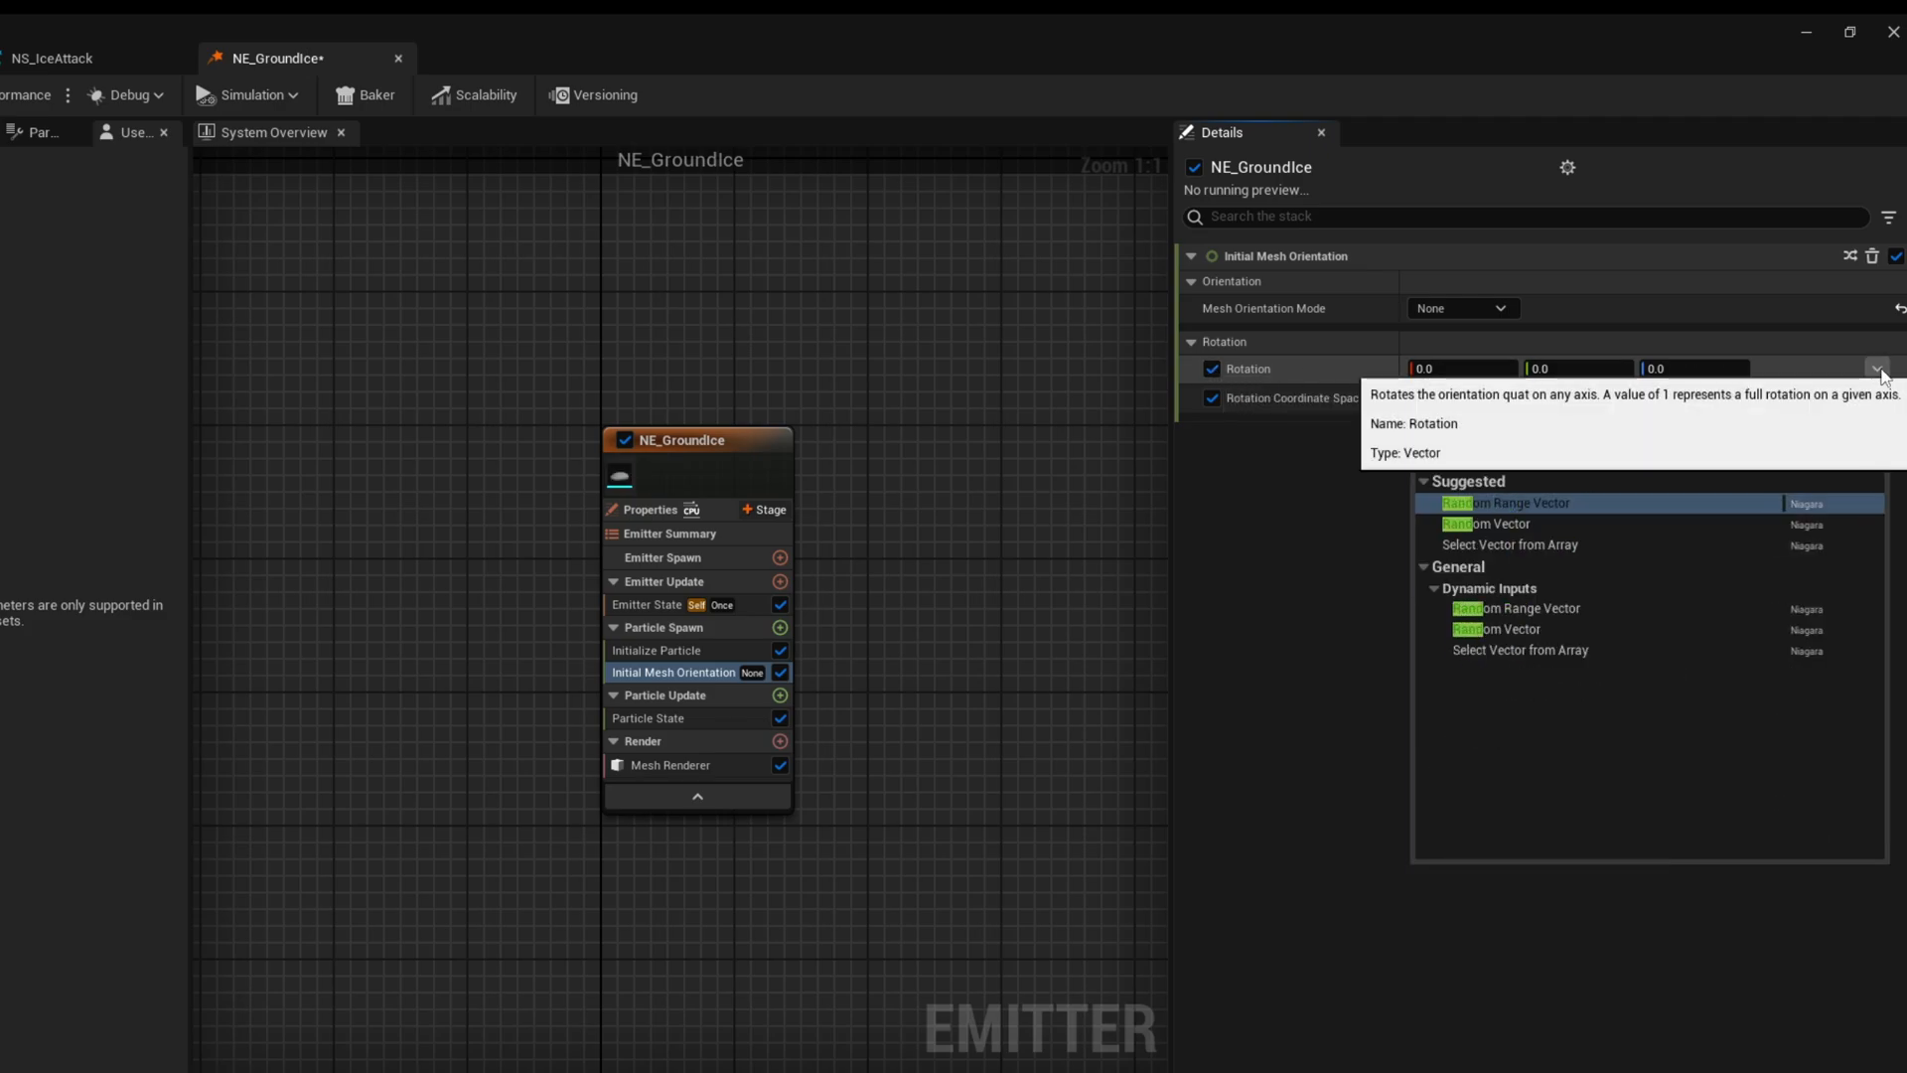
{"action": "left_click", "coordinate": [1507, 502]}
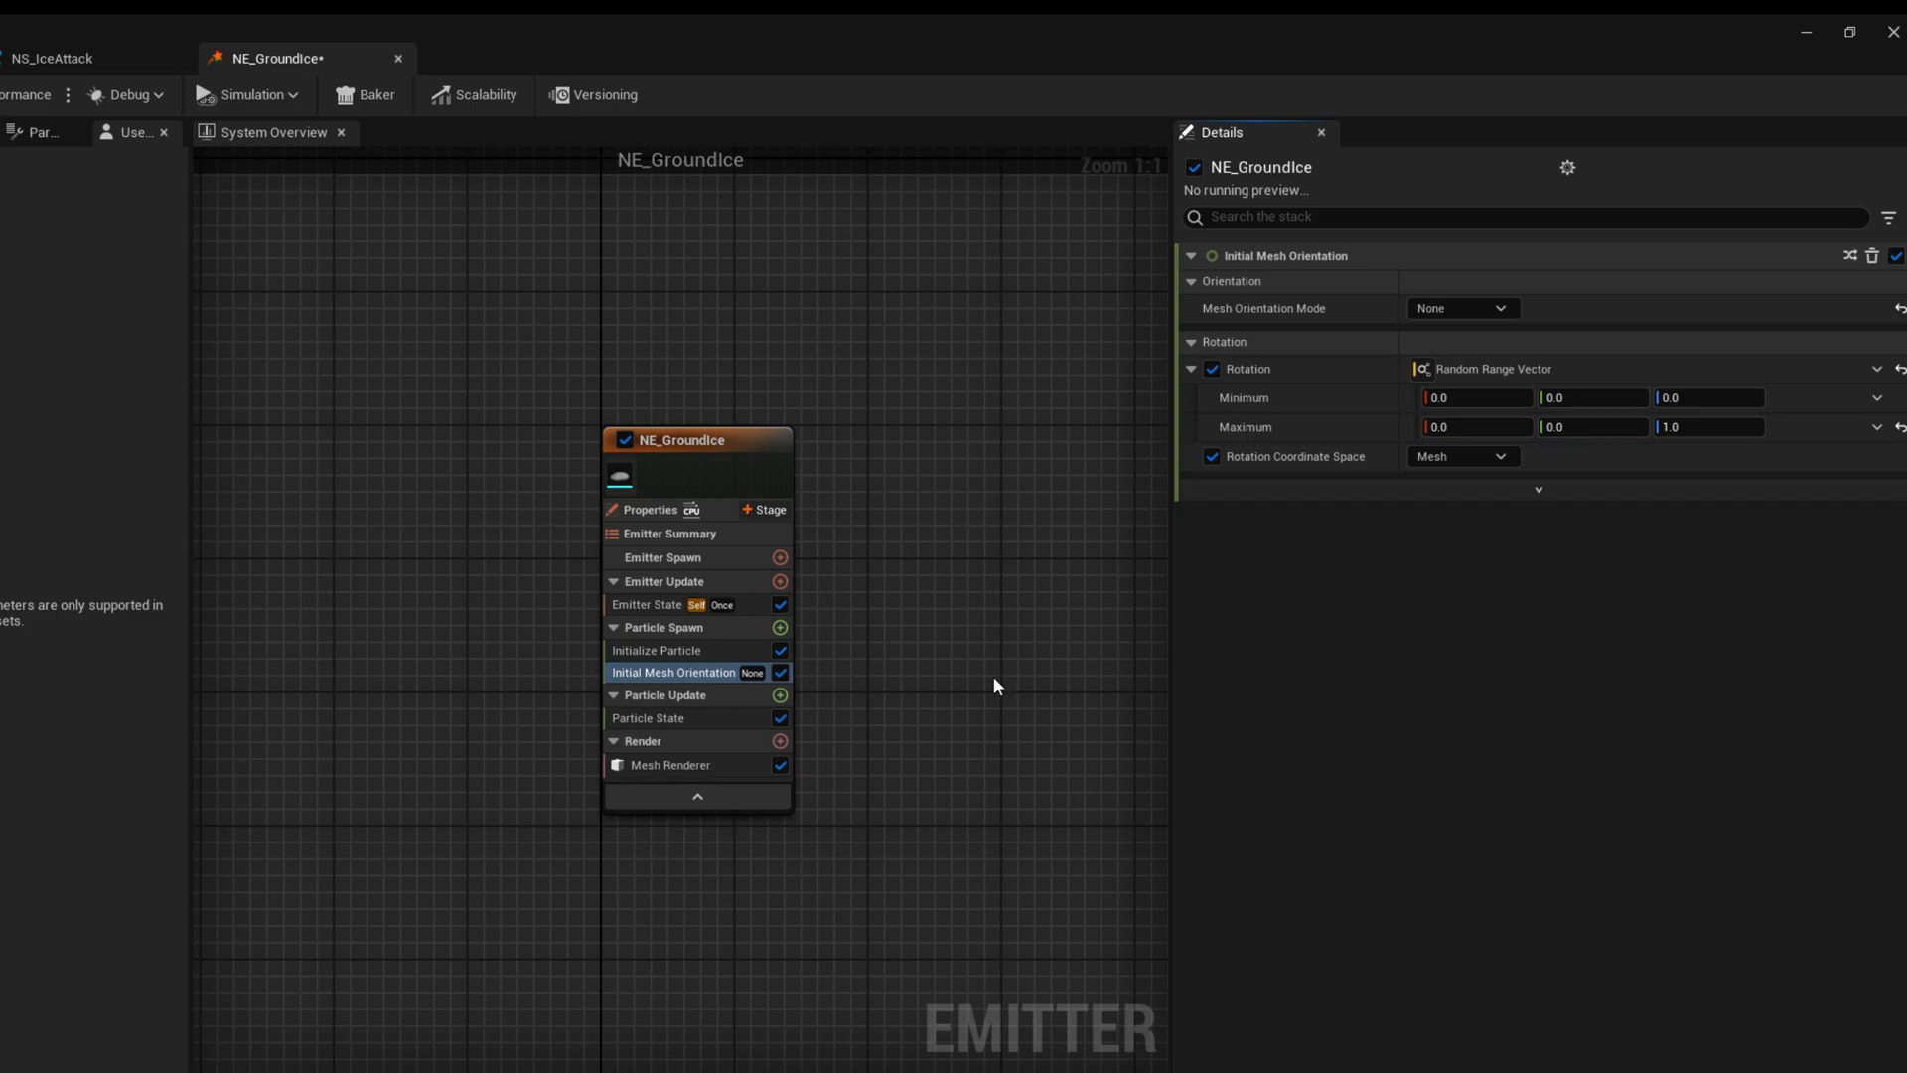
{"action": "left_click", "coordinate": [780, 695]}
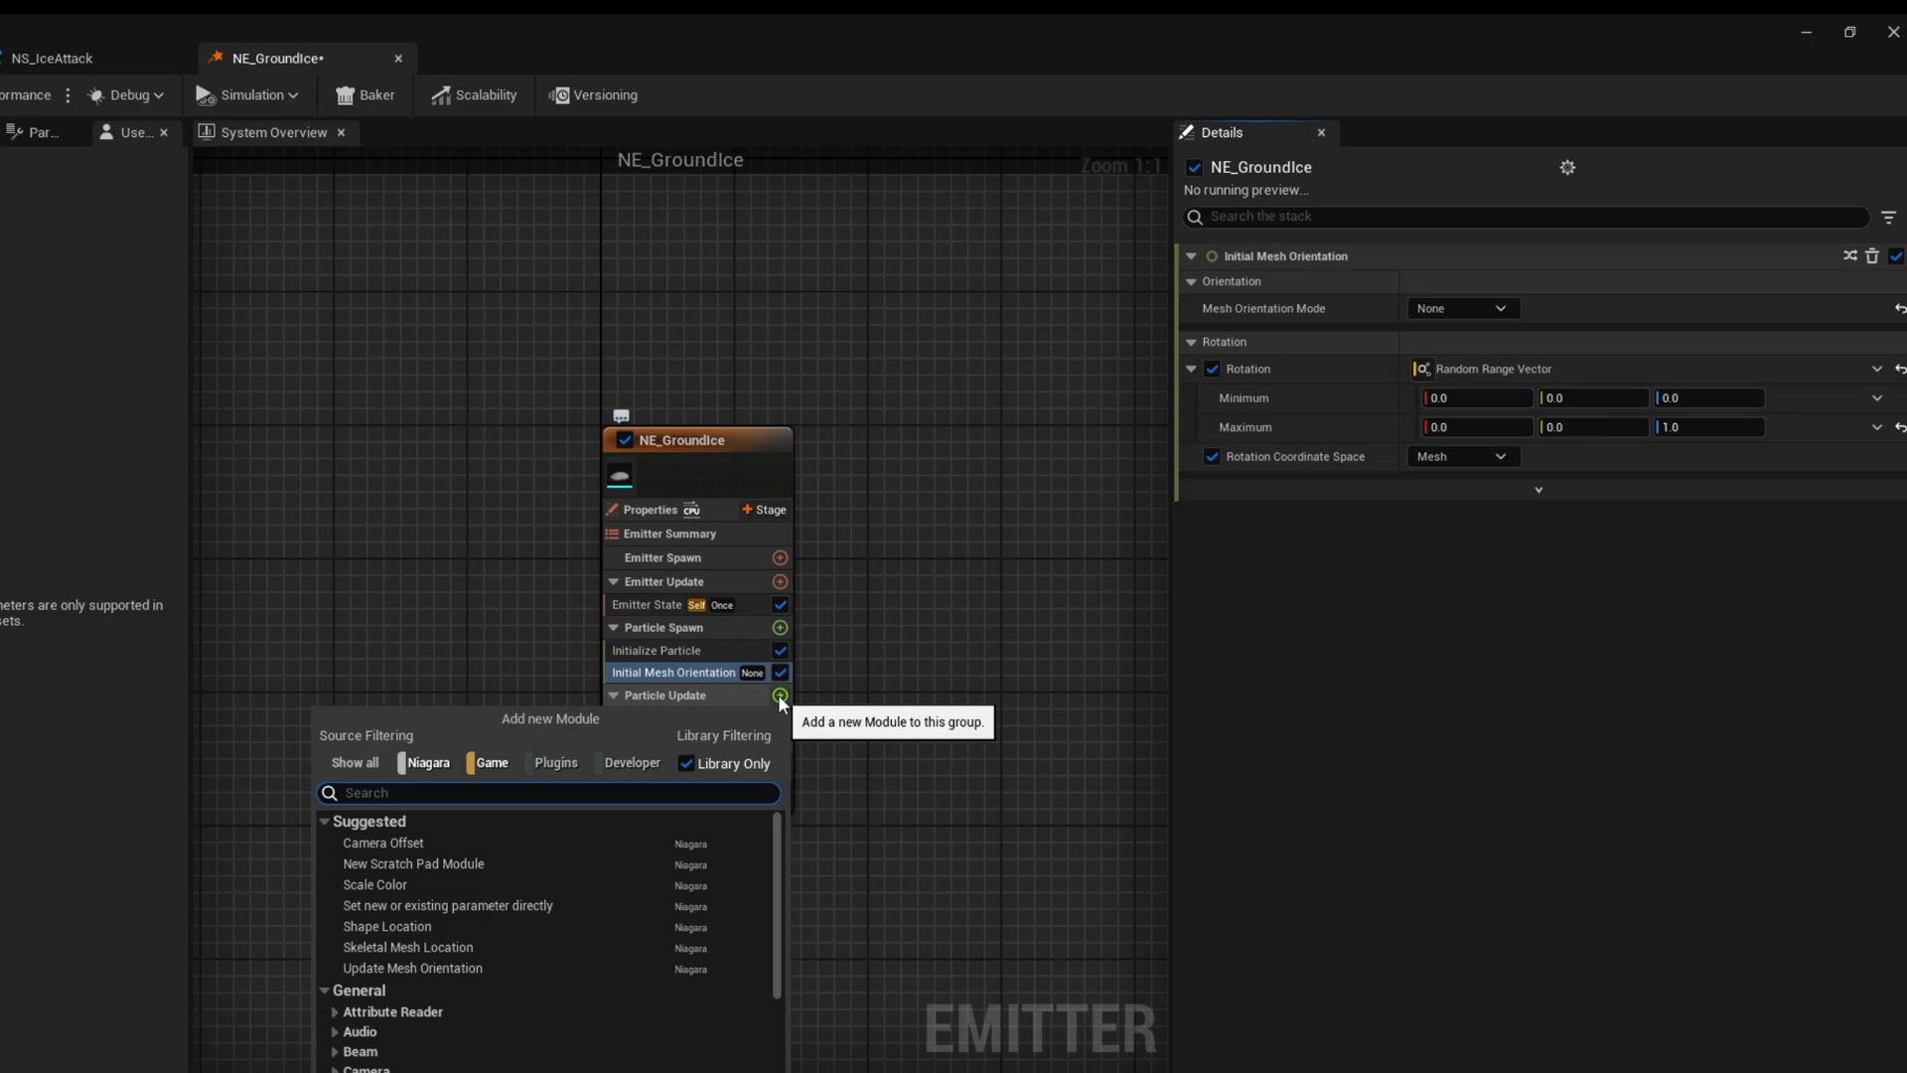
Add a Particles Scale parameter to Particle Update, driven by a Vector from Curve
{"action": "type", "text": "set"}
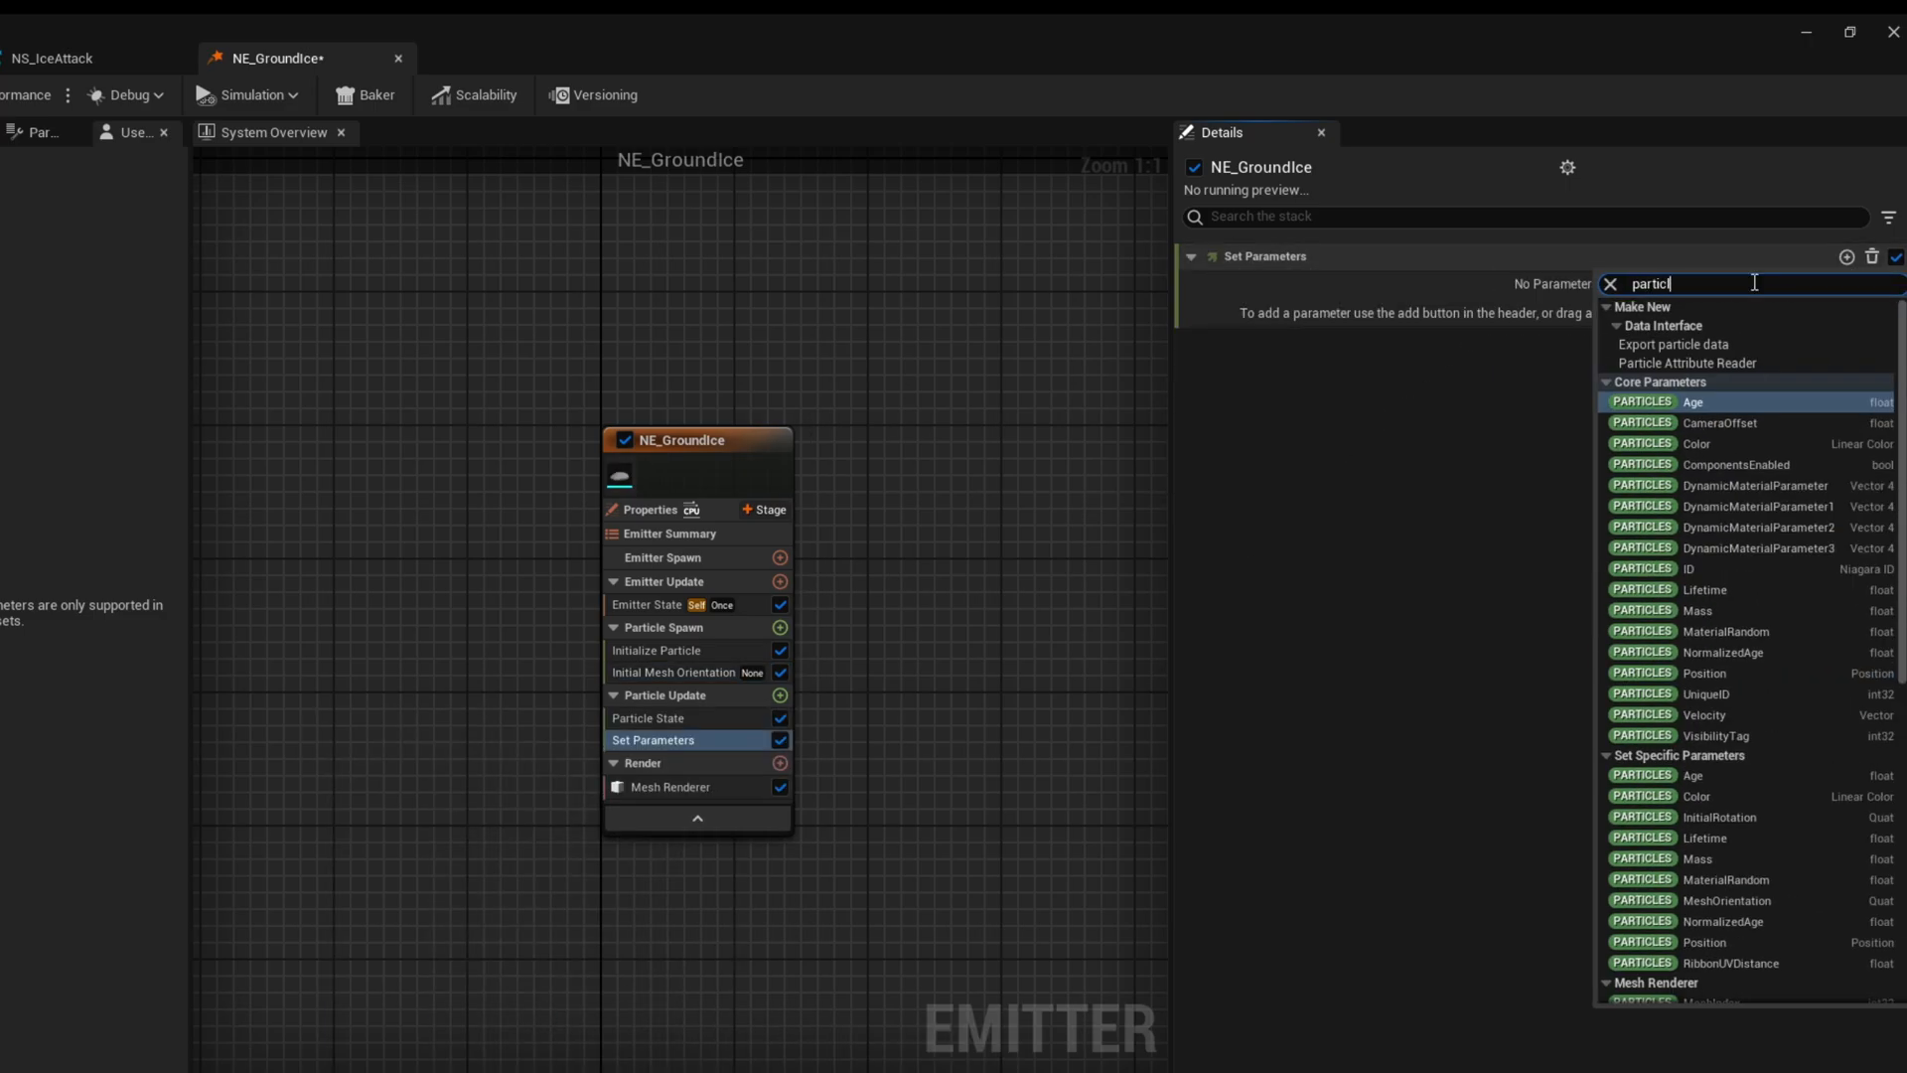
{"action": "type", "text": "particles sca"}
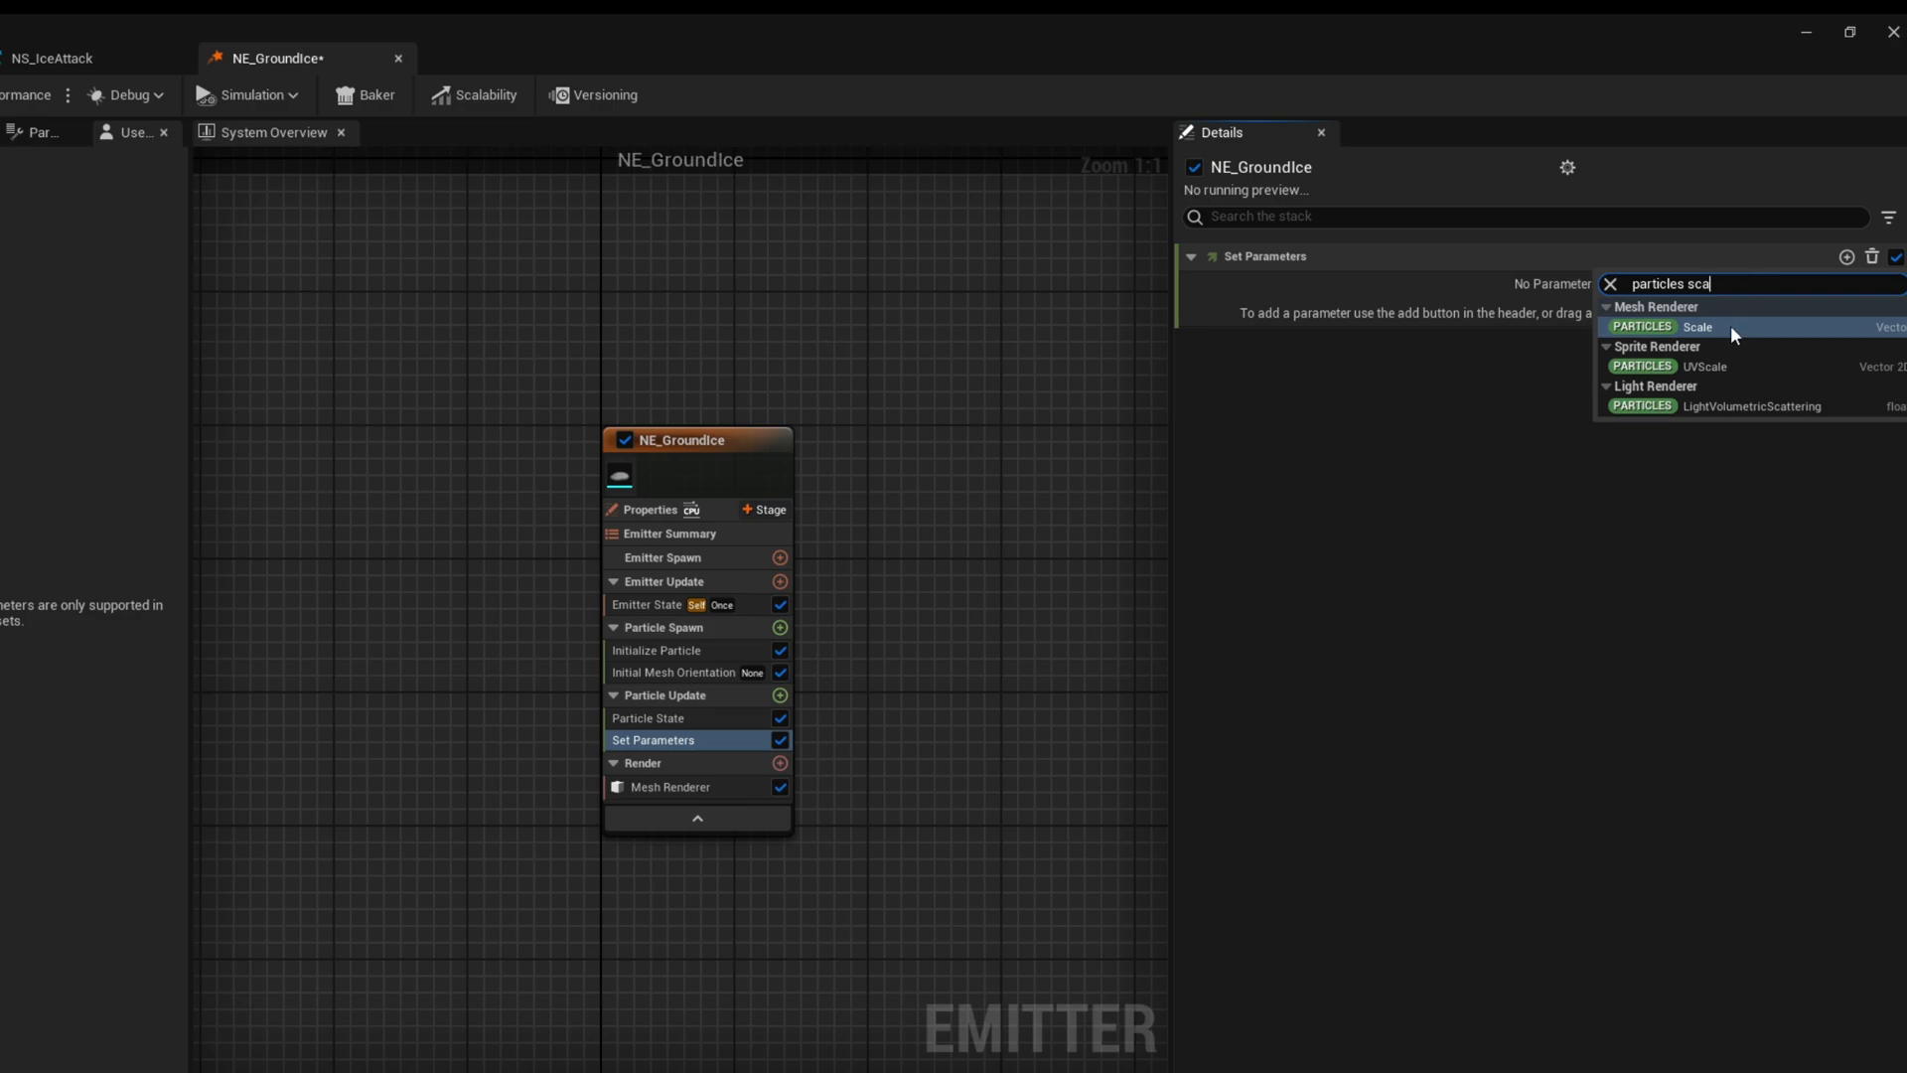
{"action": "left_click", "coordinate": [1696, 326]}
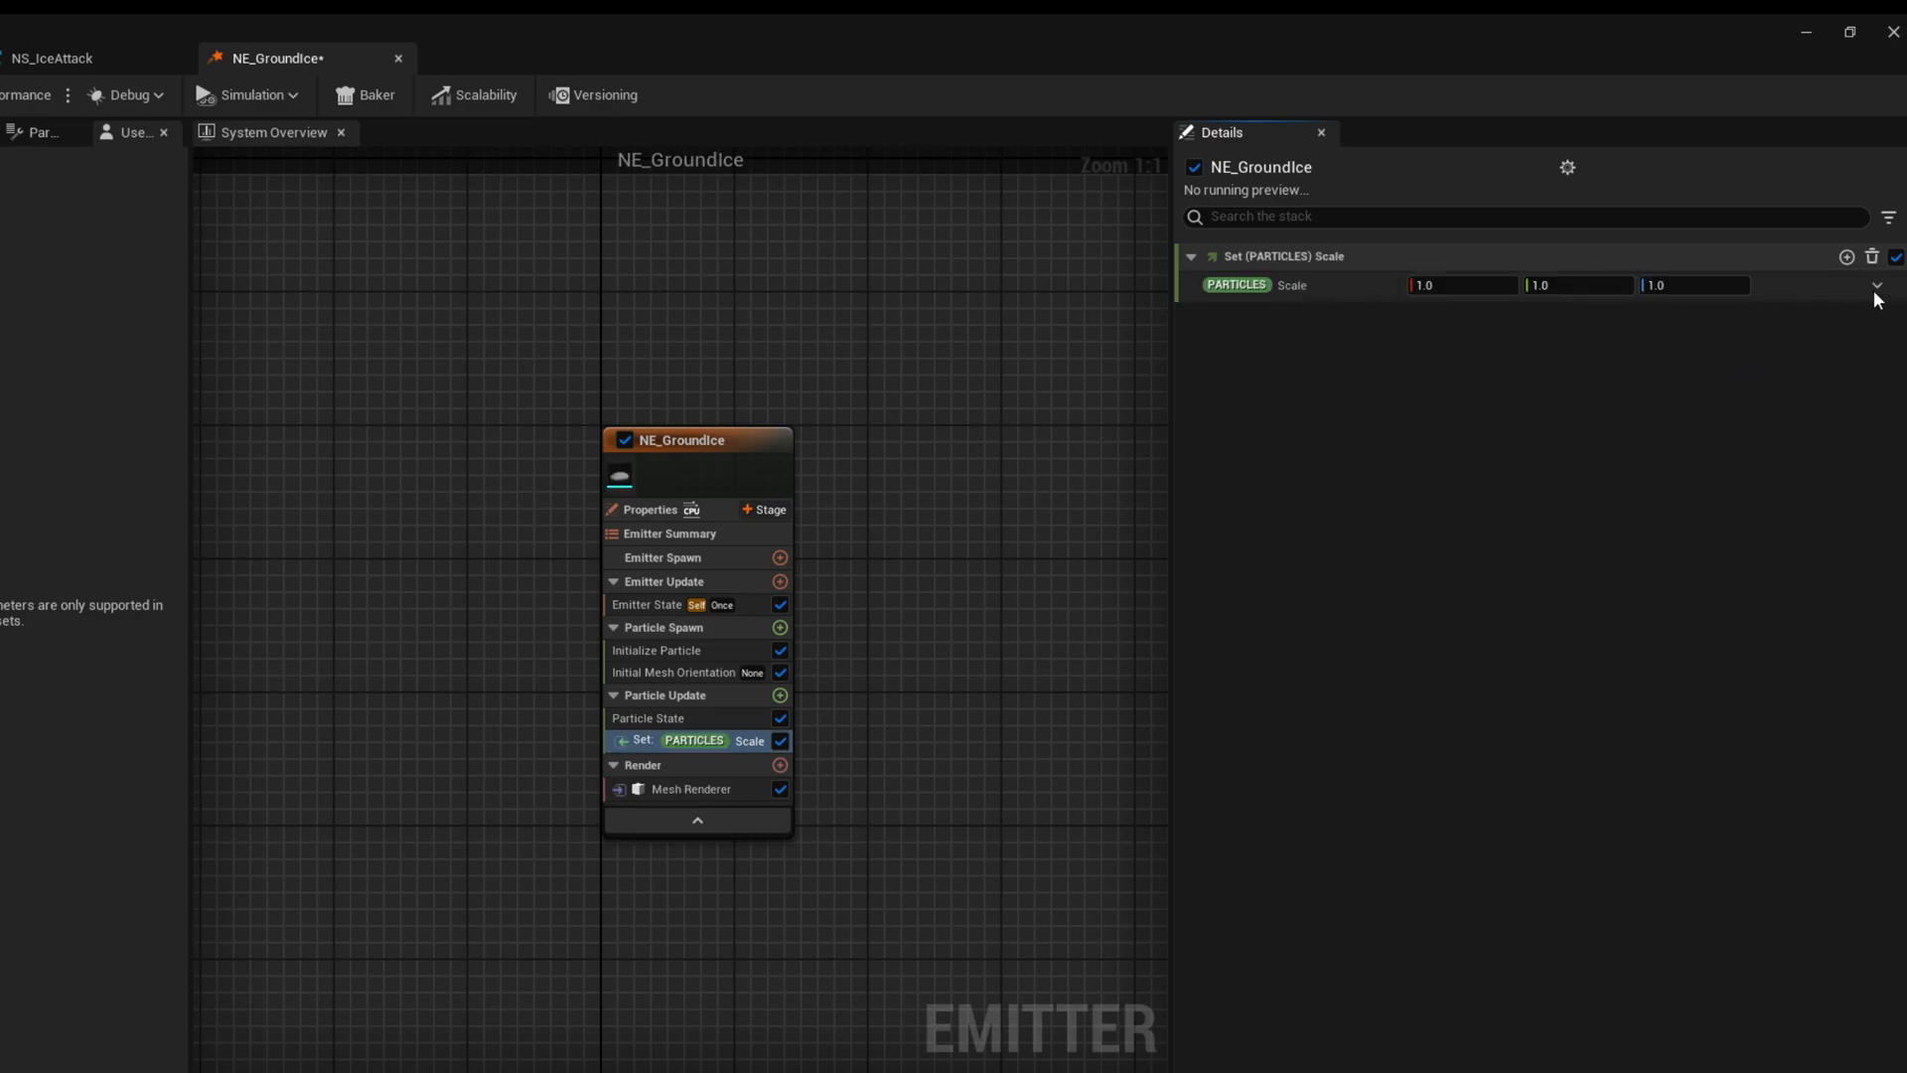
{"action": "left_click", "coordinate": [1876, 285]}
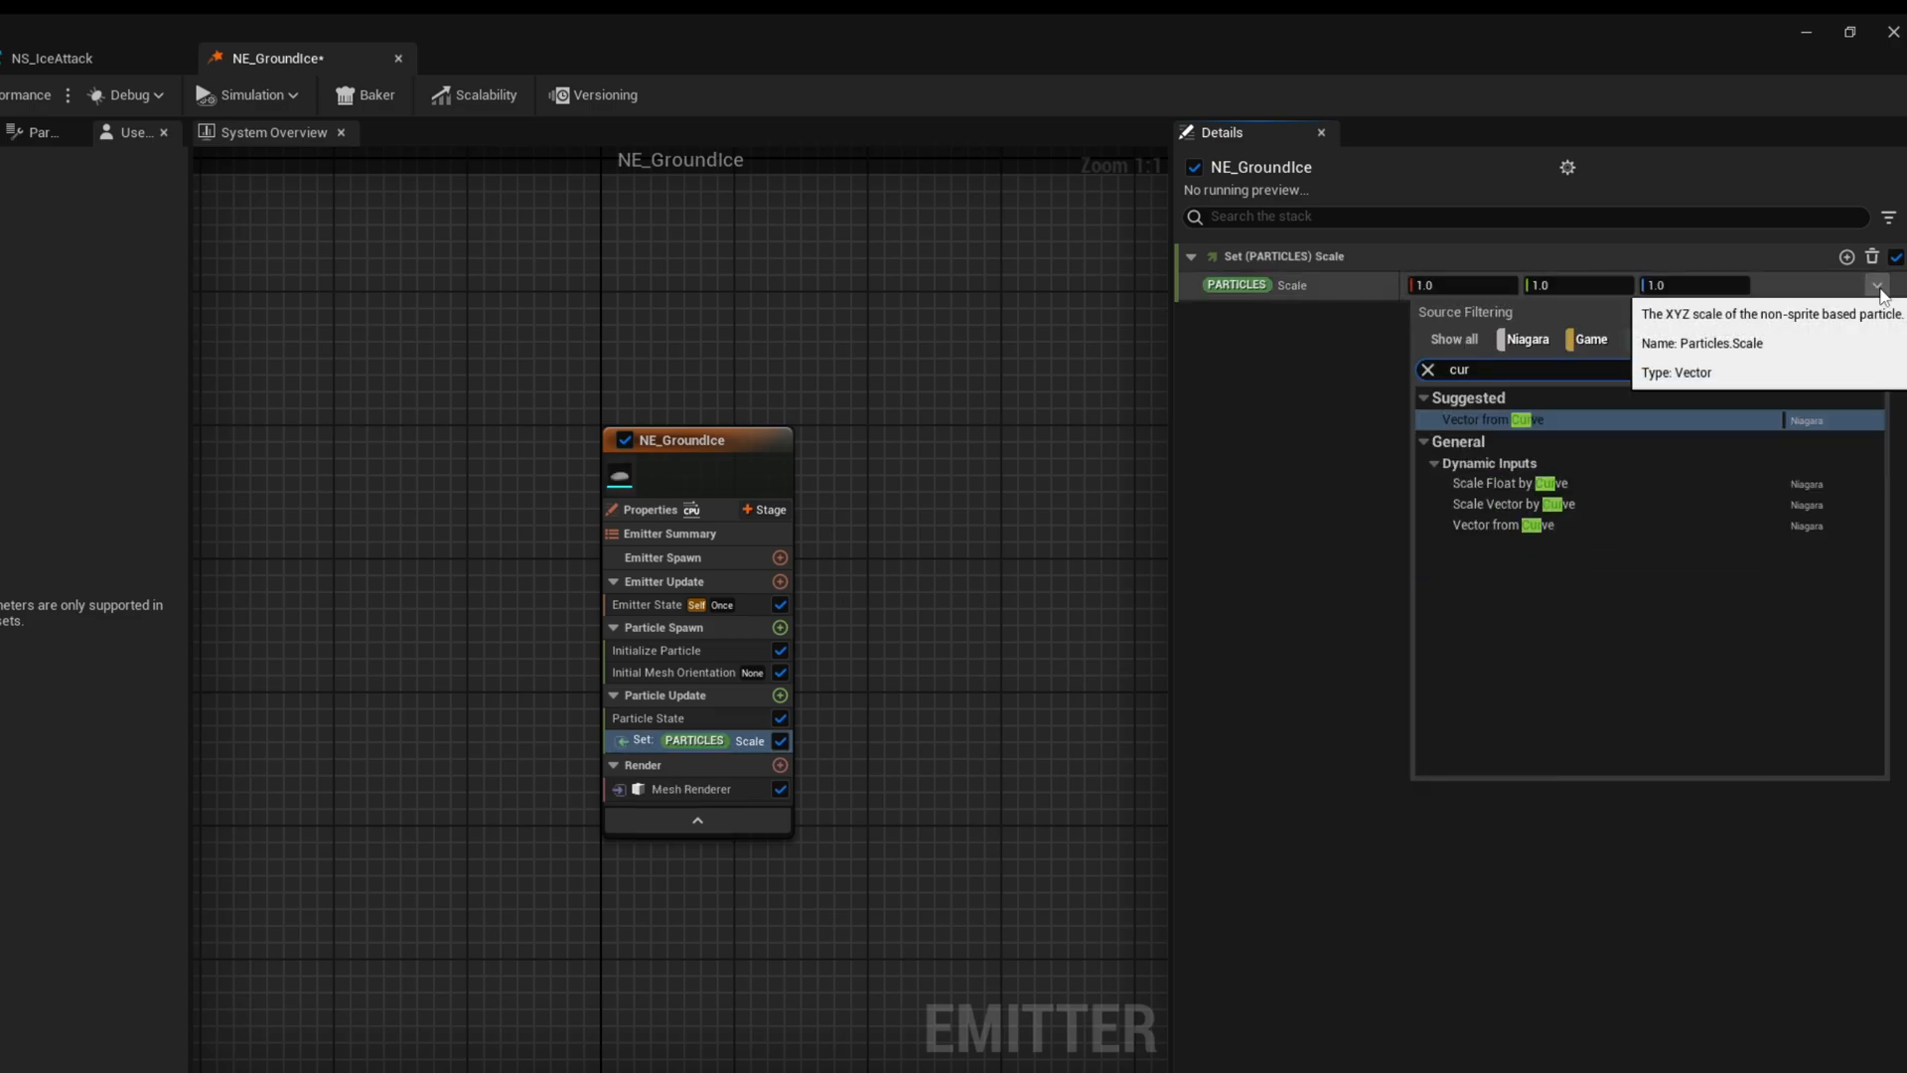
{"action": "left_click", "coordinate": [1511, 419]}
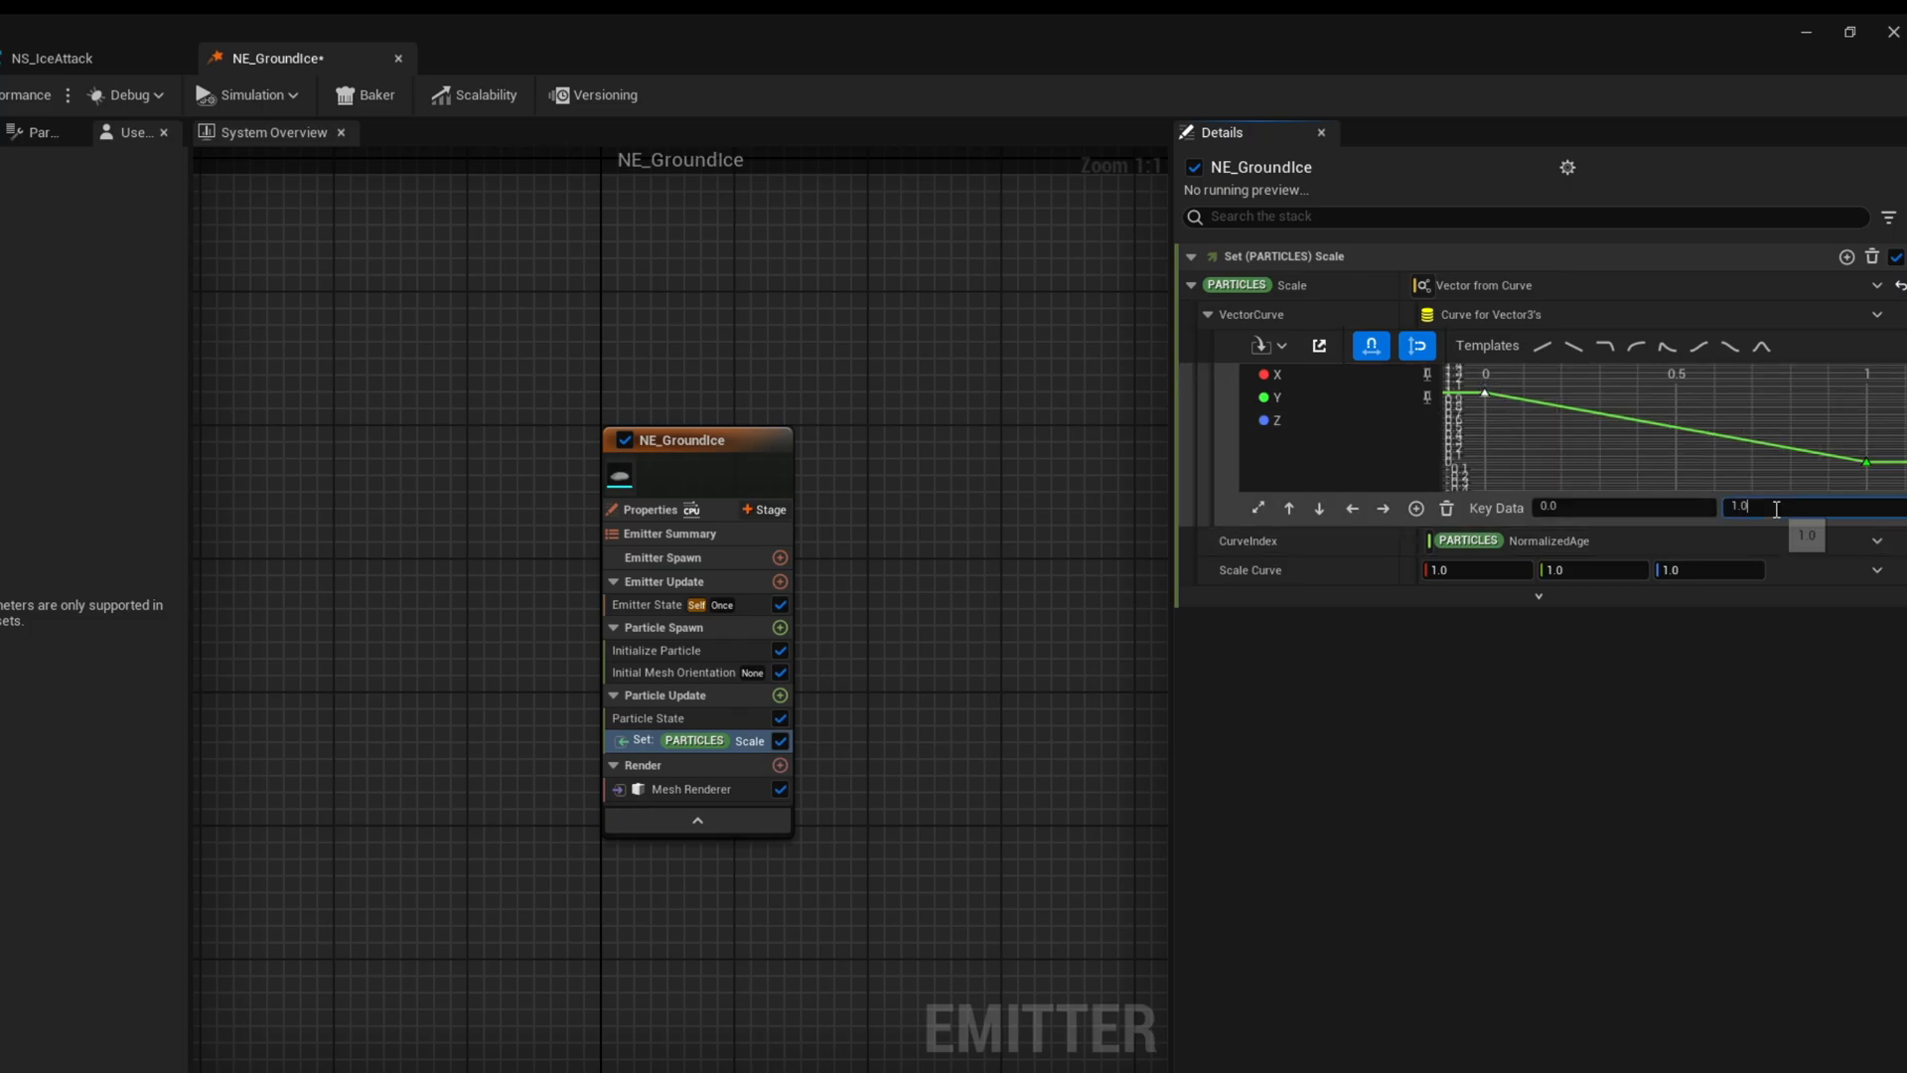
Key each scale axis curve at 0, ~0.1, ~0.7 and 1.0 with values 0, 1, 1, 0
{"action": "type", "text": "0.0"}
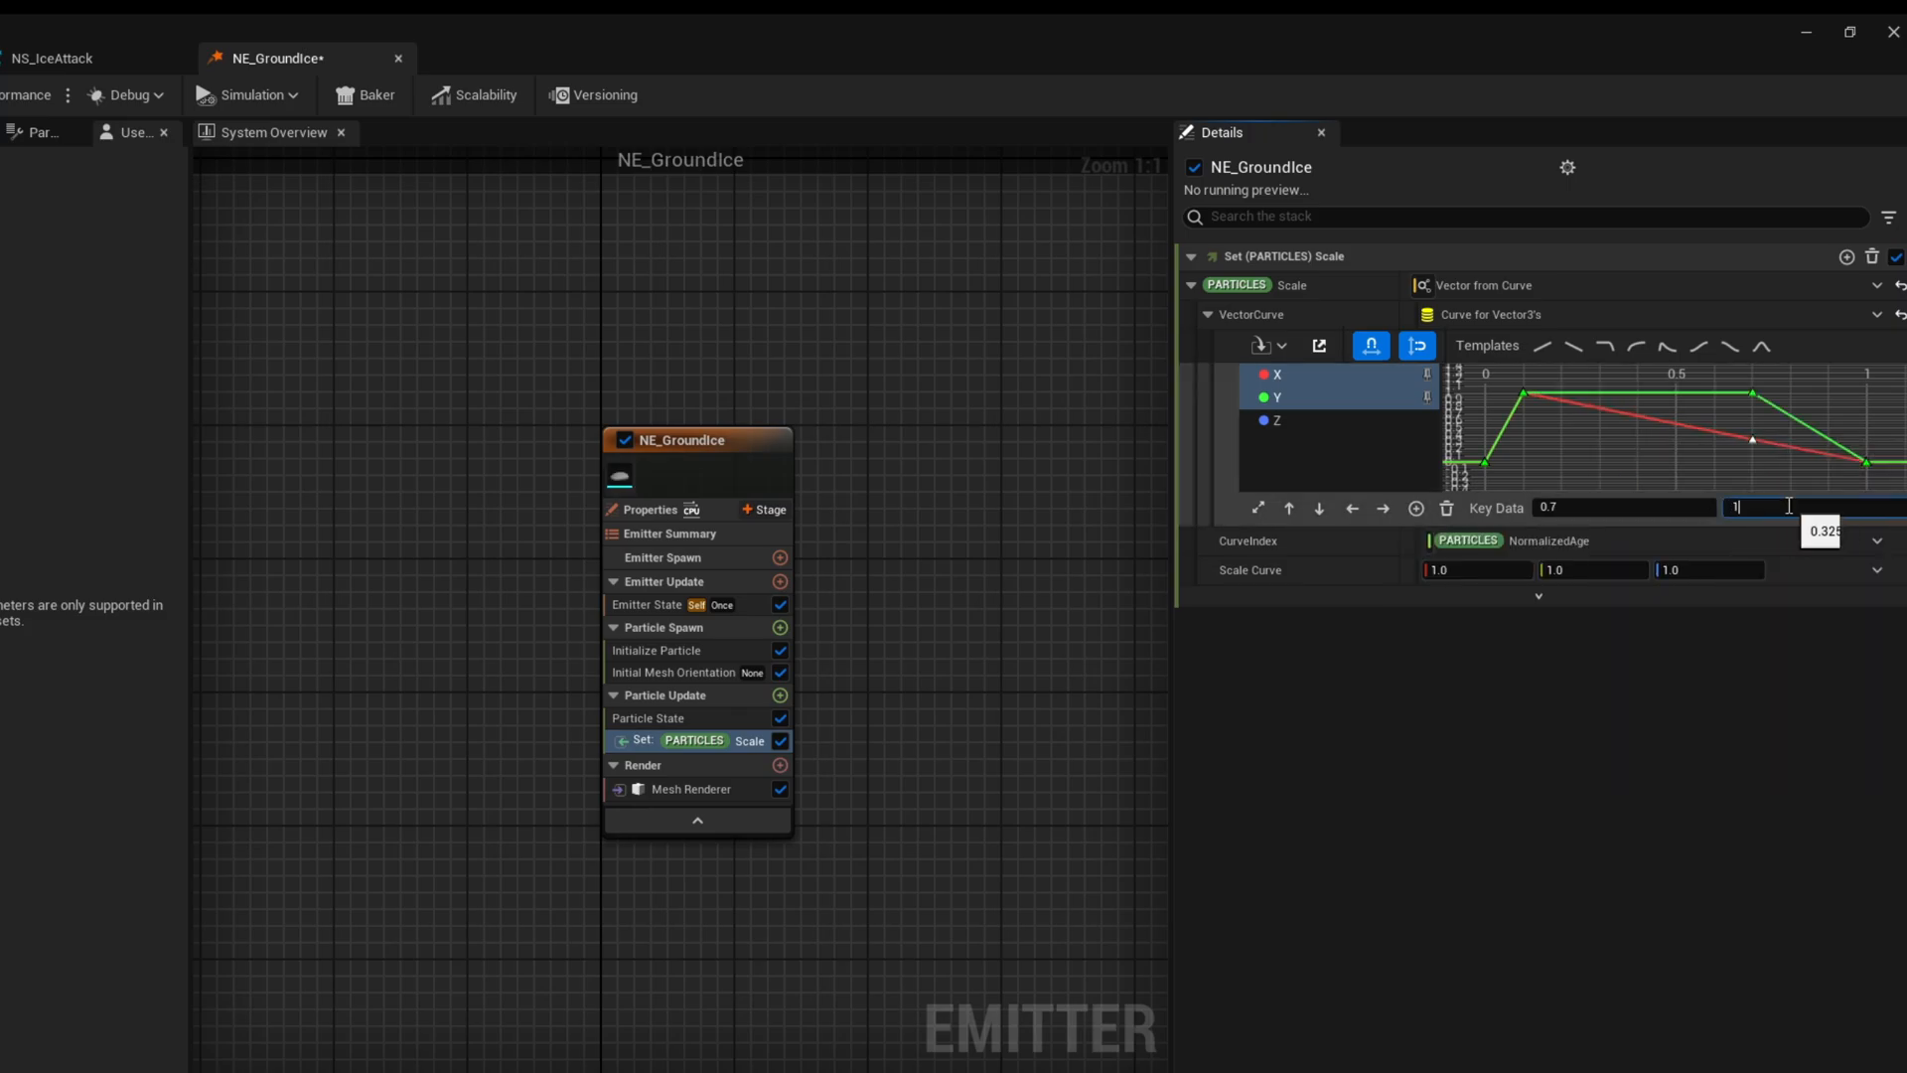
{"action": "type", "text": "1.0"}
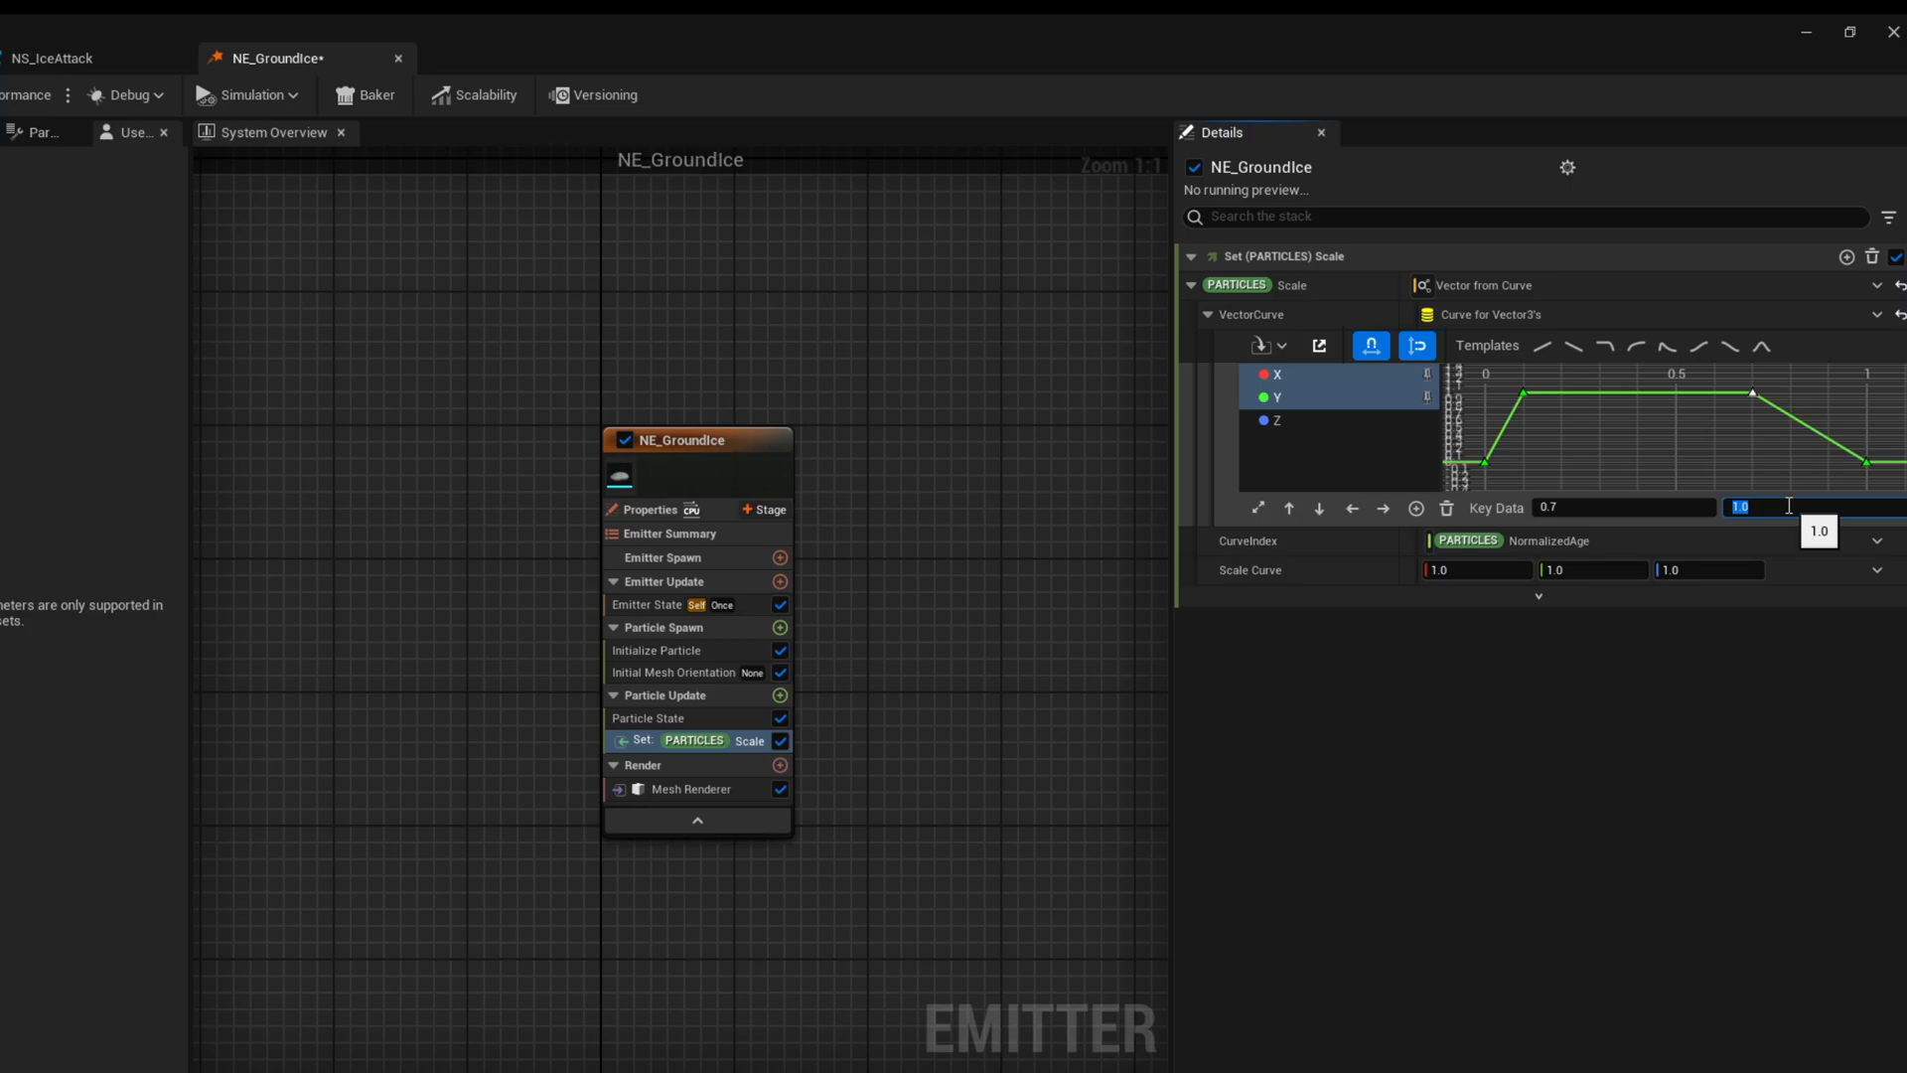
{"action": "left_click", "coordinate": [1277, 373]}
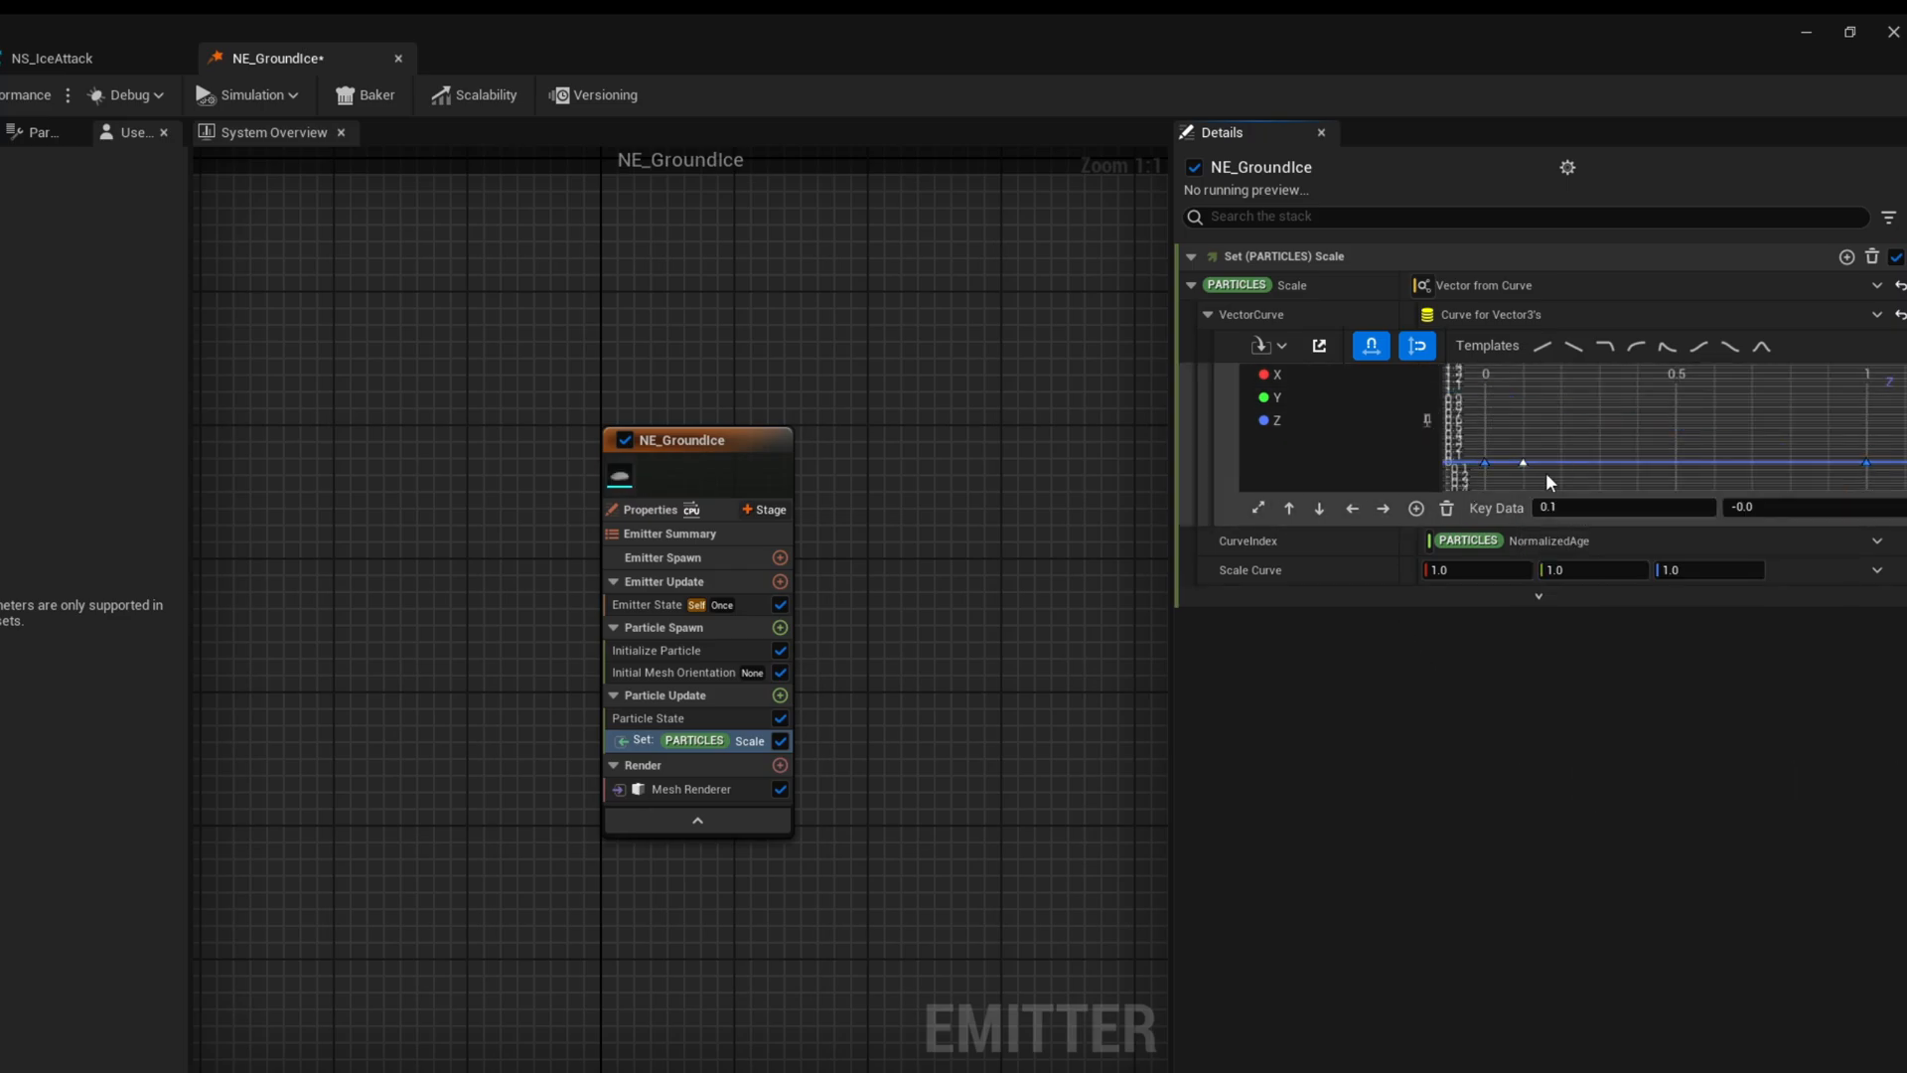
{"action": "type", "text": "0.2"}
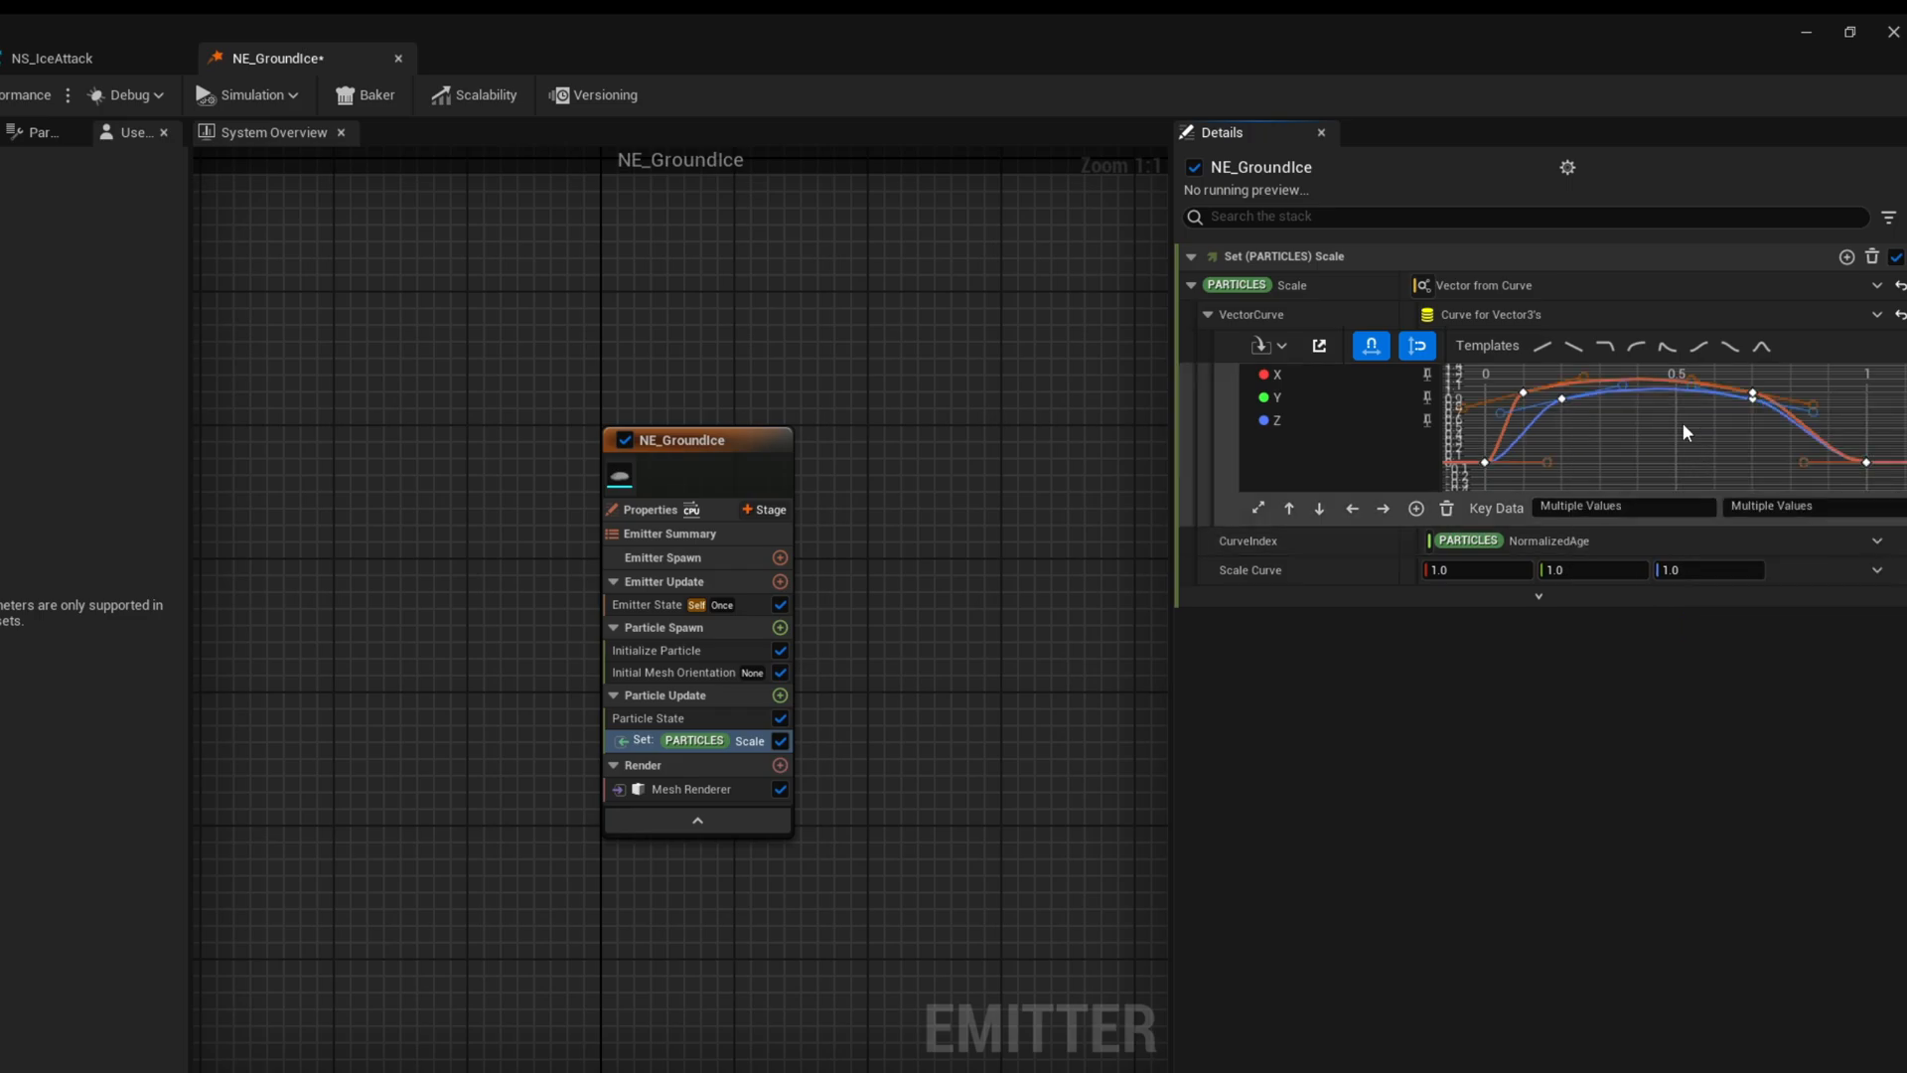
{"action": "left_click", "coordinate": [1561, 399]}
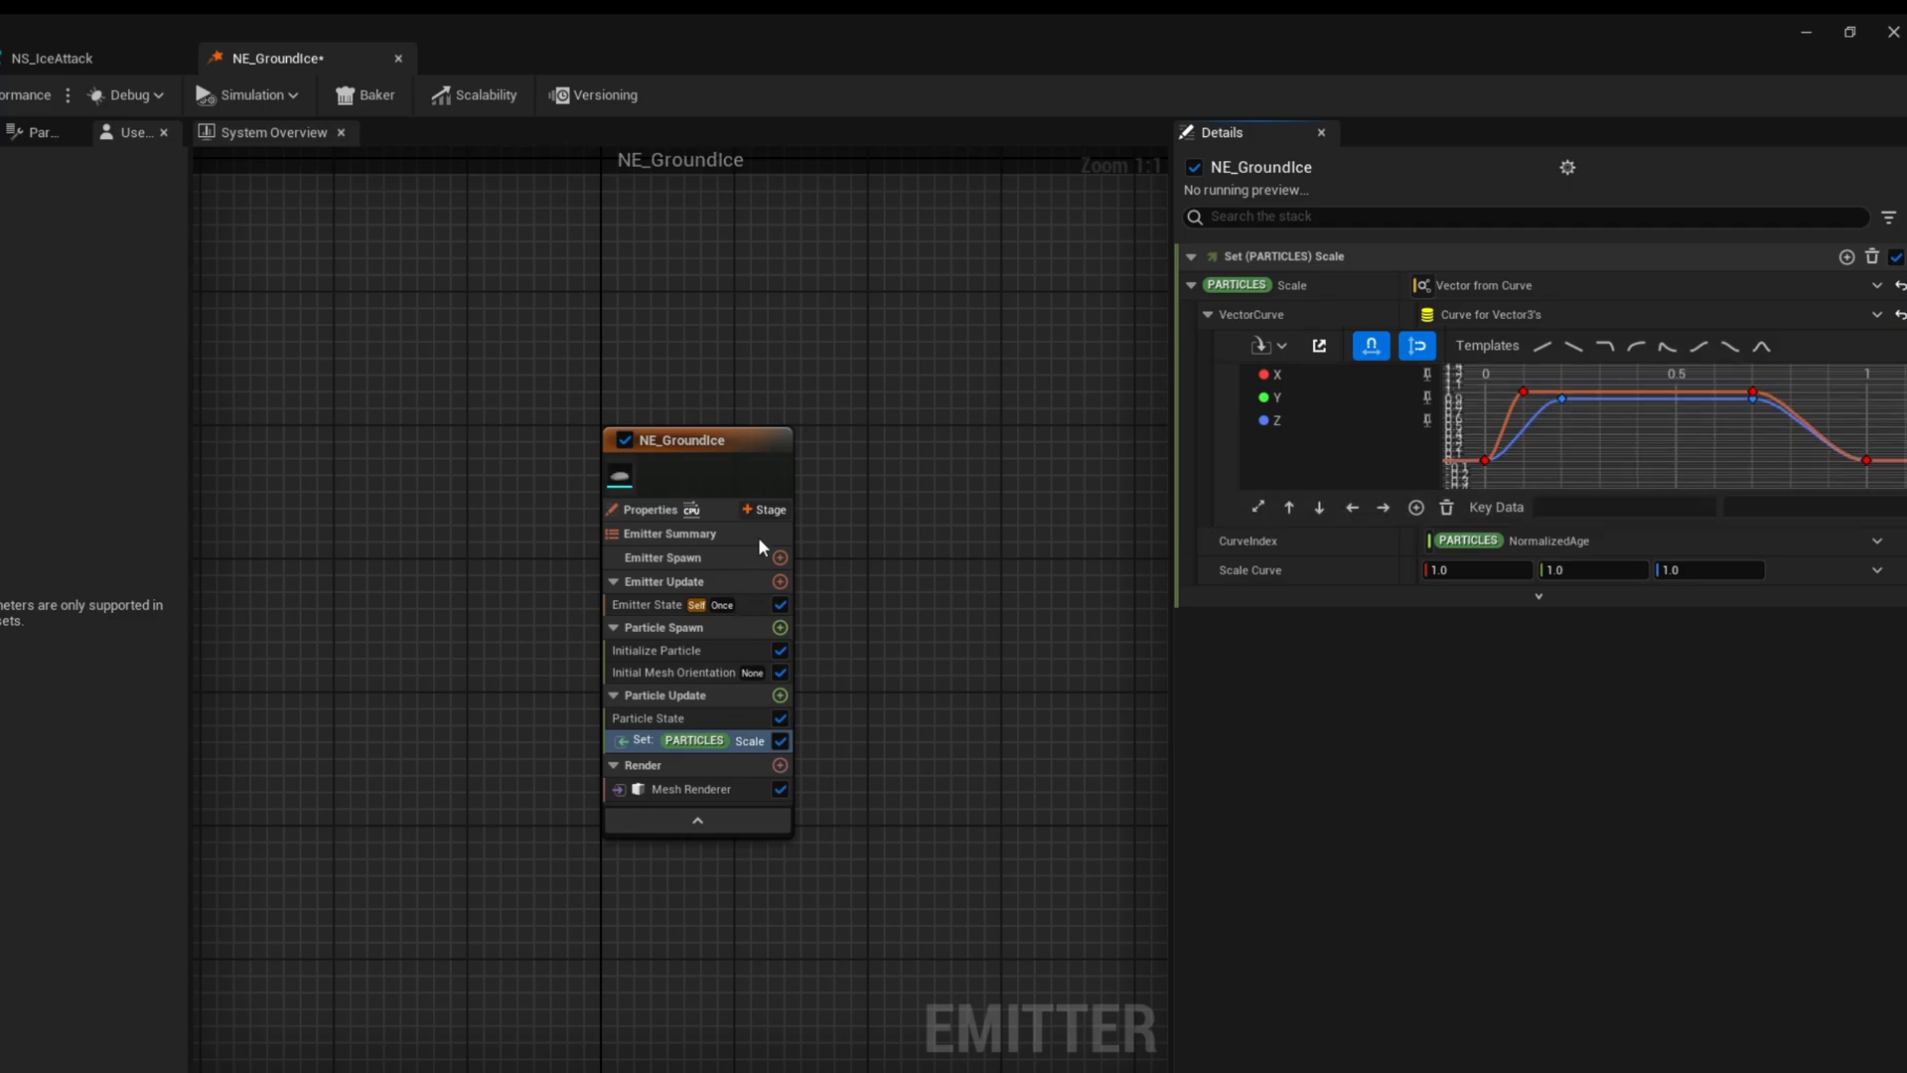
{"action": "left_click", "coordinate": [763, 509]}
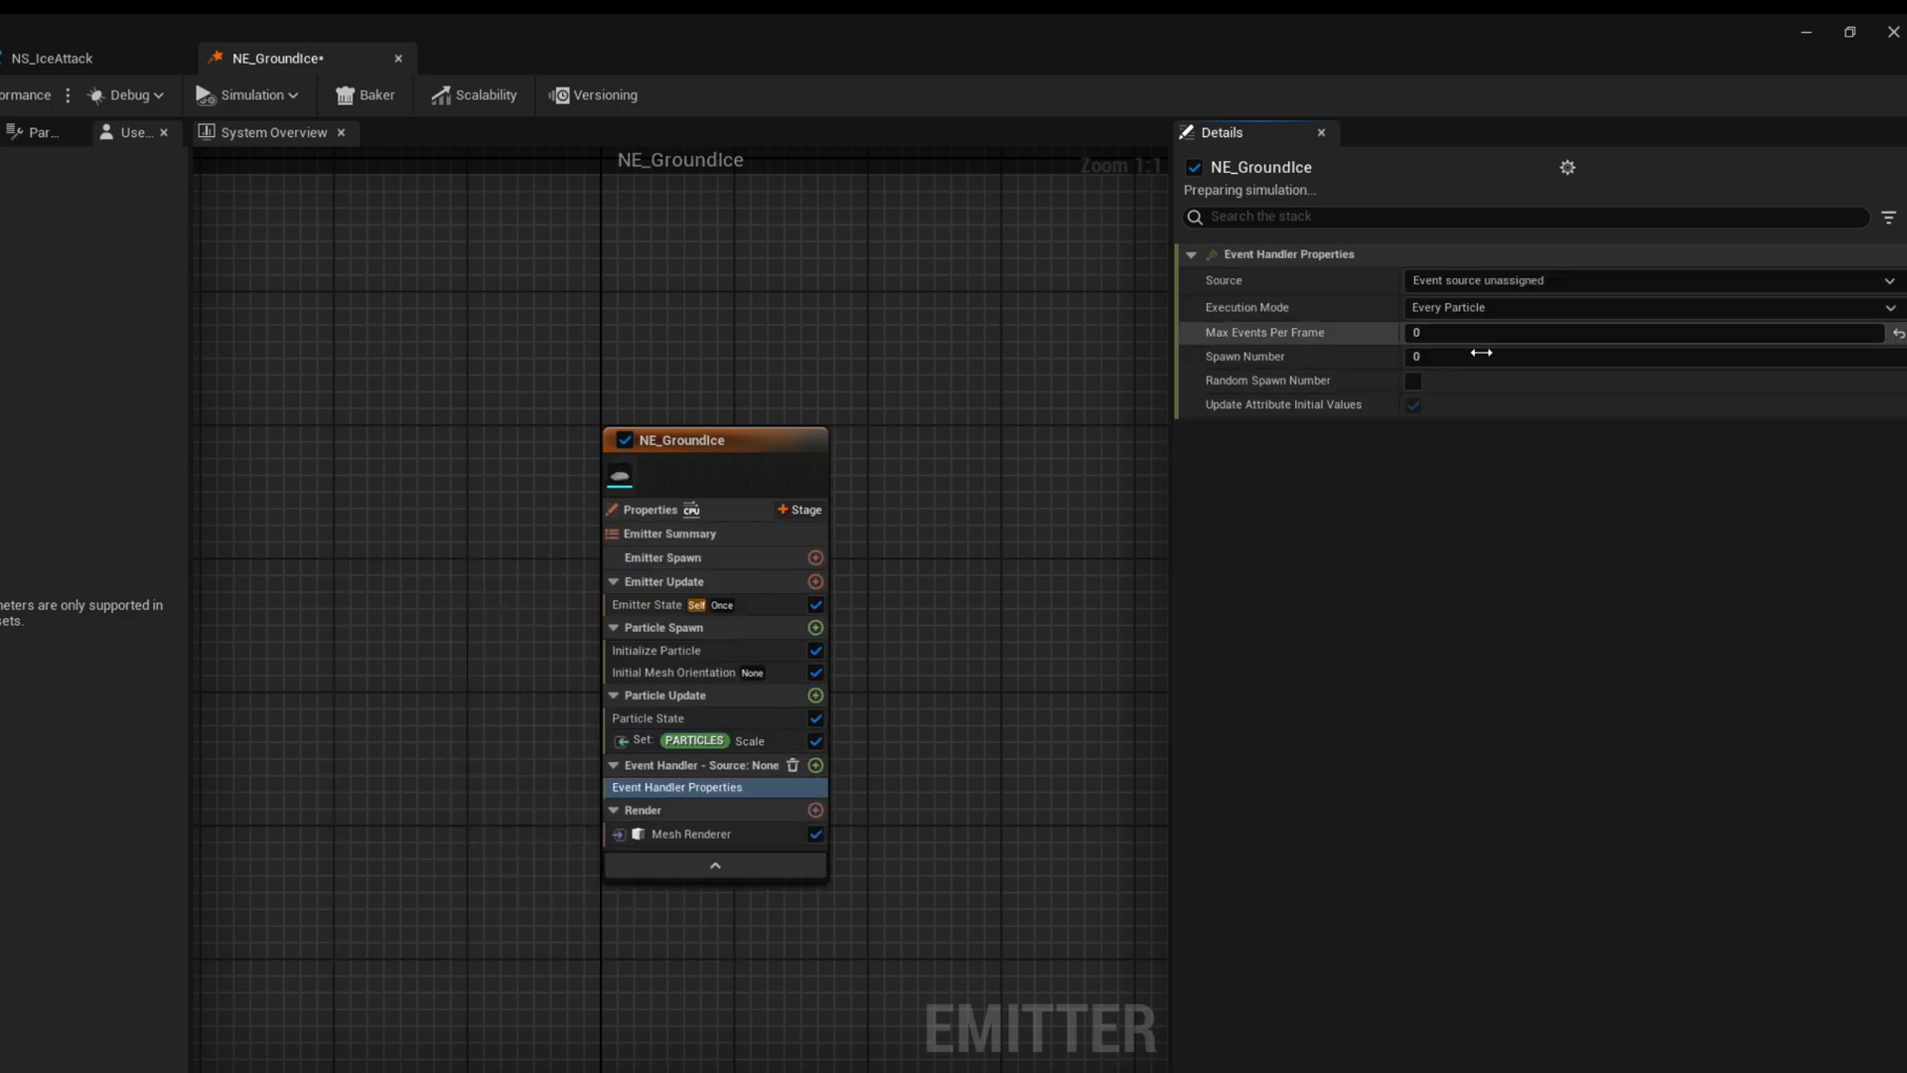
Give NE_GroundIce's event handler a Receive Location Event module spawning 1 per event
{"action": "type", "text": "1"}
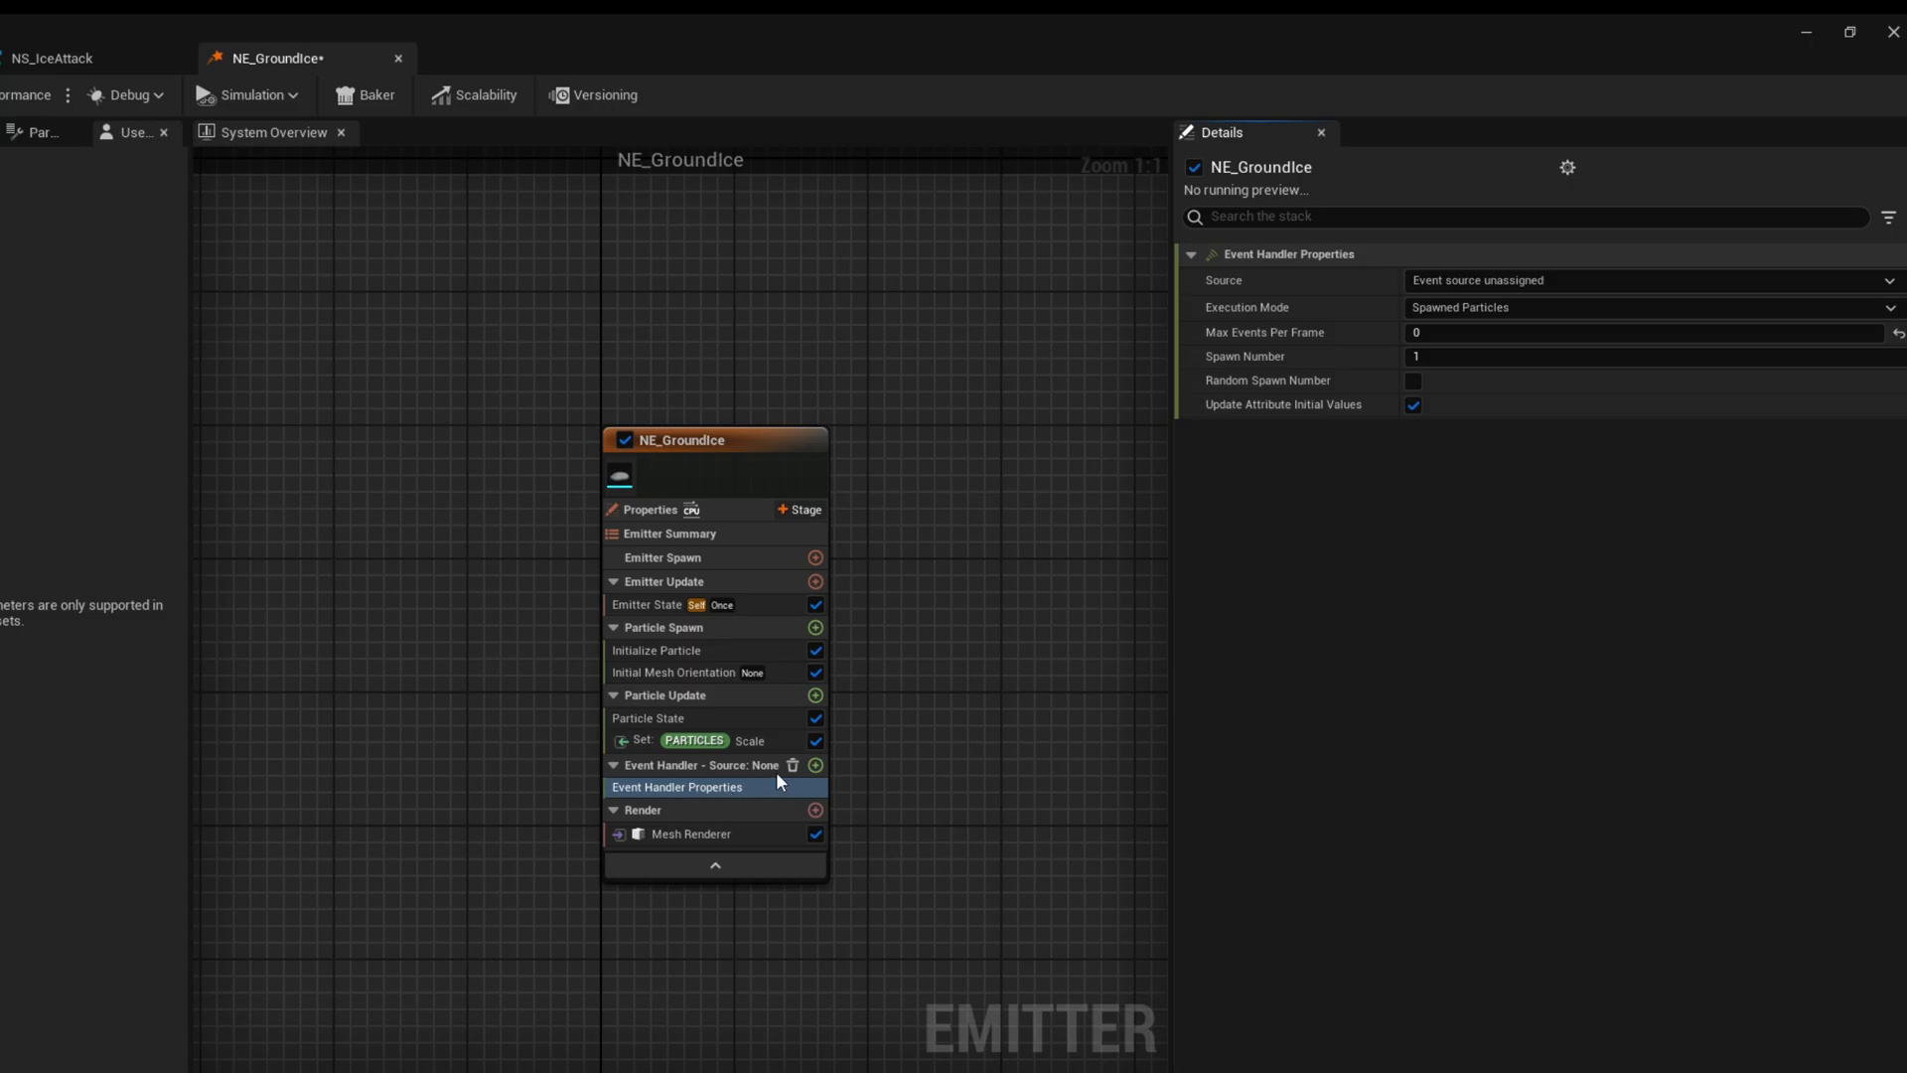
{"action": "left_click", "coordinate": [815, 765]}
{"action": "type", "text": "receiv"}
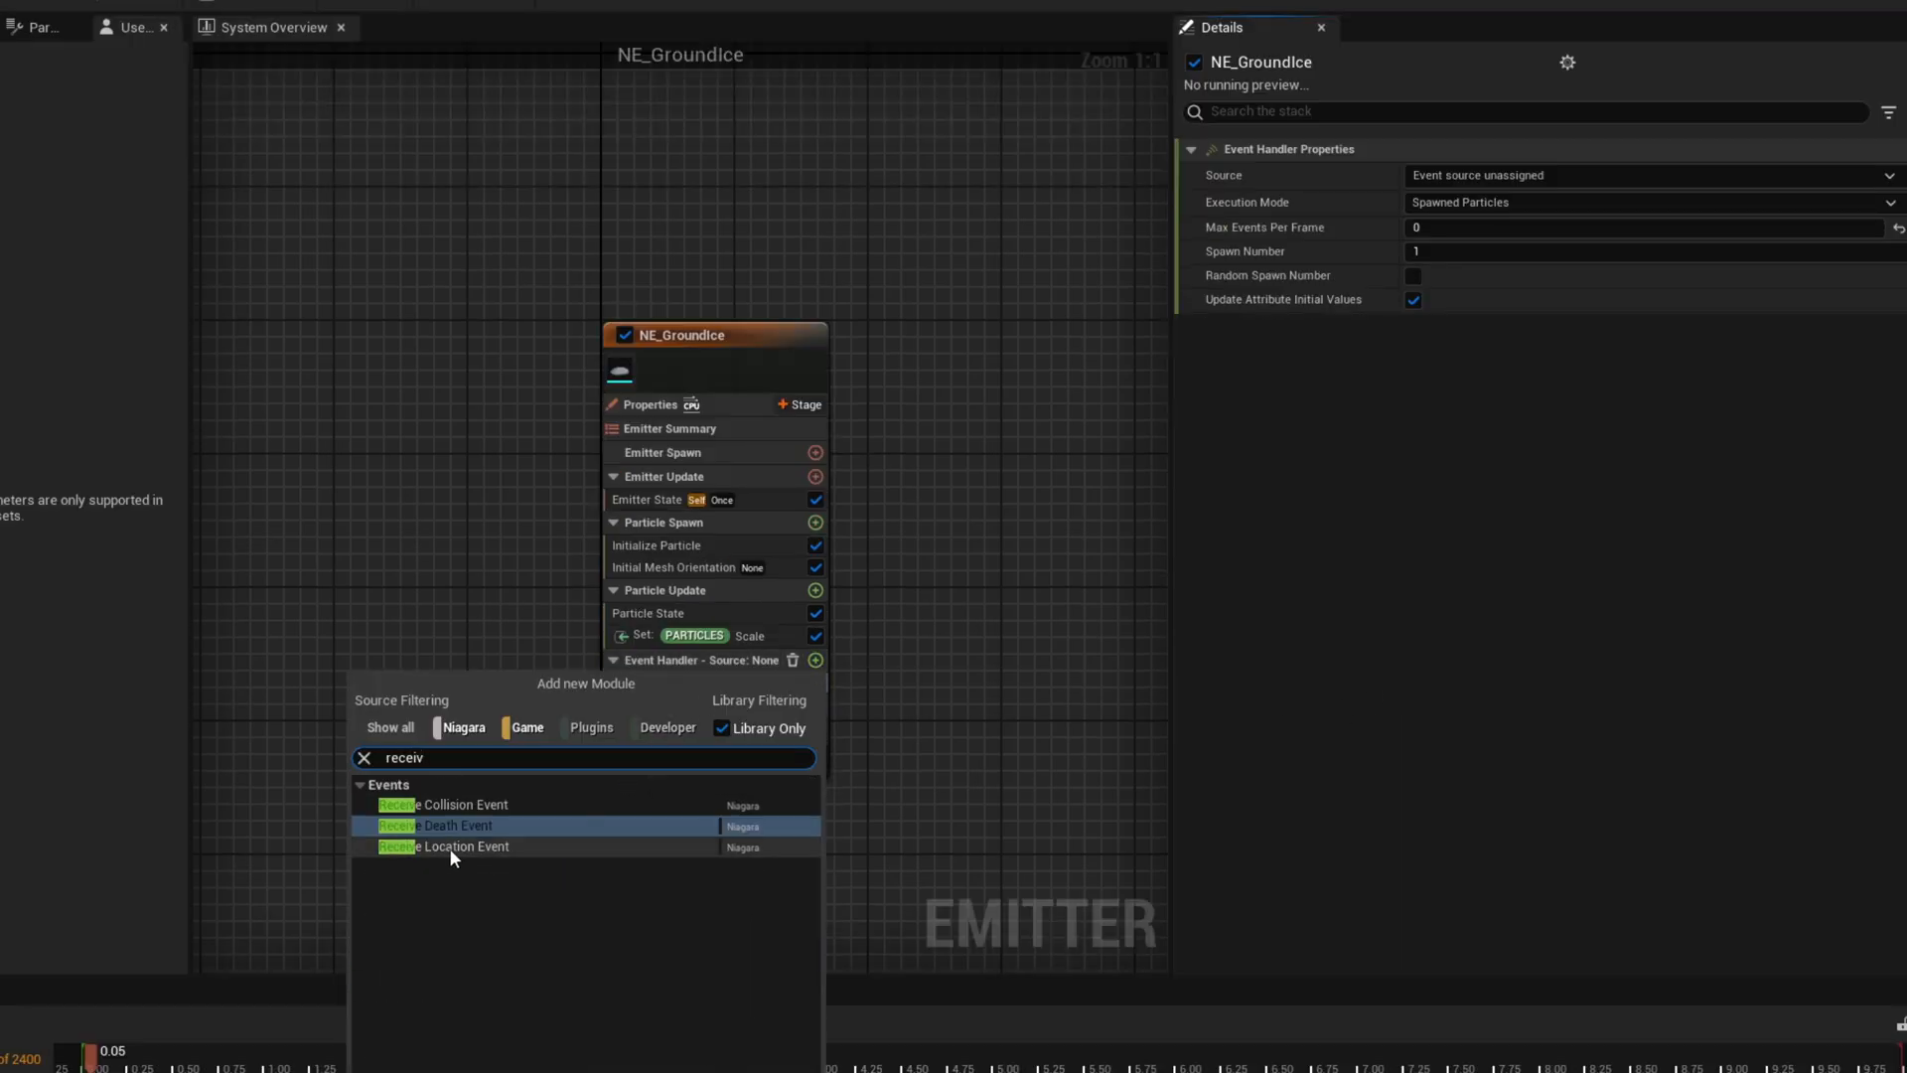
{"action": "left_click", "coordinate": [443, 845]}
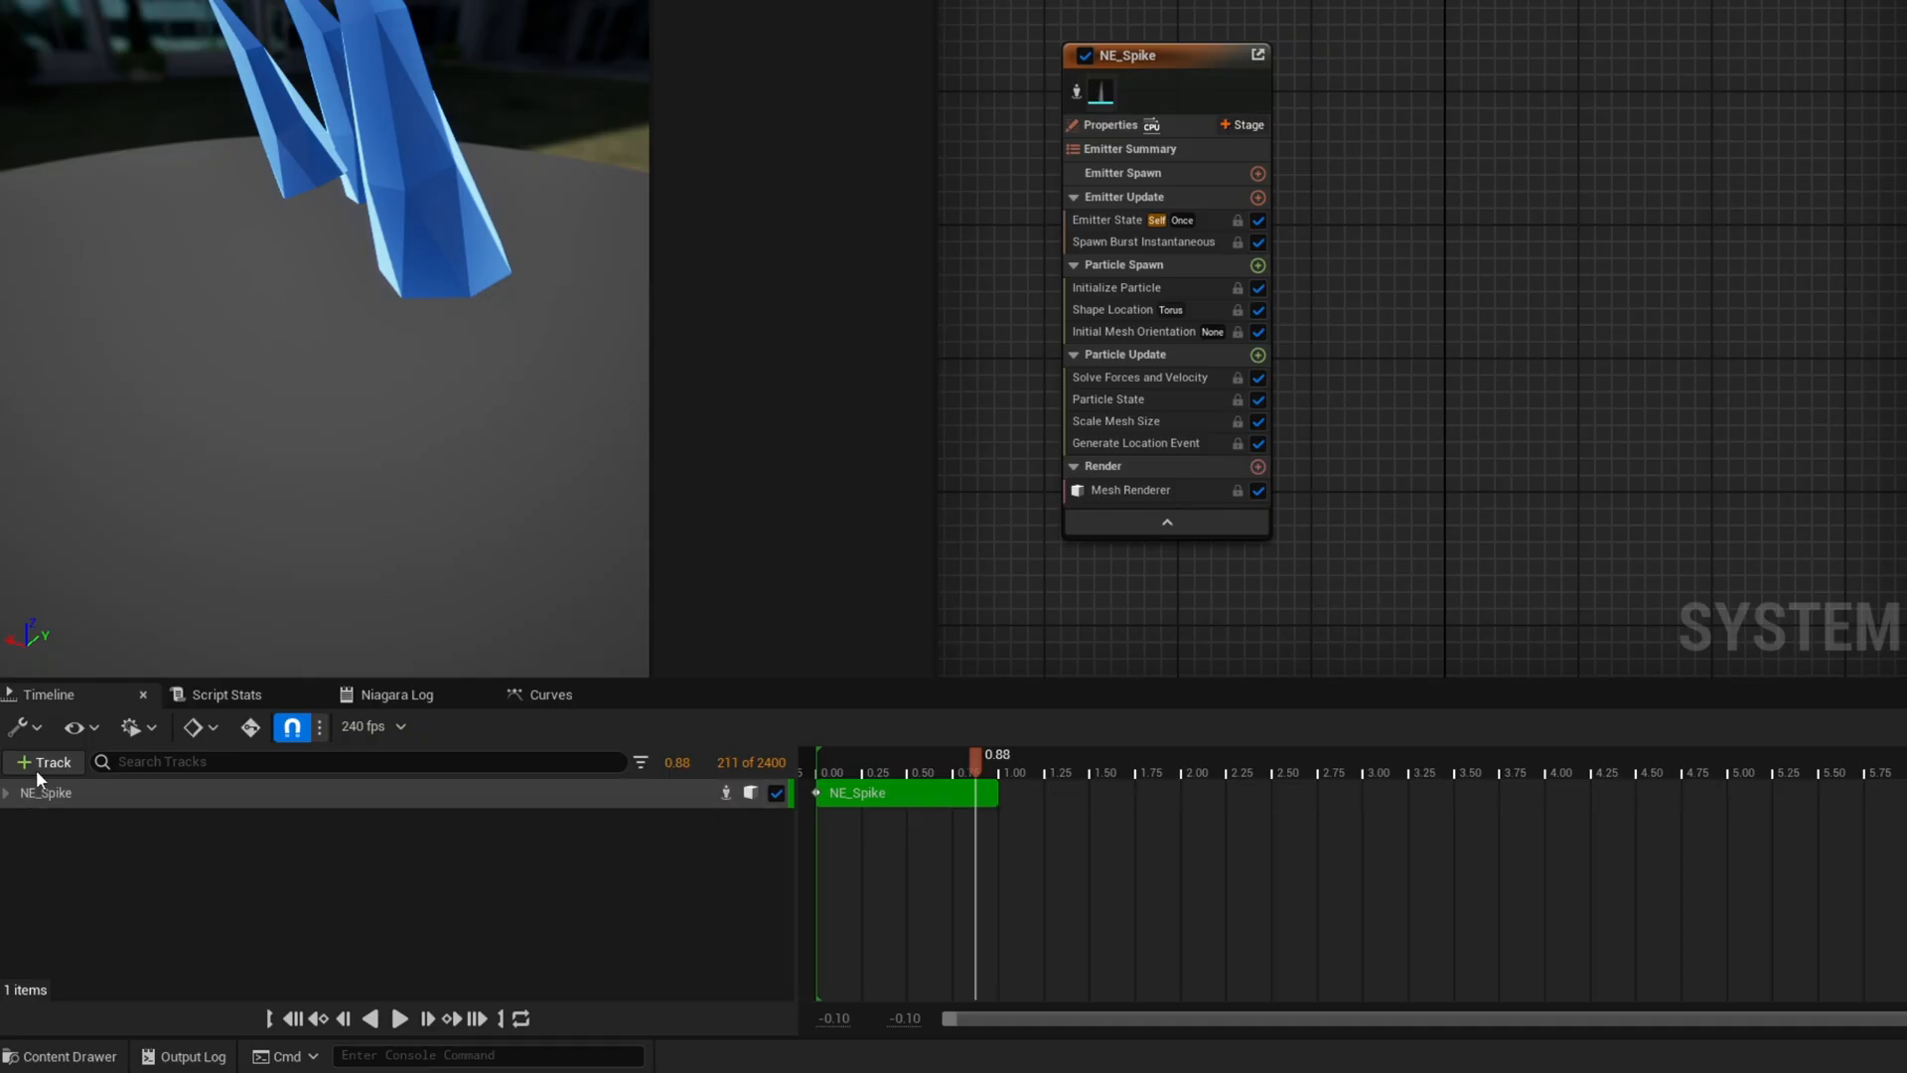
Add NE_GroundIce as a track and source its event handler from NE_Spike LocationEvent
{"action": "left_click", "coordinate": [44, 763]}
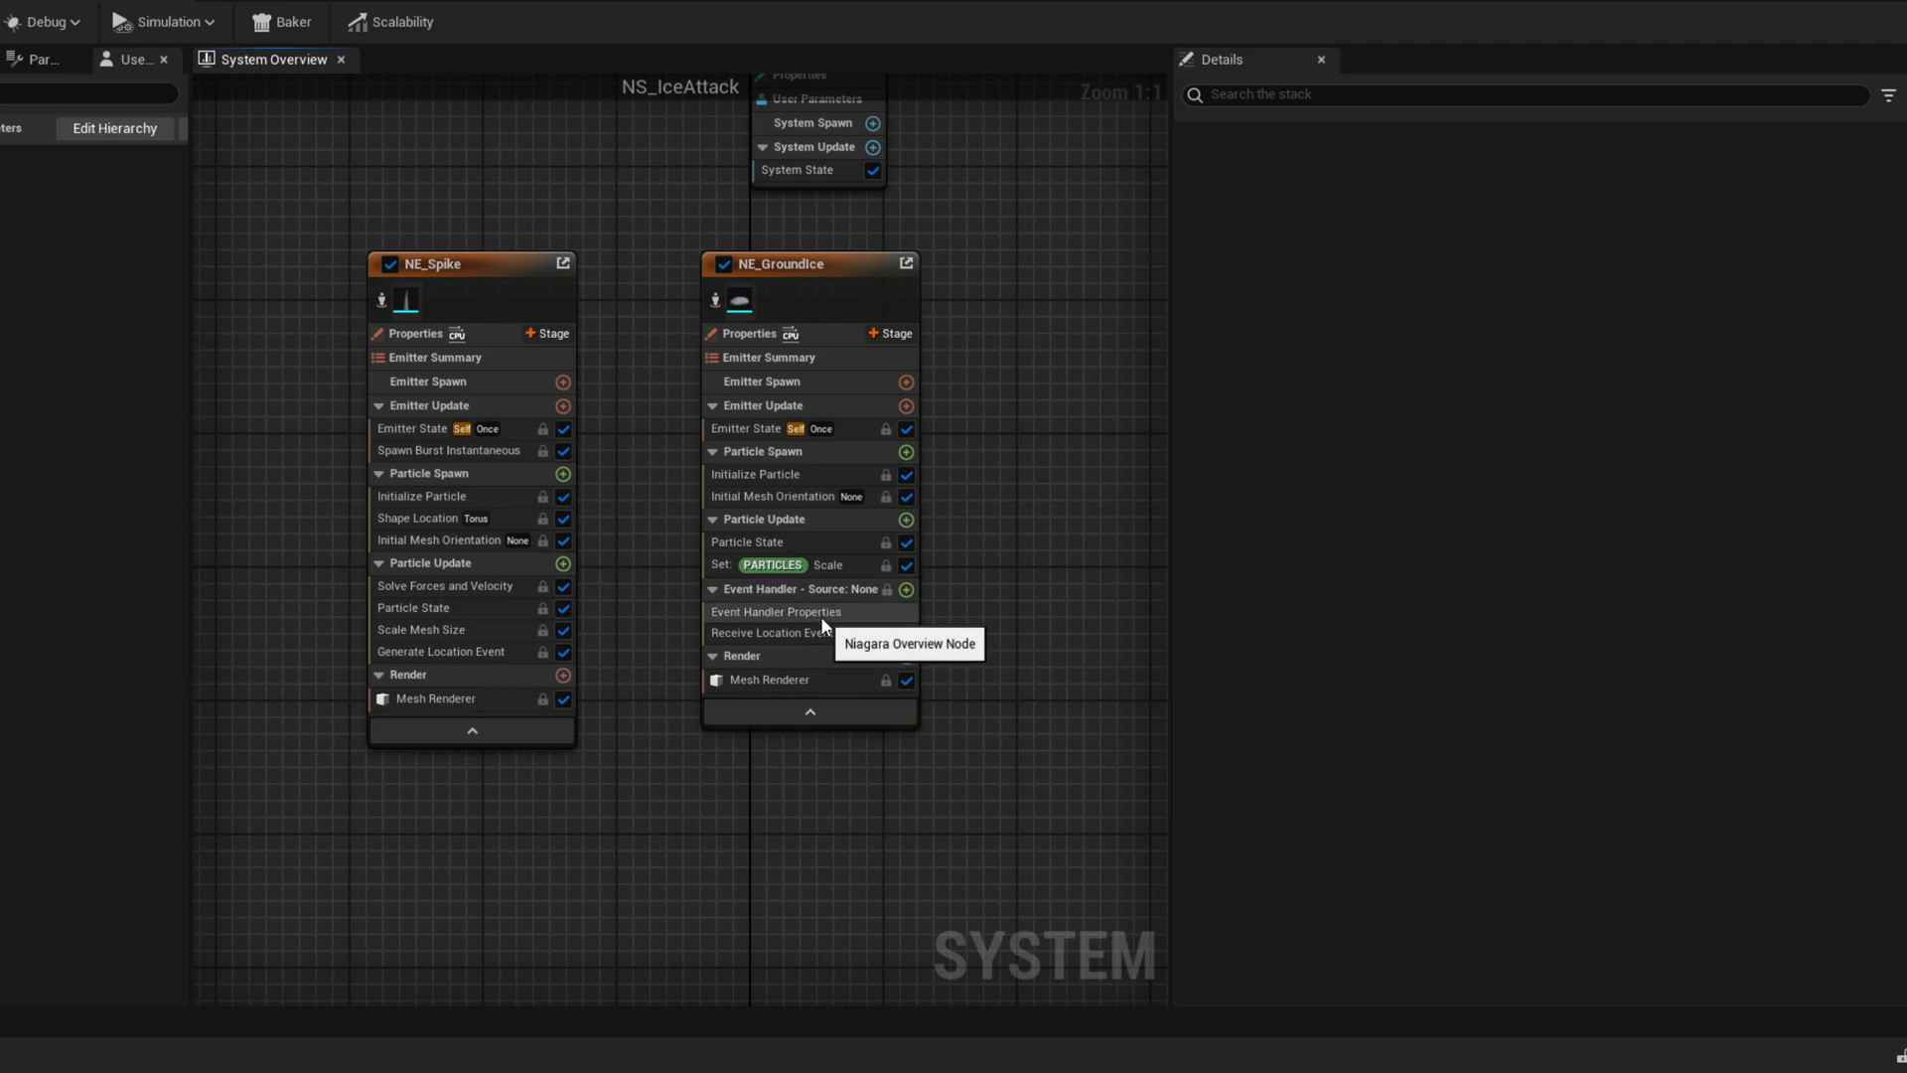
{"action": "left_click", "coordinate": [776, 612]}
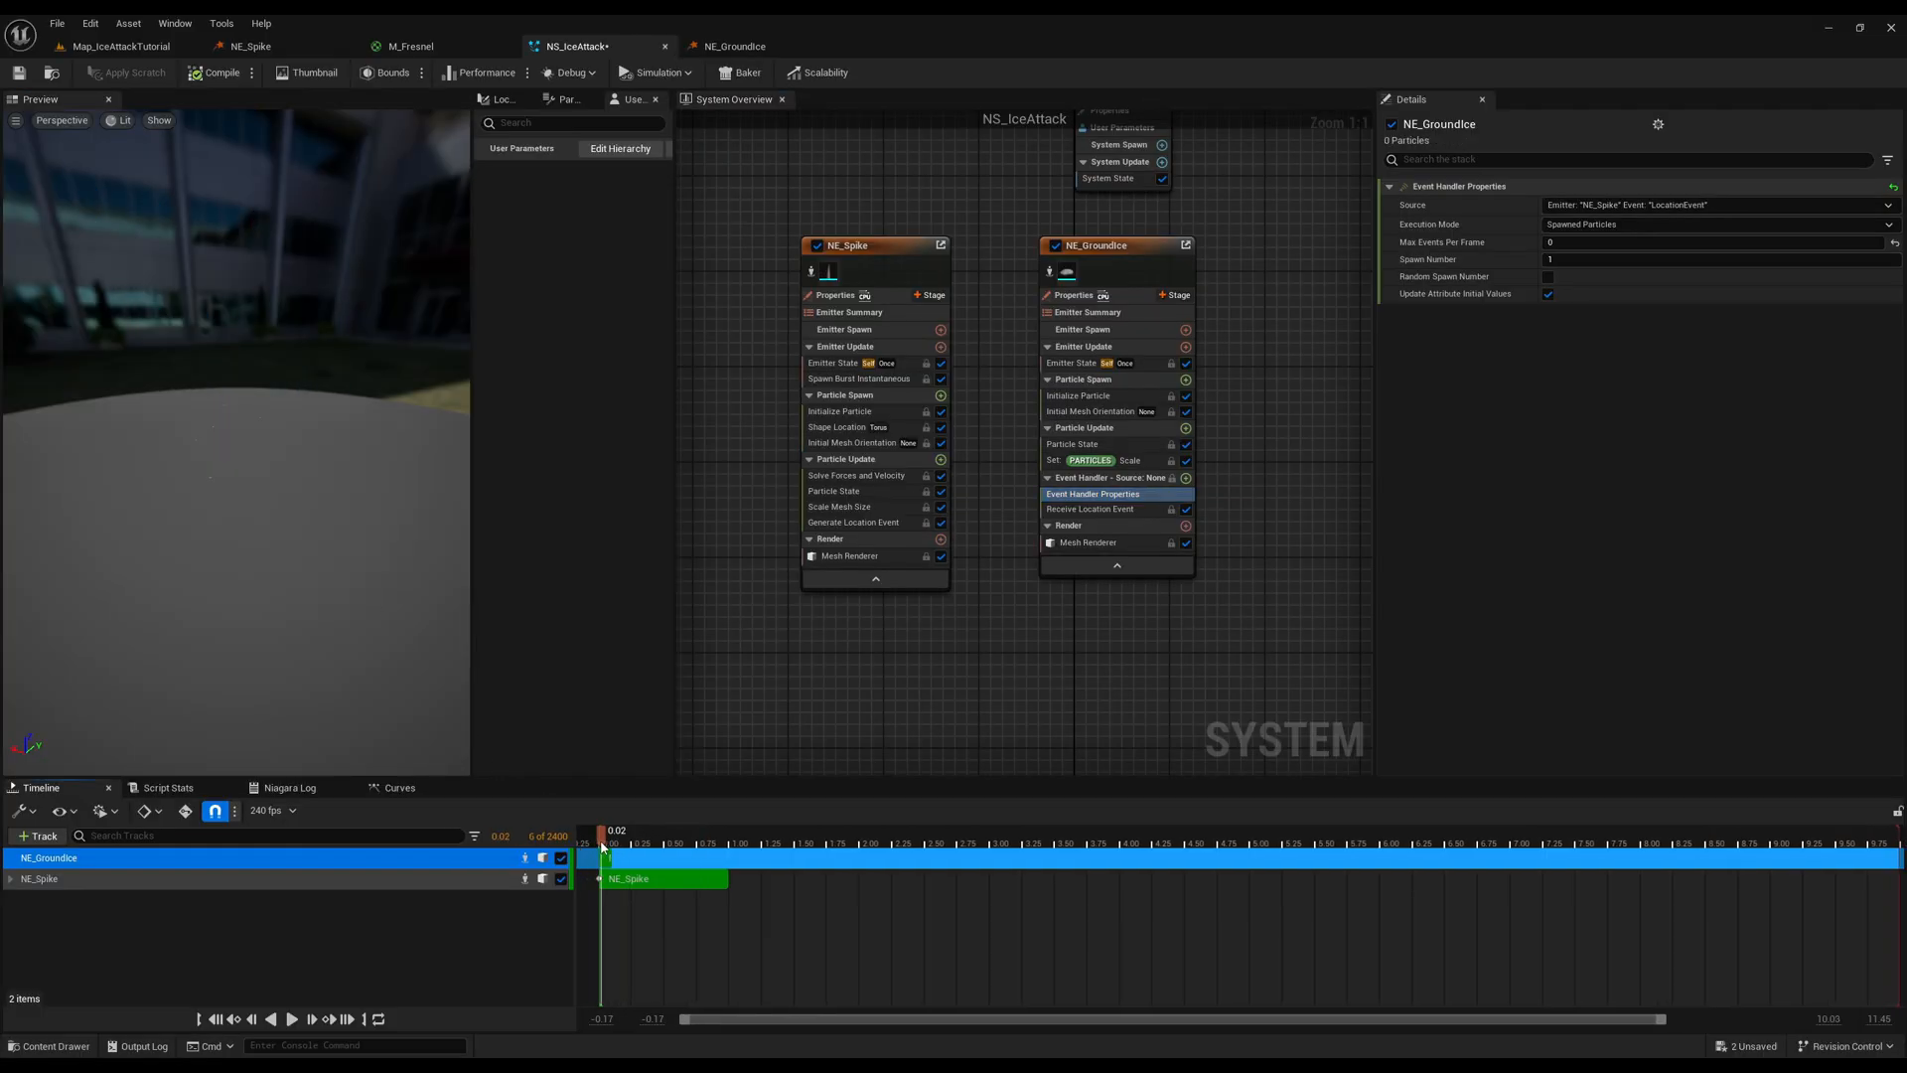
{"action": "left_click", "coordinate": [271, 1019]}
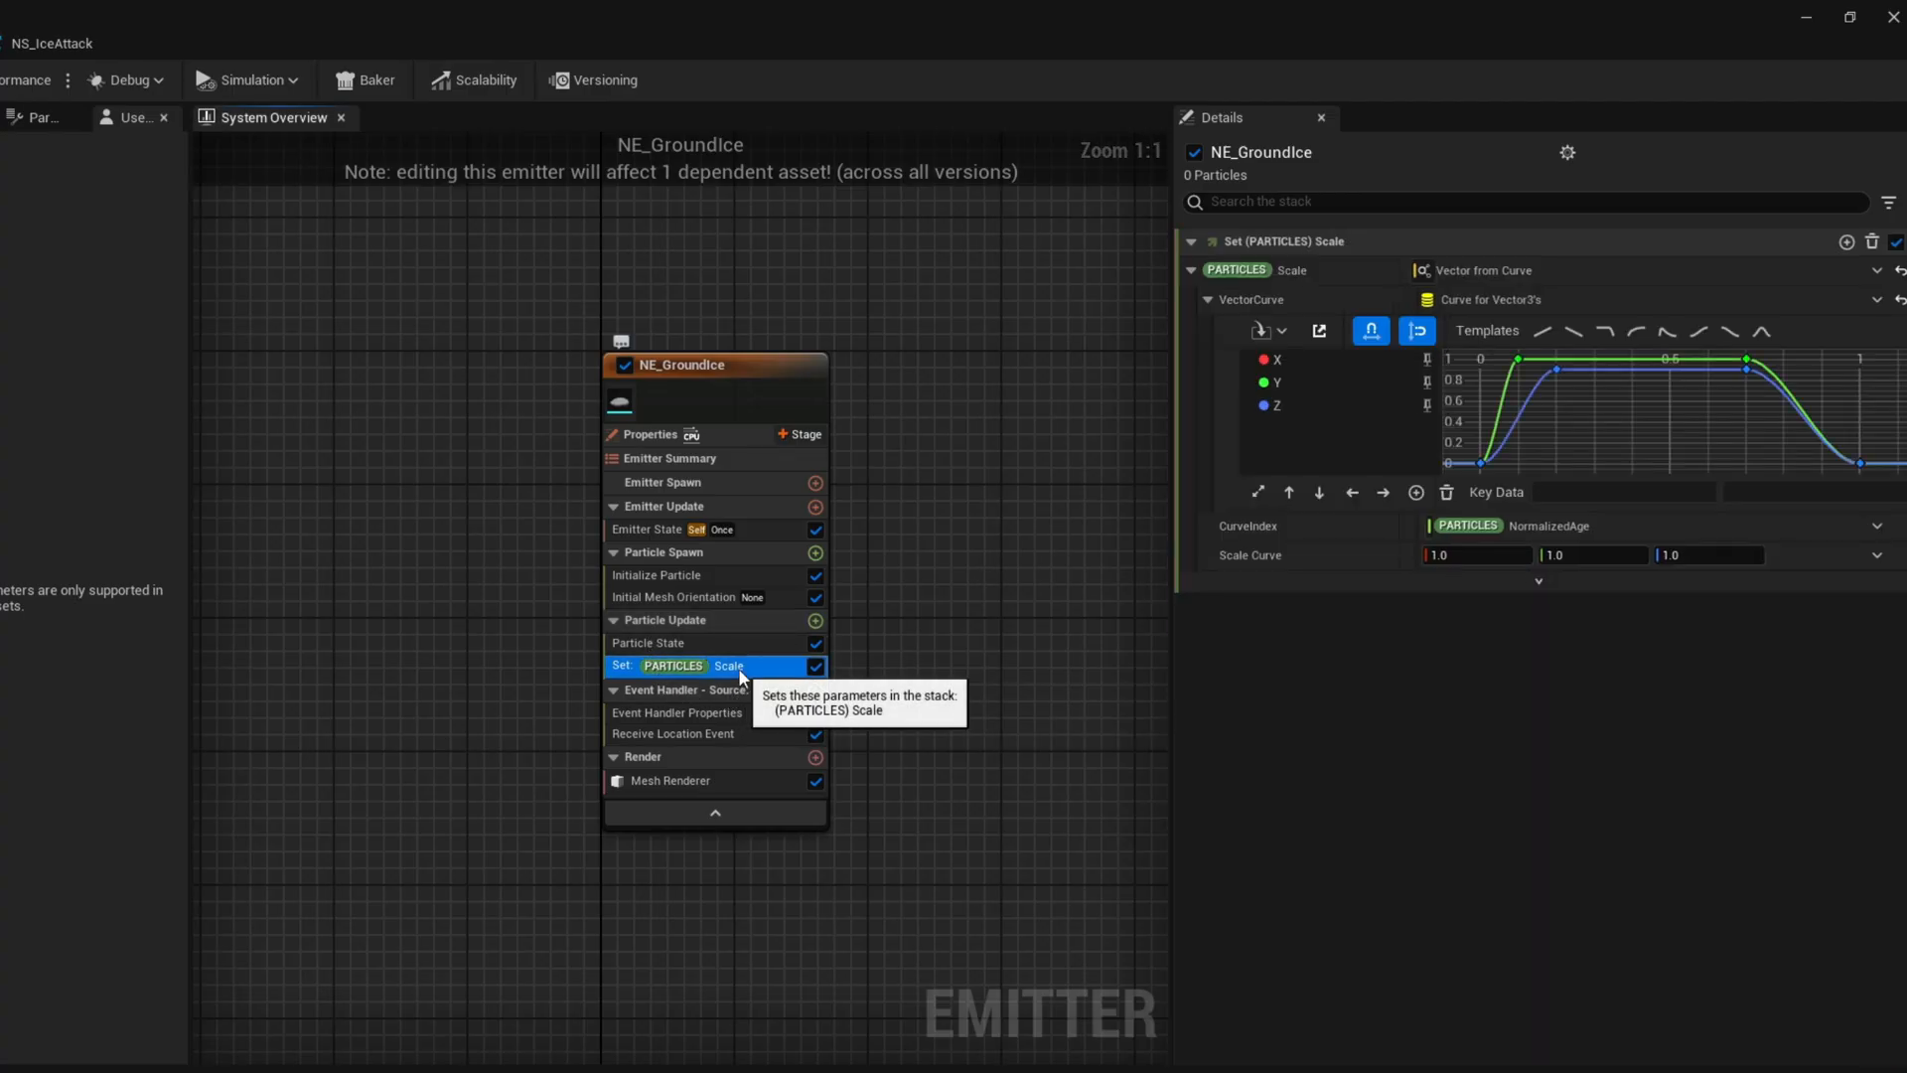
View the NS_IceAttack actor playing ice spikes with ground ice in the level viewport
{"action": "left_click", "coordinate": [1475, 554]}
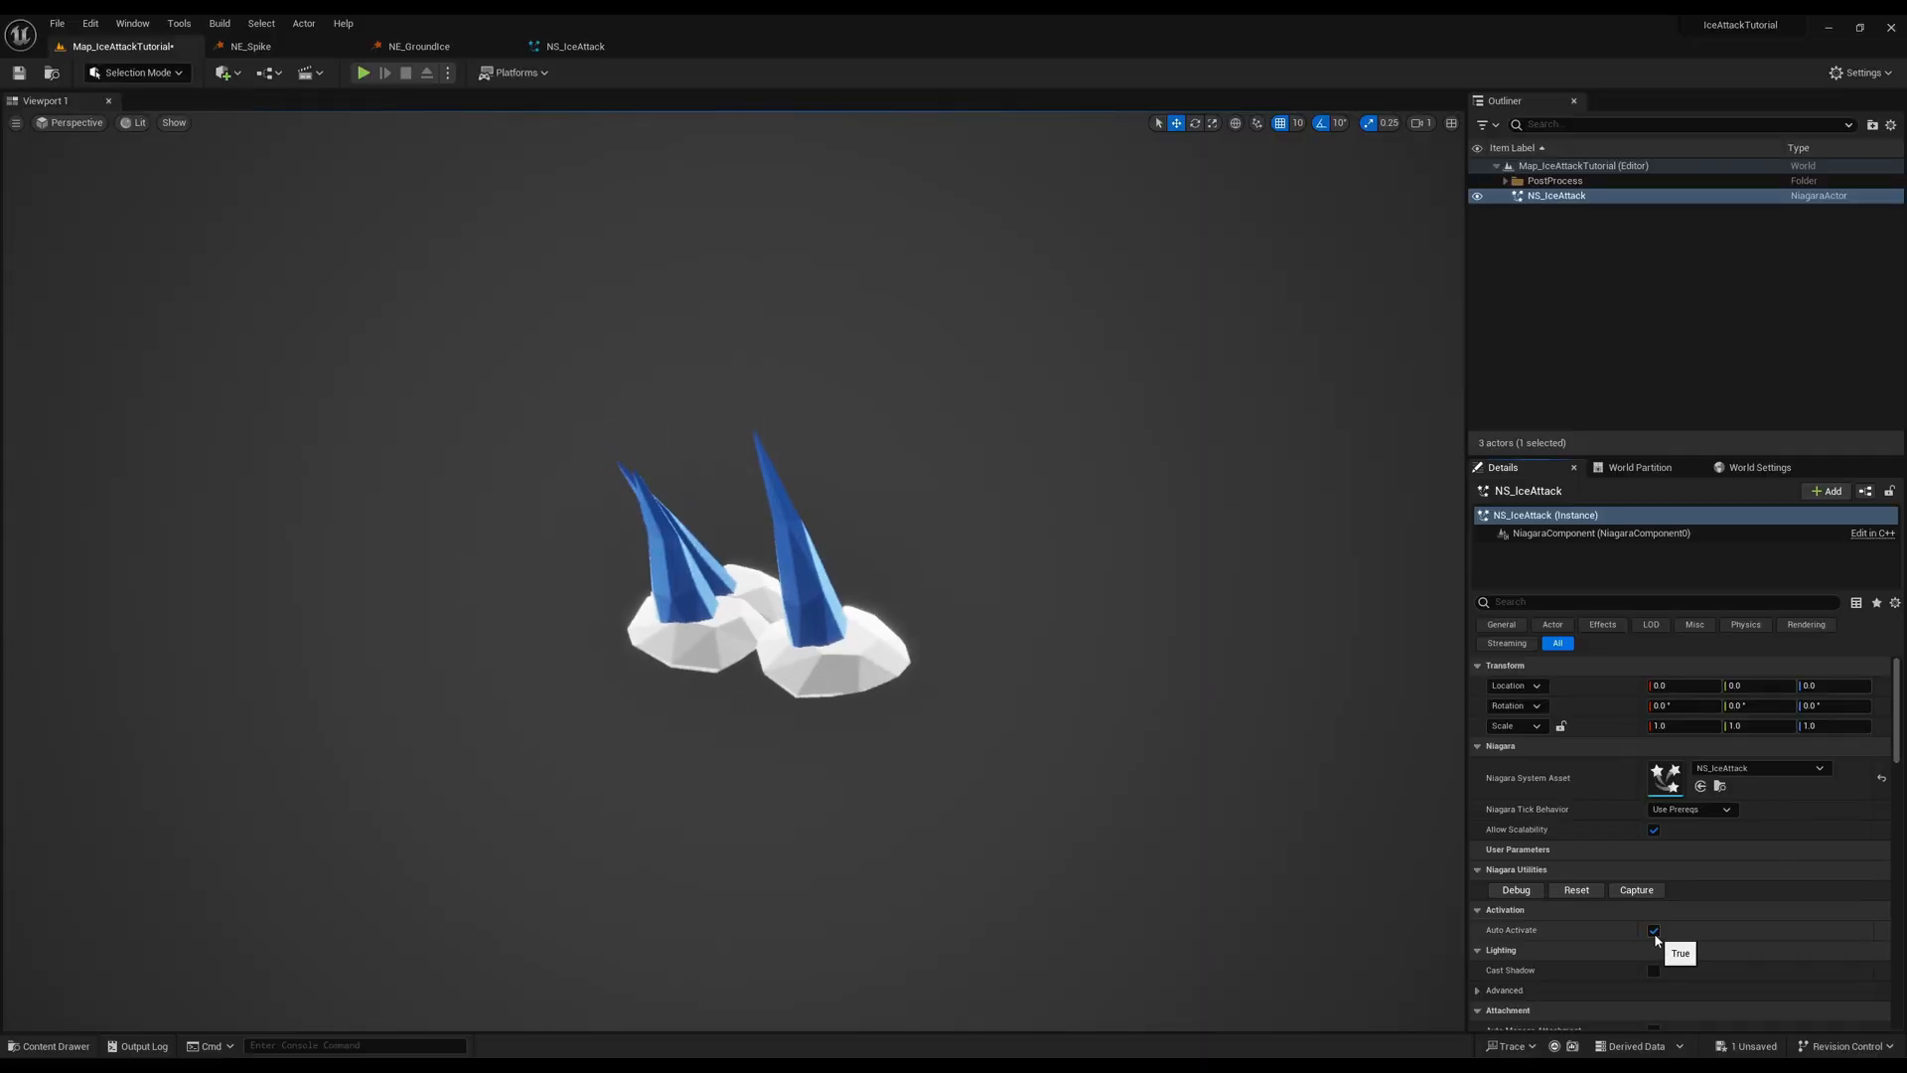
Turn off Auto Activate on NS_IceAttack and browse the IceAttackTutorial content folders
{"action": "left_click", "coordinate": [1653, 930]}
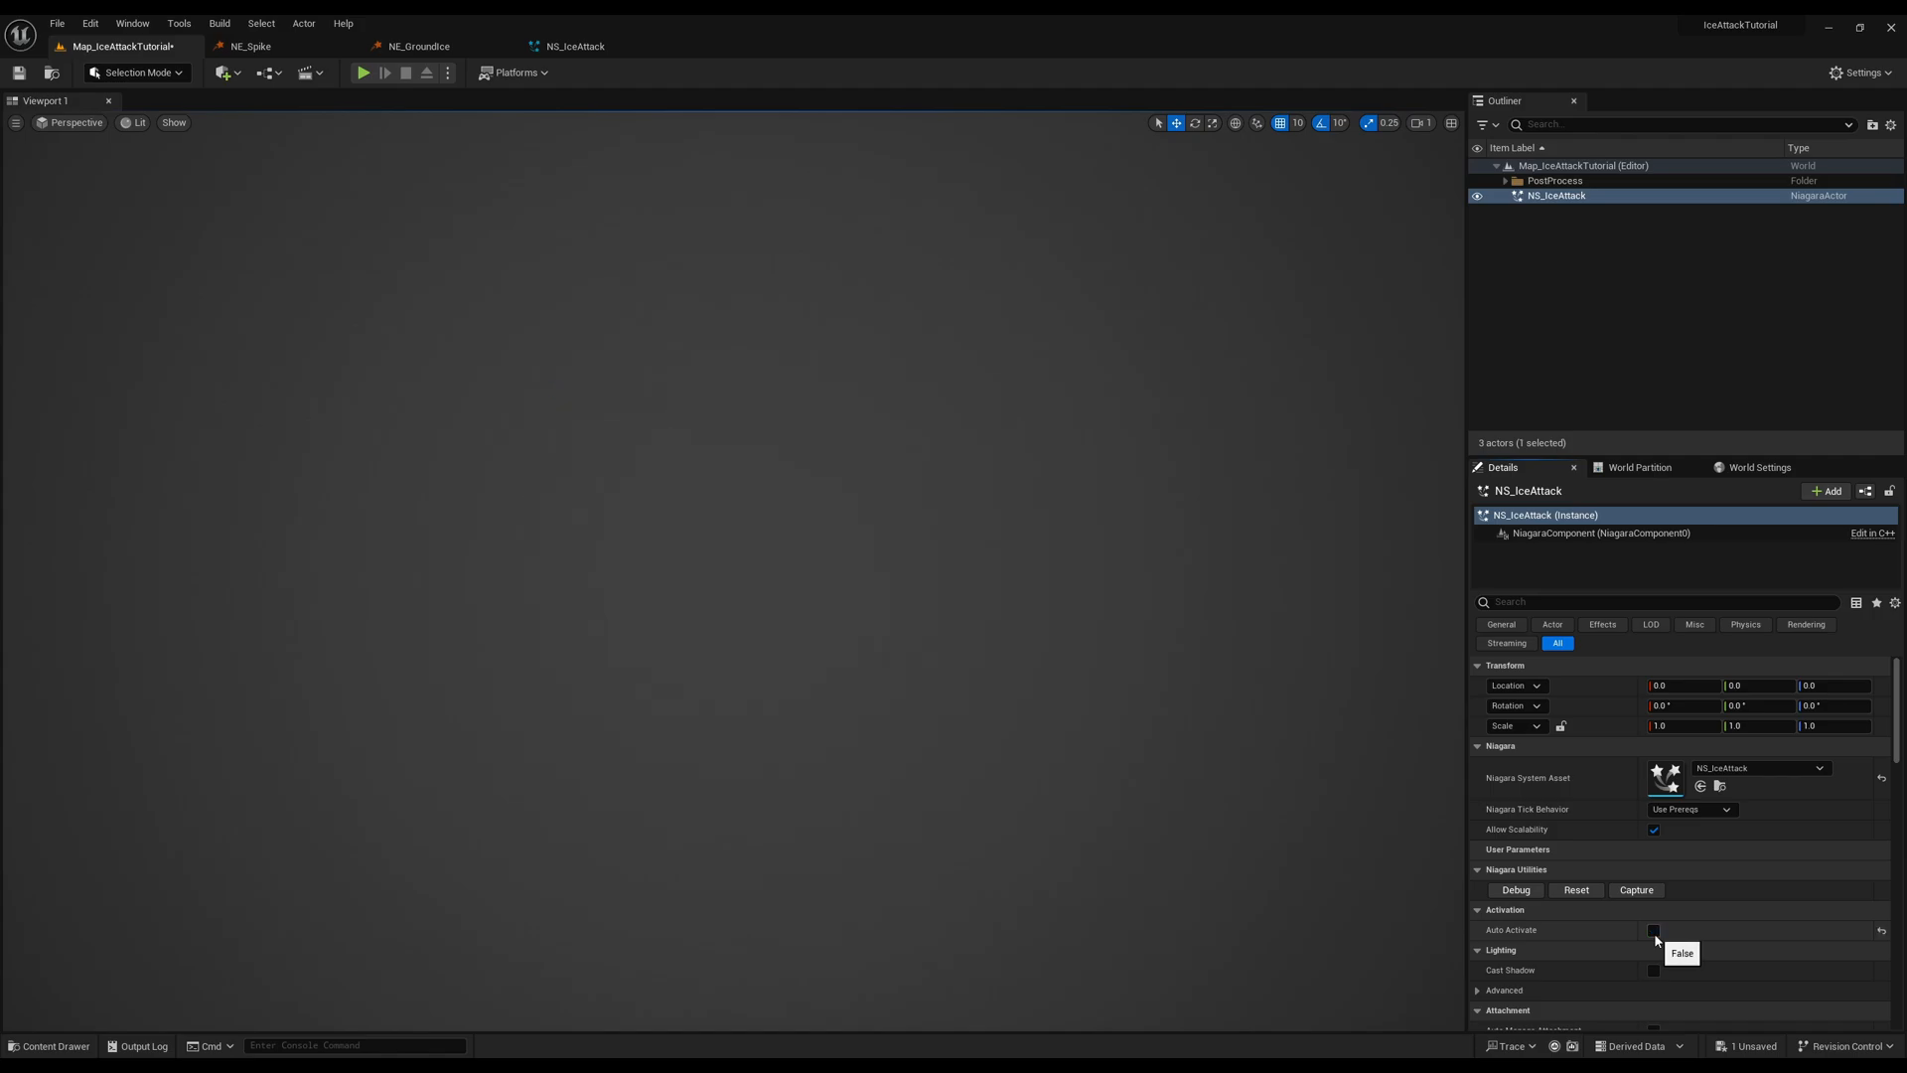
{"action": "left_click", "coordinate": [49, 1046]}
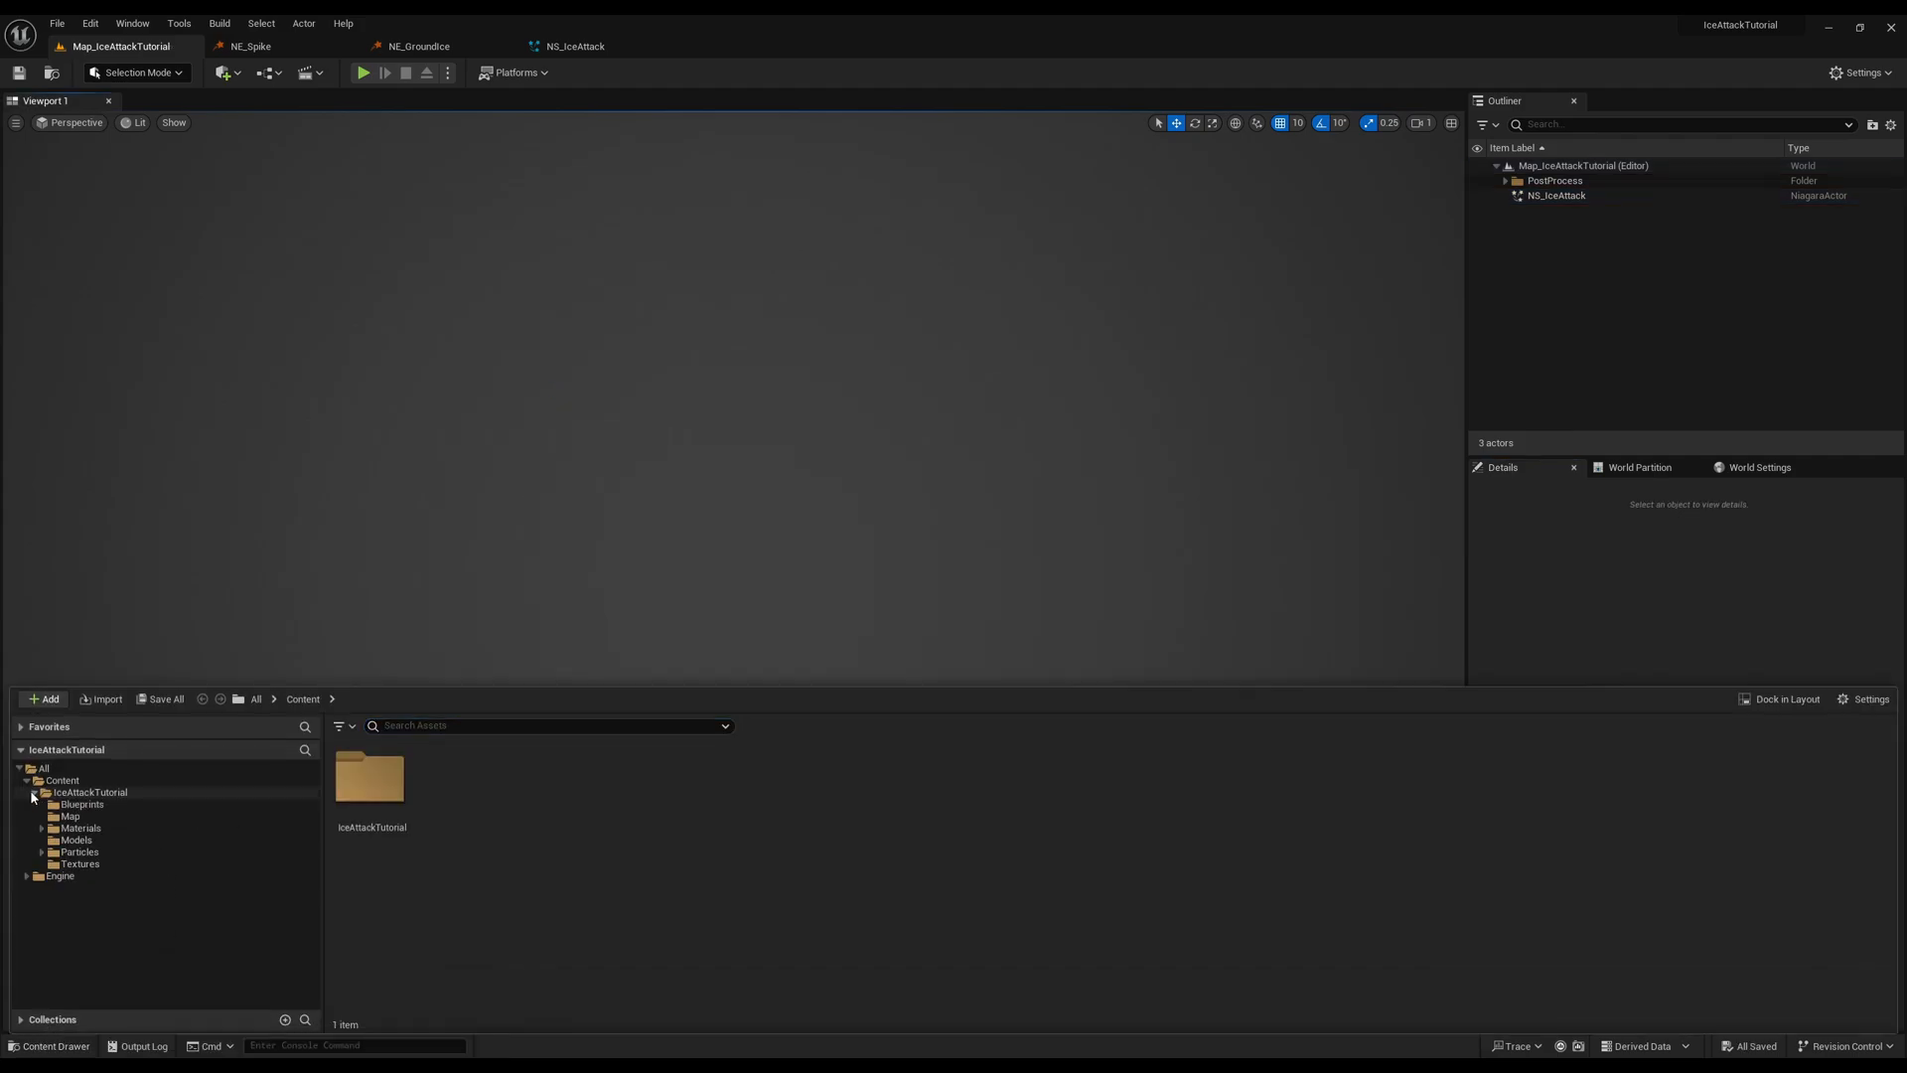
{"action": "left_click", "coordinate": [102, 864]}
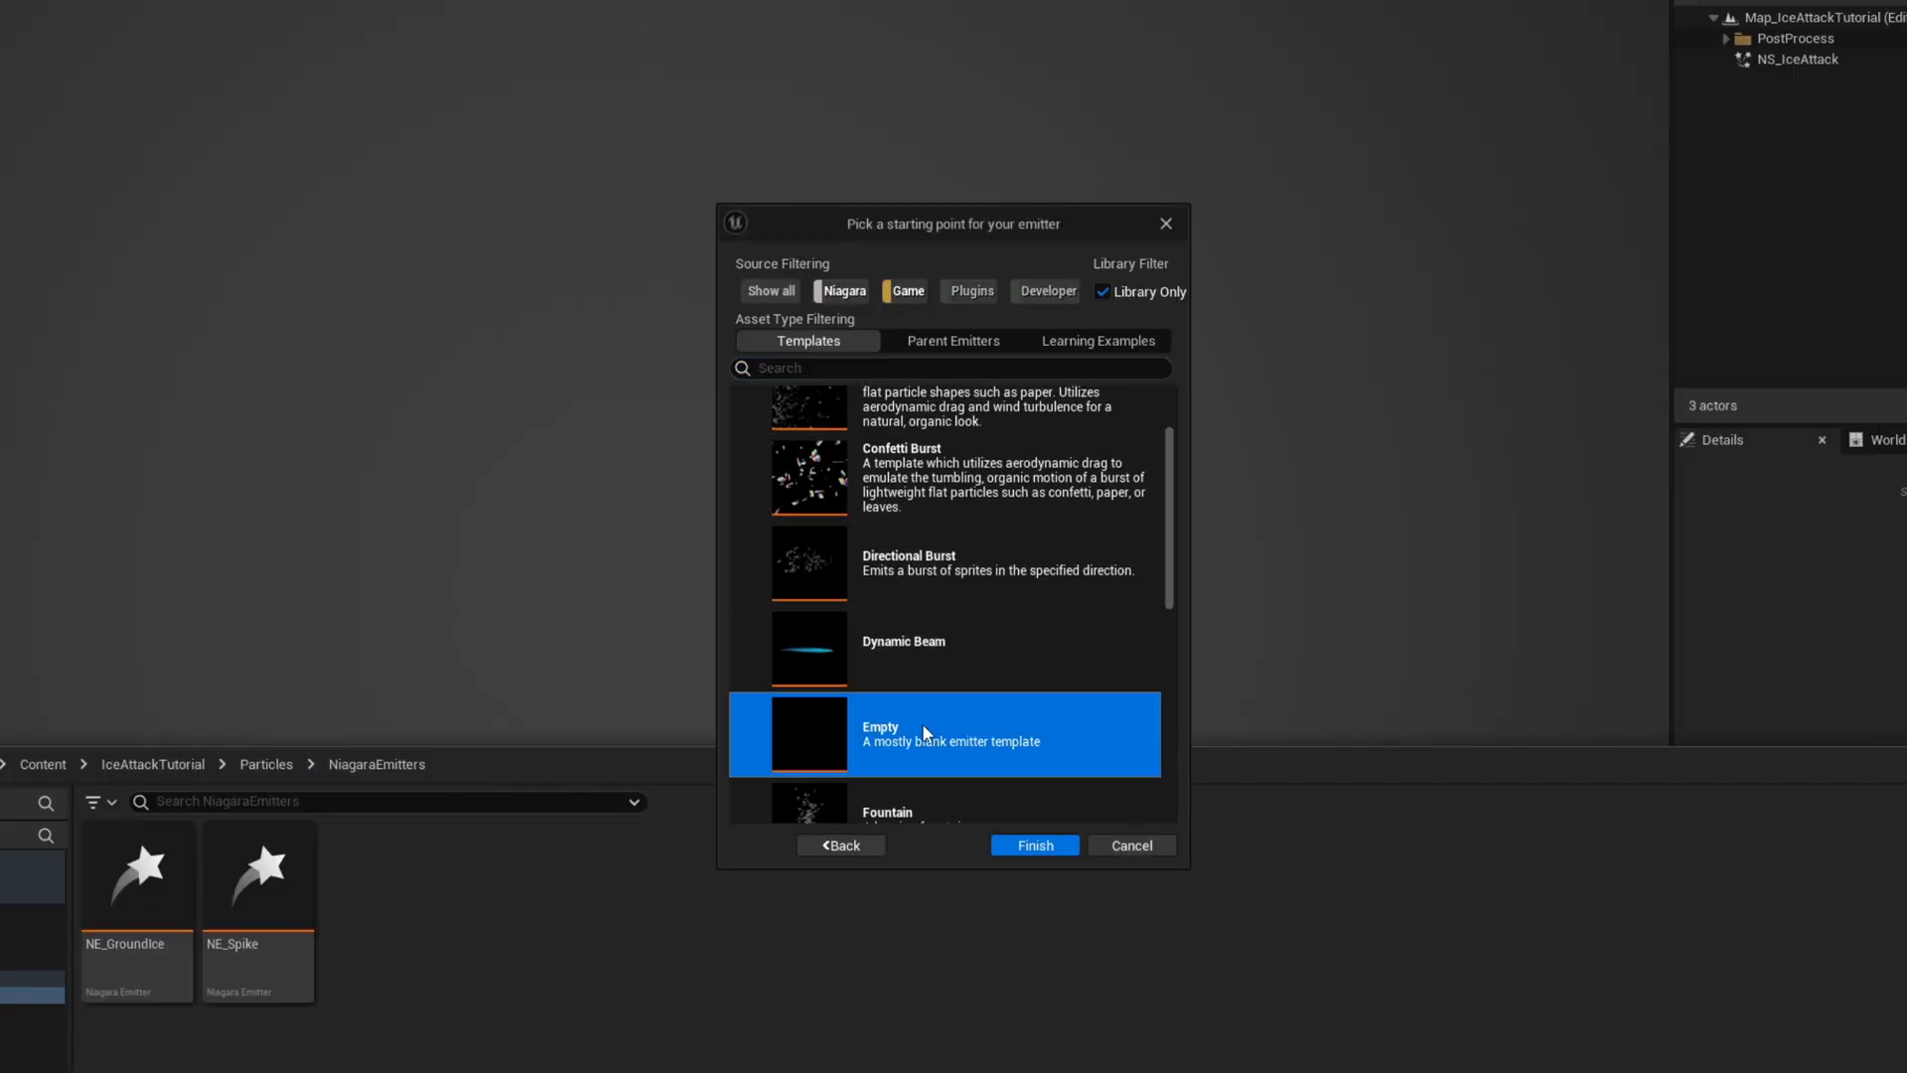
Create NE_GroundParticle from Empty, with Self life cycle, Once loop behavior, 0.1 loop duration
{"action": "left_click", "coordinate": [1033, 844]}
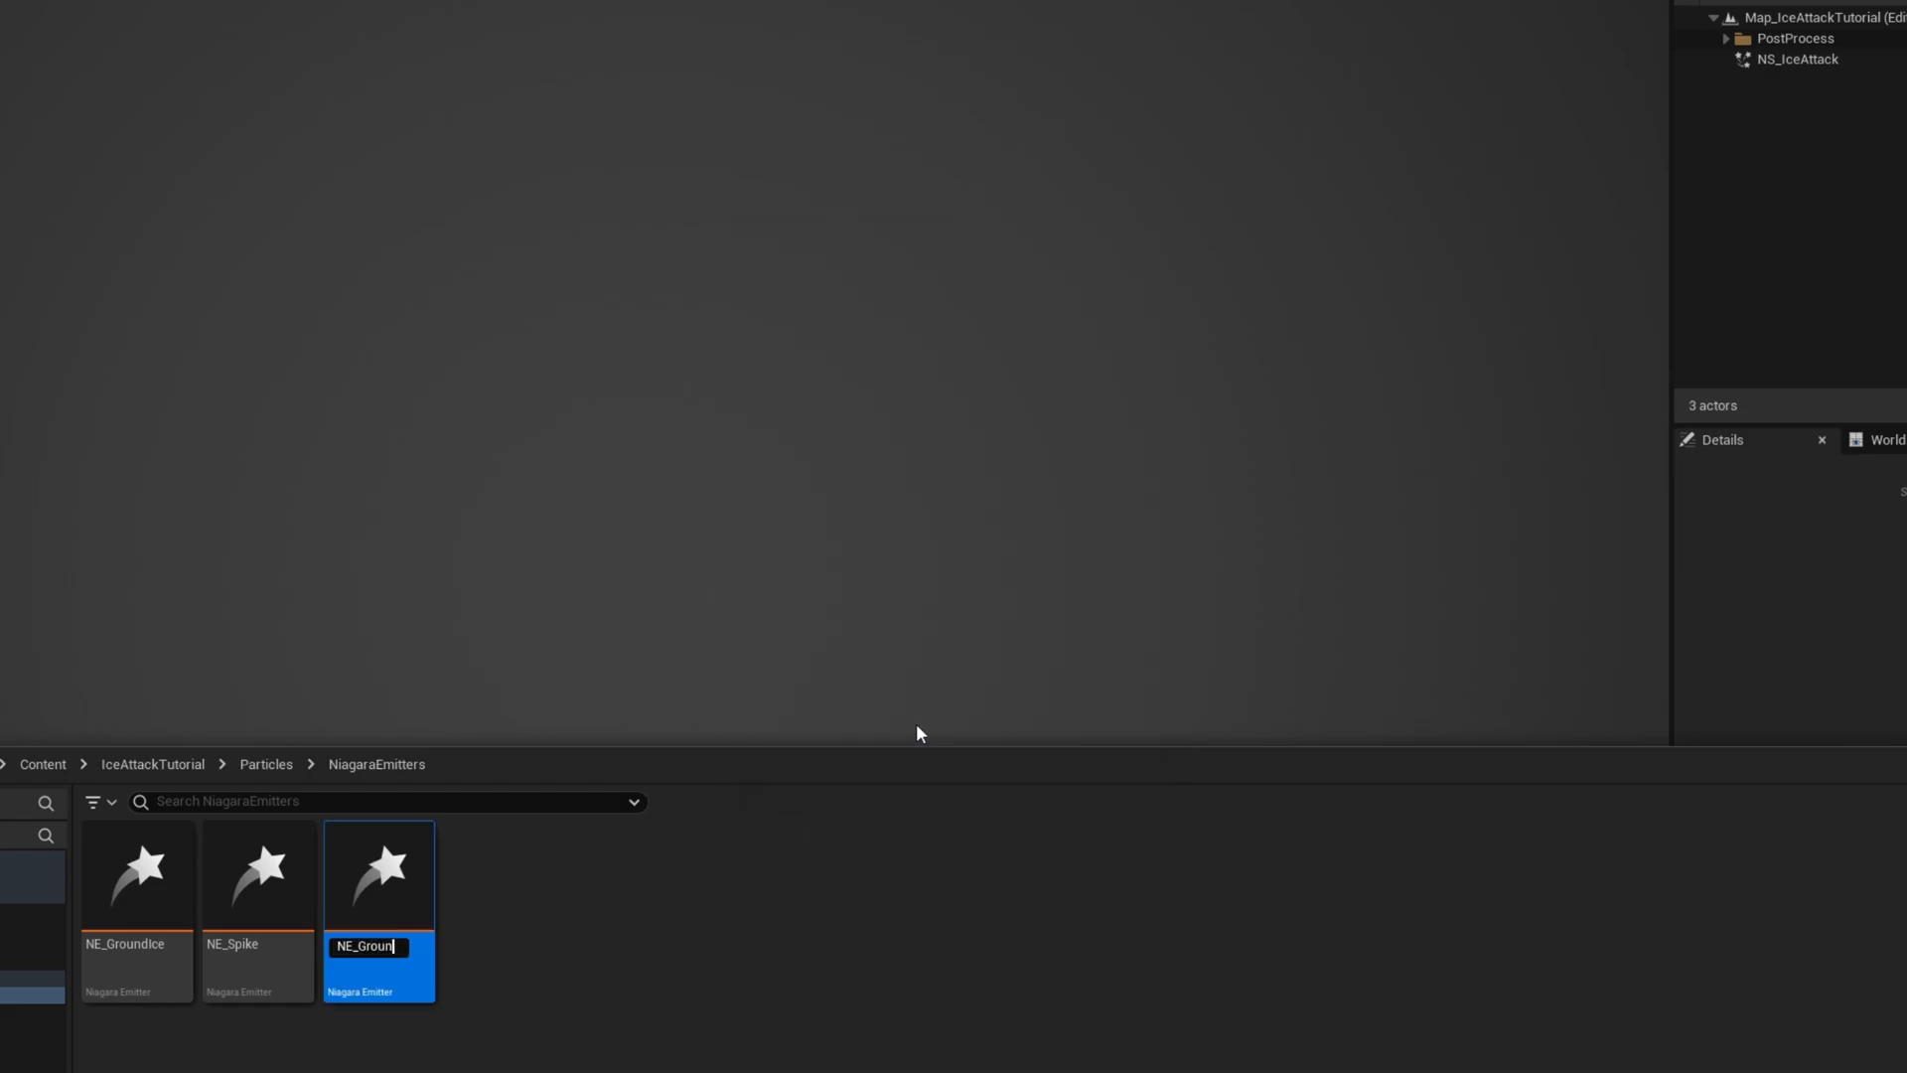
{"action": "double_click", "coordinate": [378, 877]}
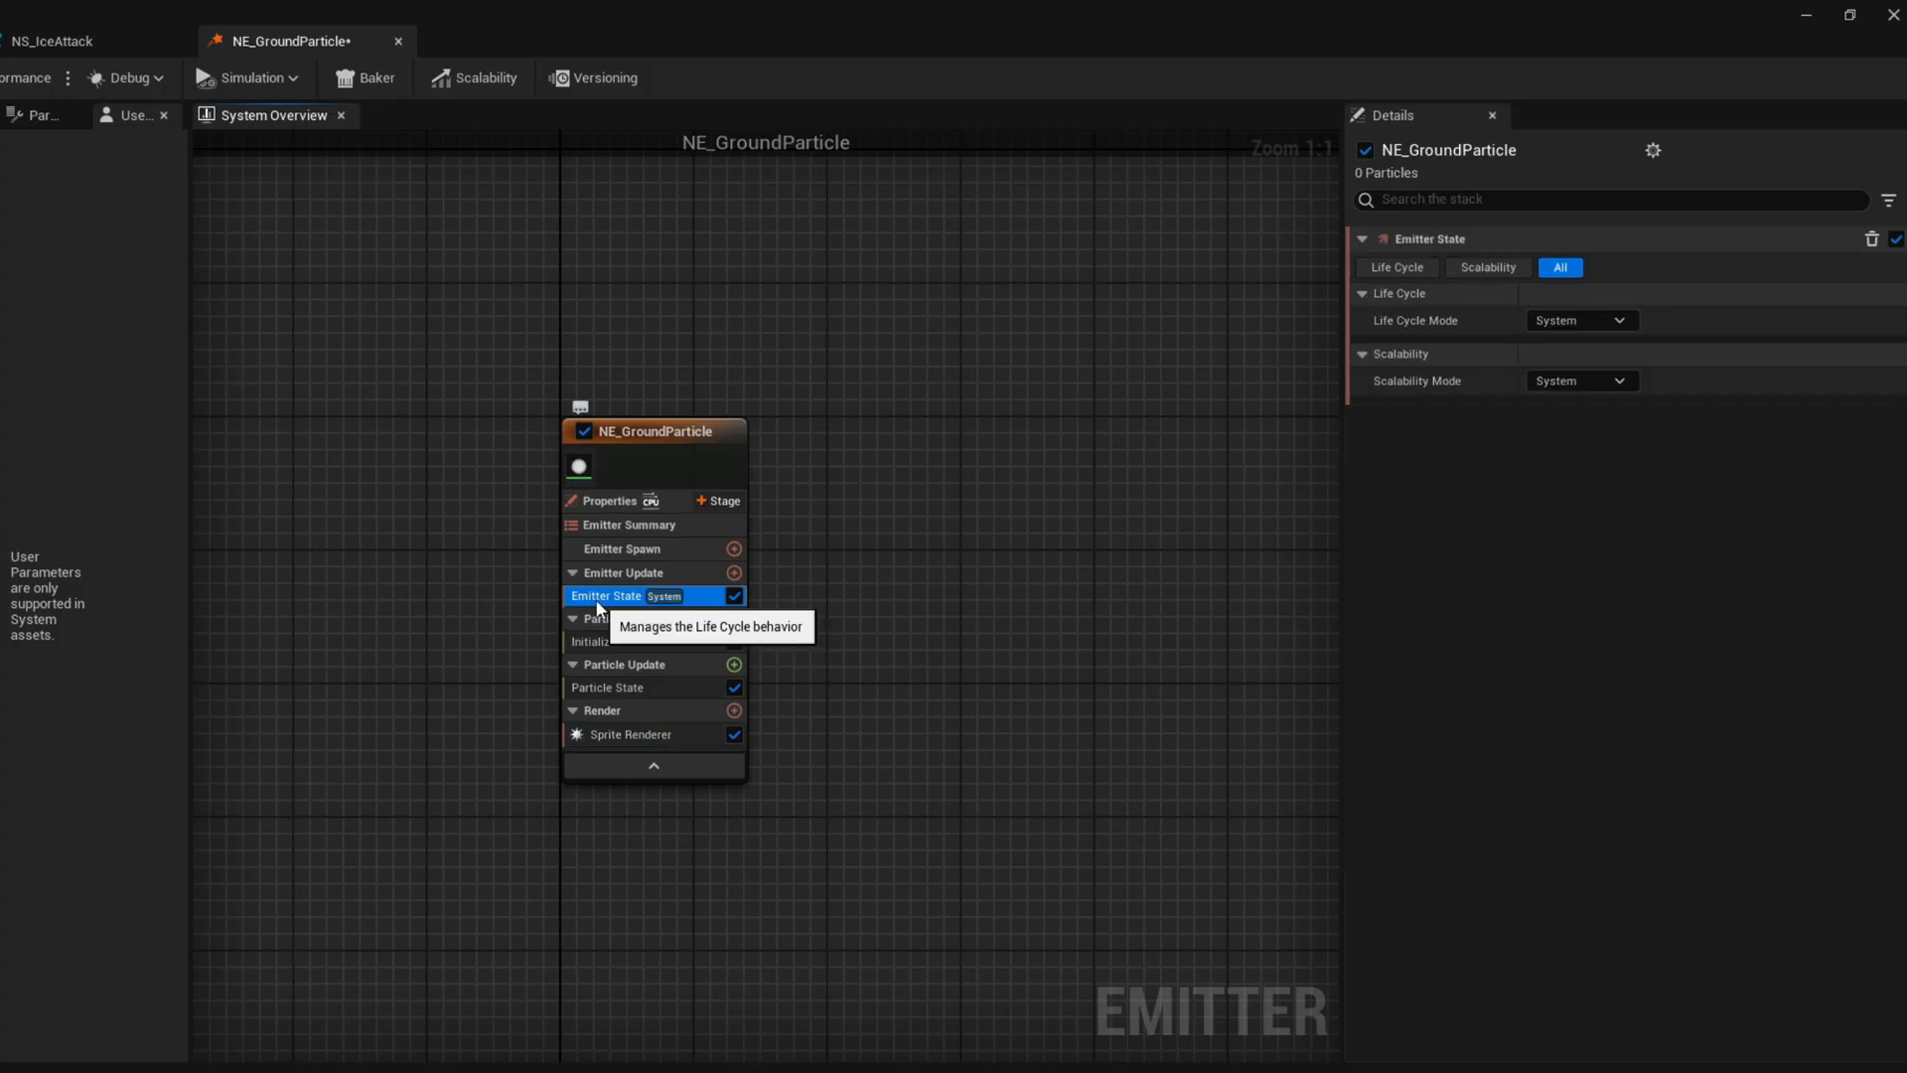
{"action": "left_click", "coordinate": [1578, 320]}
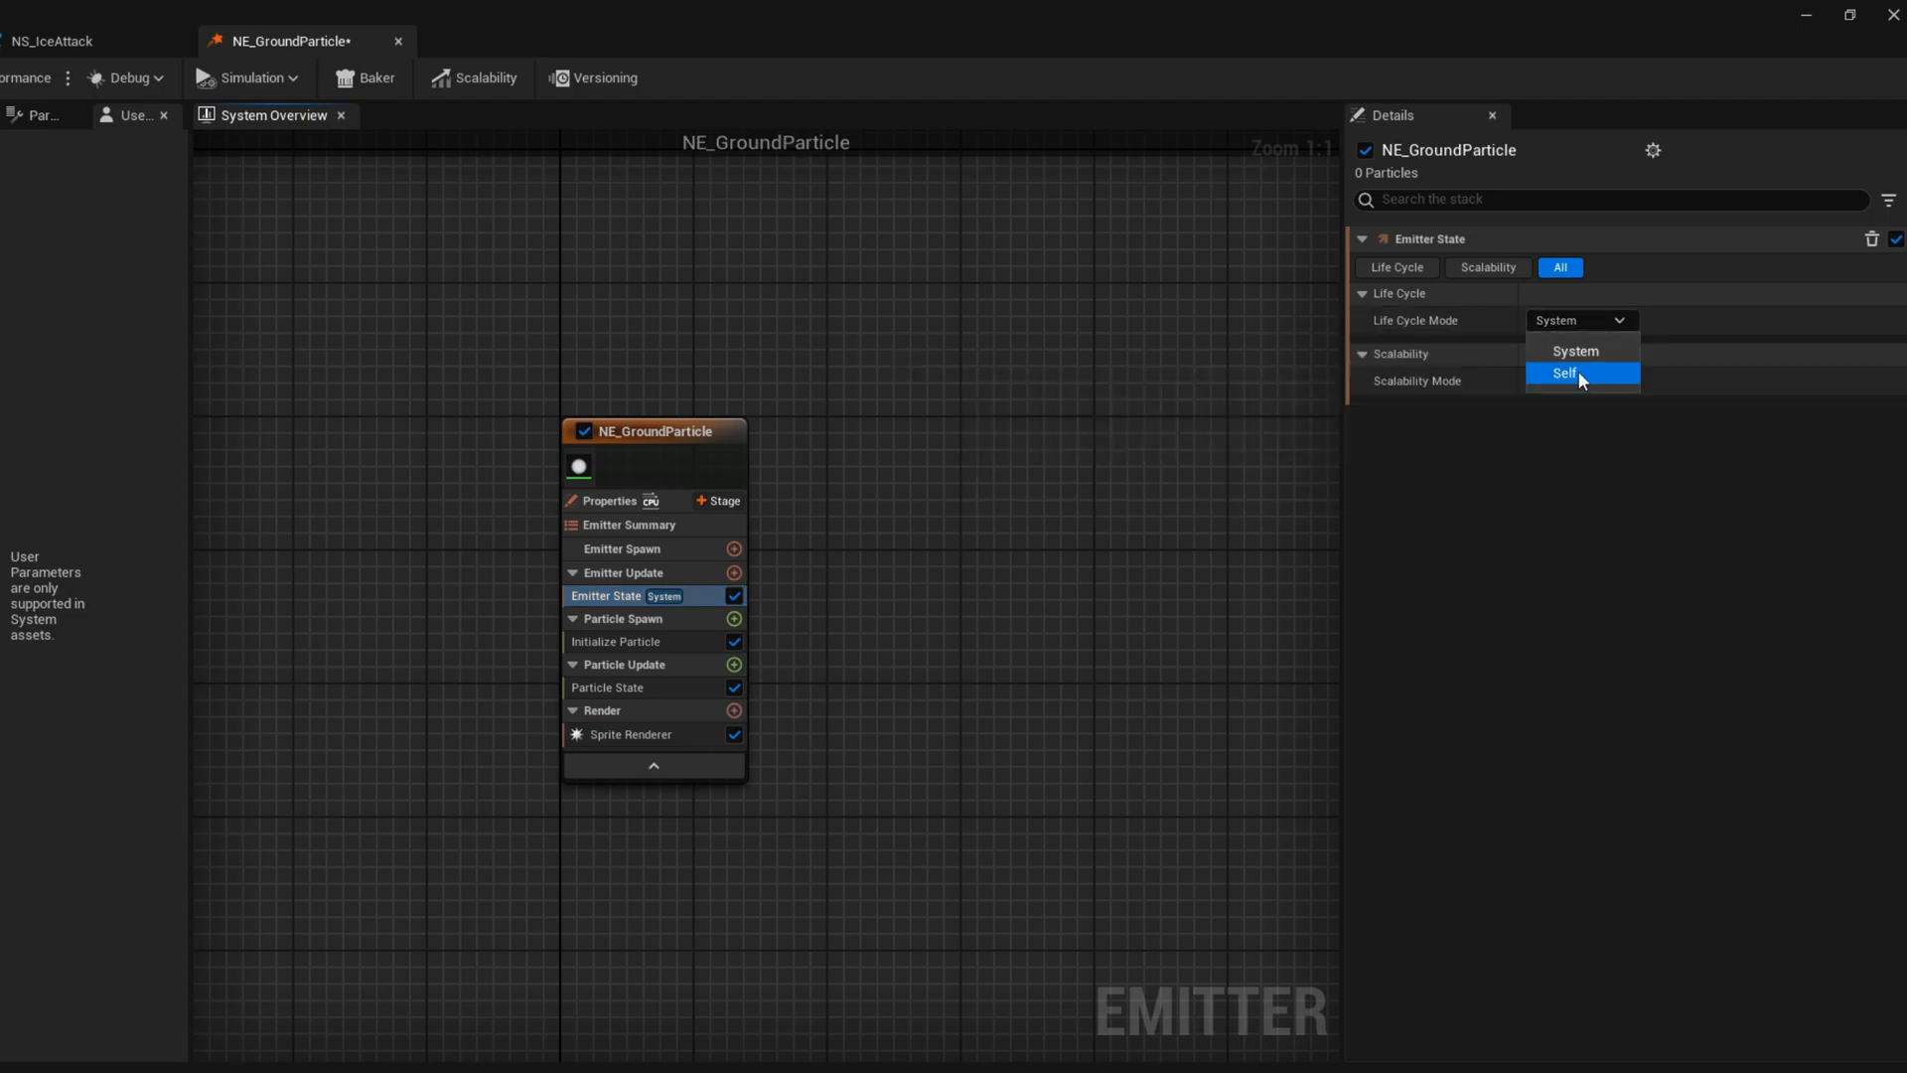
{"action": "left_click", "coordinate": [1569, 374]}
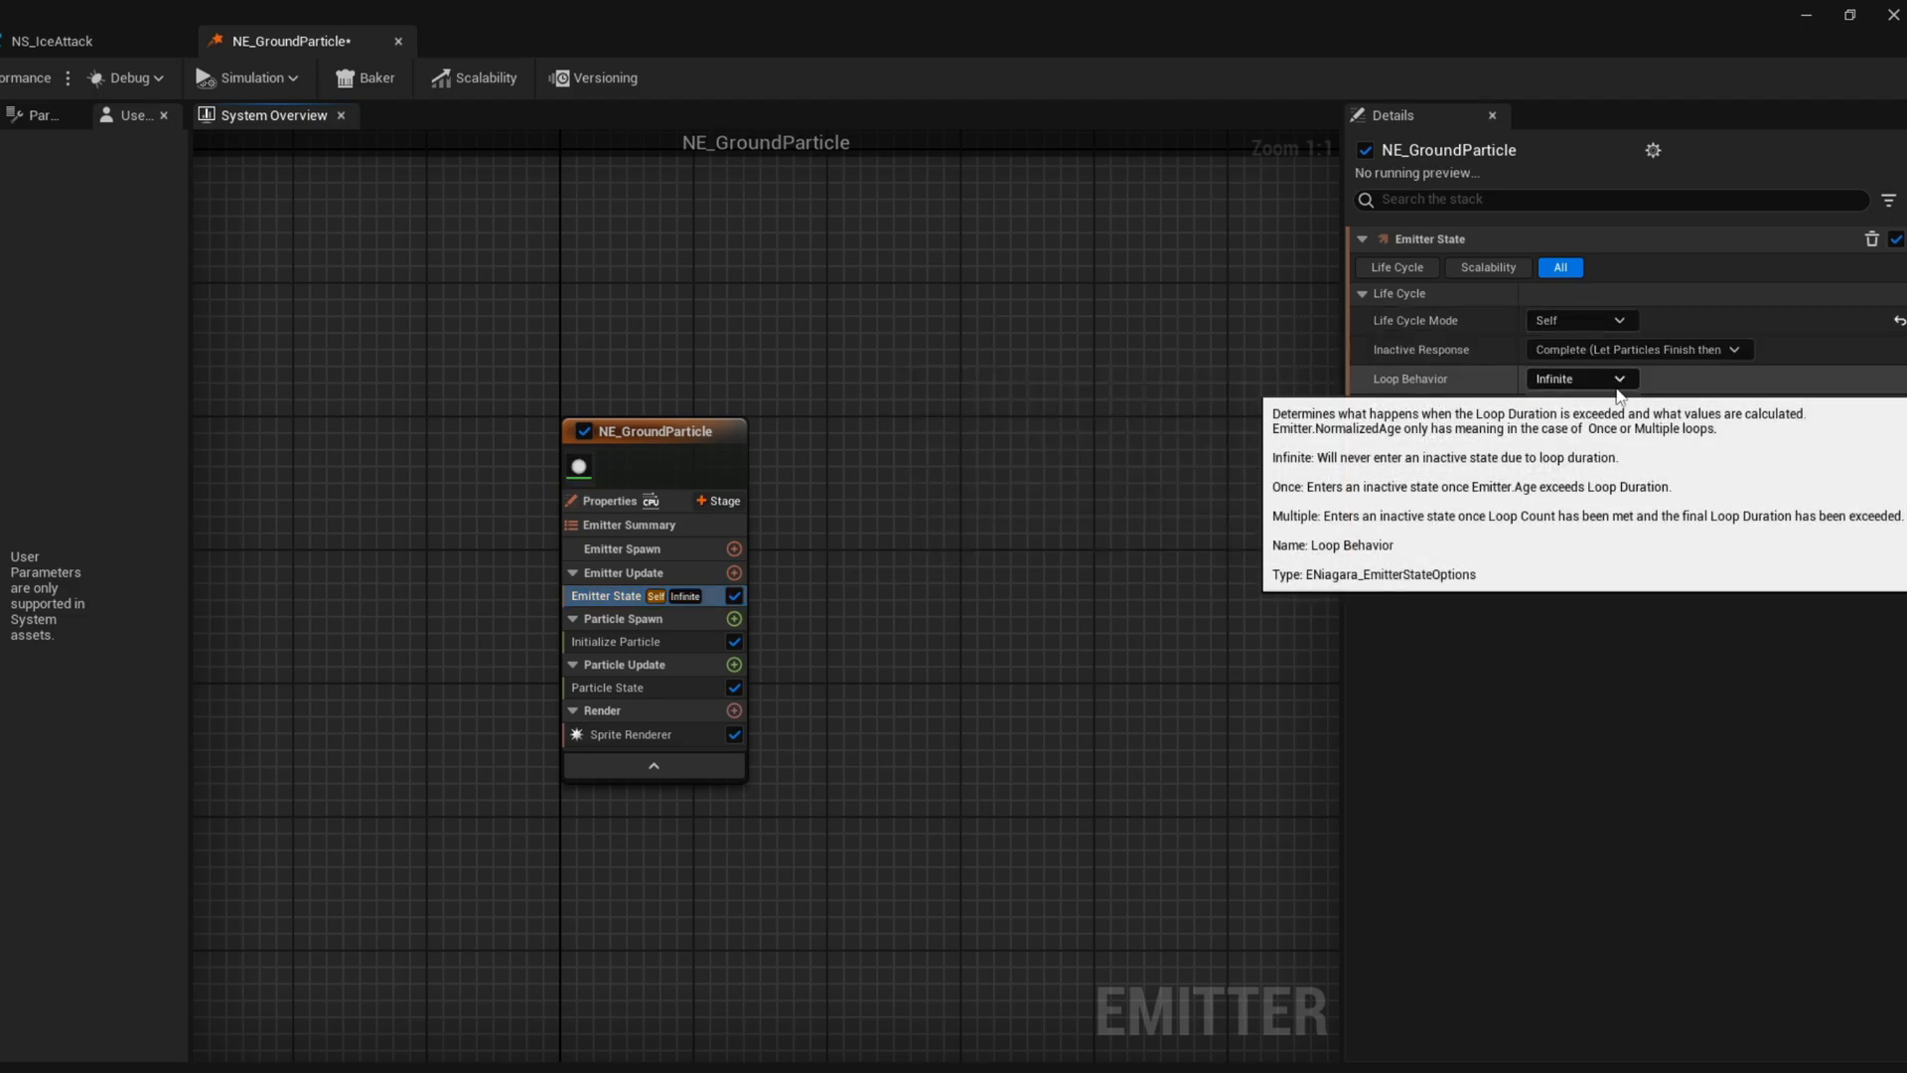
{"action": "left_click", "coordinate": [1580, 379]}
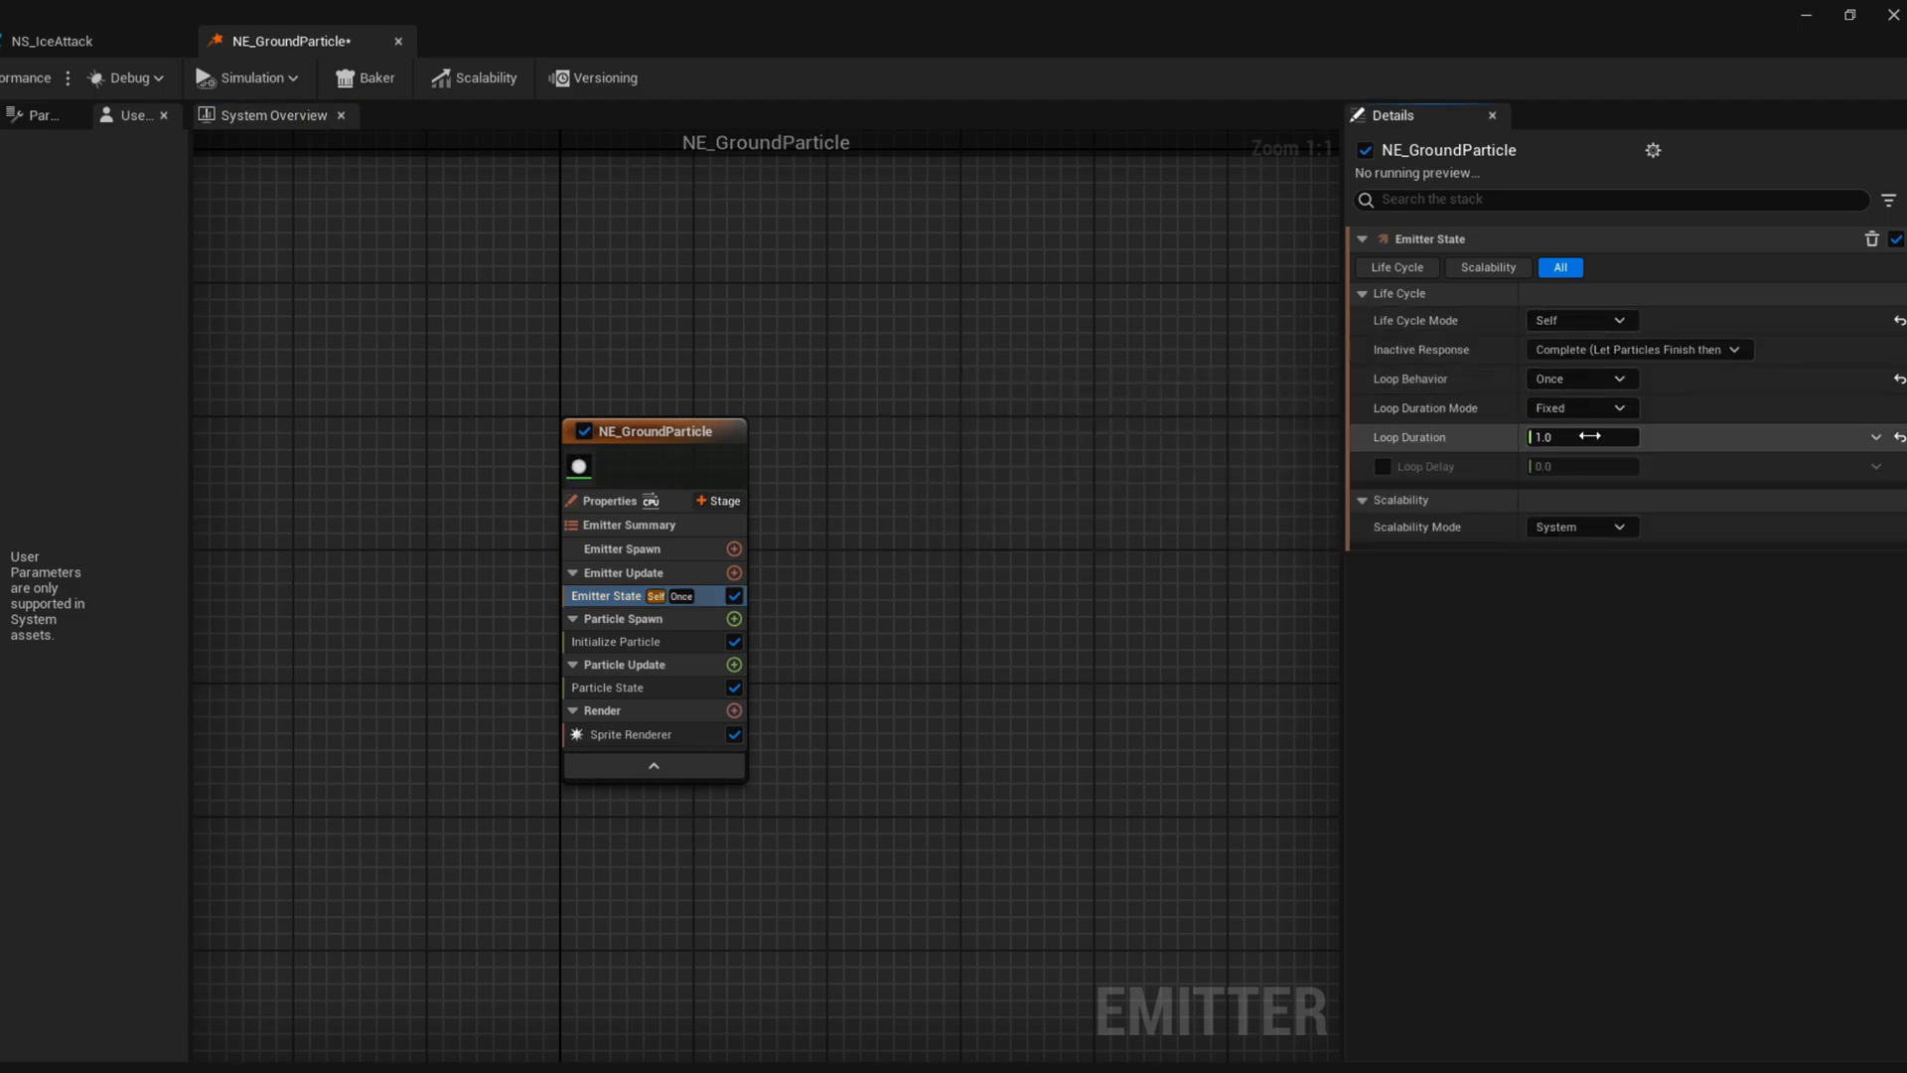
{"action": "type", "text": ".1"}
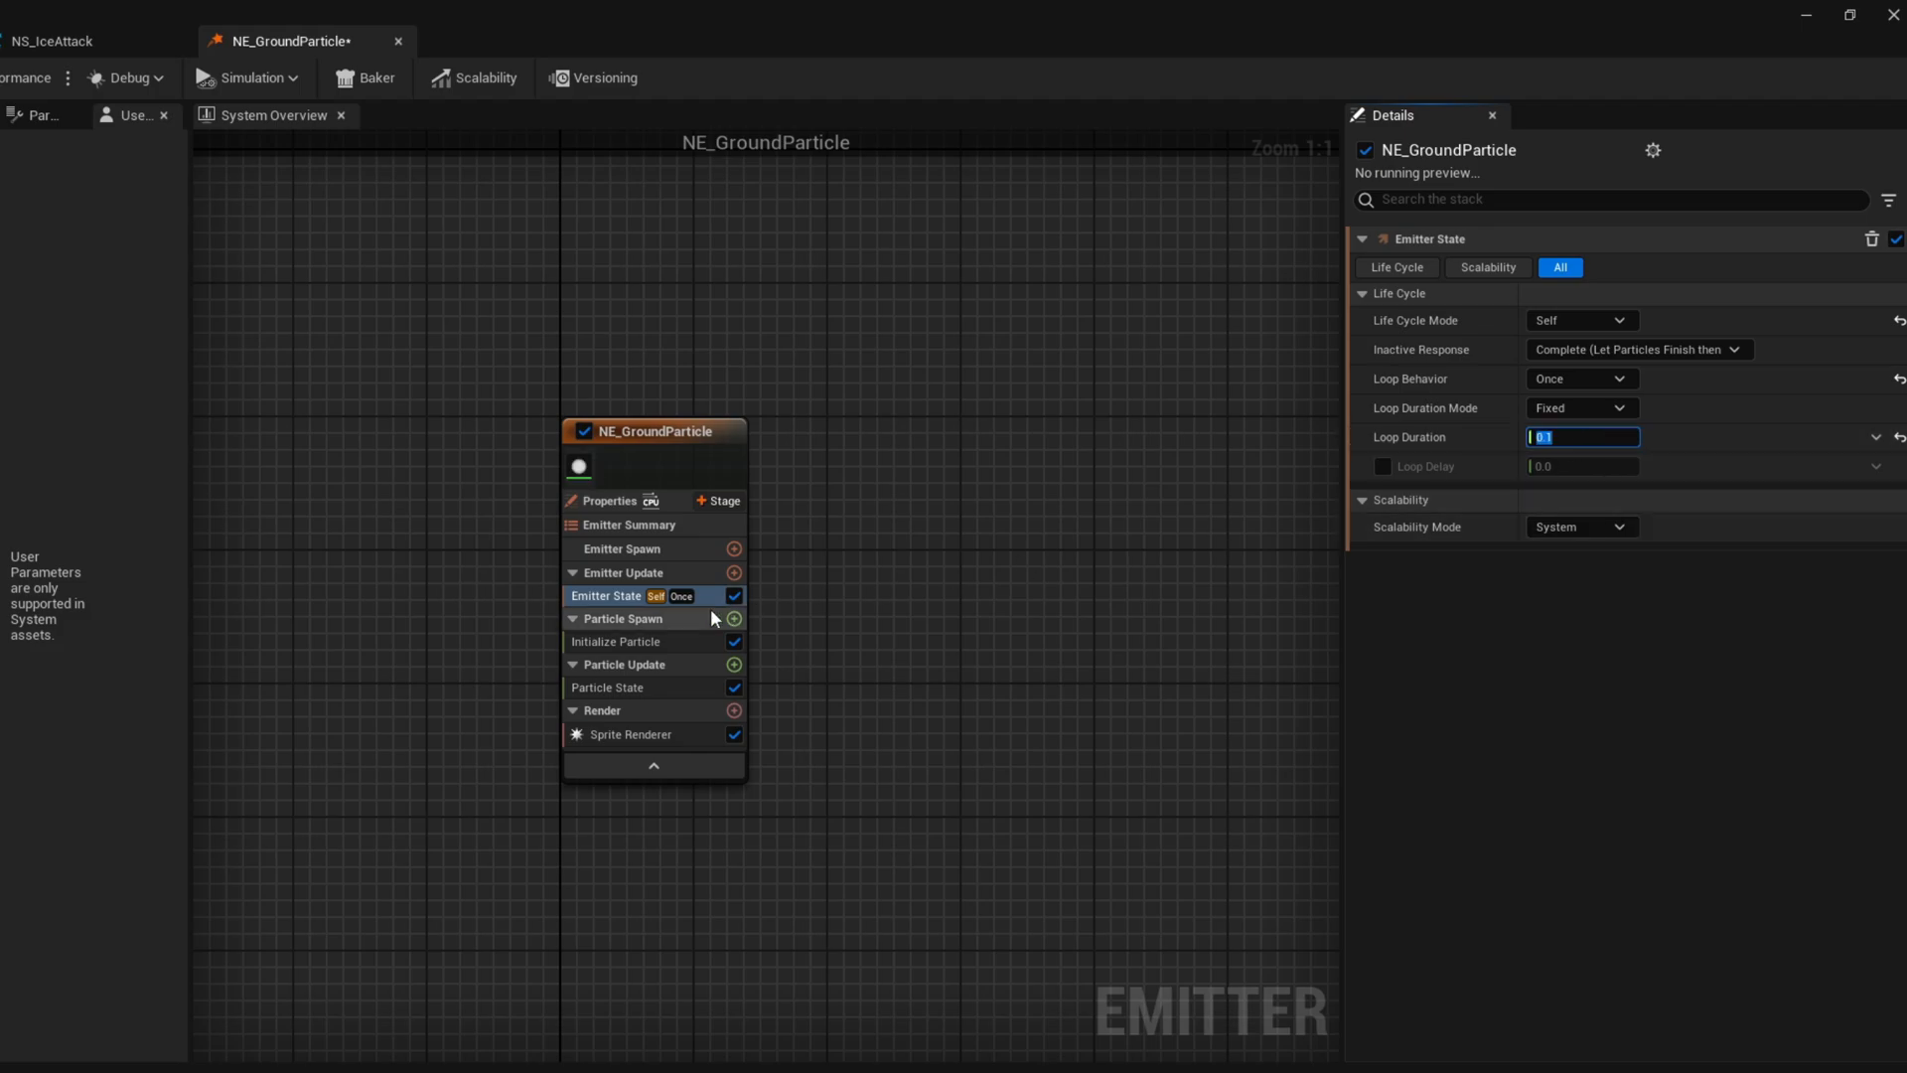
{"action": "left_click", "coordinate": [618, 640]}
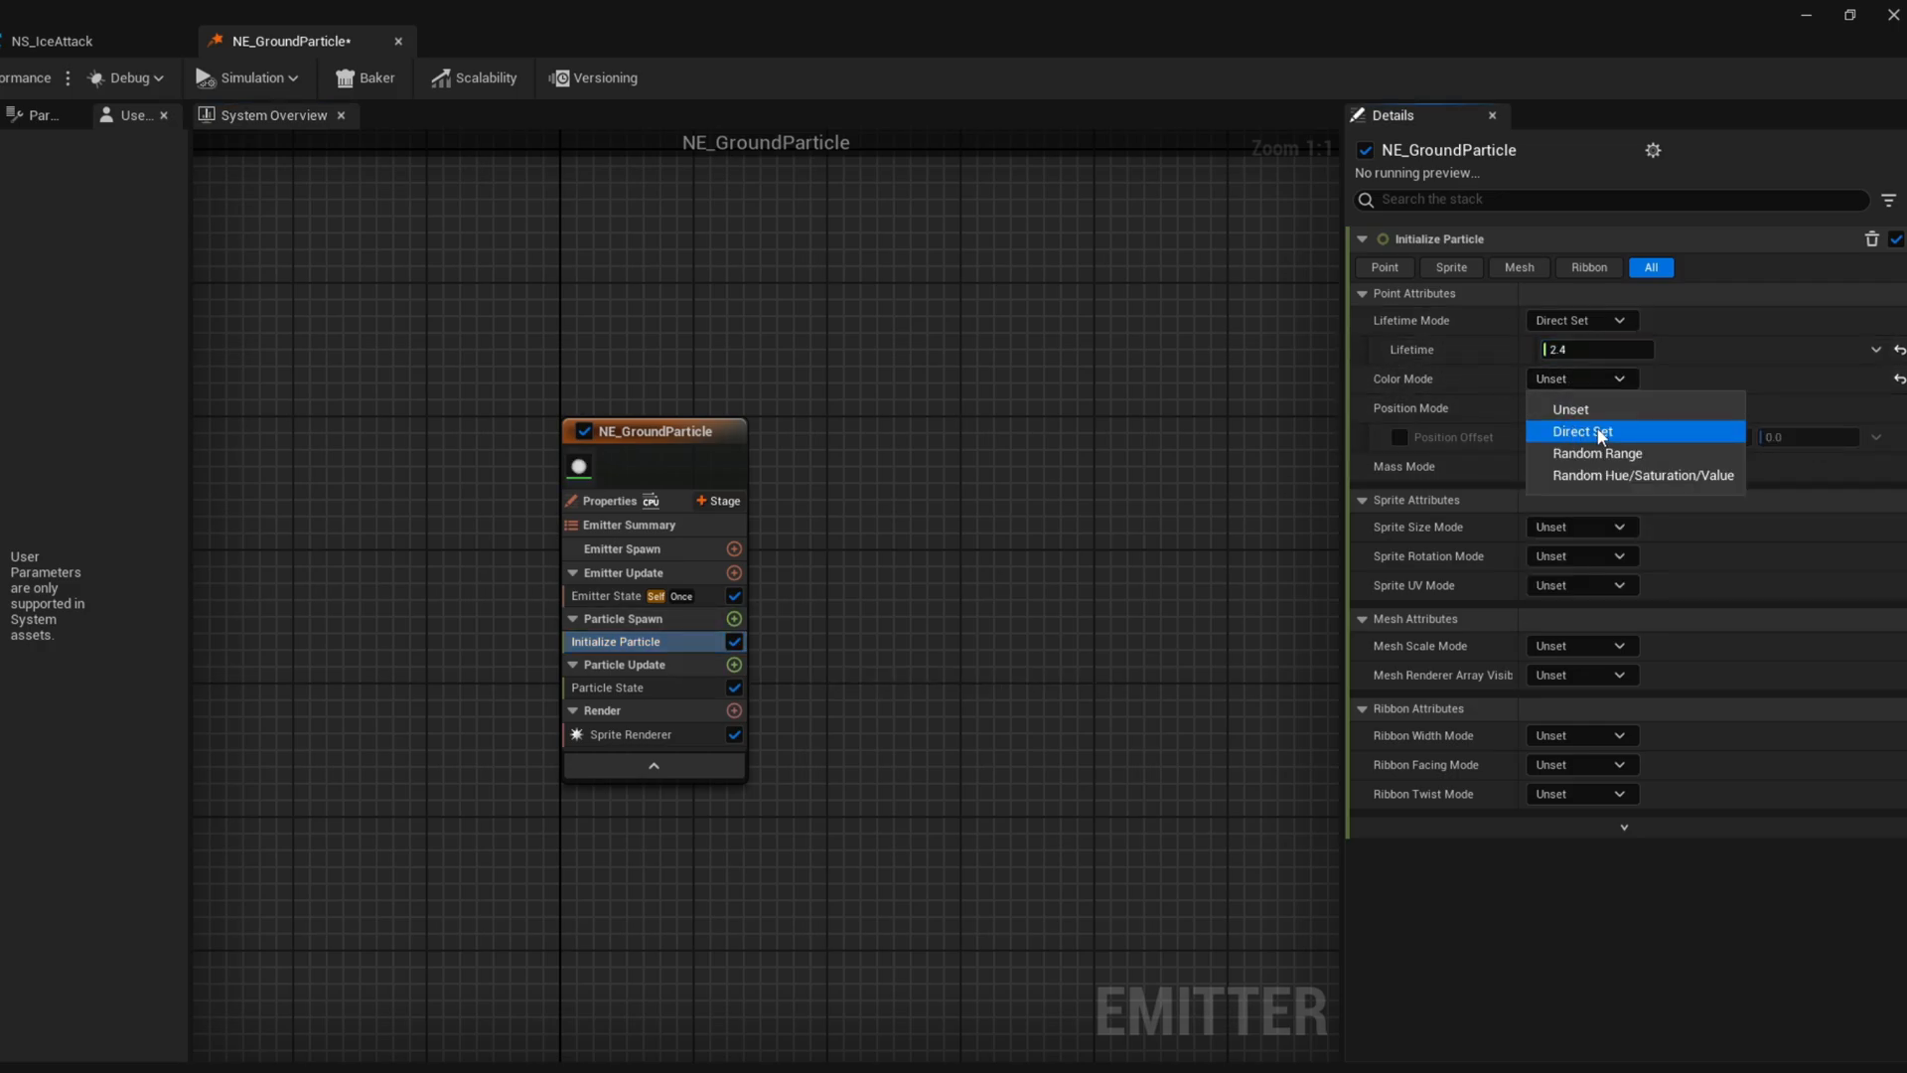
Give particles a direct-set grey colour of 0.2 and uniform sprite size 600
{"action": "left_click", "coordinate": [1583, 430]}
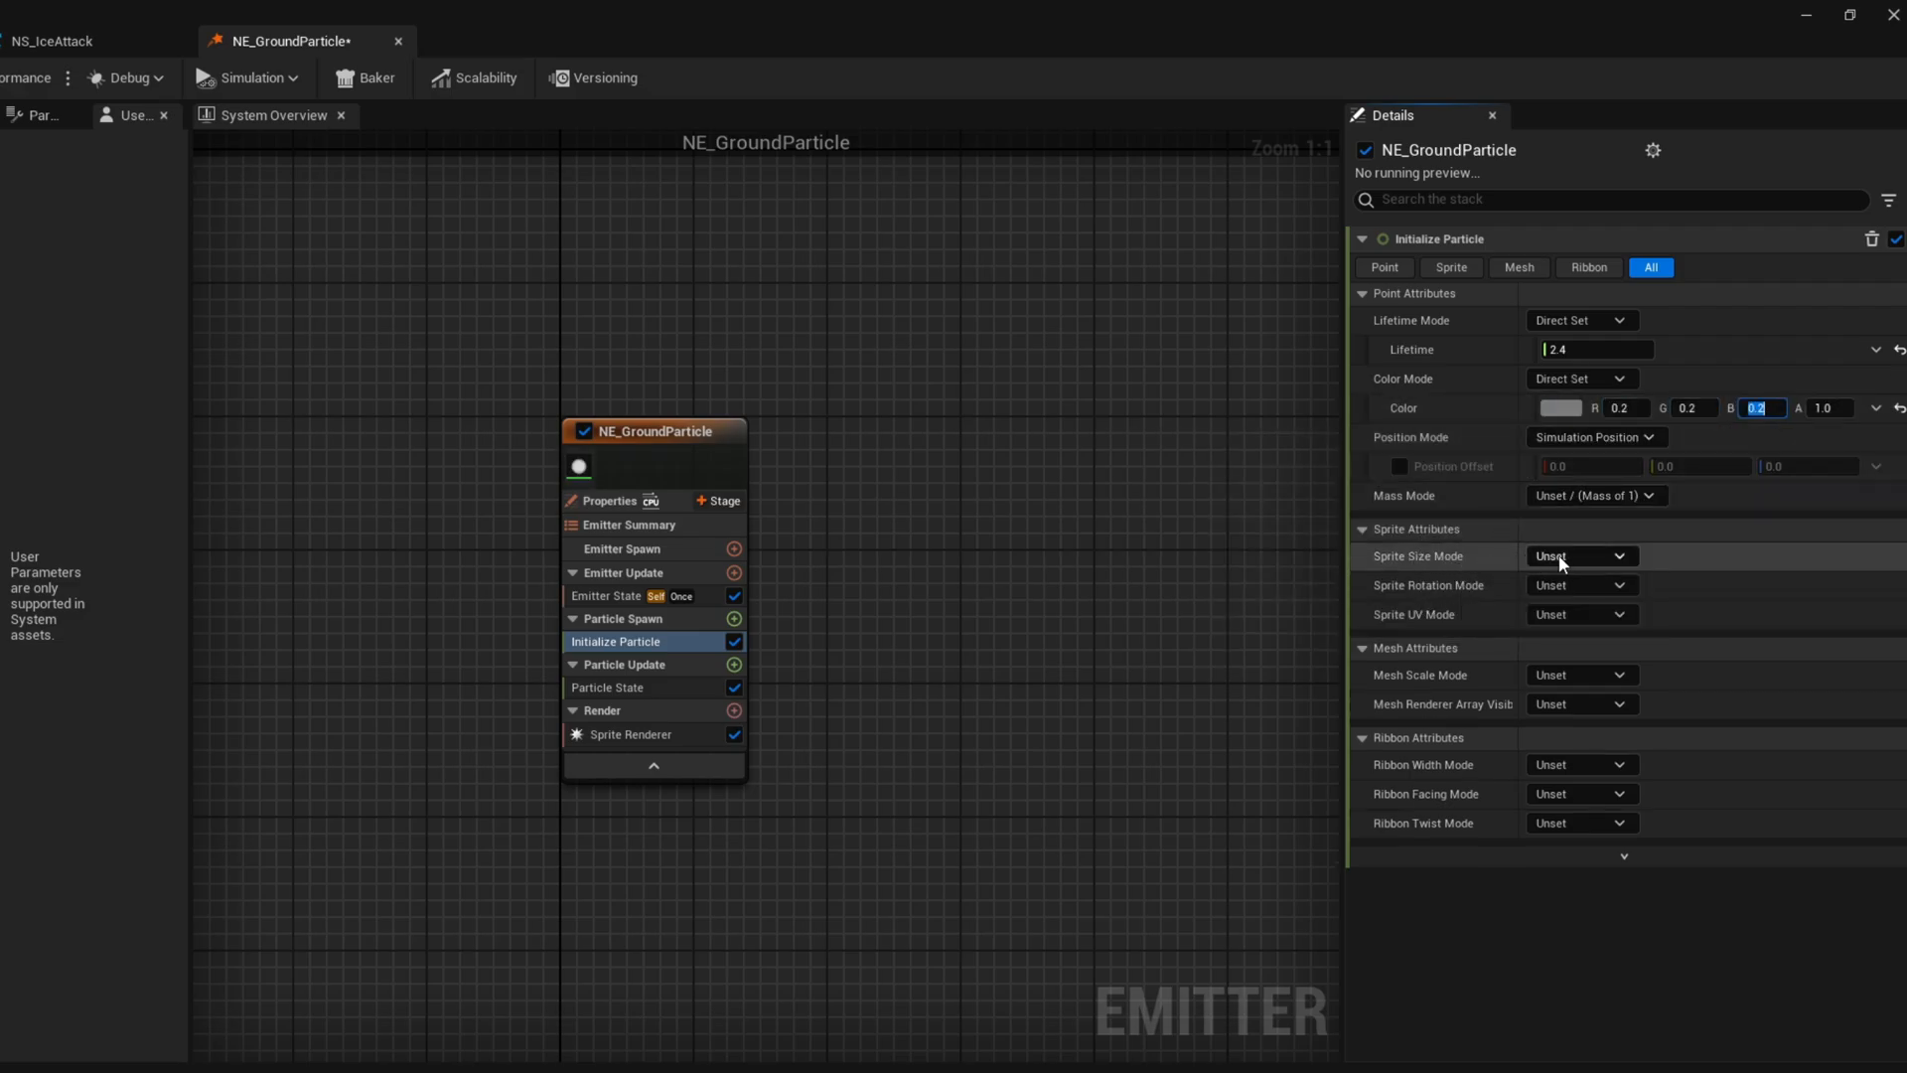
{"action": "left_click", "coordinate": [1581, 557]}
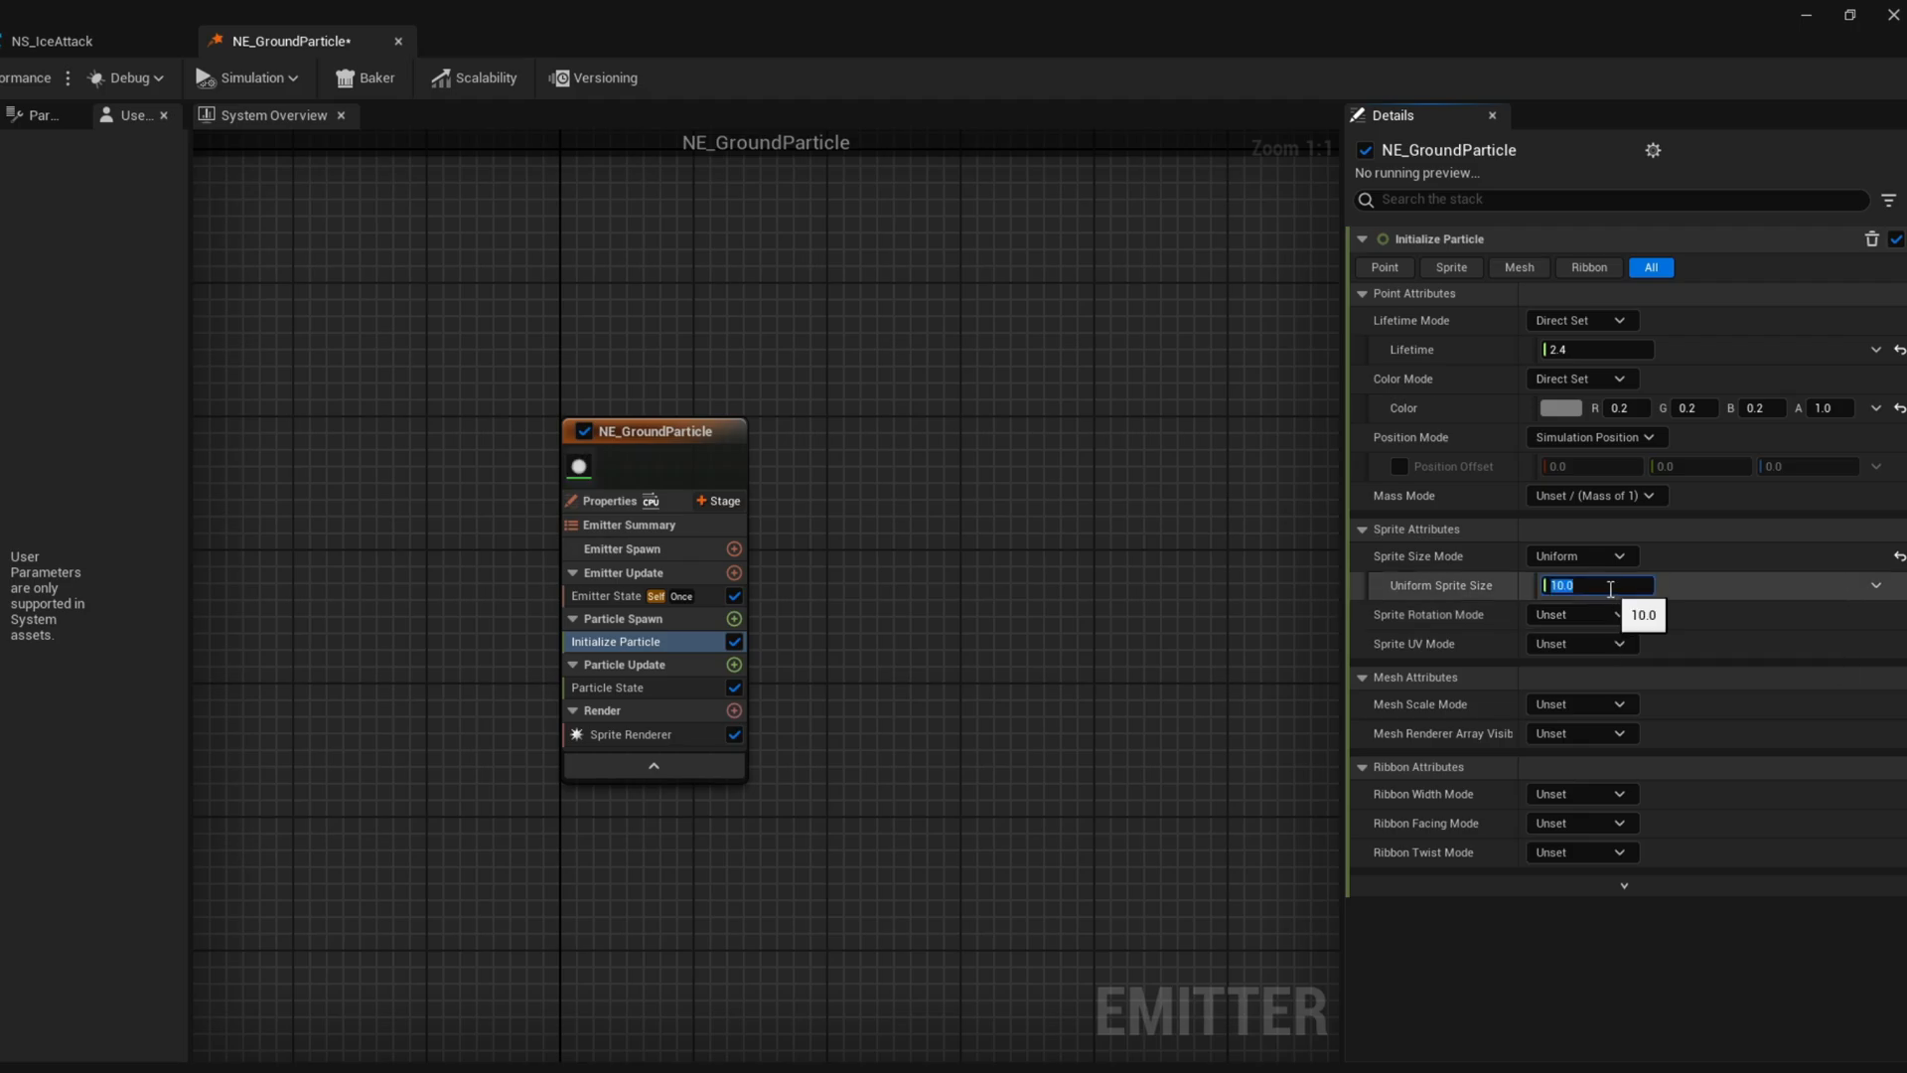
{"action": "type", "text": "600"}
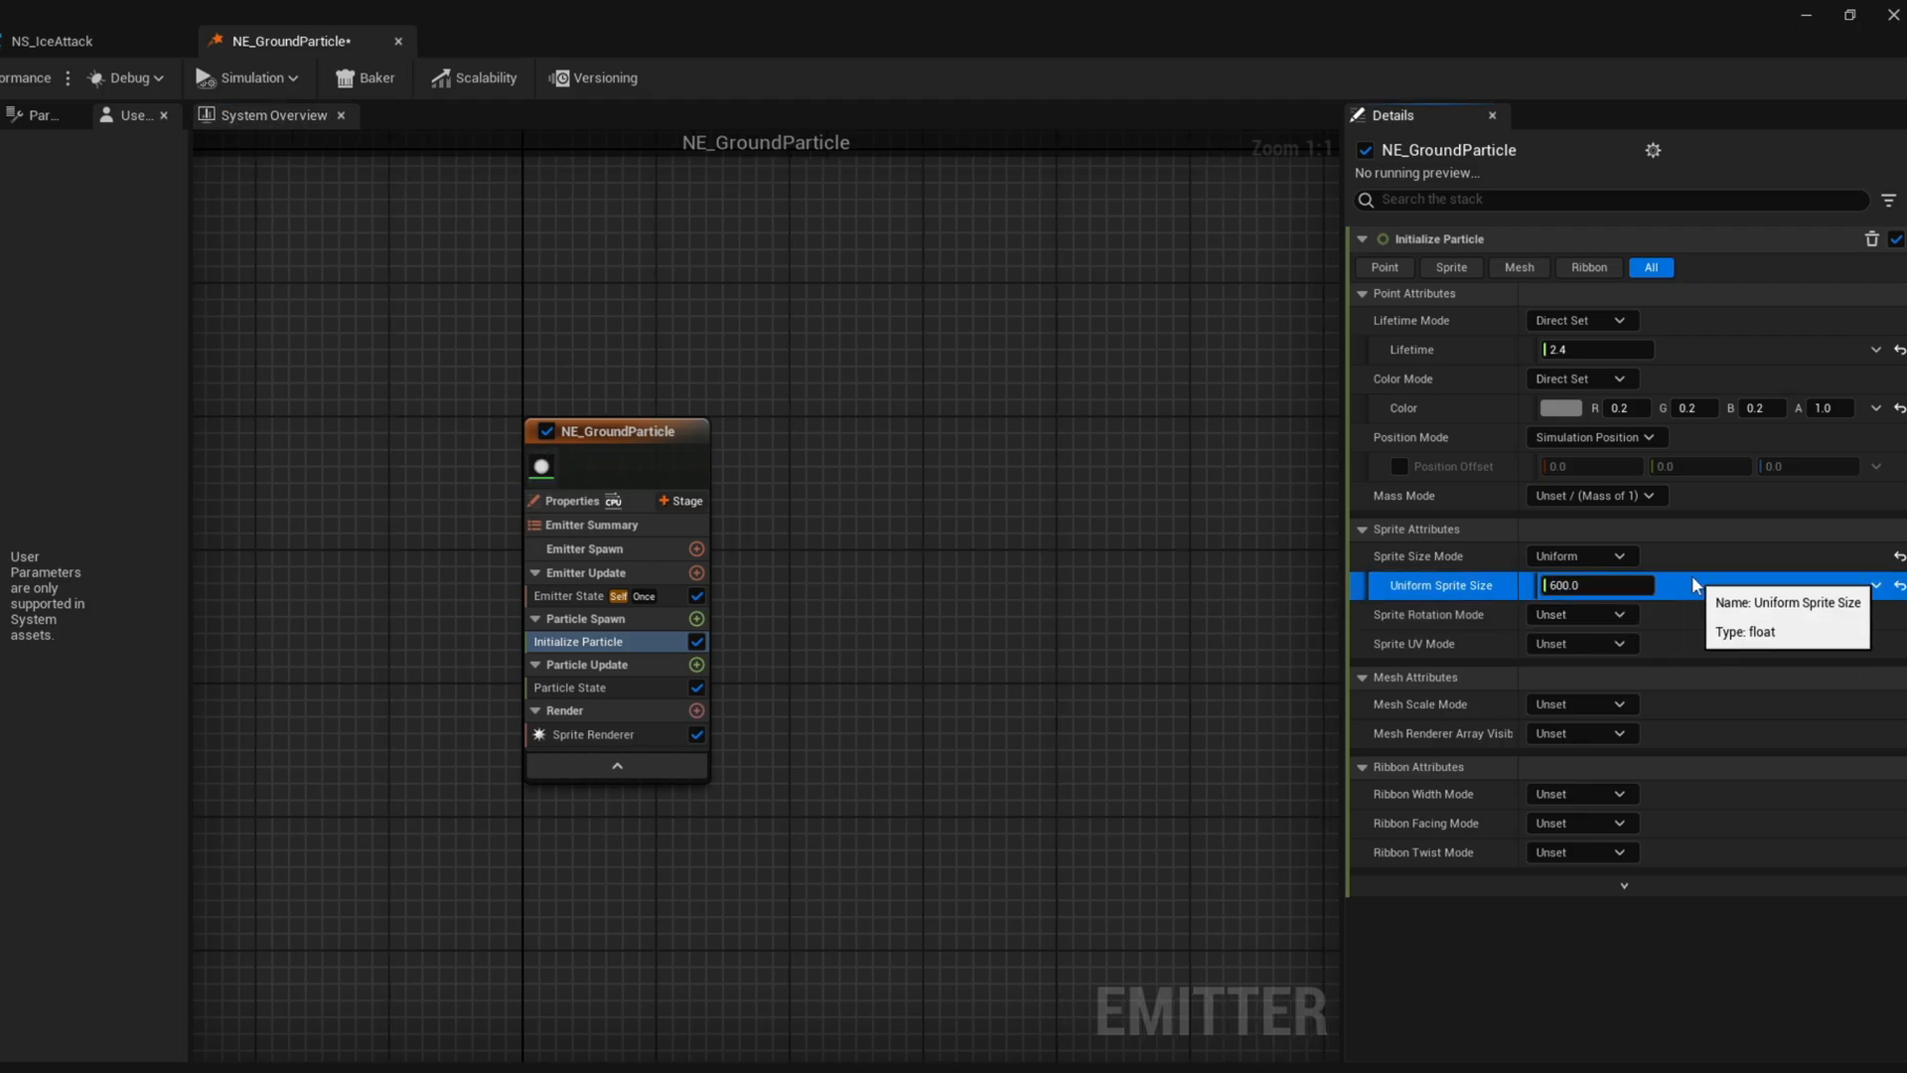
{"action": "left_click", "coordinate": [594, 733]}
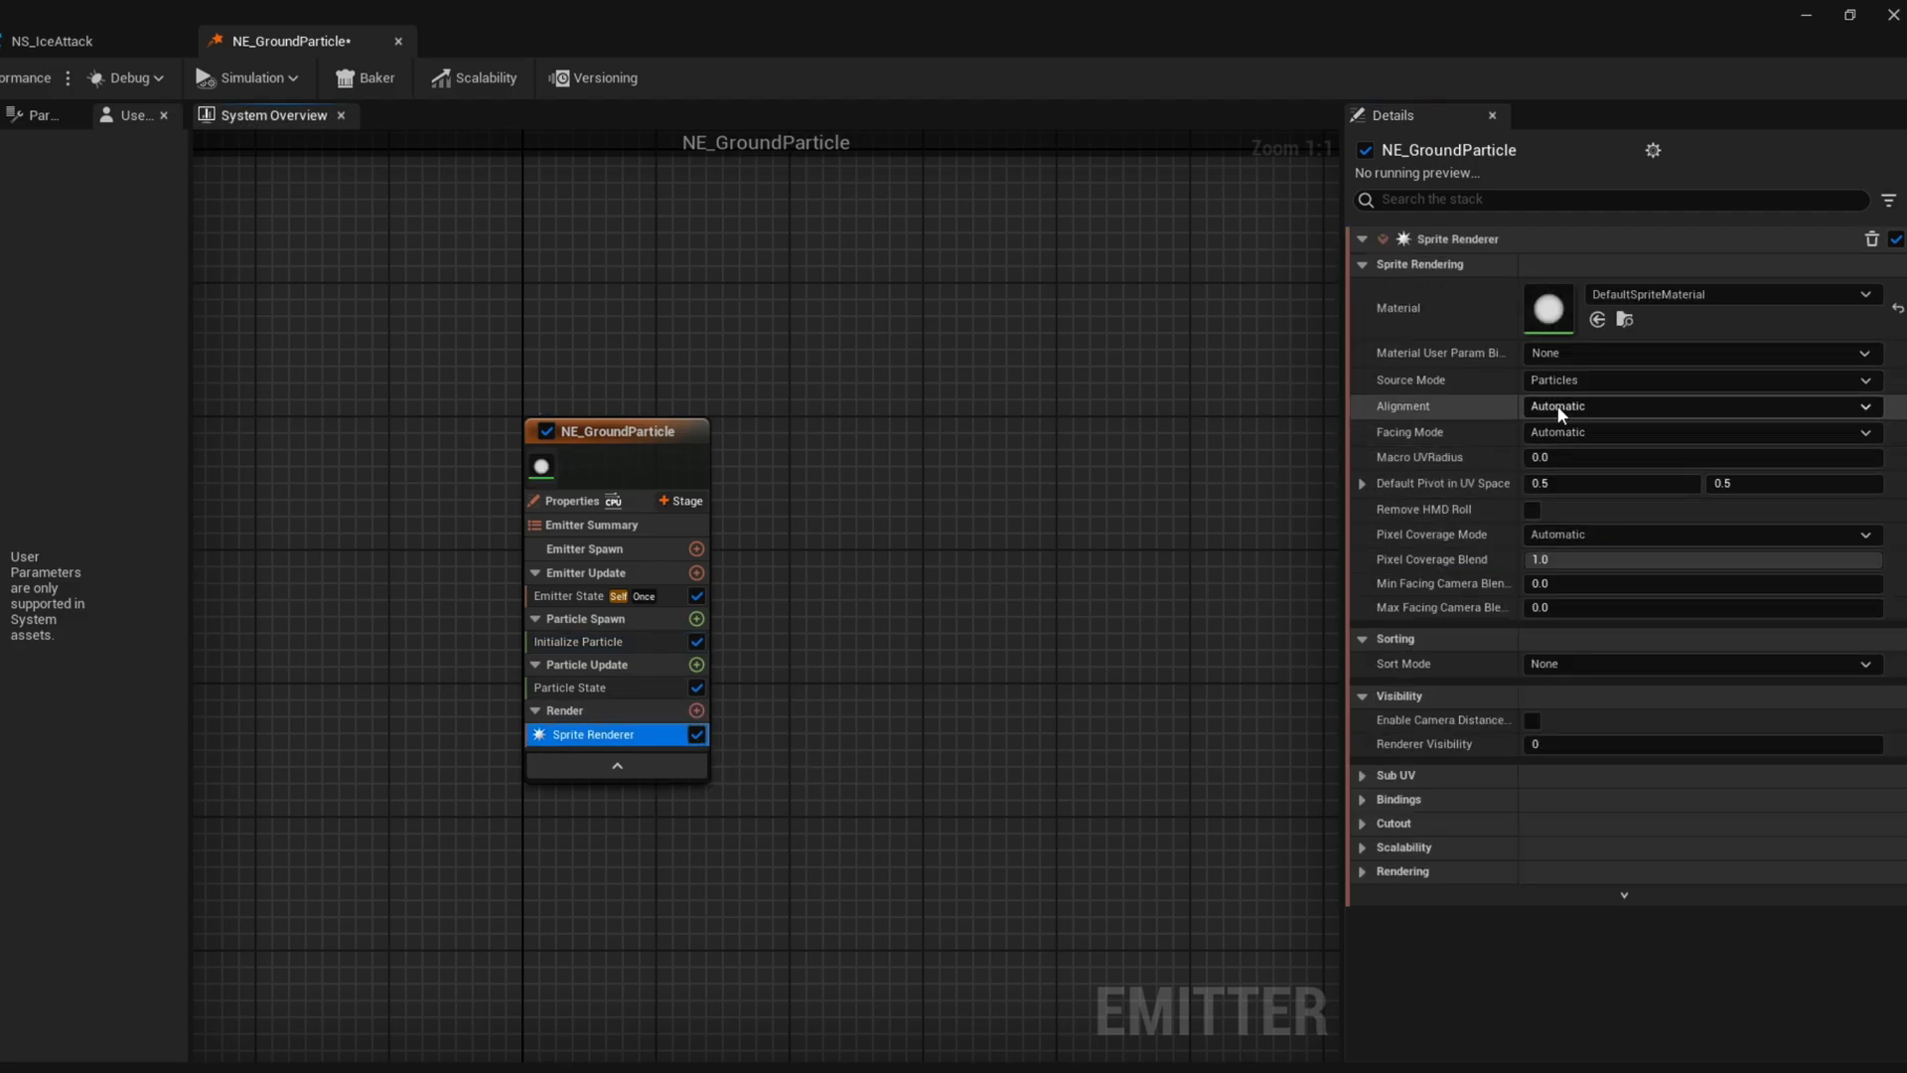
Set the Sprite Renderer to Custom Alignment and Custom Facing Vector facing mode
{"action": "left_click", "coordinate": [1698, 406]}
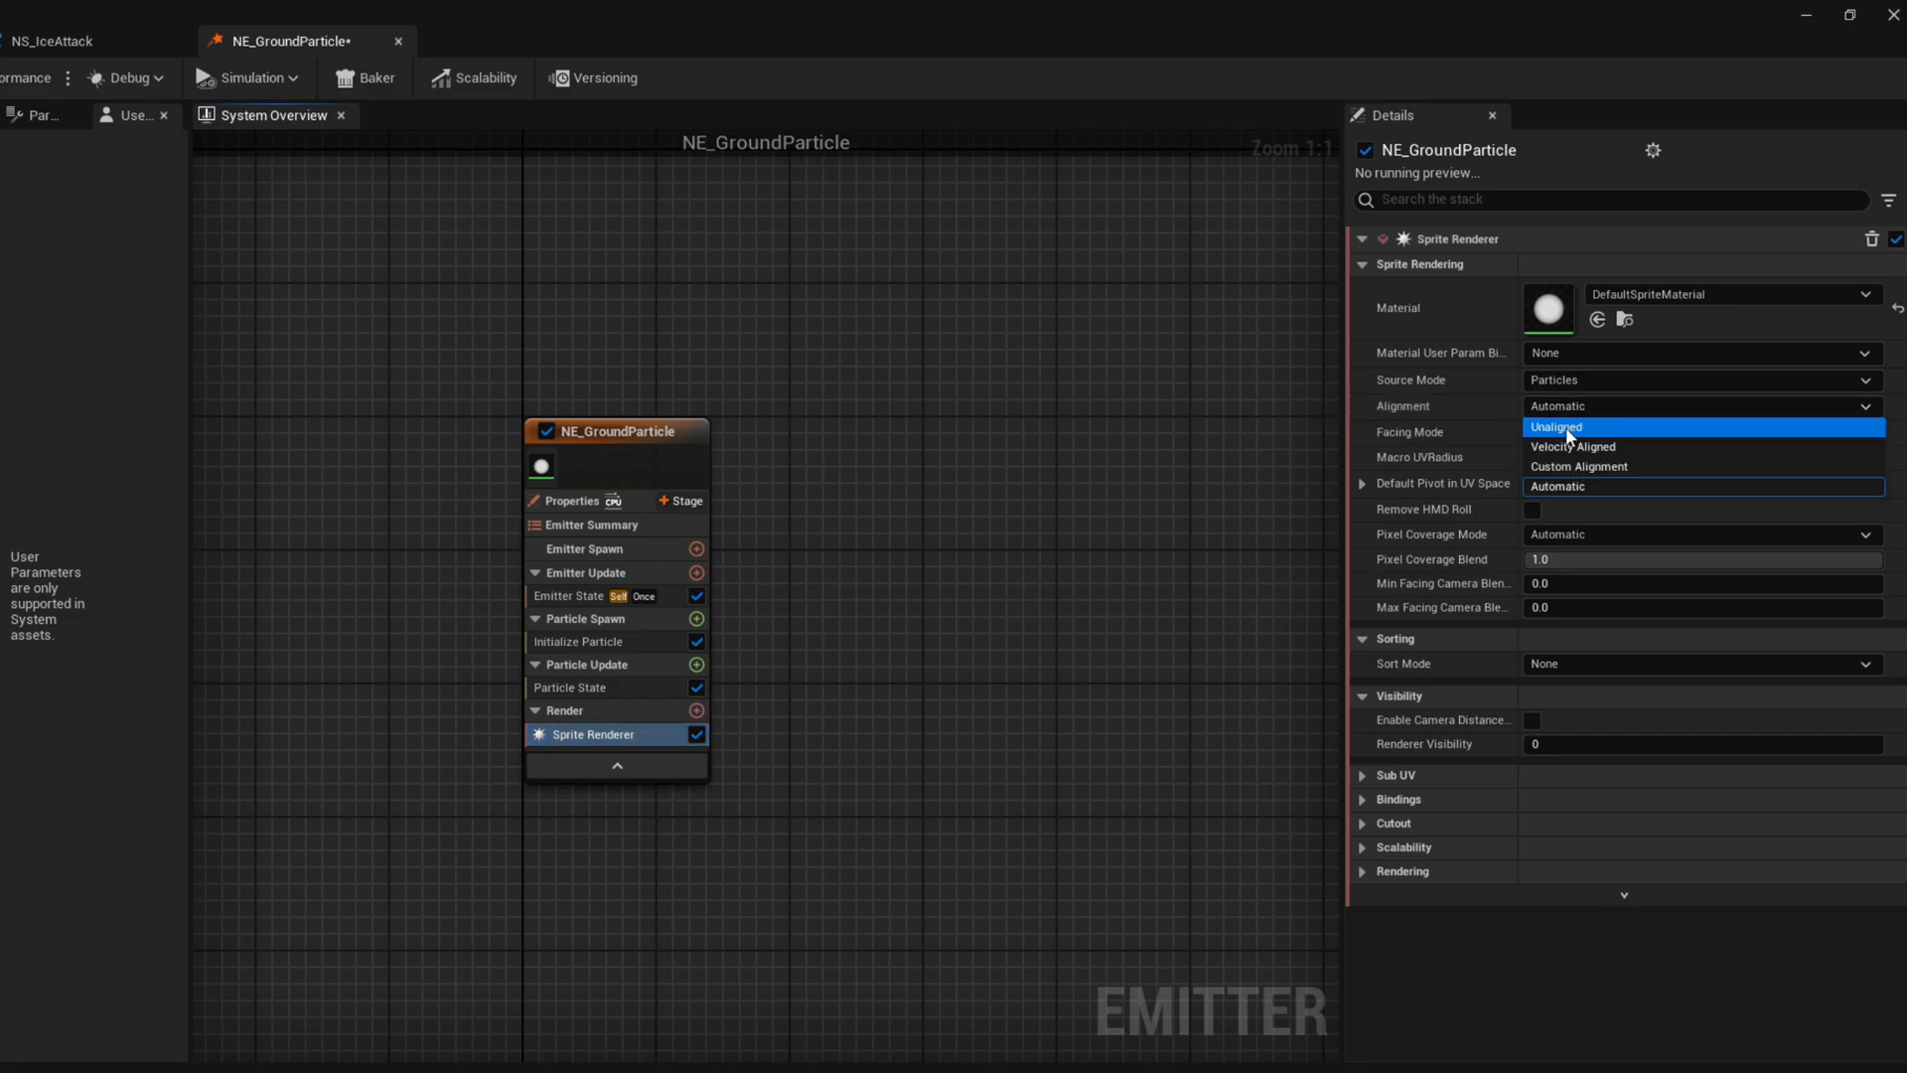
{"action": "left_click", "coordinate": [1579, 467]}
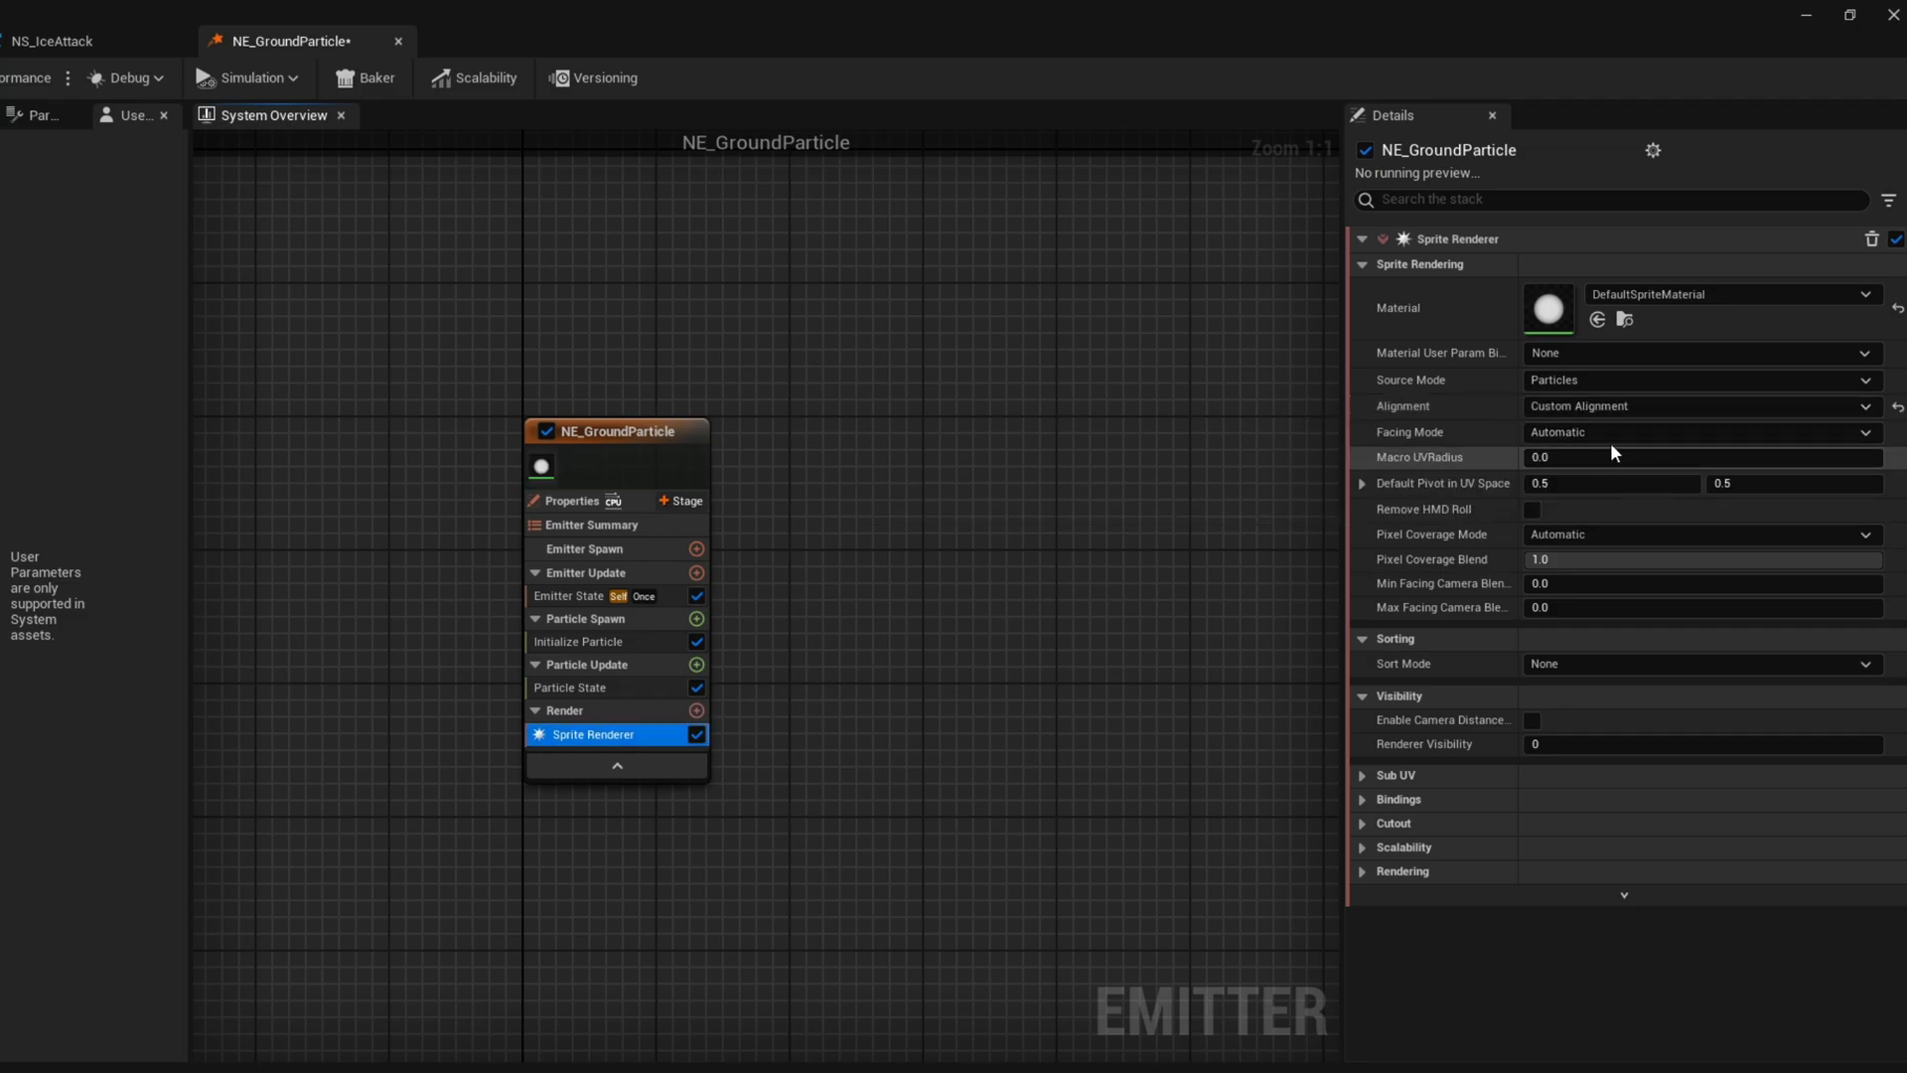
{"action": "left_click", "coordinate": [1697, 432]}
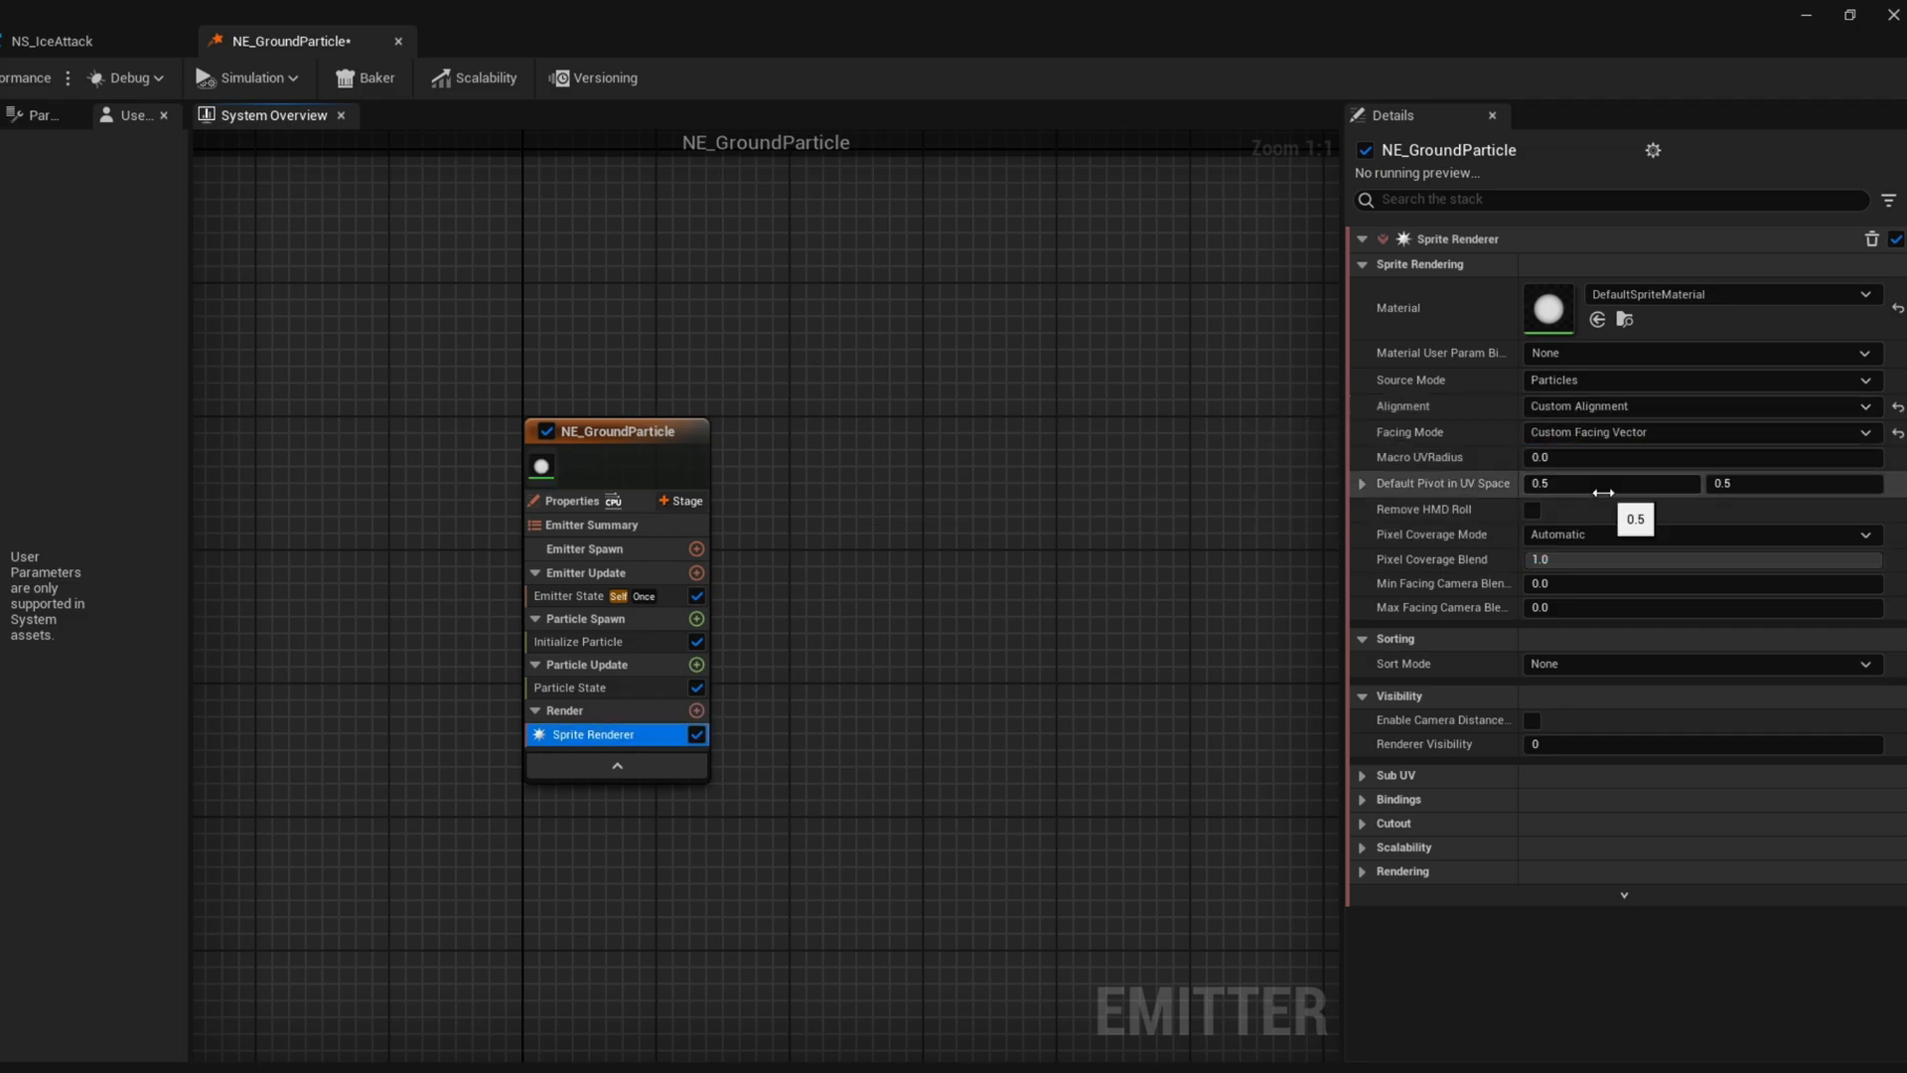
{"action": "left_click", "coordinate": [698, 619]}
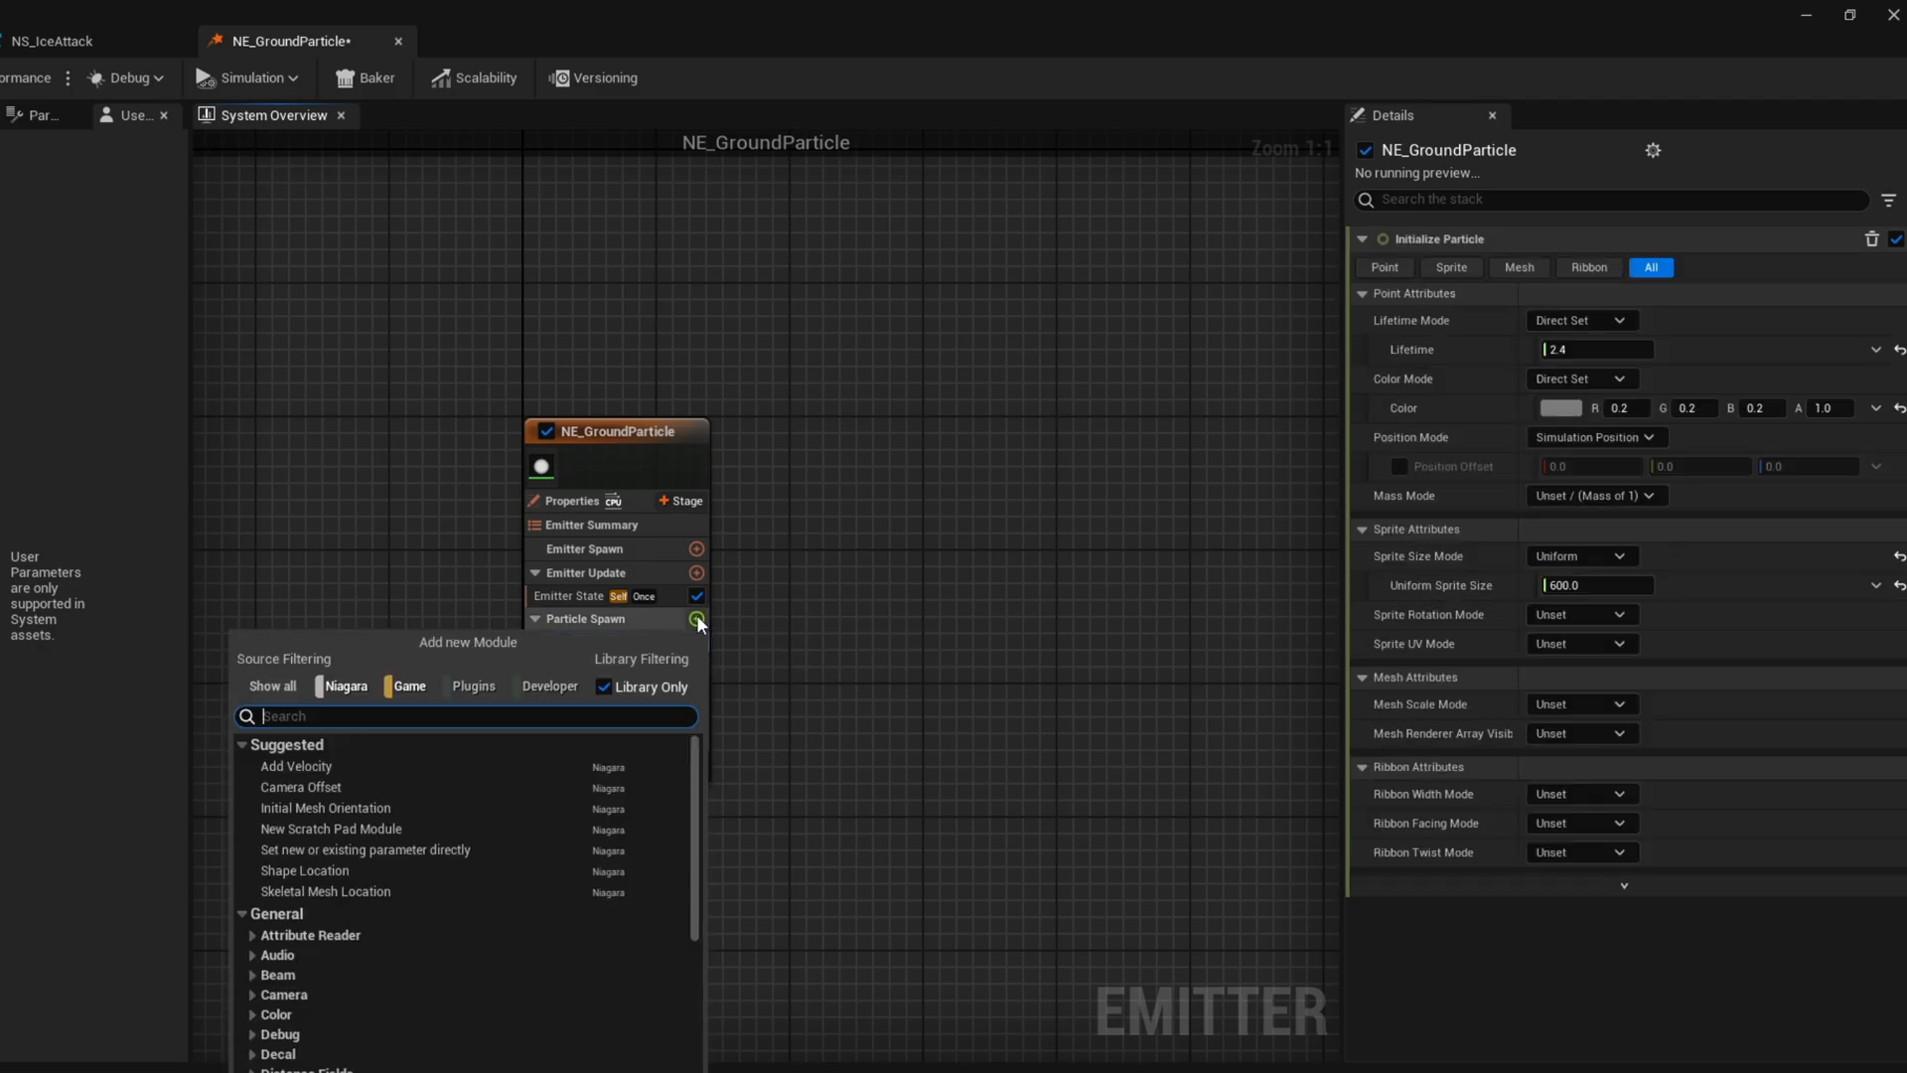
Add a Sprite Facing and Alignment module to Particle Spawn, facing along 0, 0, 1
{"action": "type", "text": "facing"}
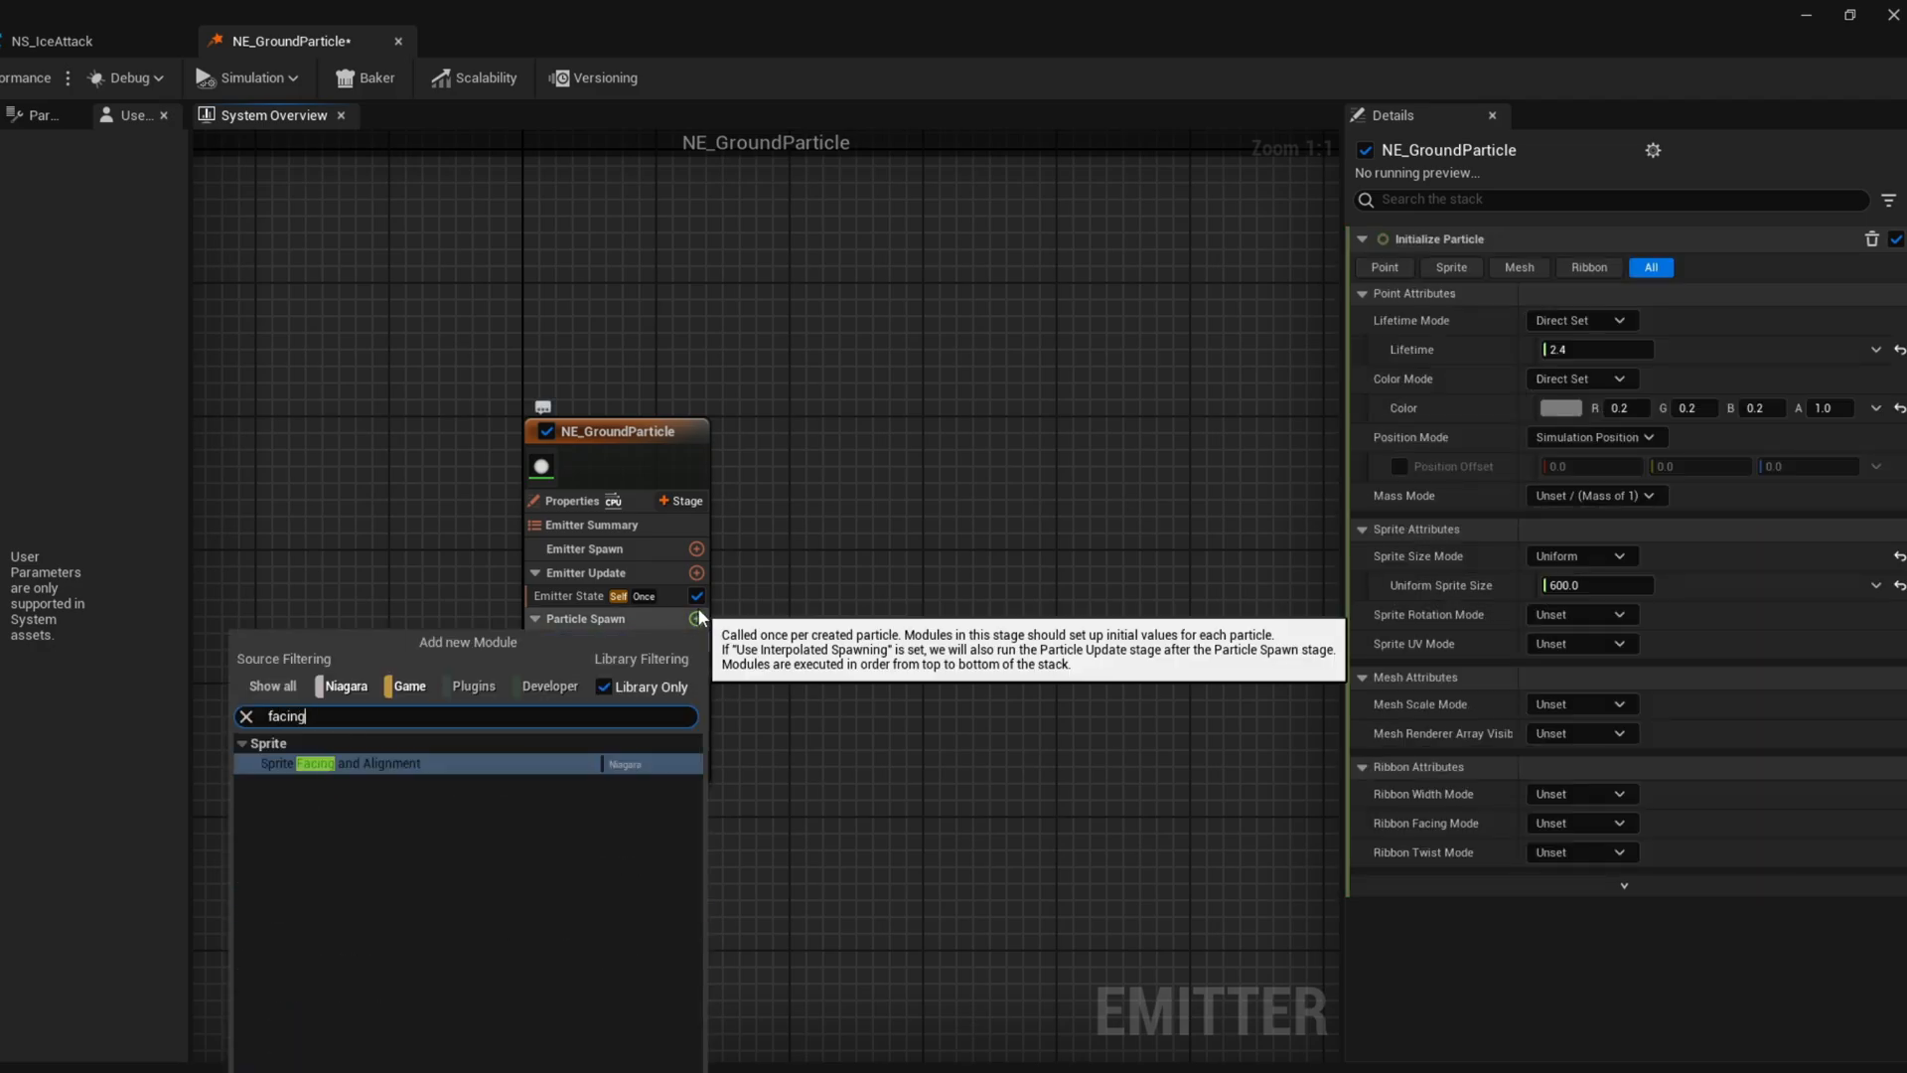
{"action": "left_click", "coordinate": [346, 763]}
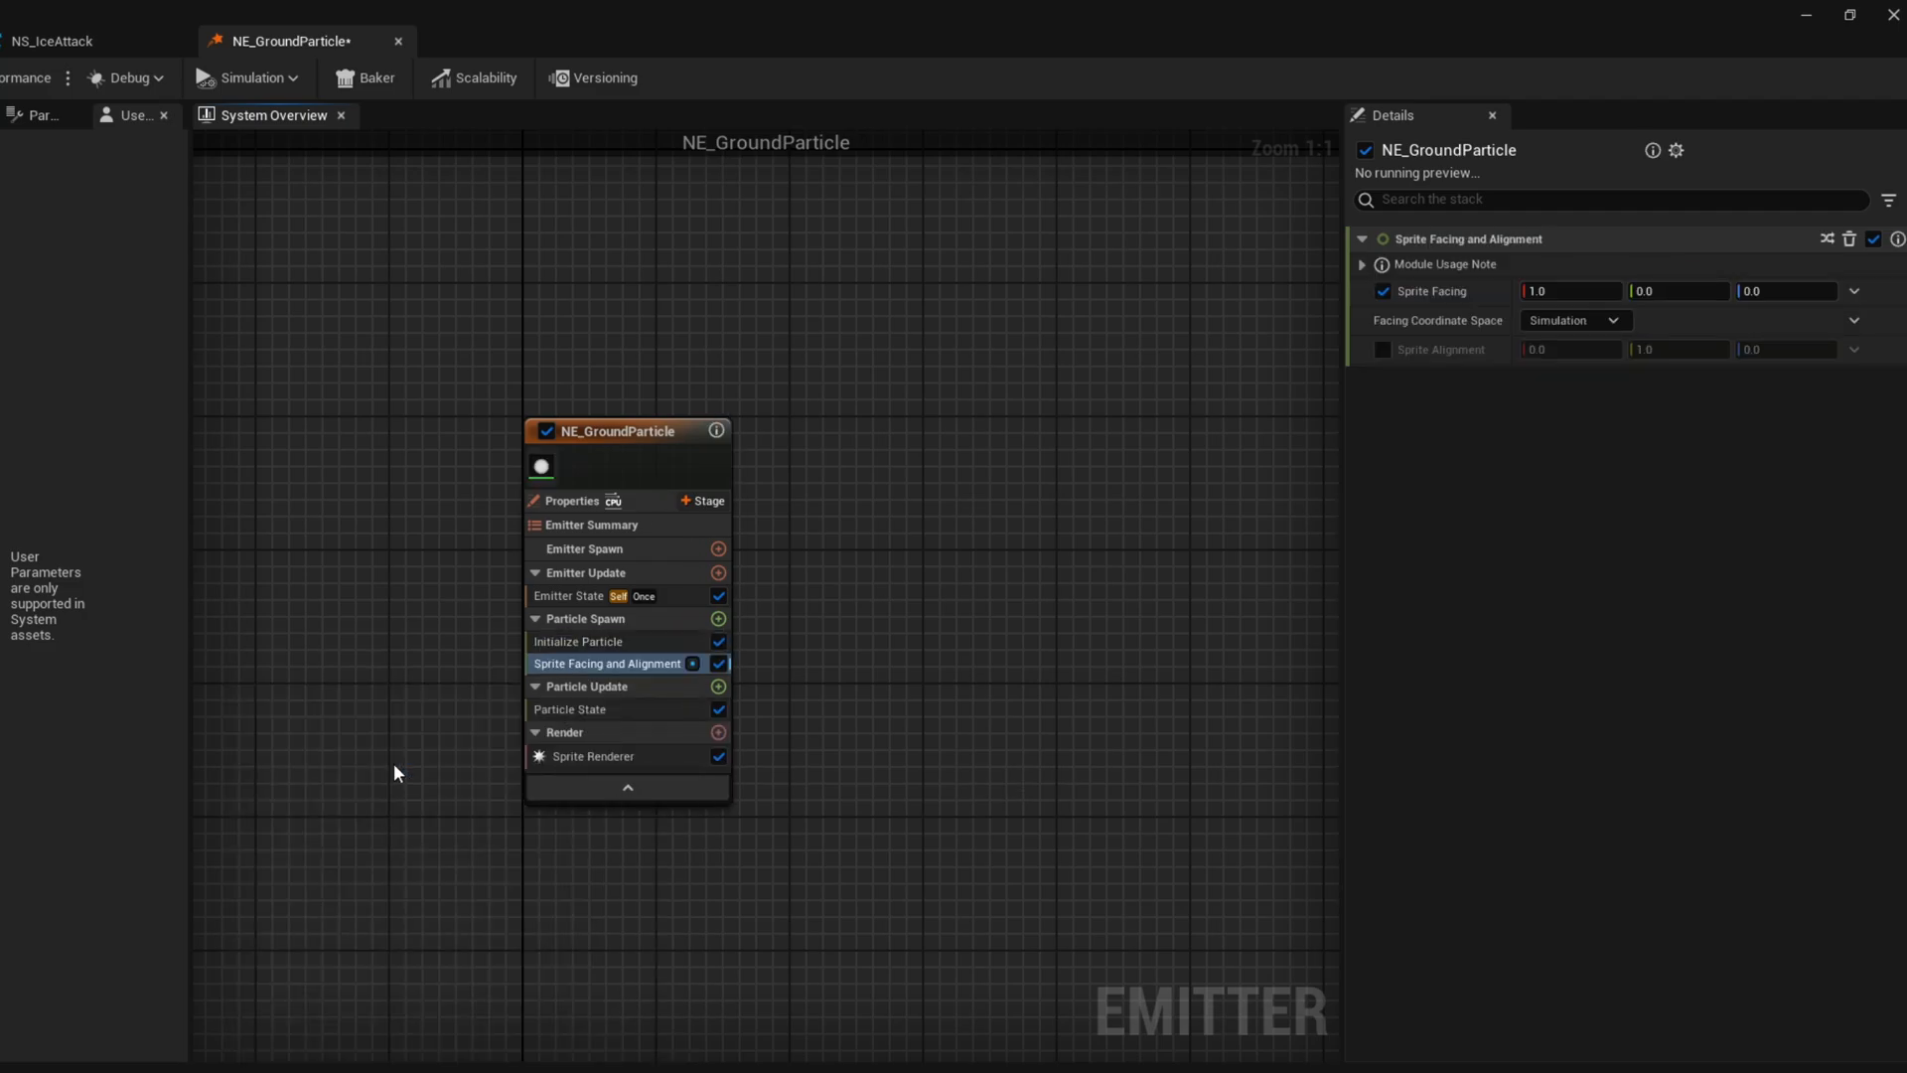
{"action": "left_click", "coordinate": [1569, 291]}
{"action": "type", "text": "0"}
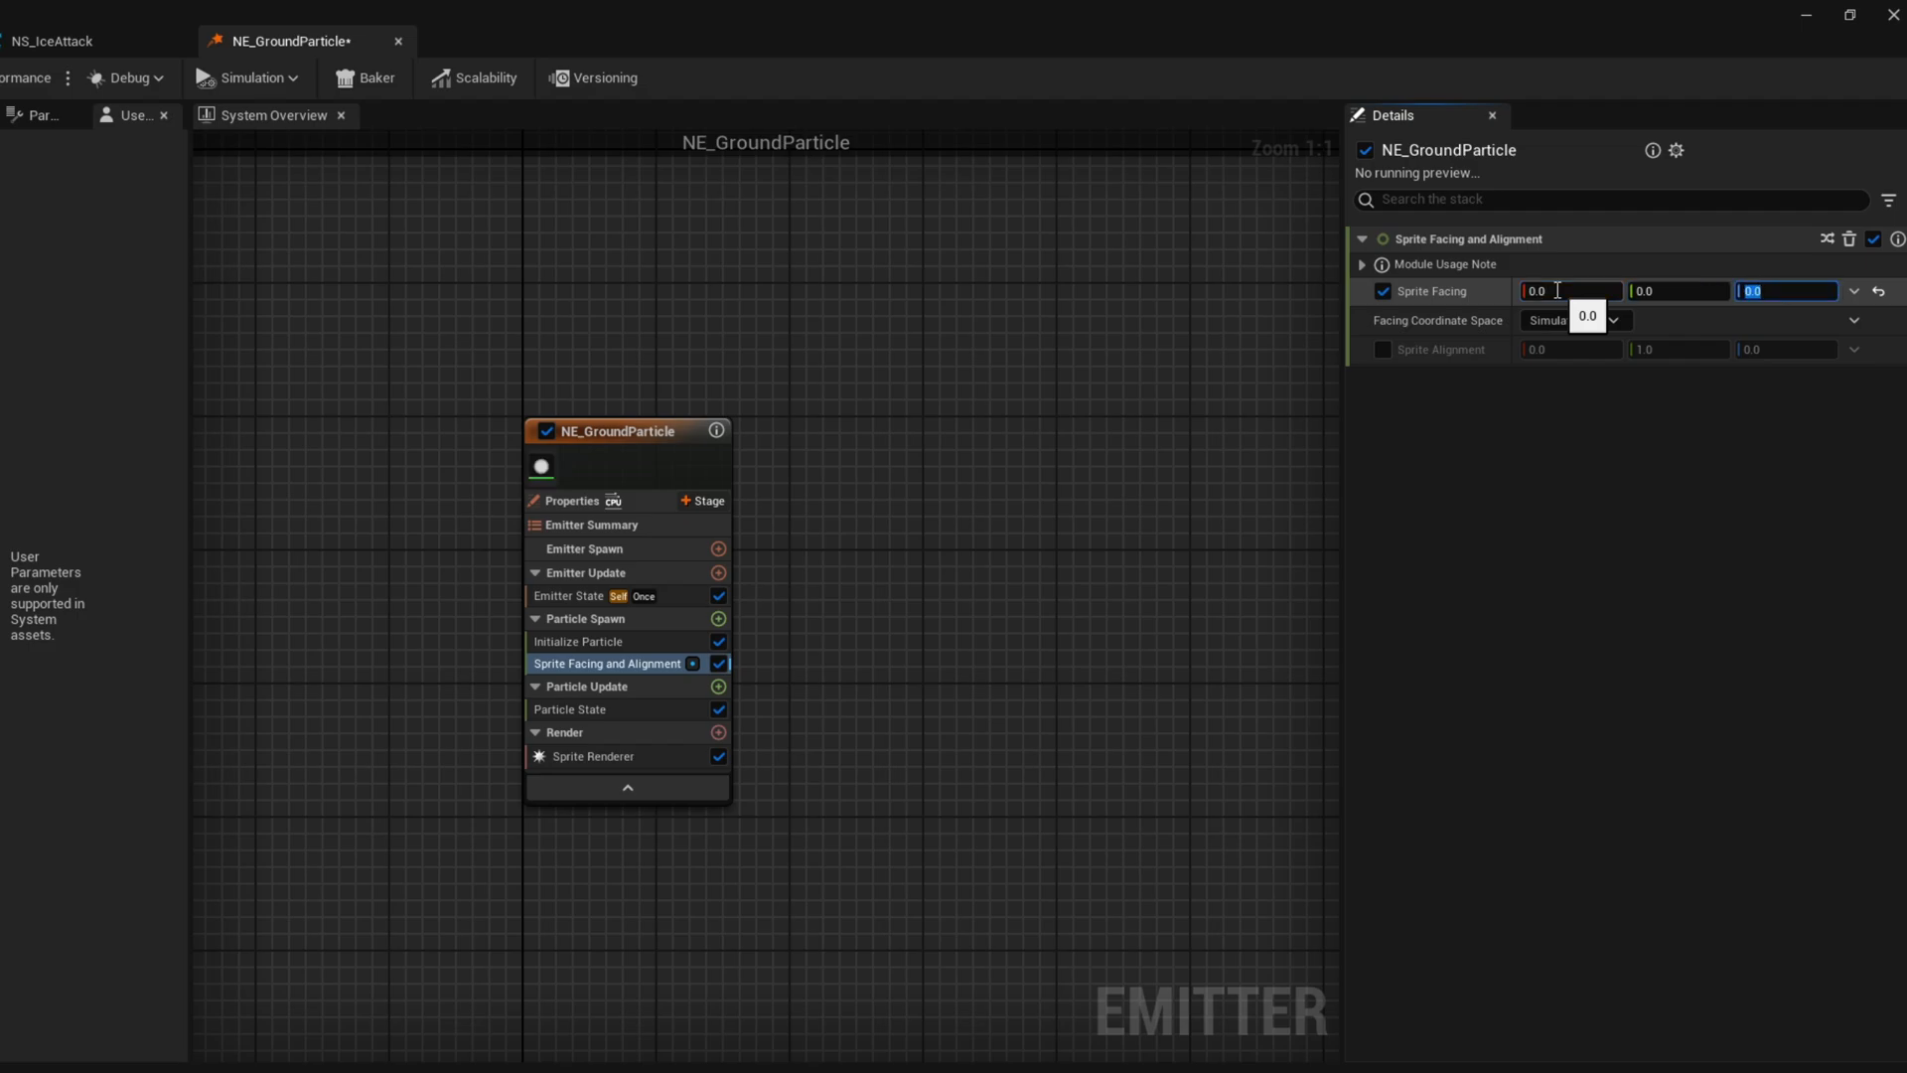
{"action": "type", "text": "1.0"}
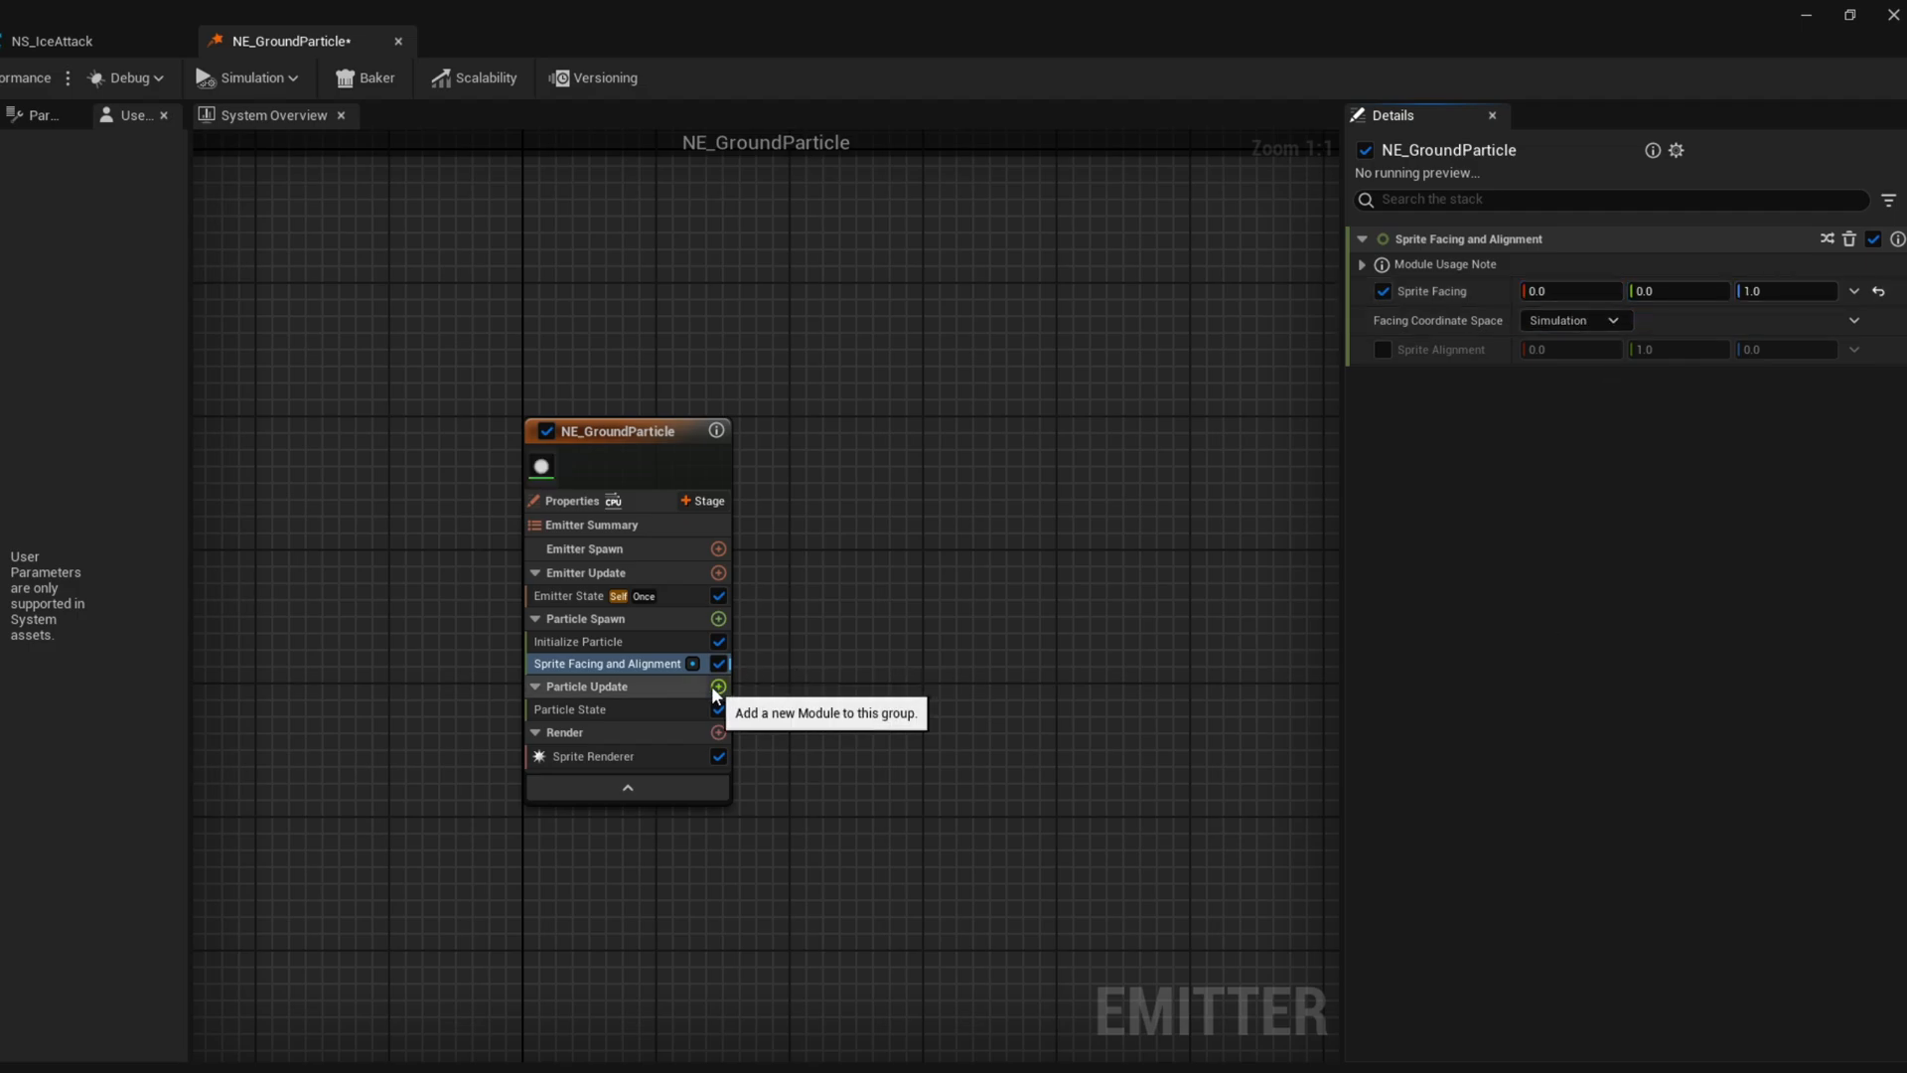
{"action": "left_click", "coordinate": [719, 686]}
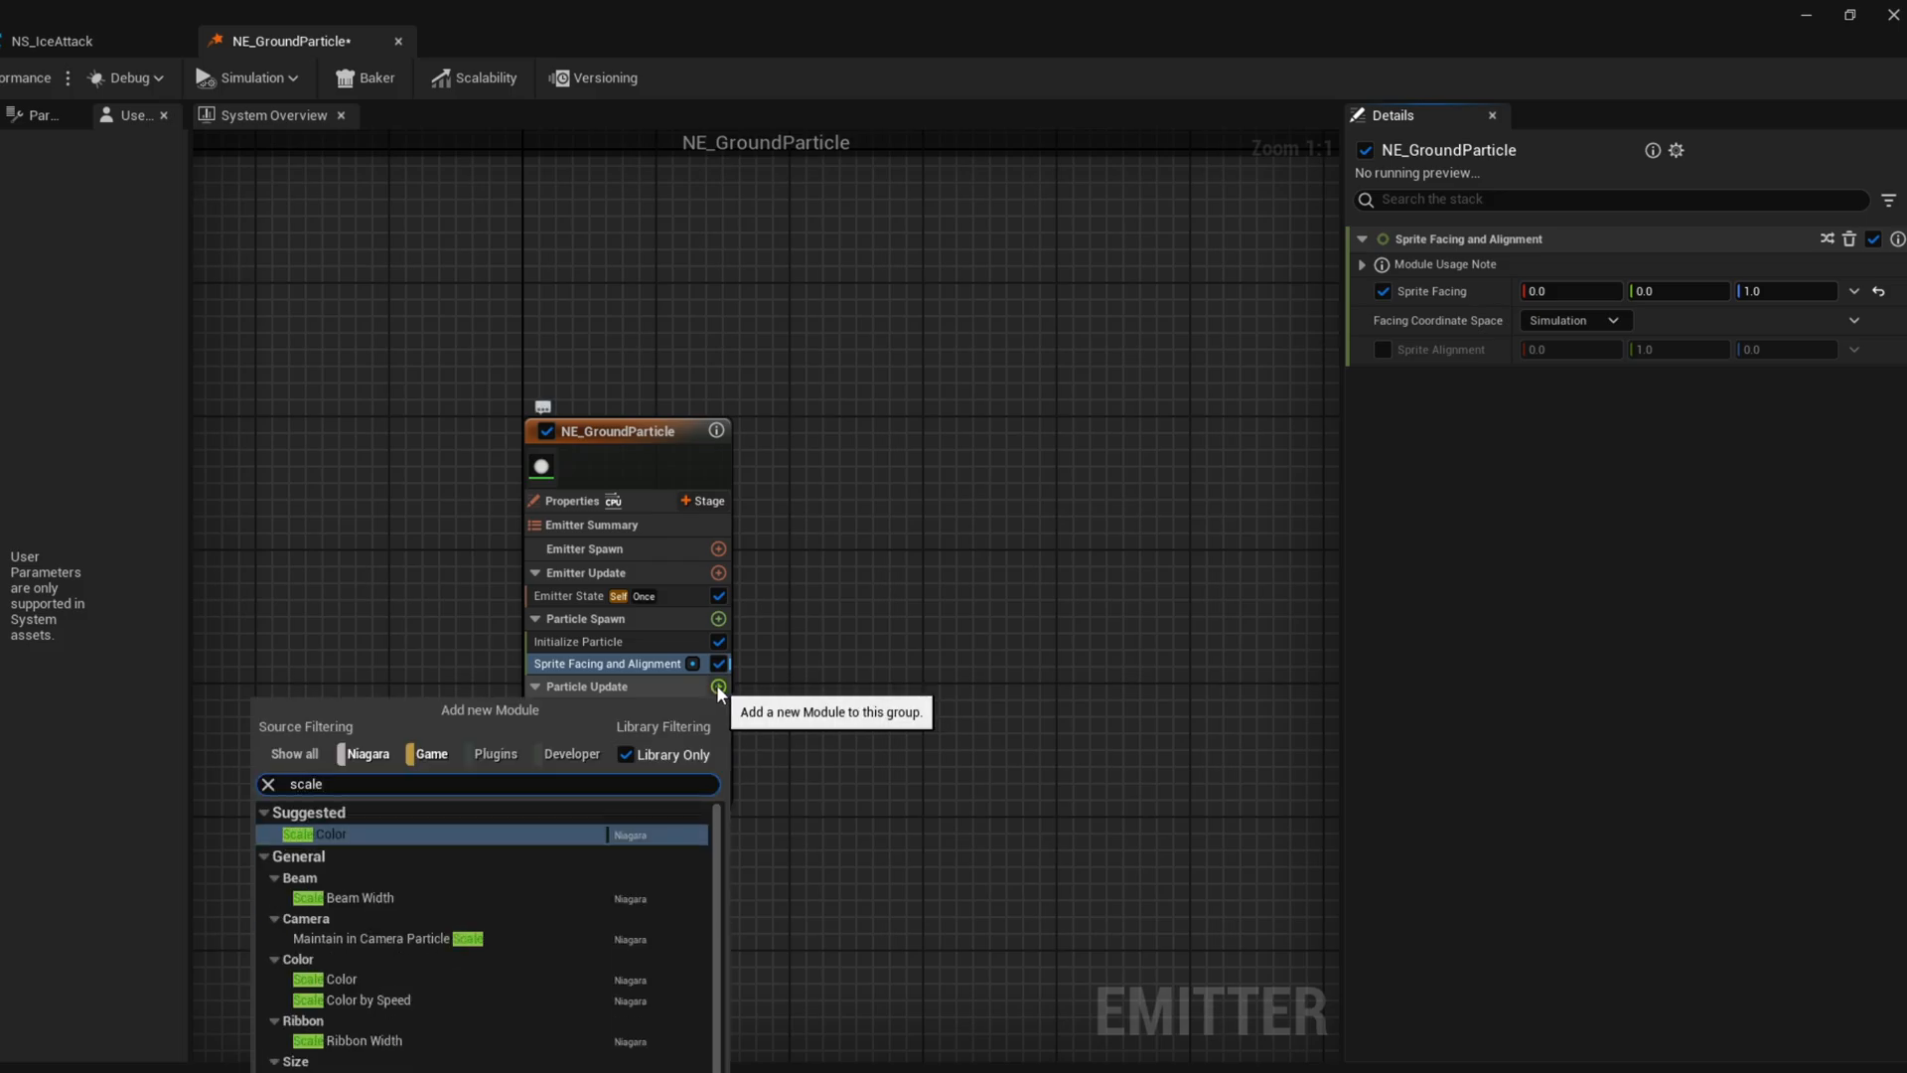
Add Scale Color with Scale RGBA driven by Vector 4 From Curve, key RGB 5
{"action": "left_click", "coordinate": [314, 834]}
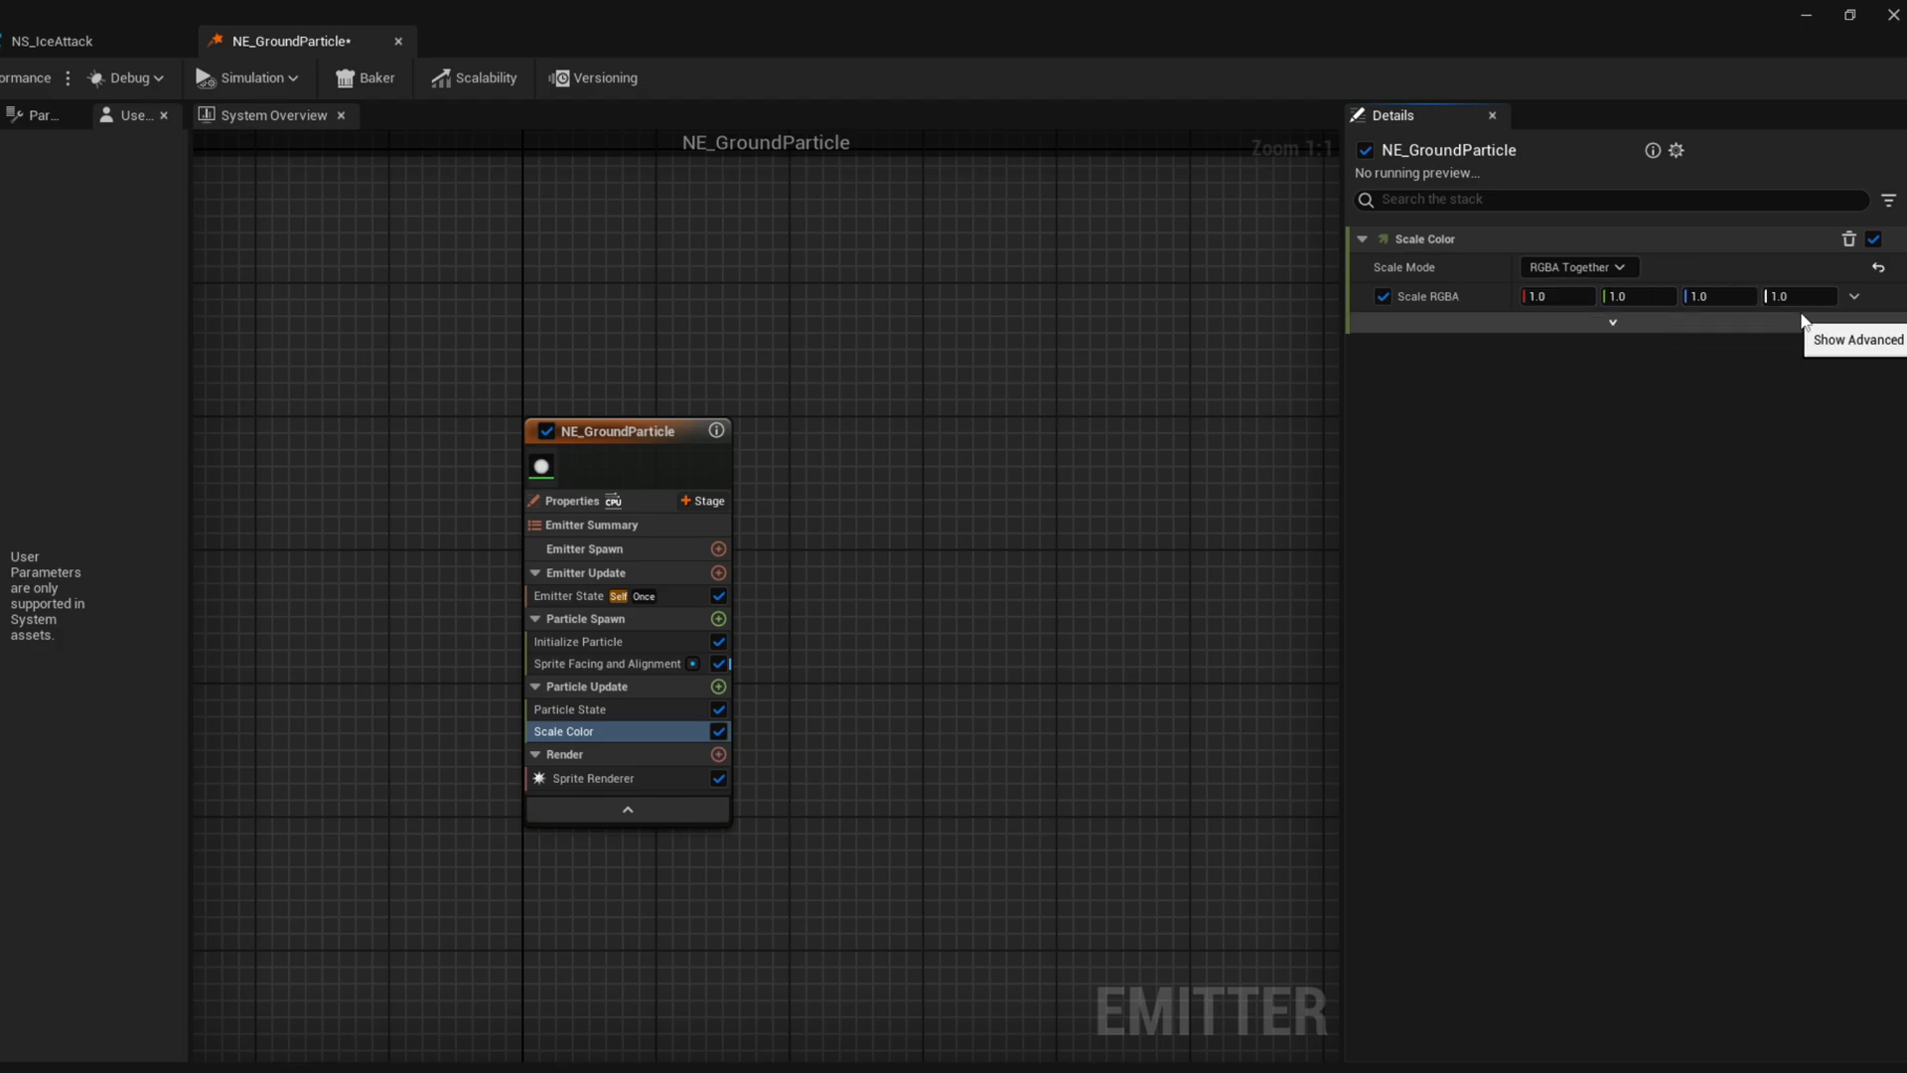
{"action": "left_click", "coordinate": [1854, 297]}
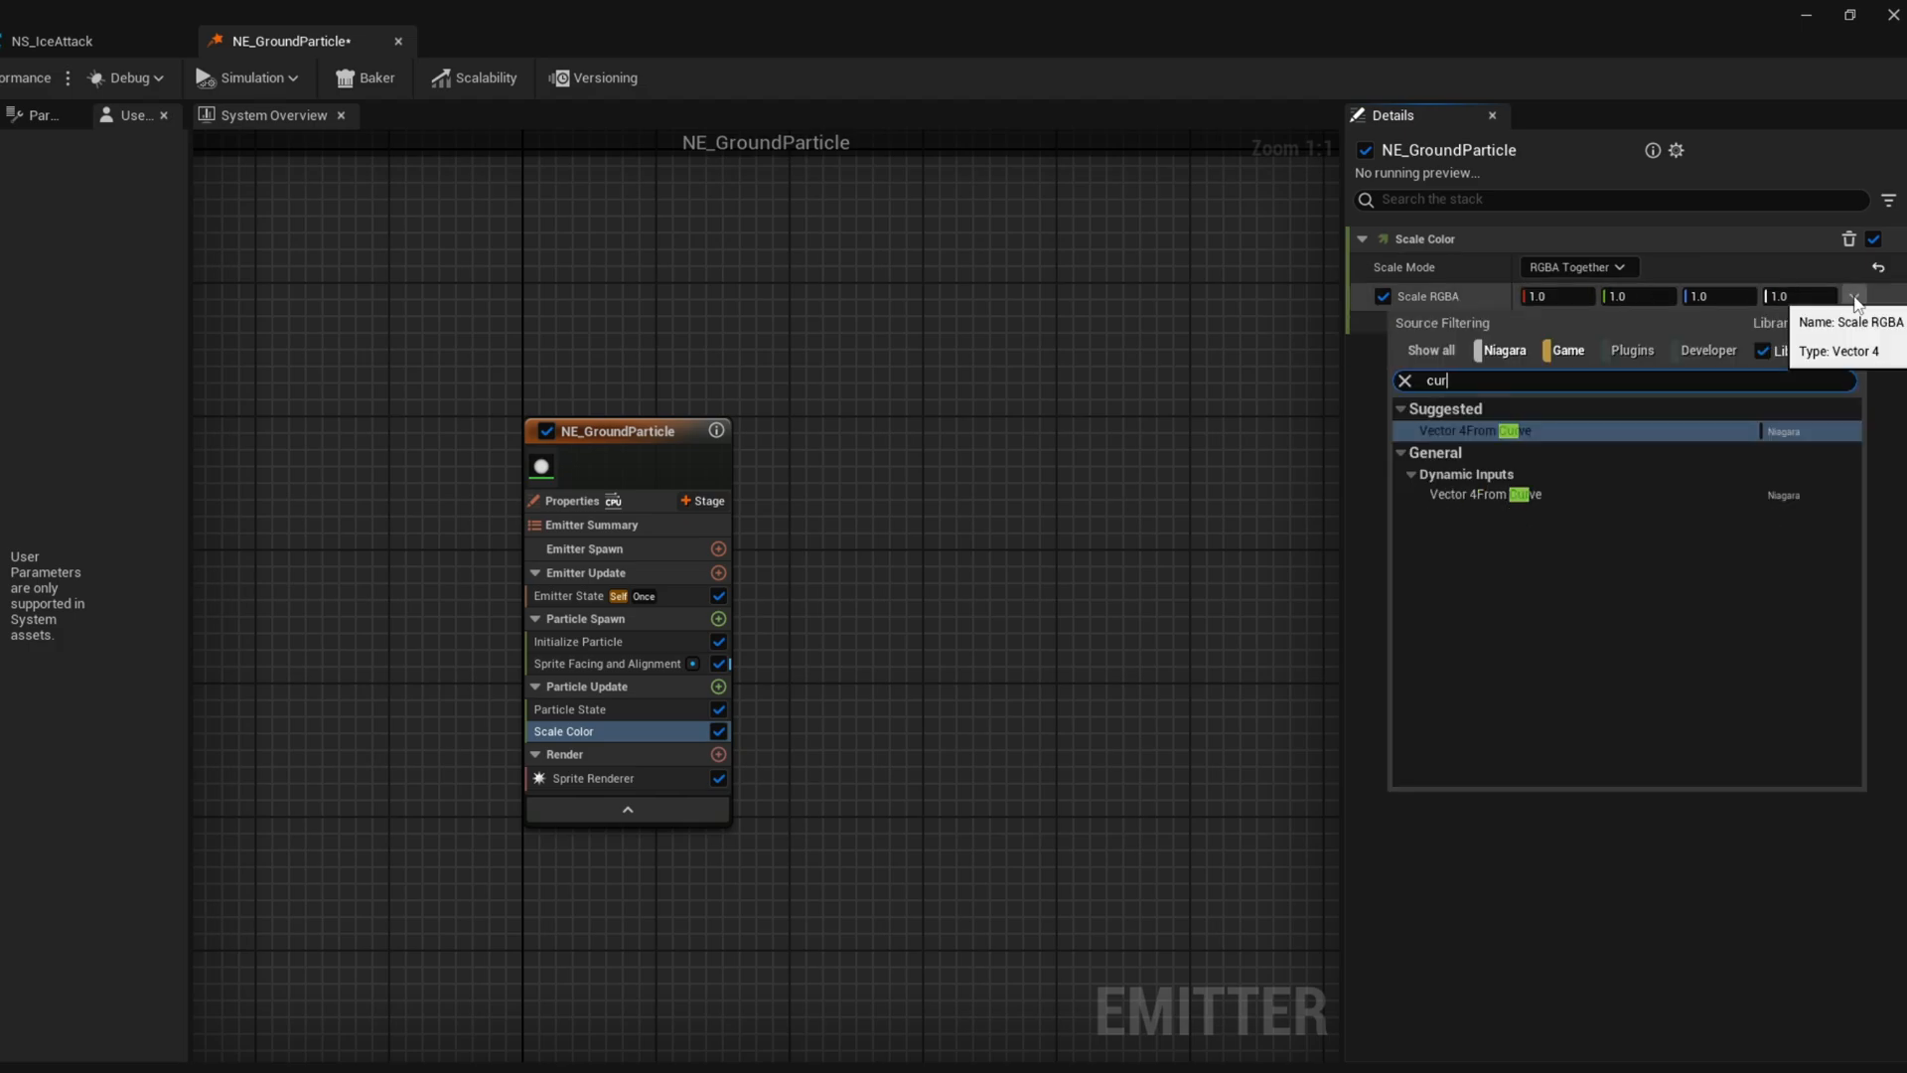
{"action": "left_click", "coordinate": [1475, 429]}
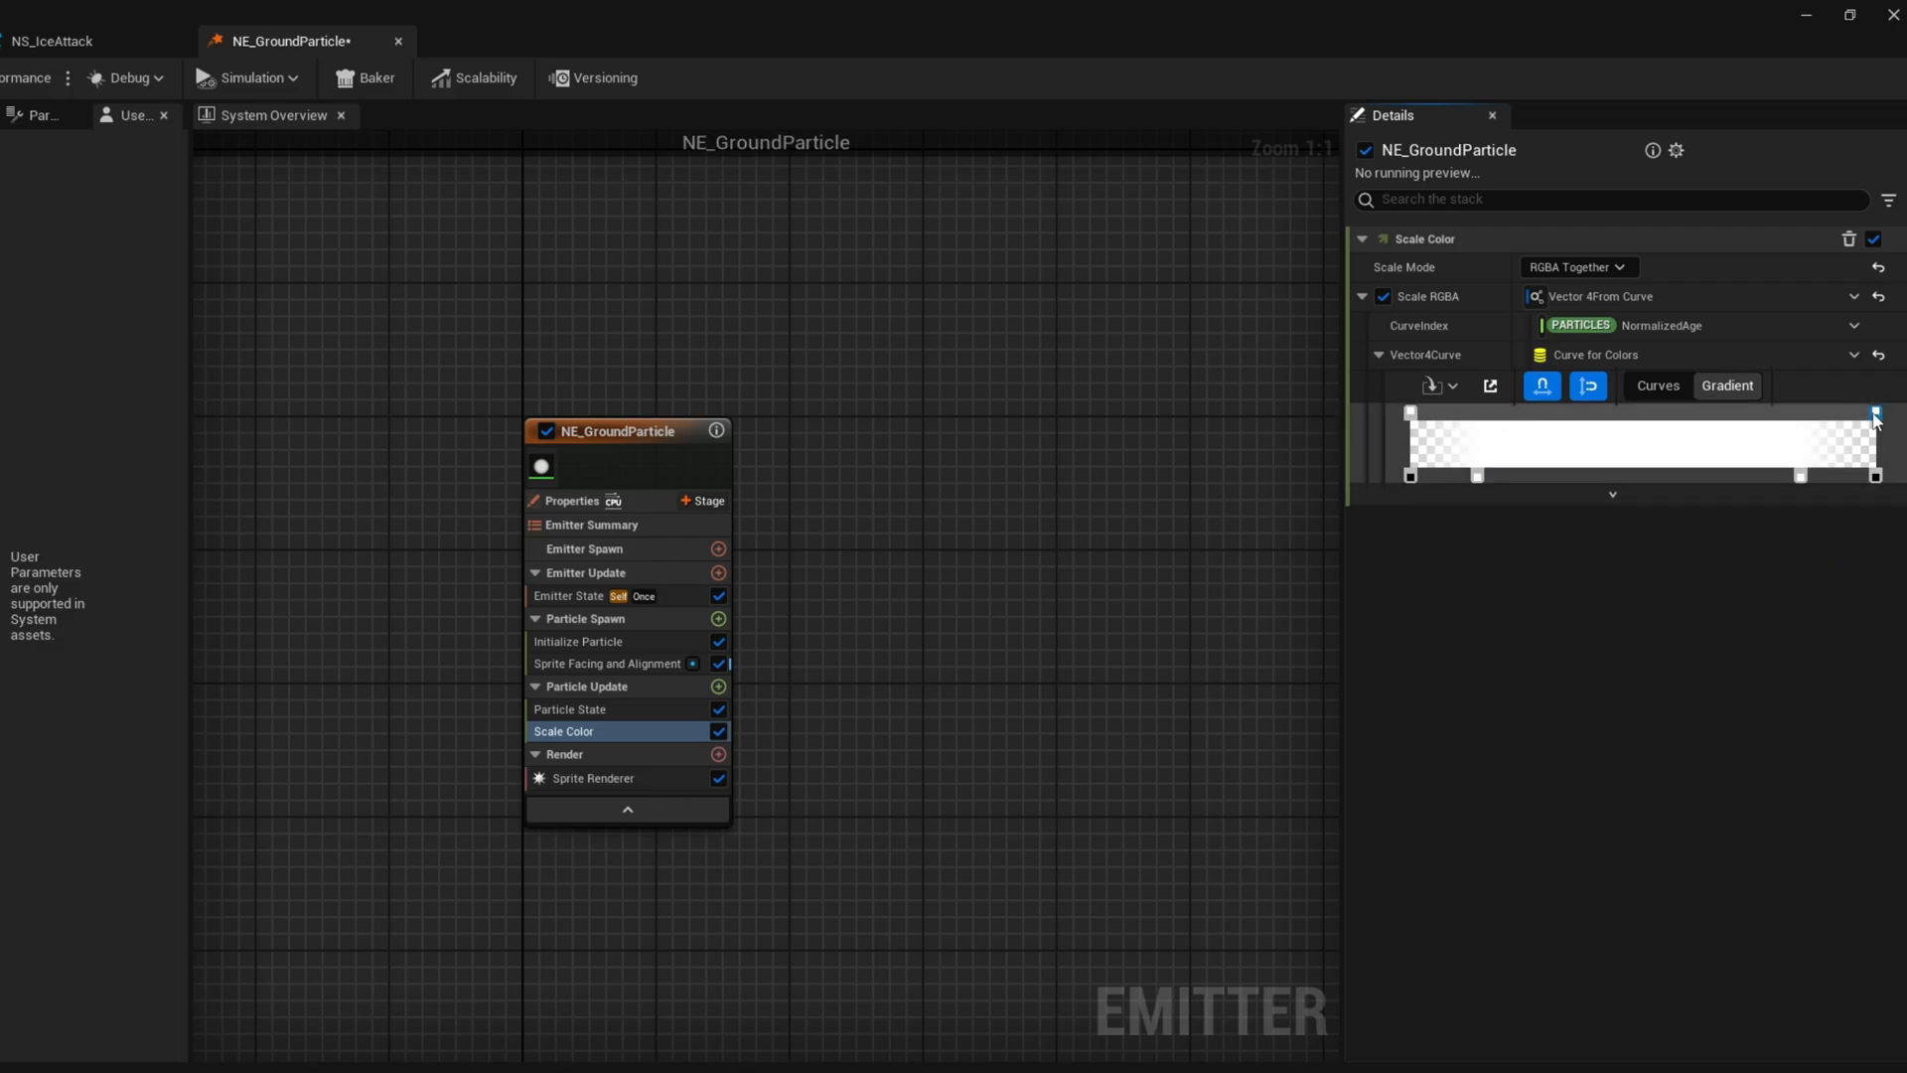
{"action": "left_click", "coordinate": [1871, 413]}
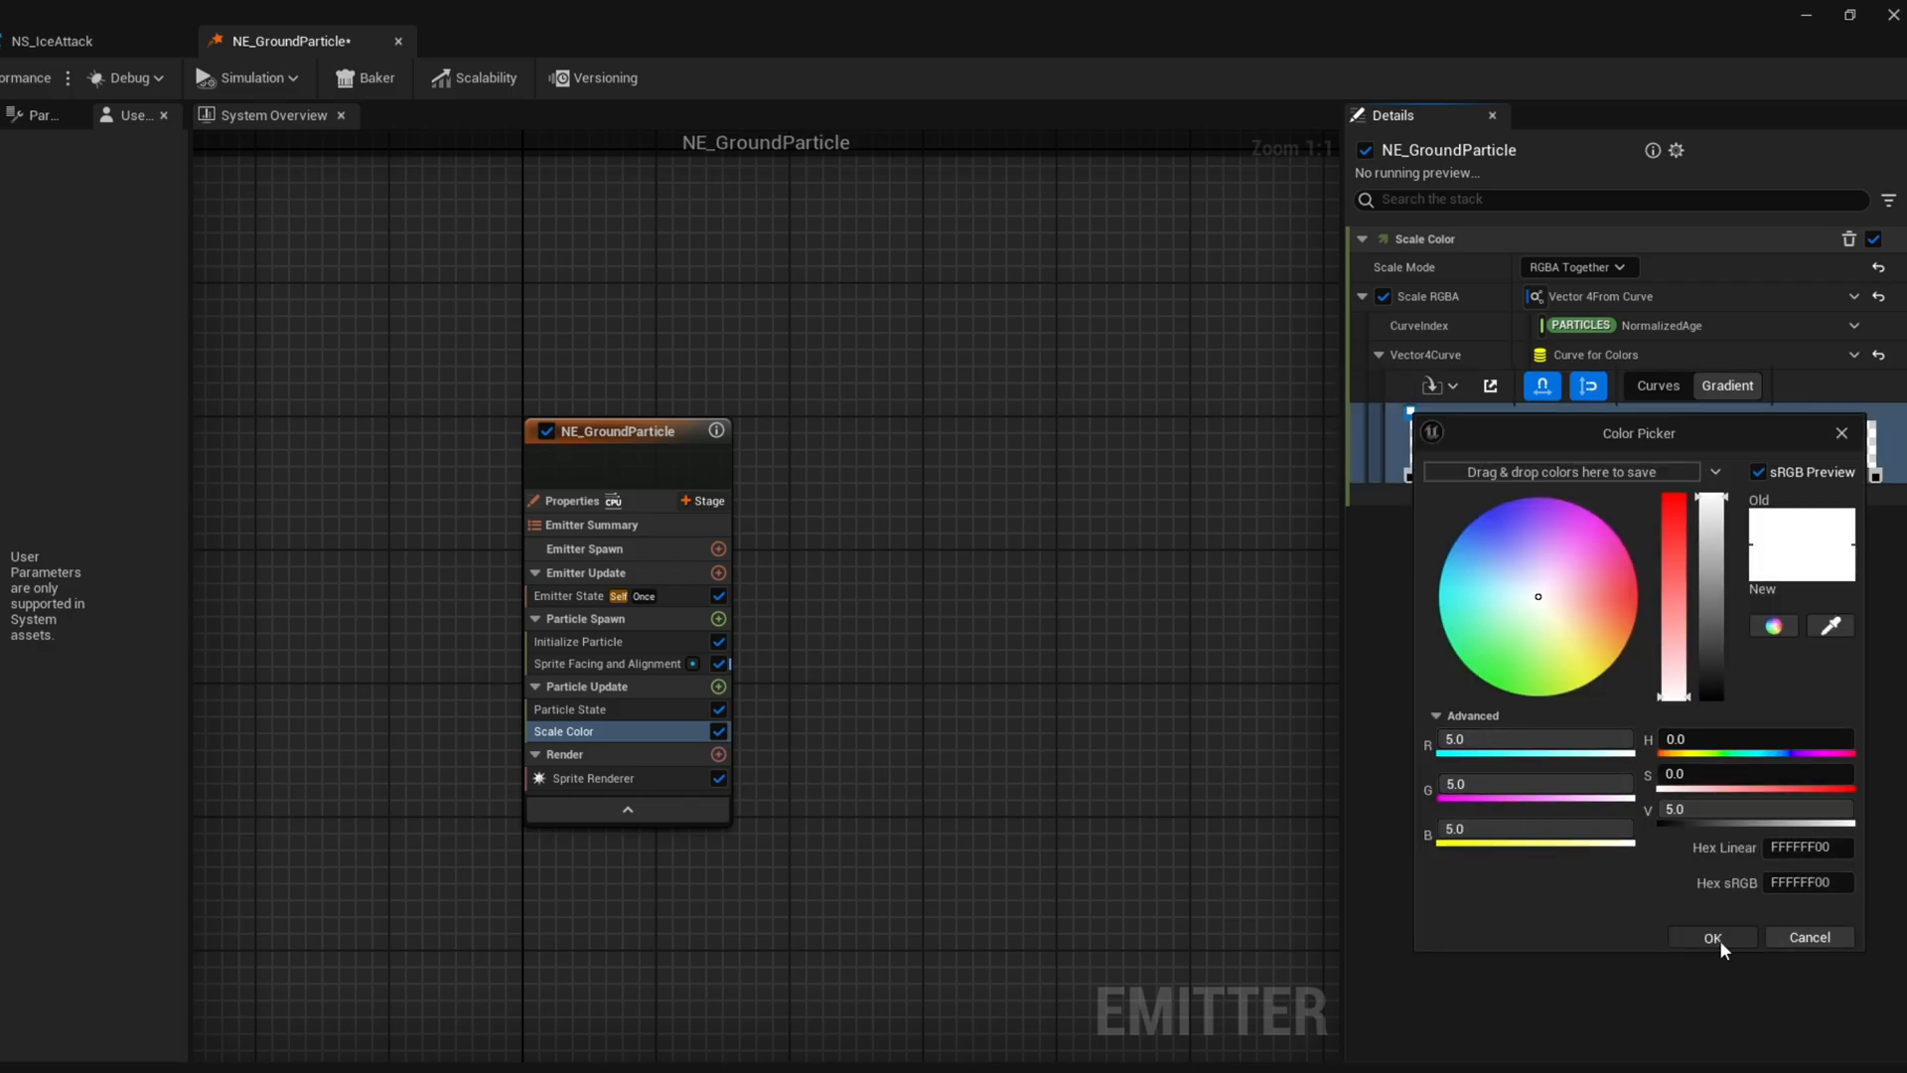
{"action": "left_click", "coordinate": [1711, 938]}
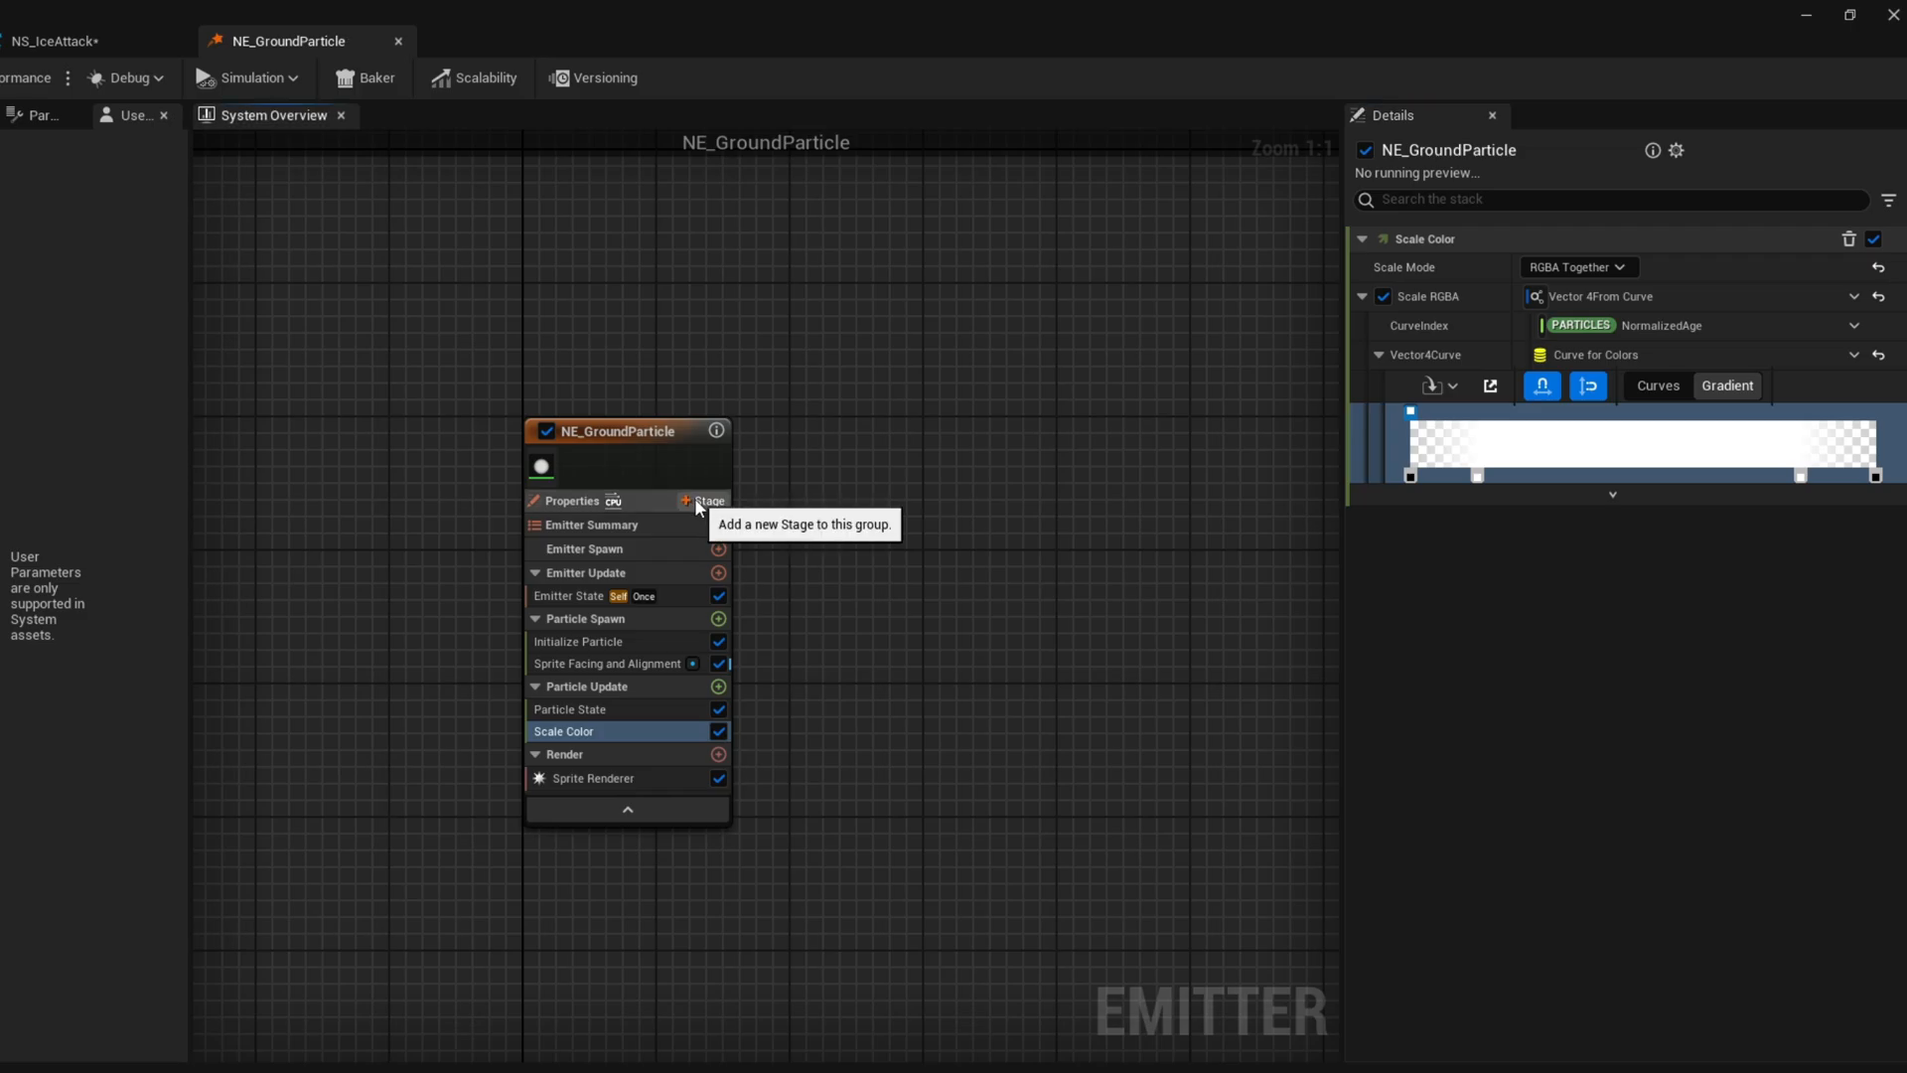
Add an Event Handler stage holding a Receive Location Event module to NE_GroundParticle
{"action": "left_click", "coordinate": [689, 500]}
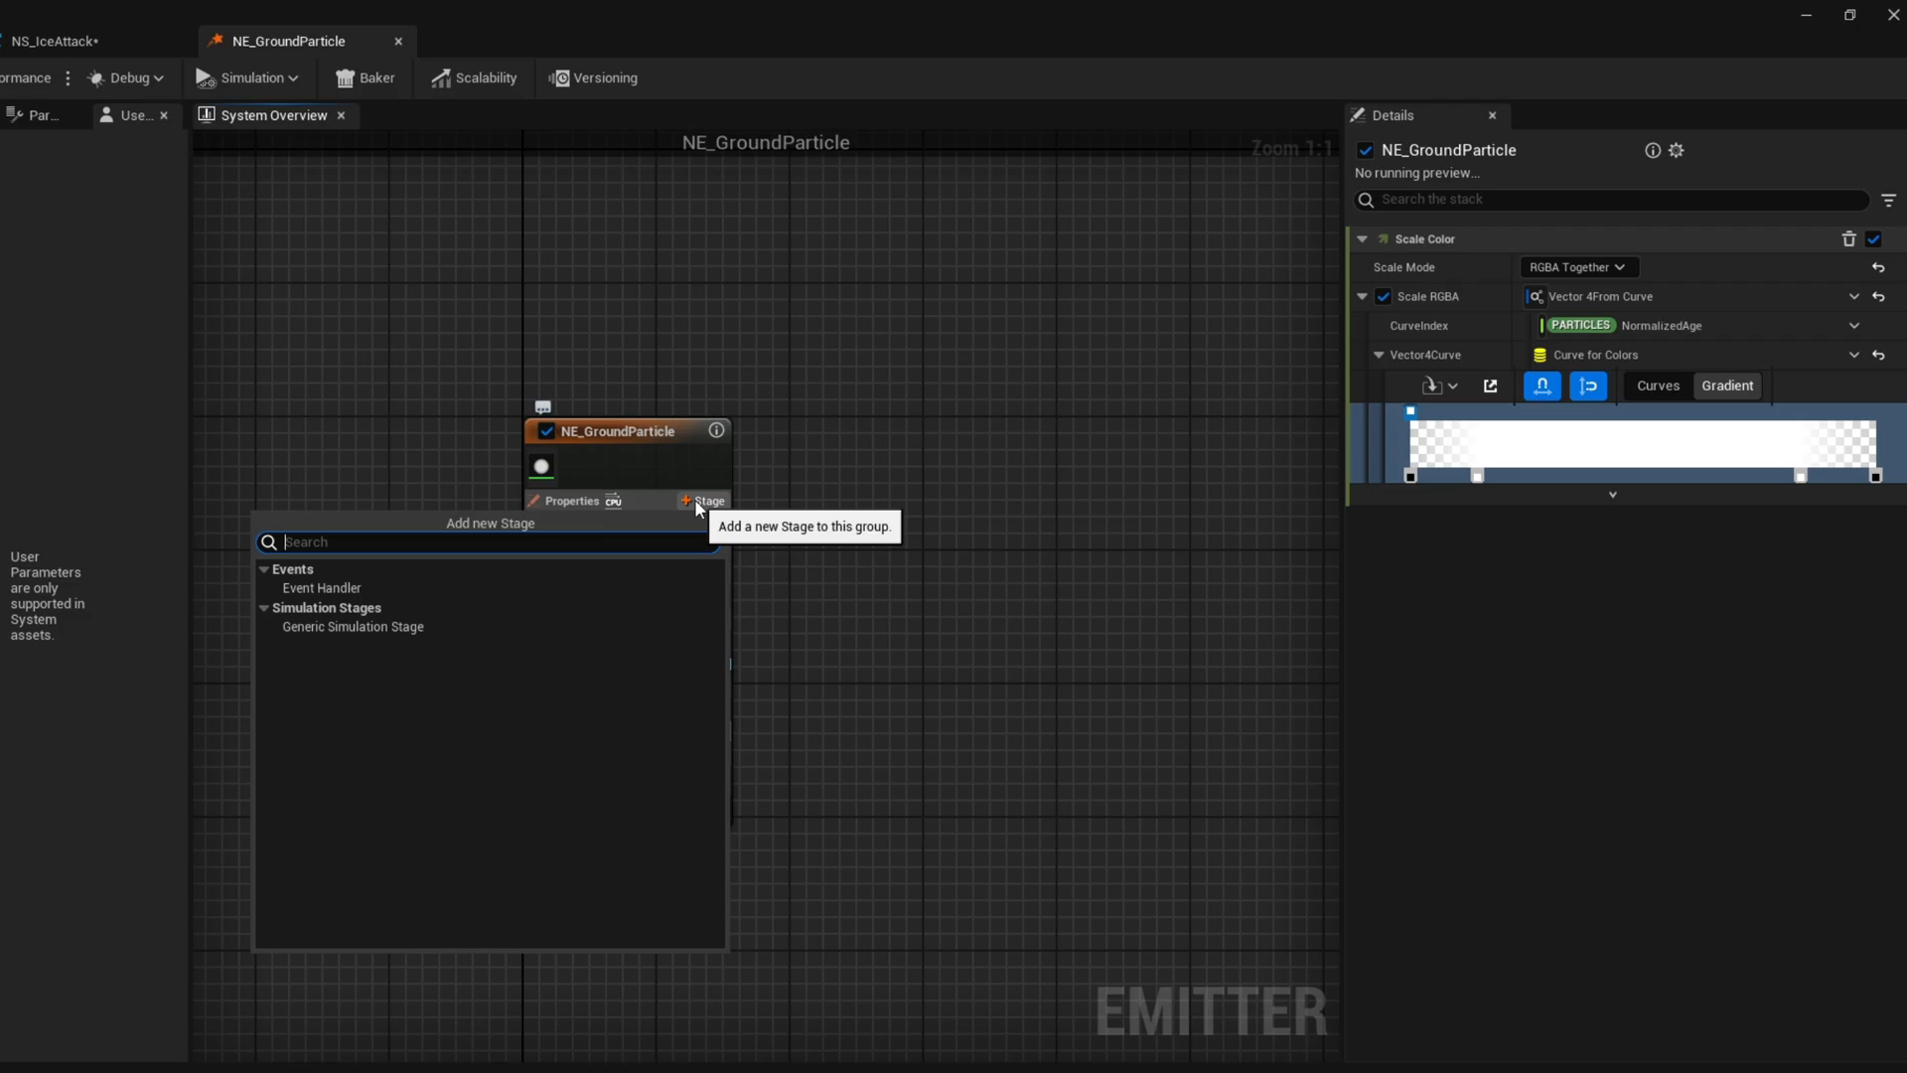
{"action": "left_click", "coordinate": [321, 587]}
{"action": "type", "text": "rece"}
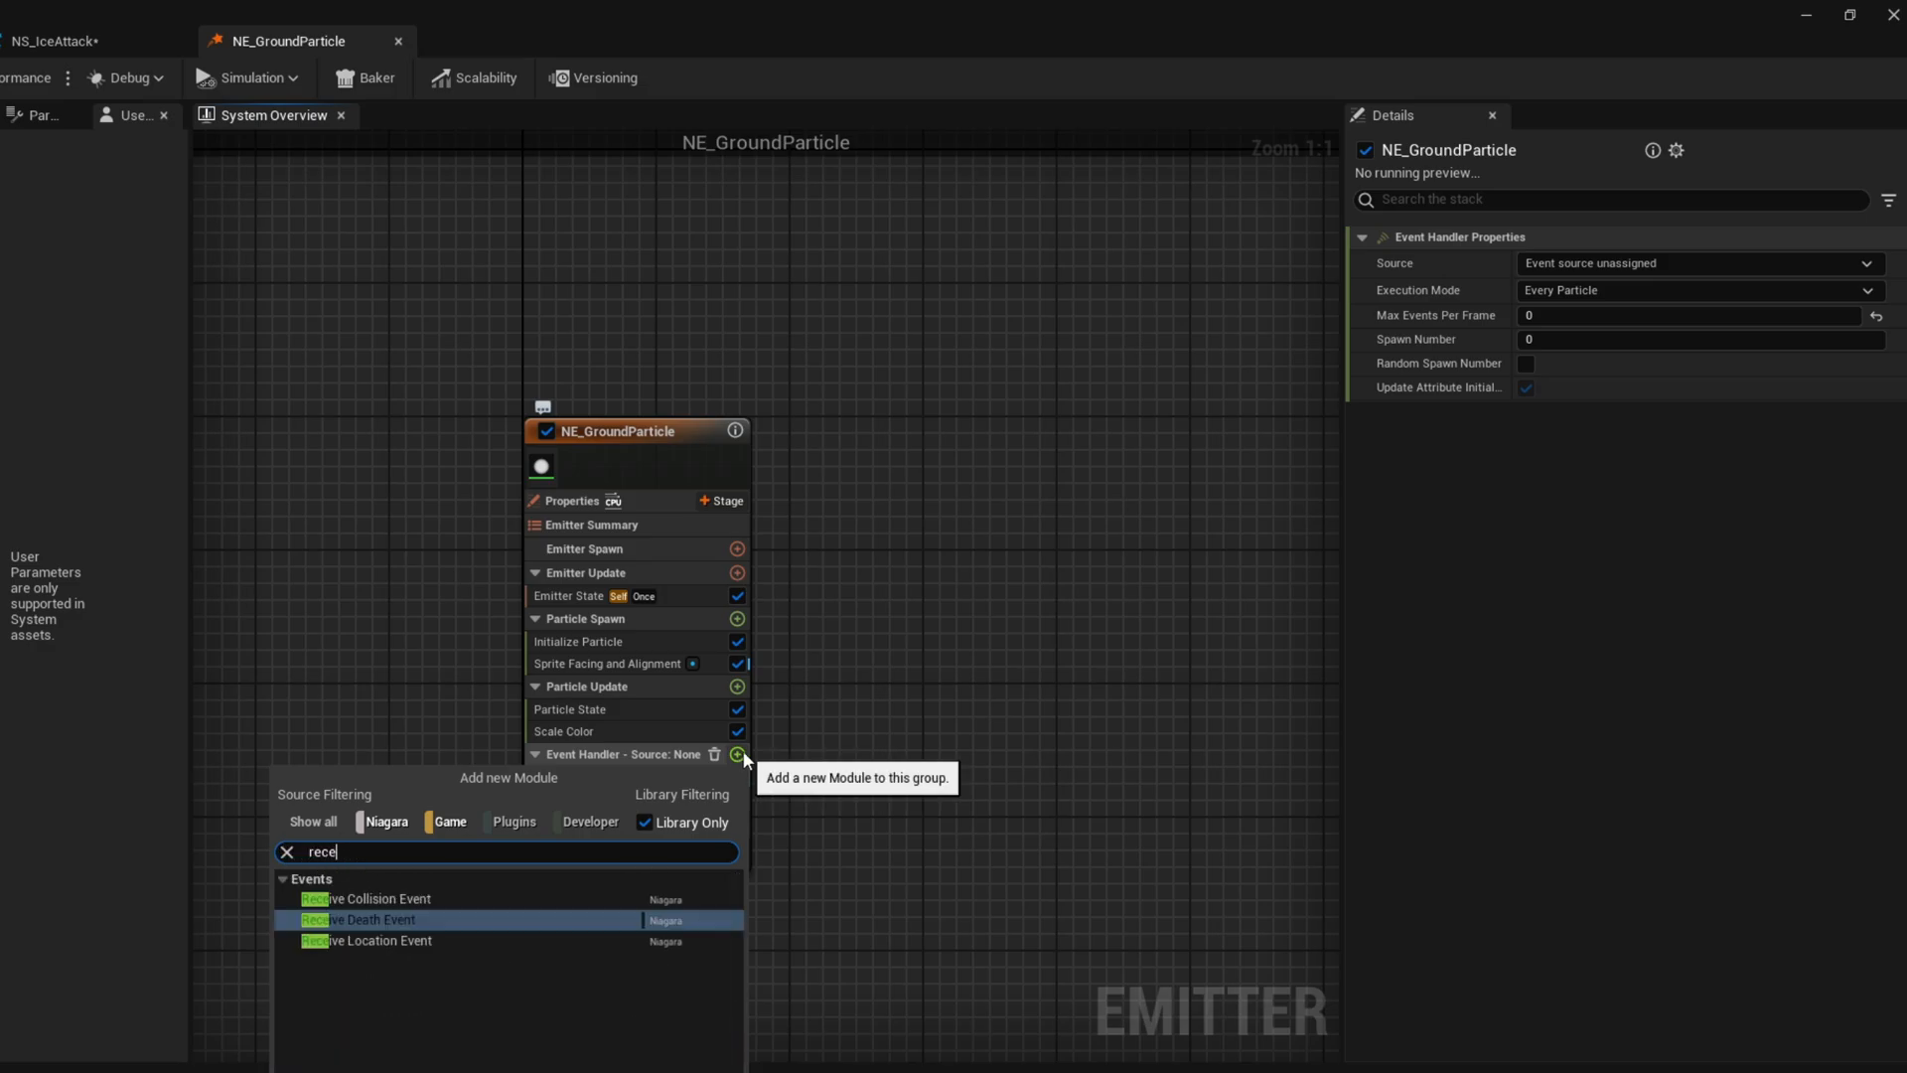
{"action": "left_click", "coordinate": [367, 941]}
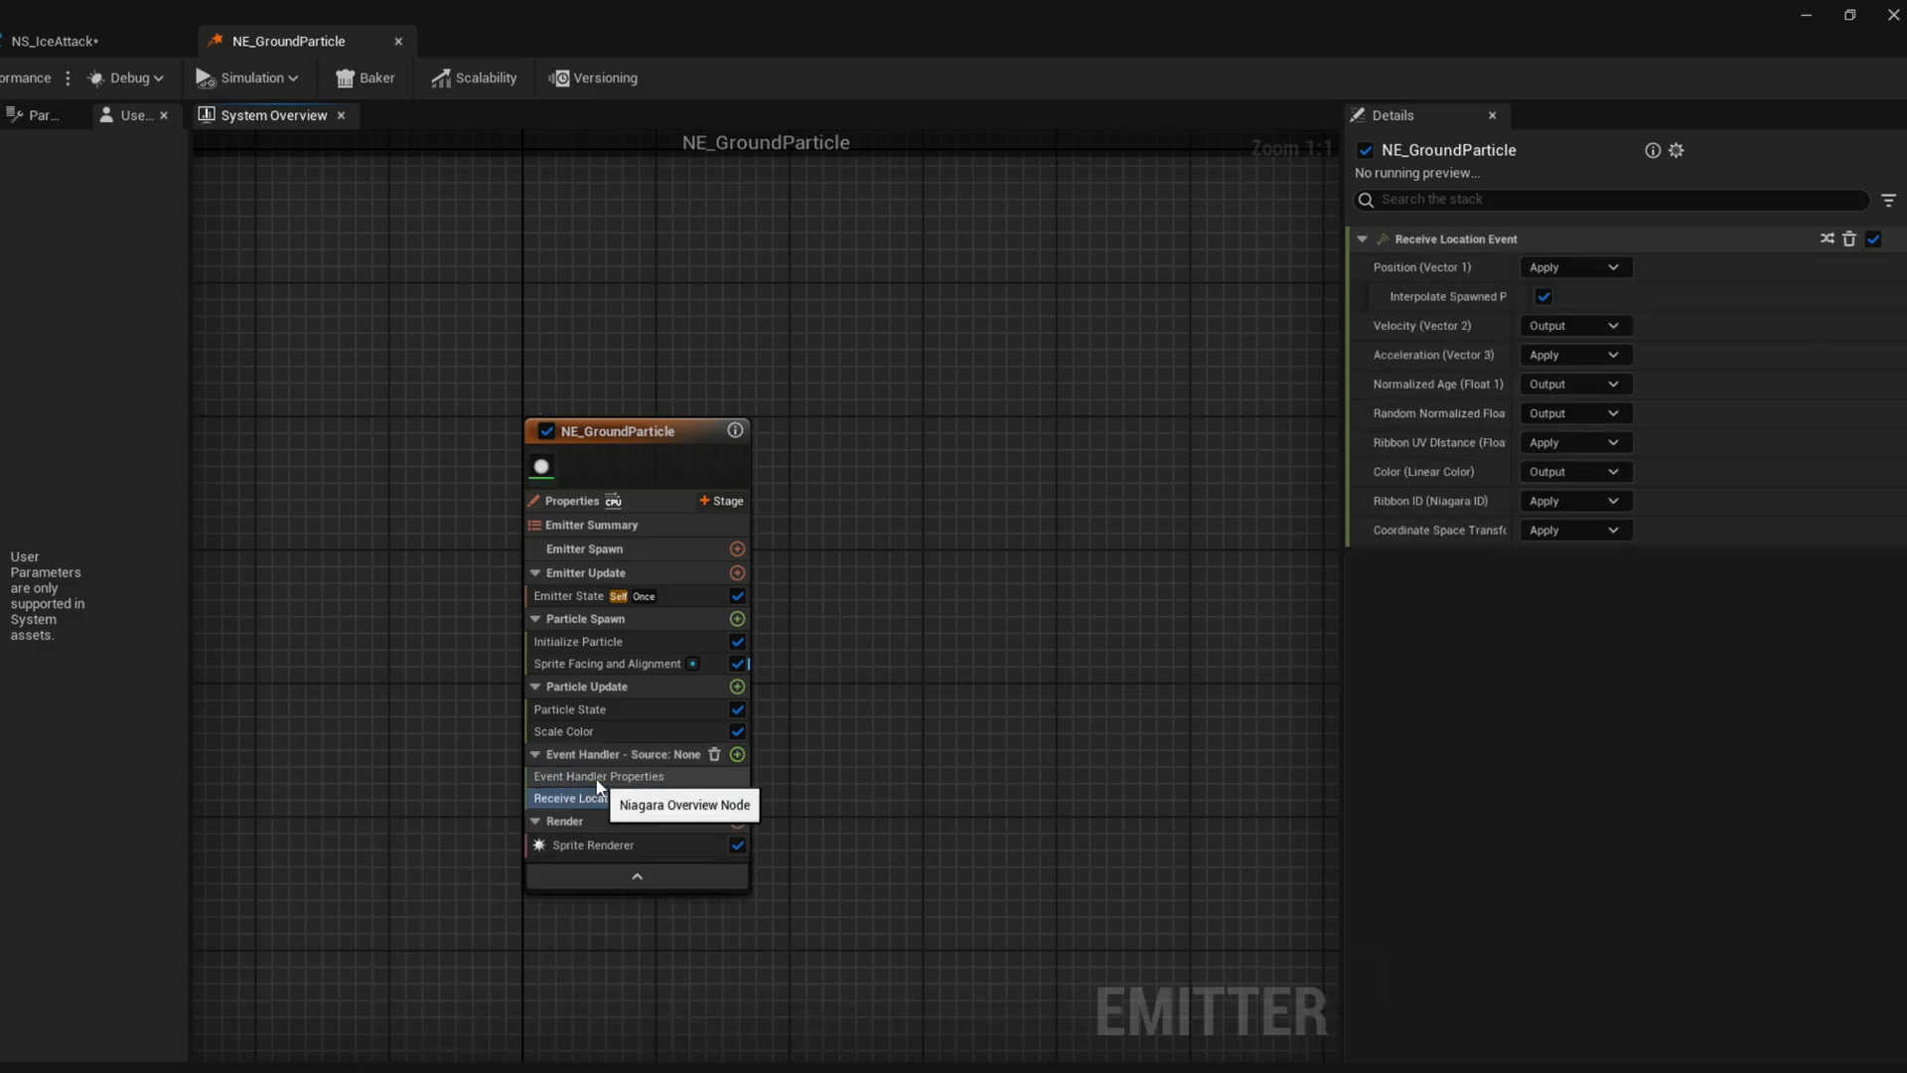
{"action": "left_click", "coordinate": [598, 776]}
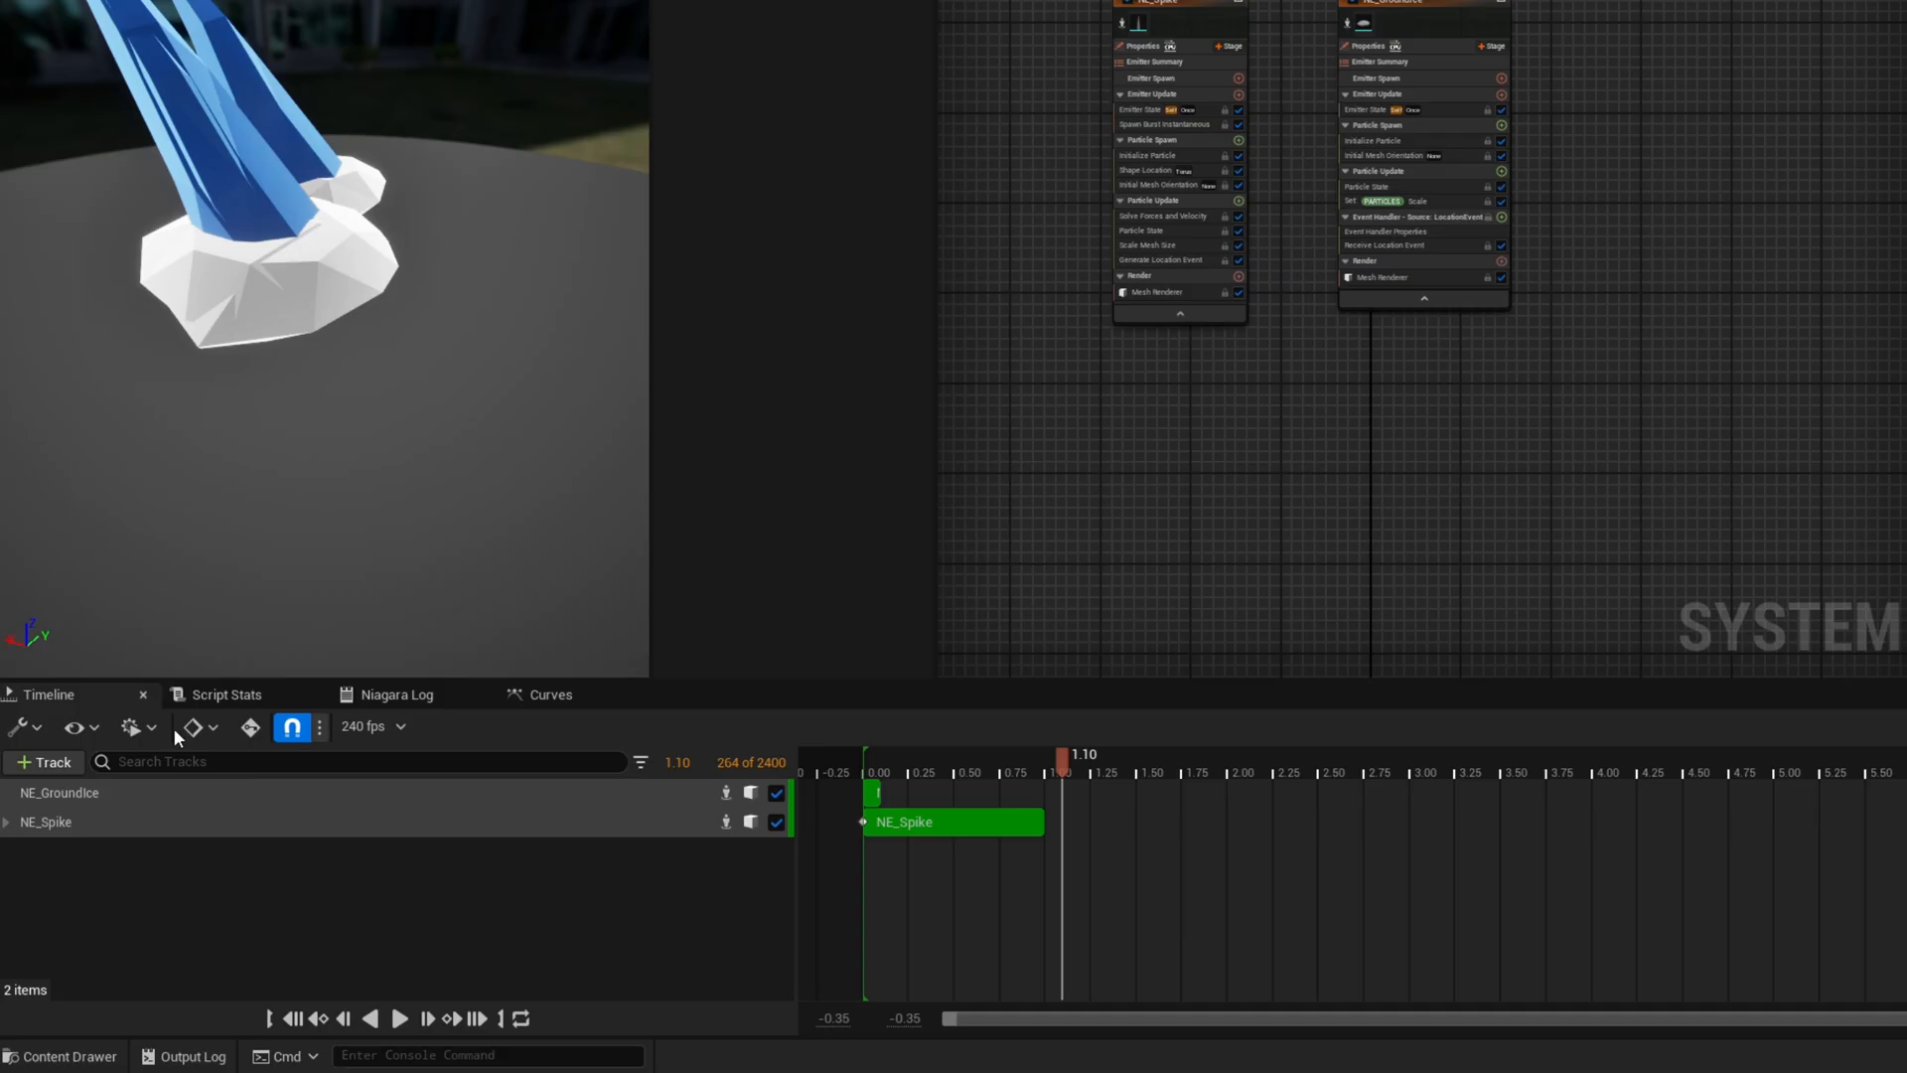
Set NE_GroundParticle's Event Handler Source to NE_Spike's Location Event
{"action": "left_click", "coordinate": [58, 795]}
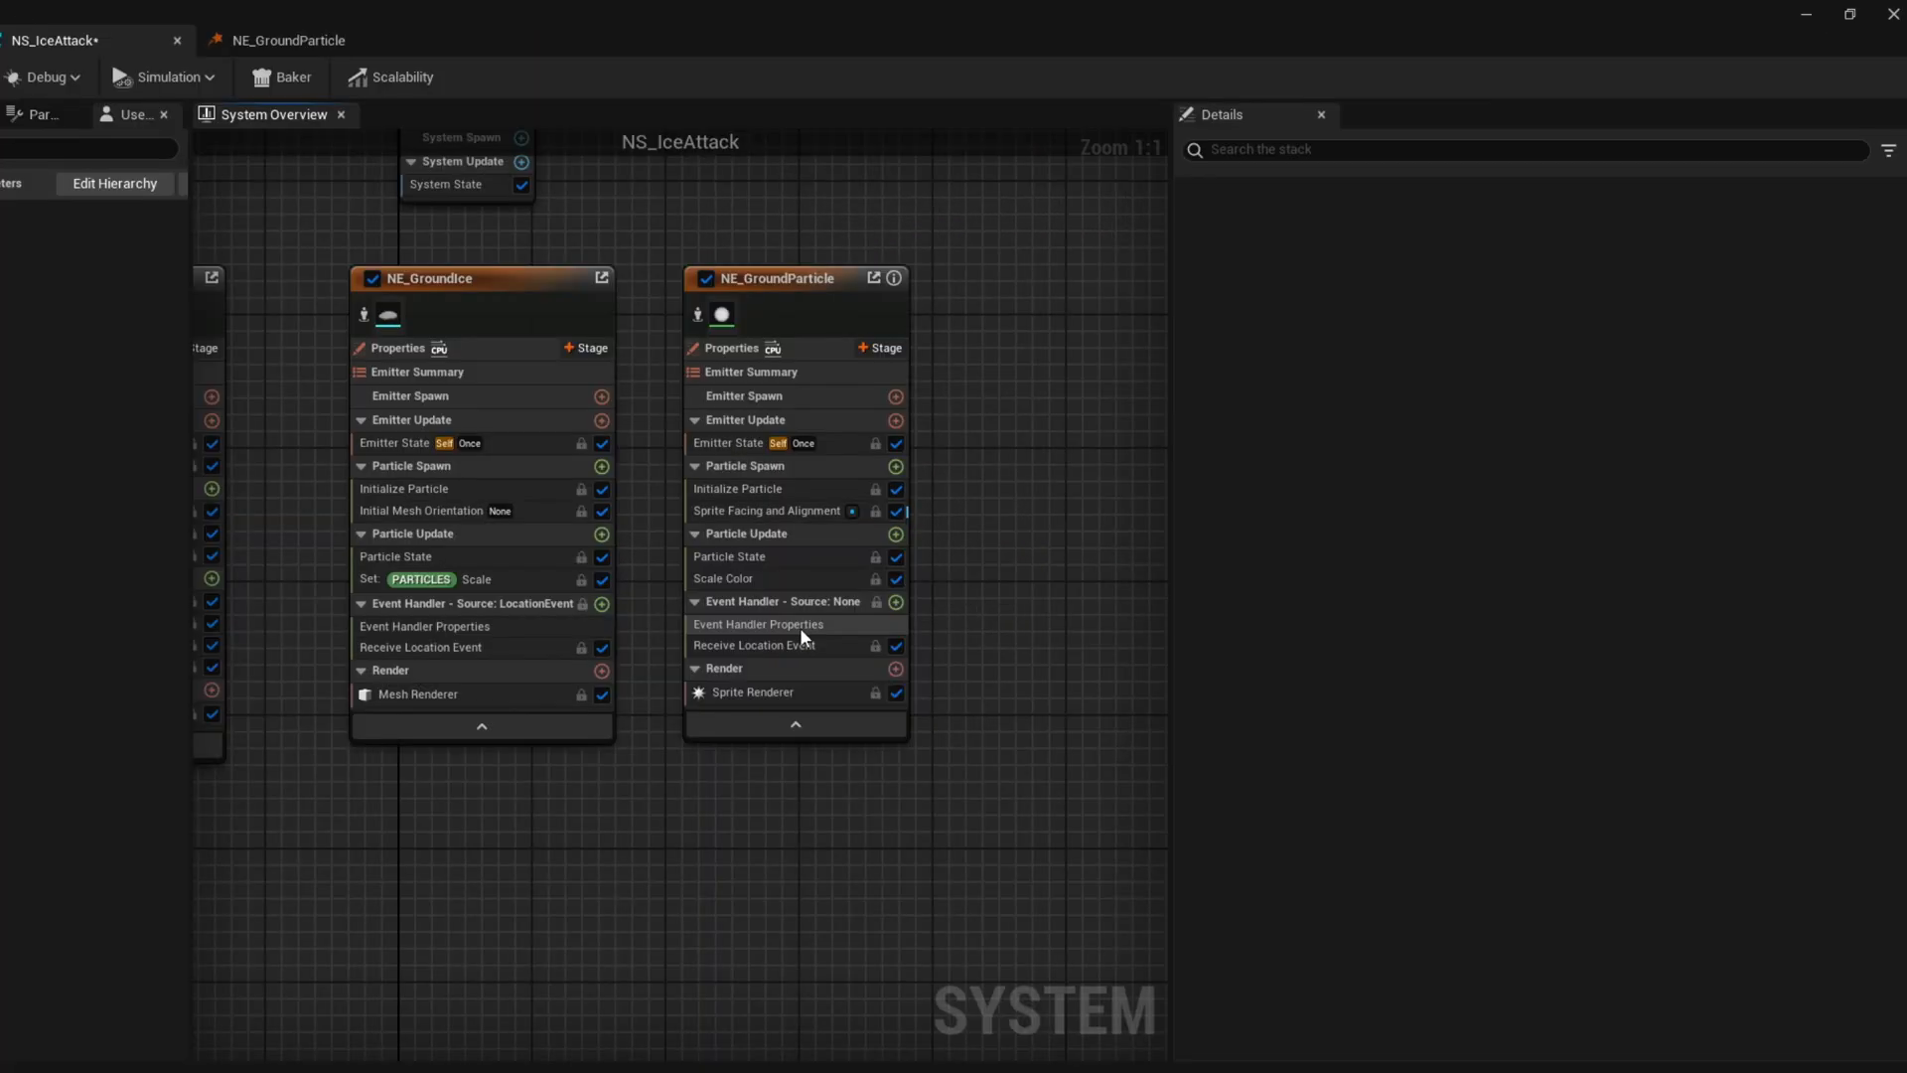
{"action": "left_click", "coordinate": [759, 624]}
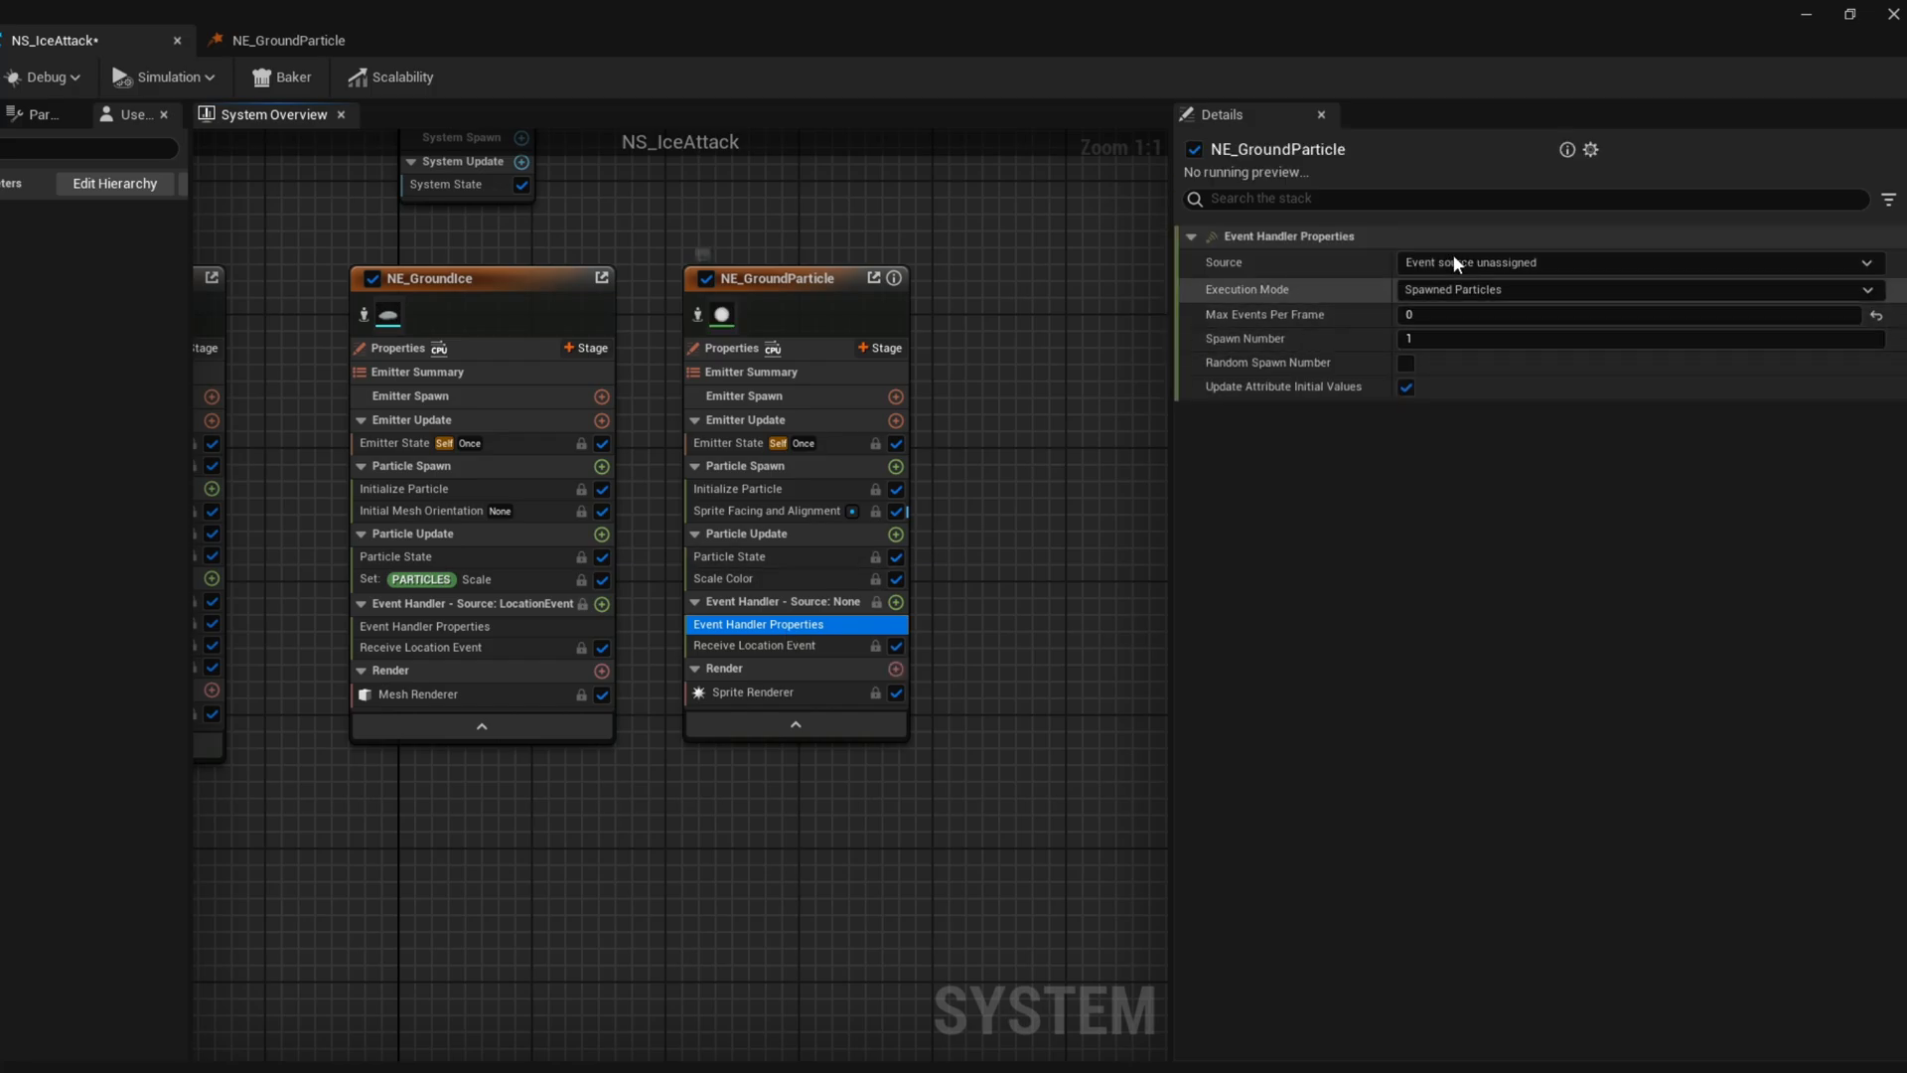
{"action": "left_click", "coordinate": [1635, 261]}
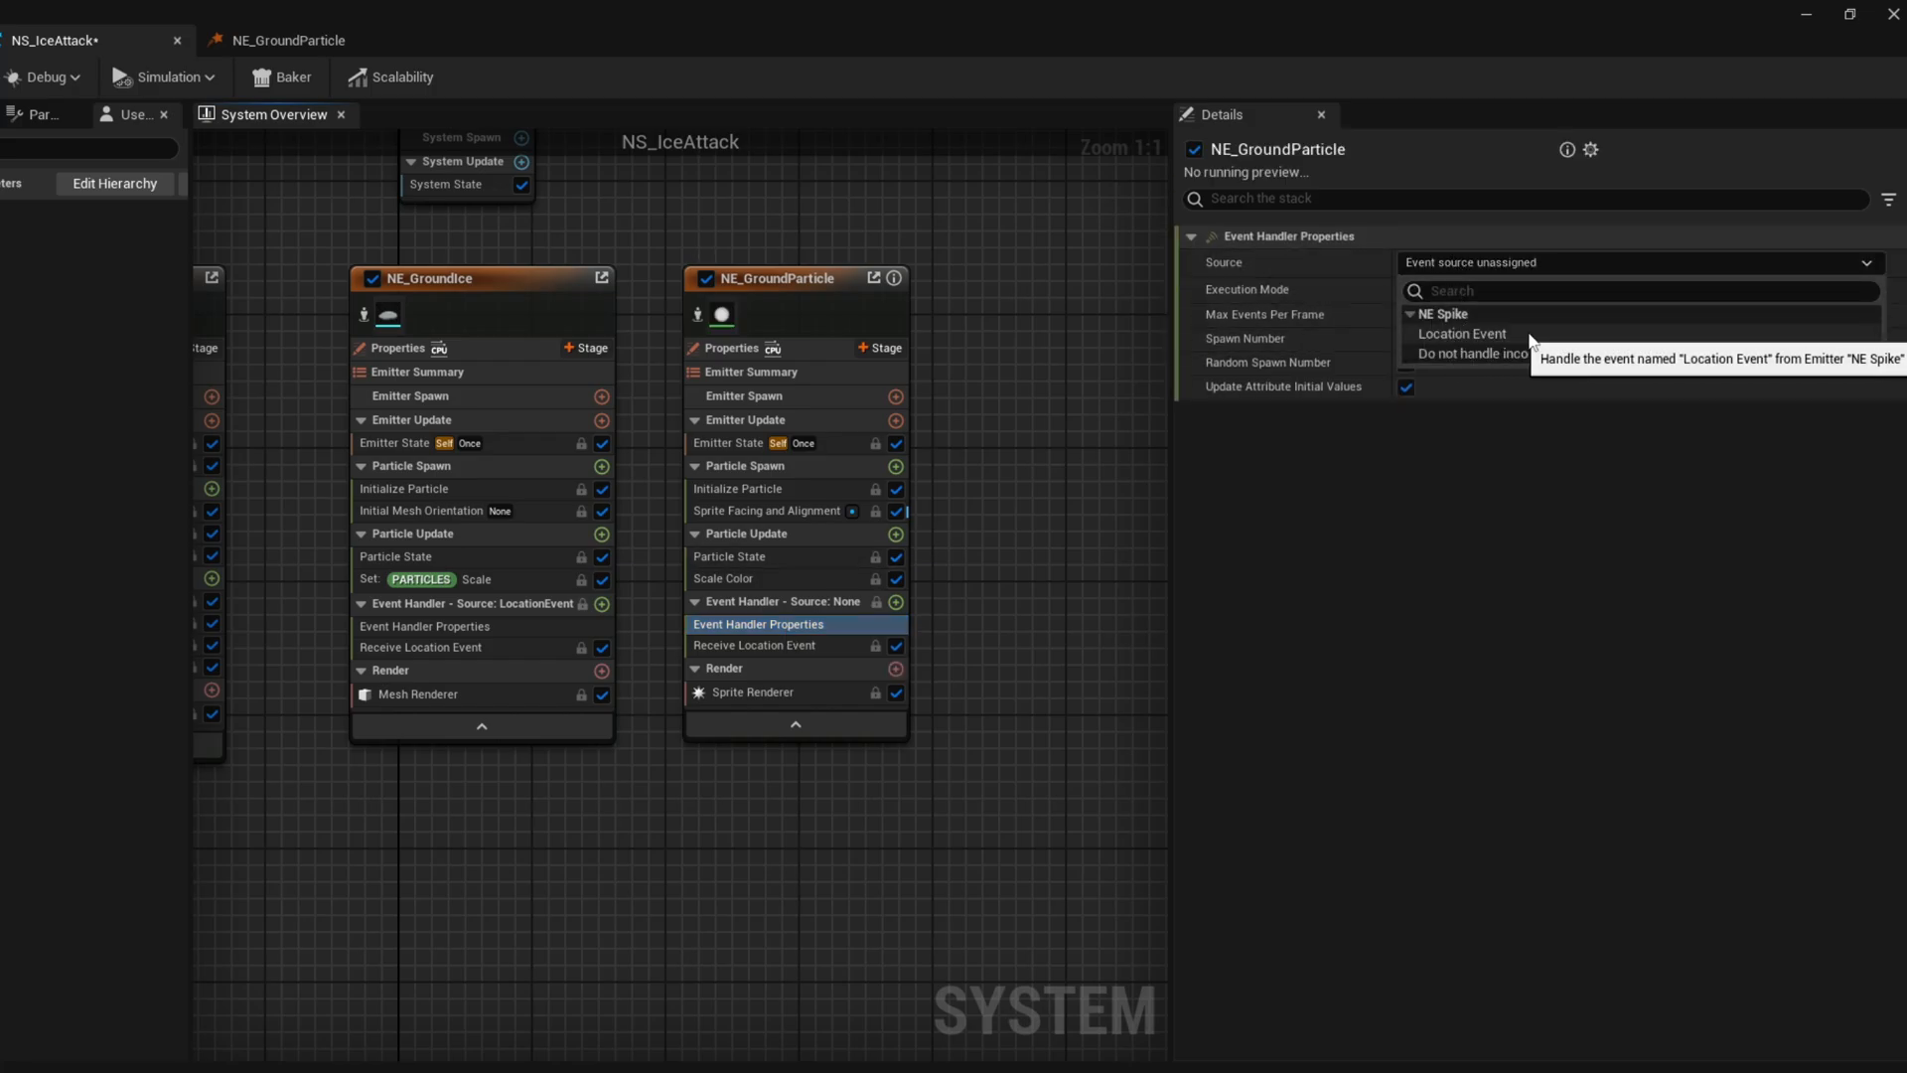
{"action": "left_click", "coordinate": [1461, 333]}
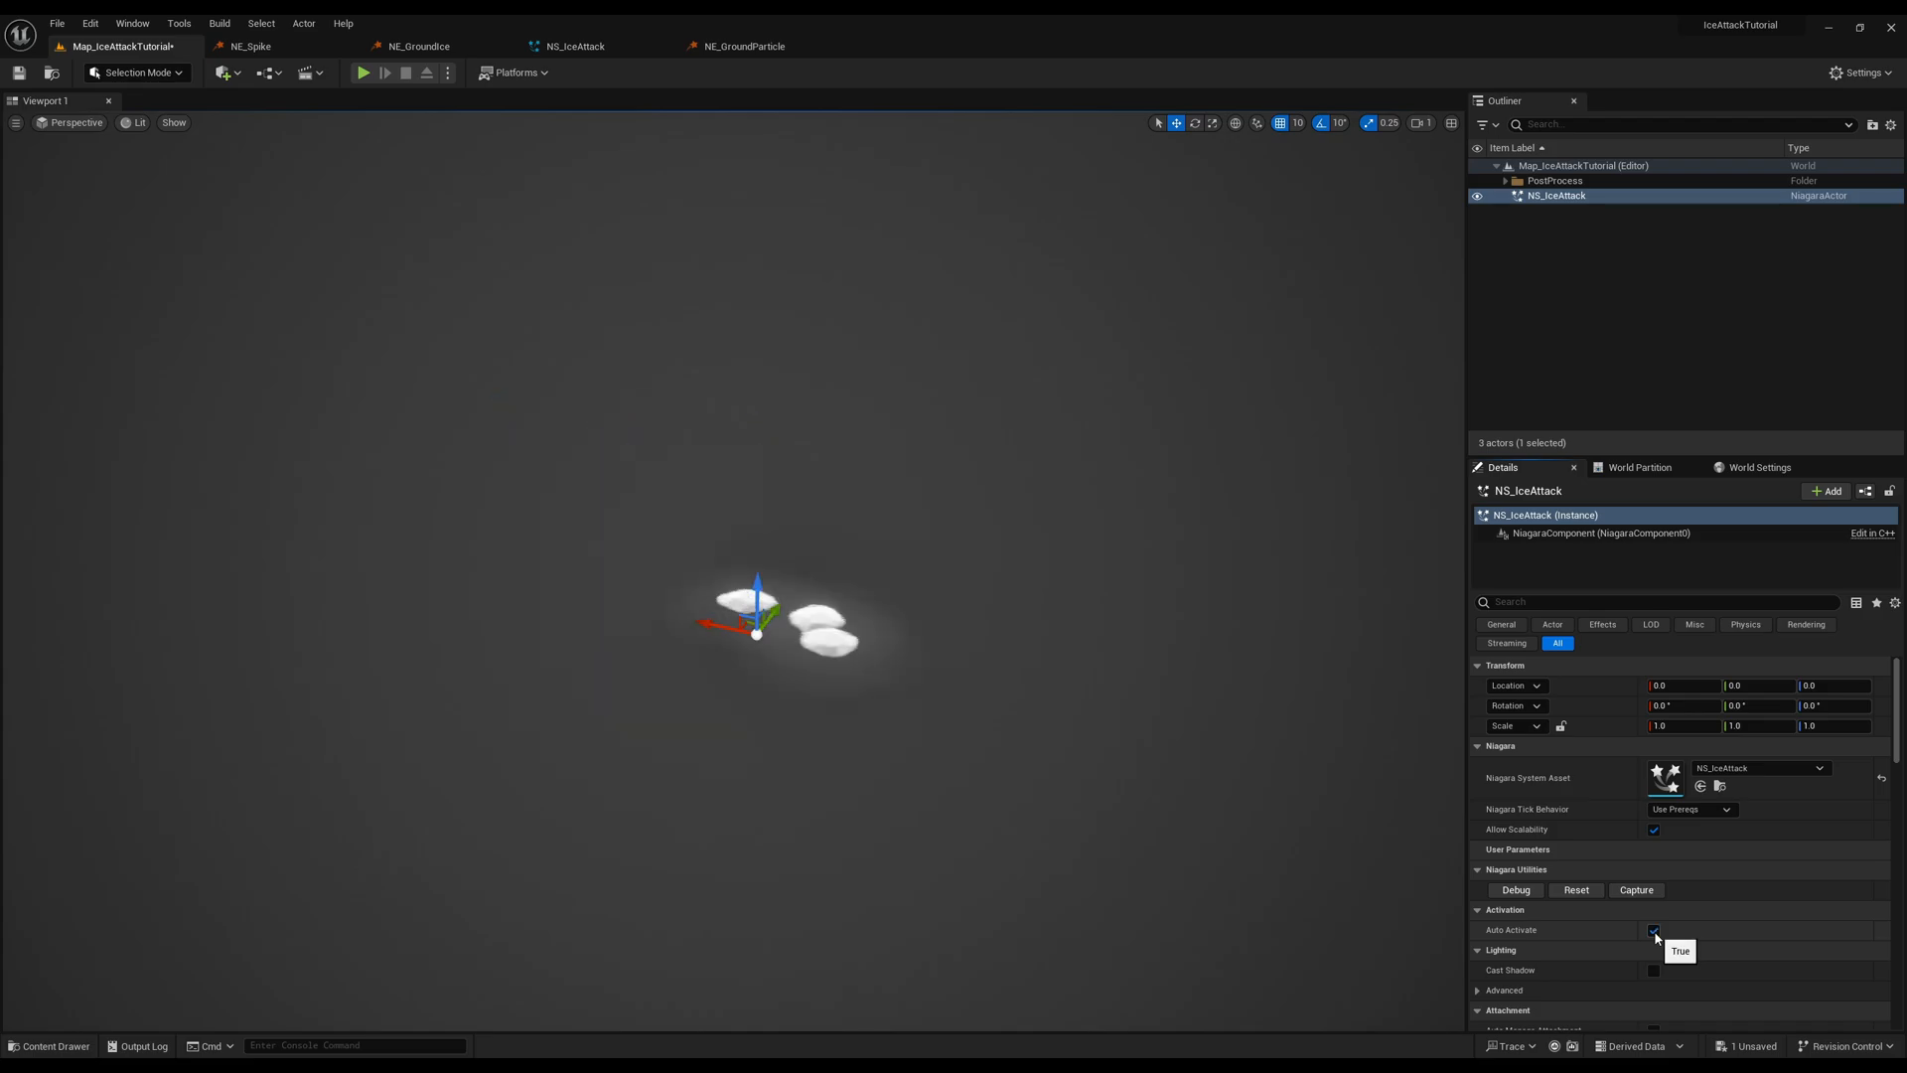
Toggle Auto Activate off and on to replay the ice attack, then open NS_IceAttack
{"action": "left_click", "coordinate": [1653, 930]}
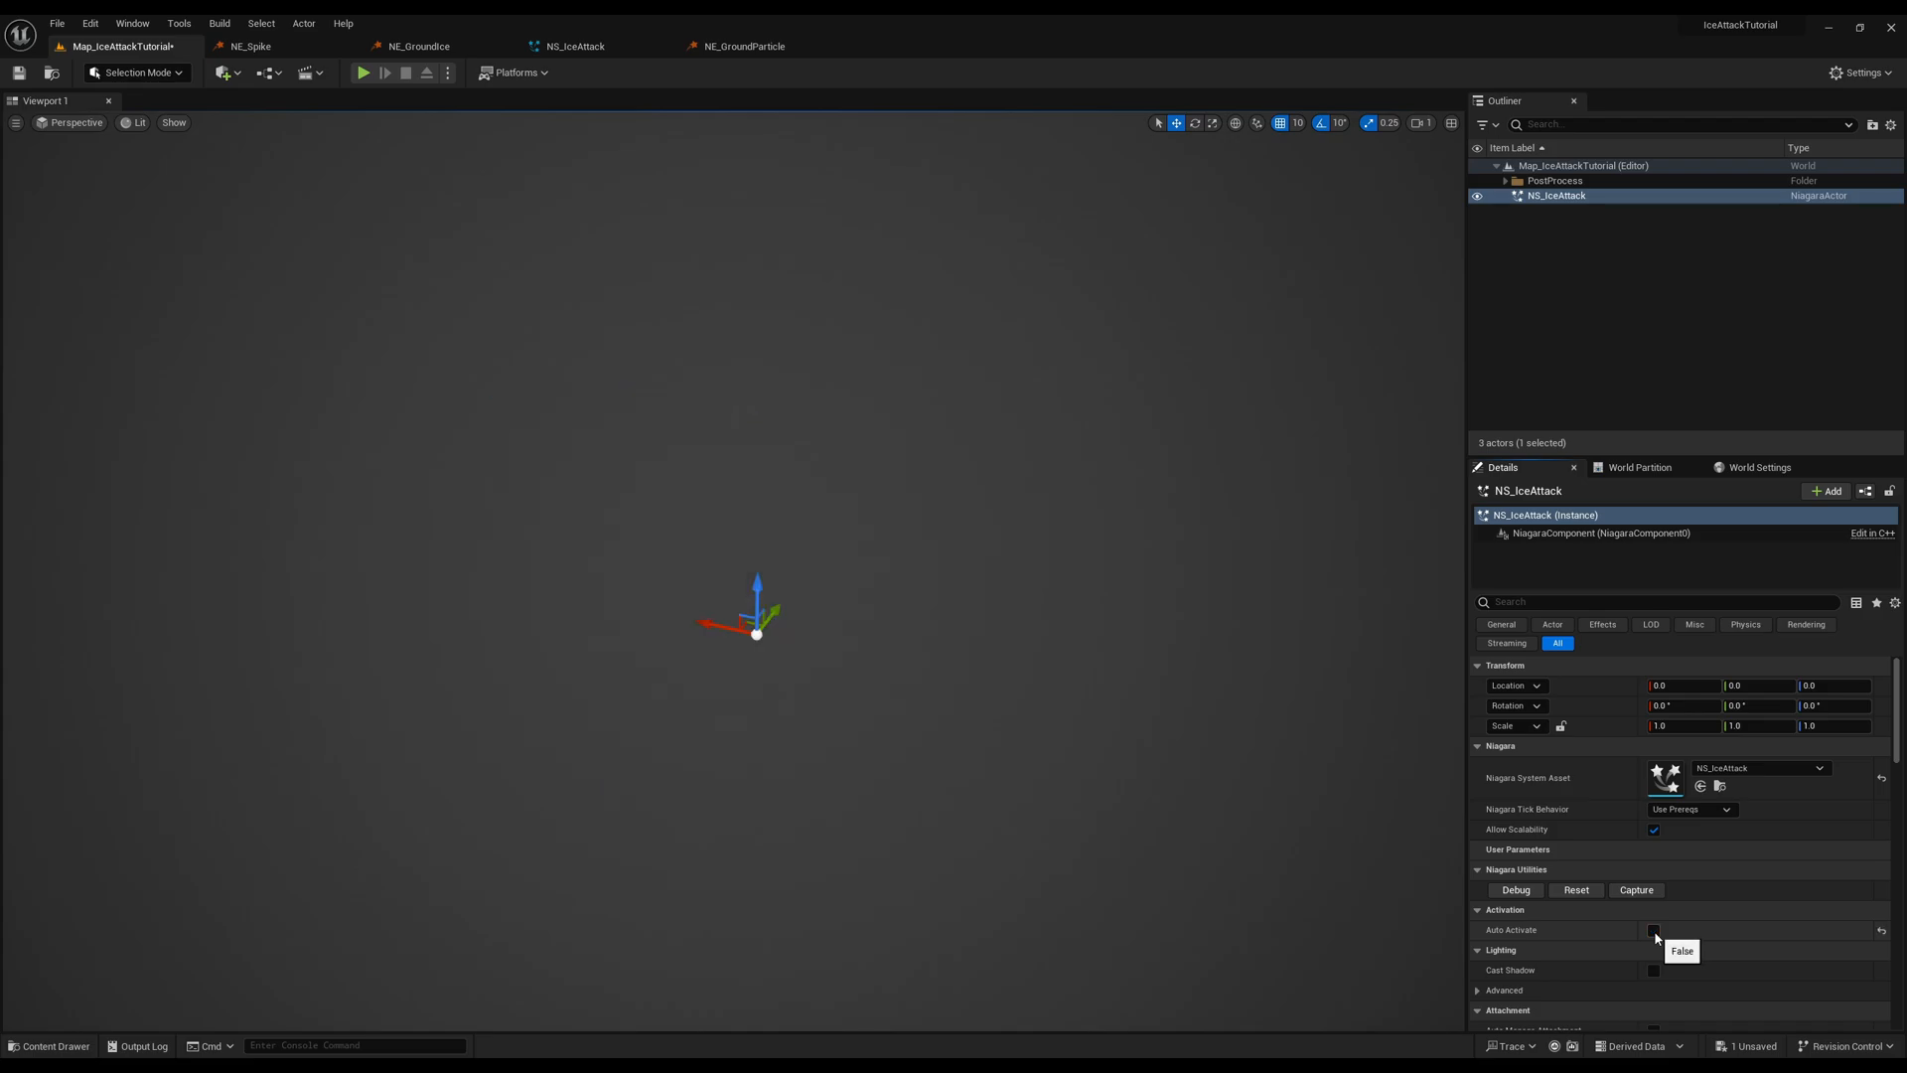
{"action": "left_click", "coordinate": [1654, 929]}
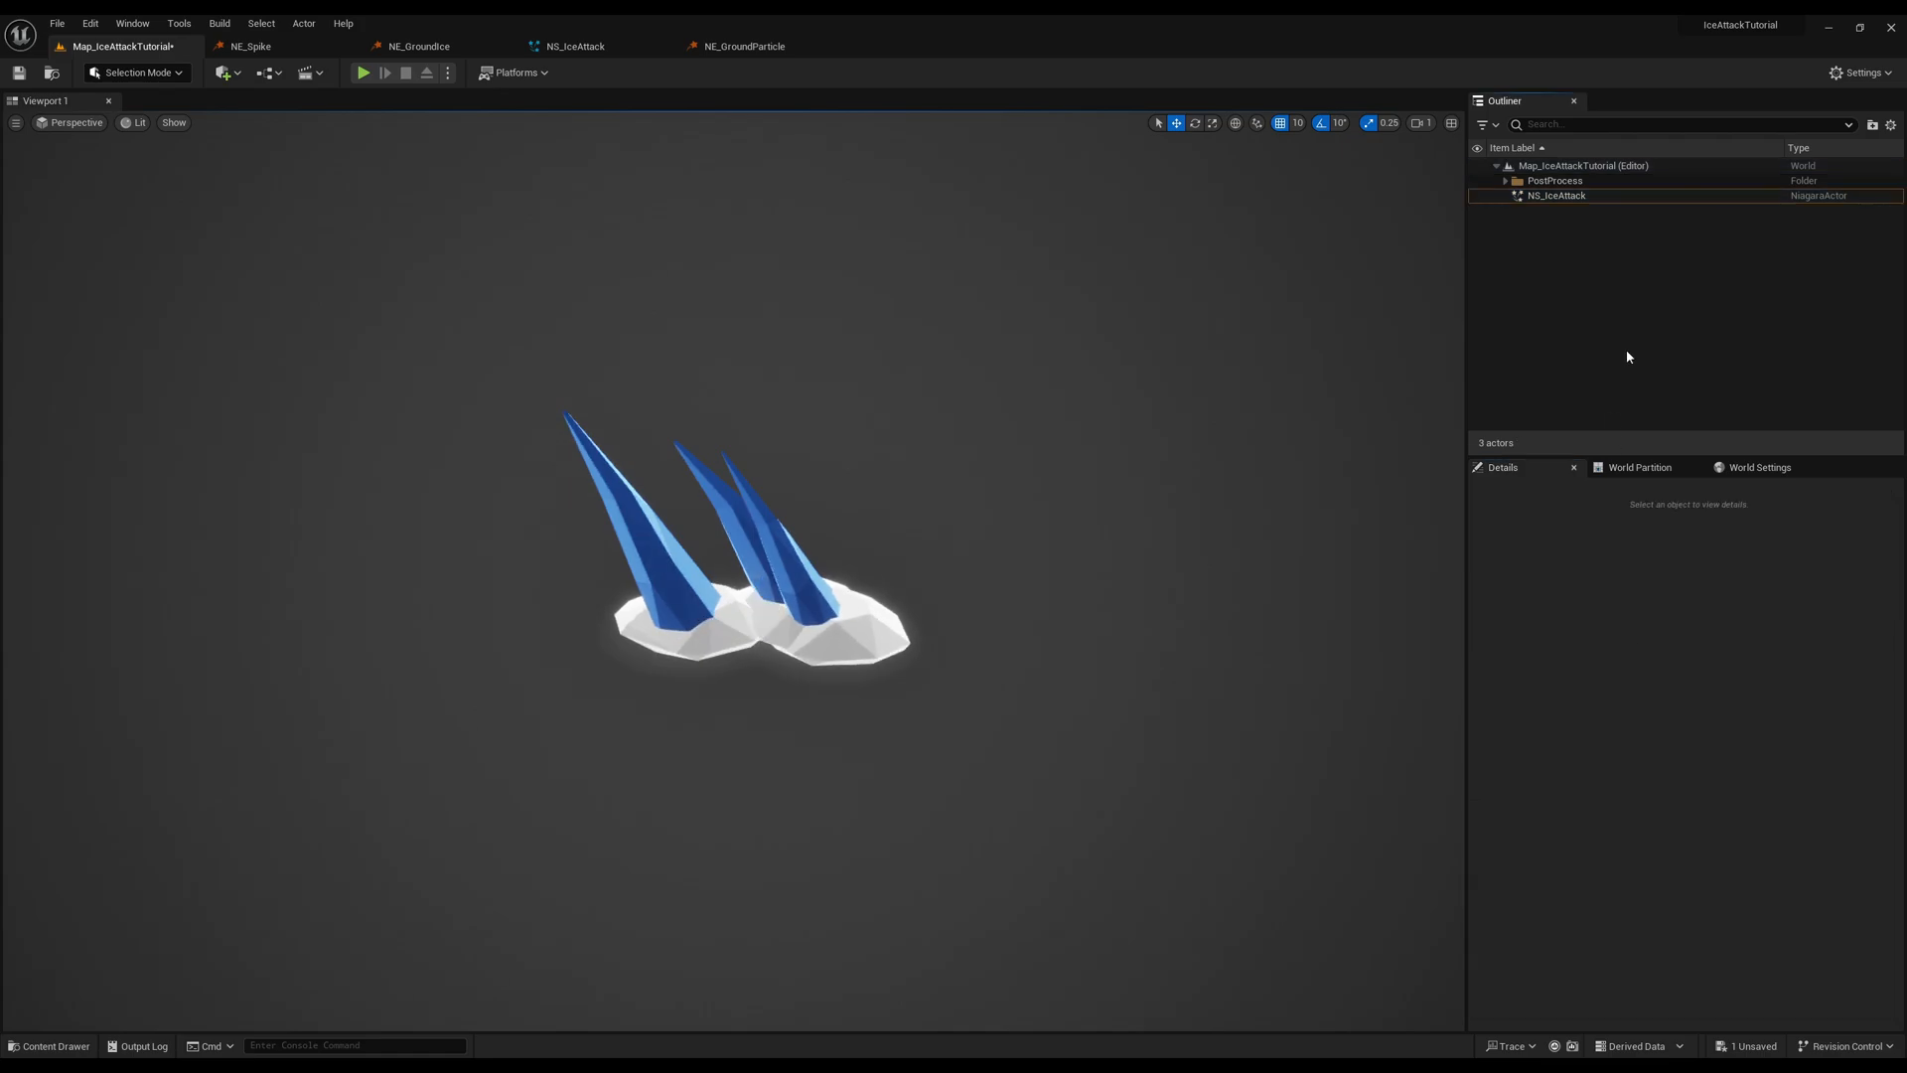
{"action": "double_click", "coordinate": [1556, 195]}
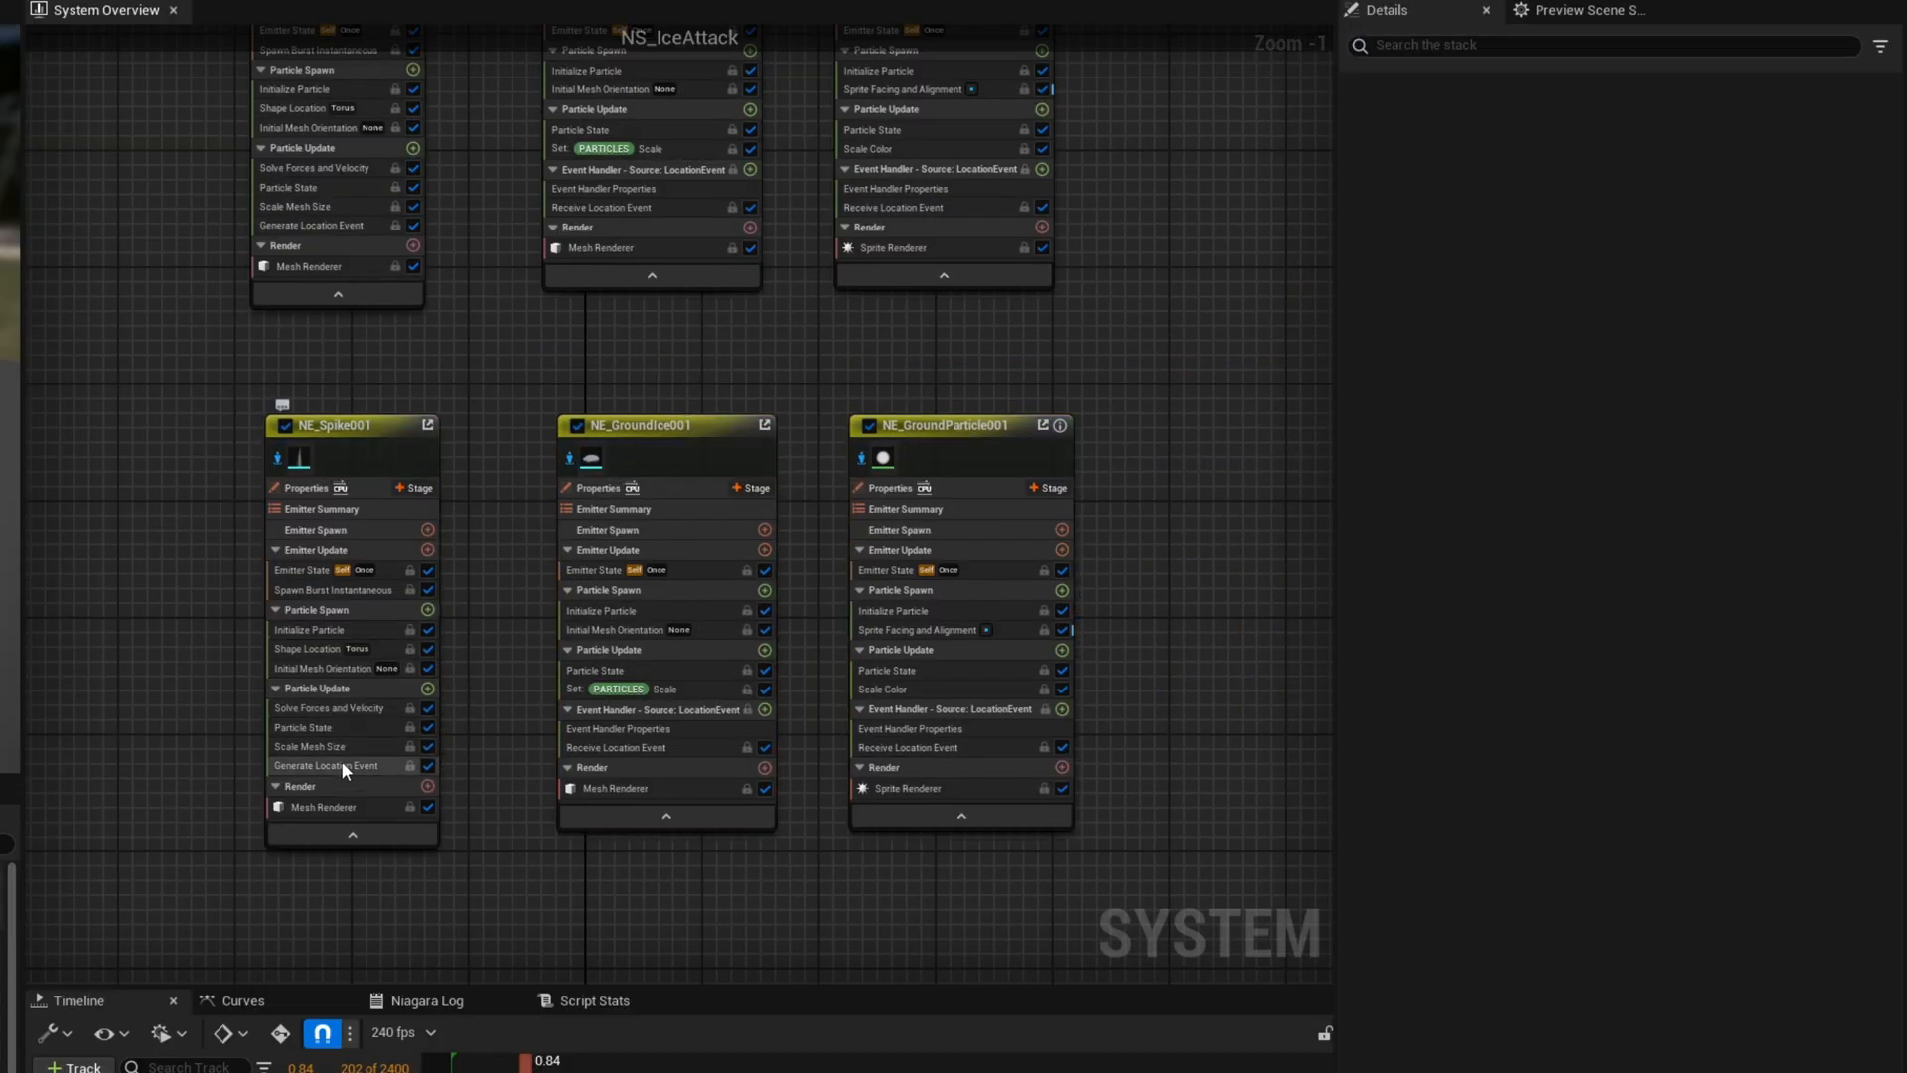
Point the duplicated emitters' event handlers at NE_Spike001's Location Event
{"action": "left_click", "coordinate": [619, 728]}
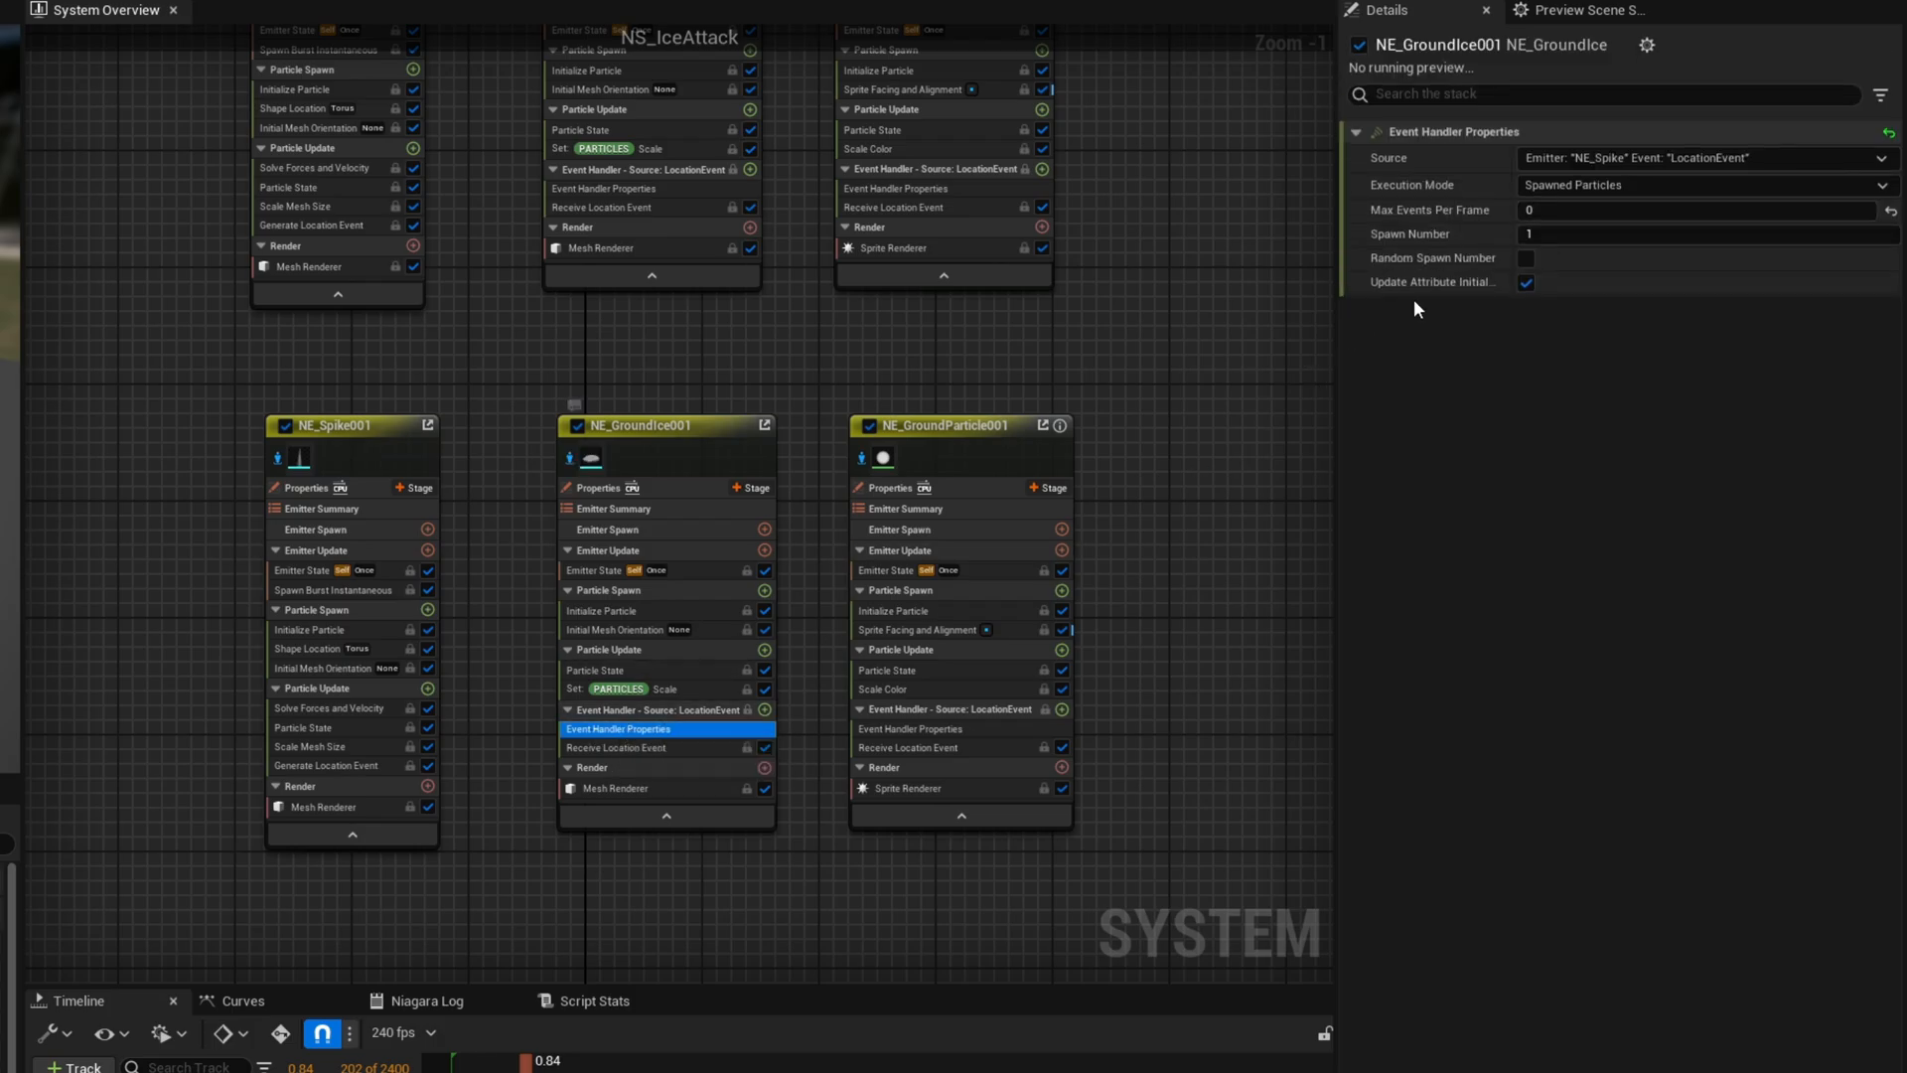
{"action": "left_click", "coordinate": [1703, 157]}
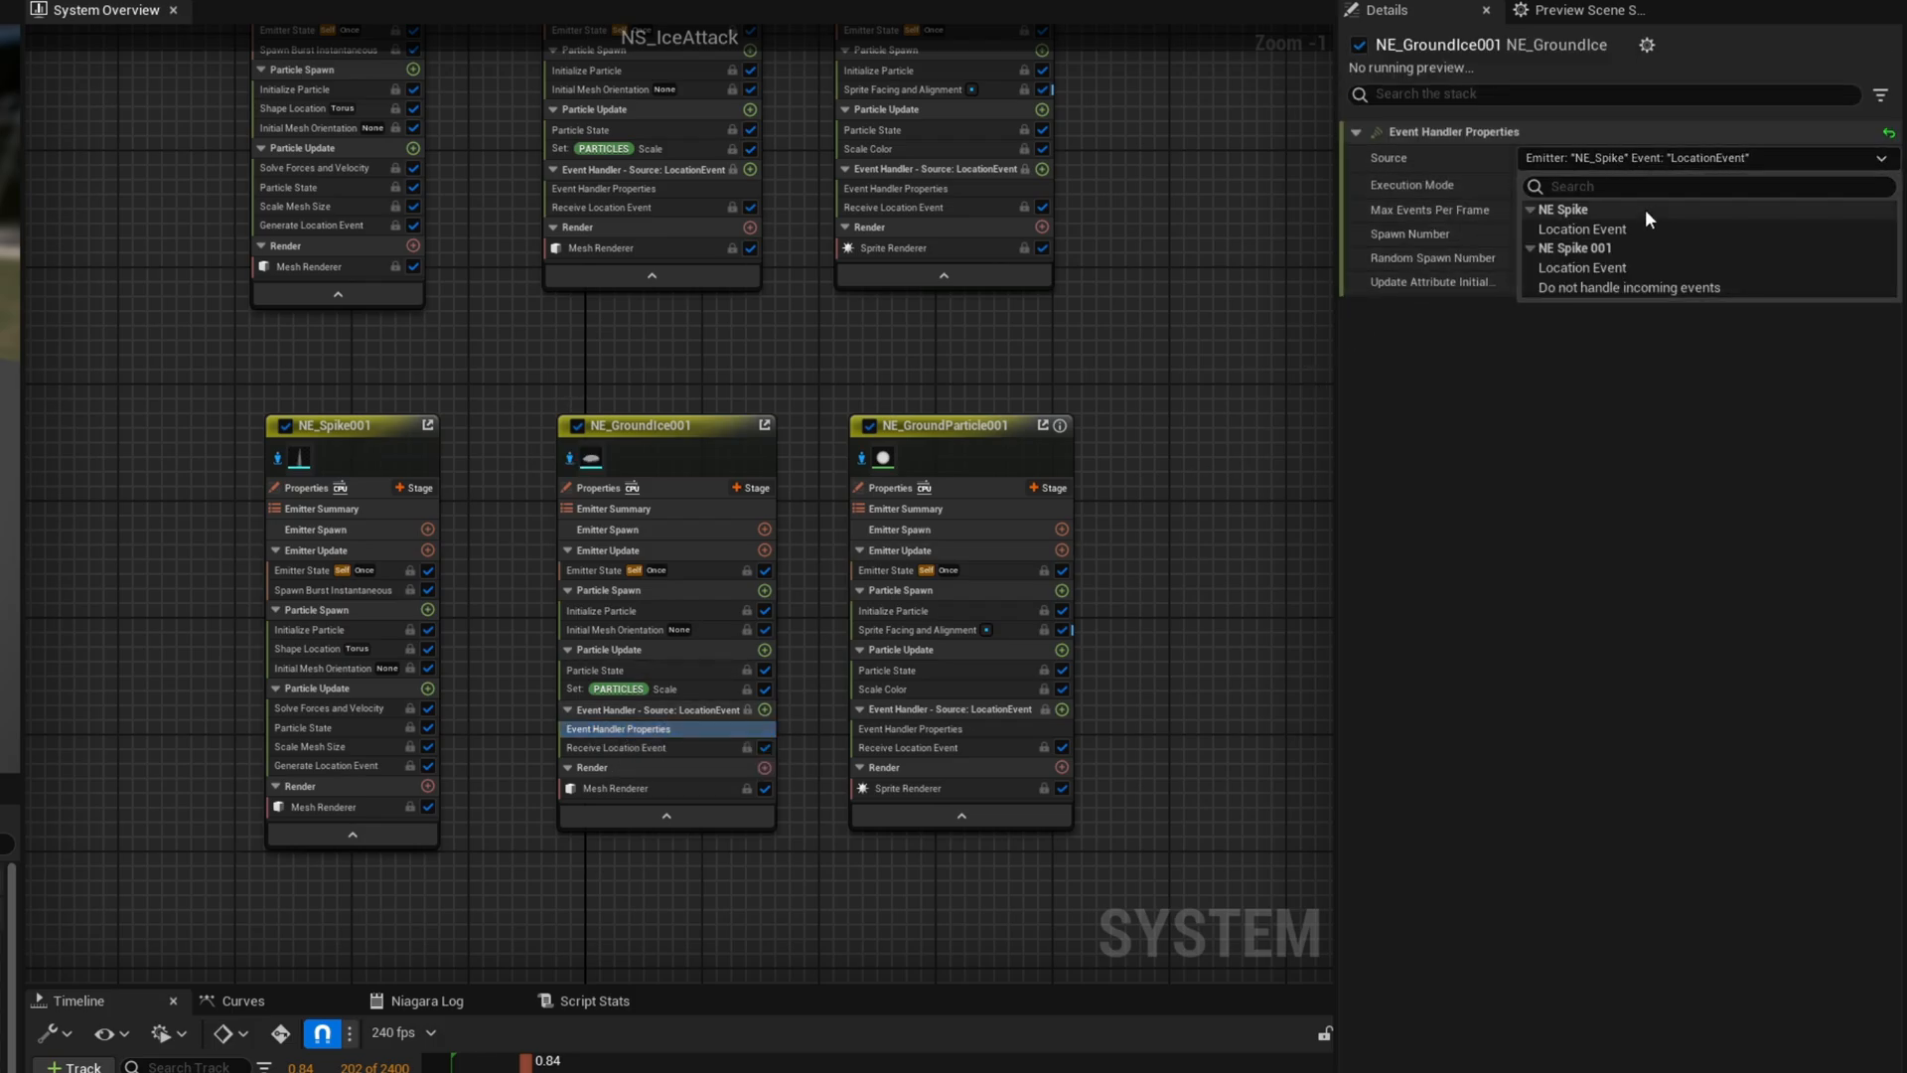
{"action": "mouse_move", "coordinate": [1583, 267]}
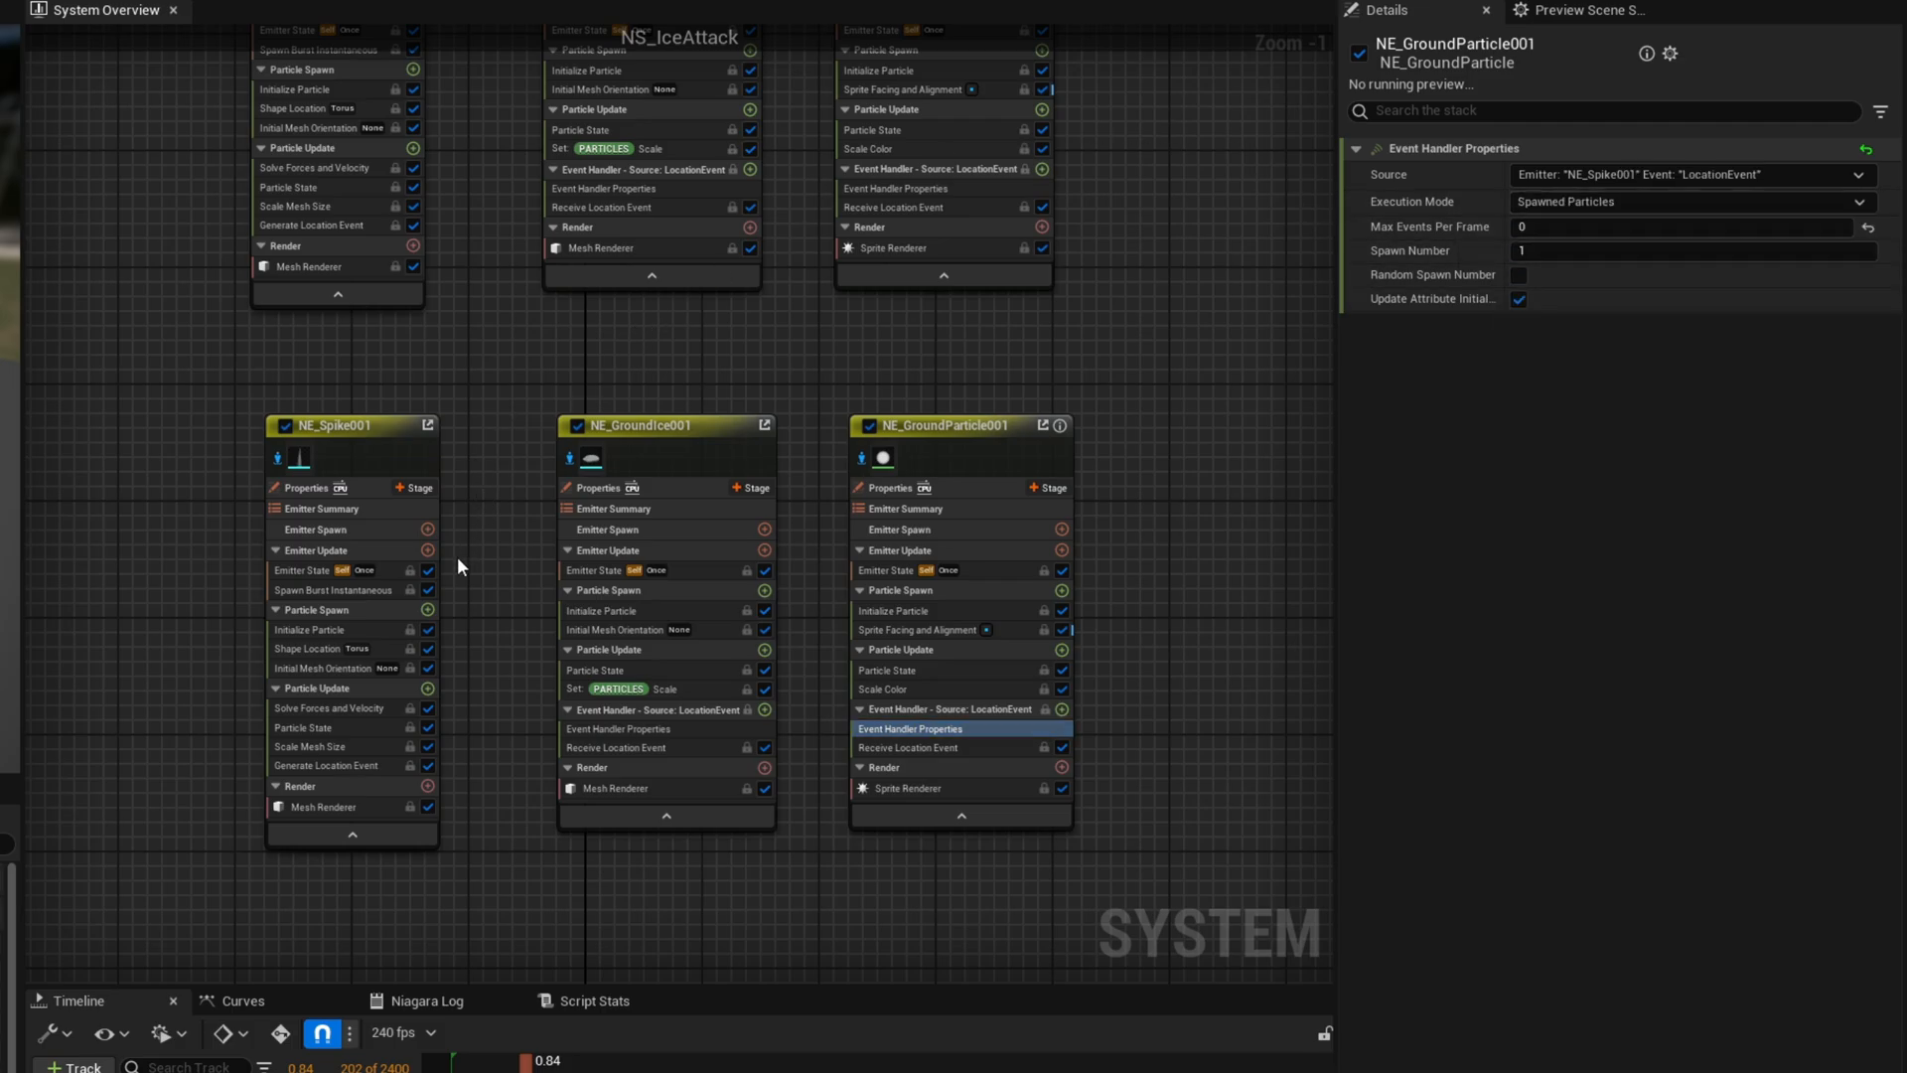
{"action": "left_click", "coordinate": [334, 590]}
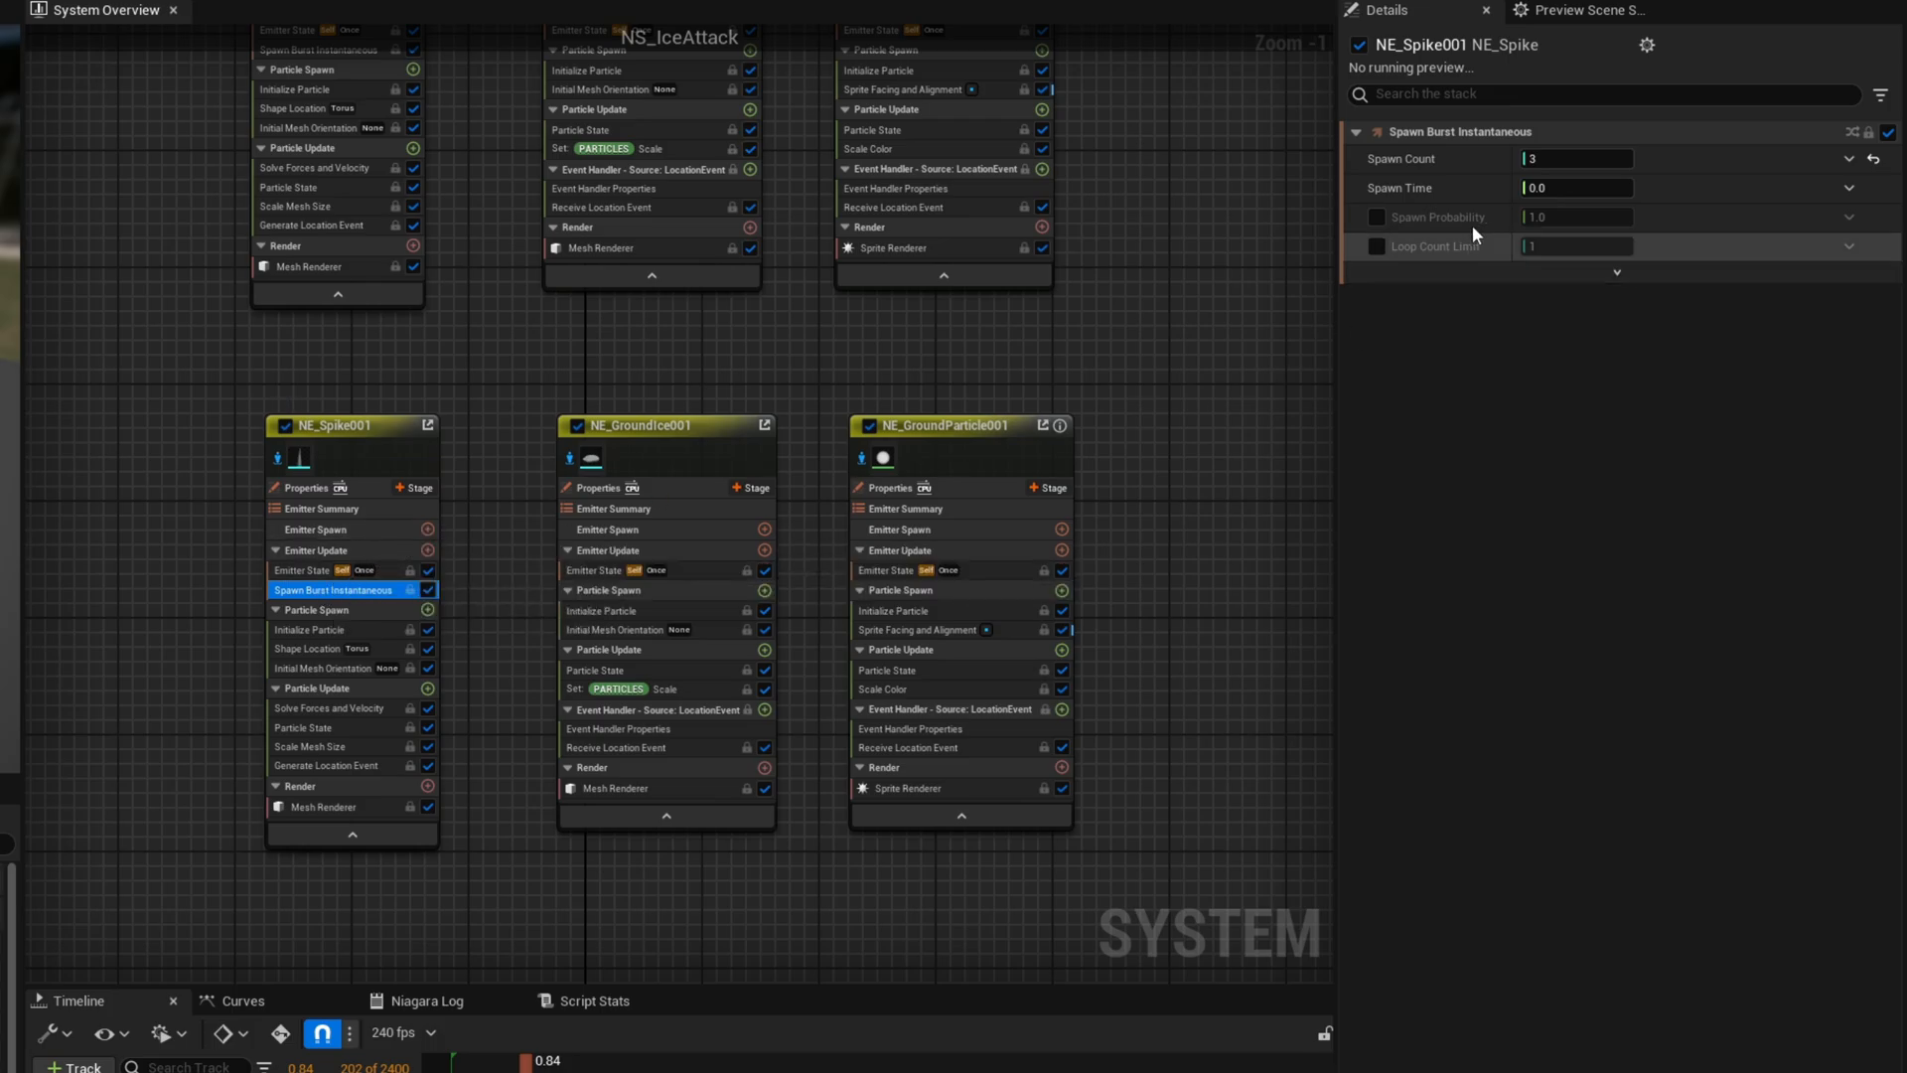
Change NE_Spike001's 3-spike burst Spawn Time to 0.1
{"action": "left_click", "coordinate": [1573, 187]}
{"action": "type", "text": "0.1"}
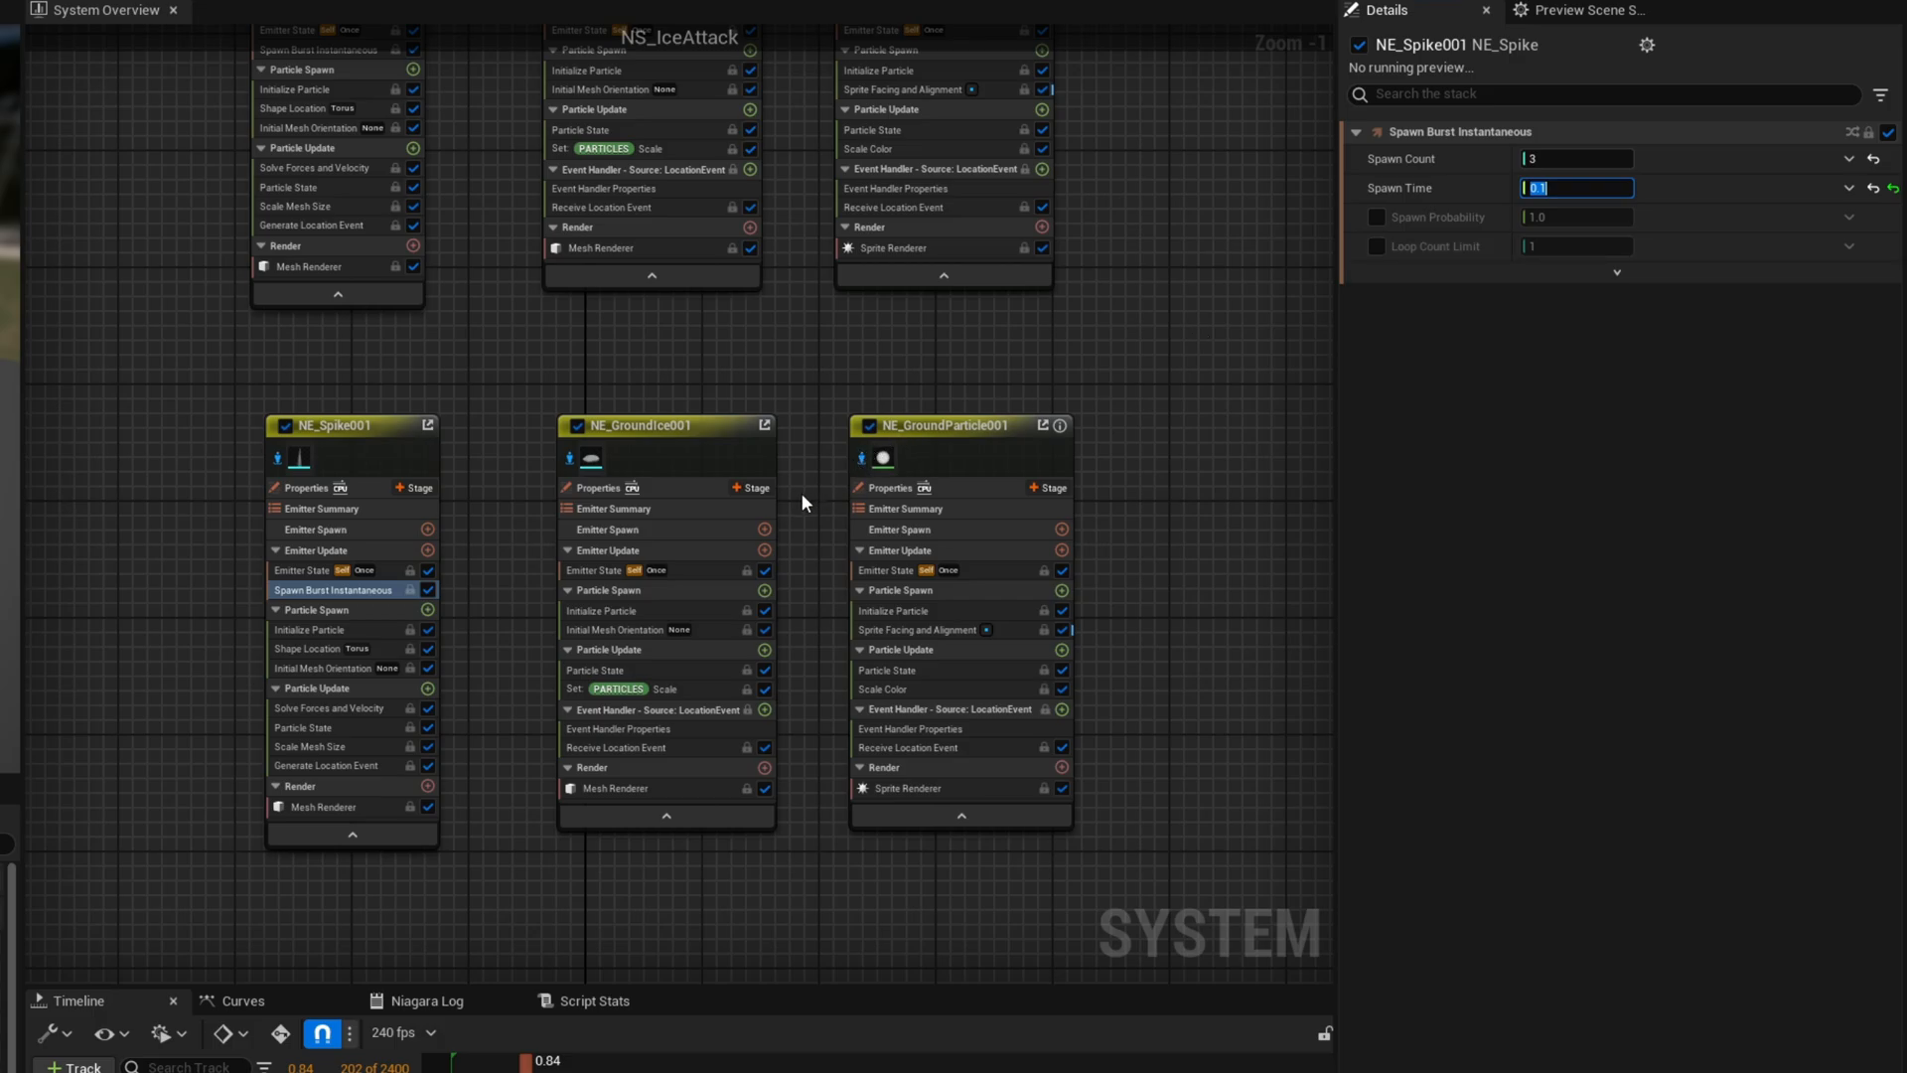
{"action": "mouse_move", "coordinate": [690, 579]}
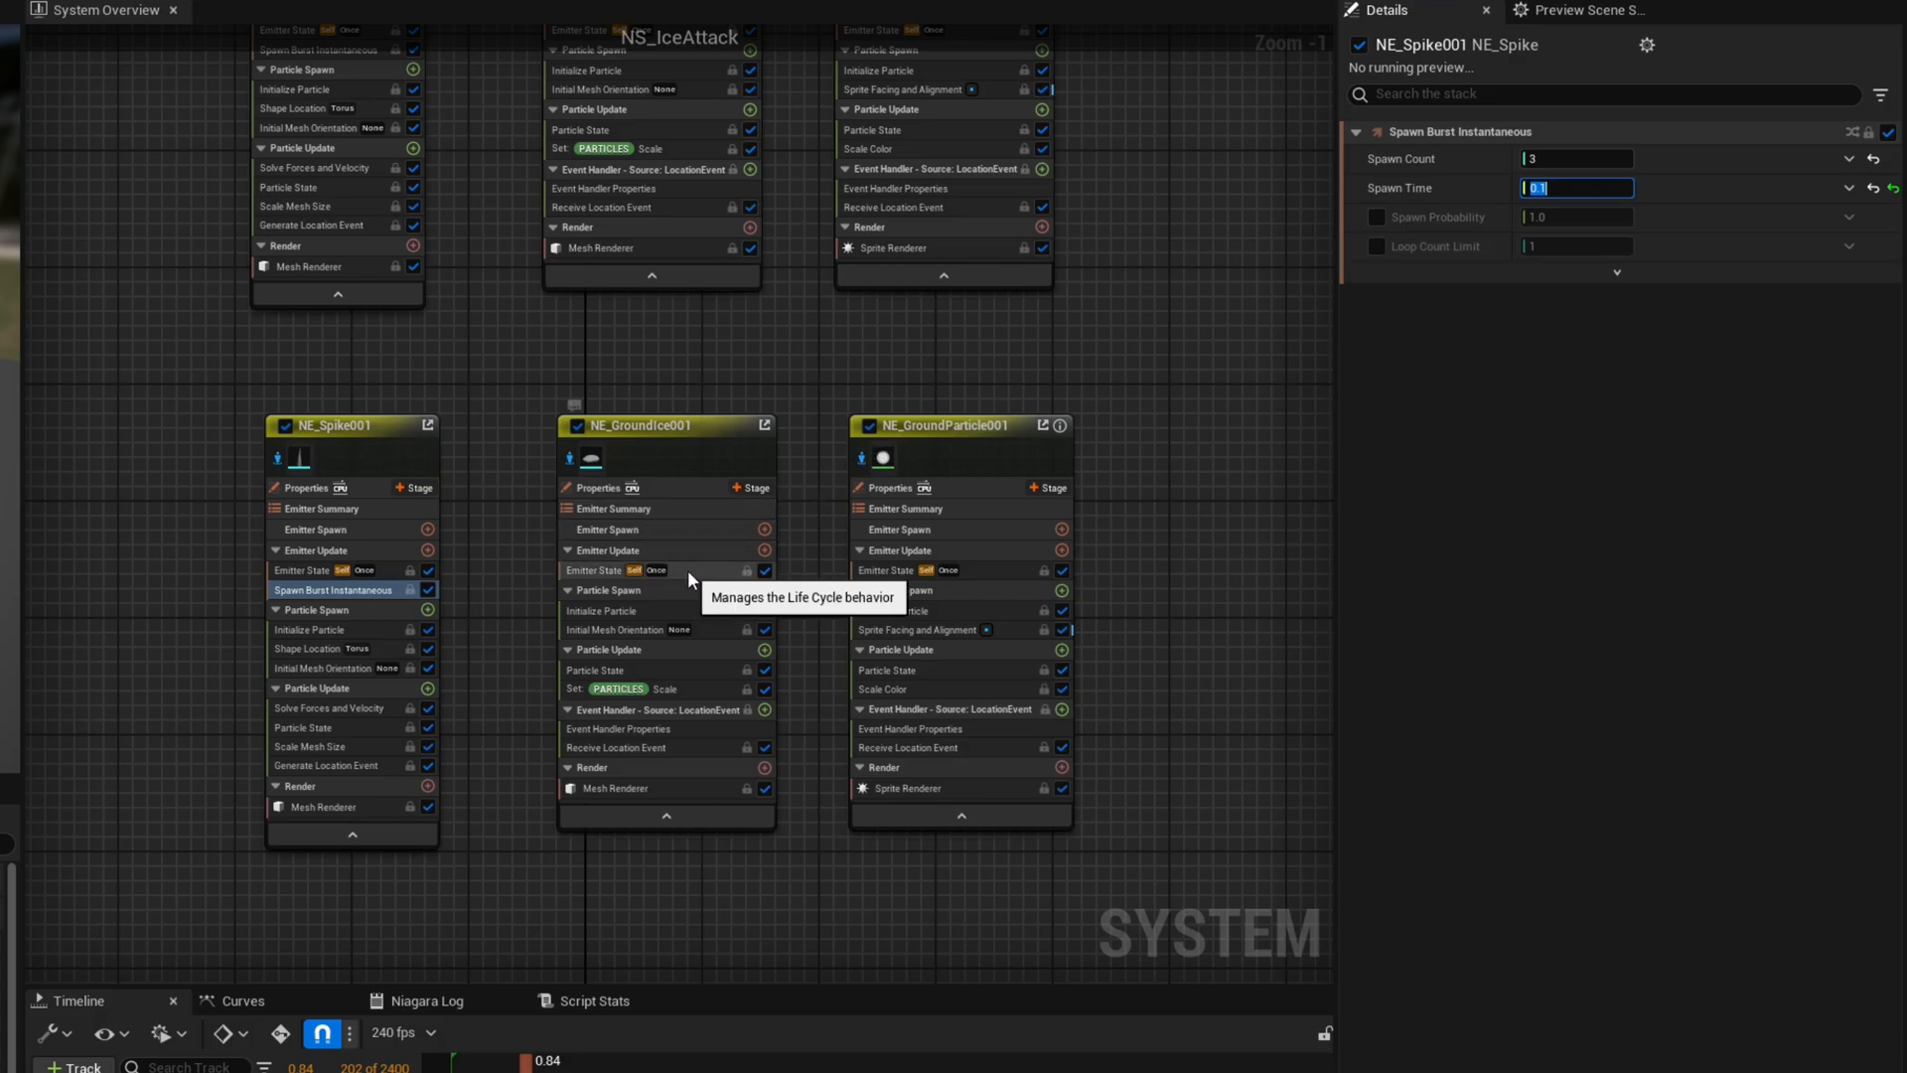
{"action": "left_click", "coordinate": [596, 569]}
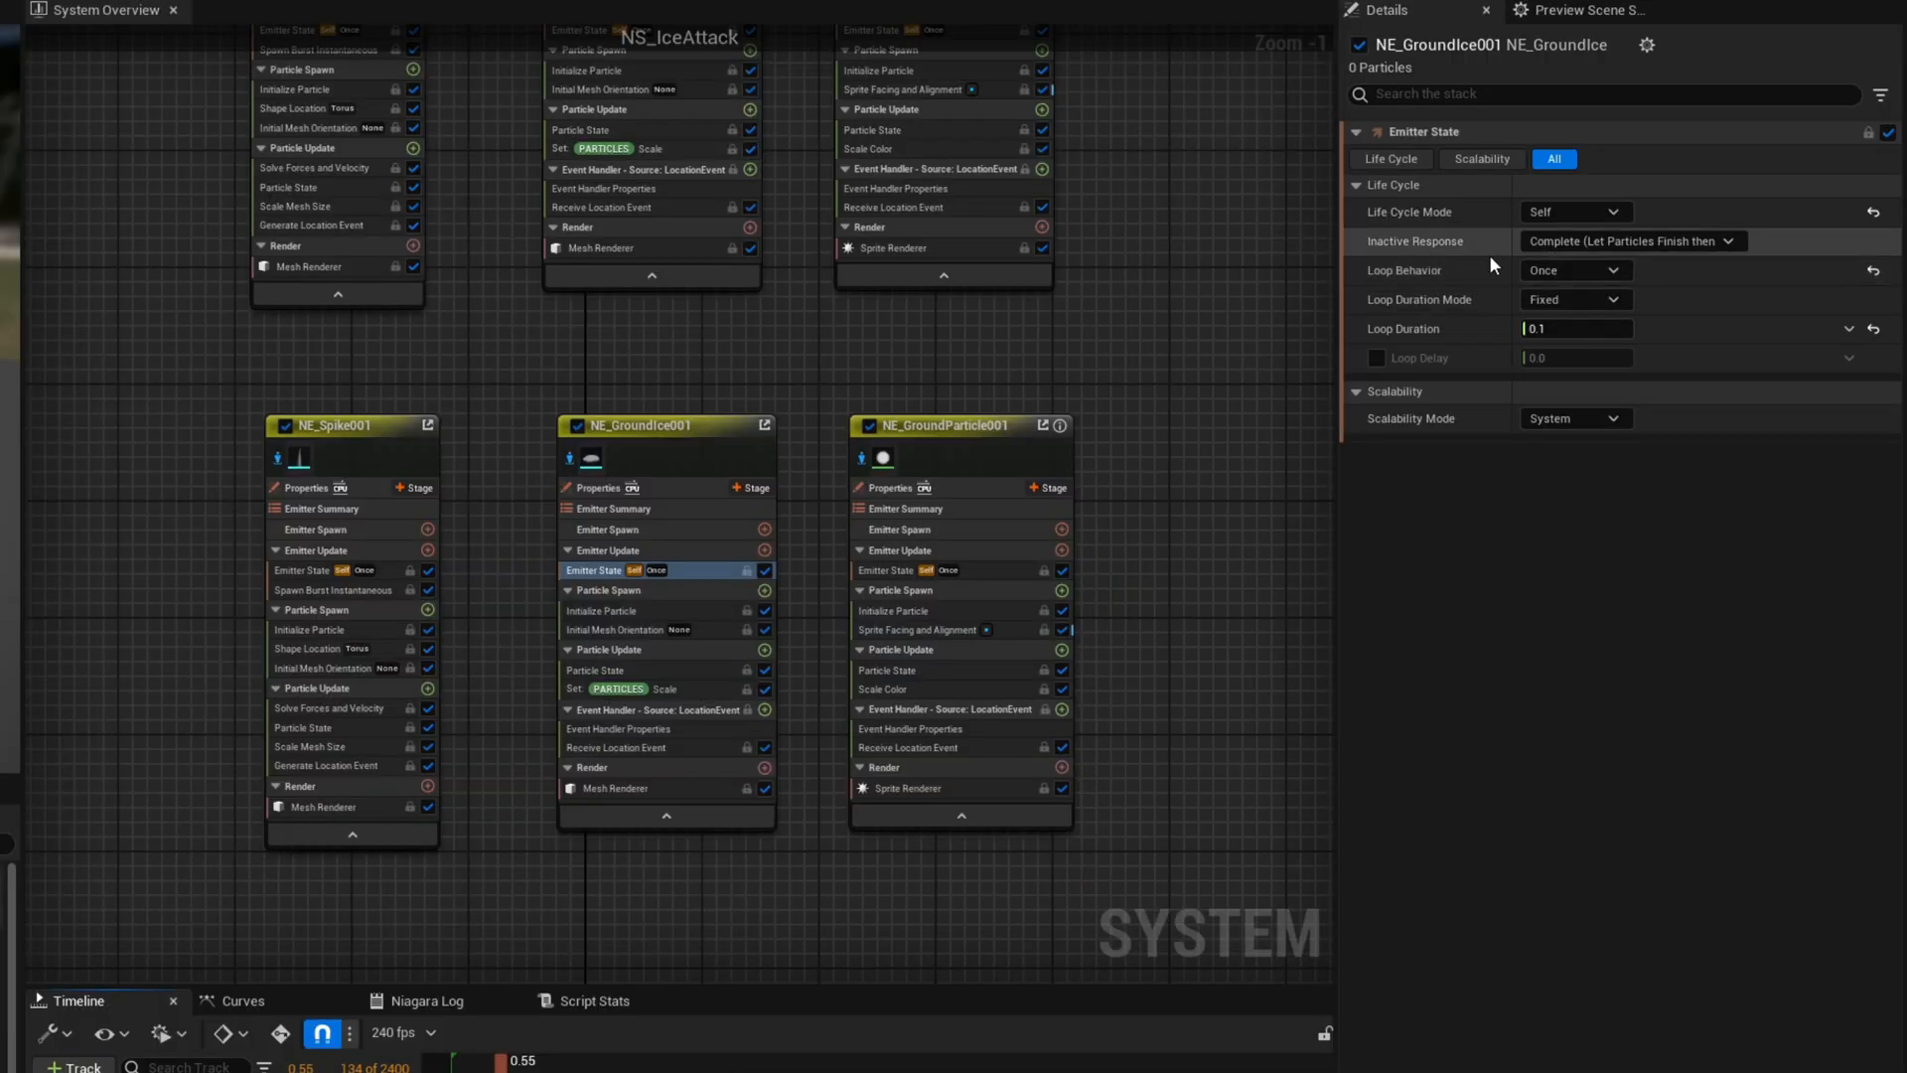
{"action": "mouse_move", "coordinate": [1557, 270]}
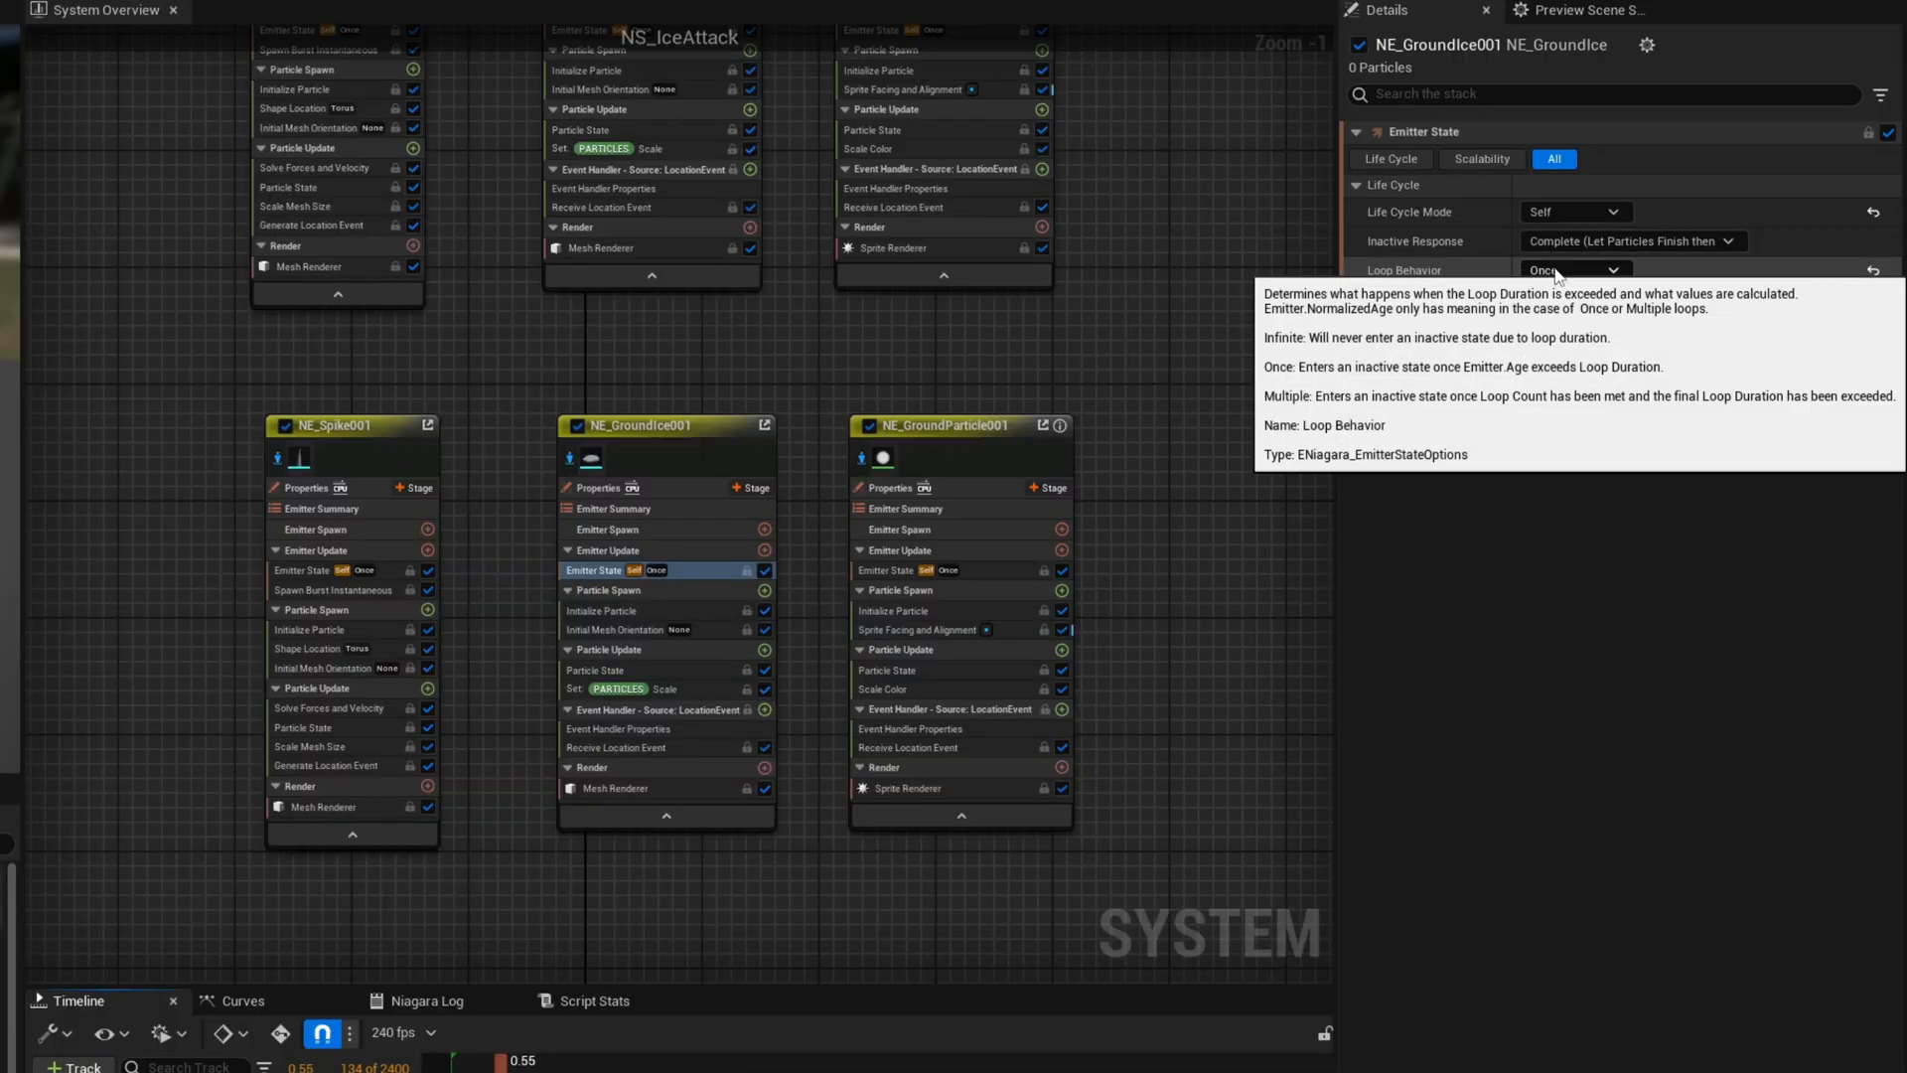
Set NE_GroundIce001 and NE_GroundParticle001 to Multiple looping with a loop count of 2
{"action": "left_click", "coordinate": [1574, 271]}
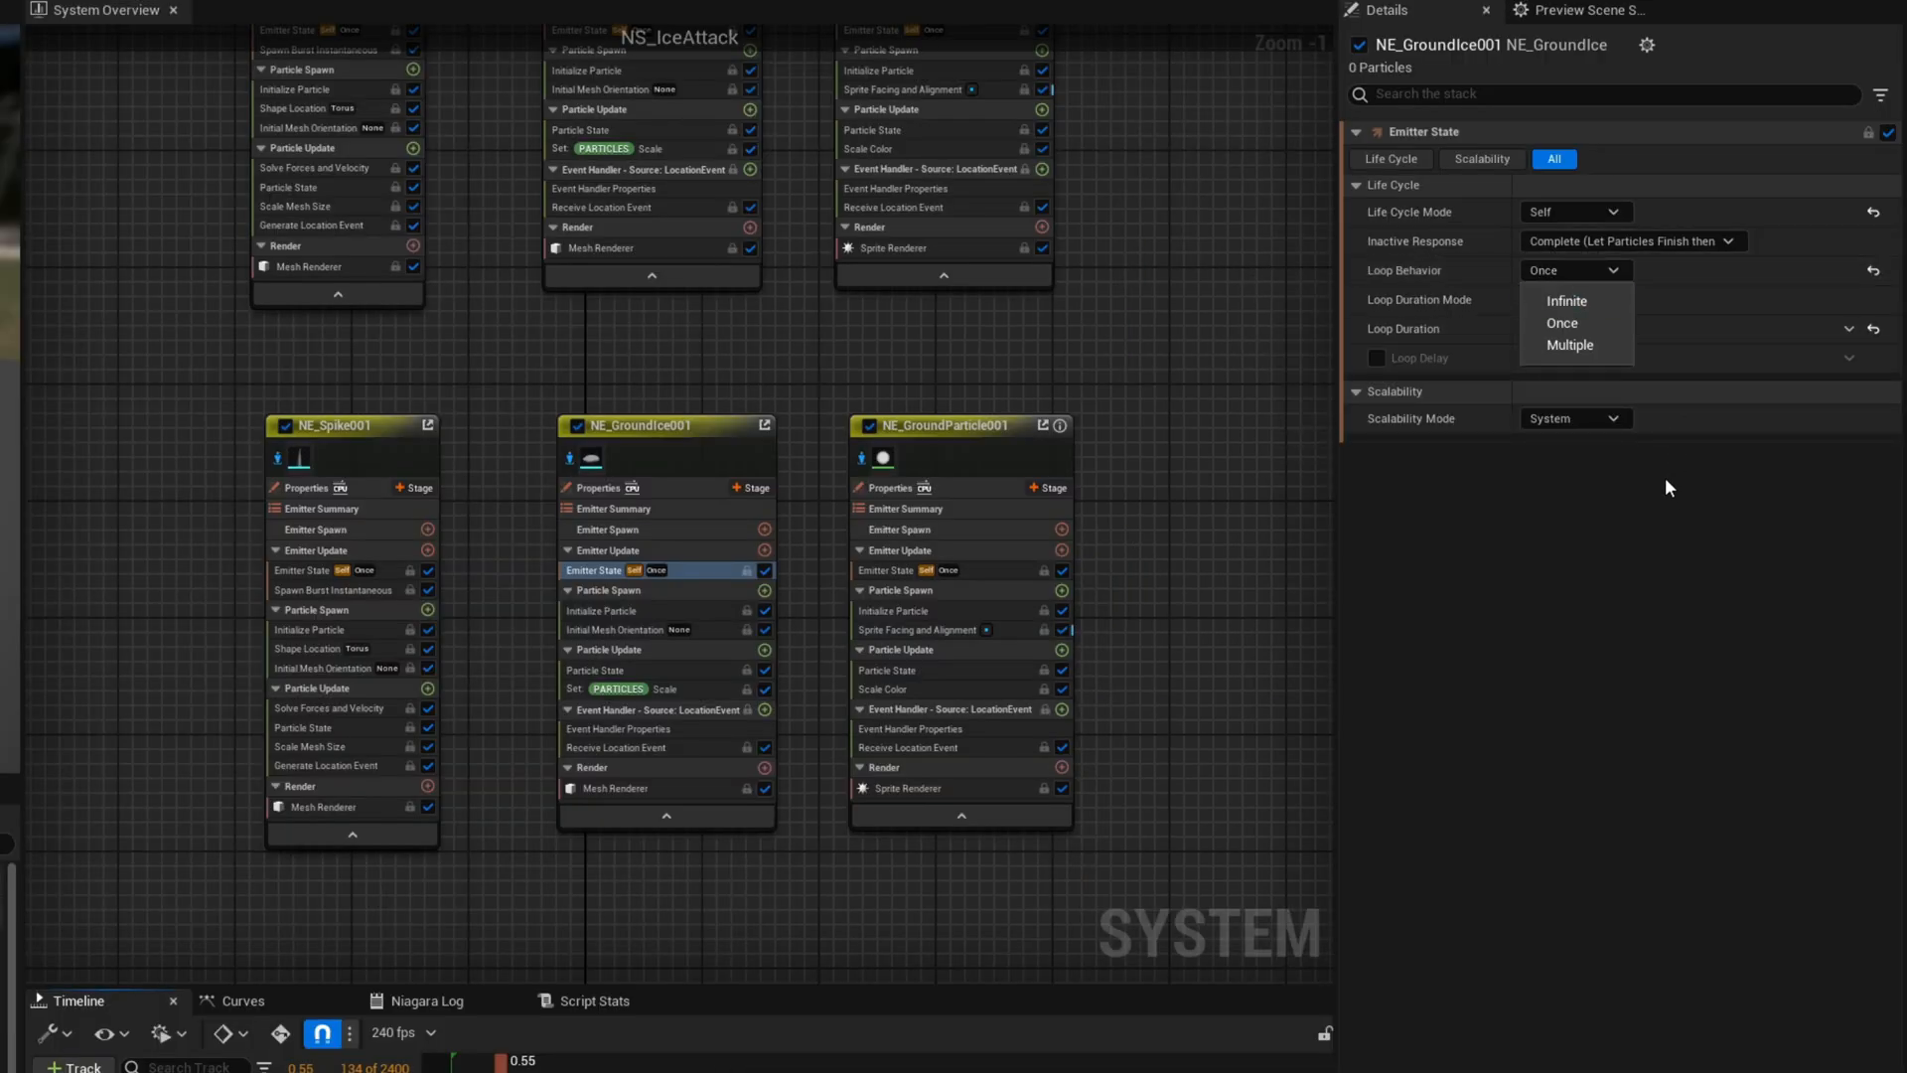
{"action": "mouse_move", "coordinate": [1574, 344]}
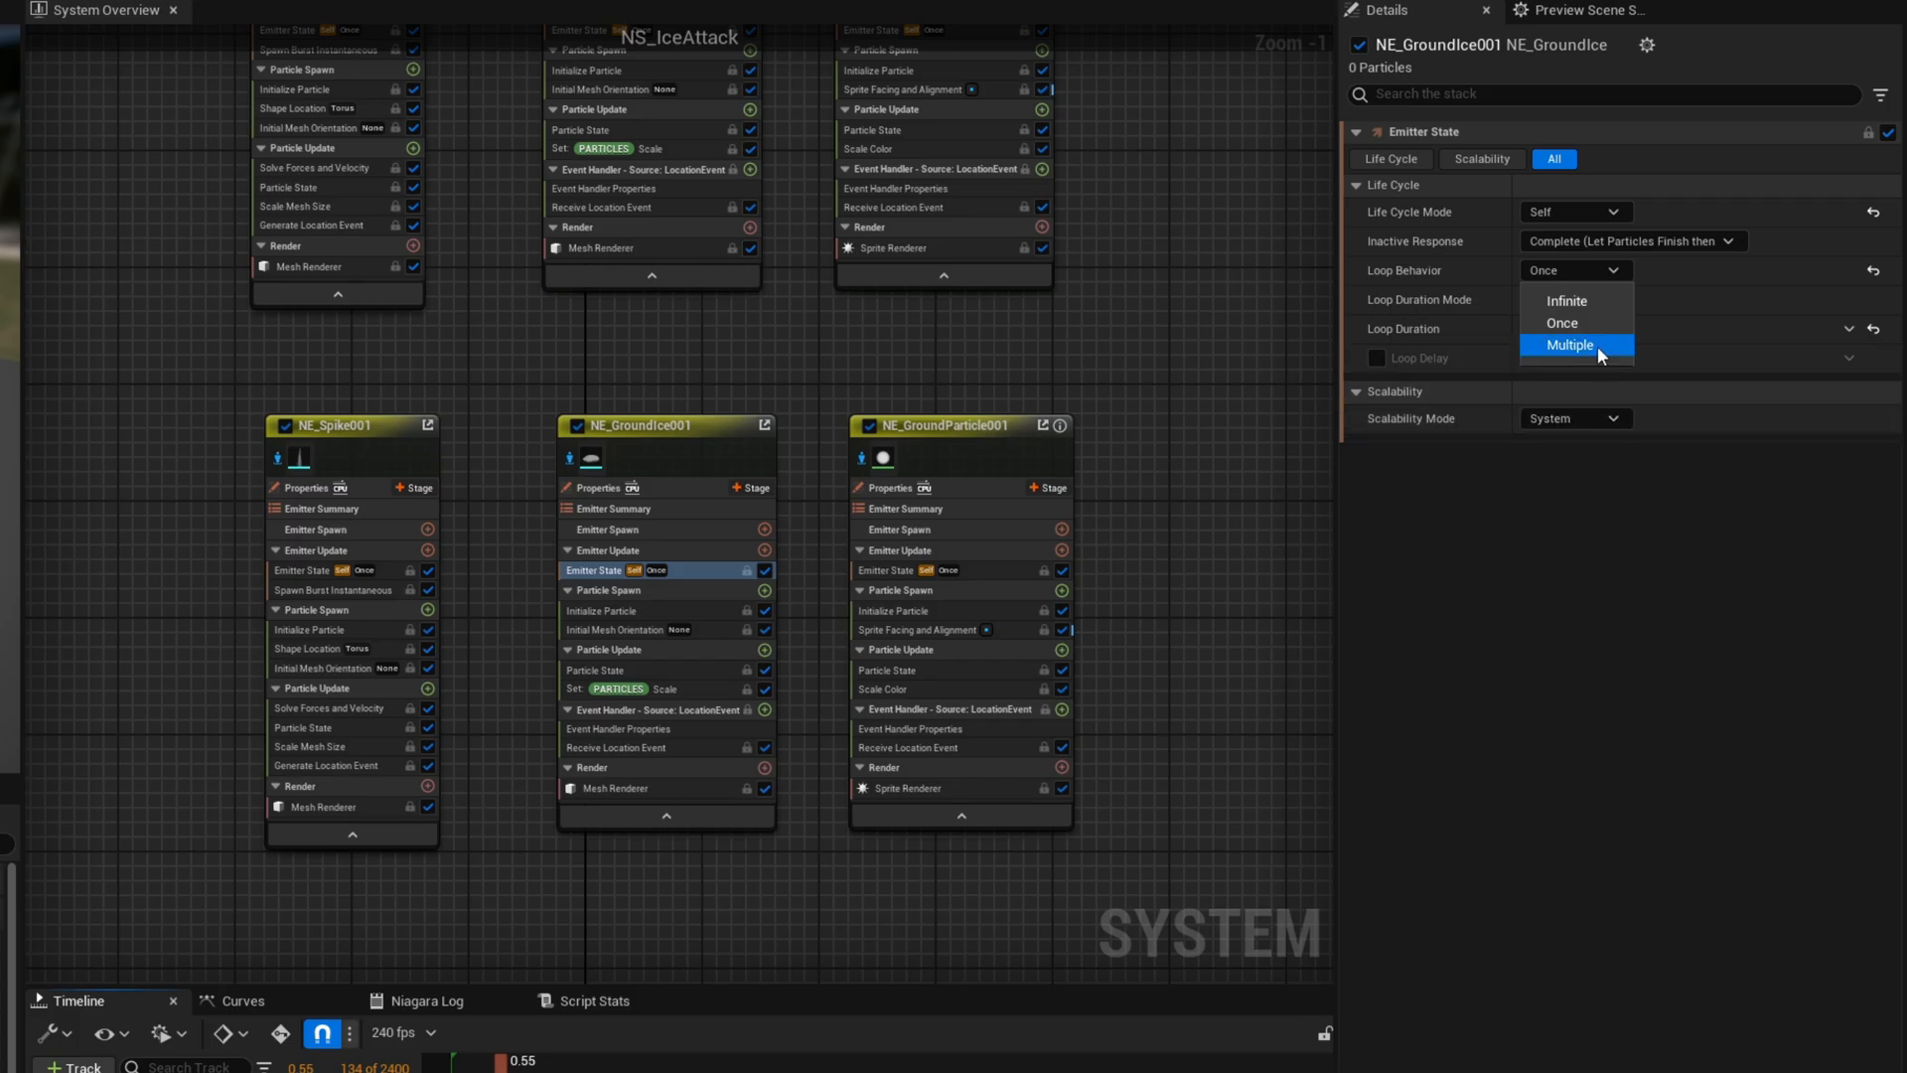
{"action": "left_click", "coordinate": [1571, 345]}
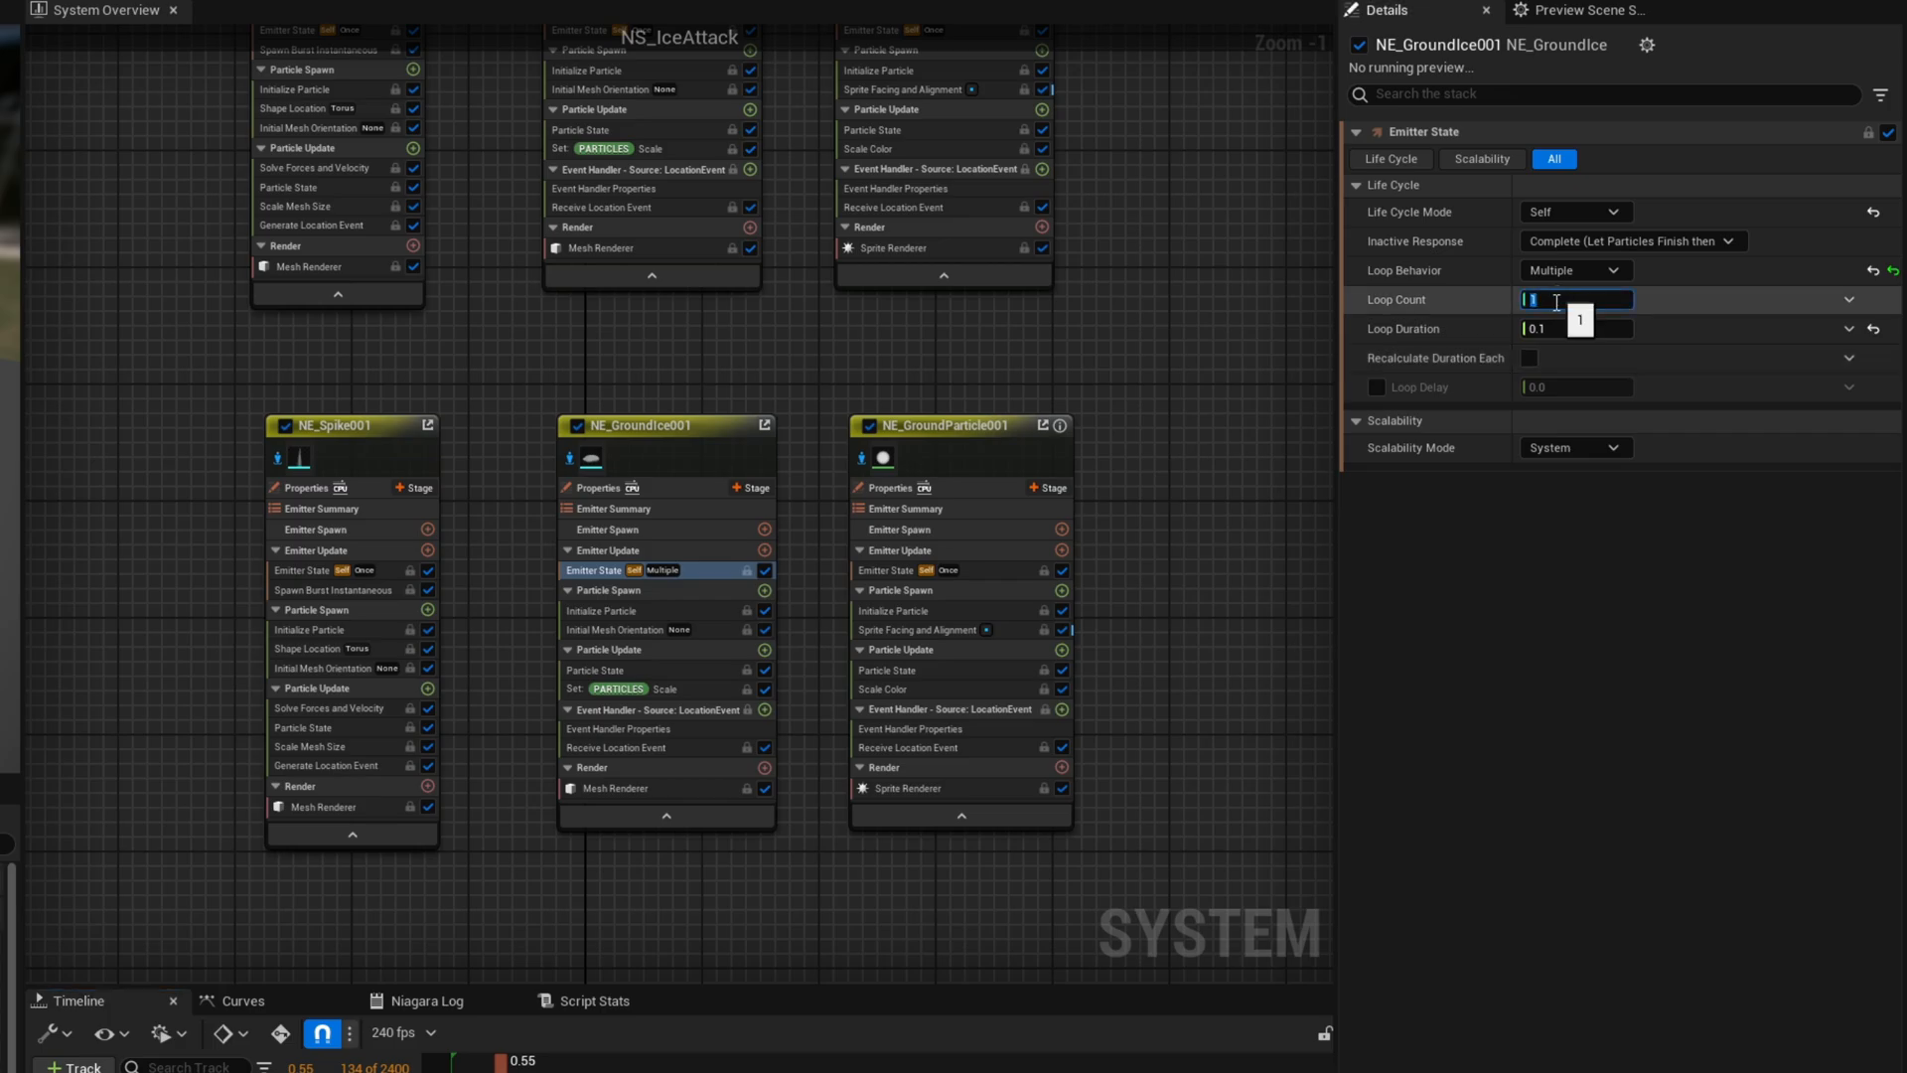
{"action": "type", "text": "2"}
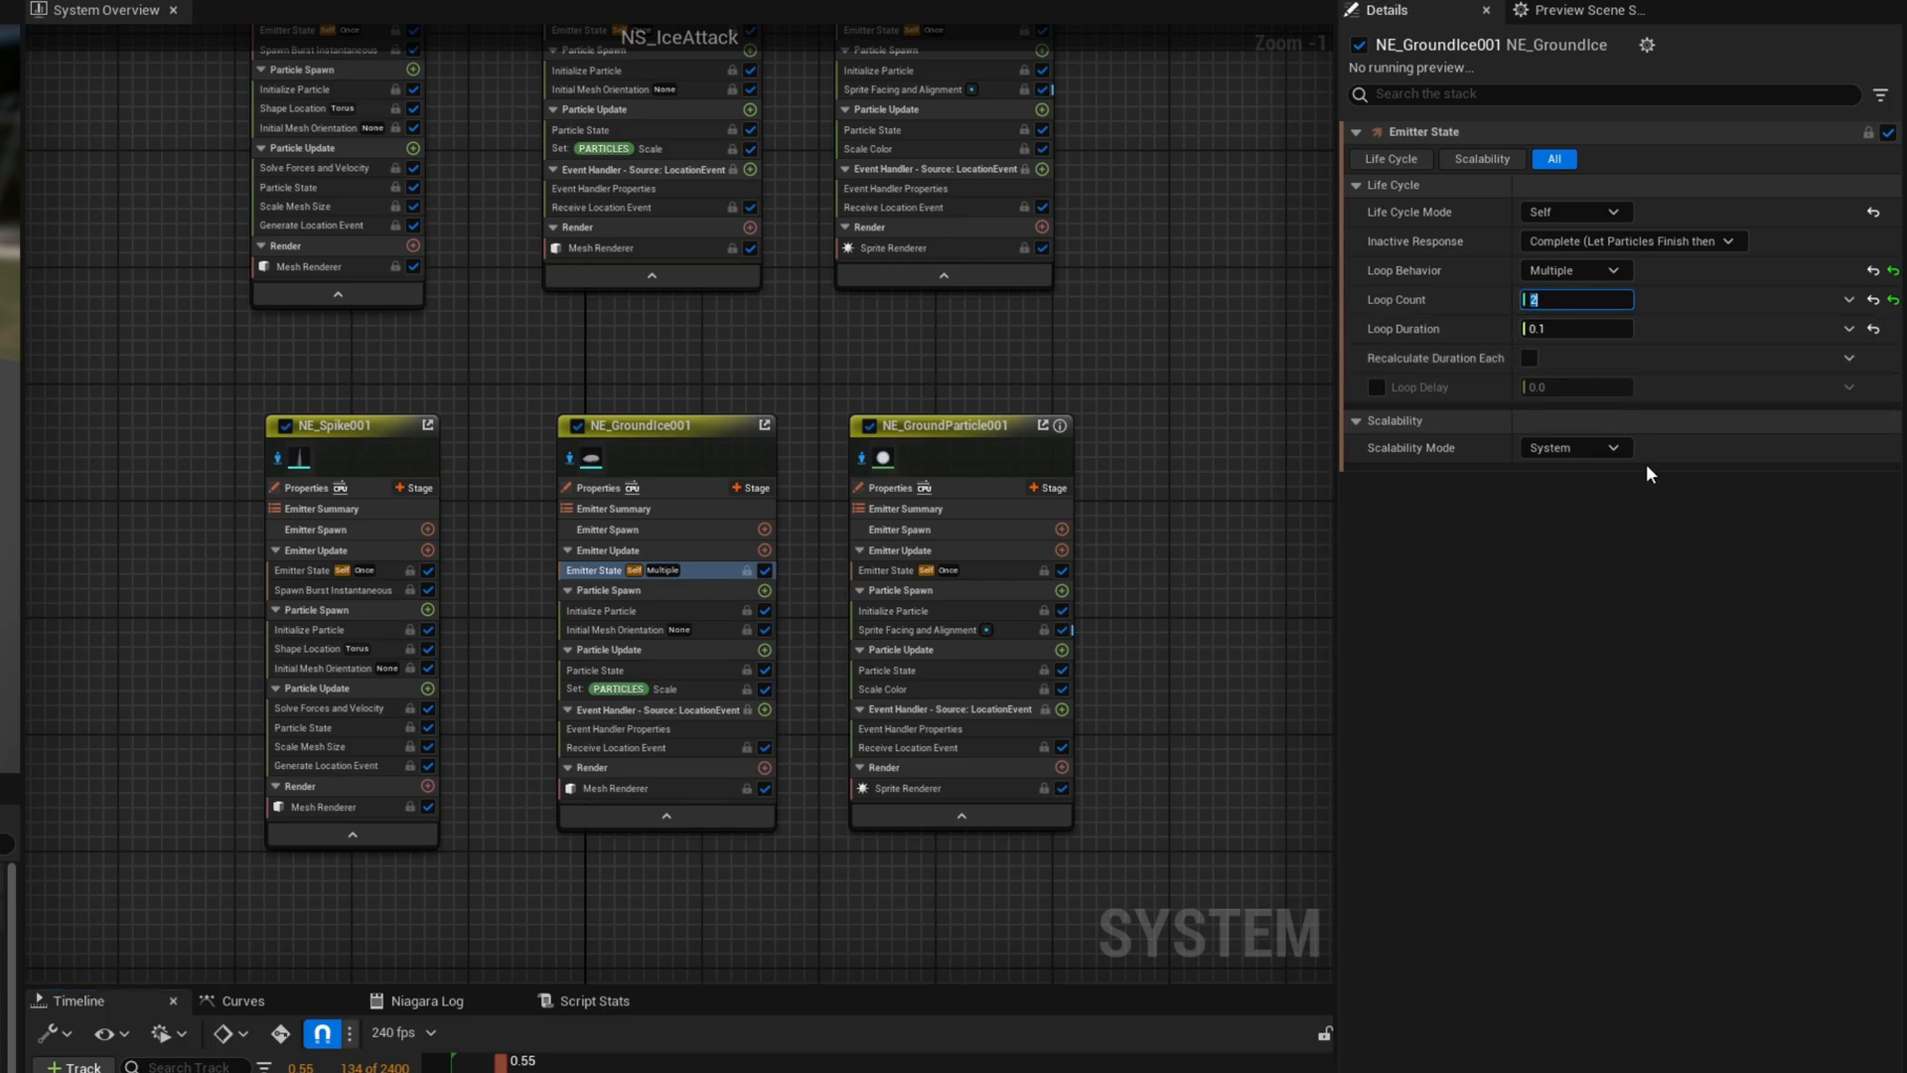
{"action": "left_click", "coordinate": [1576, 329]}
{"action": "type", "text": "0.05"}
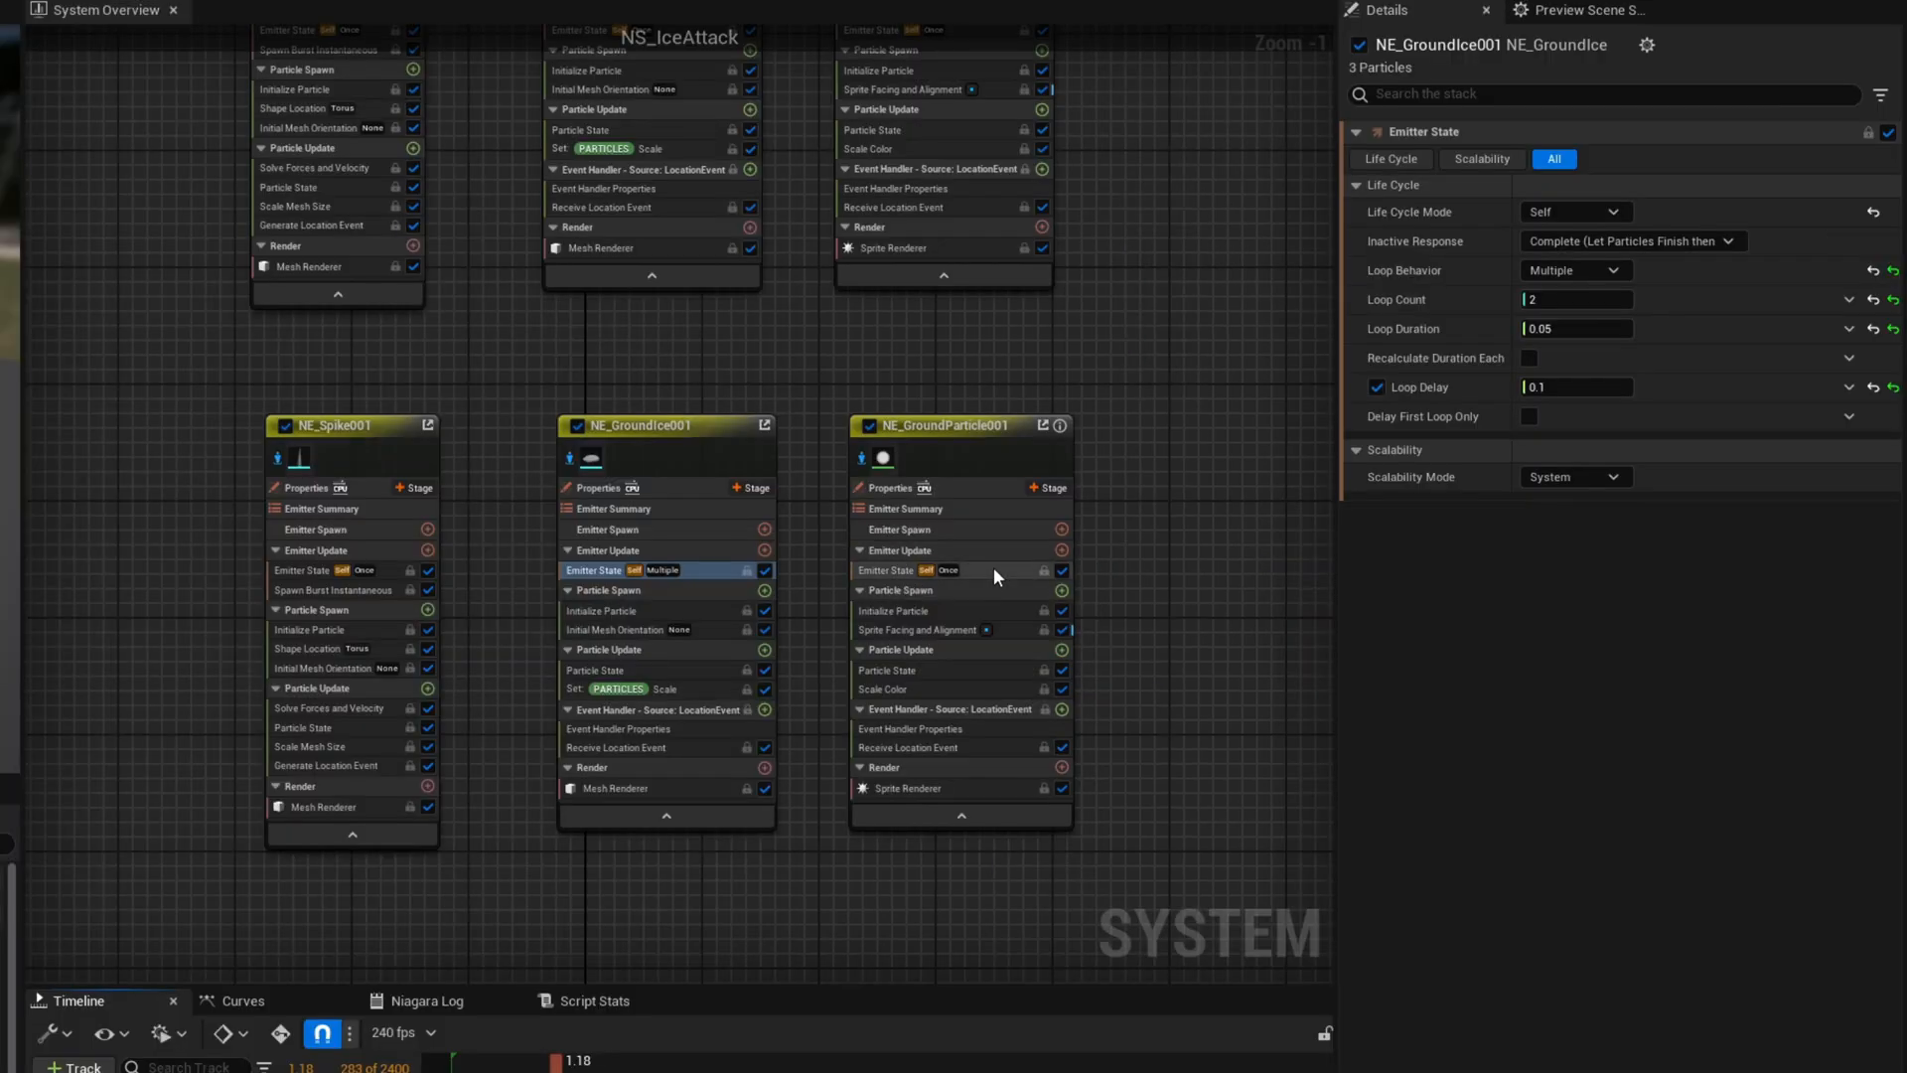
{"action": "left_click", "coordinate": [912, 569]}
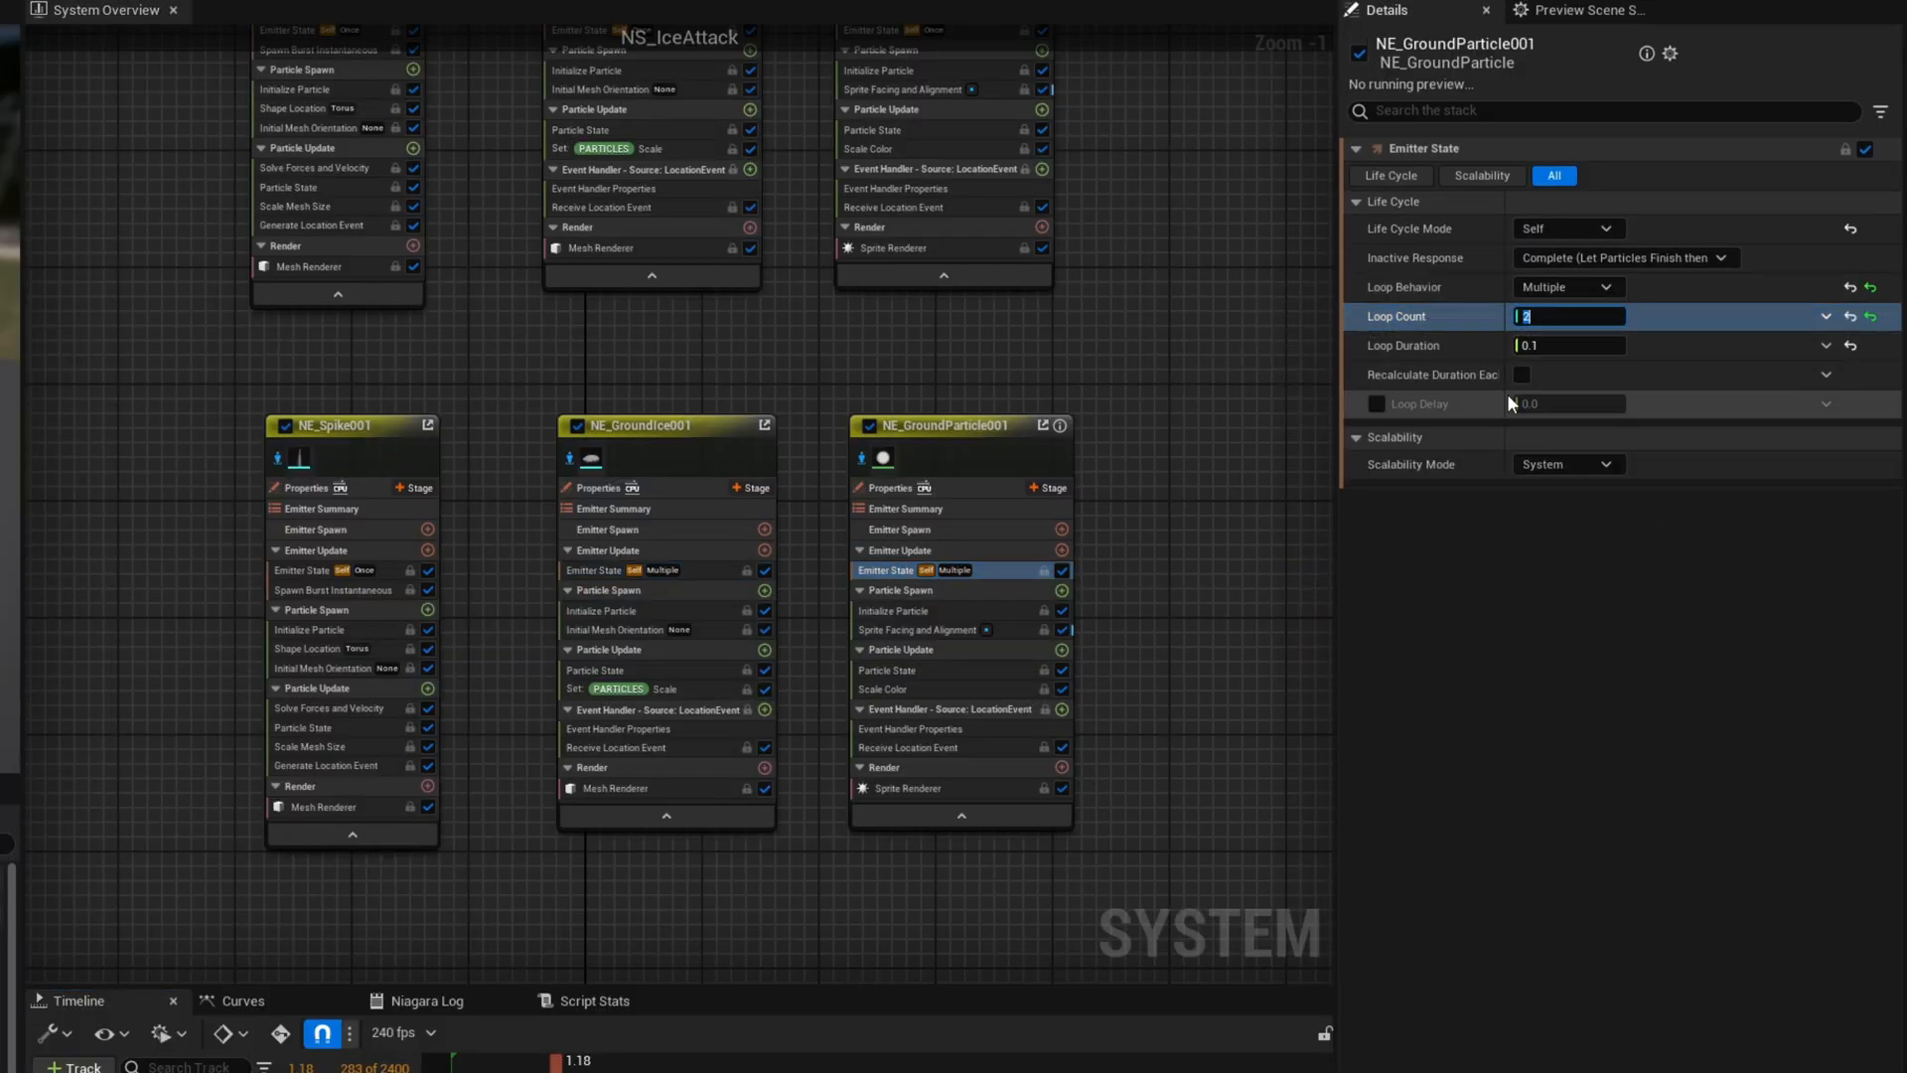
{"action": "left_click", "coordinate": [1376, 403]}
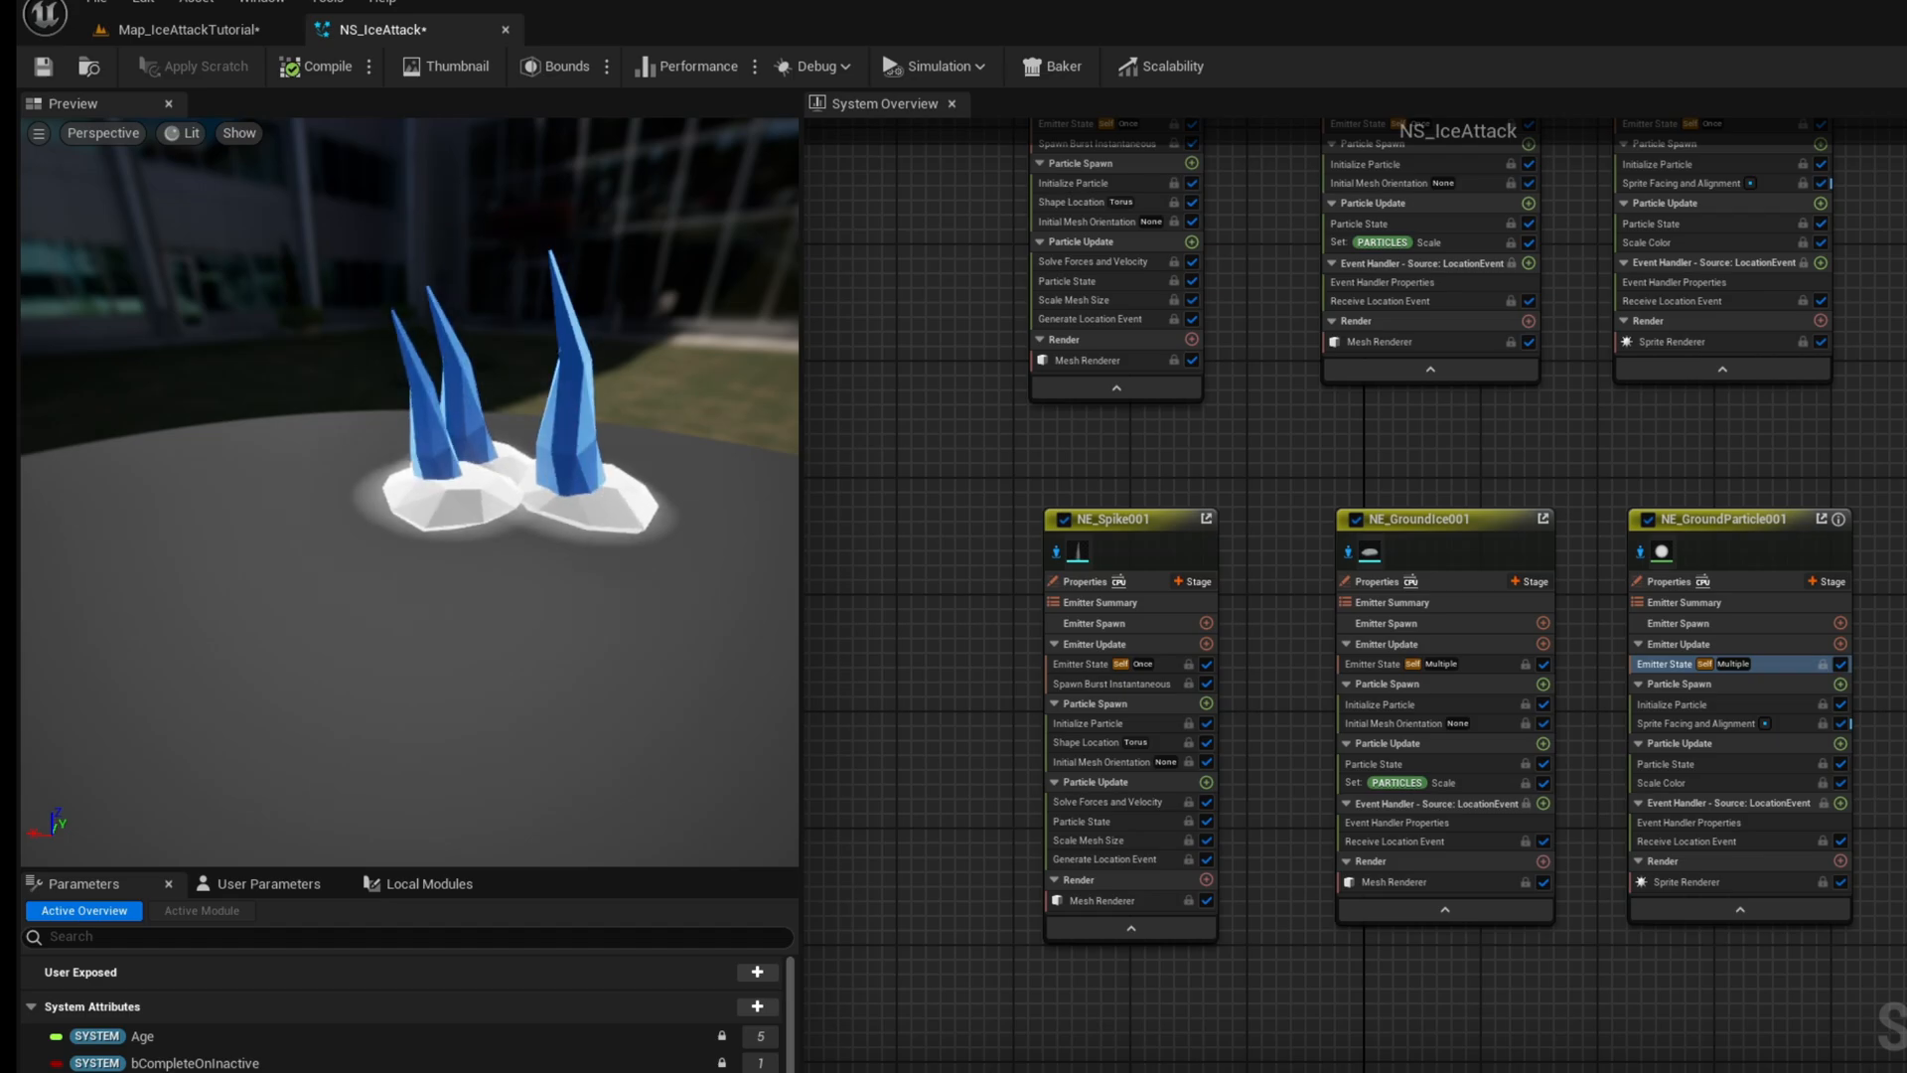
Show NE_Spike001's Initialize Particle settings with 2.0–2.2 lifetime and 0.7–1.0 mesh scale
{"action": "left_click", "coordinate": [311, 674]}
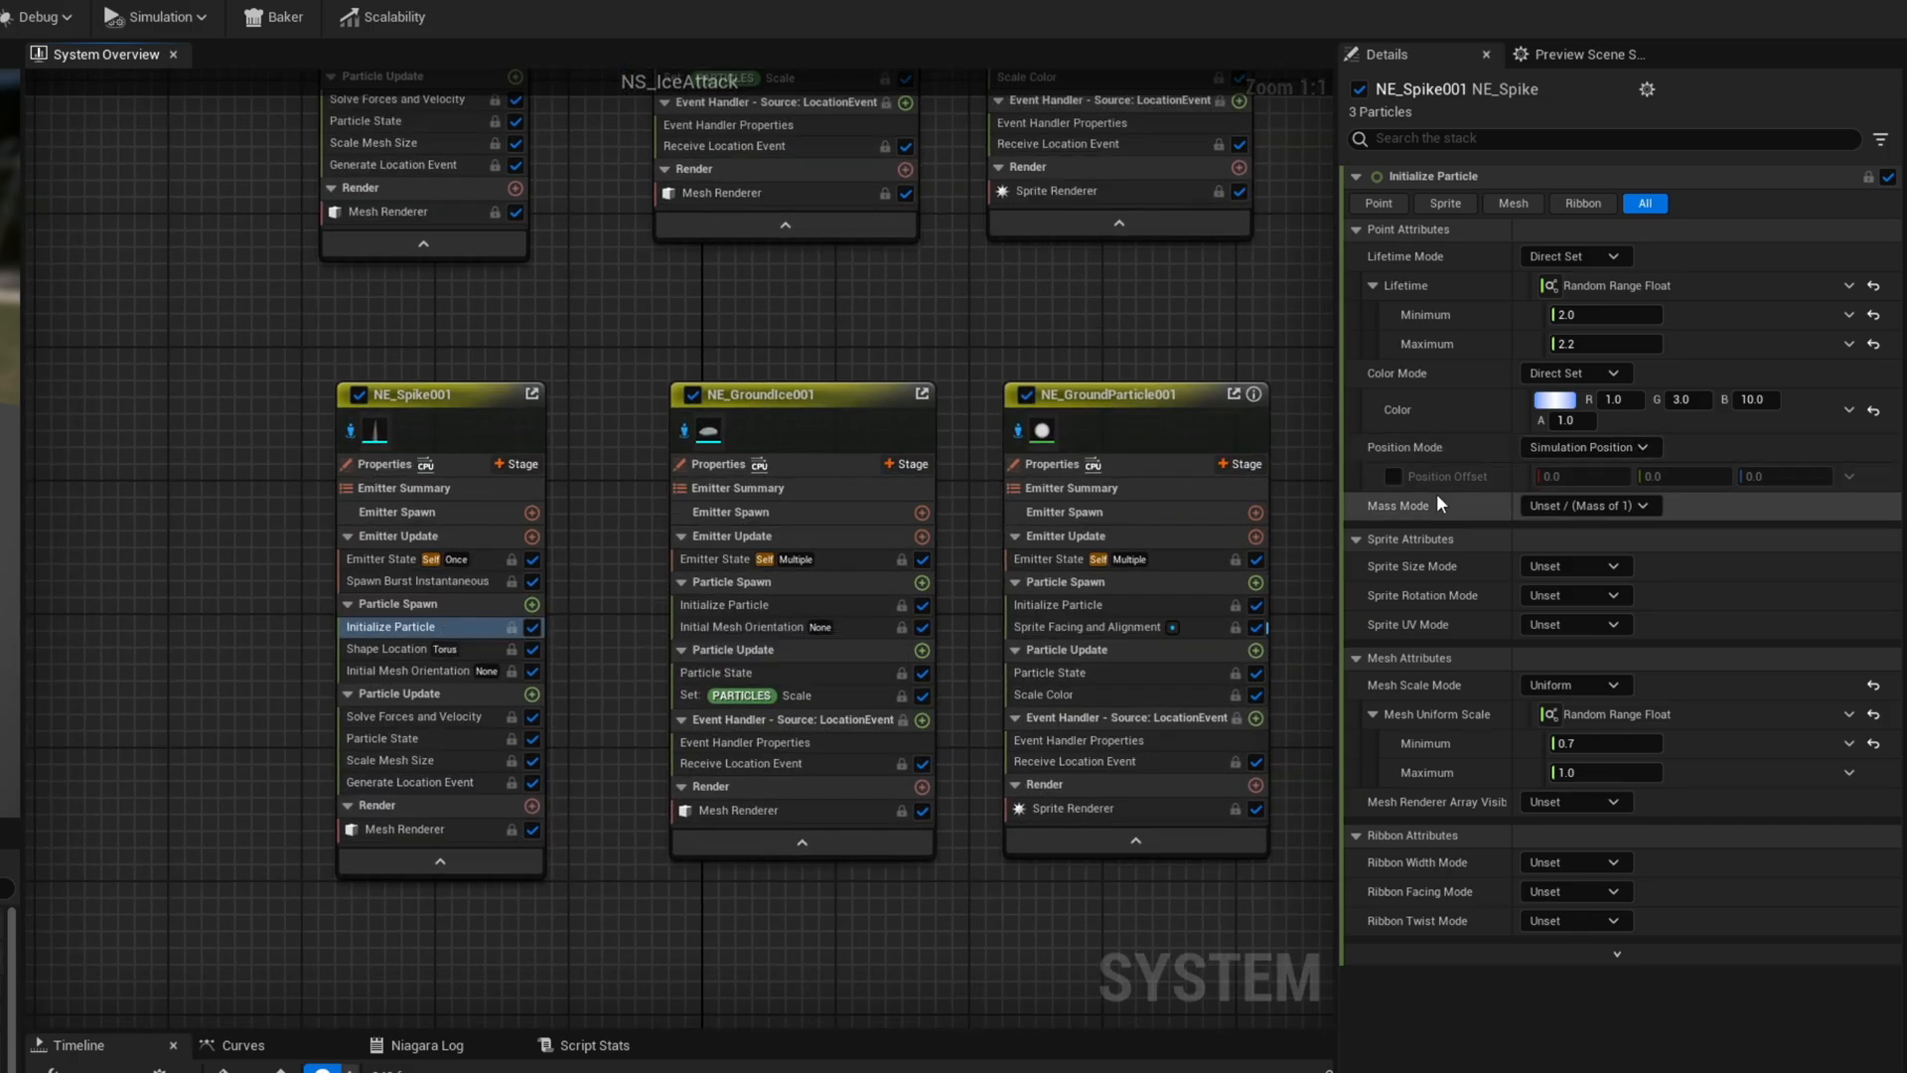
Enable NE_Spike001's spawn position offset with X set to 800
{"action": "left_click", "coordinate": [1393, 476]}
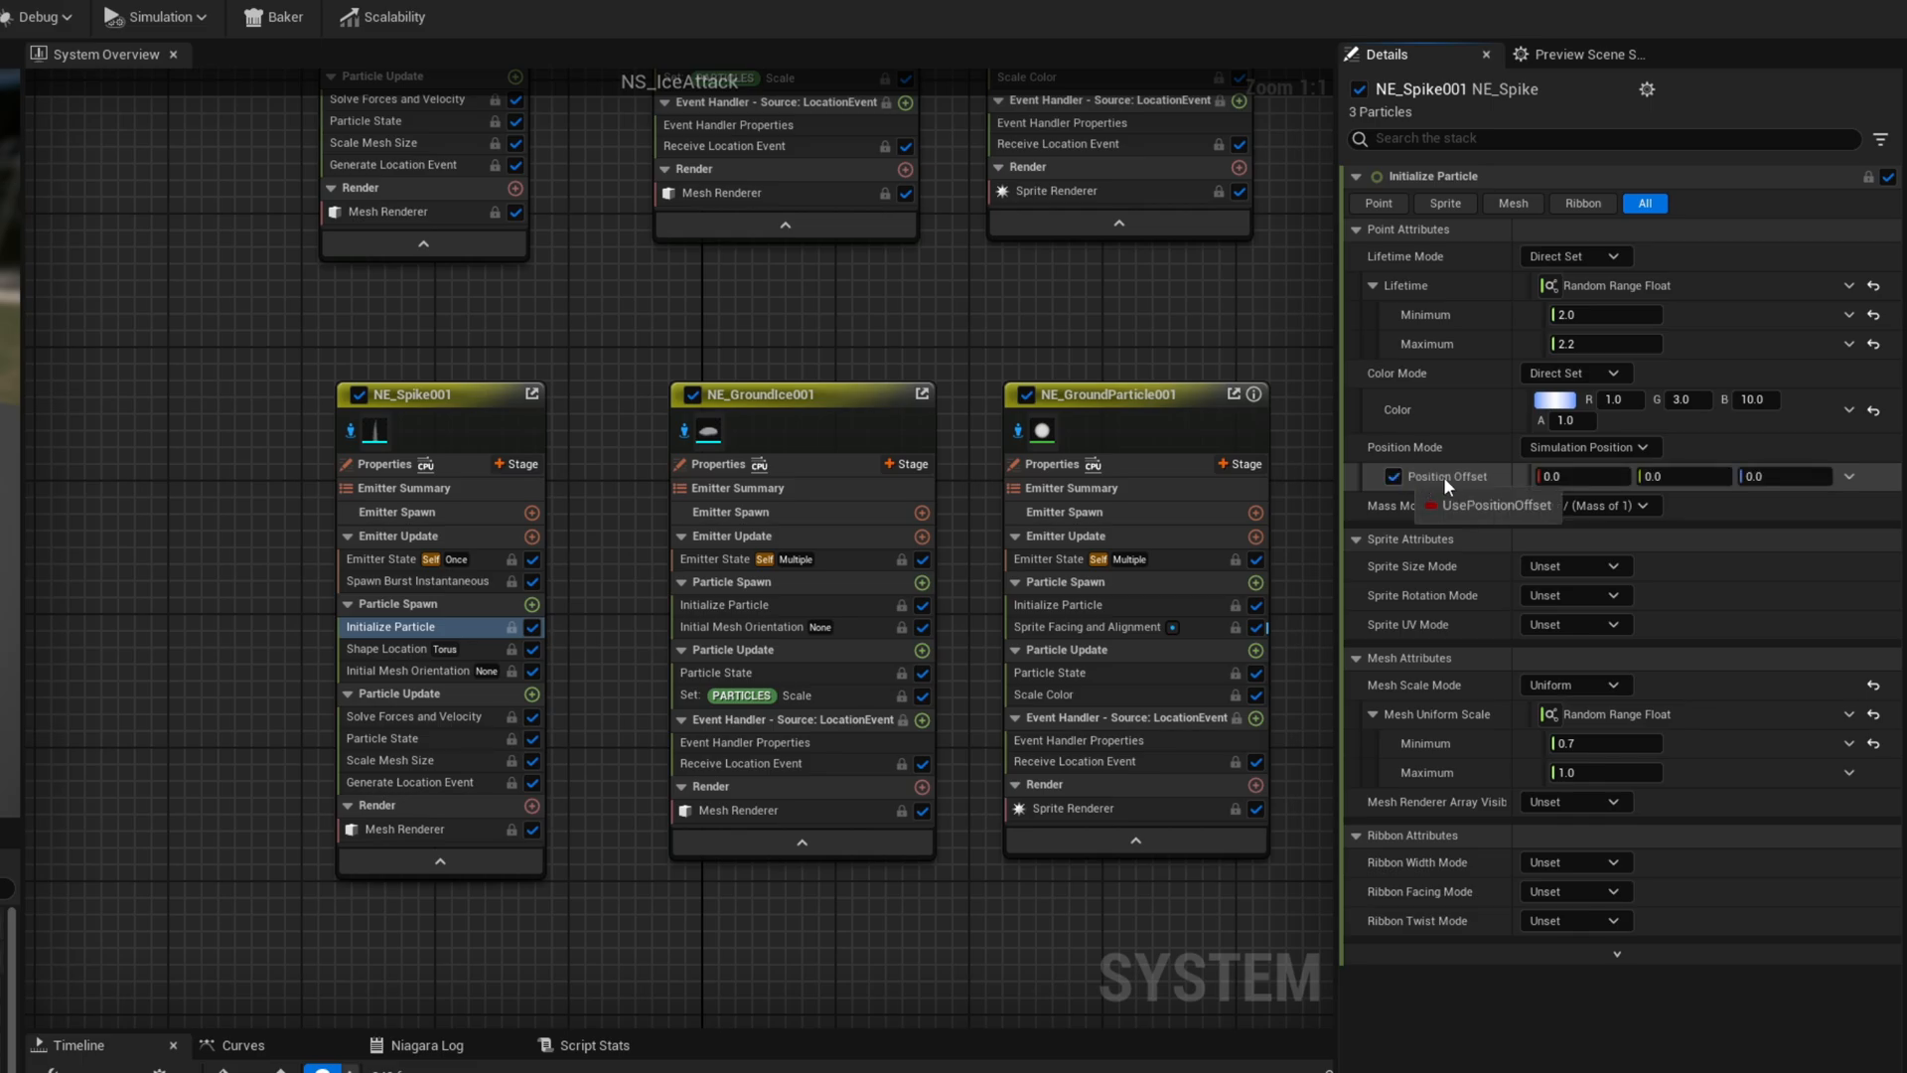
{"action": "left_click", "coordinate": [1581, 476]}
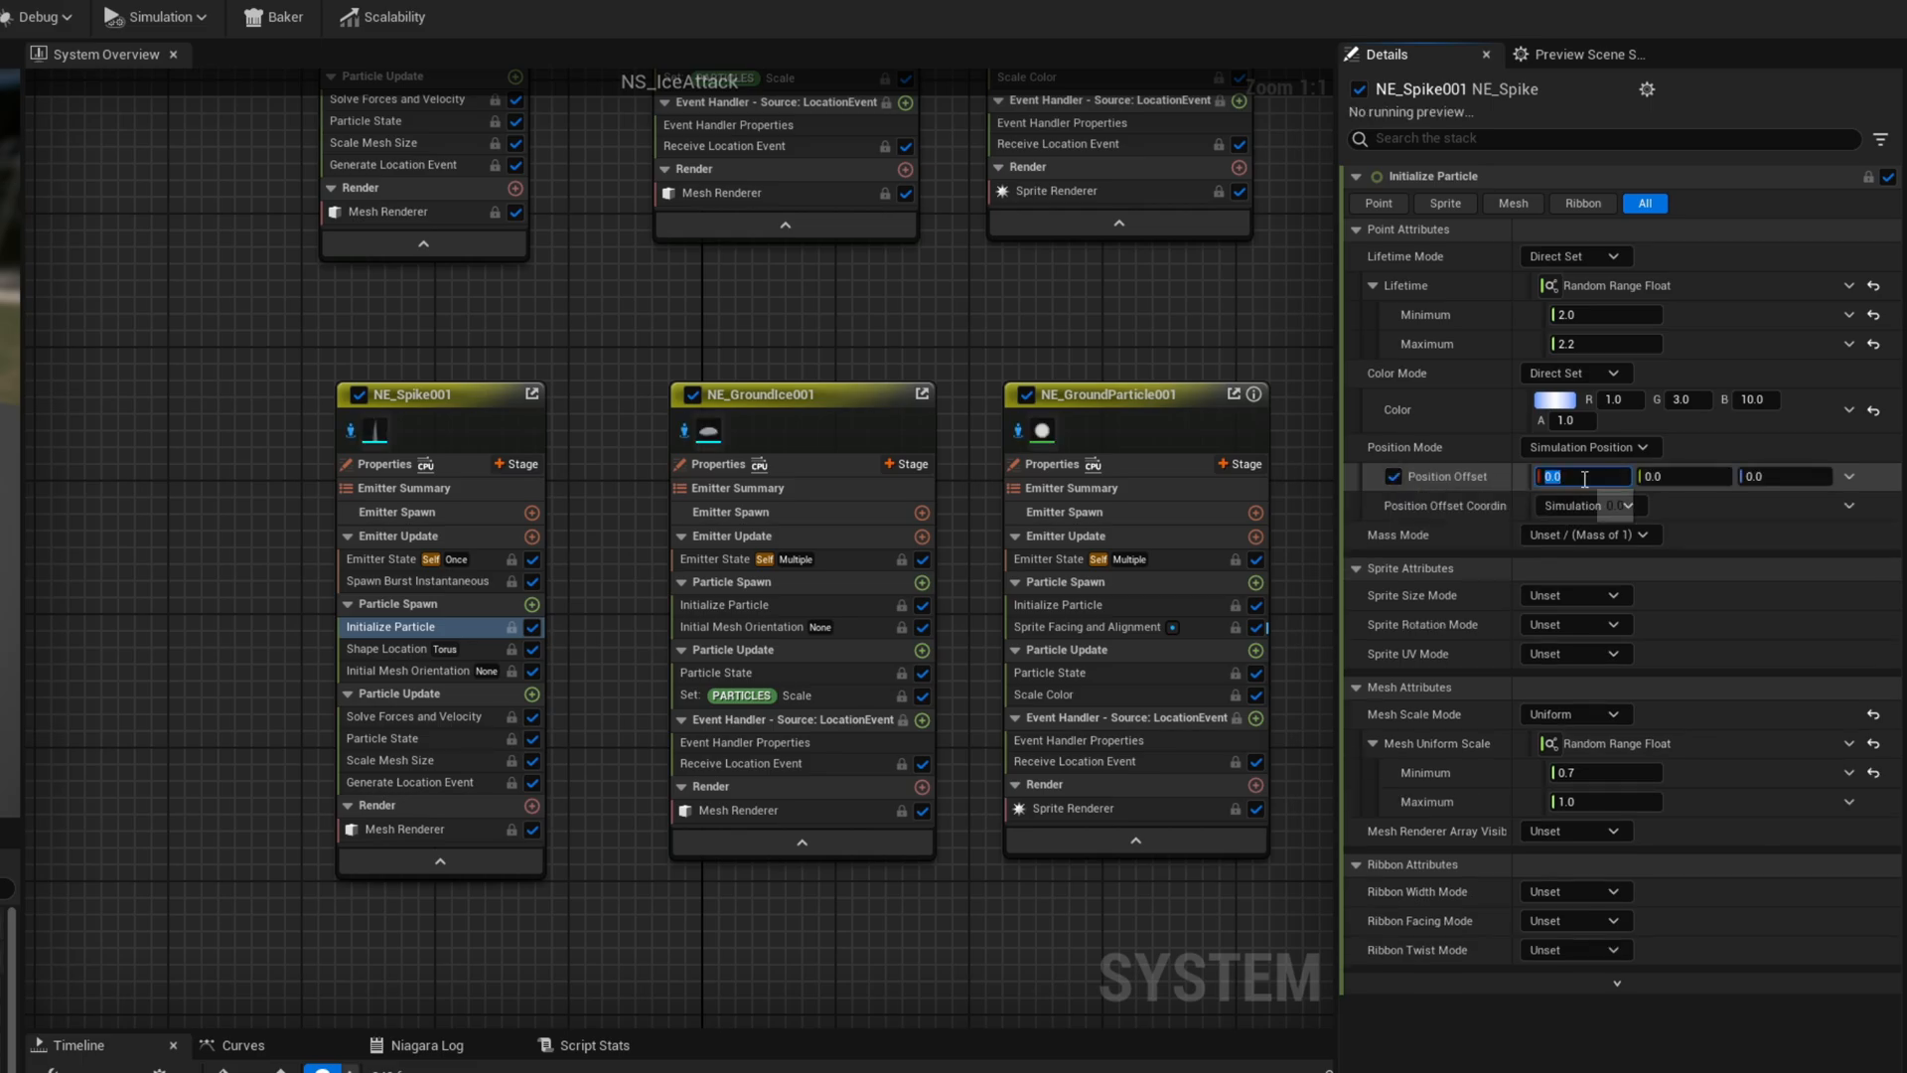
{"action": "type", "text": "800"}
{"action": "left_click", "coordinate": [1607, 802]}
{"action": "type", "text": "1.5"}
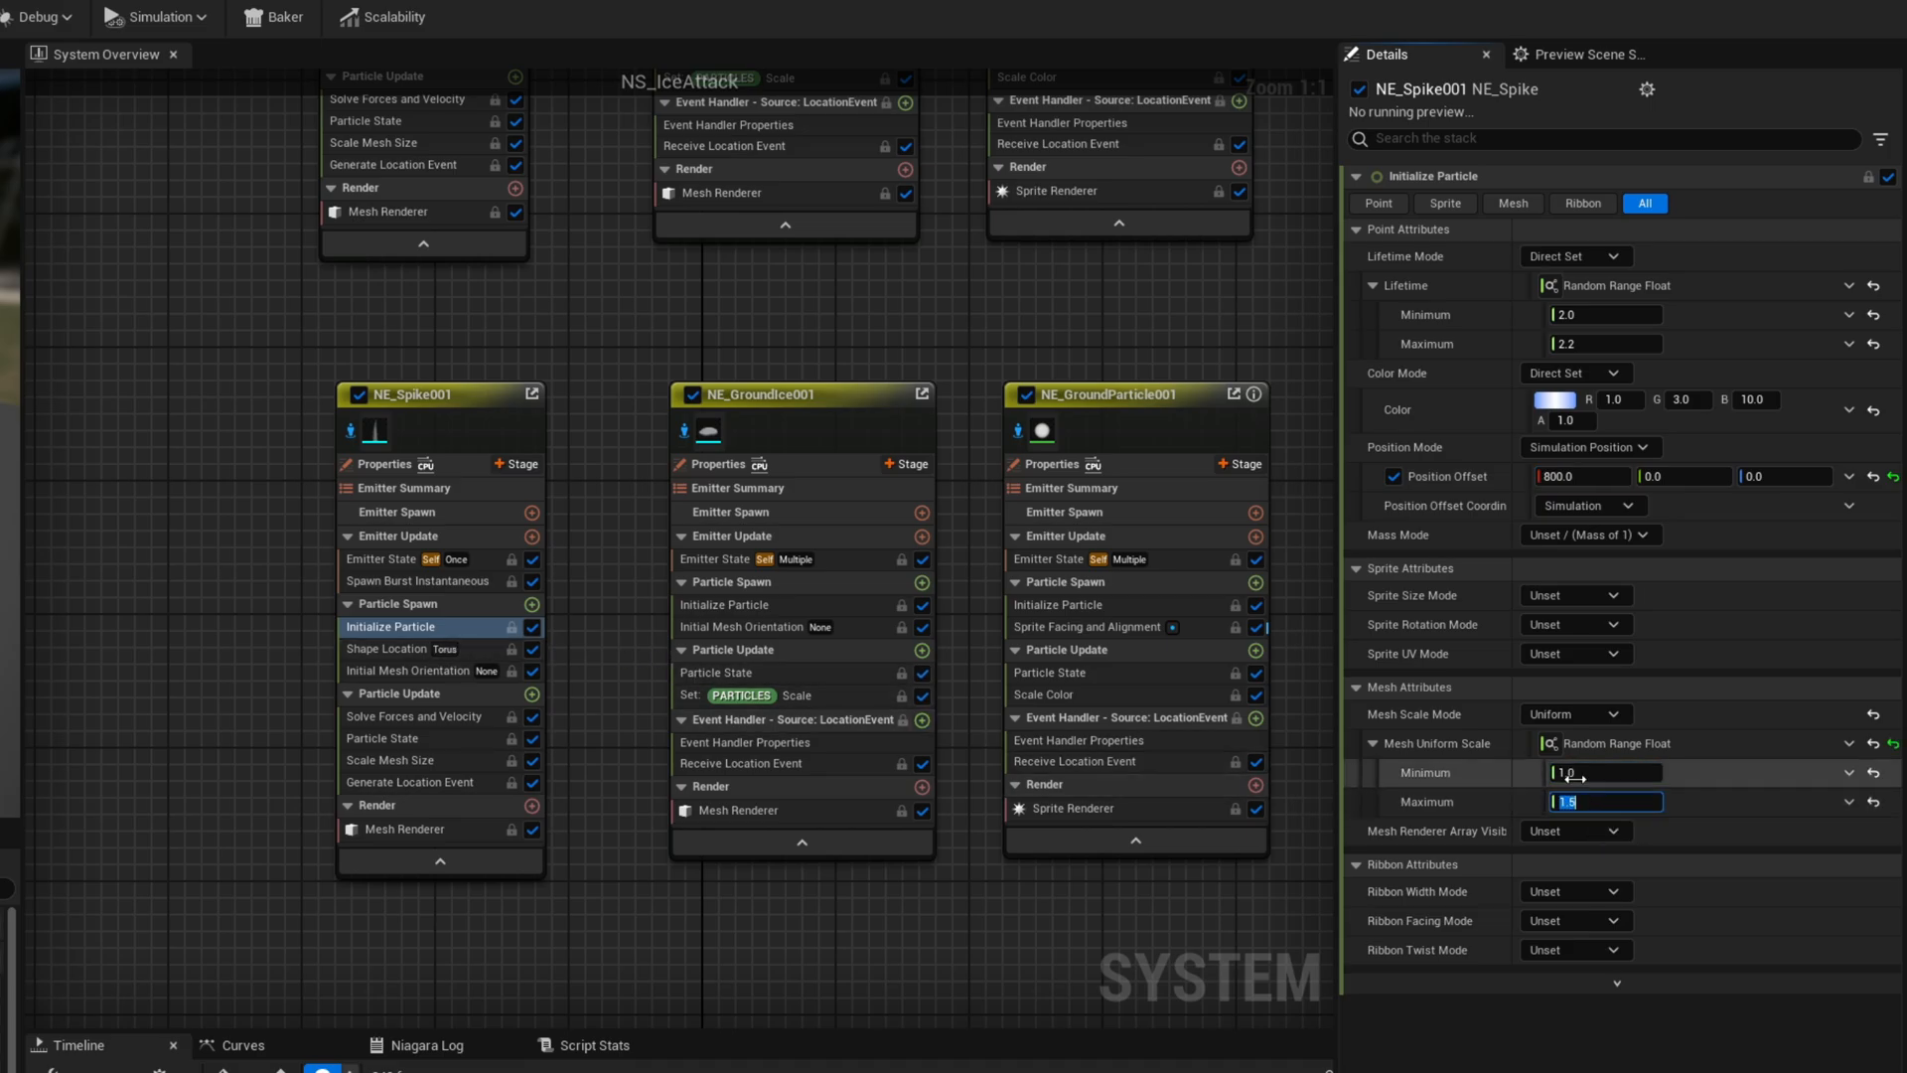
Edit NE_GroundIce001's particle initialization, entering 1.7 for the scale curve and 800.0
{"action": "left_click", "coordinate": [723, 605]}
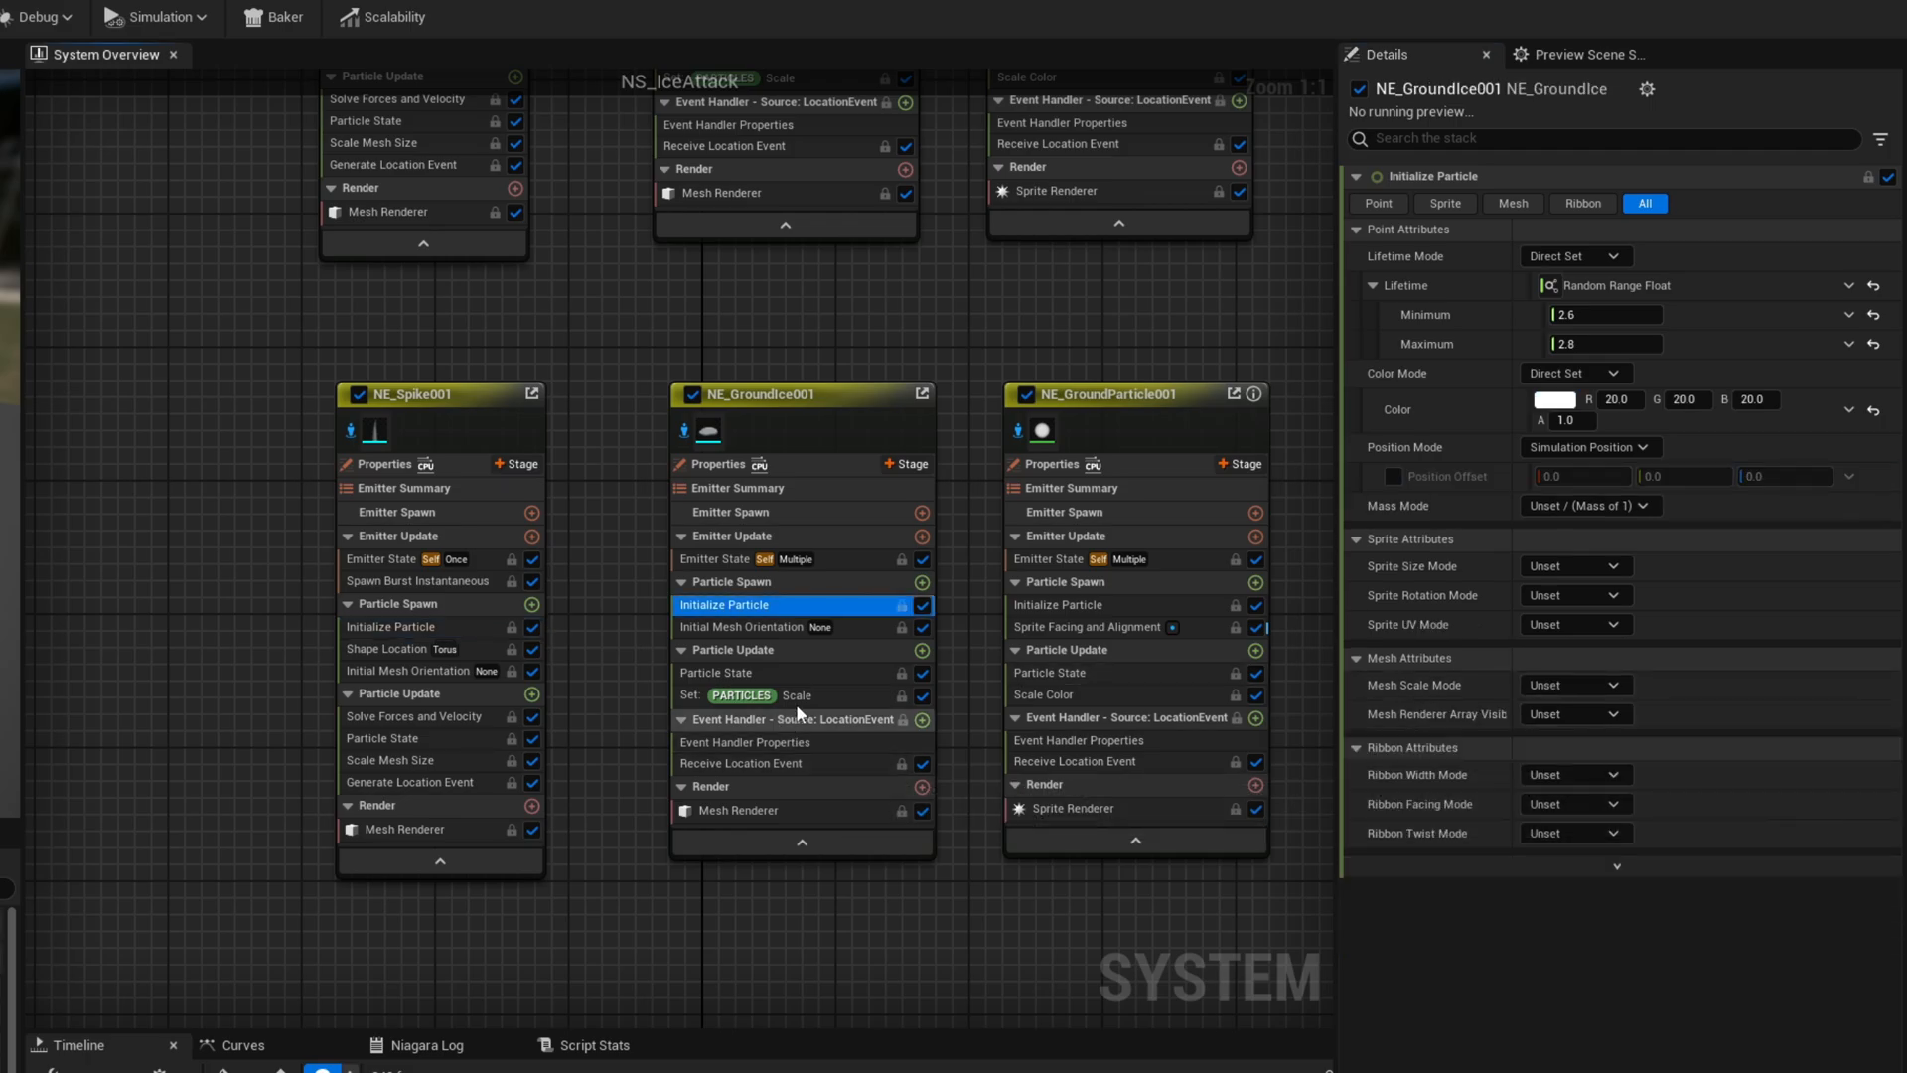
{"action": "left_click", "coordinate": [742, 695]}
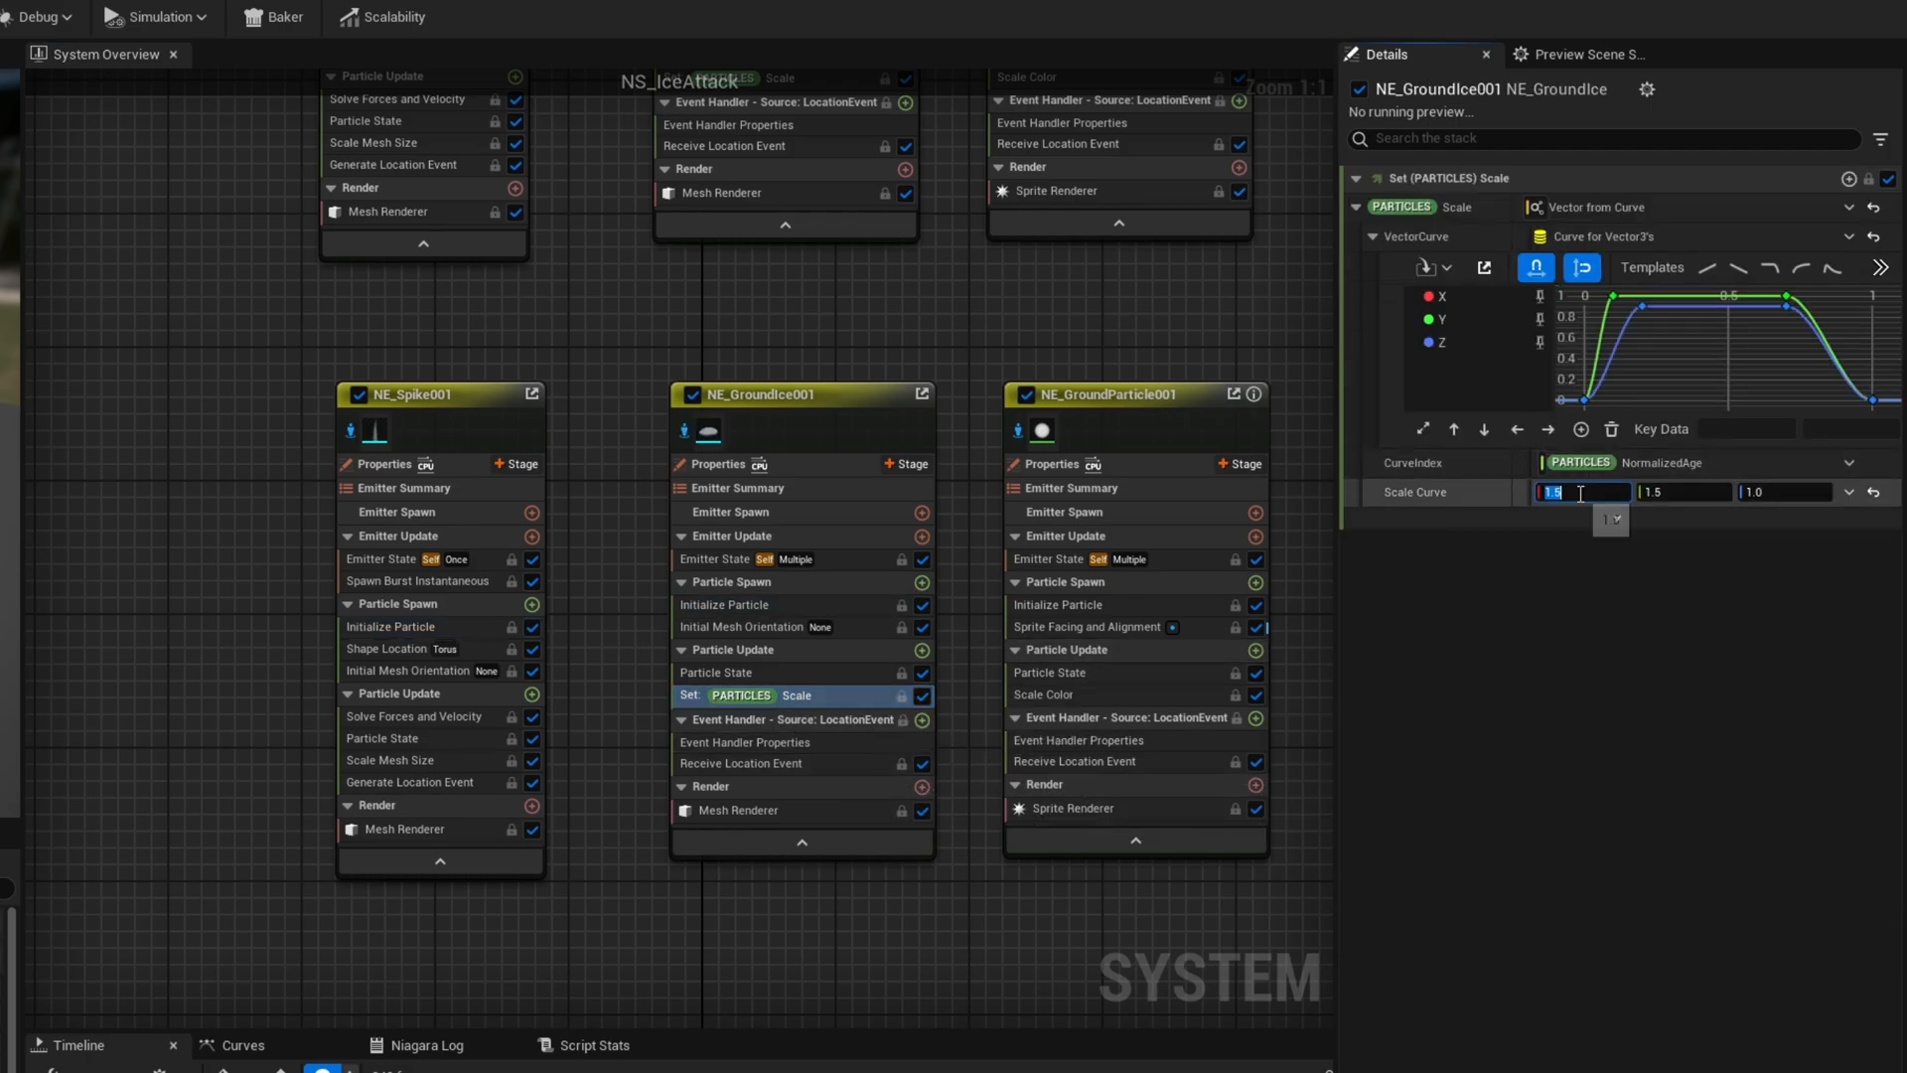
{"action": "type", "text": "1.7"}
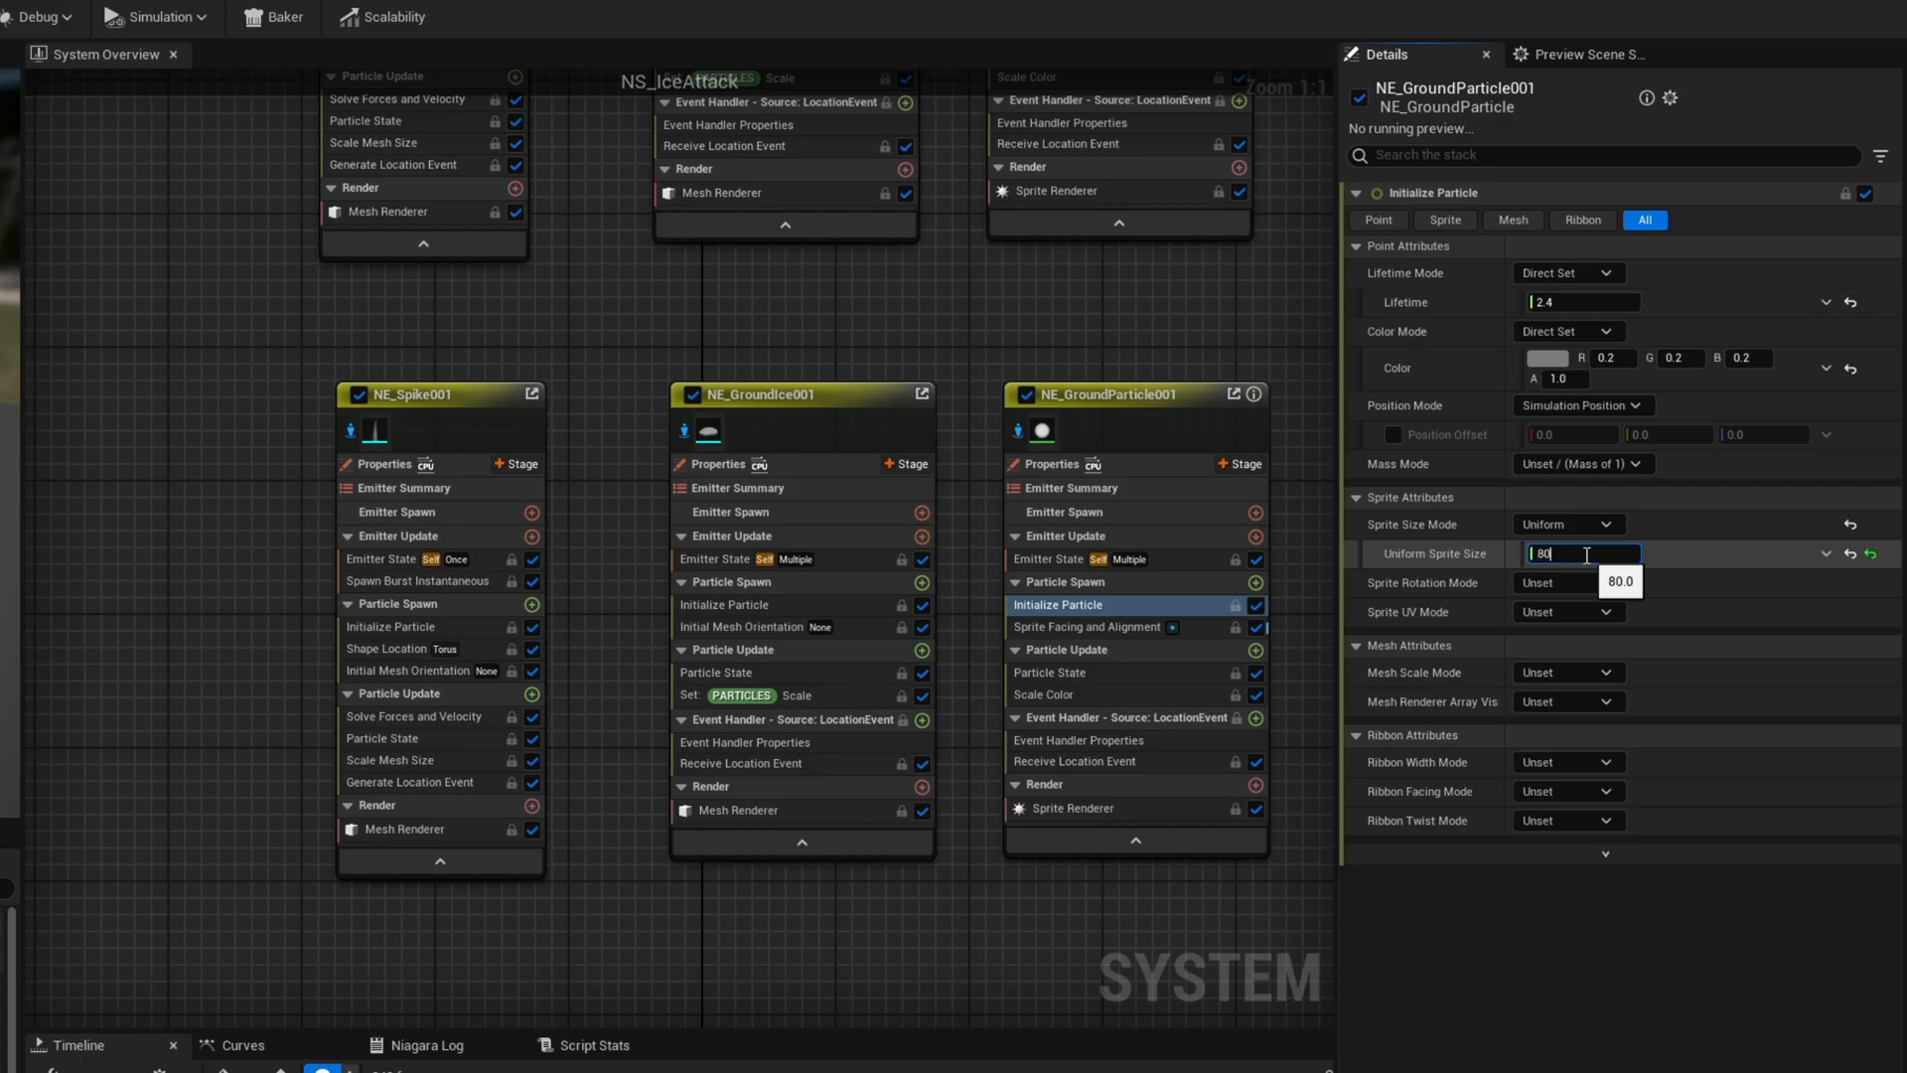
{"action": "type", "text": "800.0"}
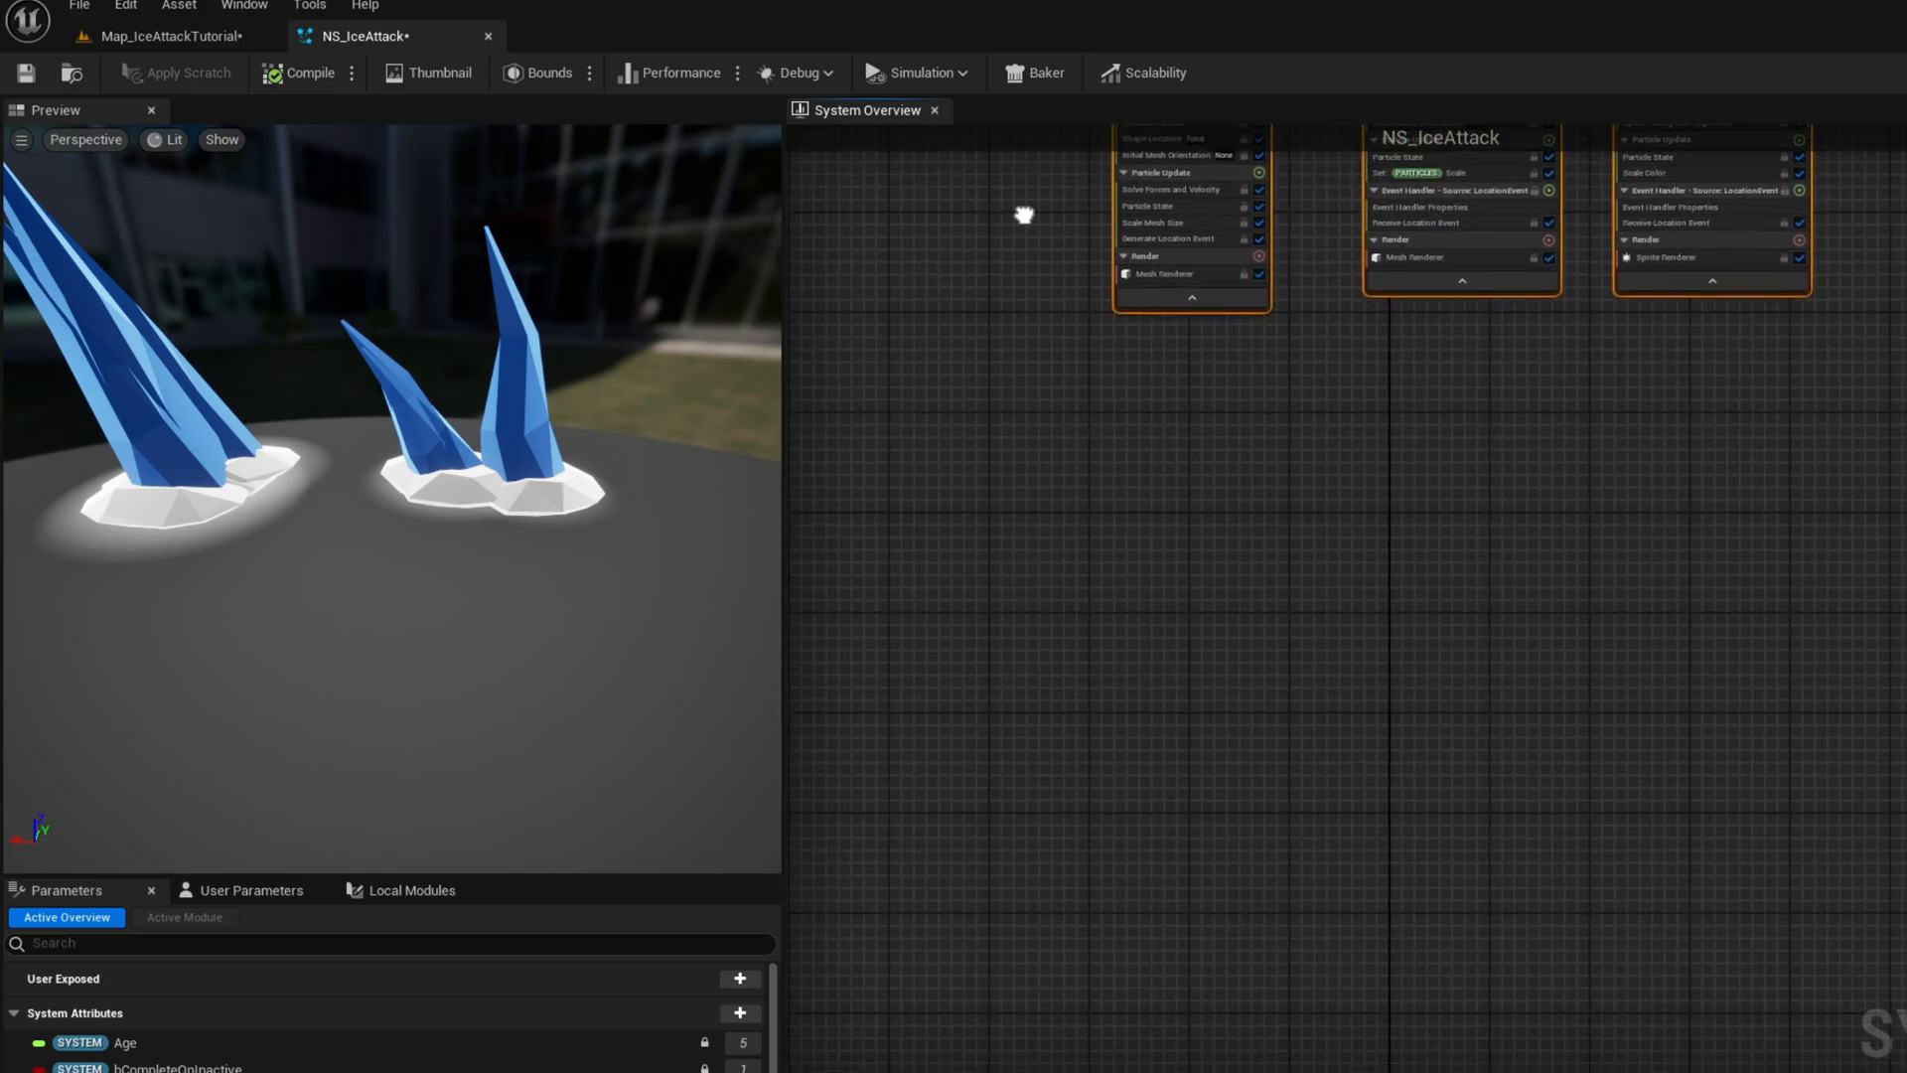
{"action": "mouse_move", "coordinate": [858, 401]}
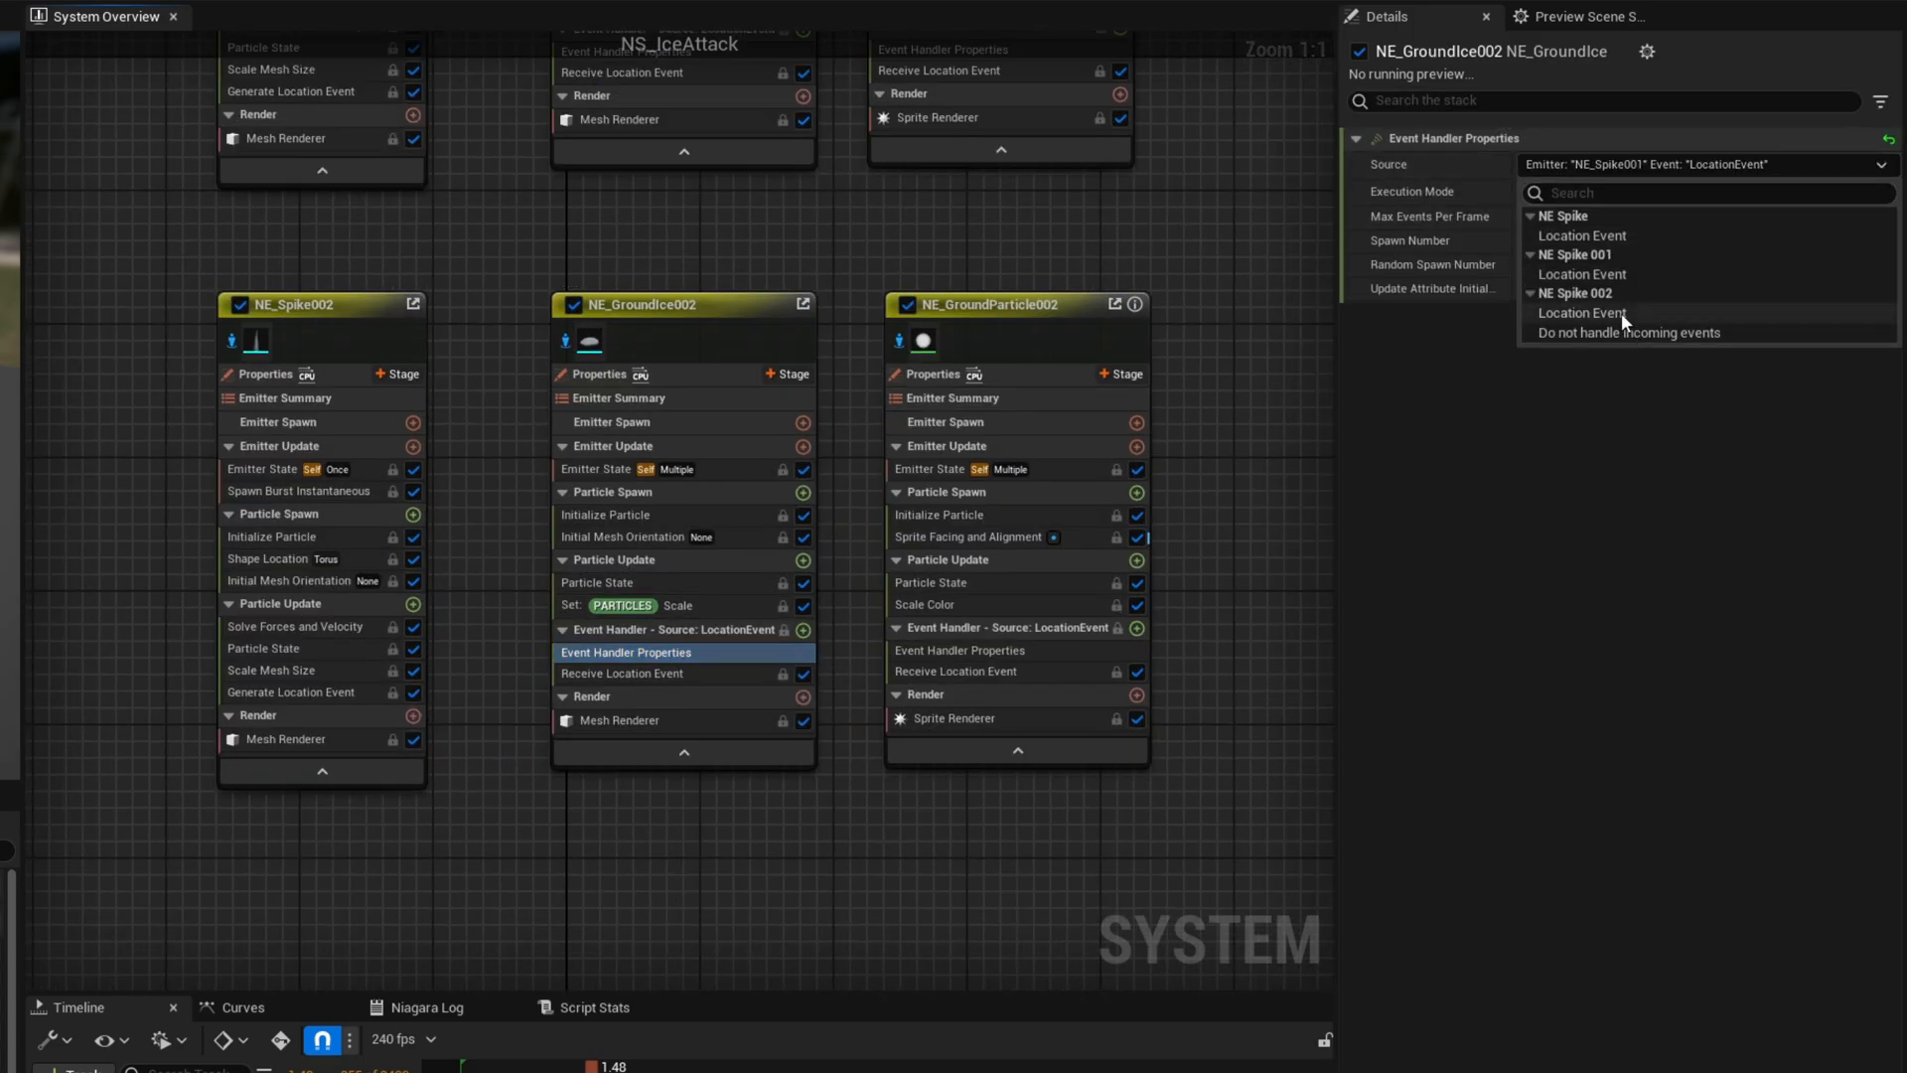
Feed NE_Spike002 LocationEvent to both 002 ground emitters, with 0.2 burst time and loop delay
{"action": "left_click", "coordinate": [955, 650]}
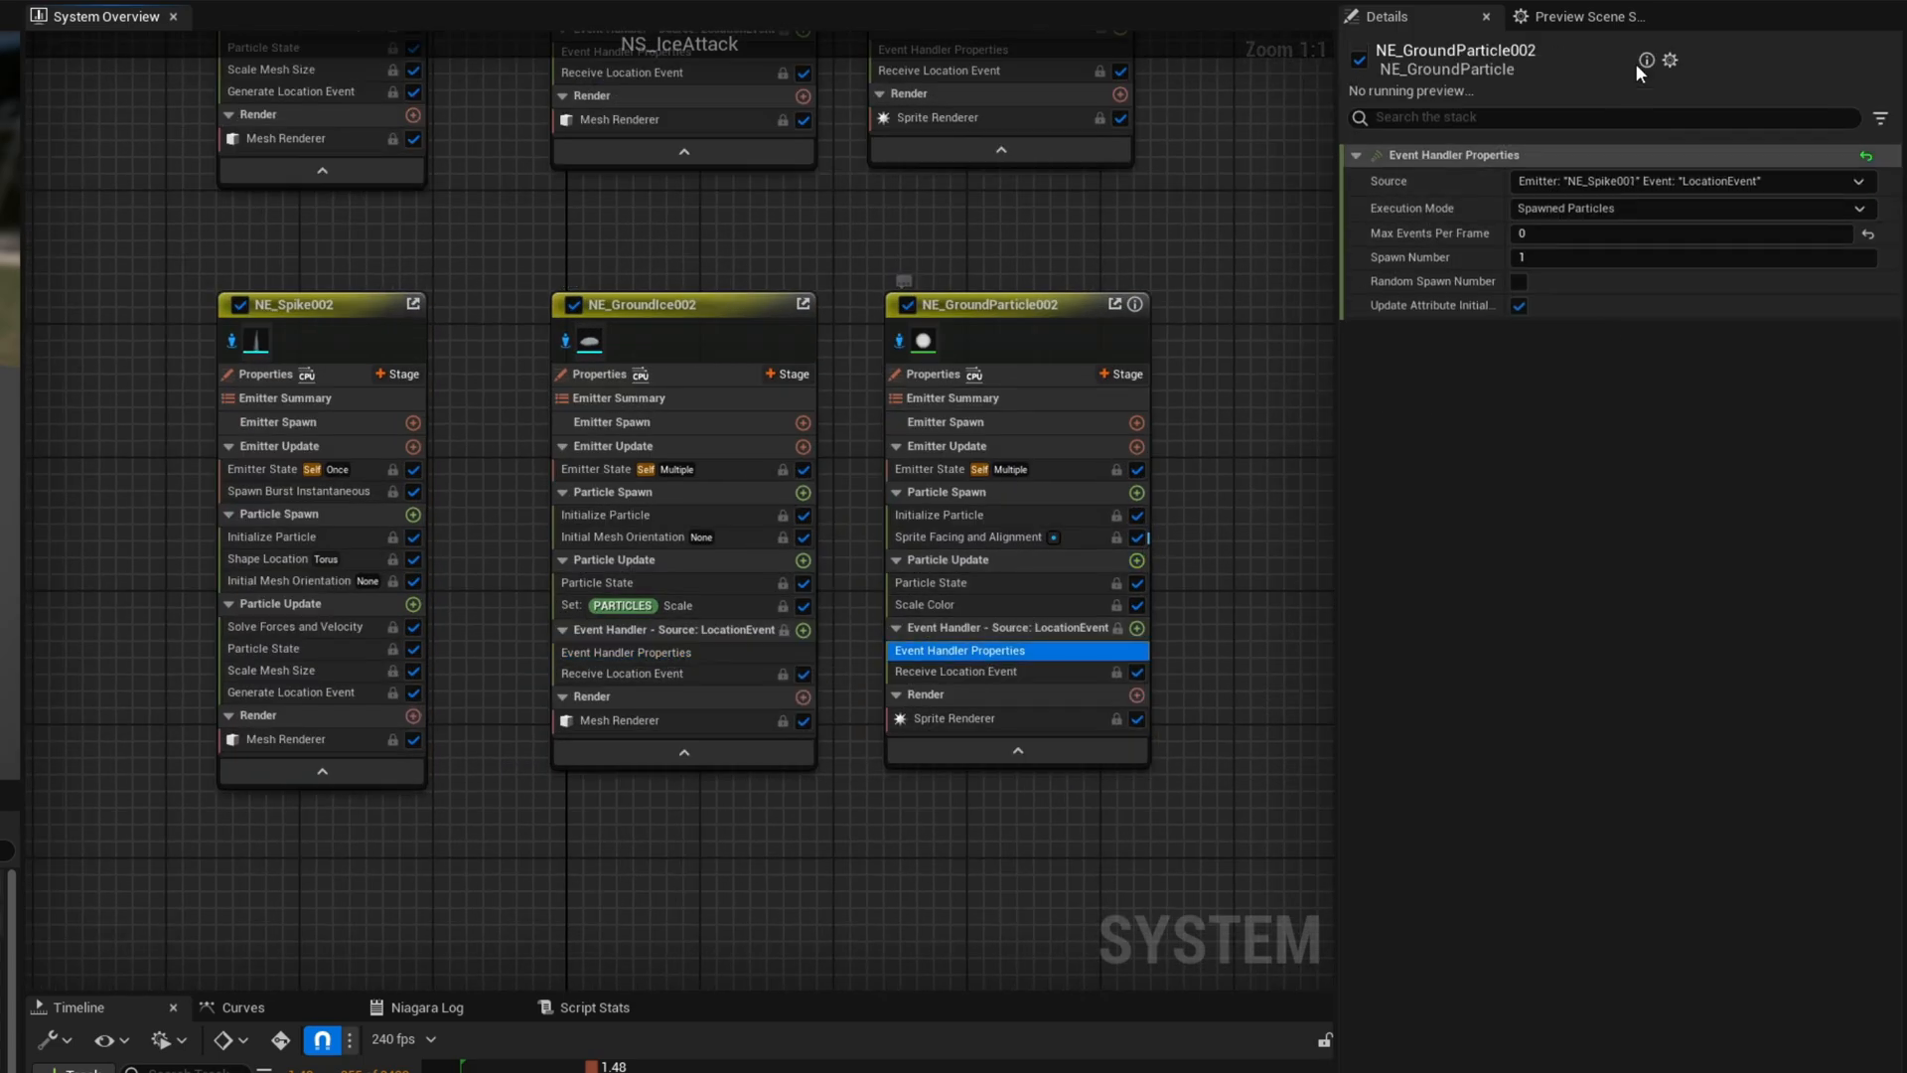
{"action": "mouse_move", "coordinate": [1589, 331]}
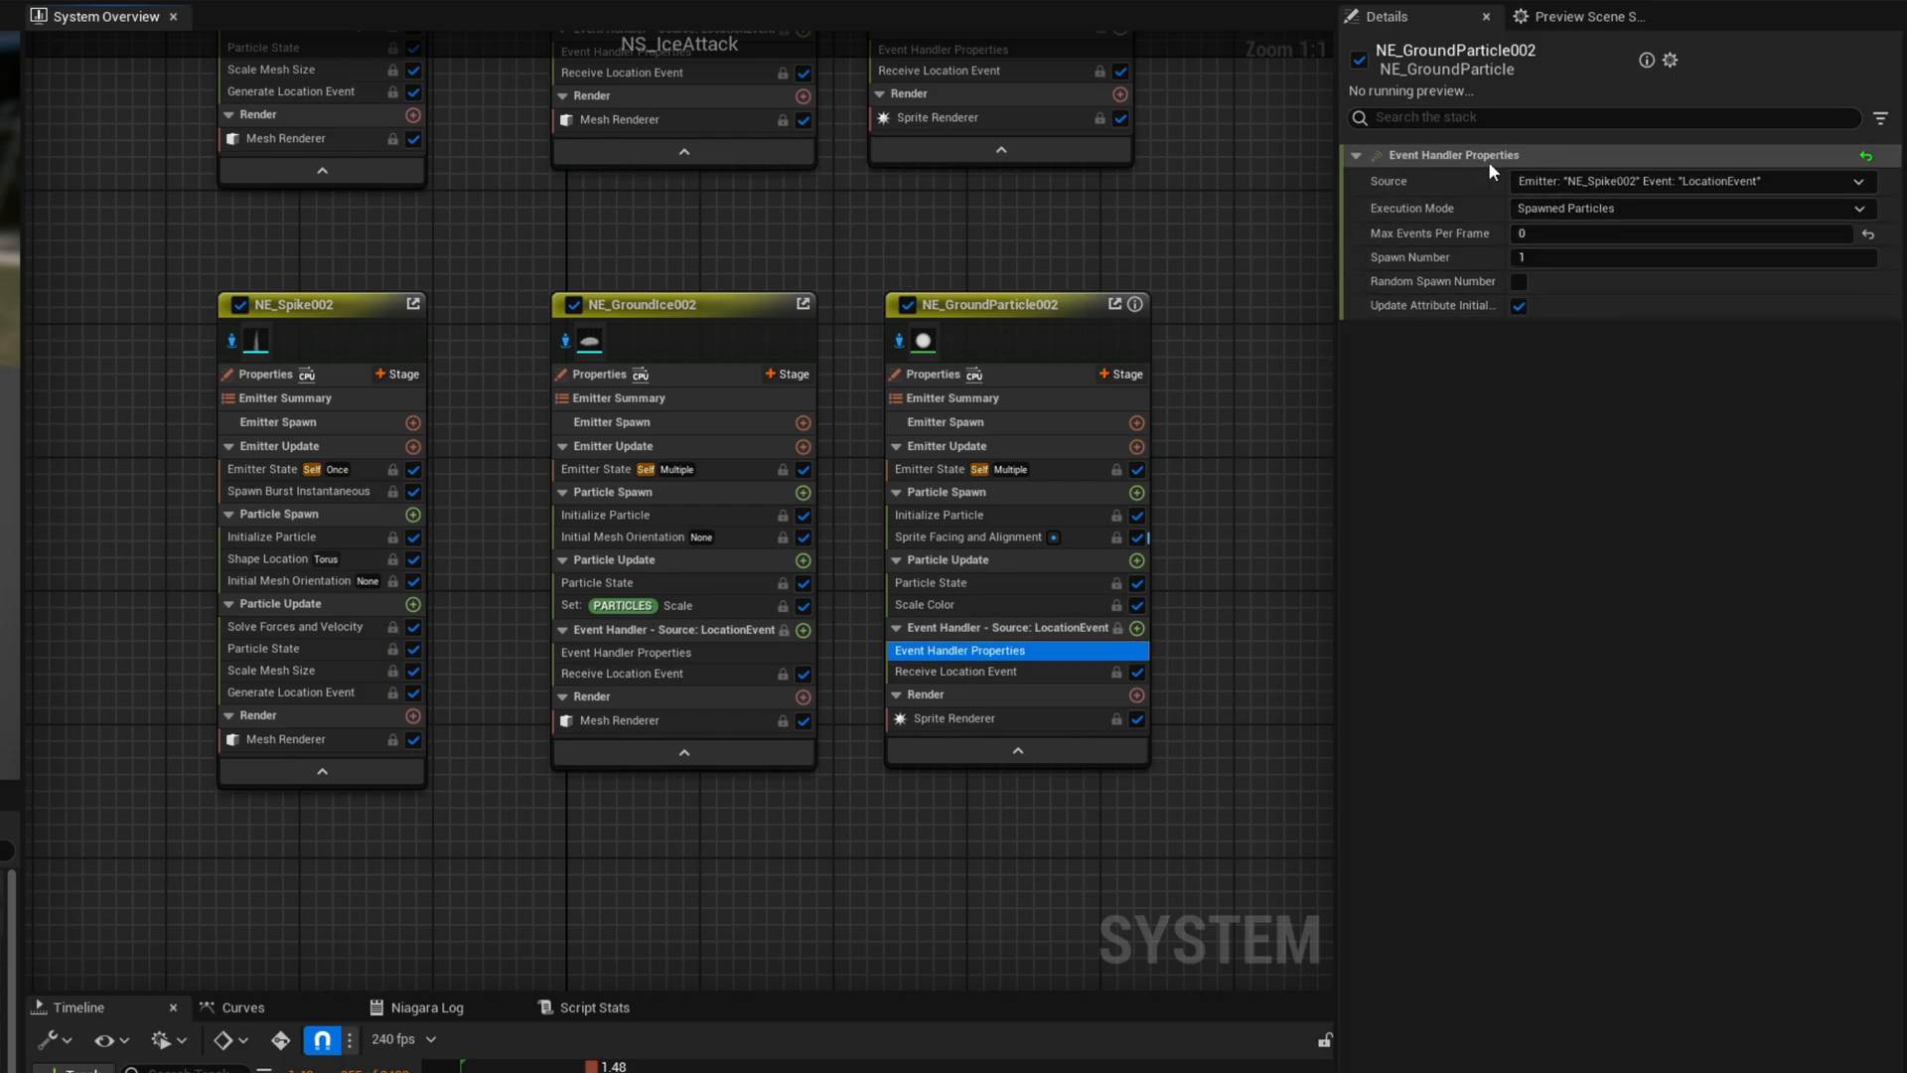
{"action": "left_click", "coordinate": [299, 490]}
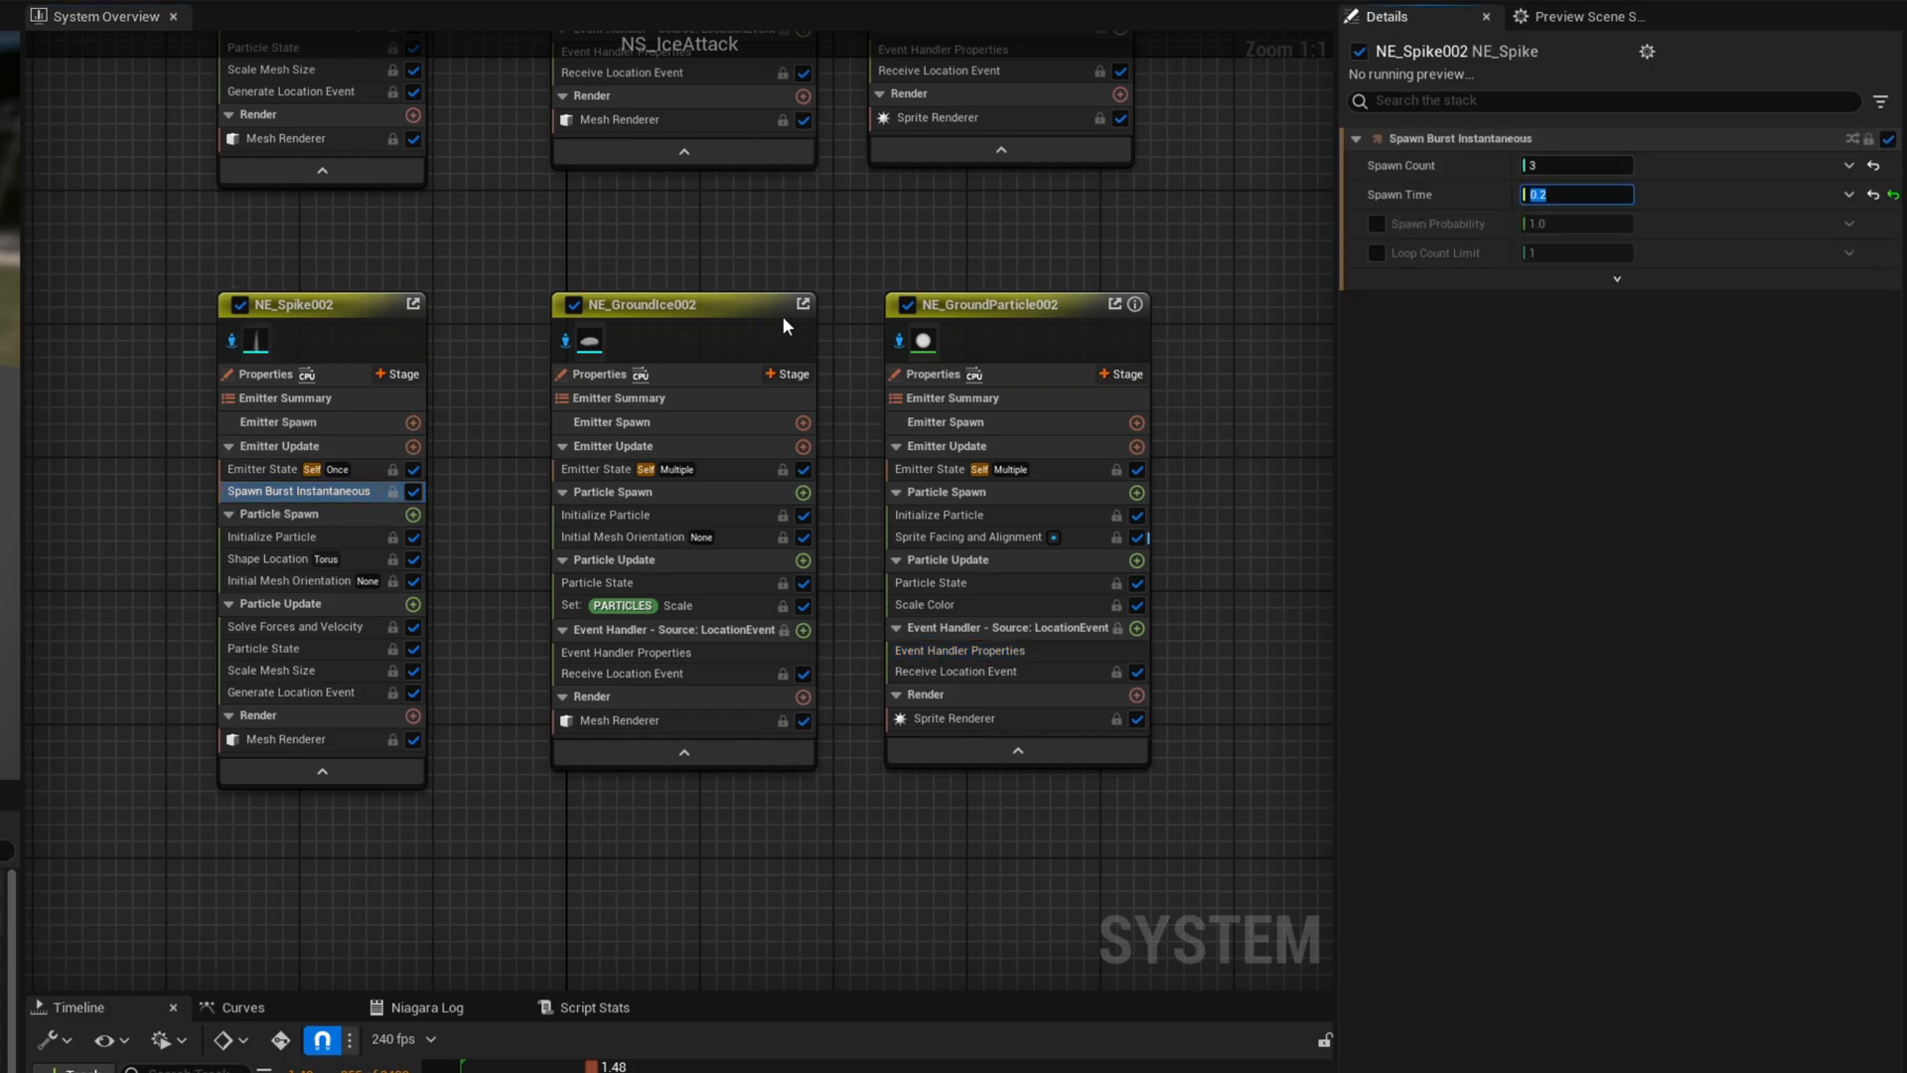
{"action": "left_click", "coordinate": [1576, 165]}
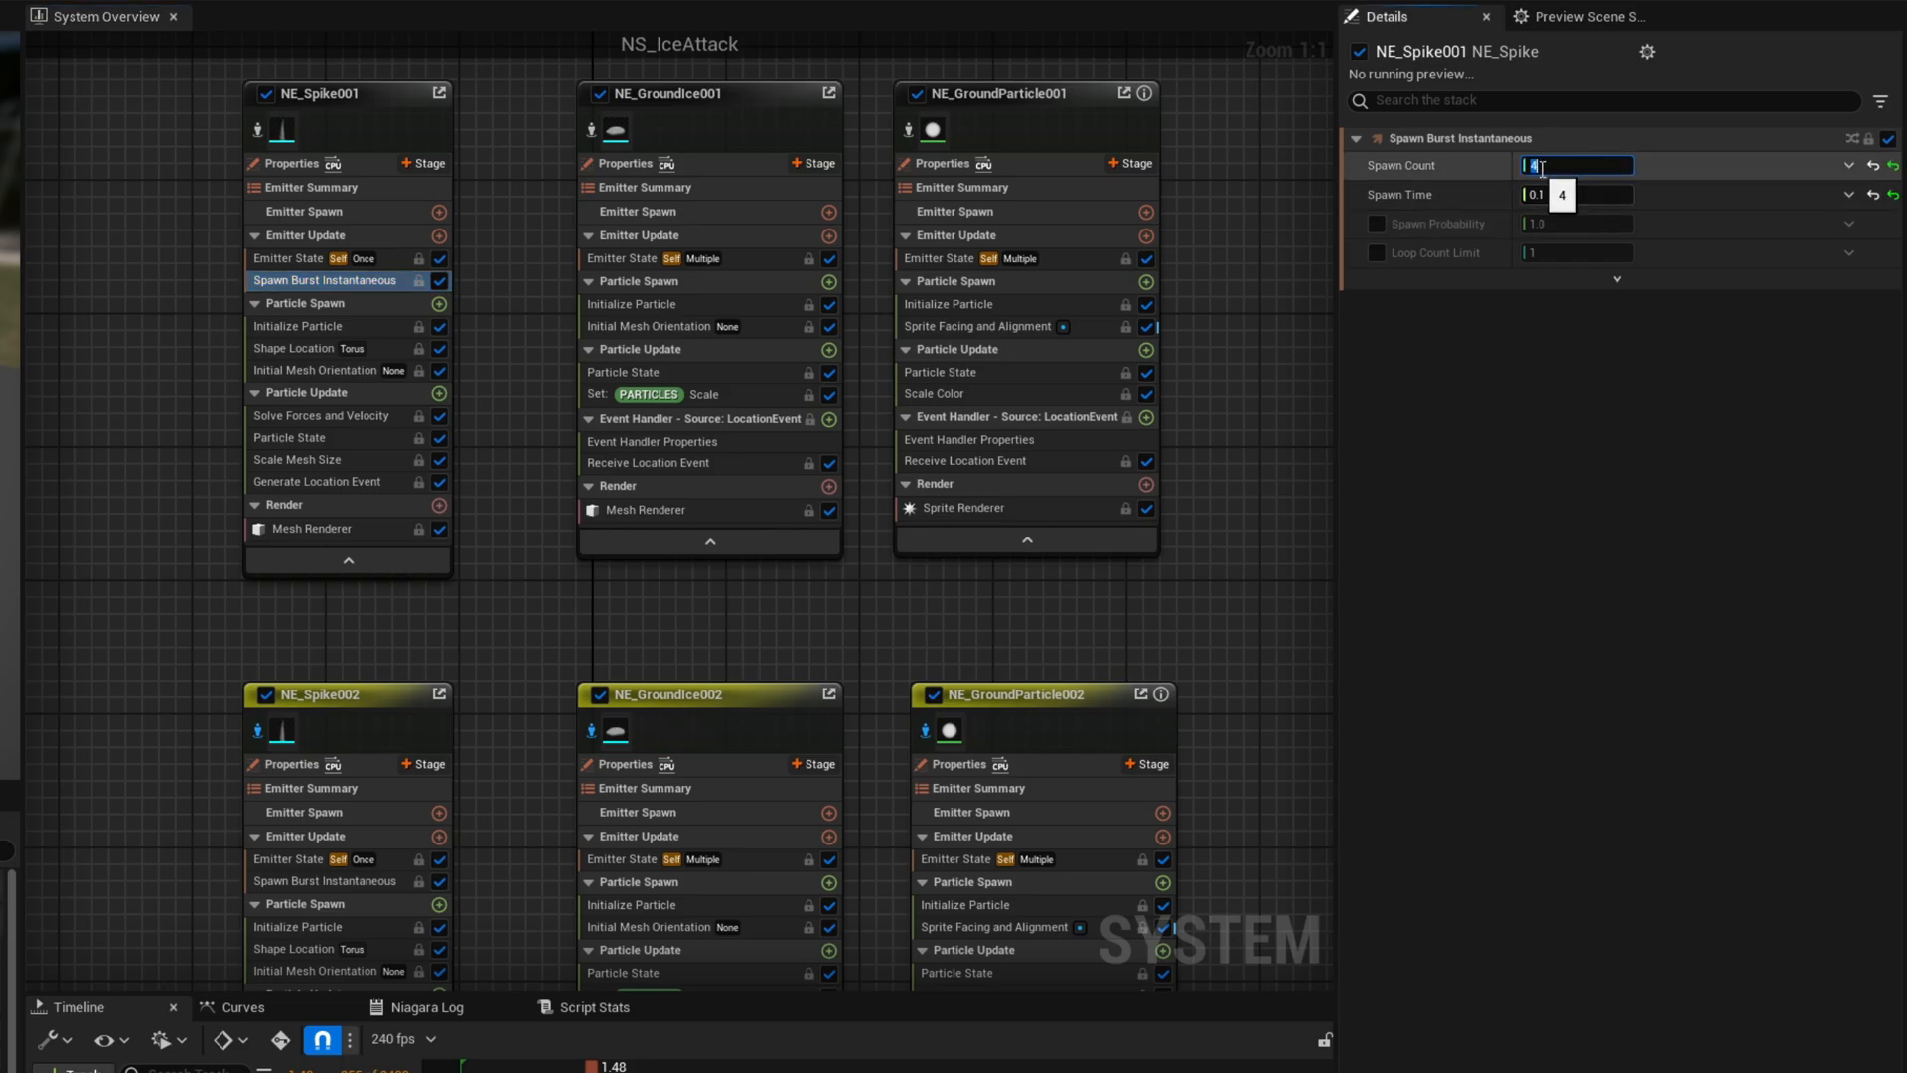
{"action": "scroll", "scroll_direction": "down", "scroll_amount": 3}
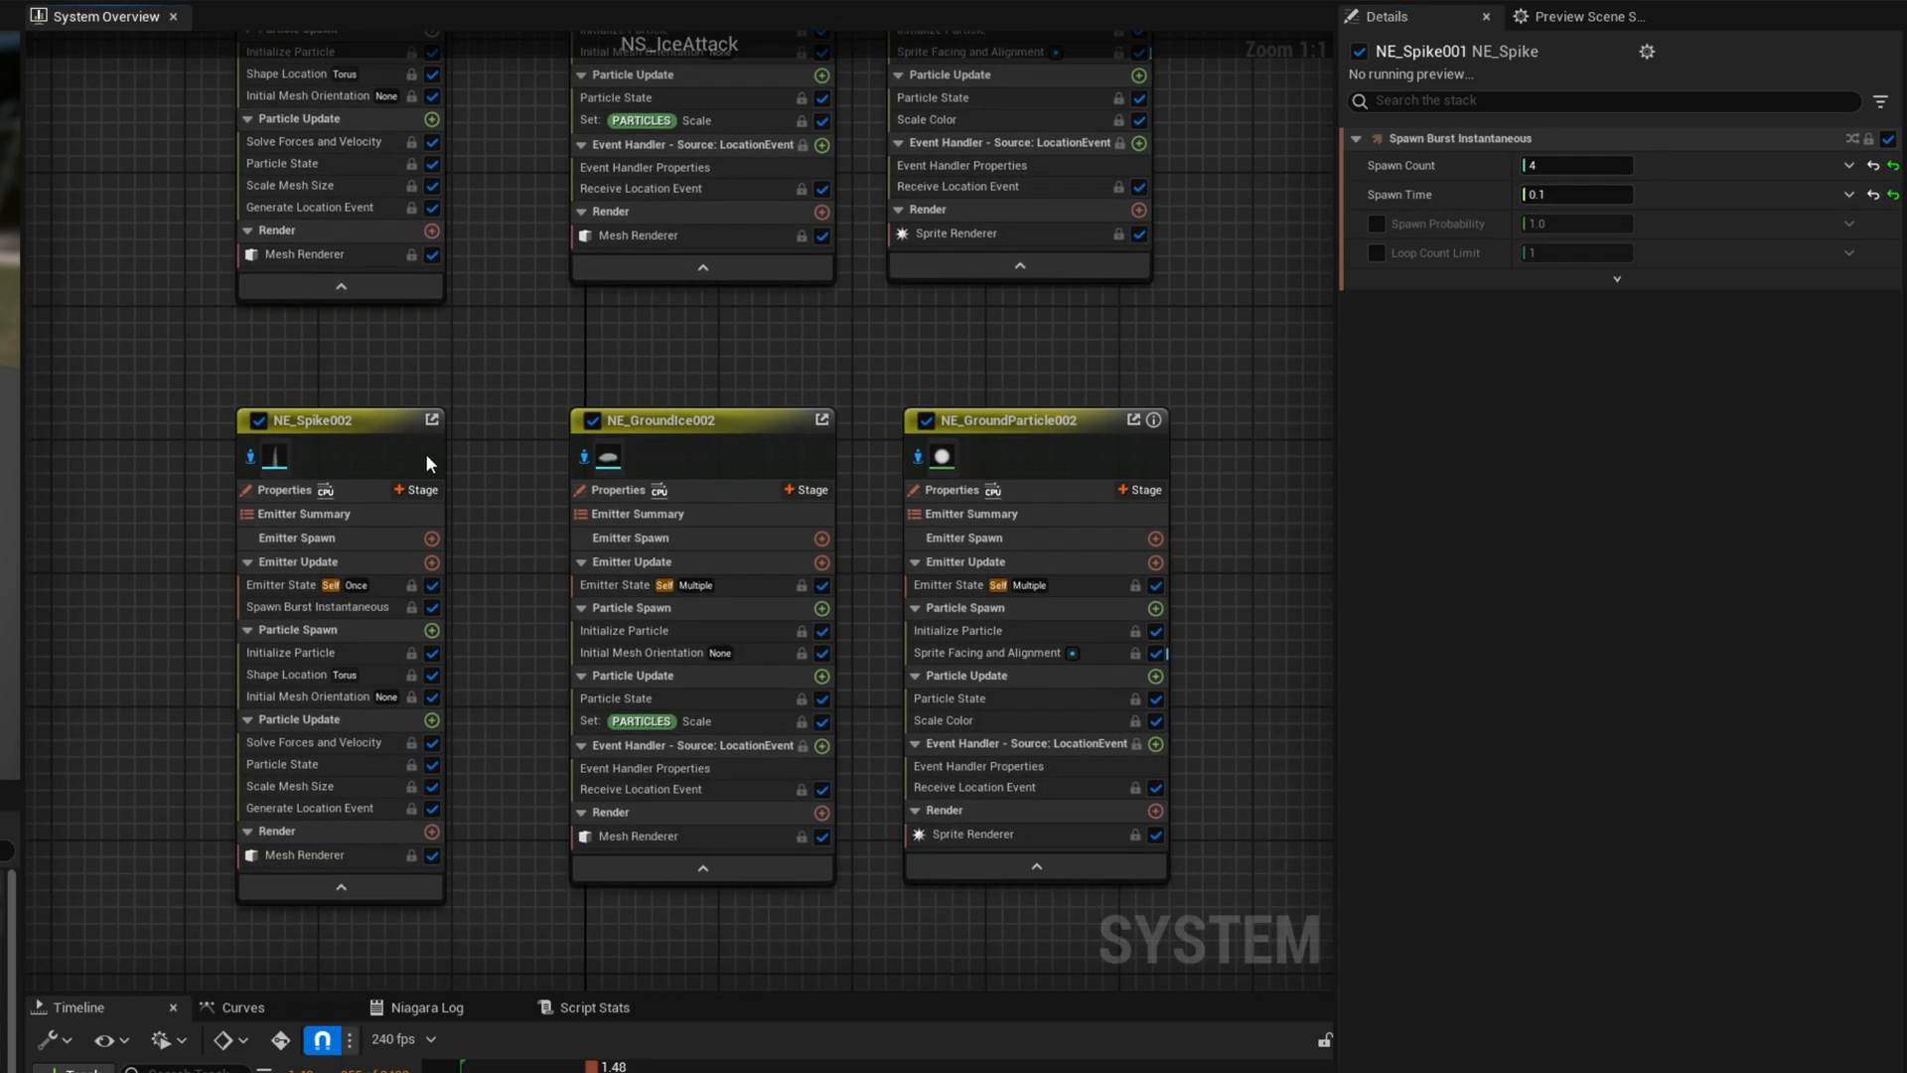
{"action": "left_click", "coordinate": [614, 585]}
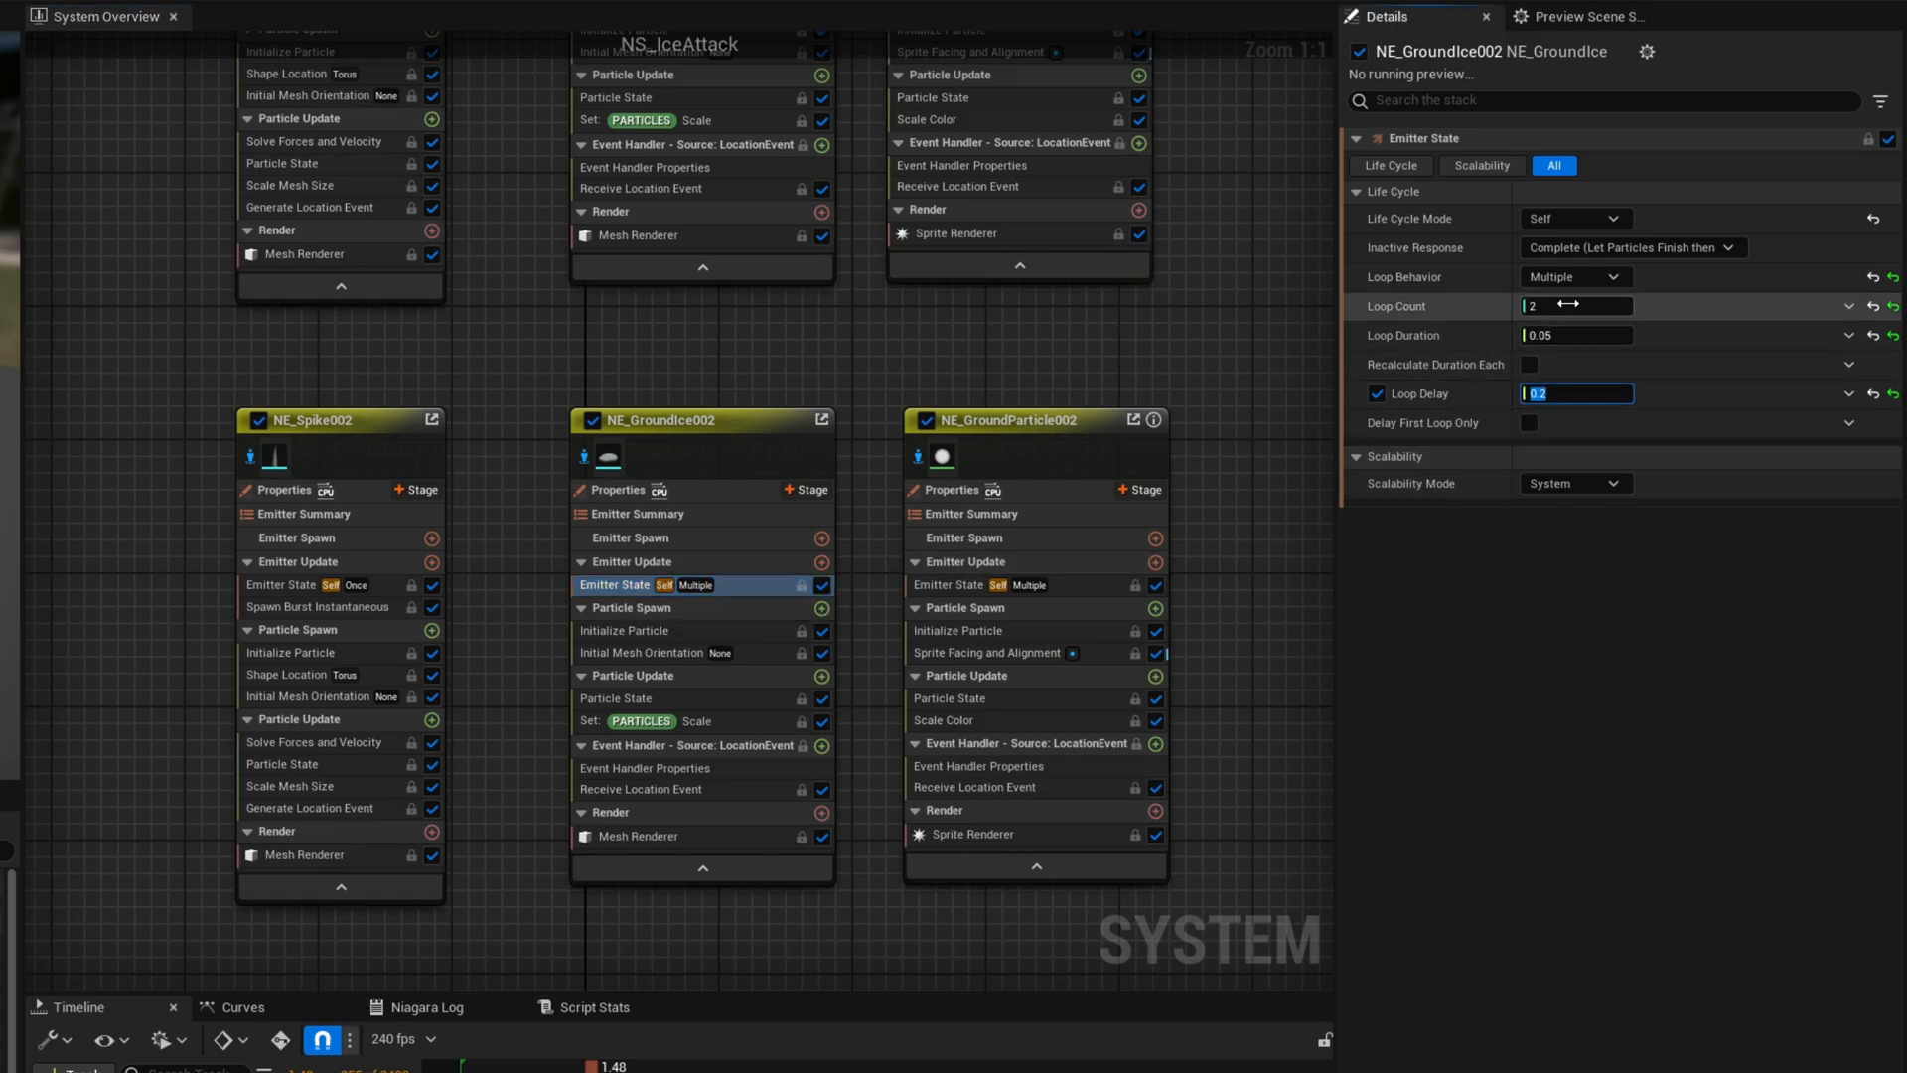
{"action": "mouse_move", "coordinate": [1083, 509]}
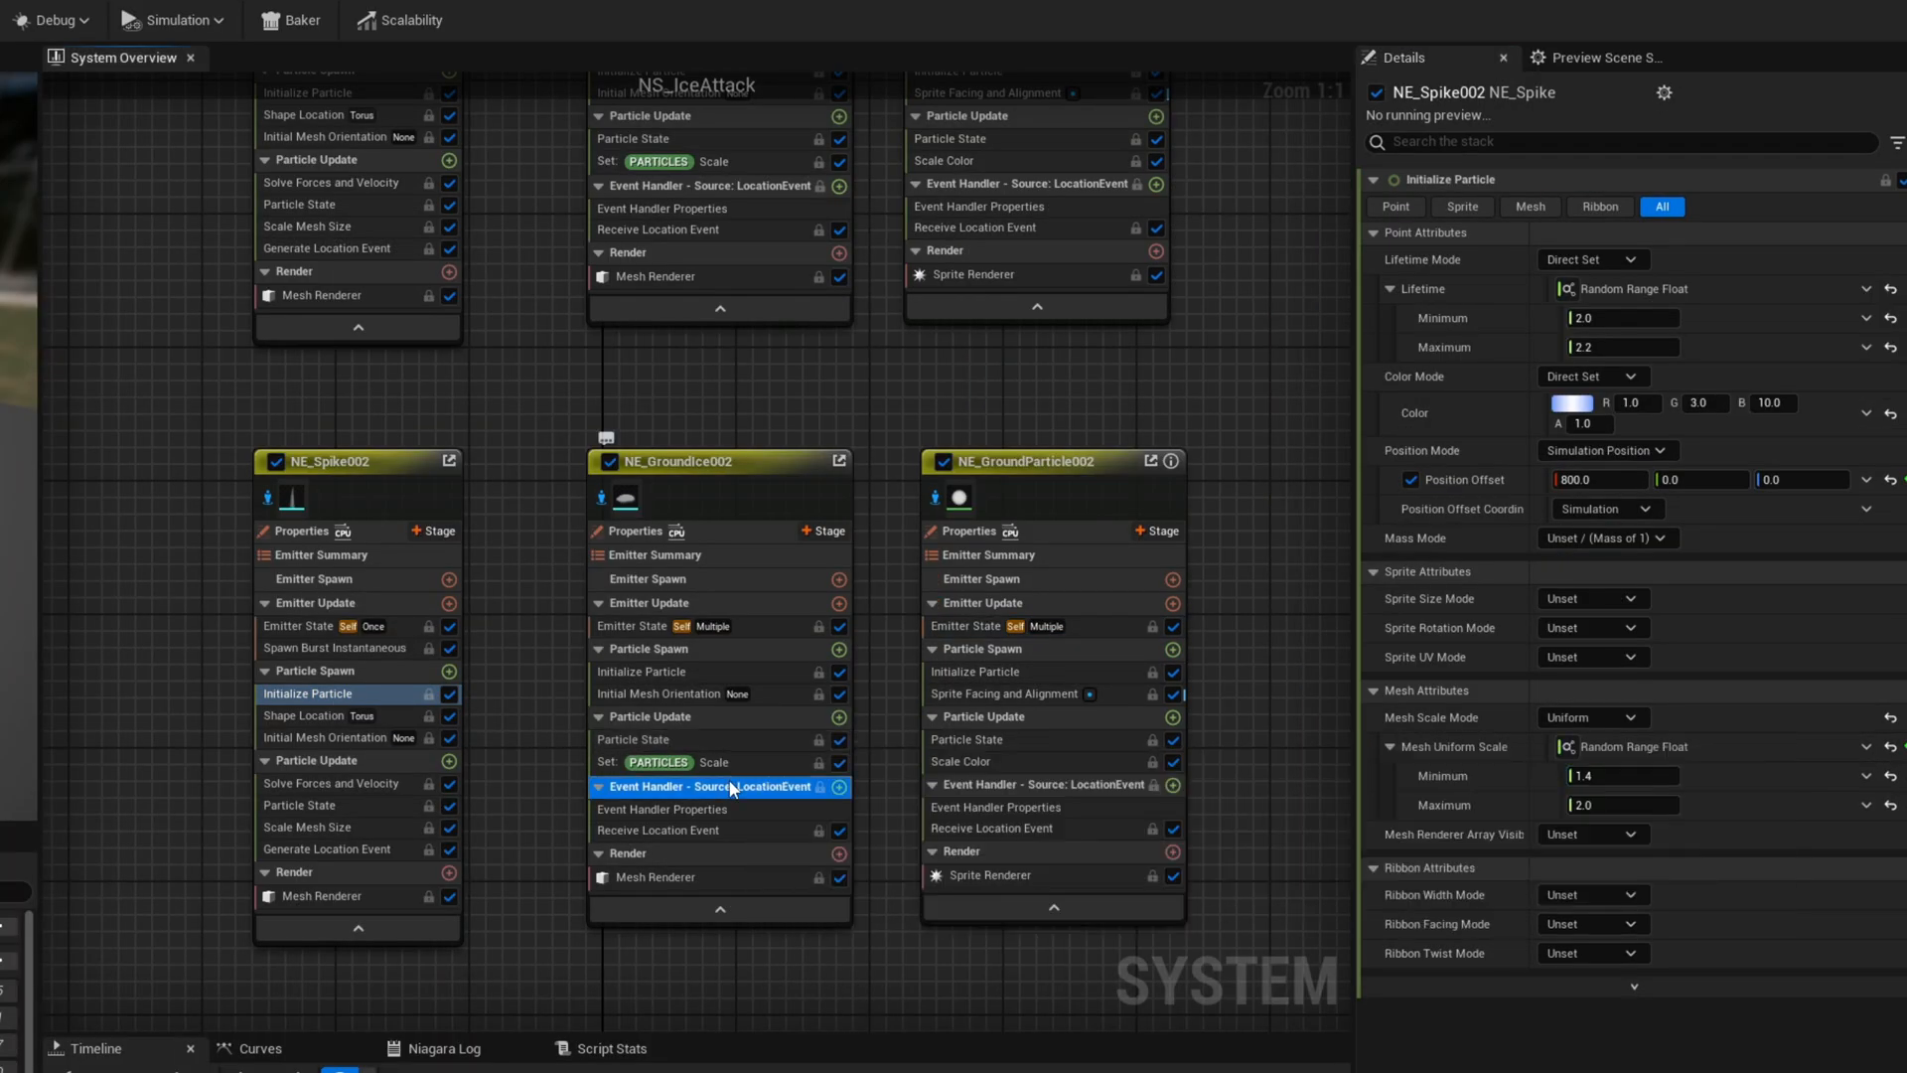
Change NE_Spike002's Initialize Particle Position Offset X from 2000 to 1800
{"action": "left_click", "coordinate": [657, 763]}
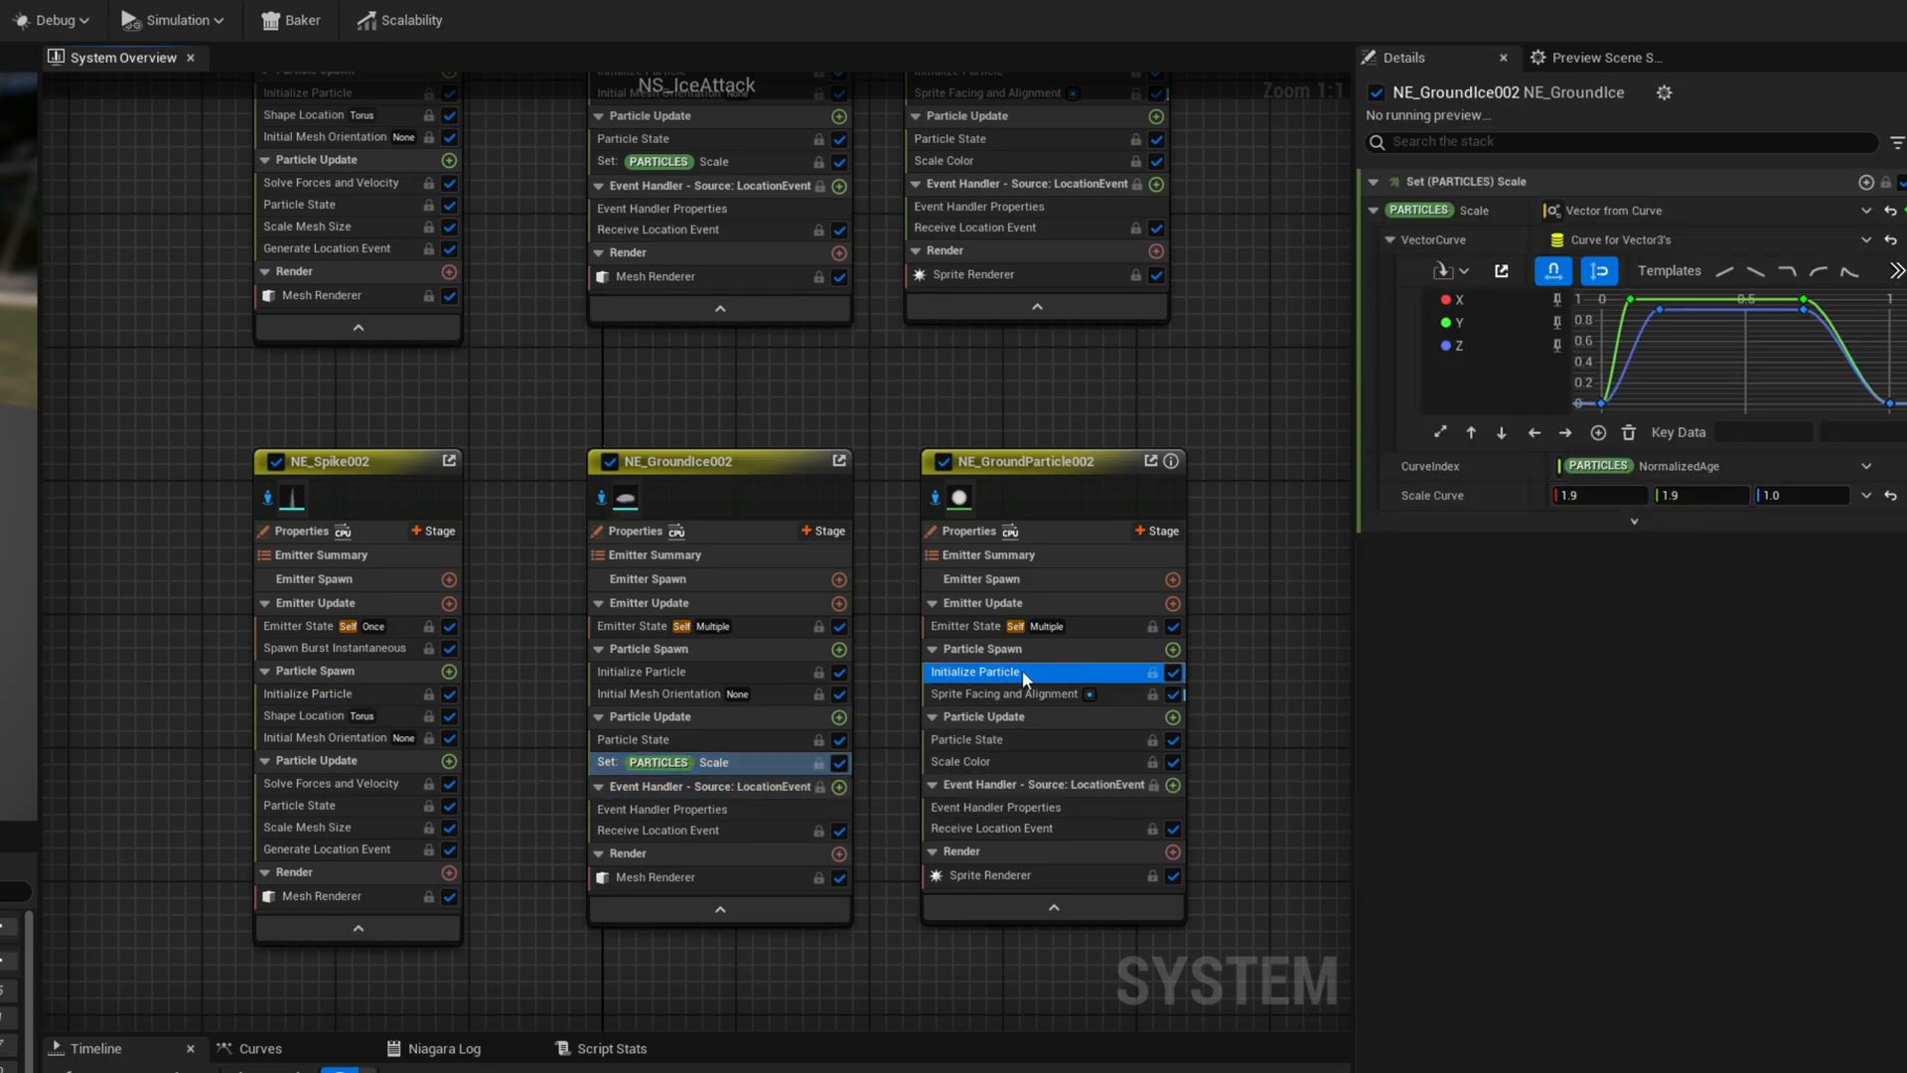
{"action": "left_click", "coordinate": [975, 672]}
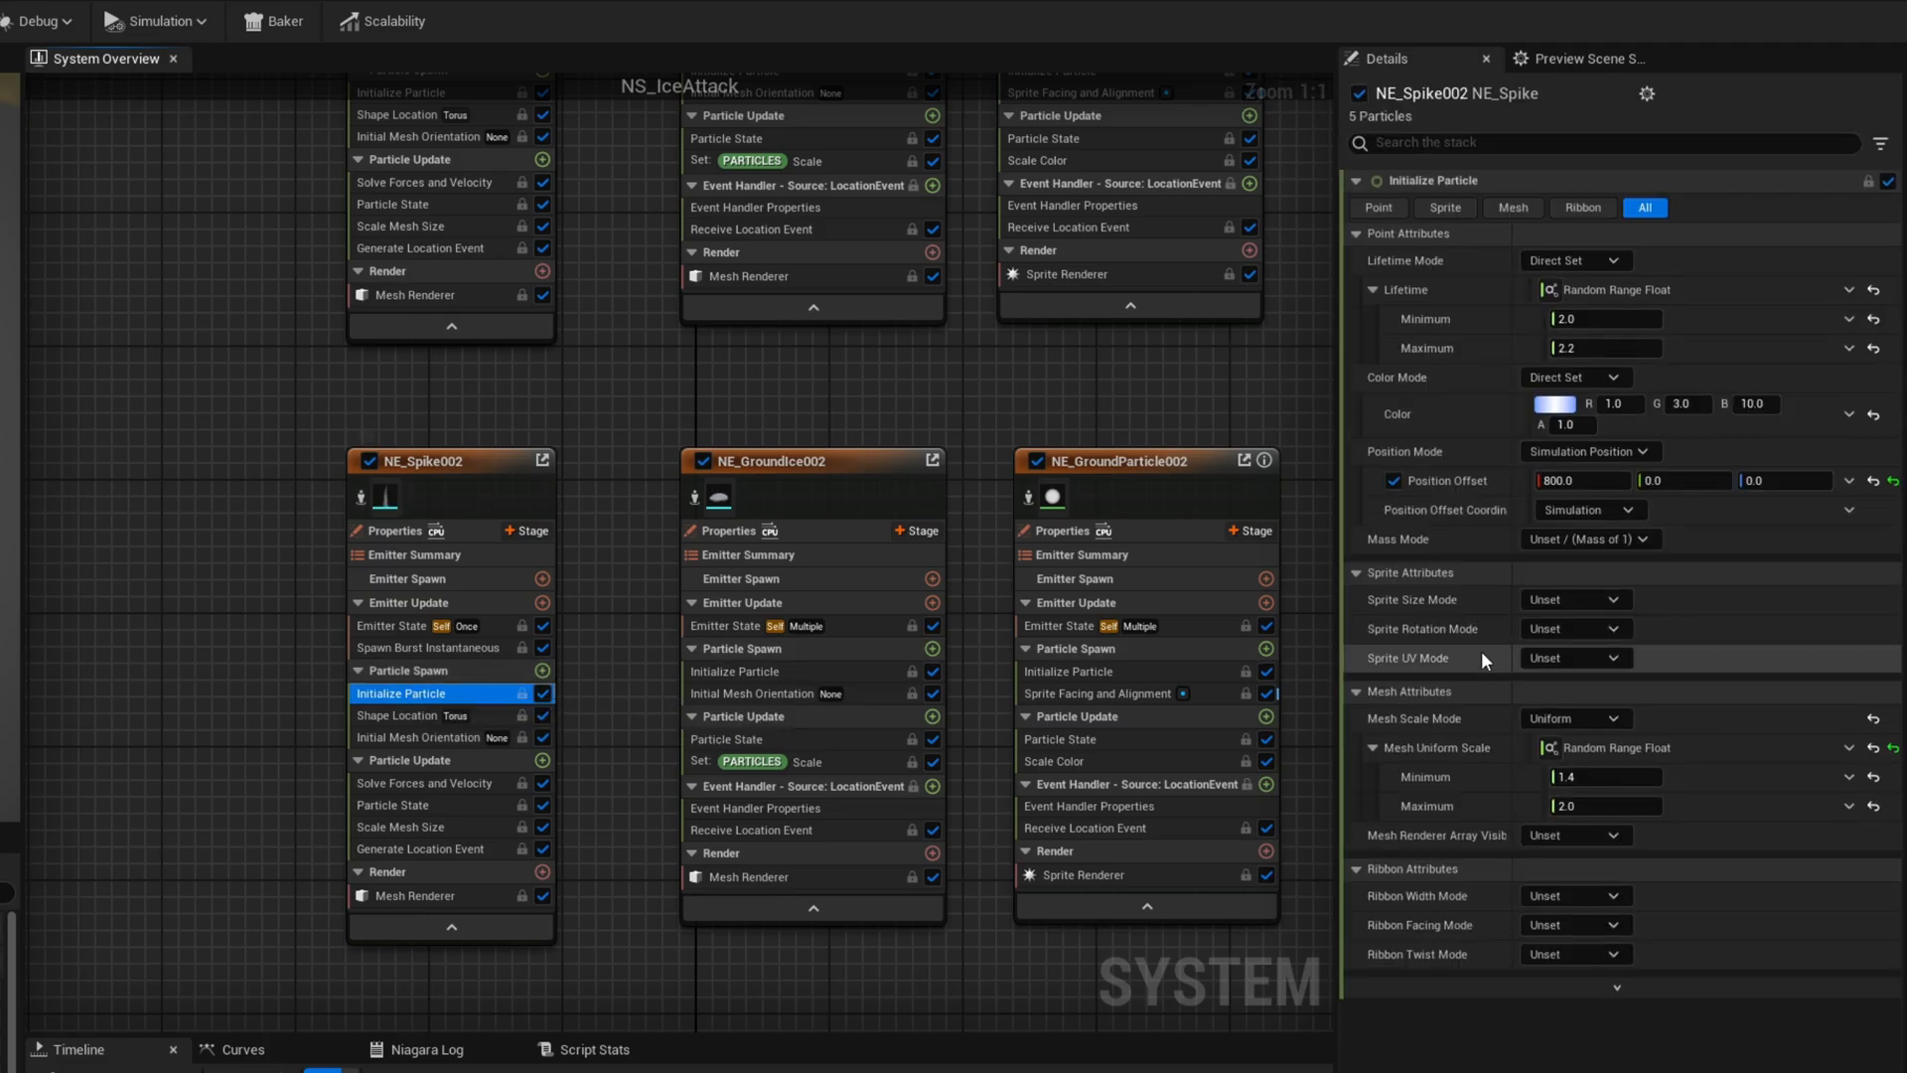
{"action": "type", "text": "2000.0"}
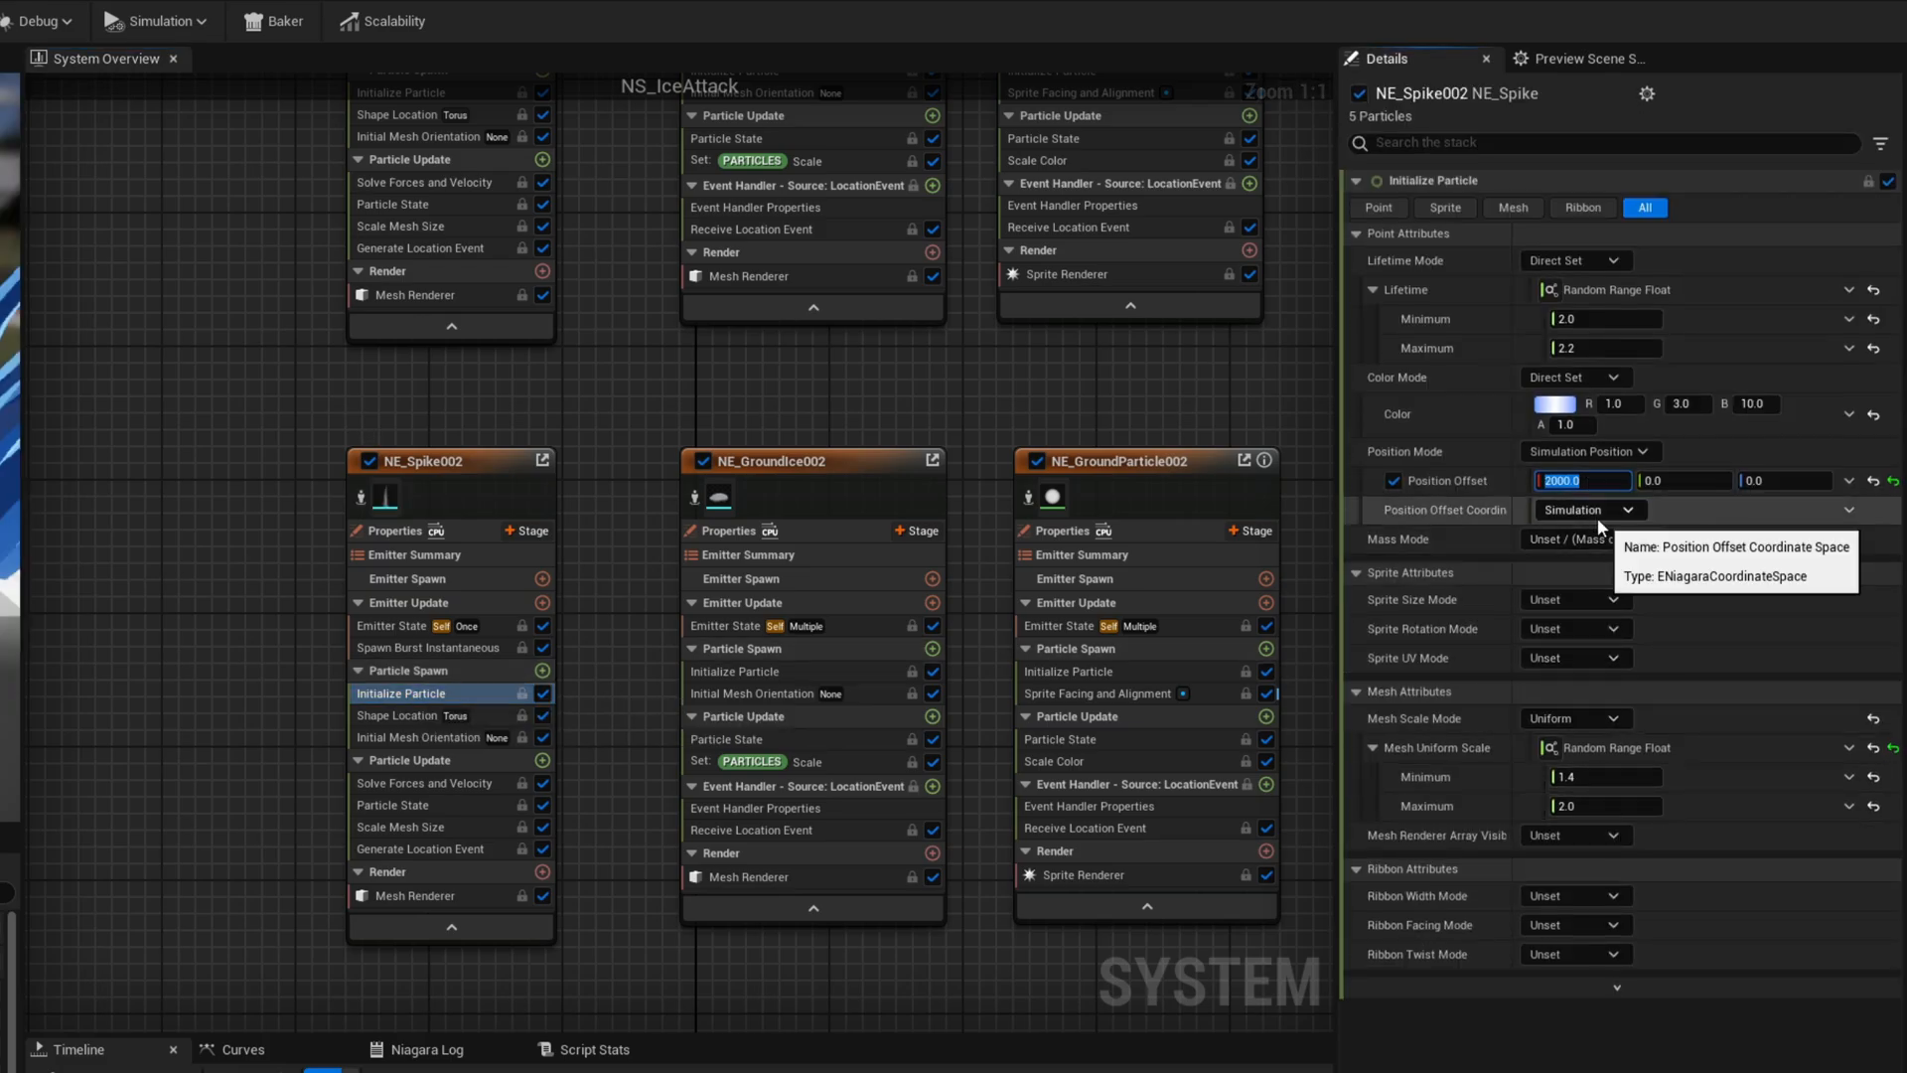
{"action": "type", "text": "1800.0"}
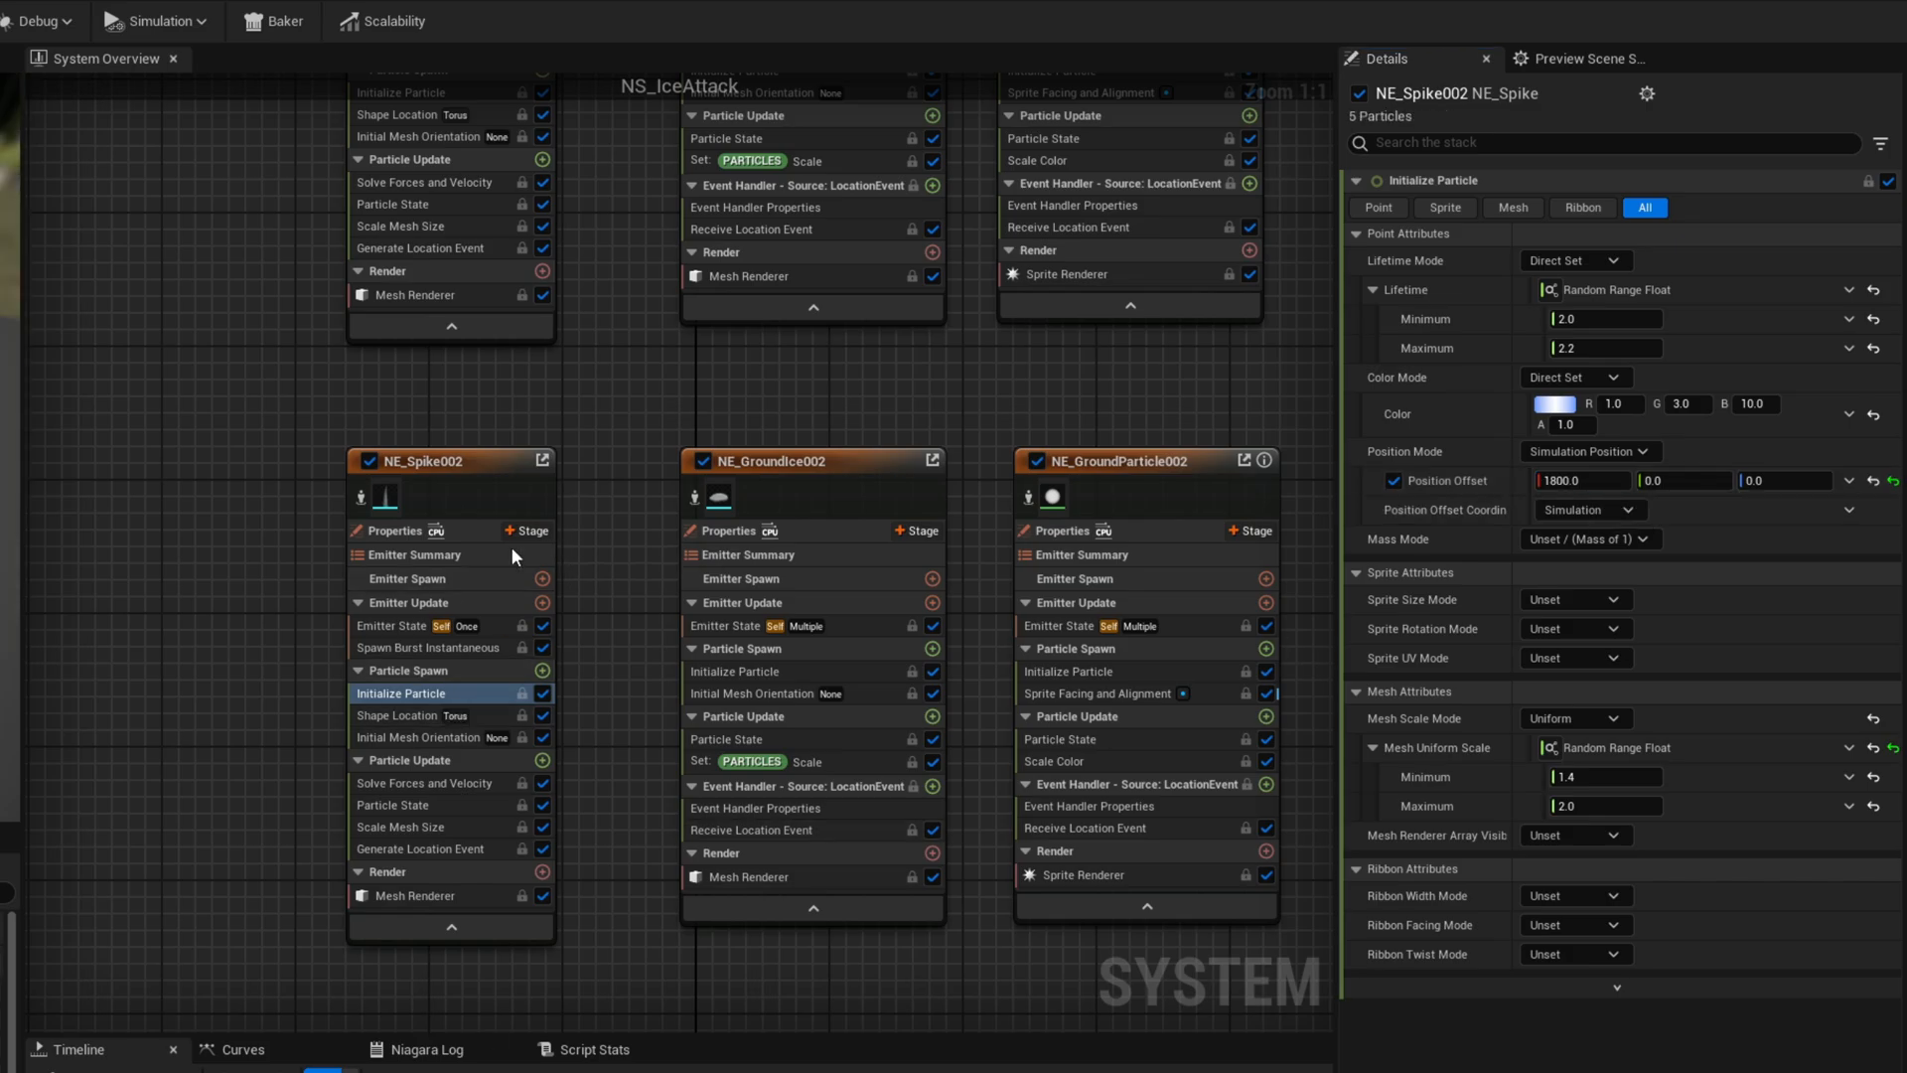
{"action": "left_click", "coordinate": [399, 715]}
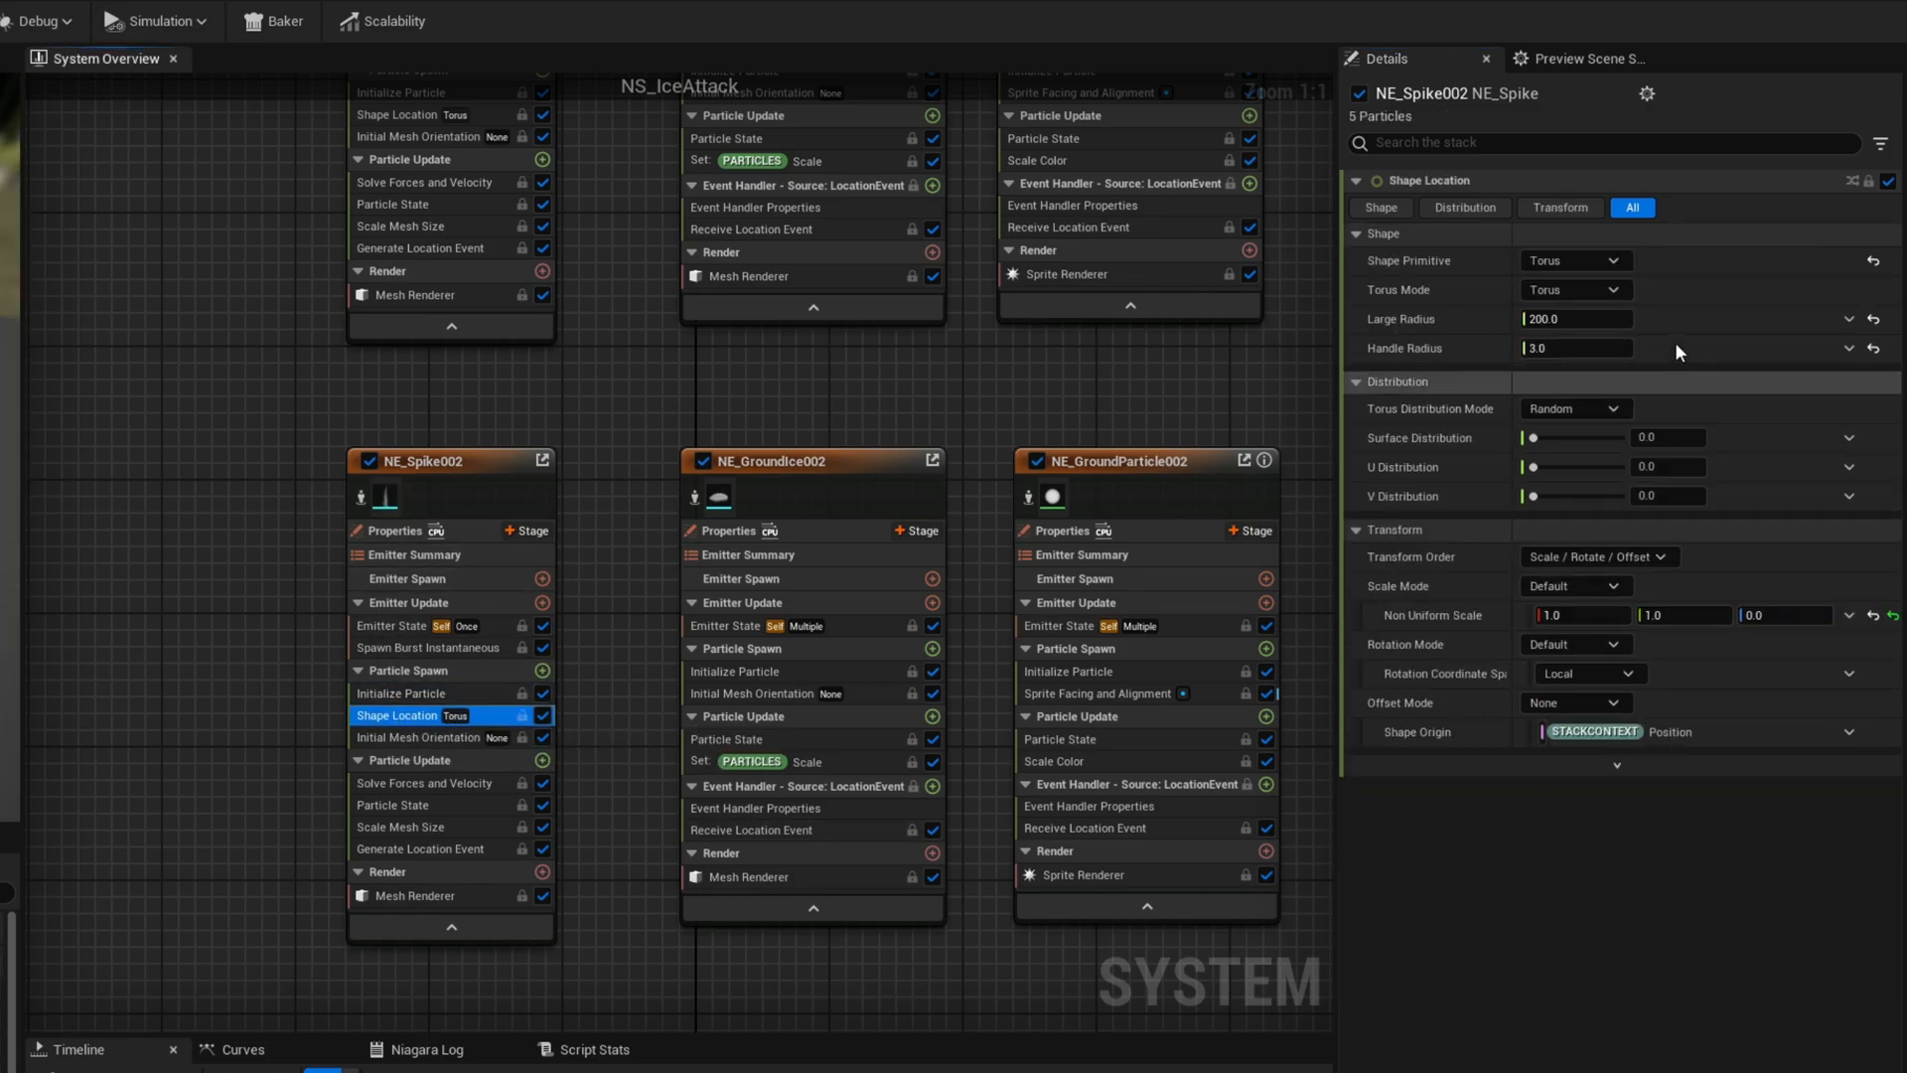